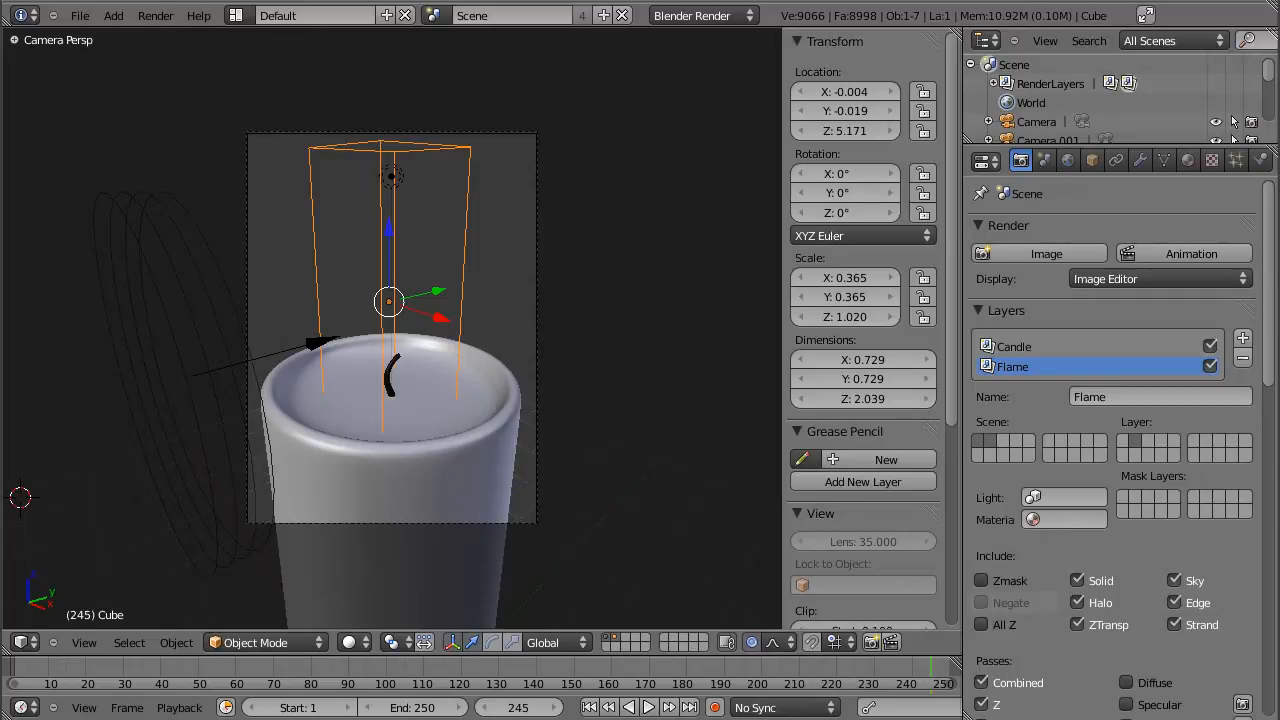
mouse_move(602, 183)
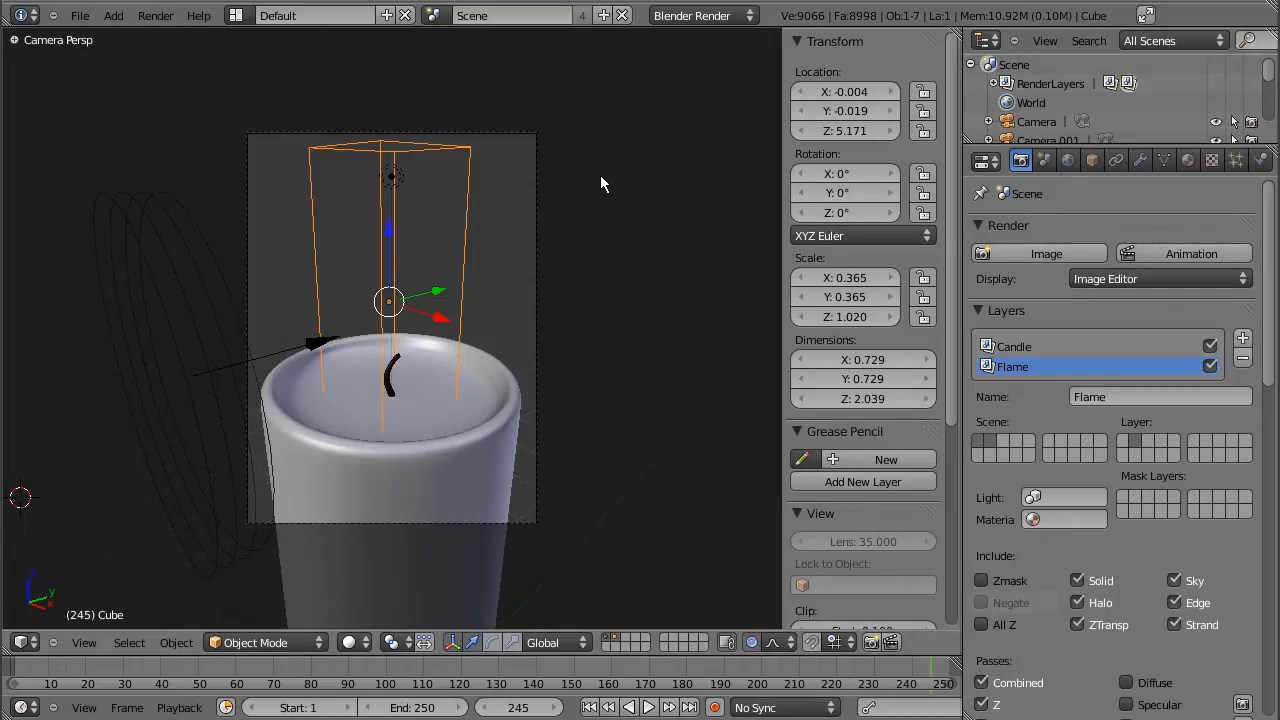
mouse_move(618, 247)
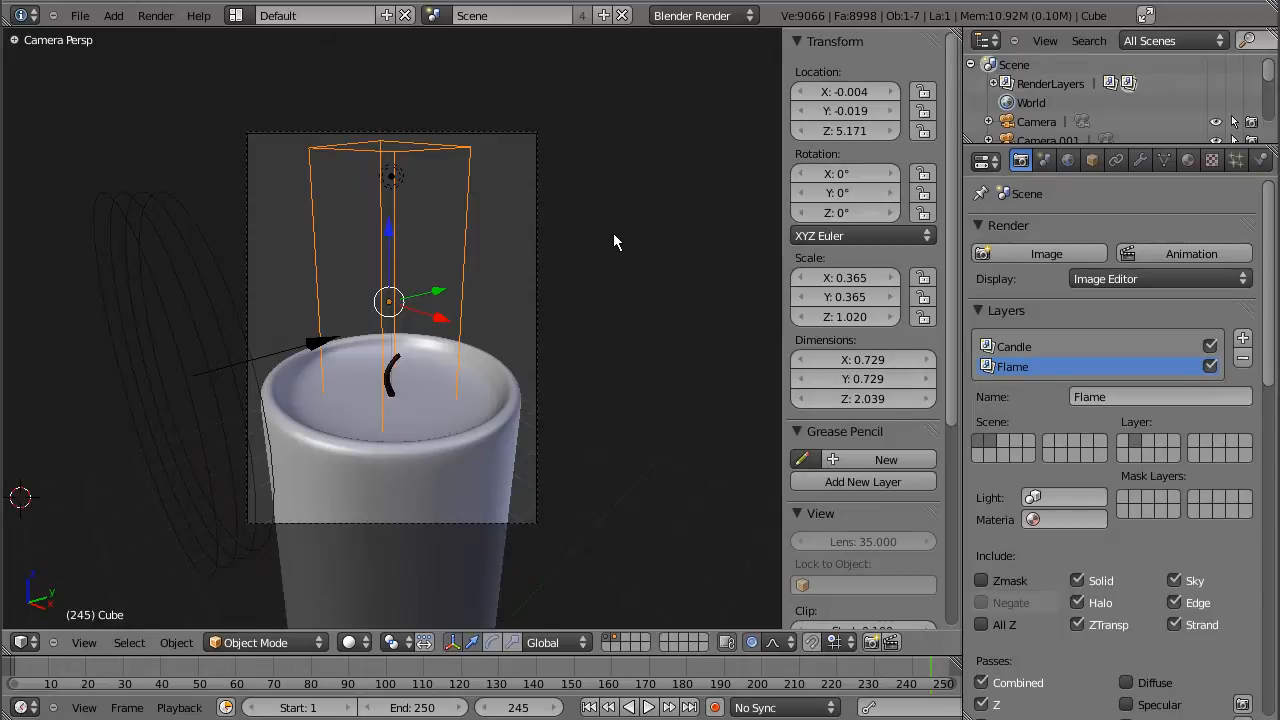
Step: Select the candle body, smoke domain and lamp in turn, then switch to the Compositing layout
click(405, 513)
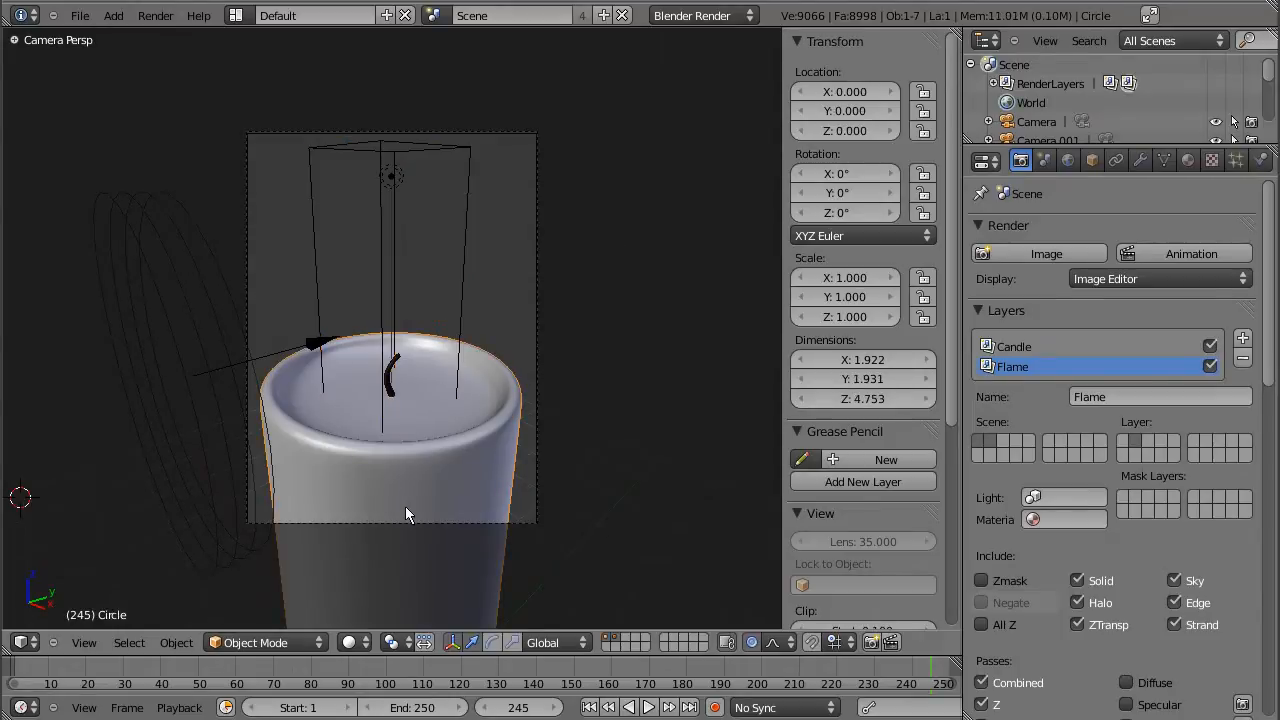
click(390, 300)
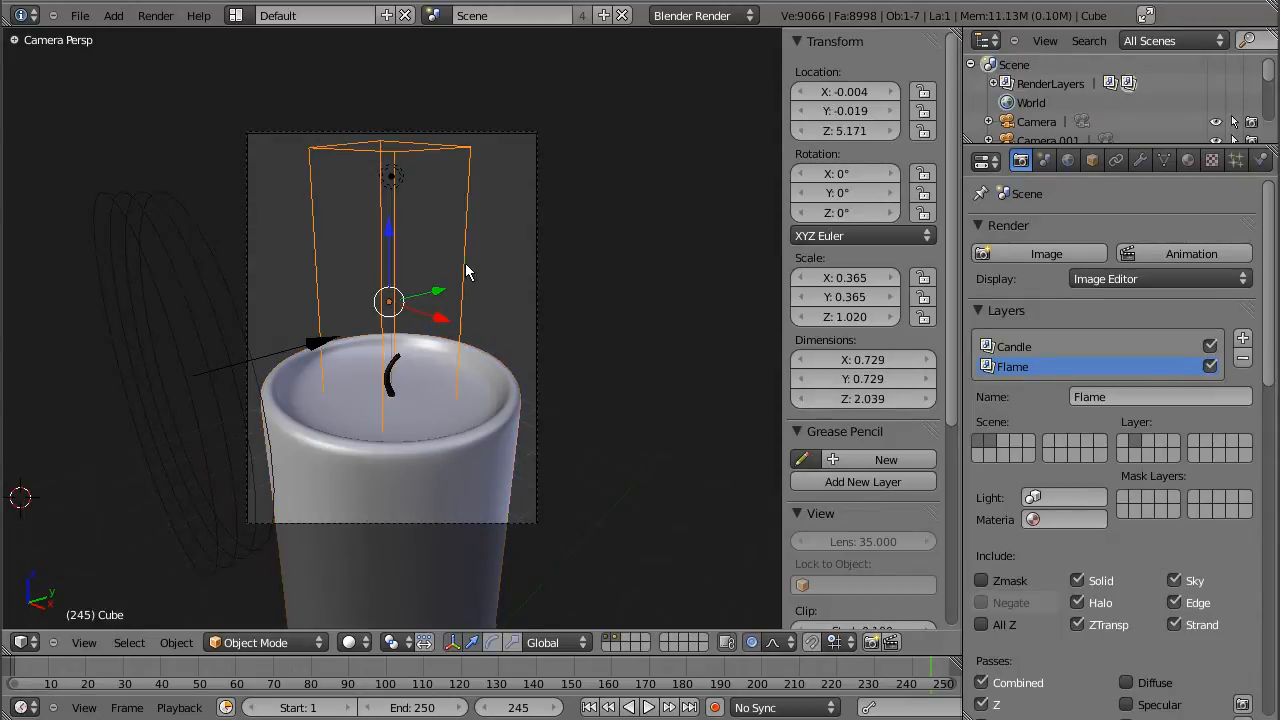
mouse_move(445, 270)
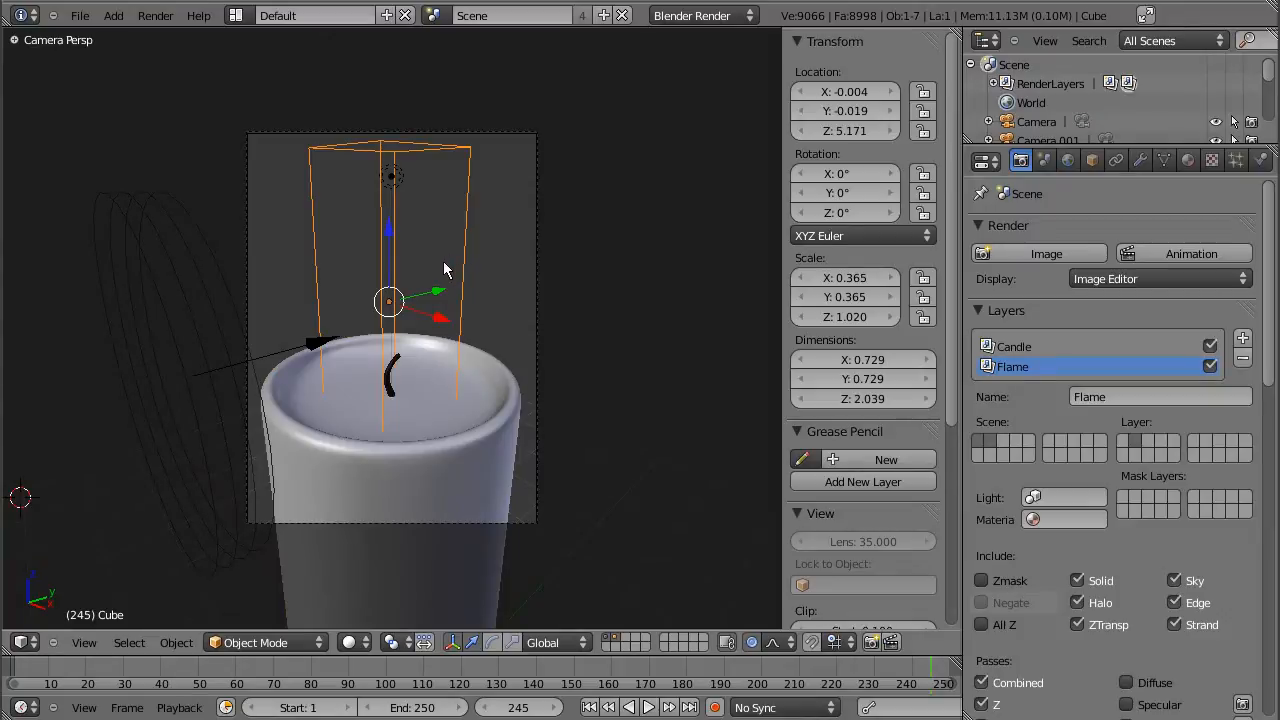
click(391, 177)
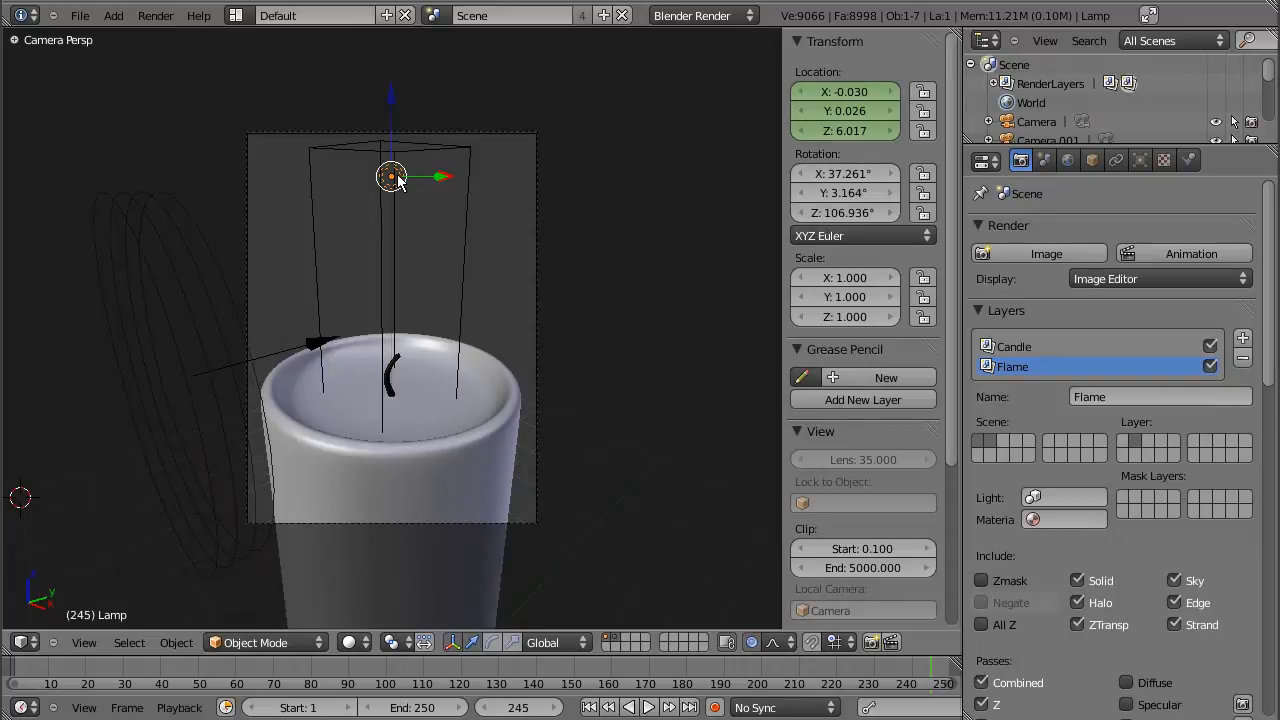
click(192, 376)
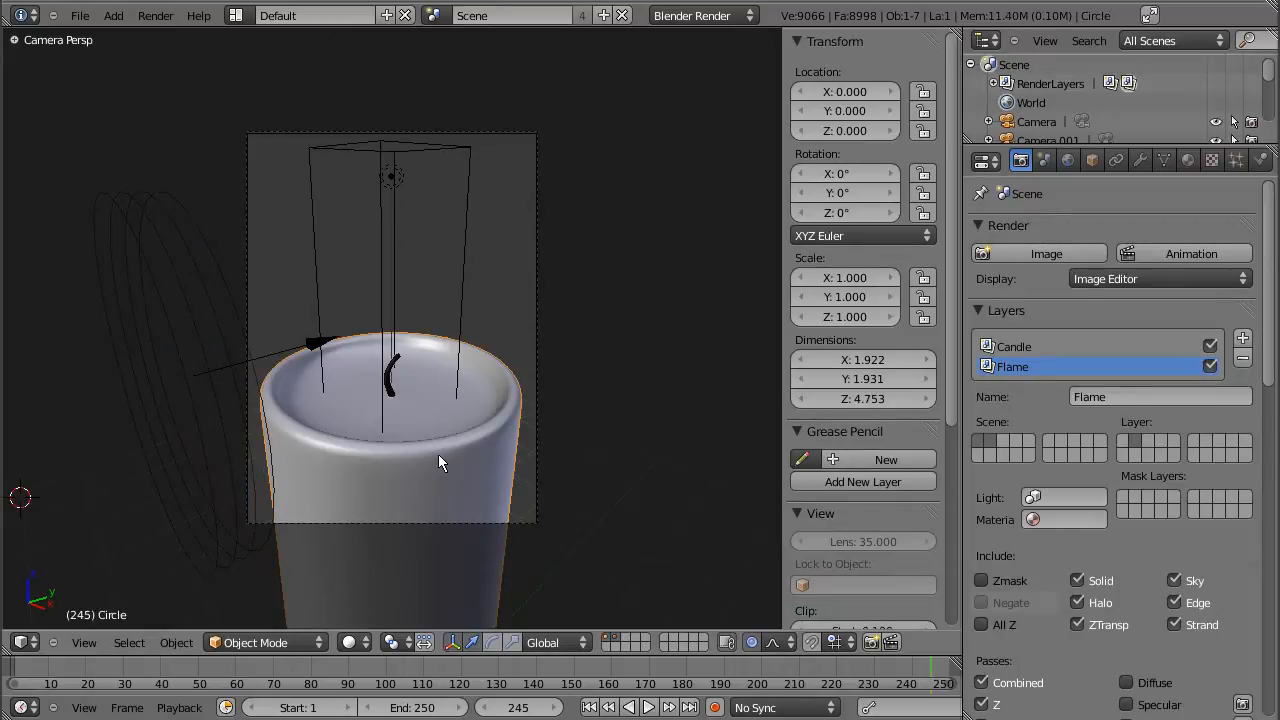
mouse_move(407, 417)
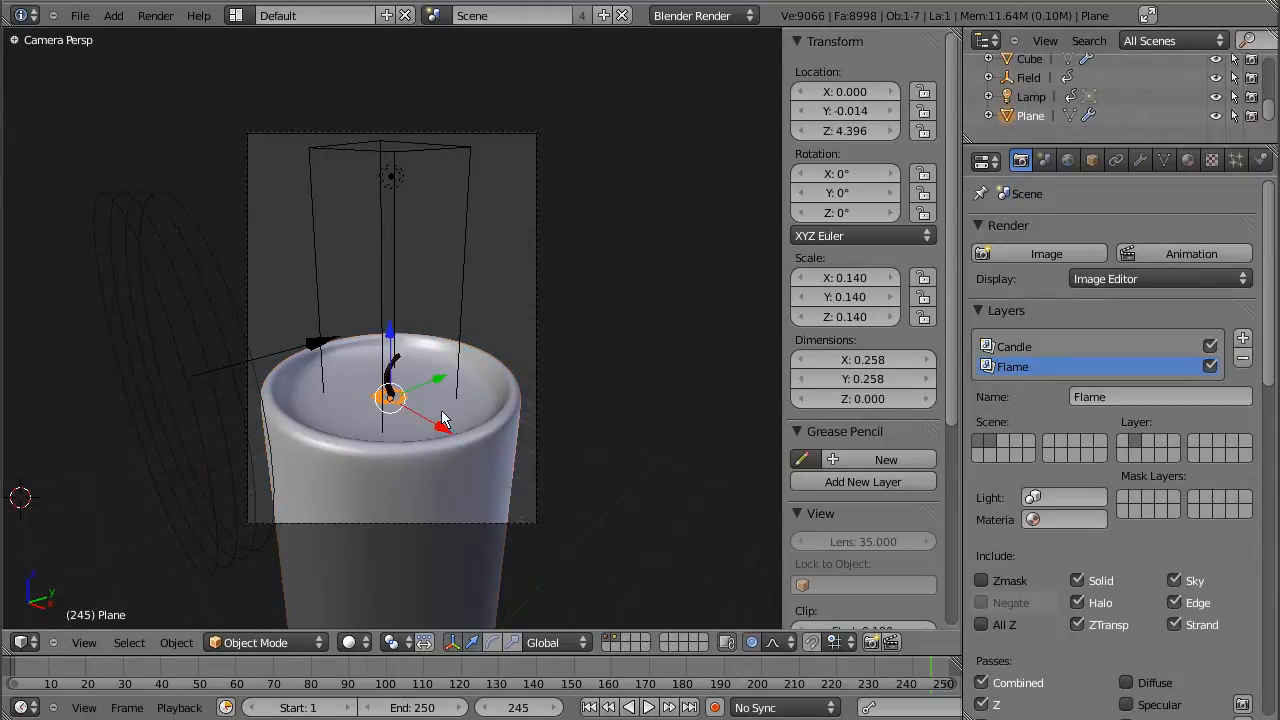
mouse_move(378, 403)
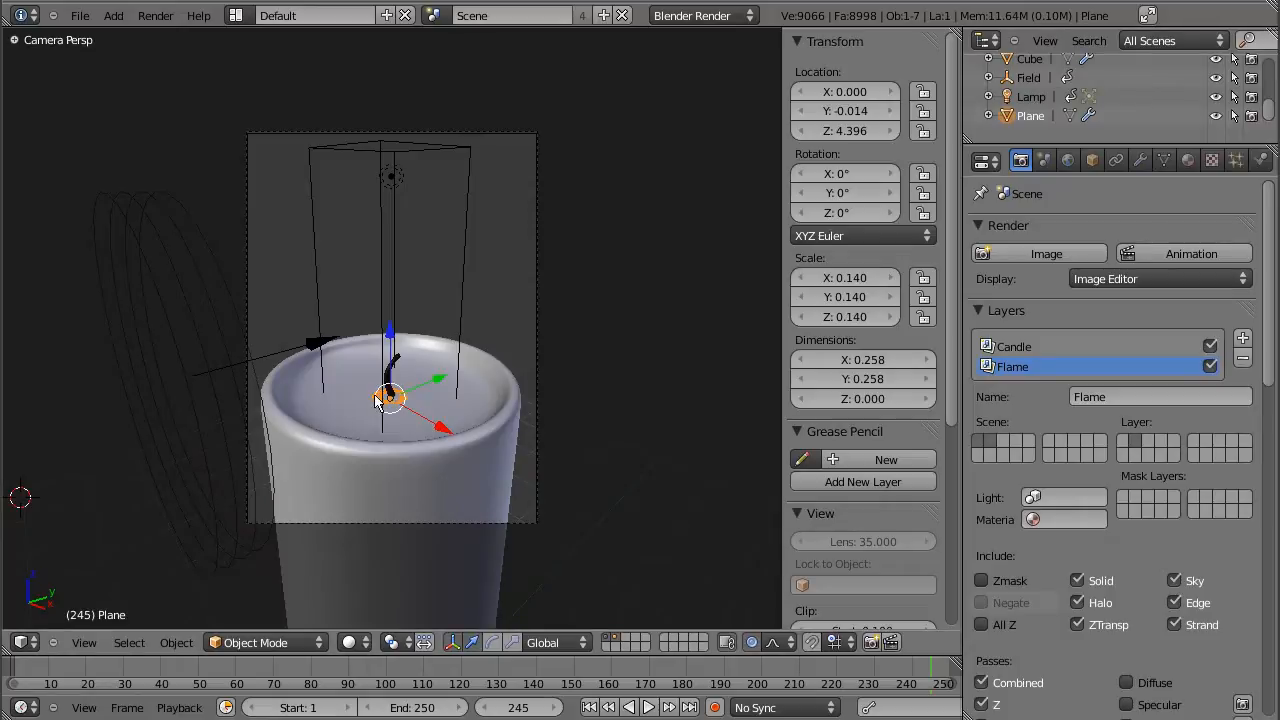
mouse_move(405, 405)
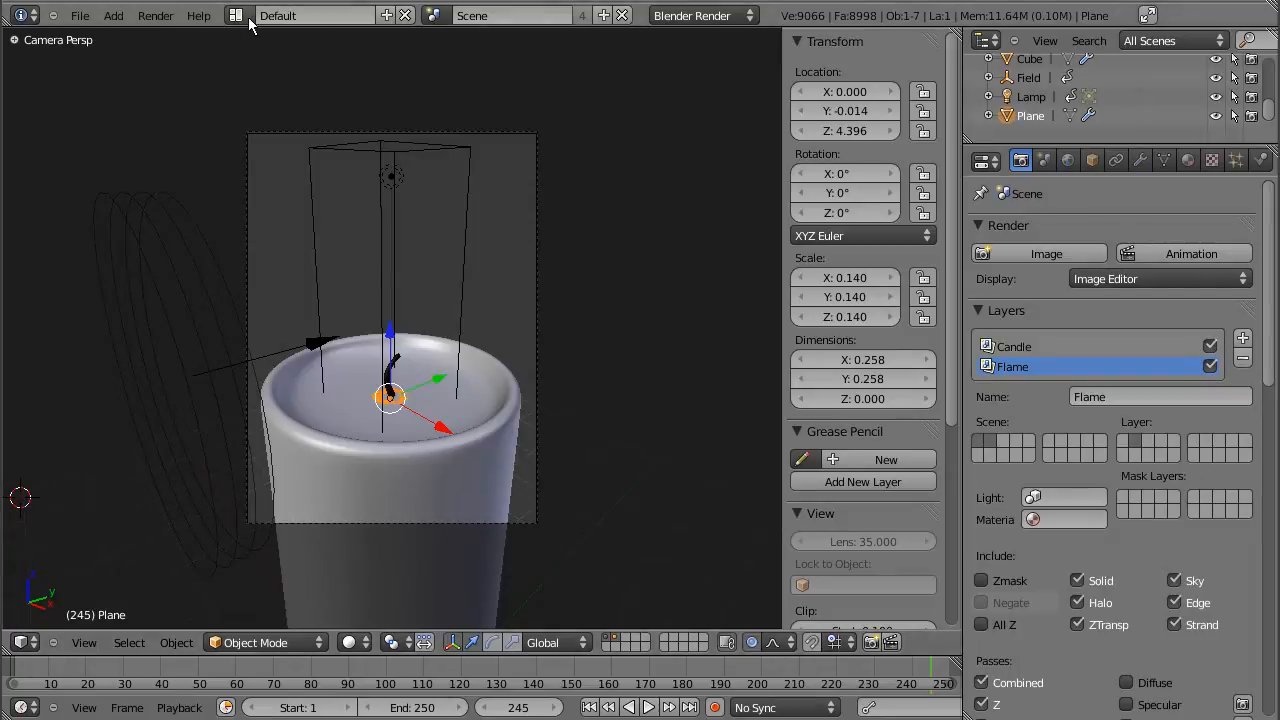
click(315, 15)
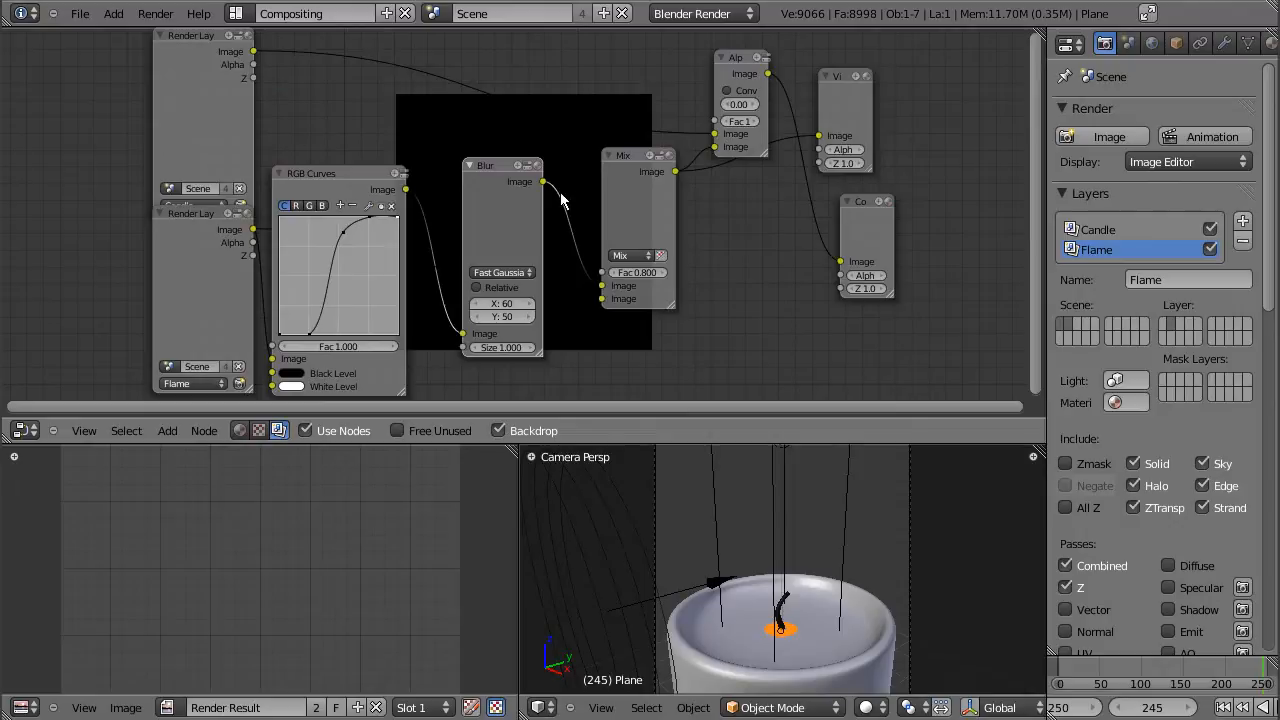
mouse_move(564, 198)
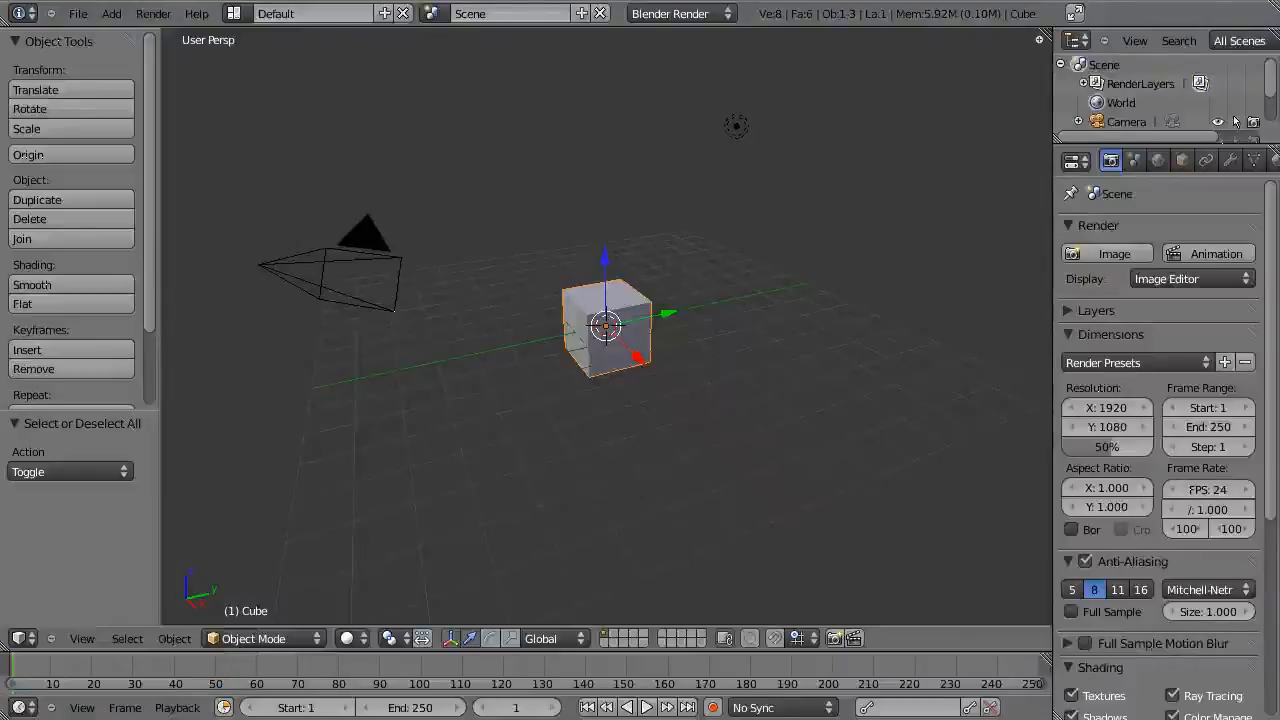
mouse_move(560, 368)
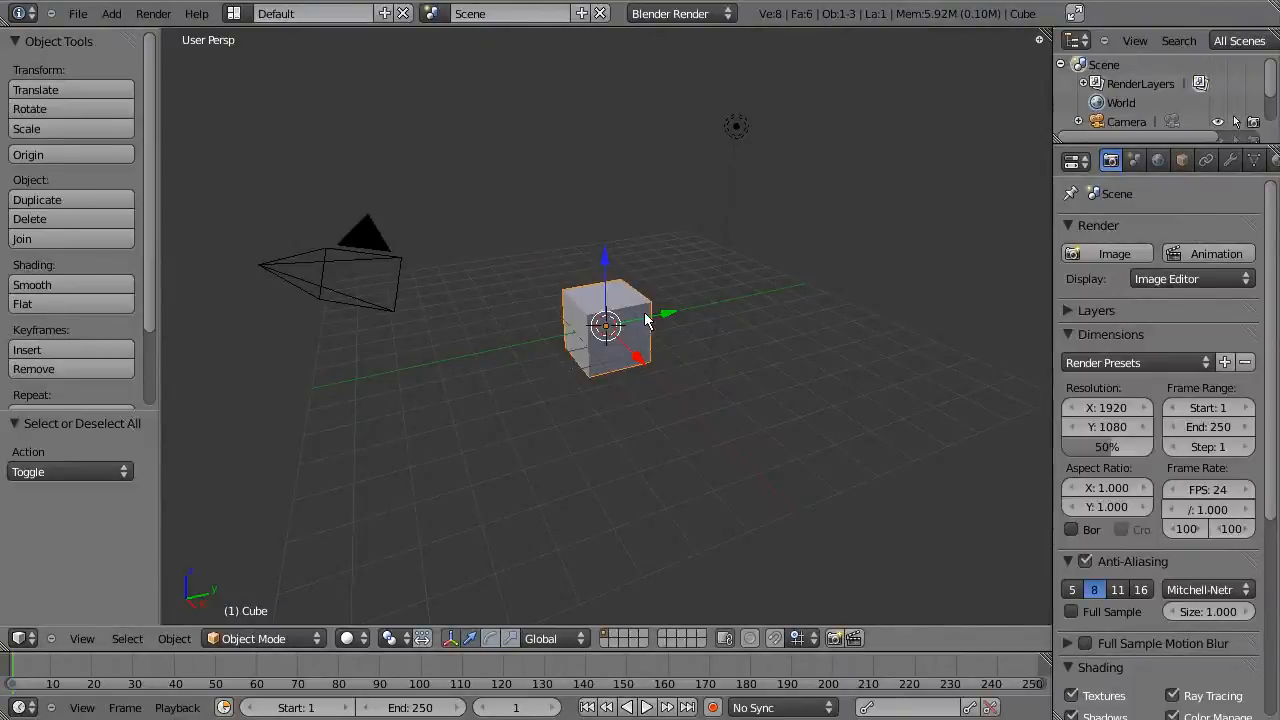
mouse_move(565, 340)
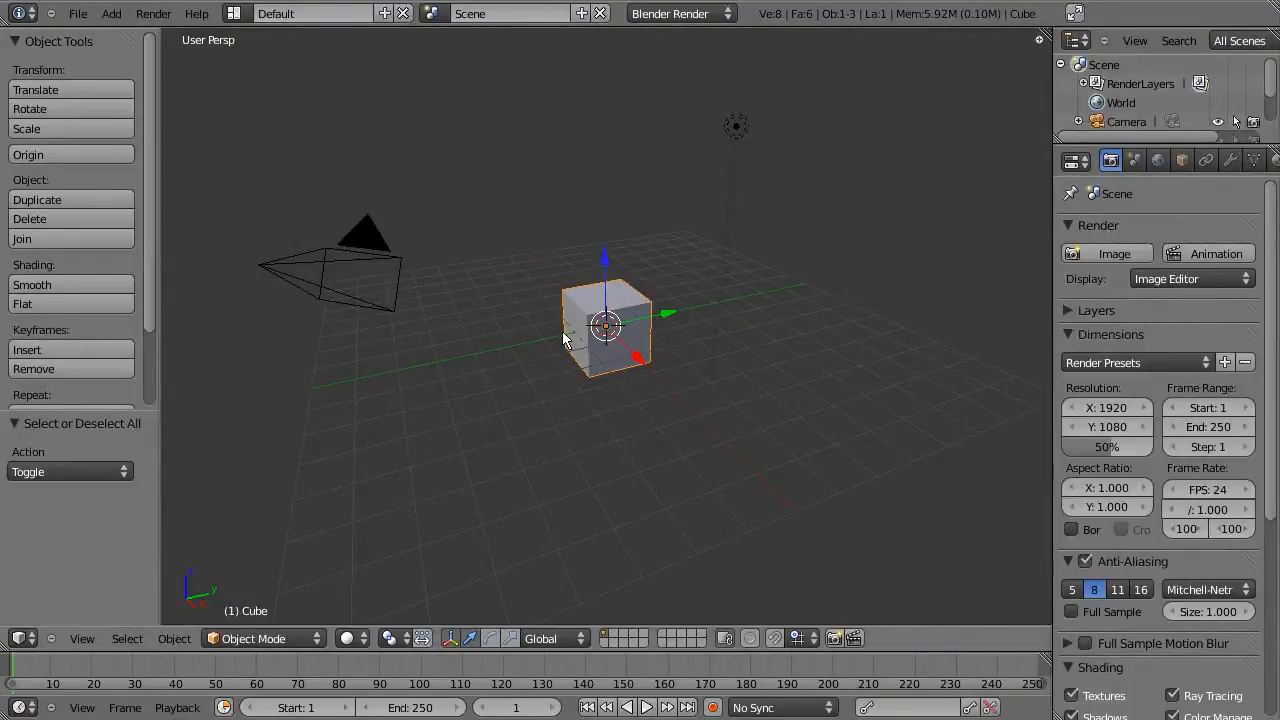
Step: Delete the default cube and add a 12-vertex circle mesh at the scene origin
click(30, 218)
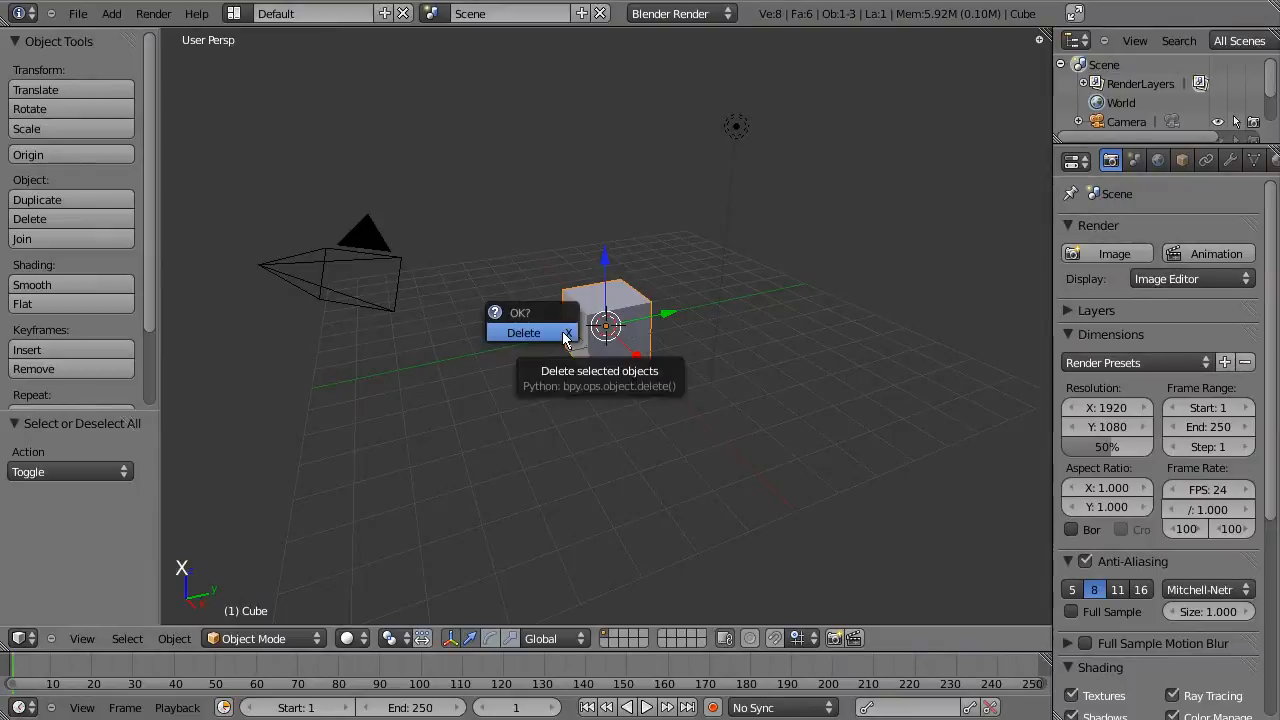
click(523, 332)
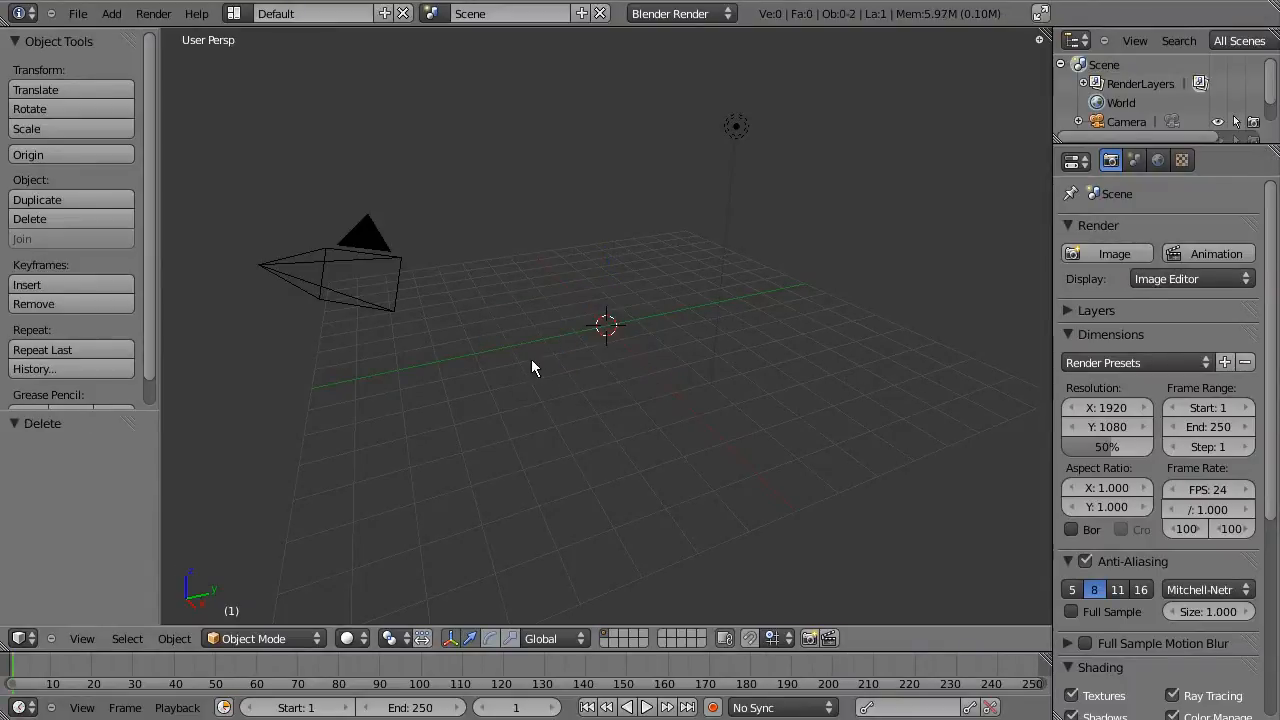
key(shift+a)
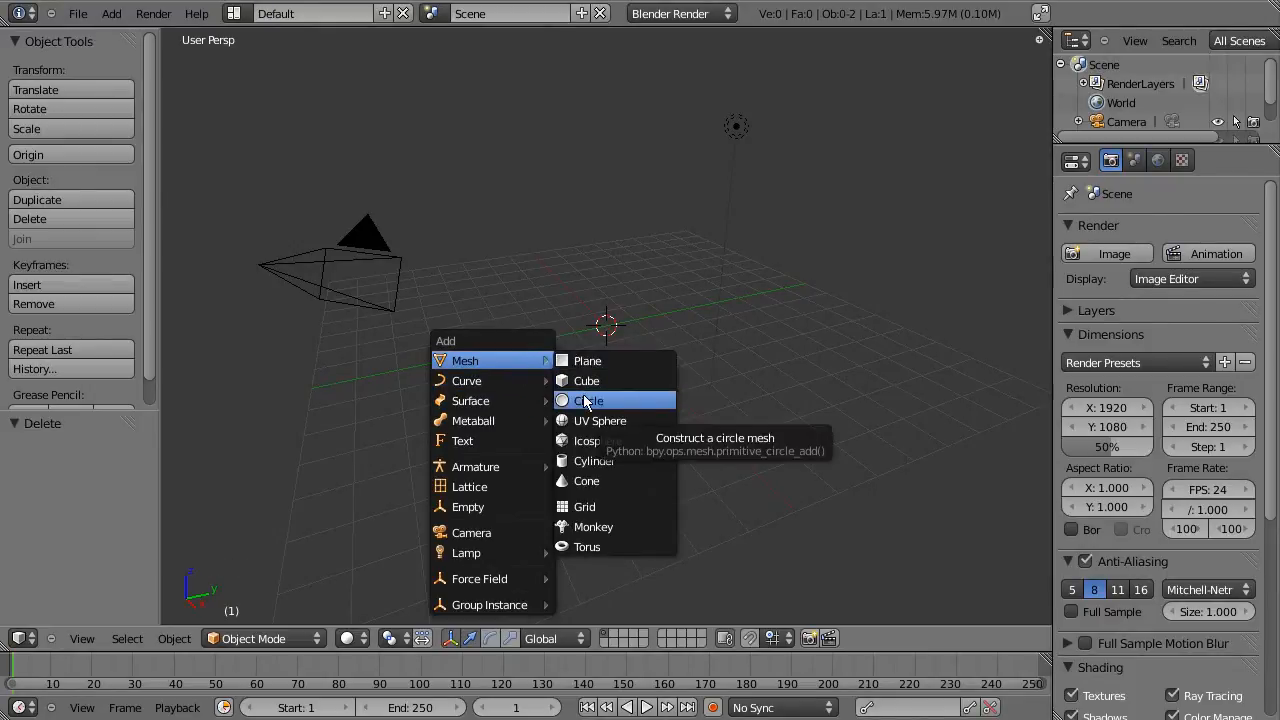
click(589, 400)
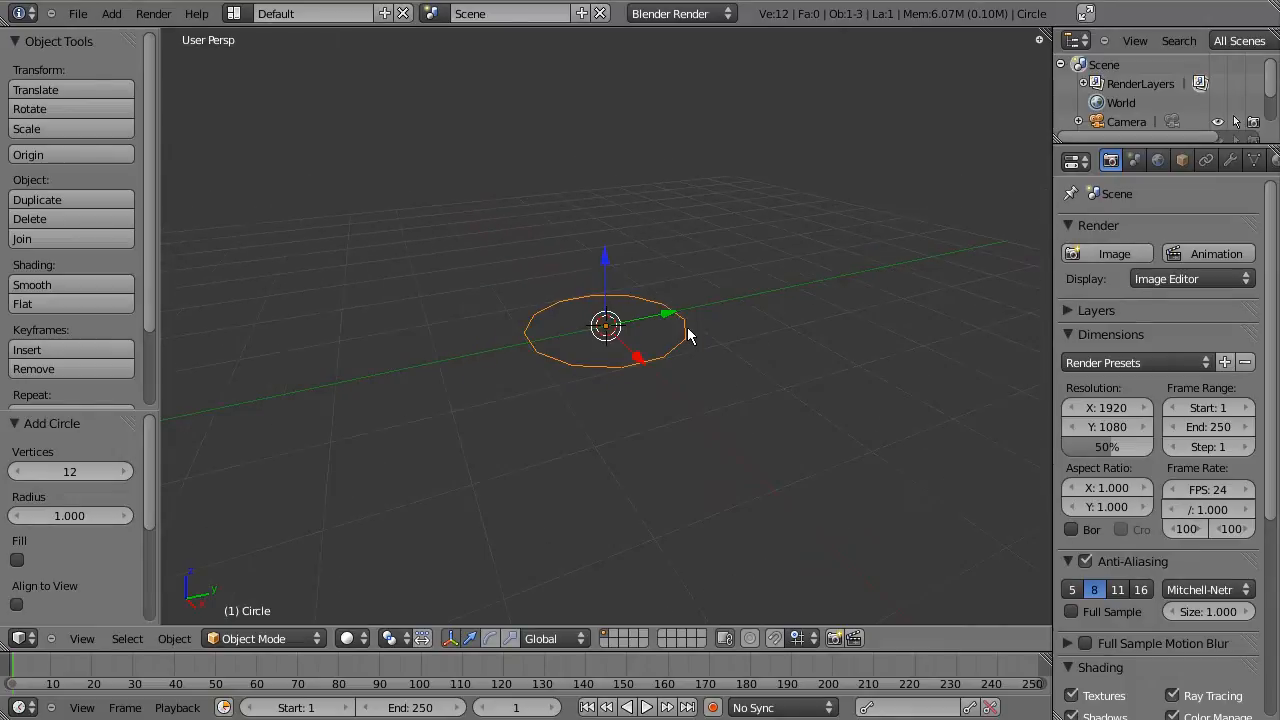
Step: Extrude the circle into a tall tube with a raised rim and a recessed top around a small centre hole
key(e)
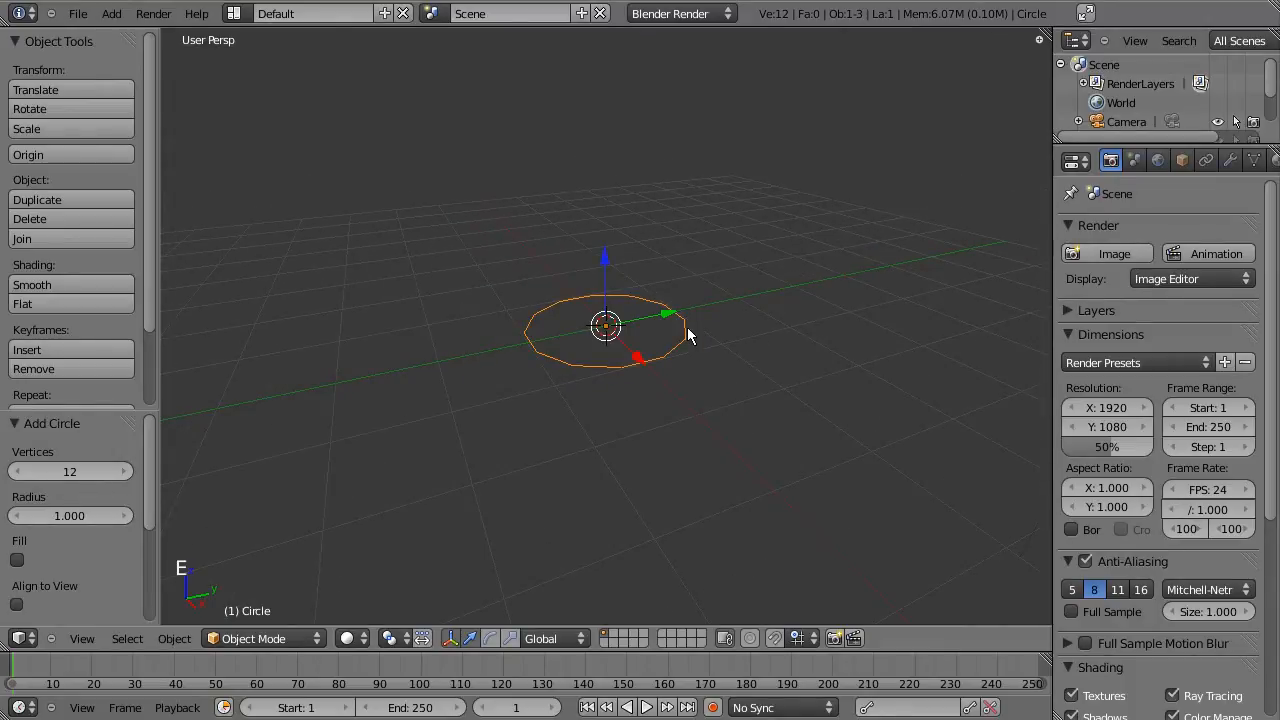
key(Tab)
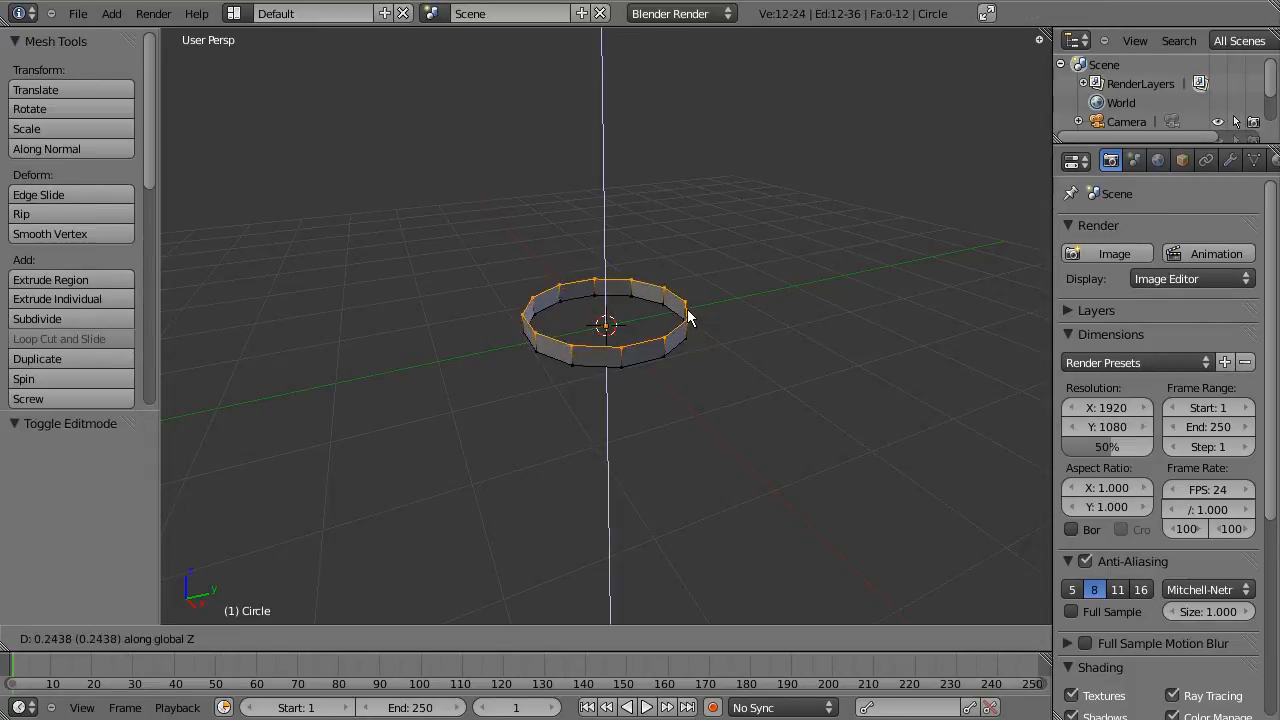
mouse_move(667, 55)
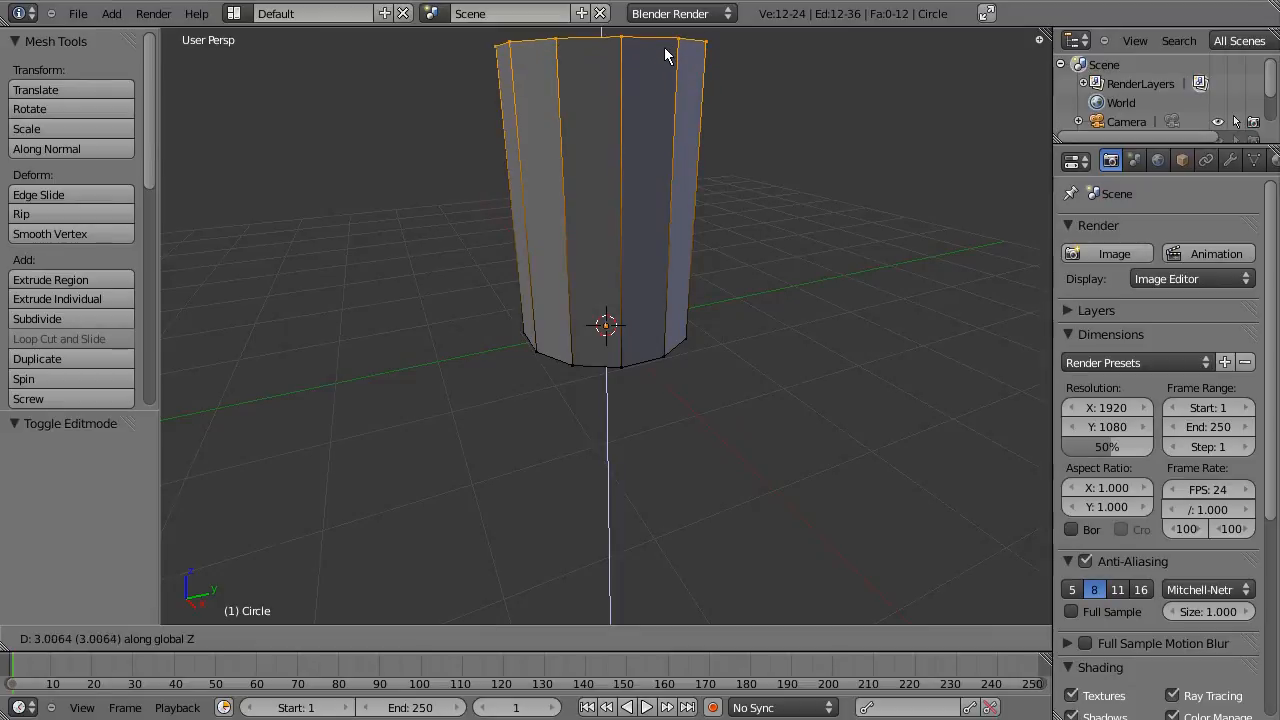
mouse_move(667, 50)
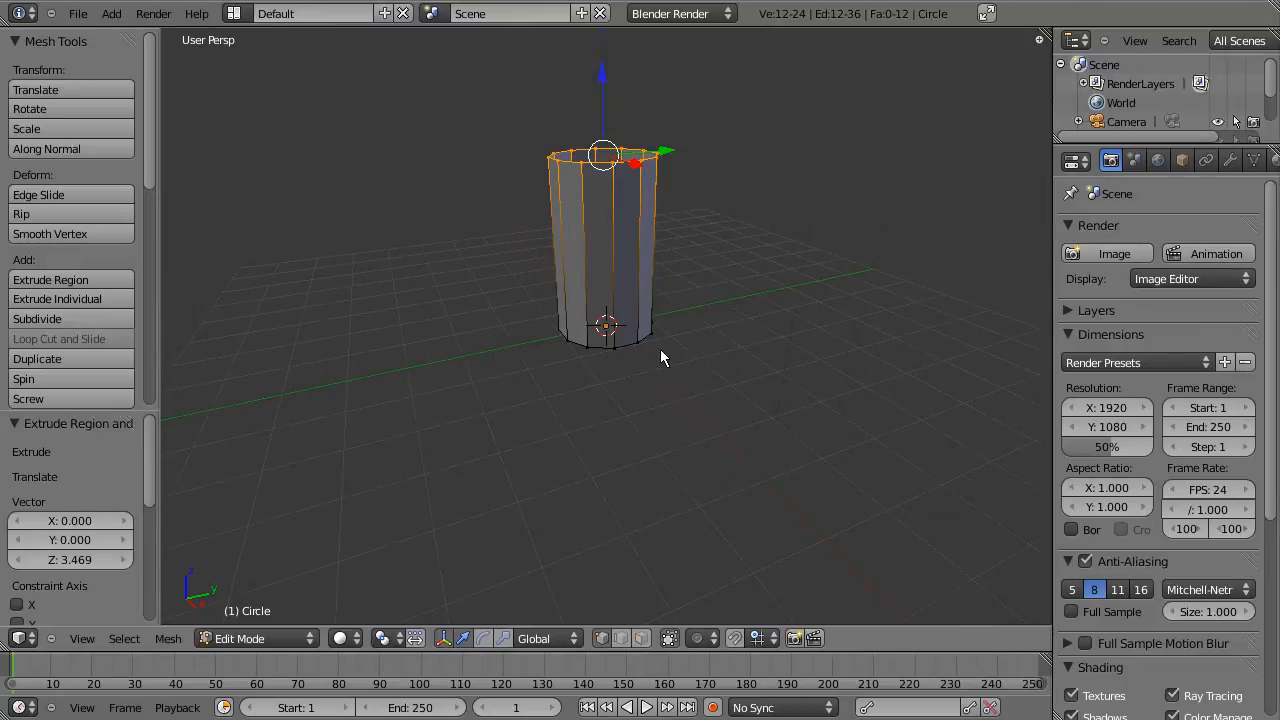
mouse_move(643, 213)
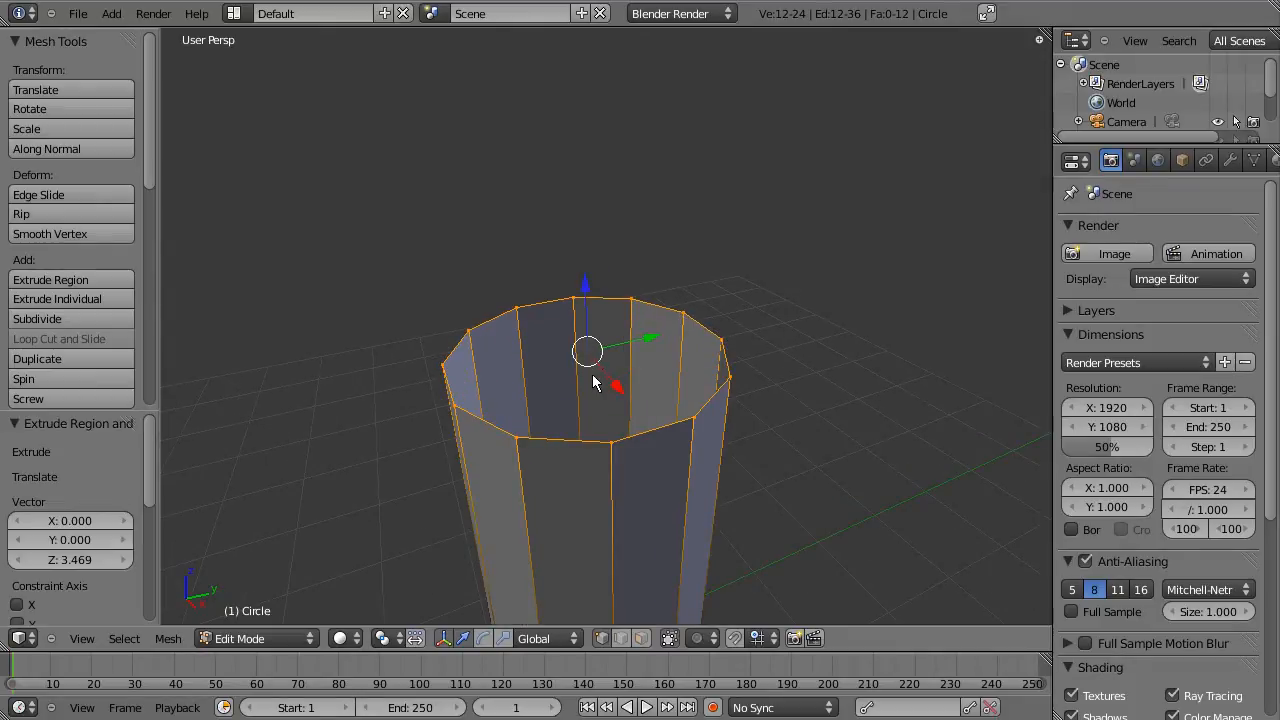
key(E)
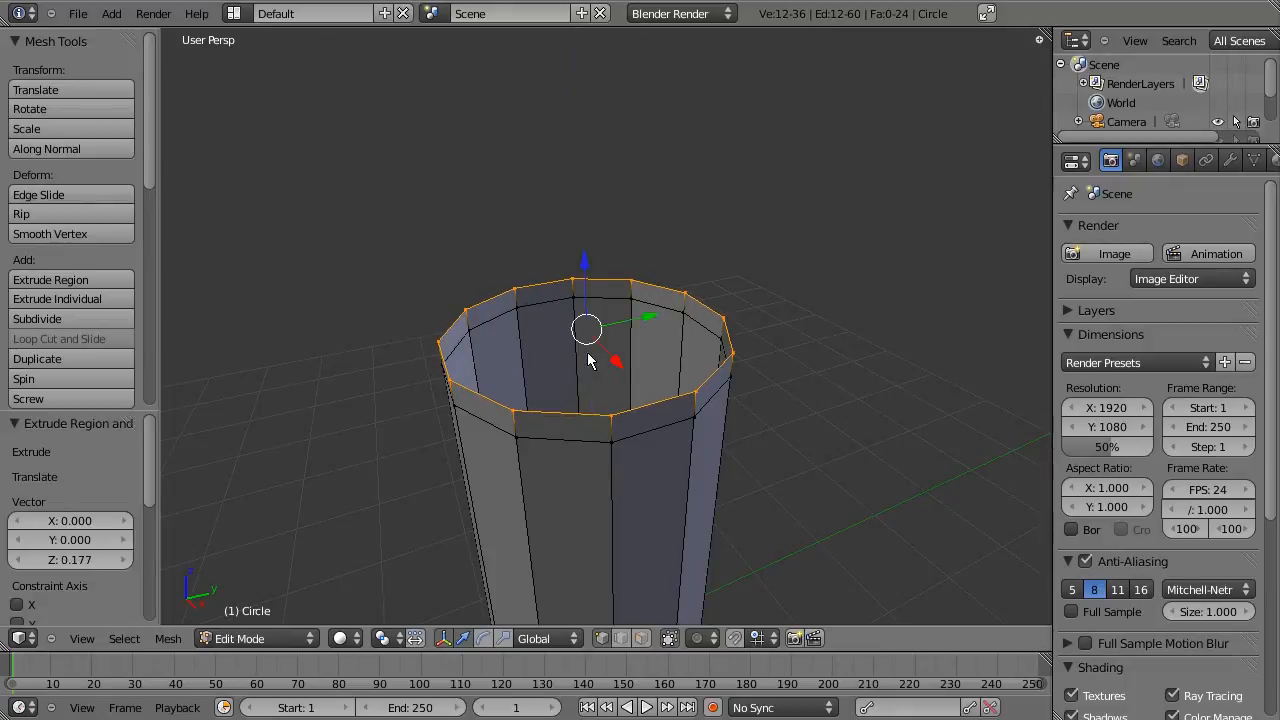
key(e)
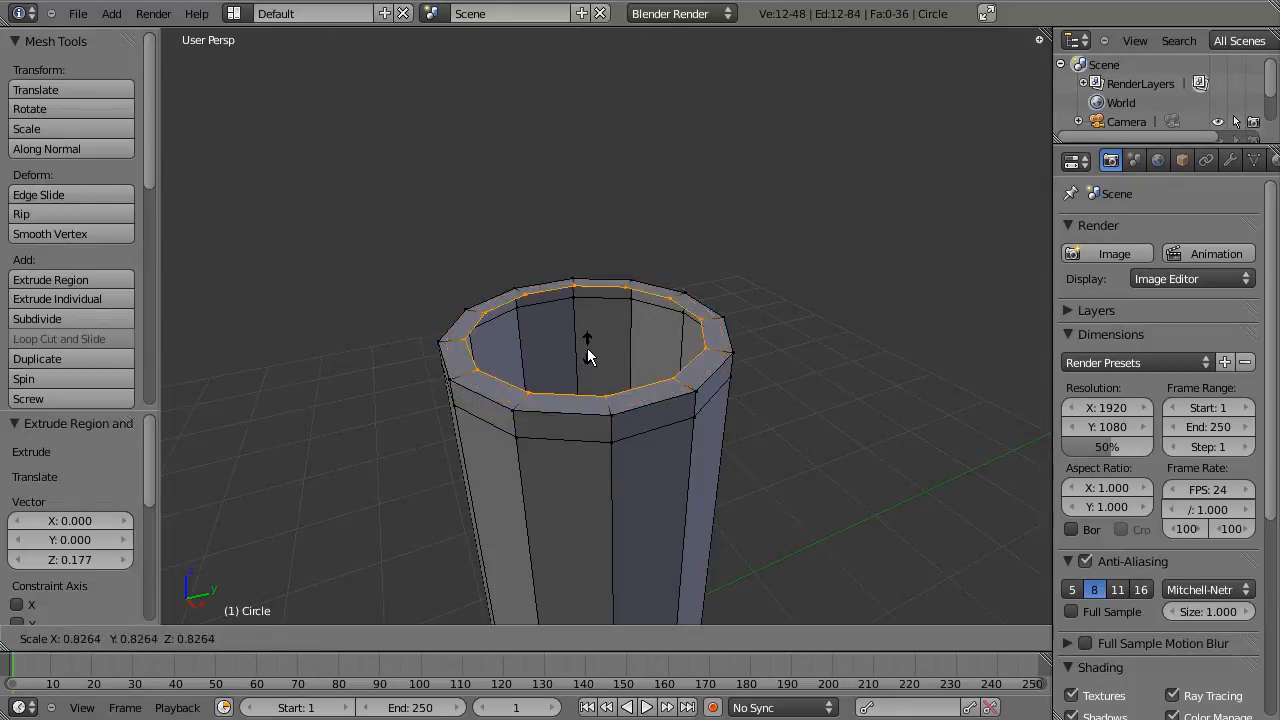
mouse_move(585, 357)
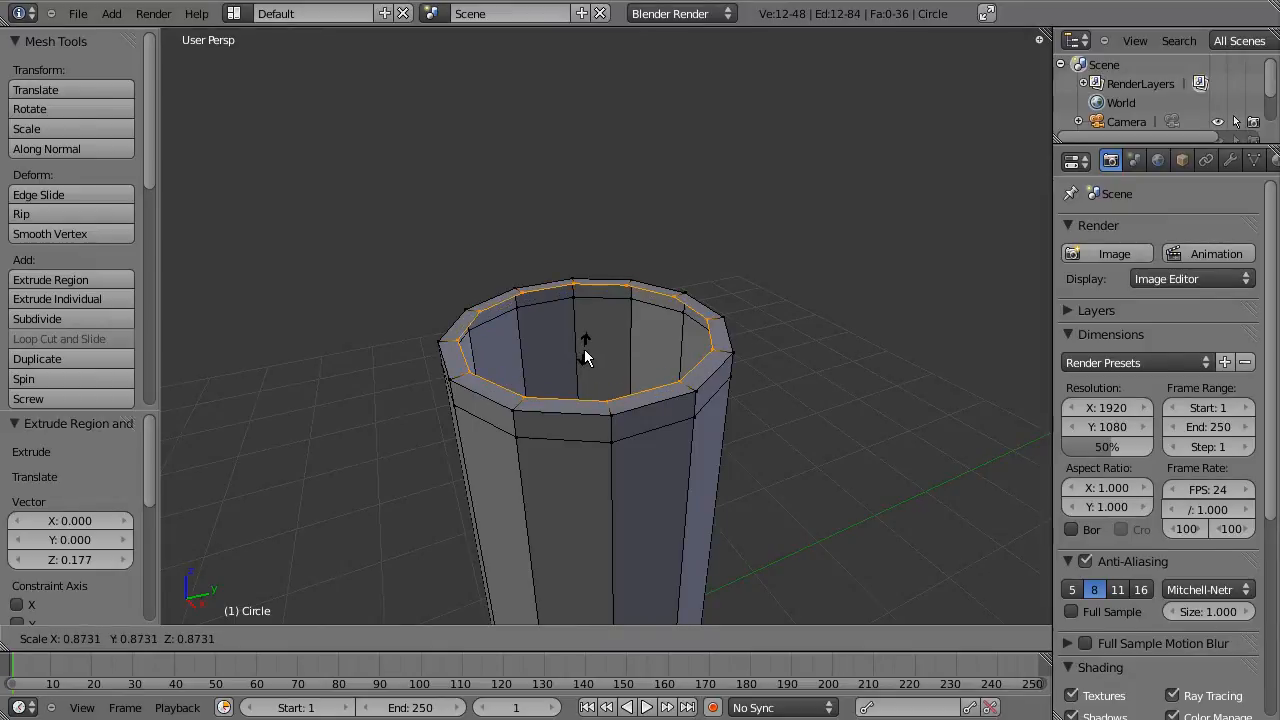
key(e)
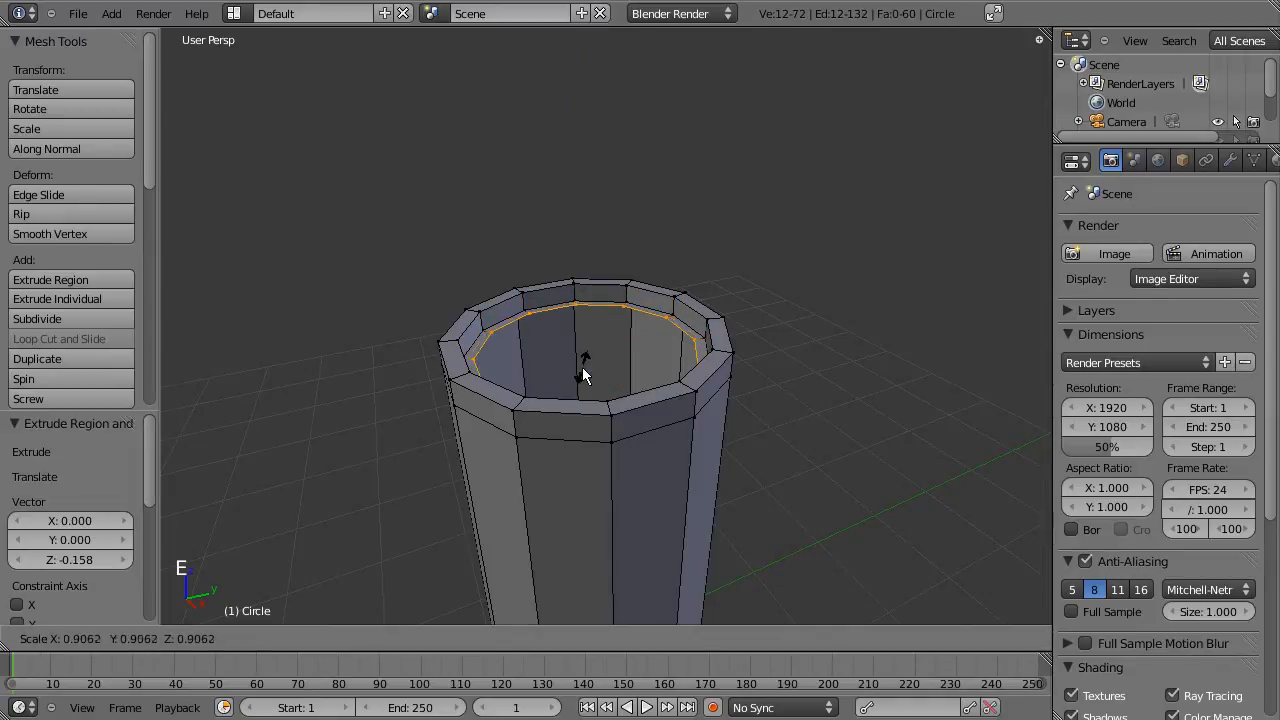
mouse_move(585, 365)
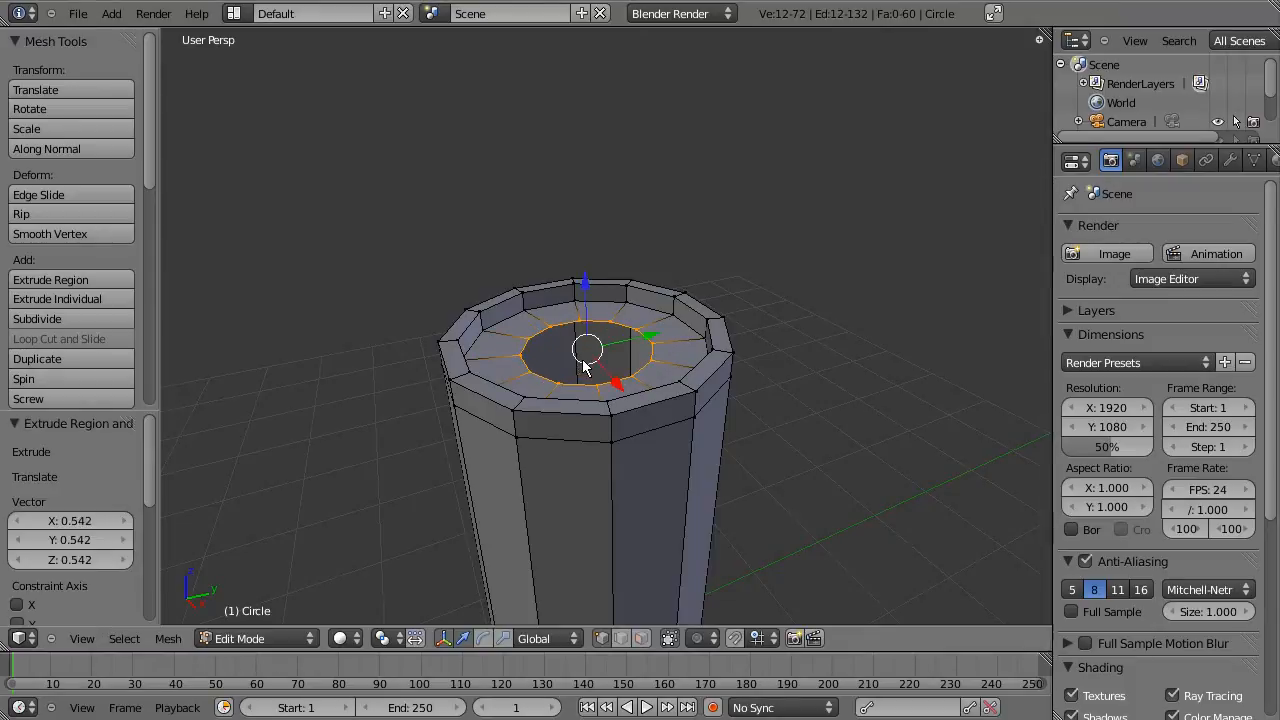
key(s)
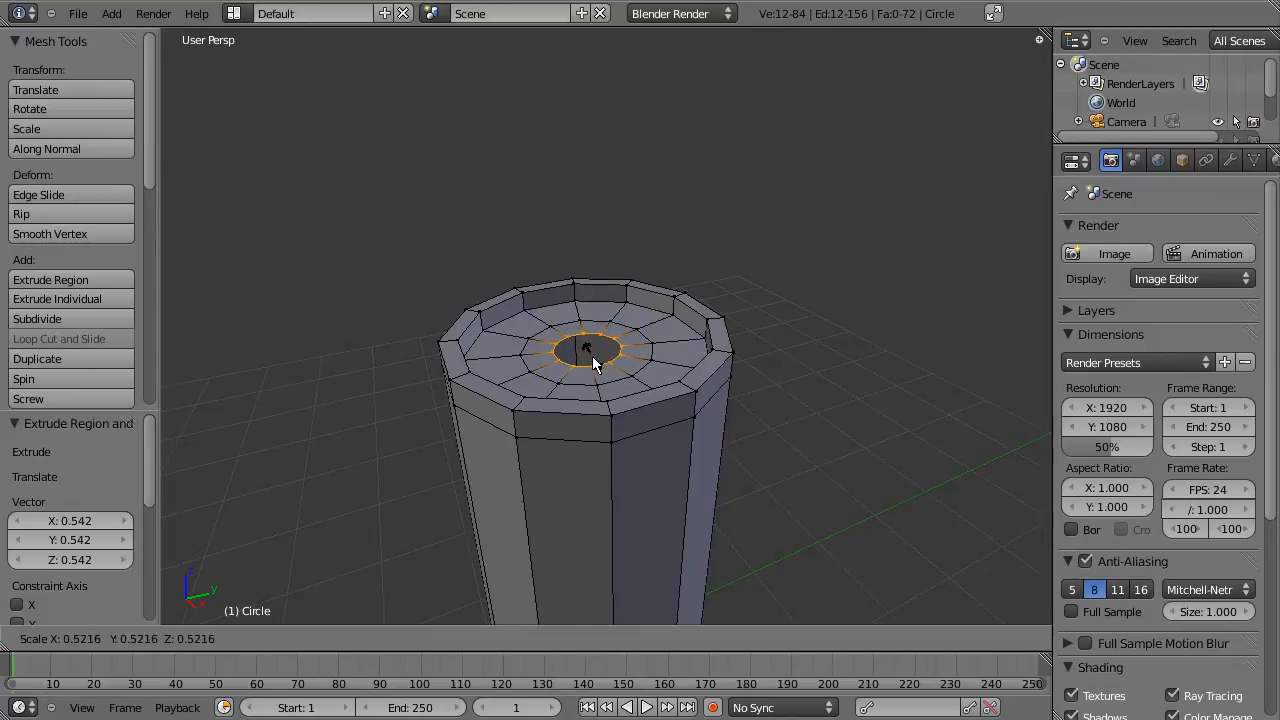
mouse_move(595, 362)
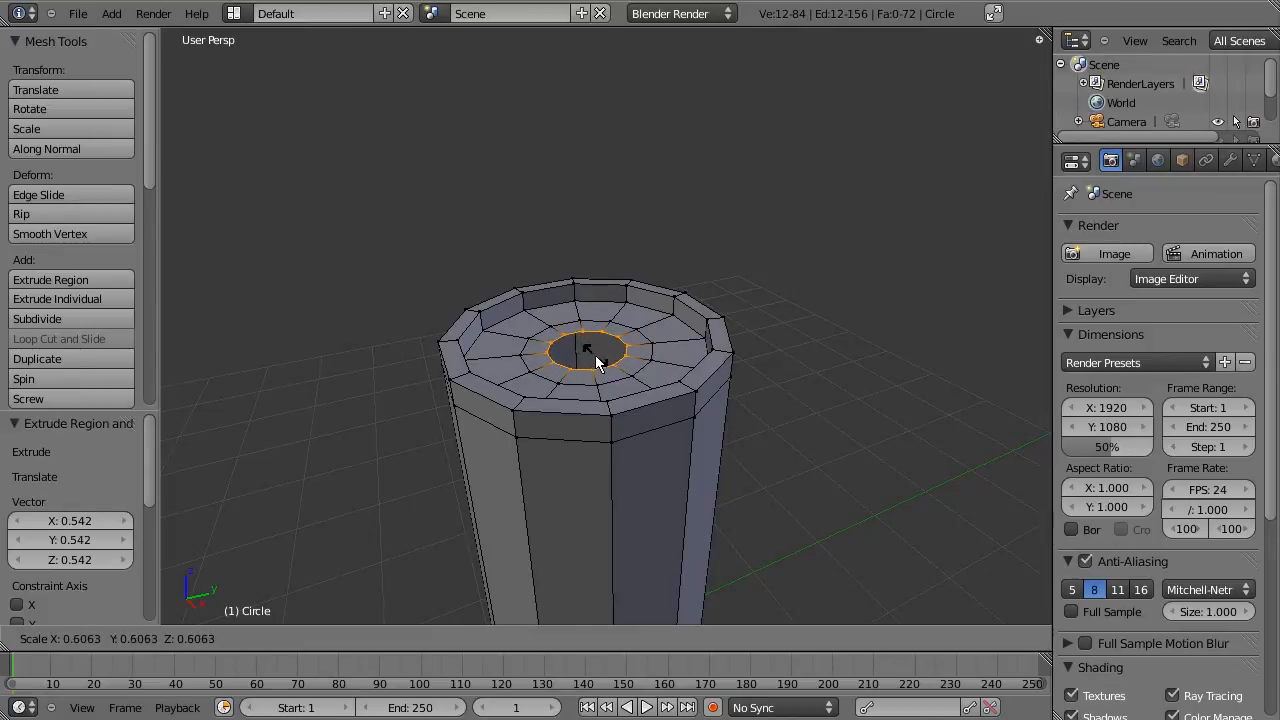
mouse_move(595, 355)
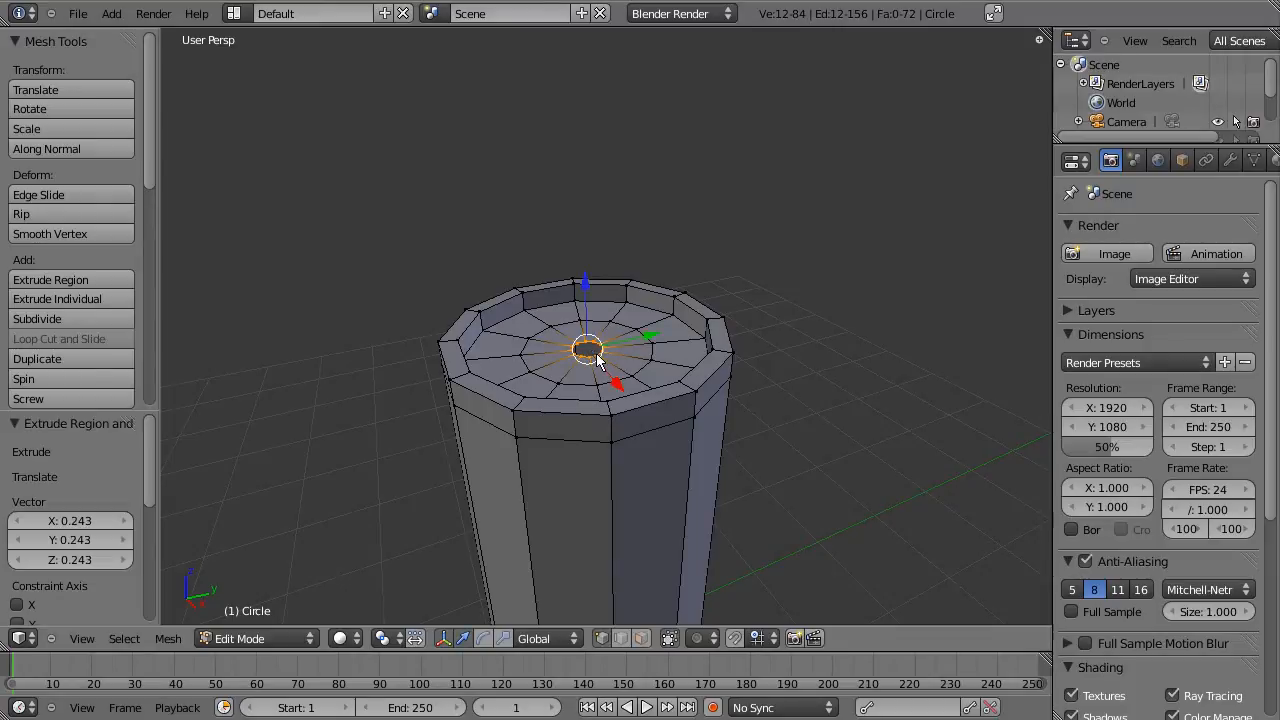
mouse_move(617, 427)
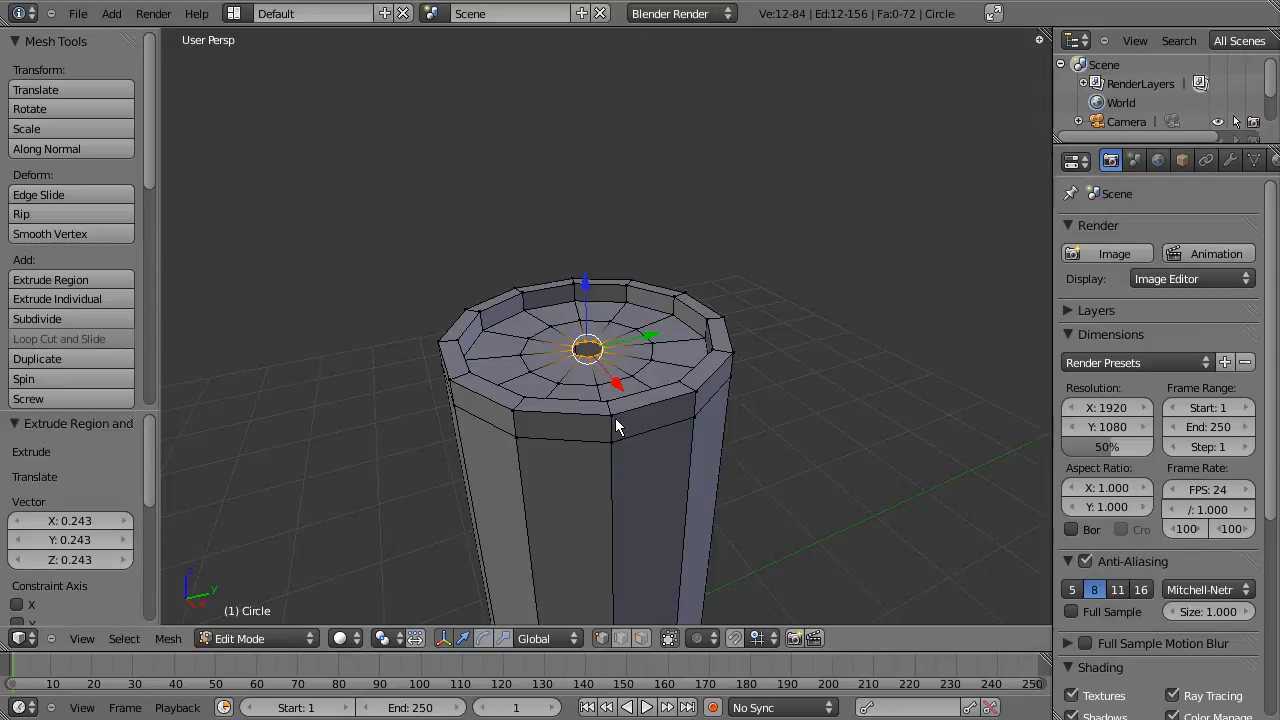
Step: Shade the candle smooth and recalculate all its normals so they point outward
key(Tab)
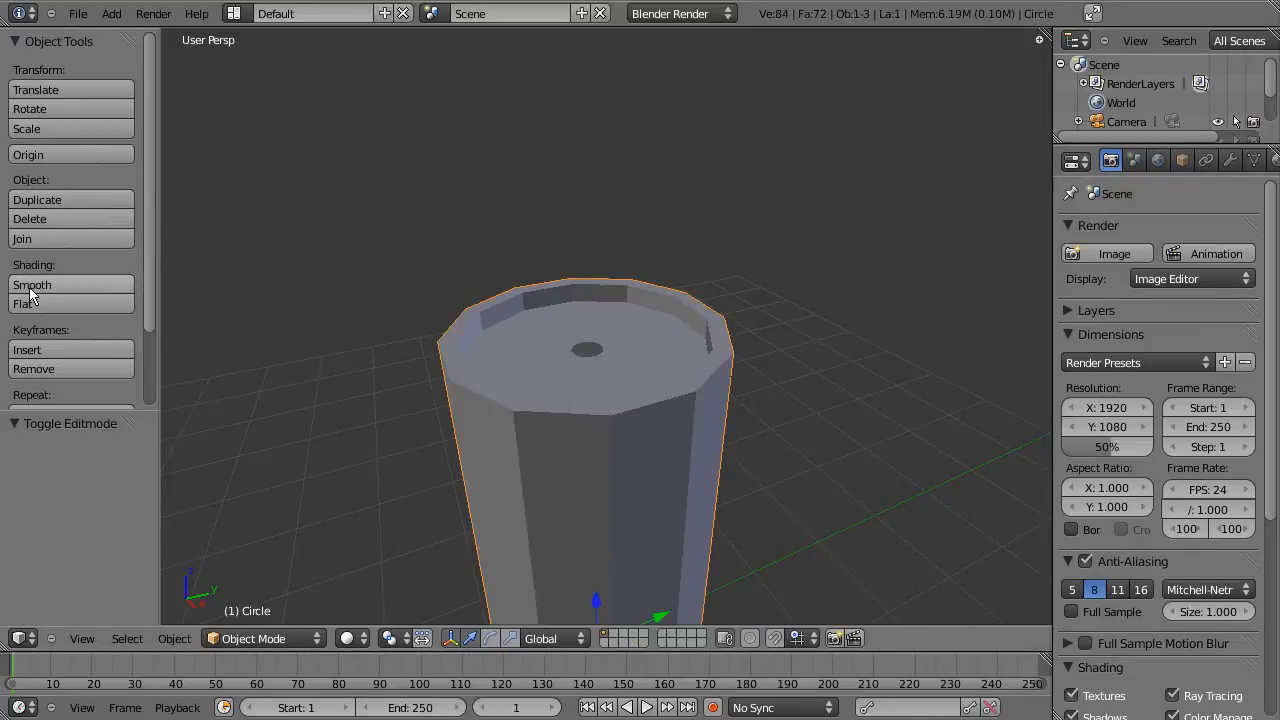
click(32, 285)
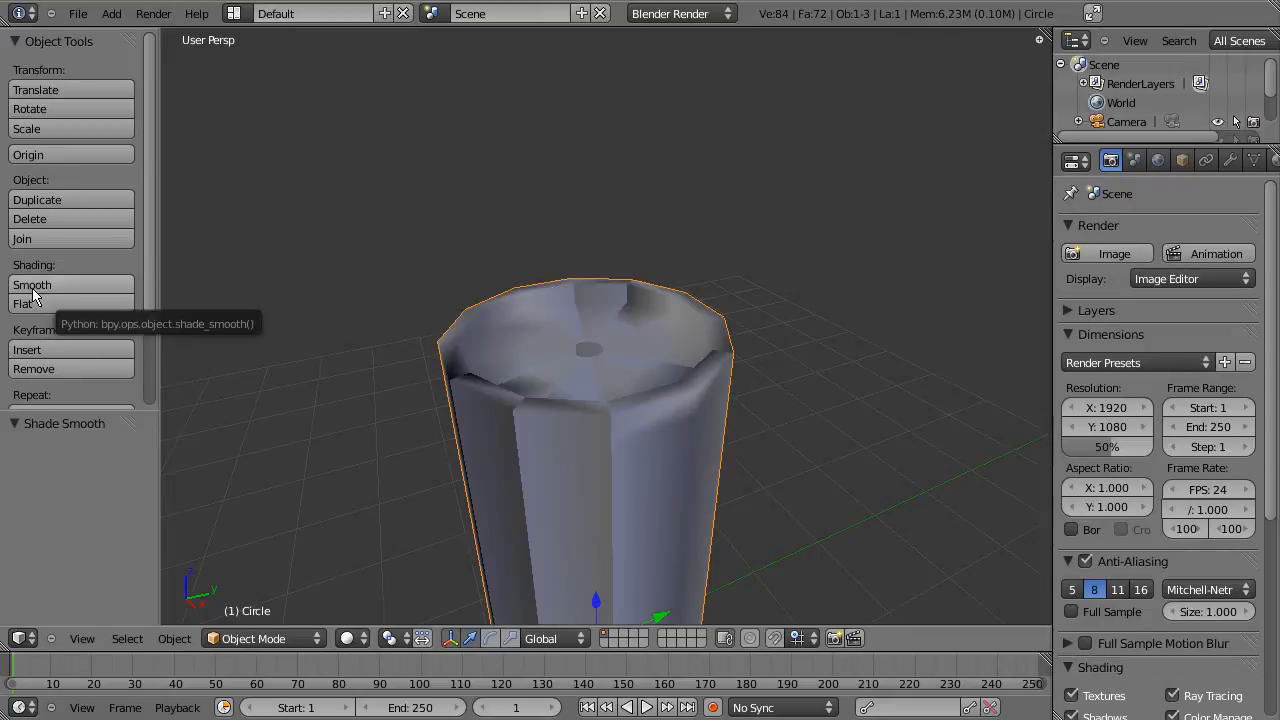
mouse_move(537, 400)
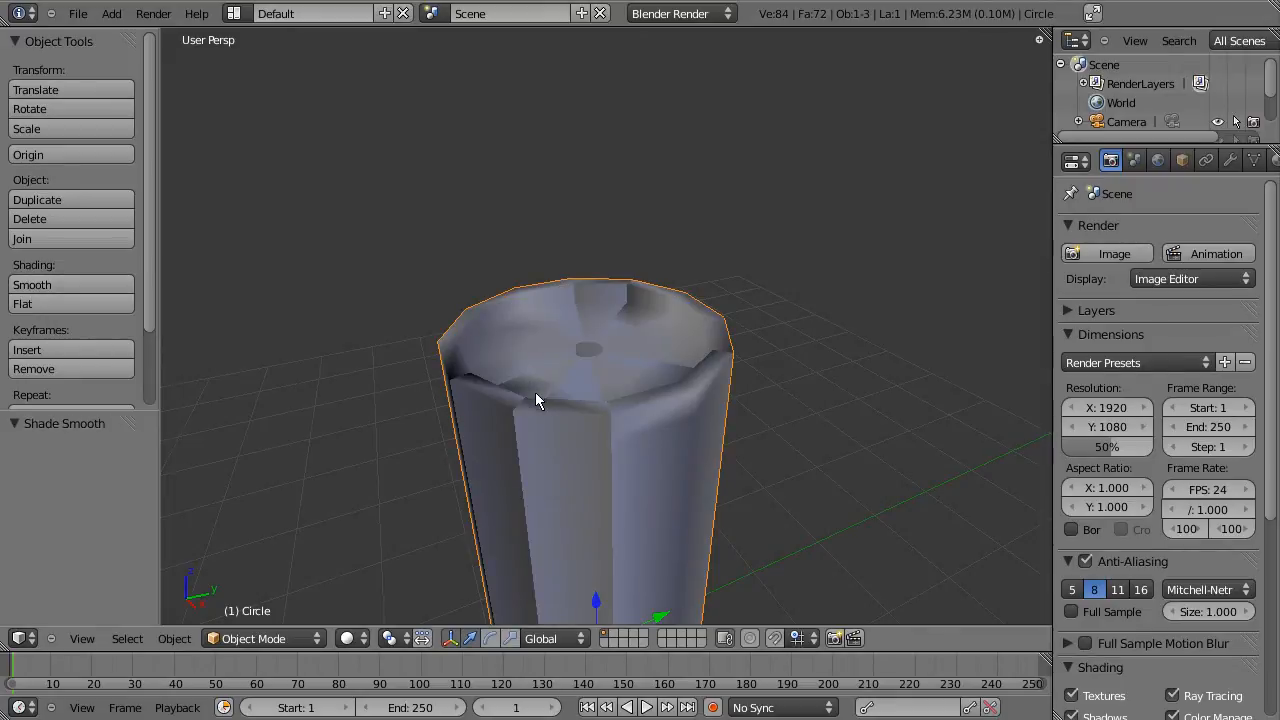
mouse_move(477, 393)
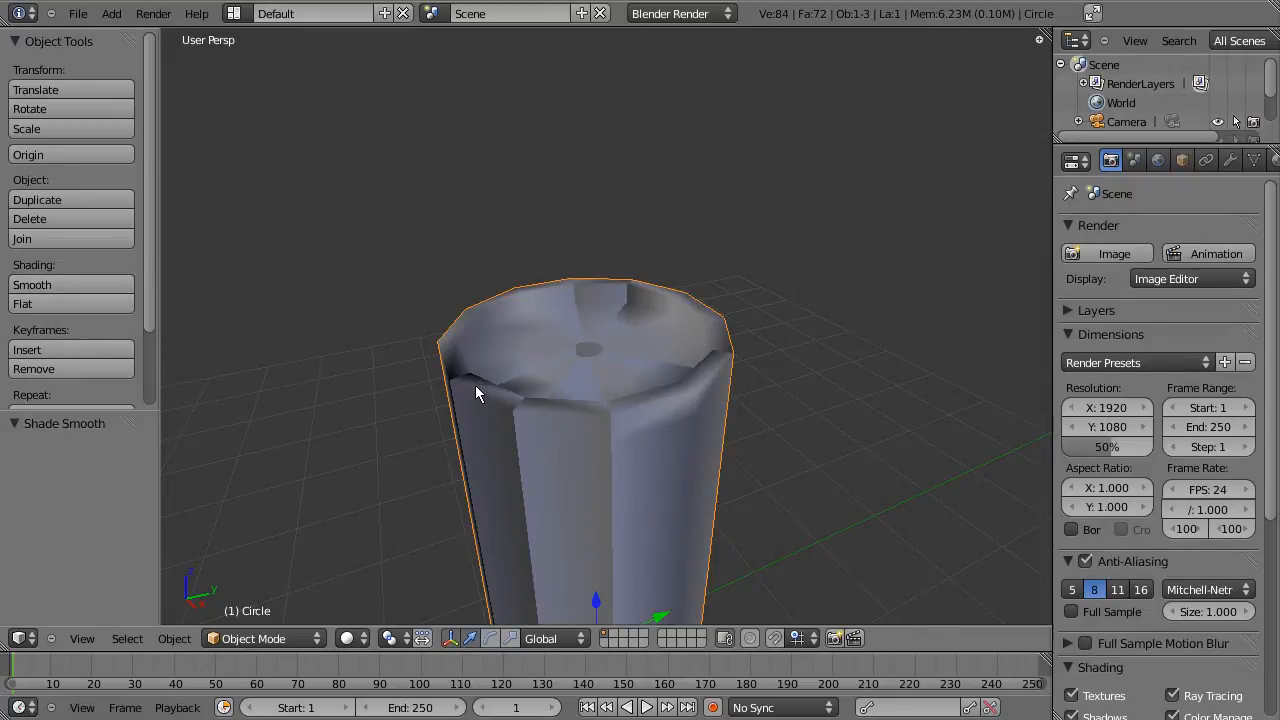
key(Tab)
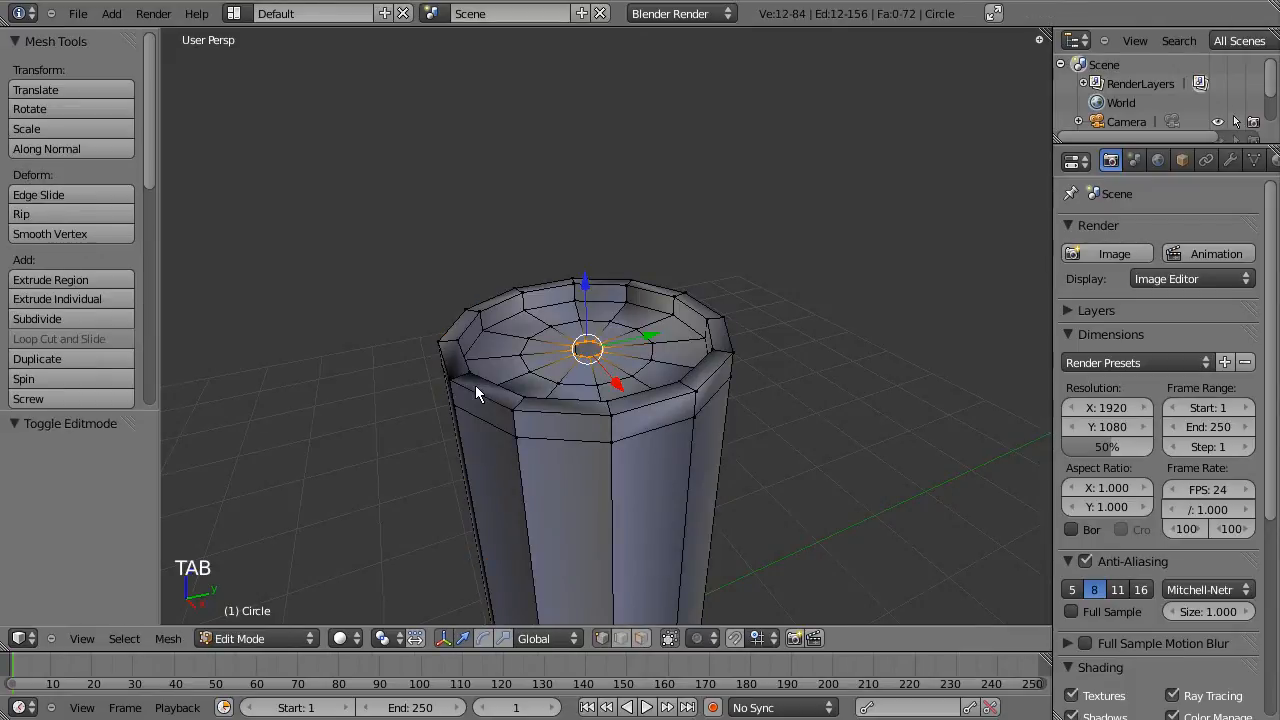
key(a)
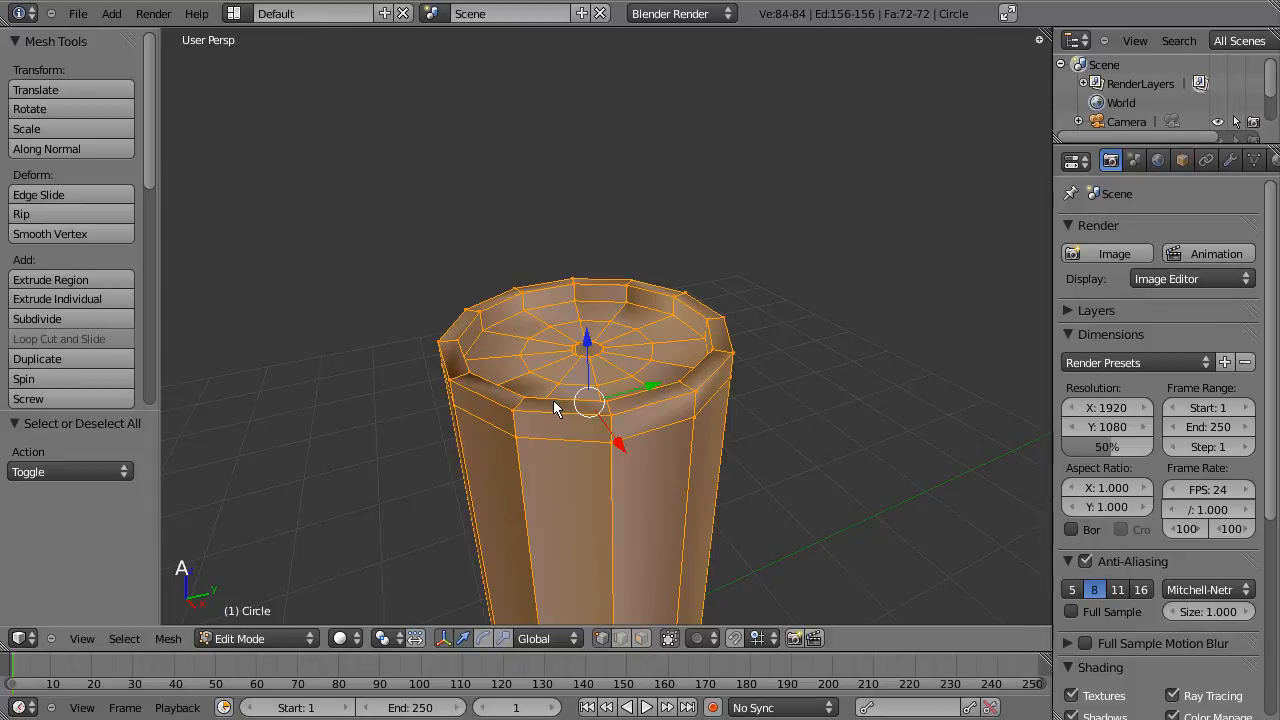
key(ctrl+m)
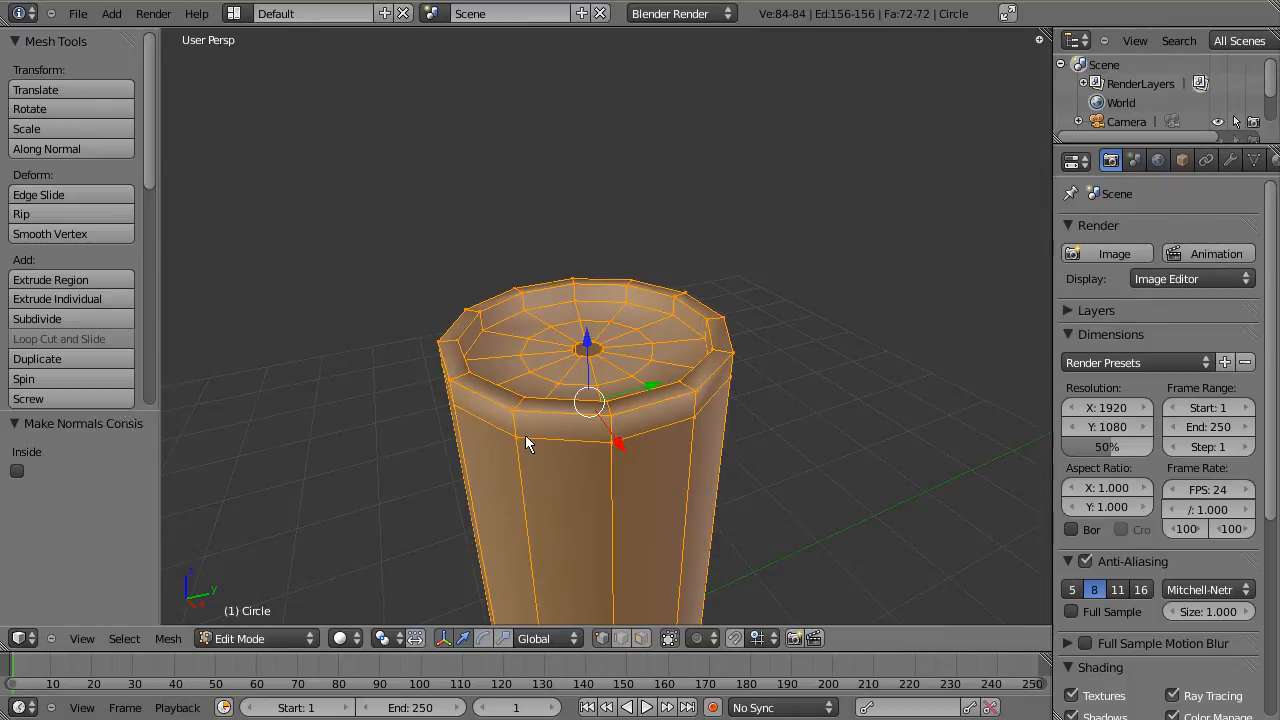
key(Tab)
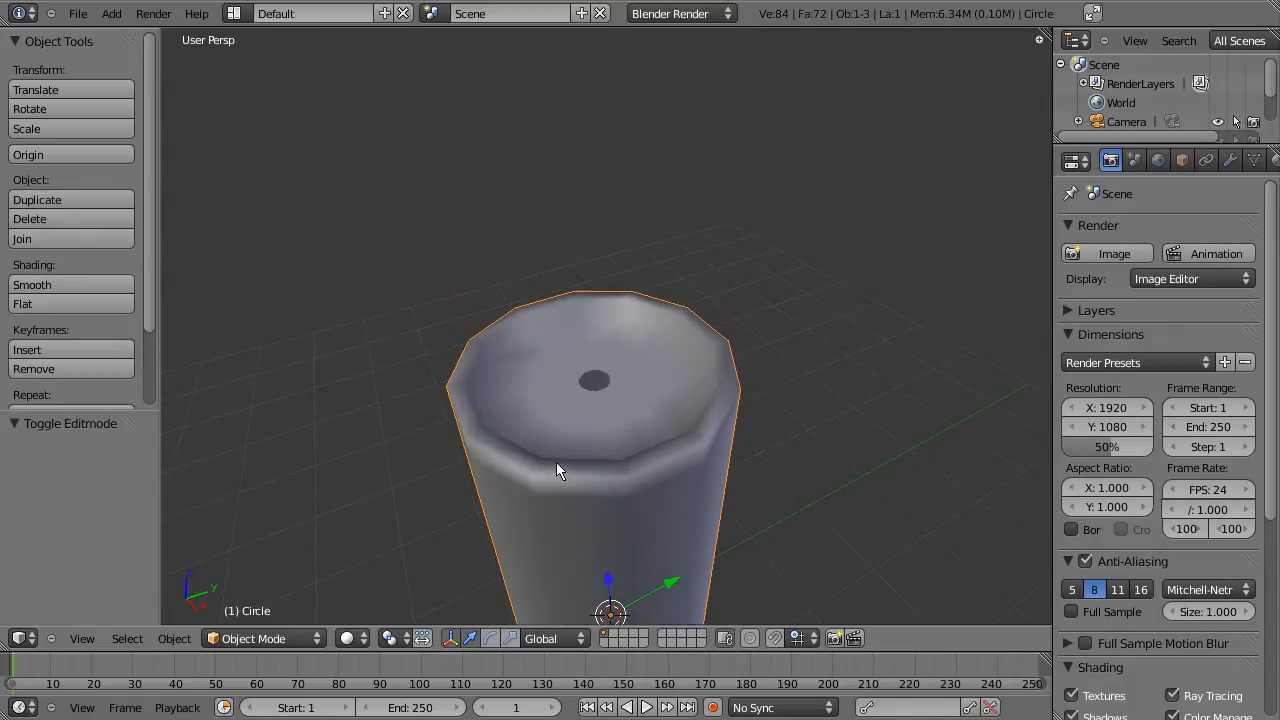
mouse_move(923, 352)
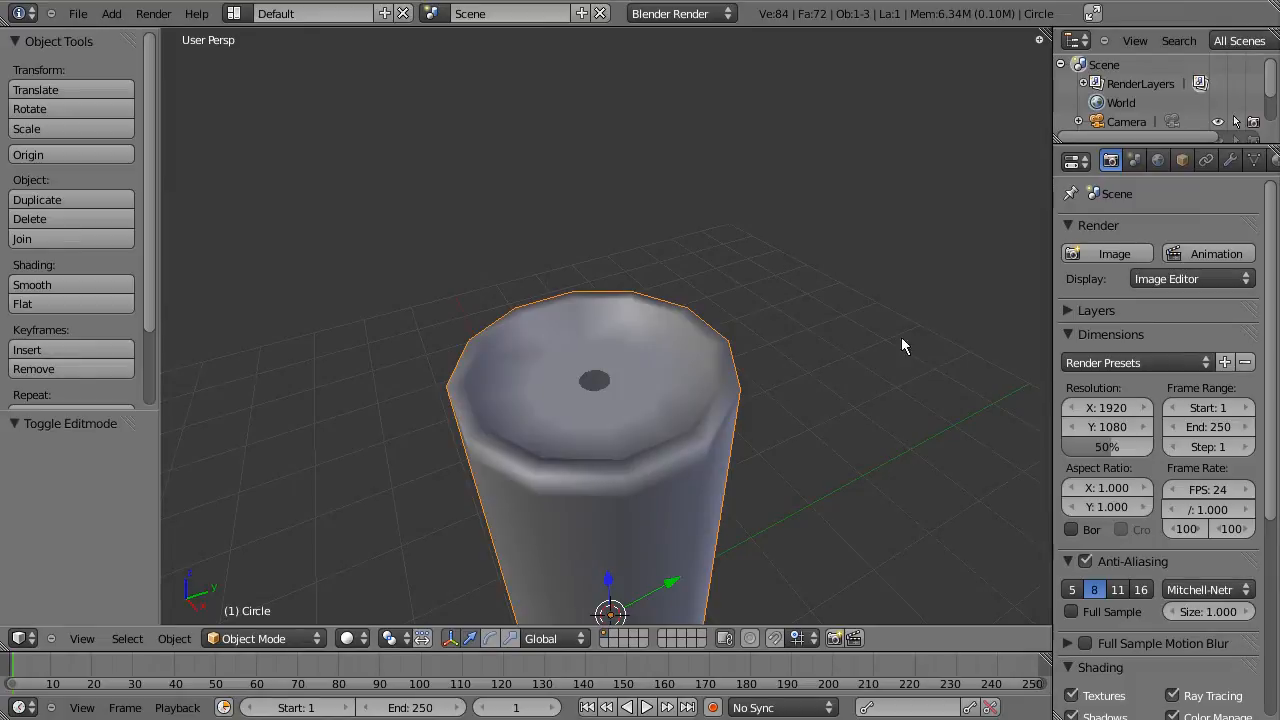
mouse_move(1230, 160)
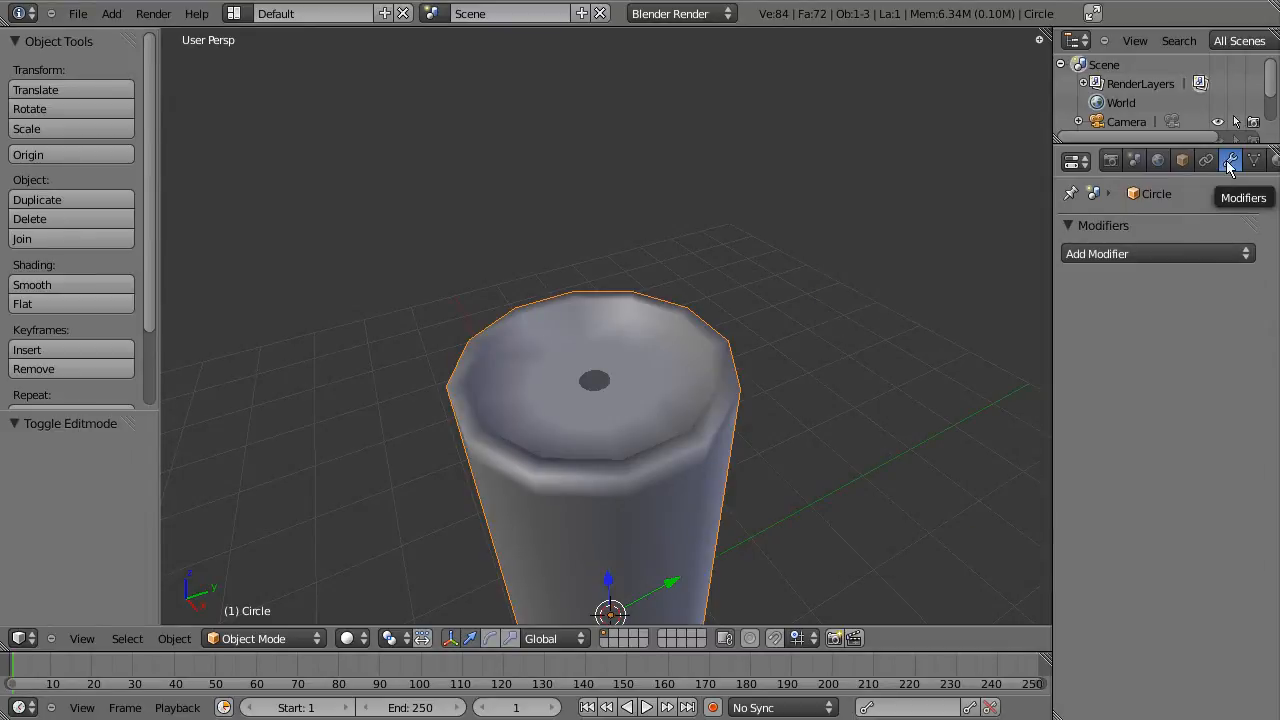
Step: Add a Subdivision Surface modifier to the candle with viewport and render levels both at 3
click(1155, 253)
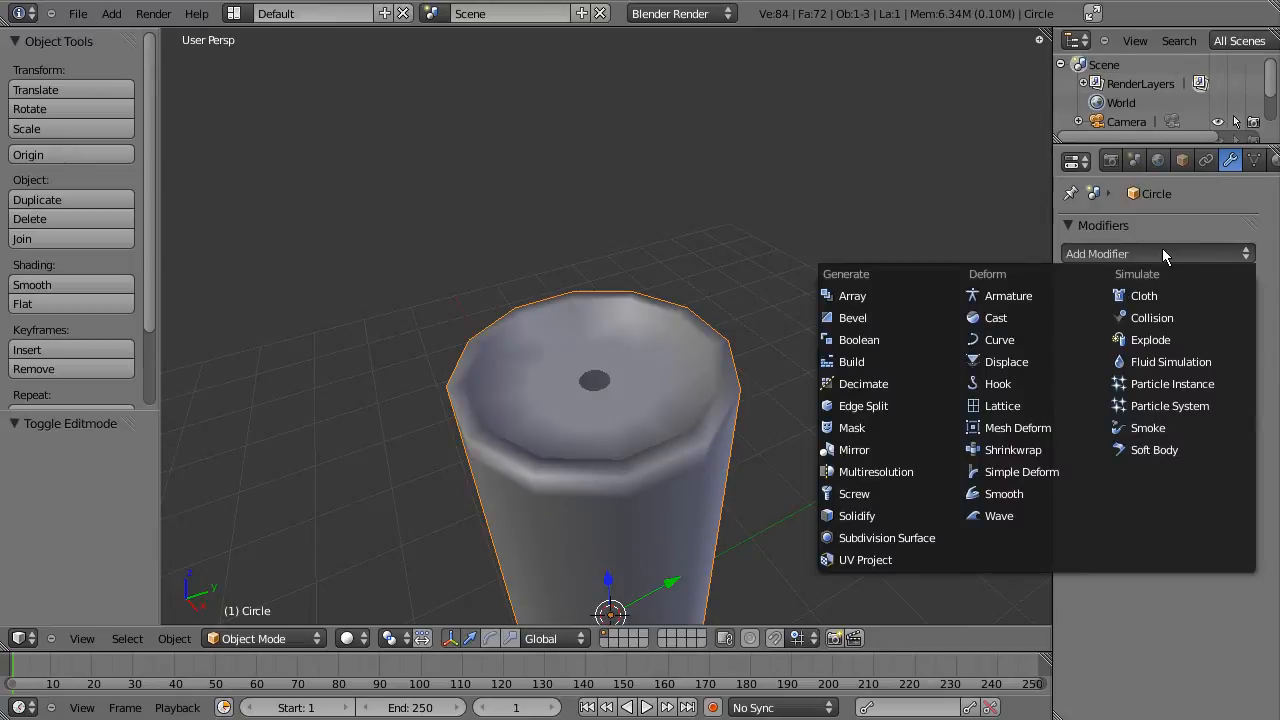
mouse_move(886, 537)
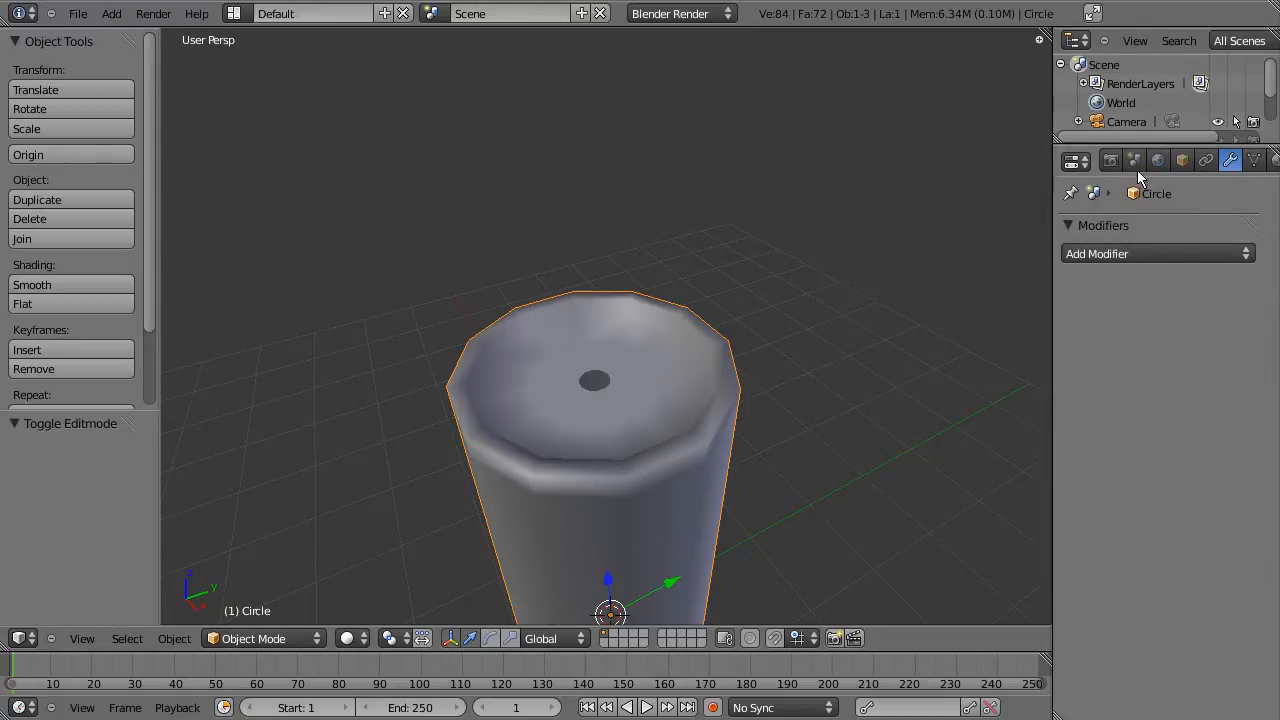
click(1110, 160)
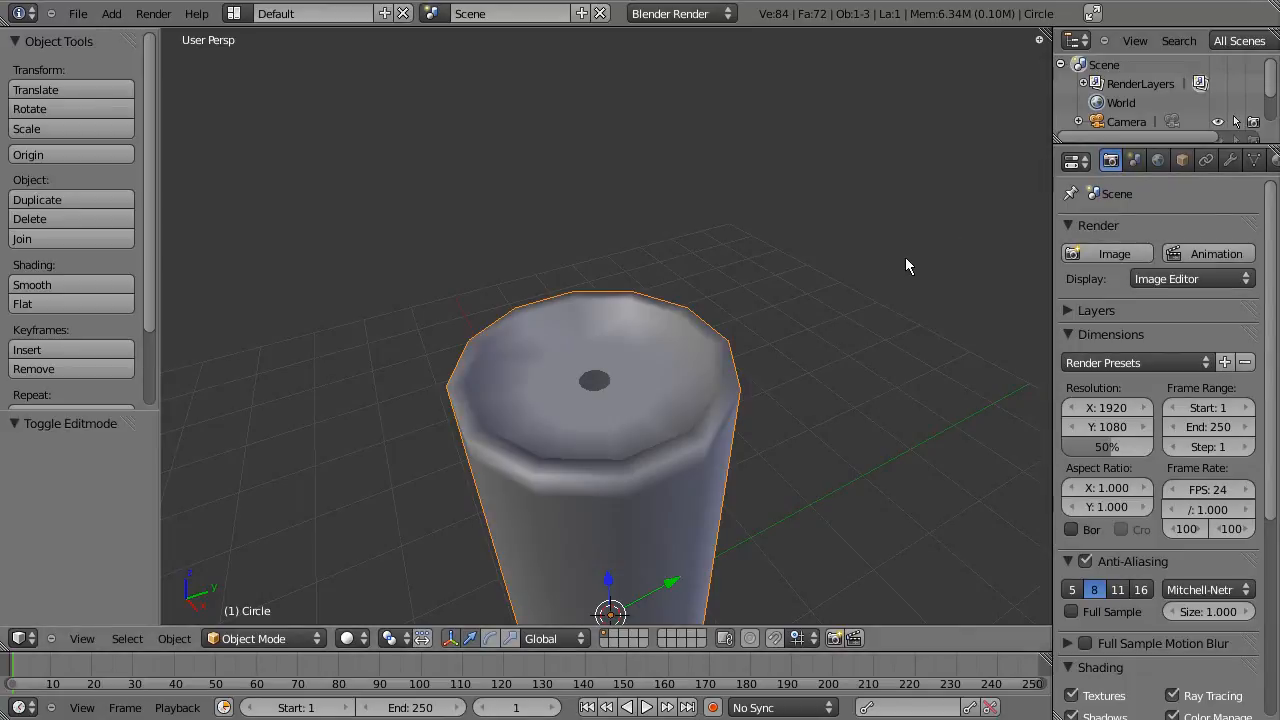
mouse_move(842, 294)
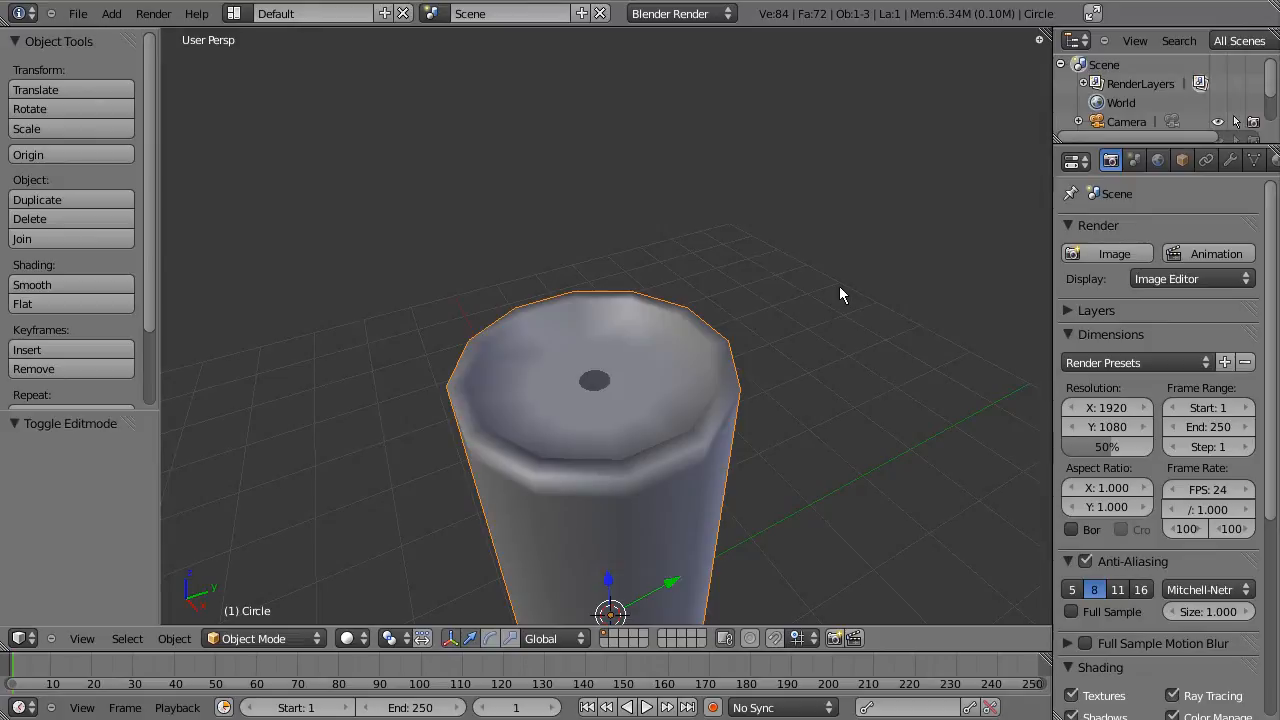
key(ctrl+2)
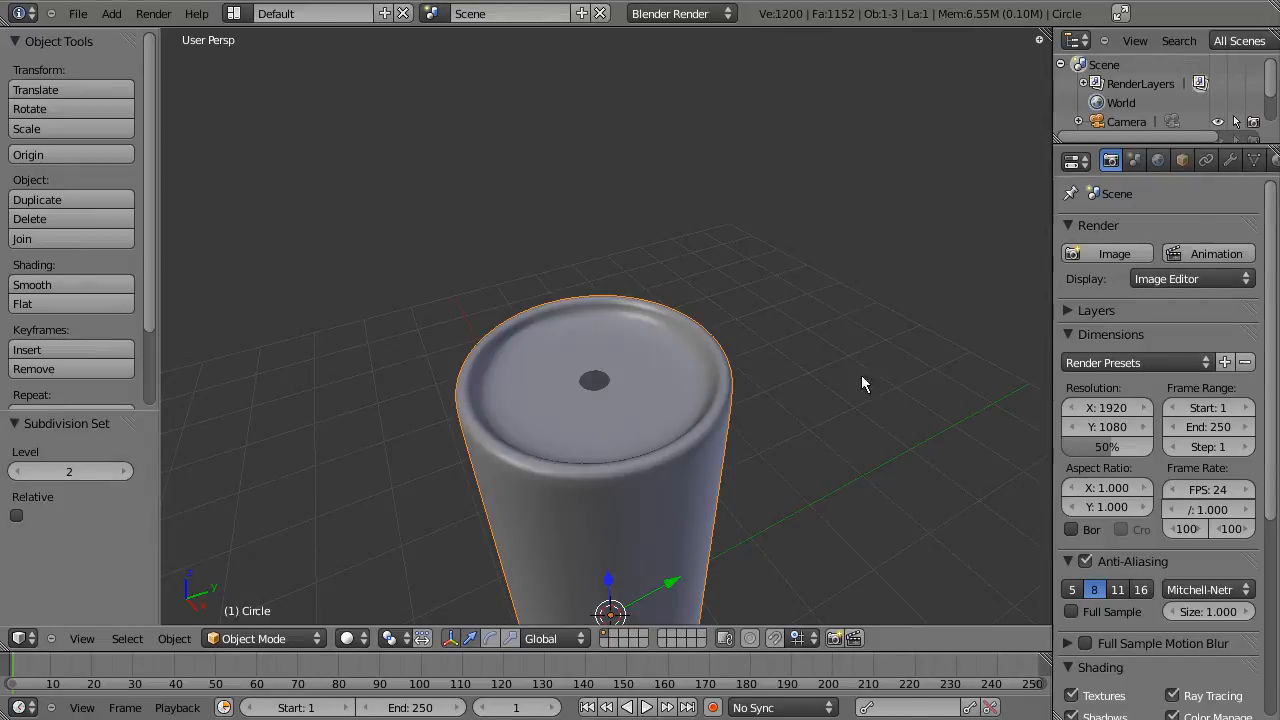
click(1230, 160)
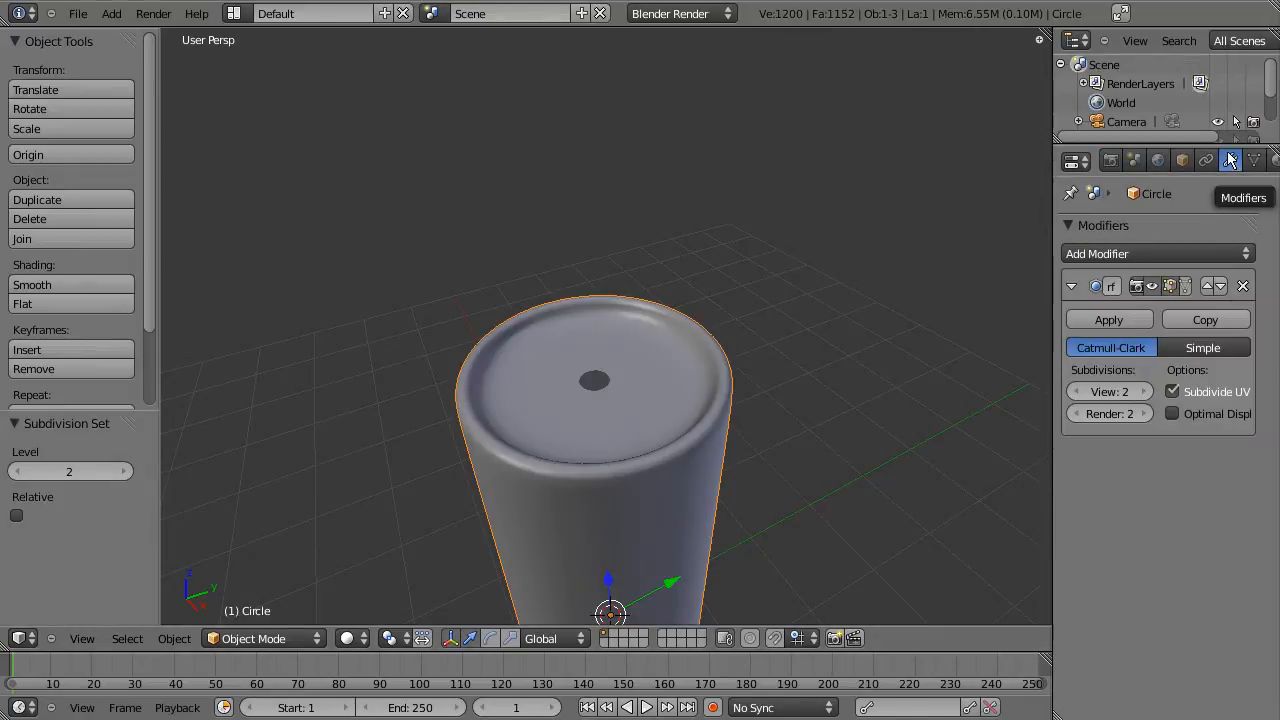
click(1142, 391)
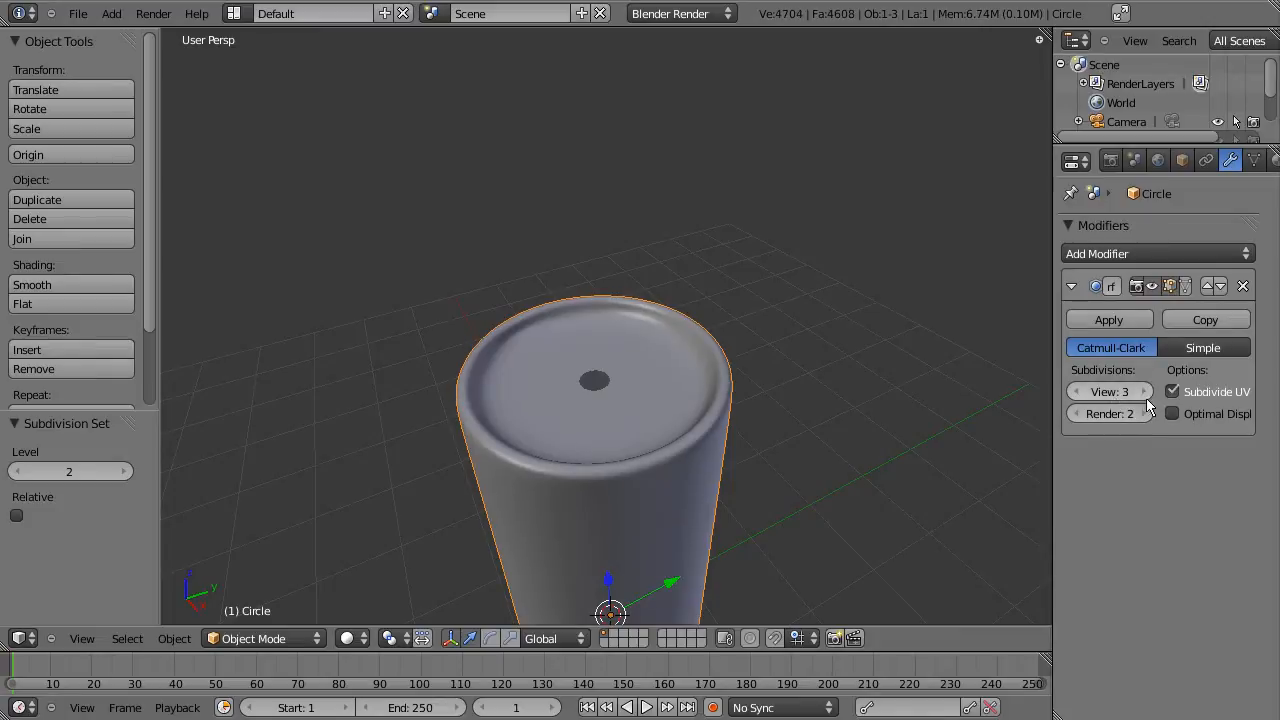
click(1147, 413)
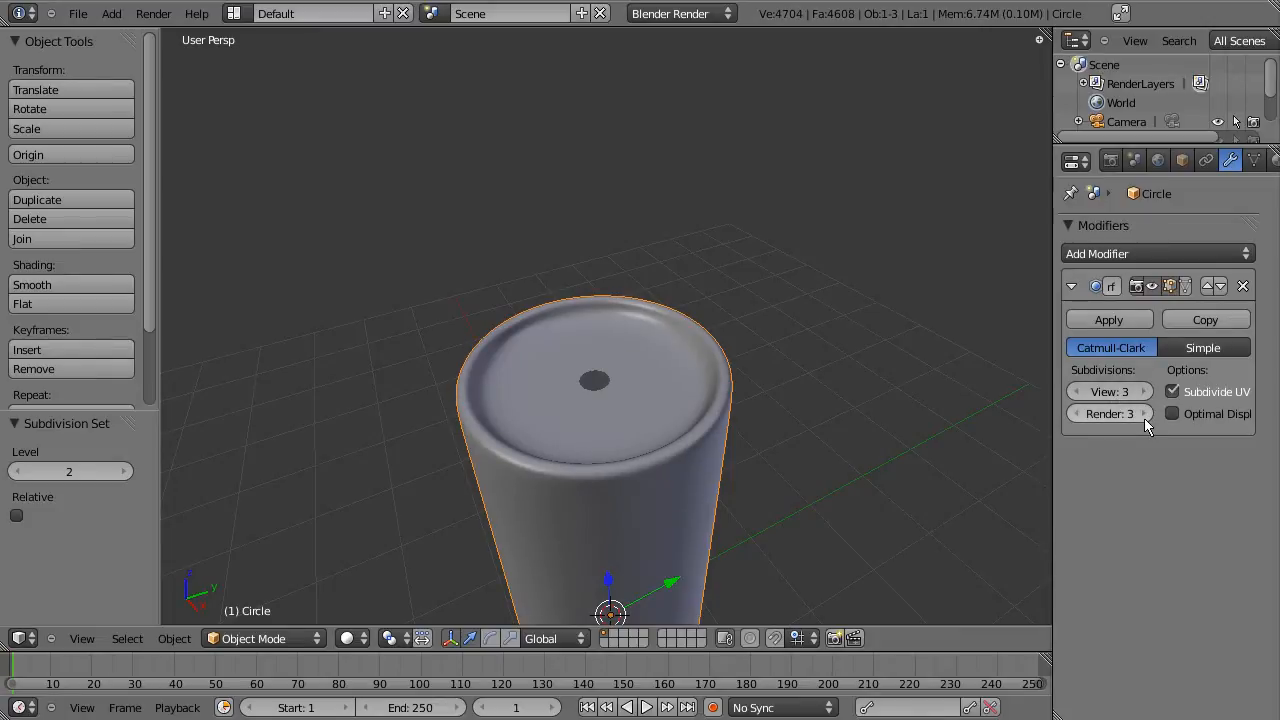
mouse_move(700, 395)
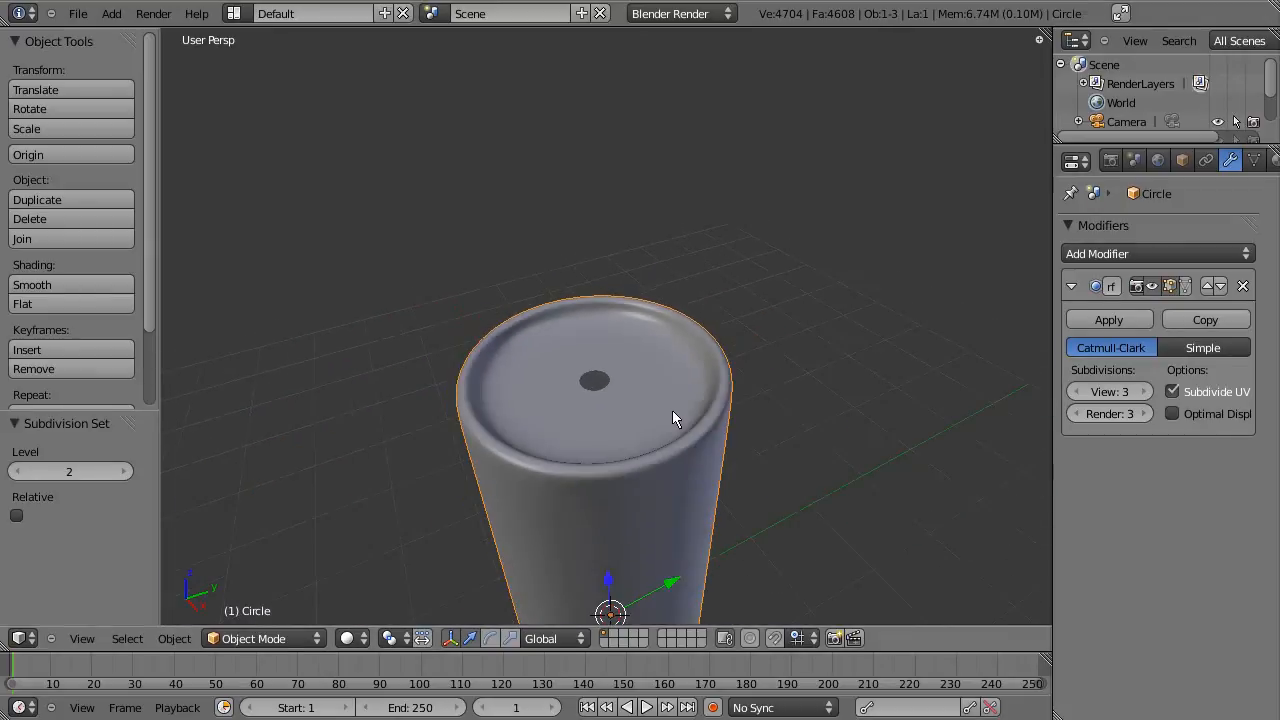
Step: Orbit to look down onto the candle top and enter mesh editing
drag(675, 418, 665, 435)
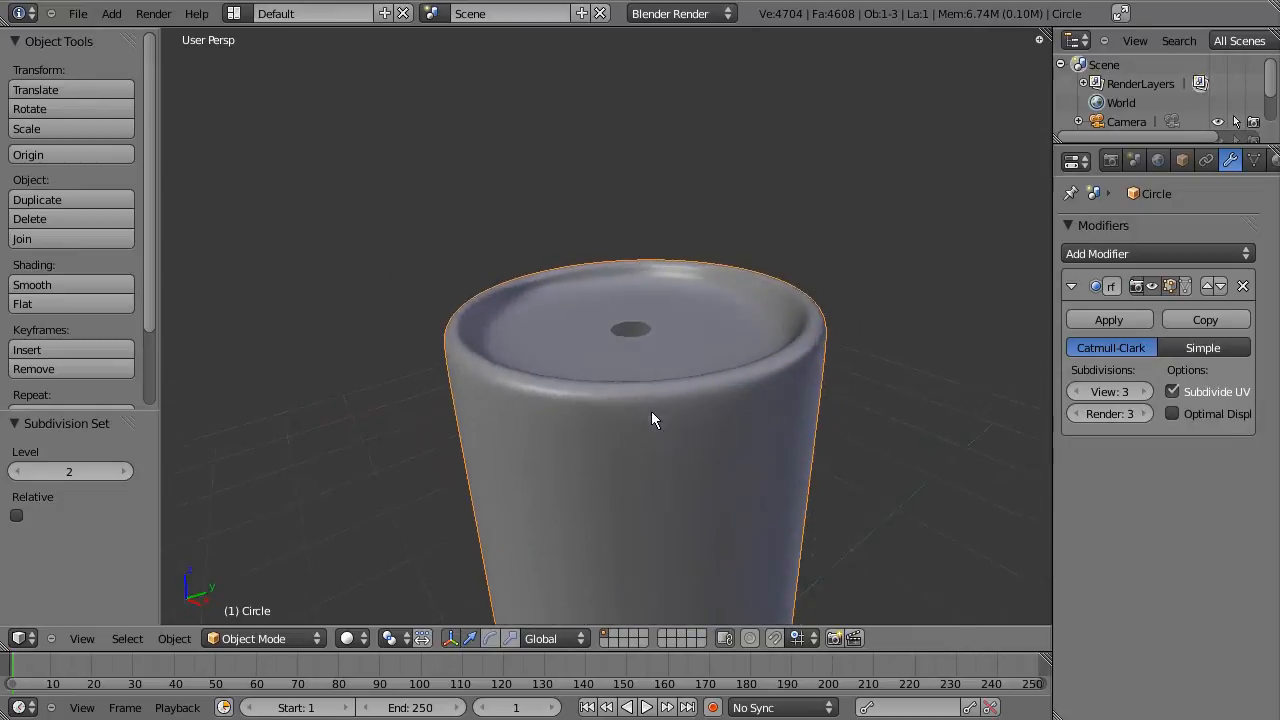
drag(650, 420, 753, 434)
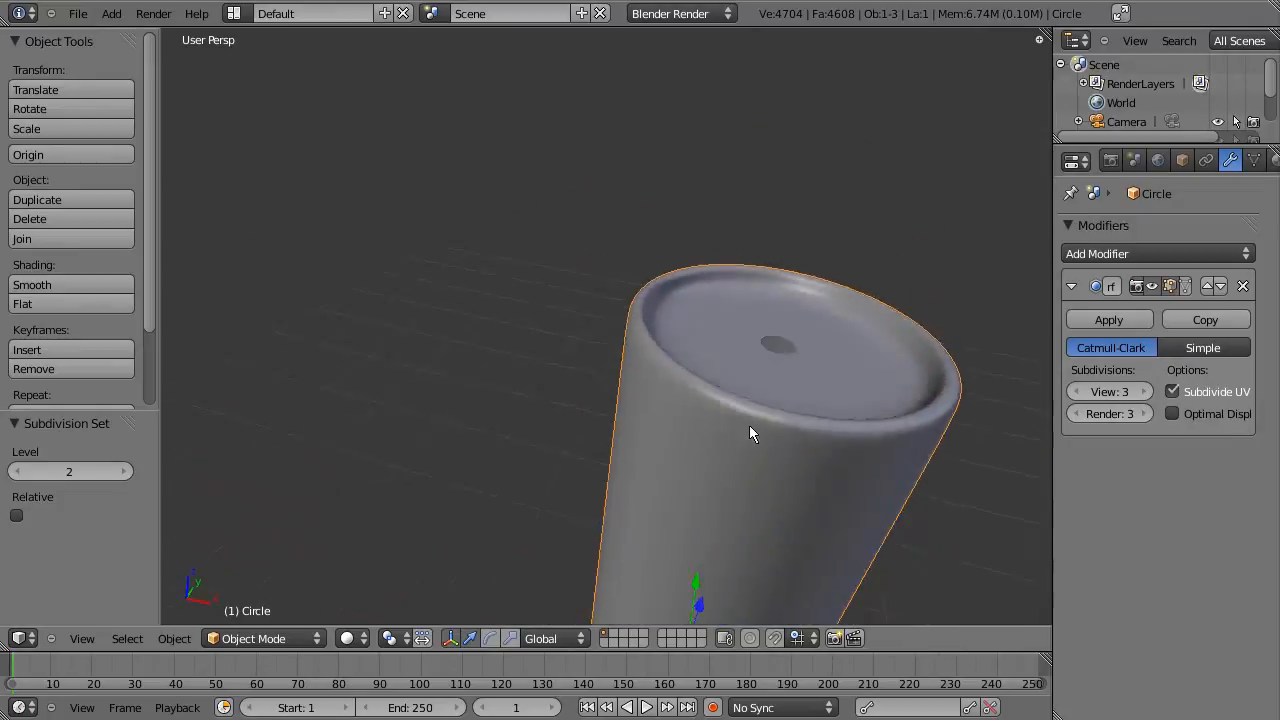
drag(753, 433, 617, 468)
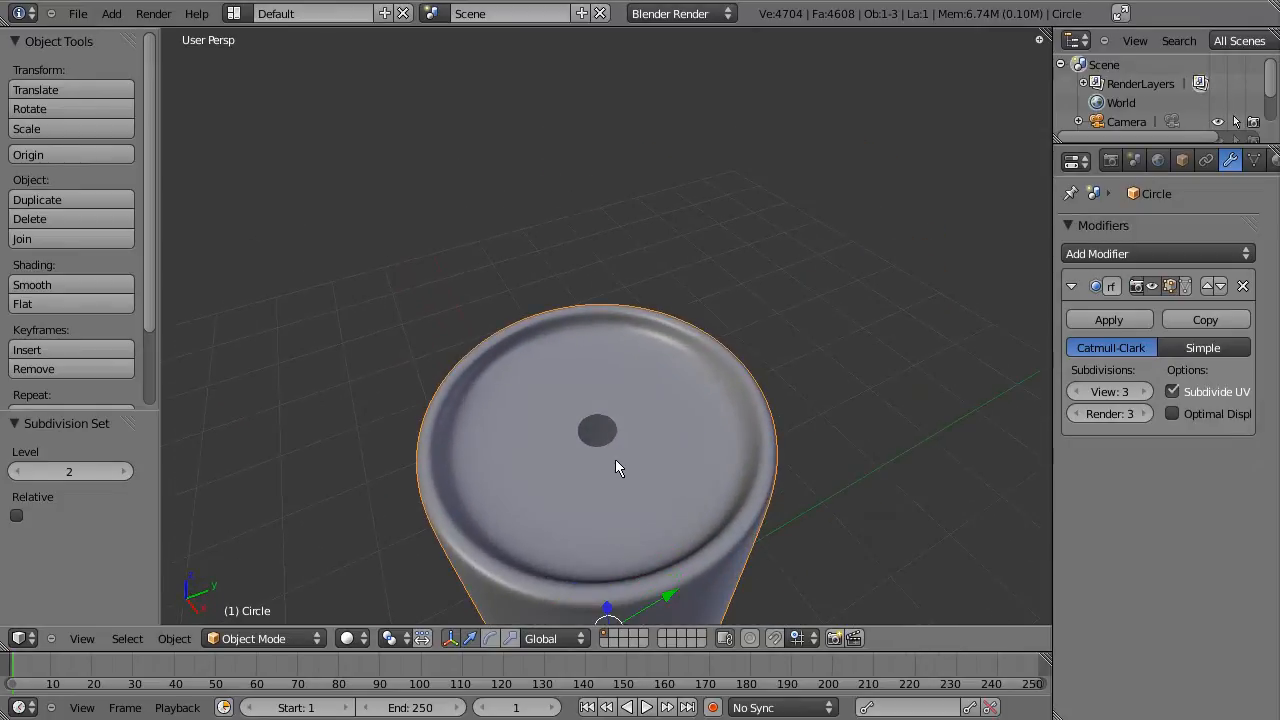
key(Tab)
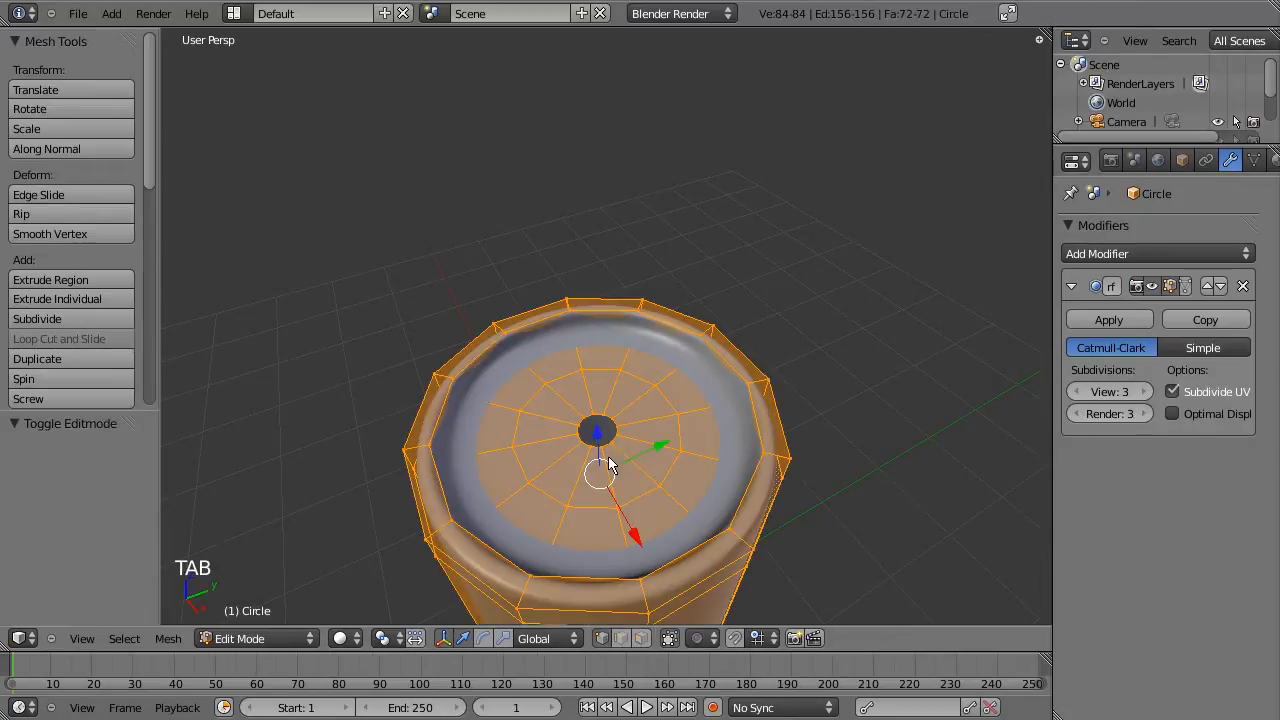
Step: Shrink the vertex loop around the central hole and begin extruding it as the wick base
key(a)
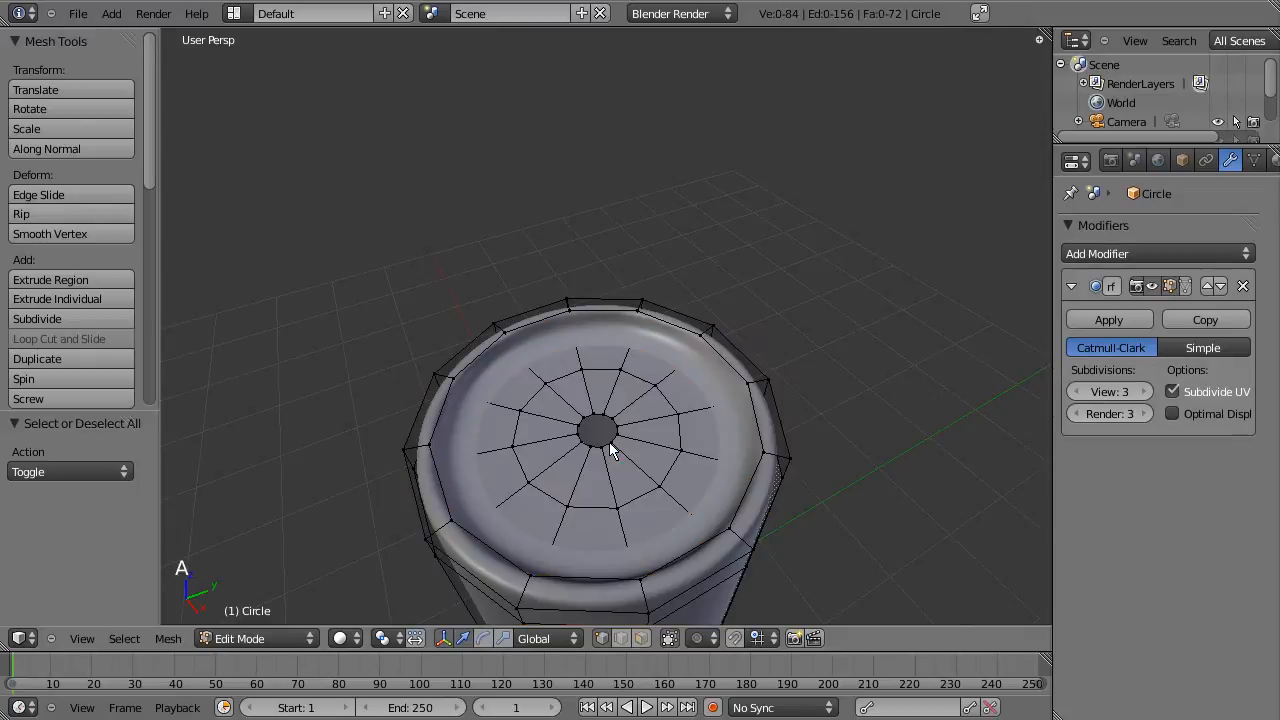
mouse_move(610, 440)
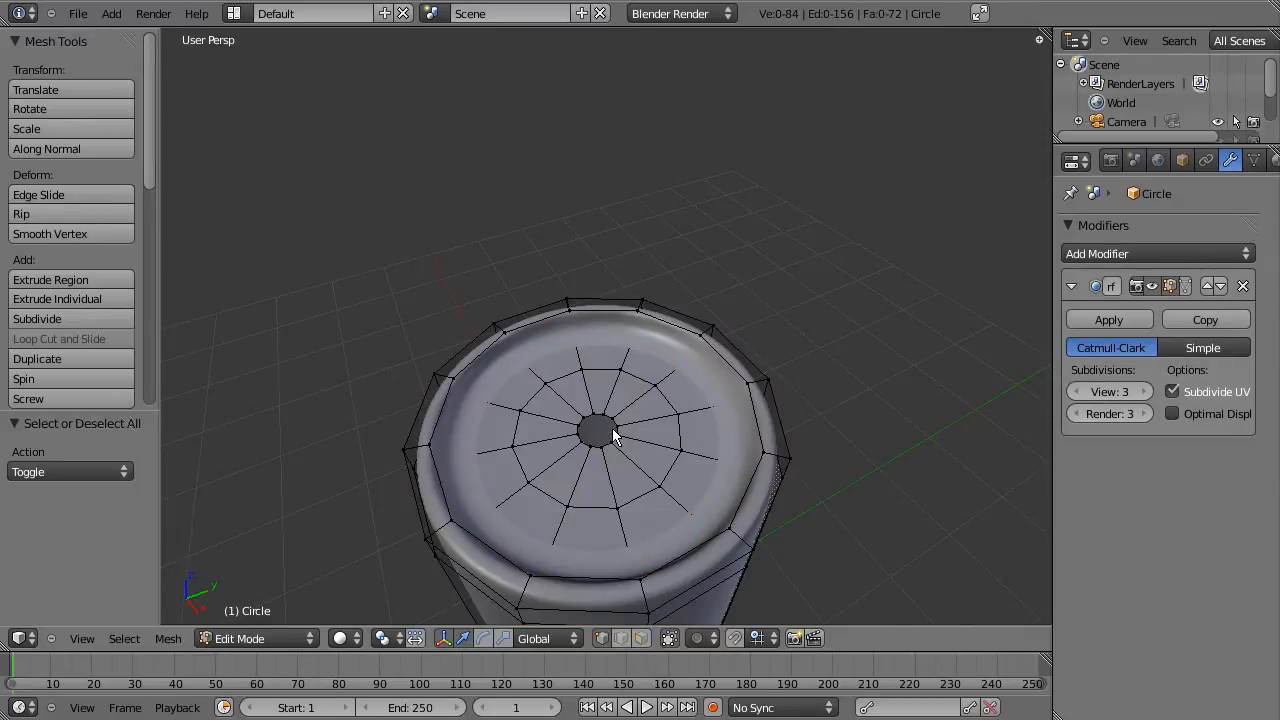
click(595, 430)
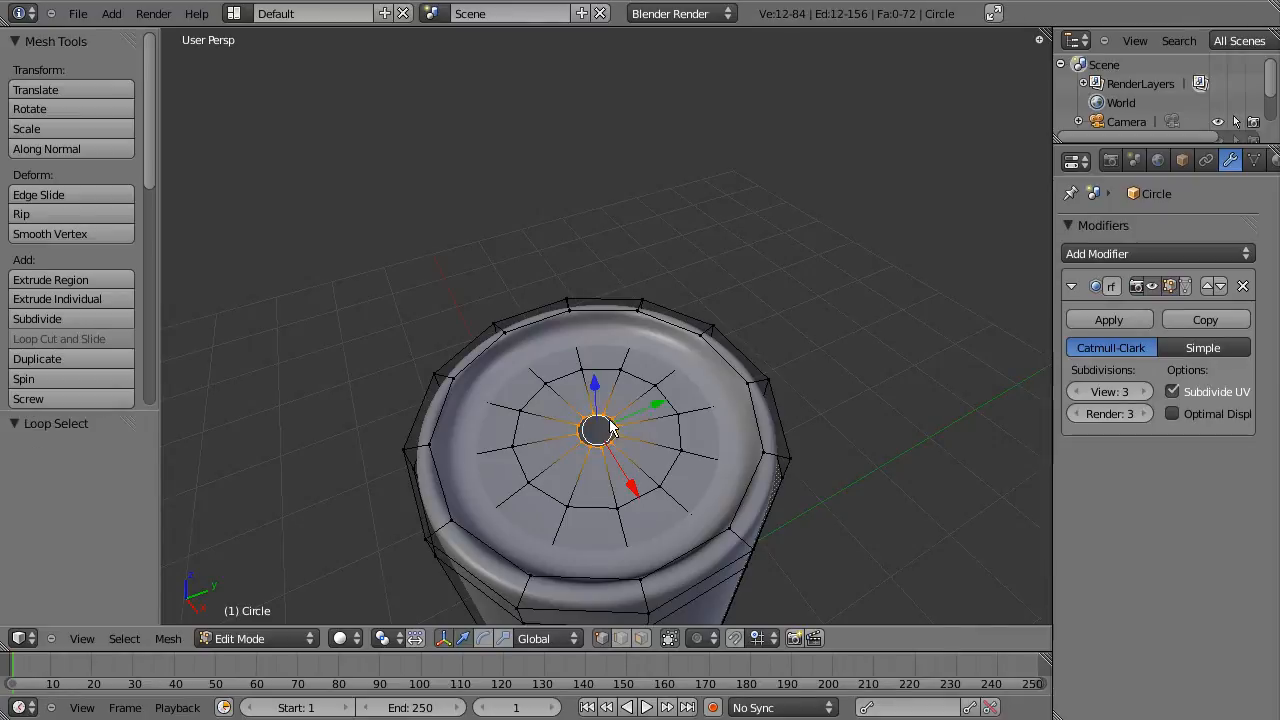
mouse_move(595, 428)
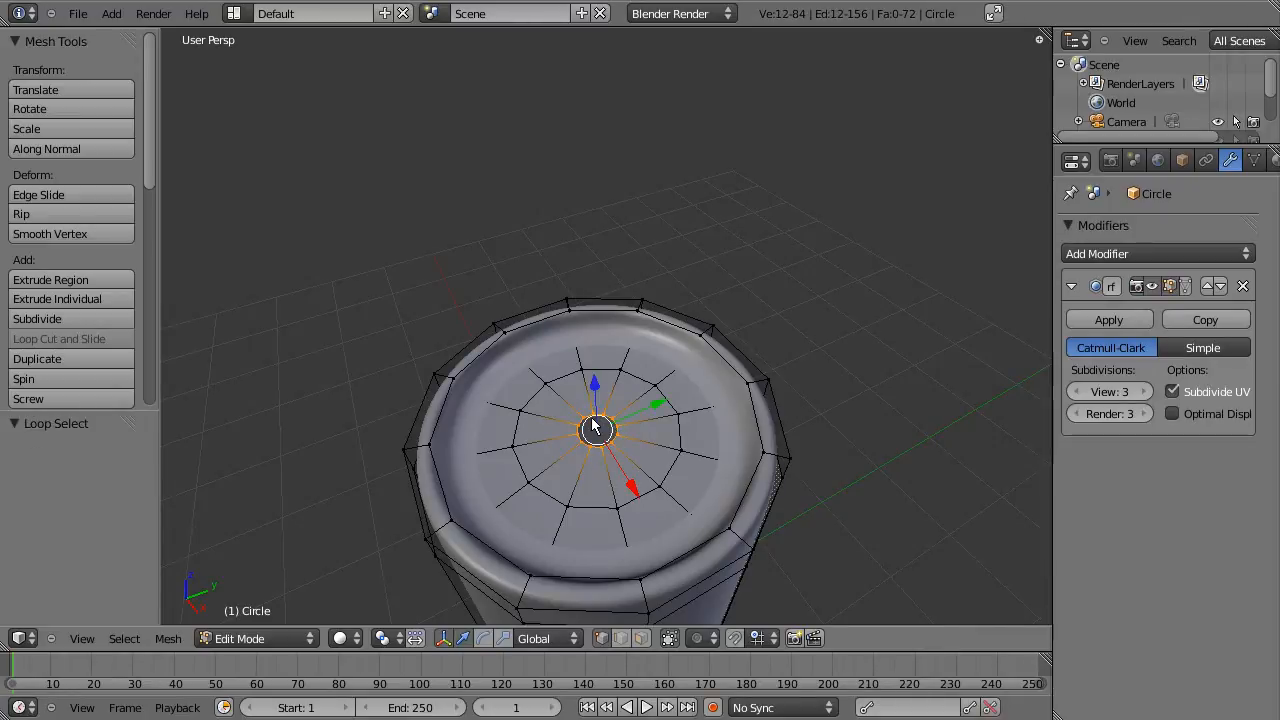
mouse_move(612, 437)
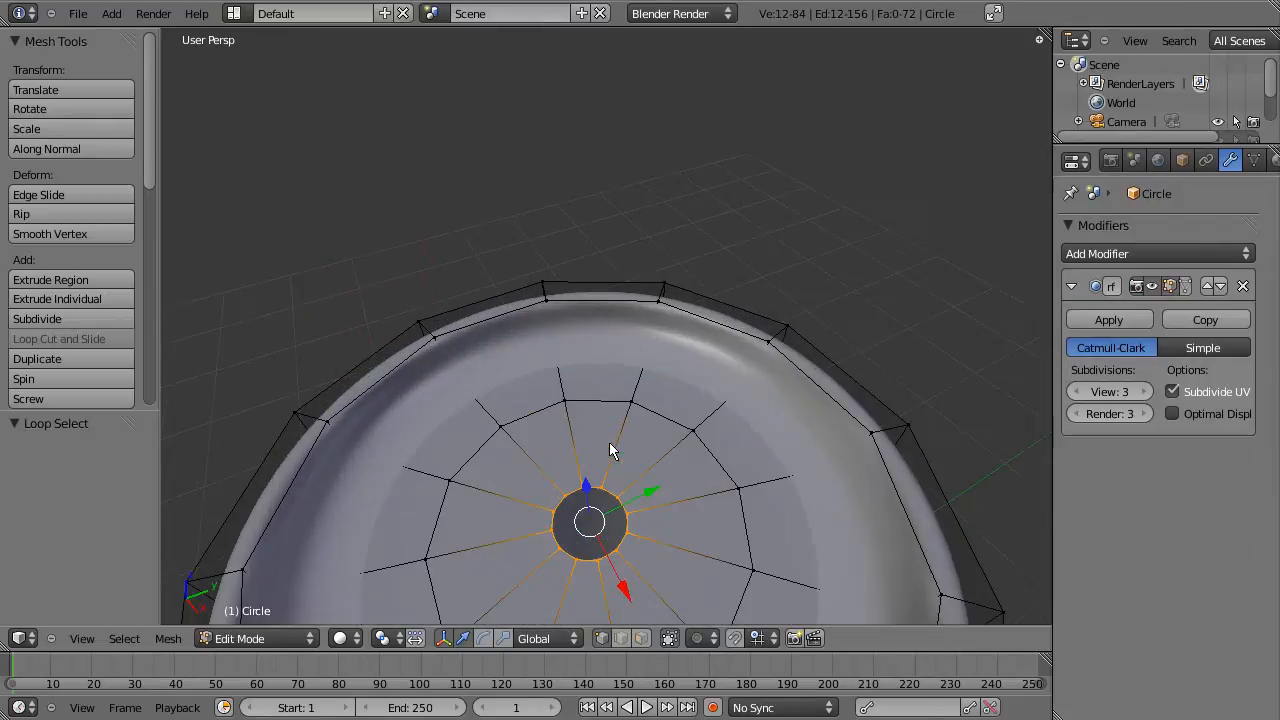
mouse_move(597, 537)
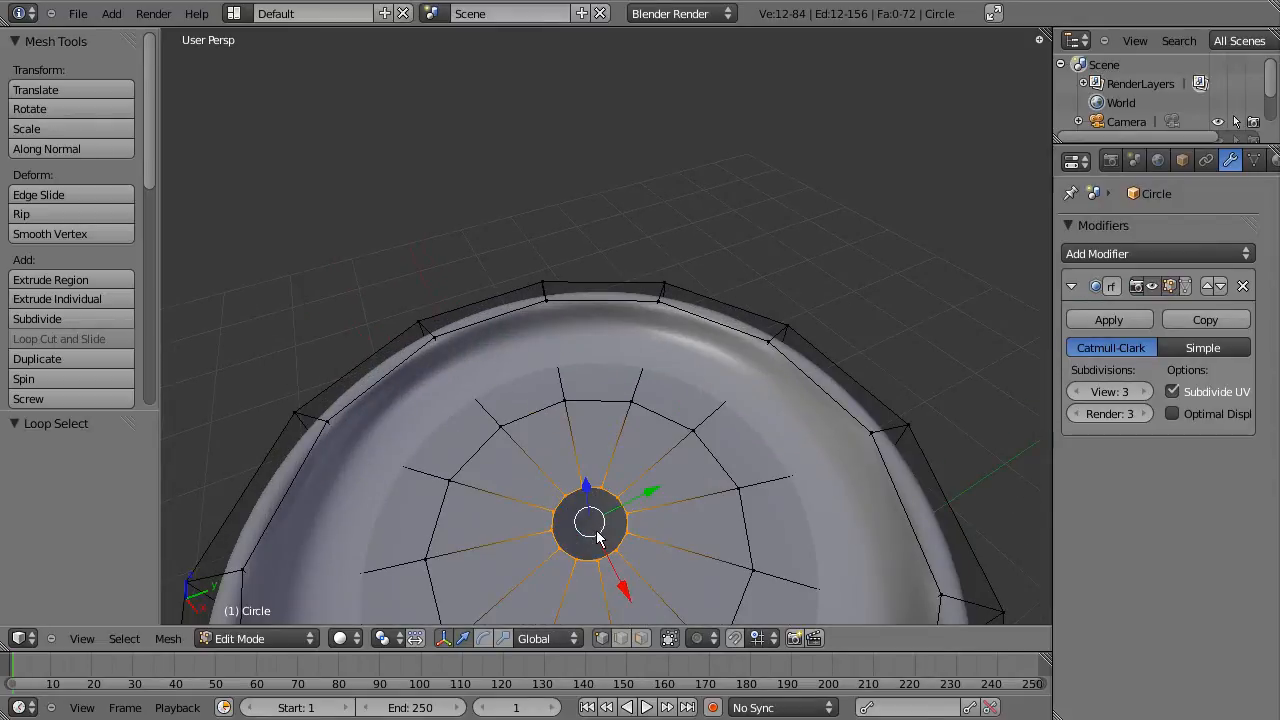
key(s)
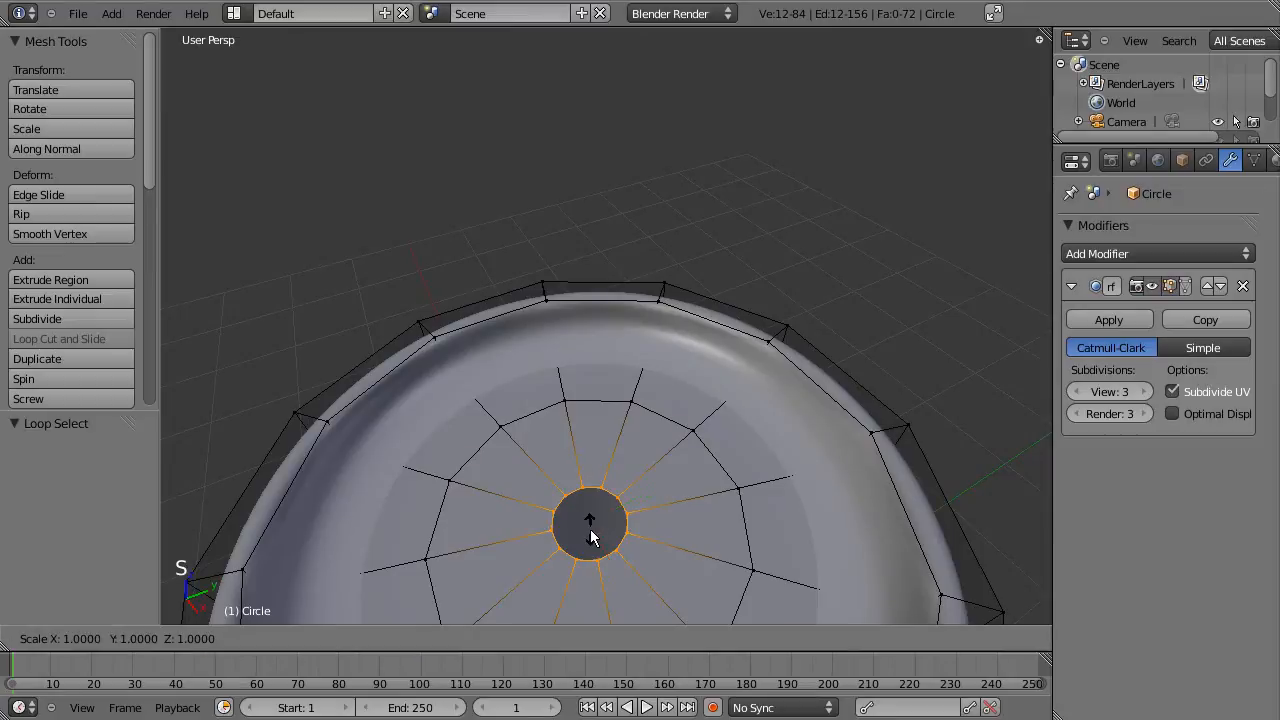
mouse_move(590, 525)
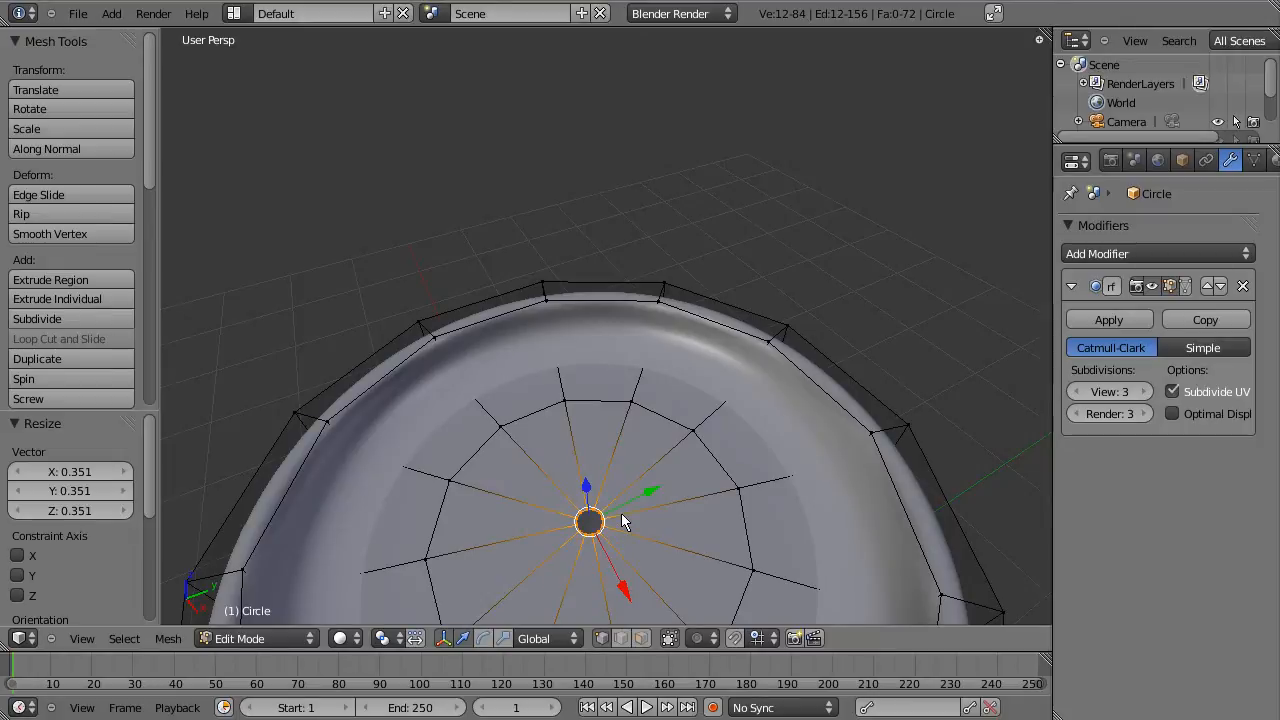
key(e)
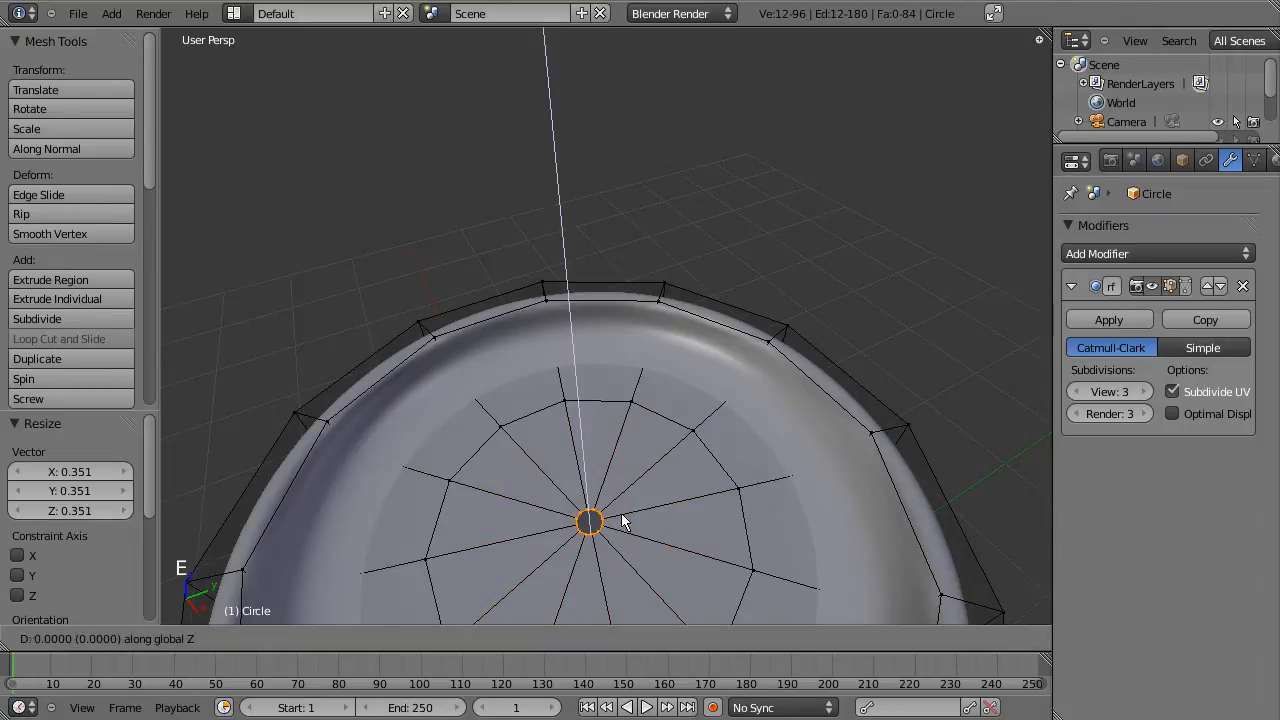
mouse_move(590, 518)
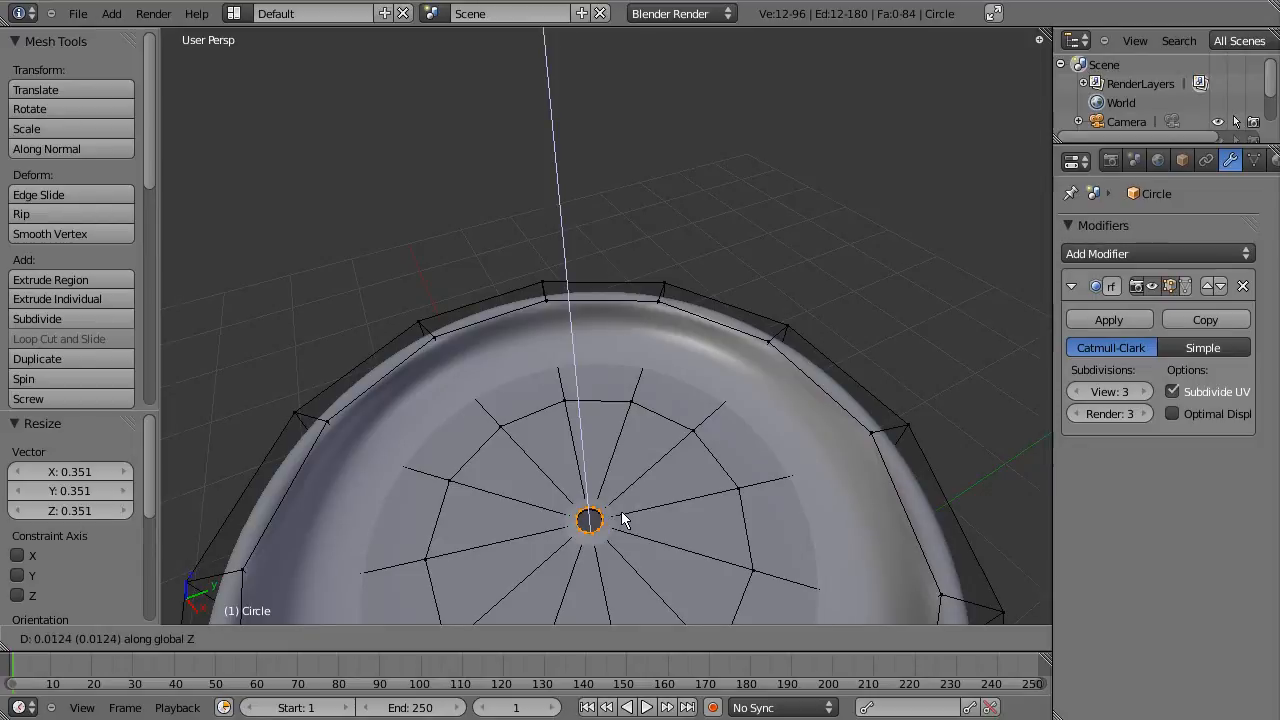
mouse_move(620, 515)
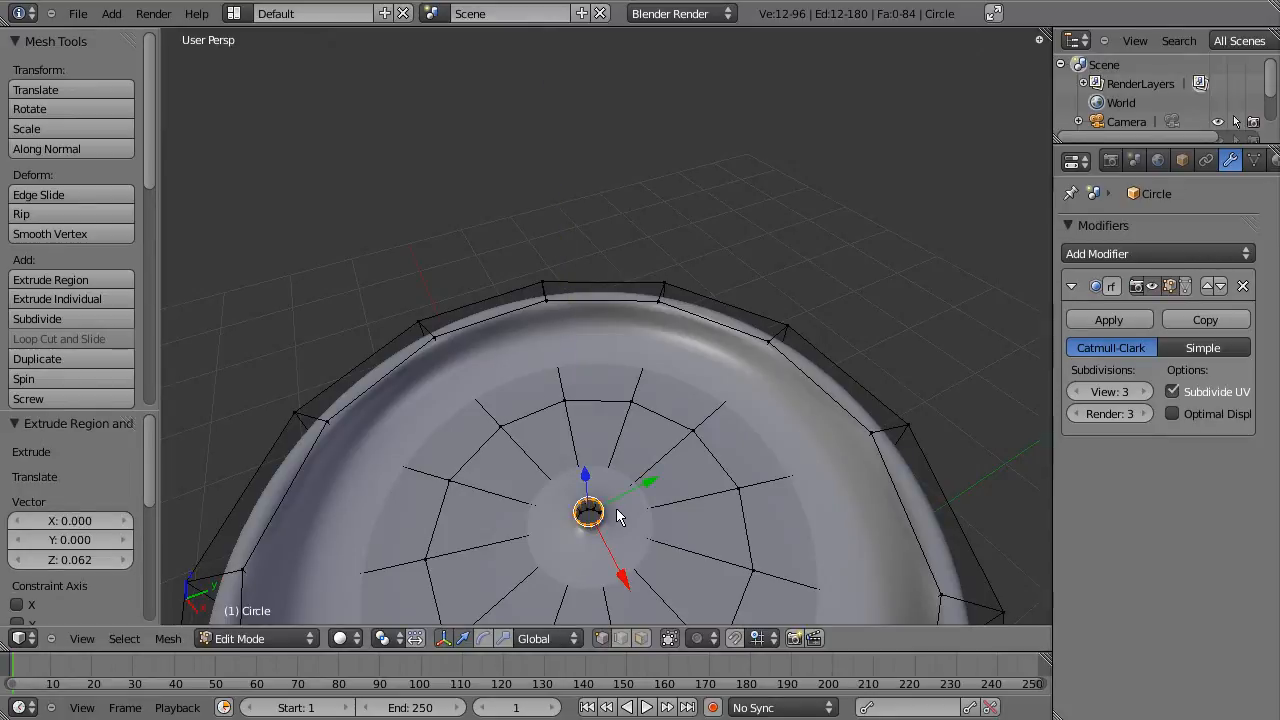
Step: Extrude the tiny centre ring again and raise it along Z to form the wick column
key(e)
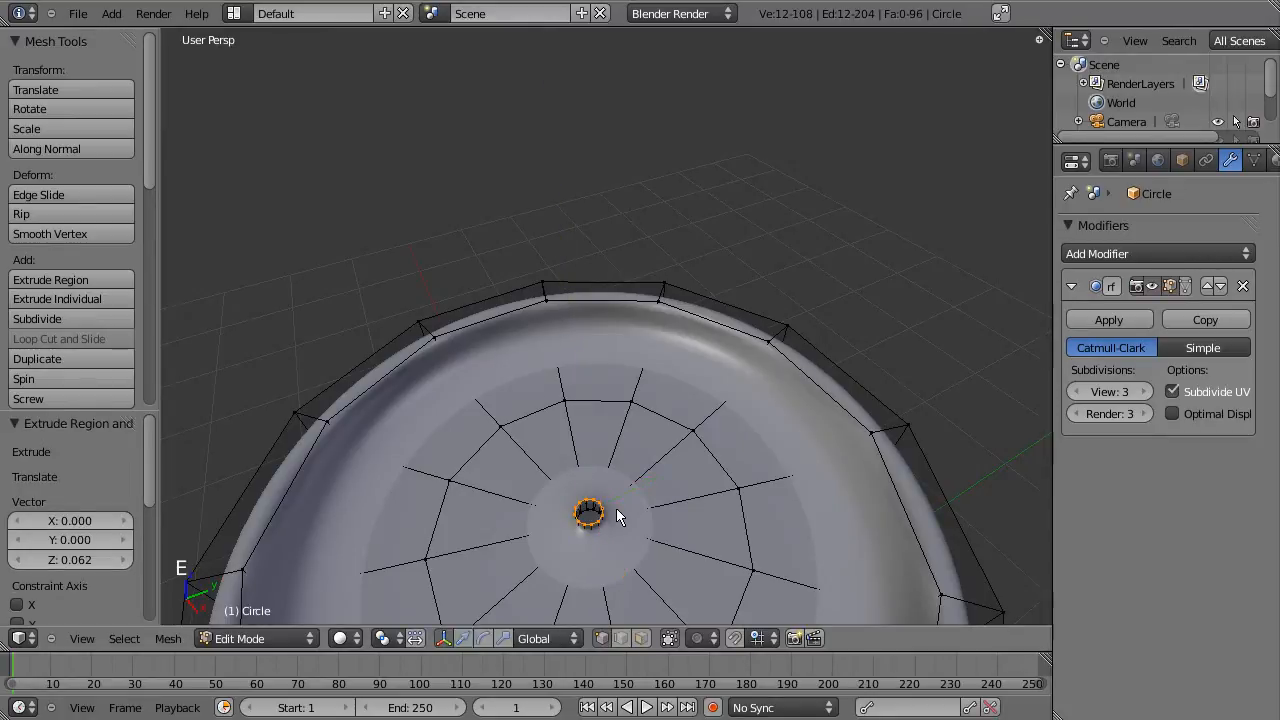
key(z)
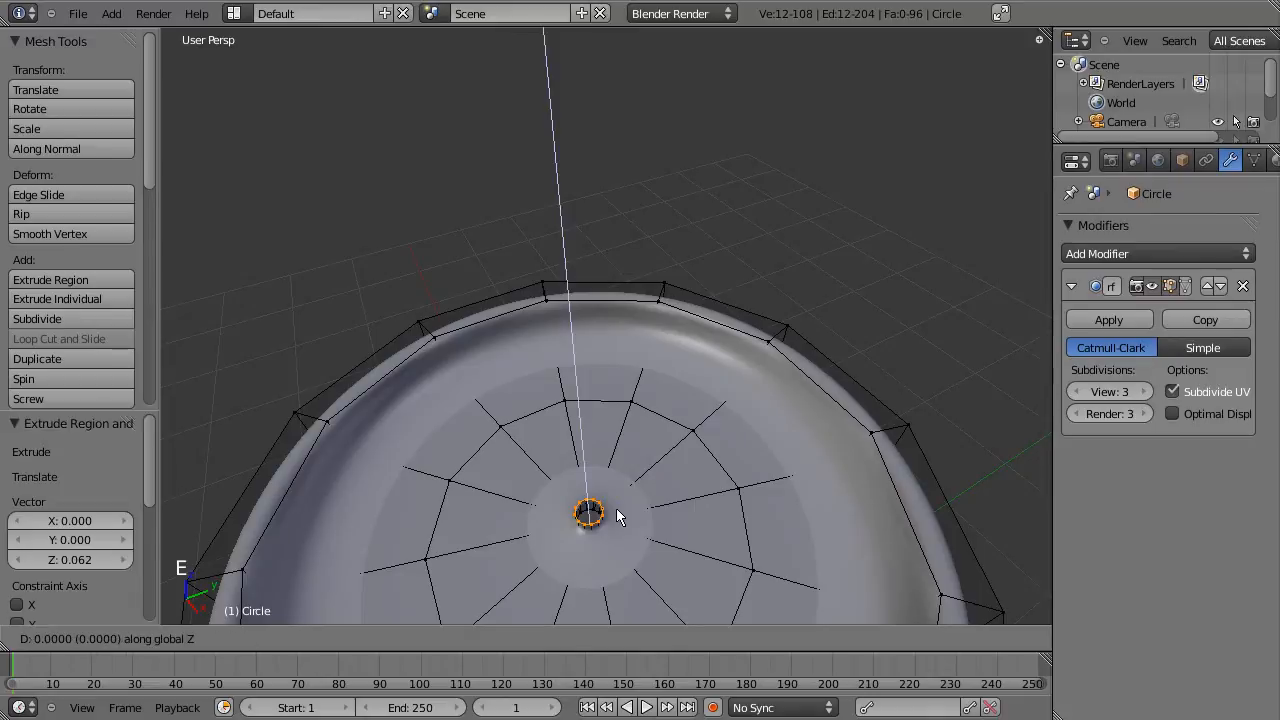
mouse_move(615, 500)
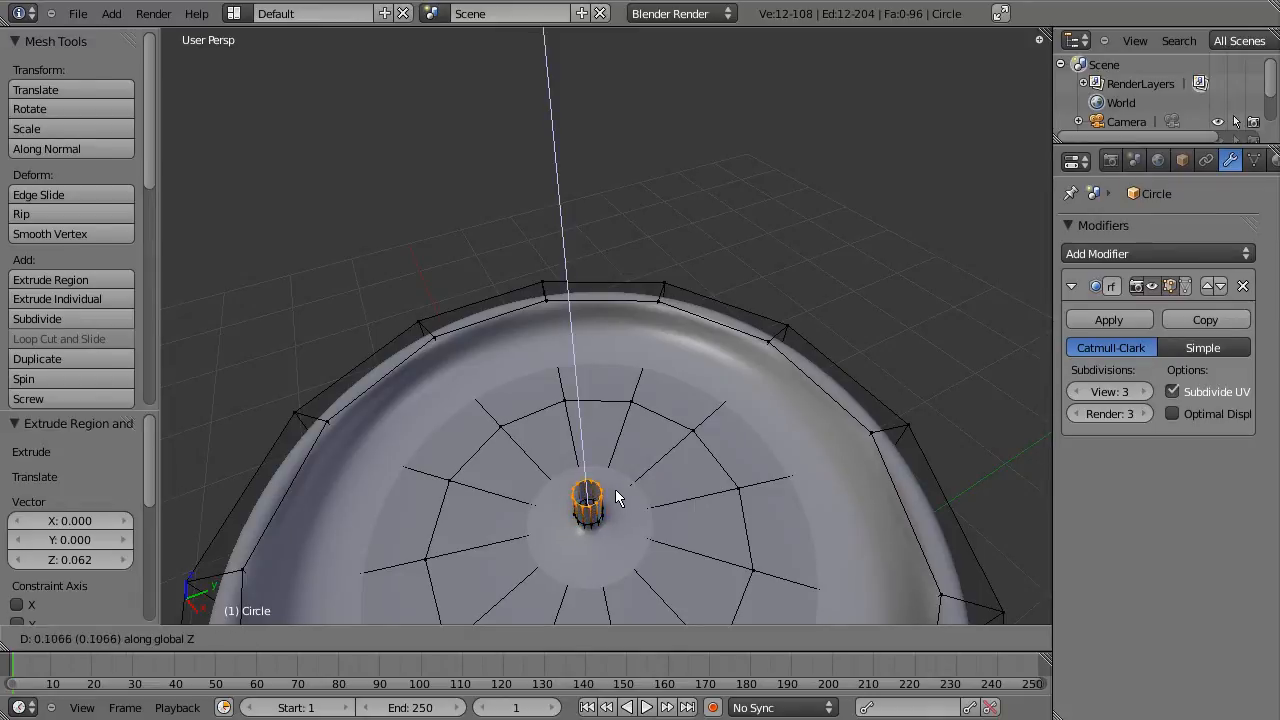
mouse_move(615, 476)
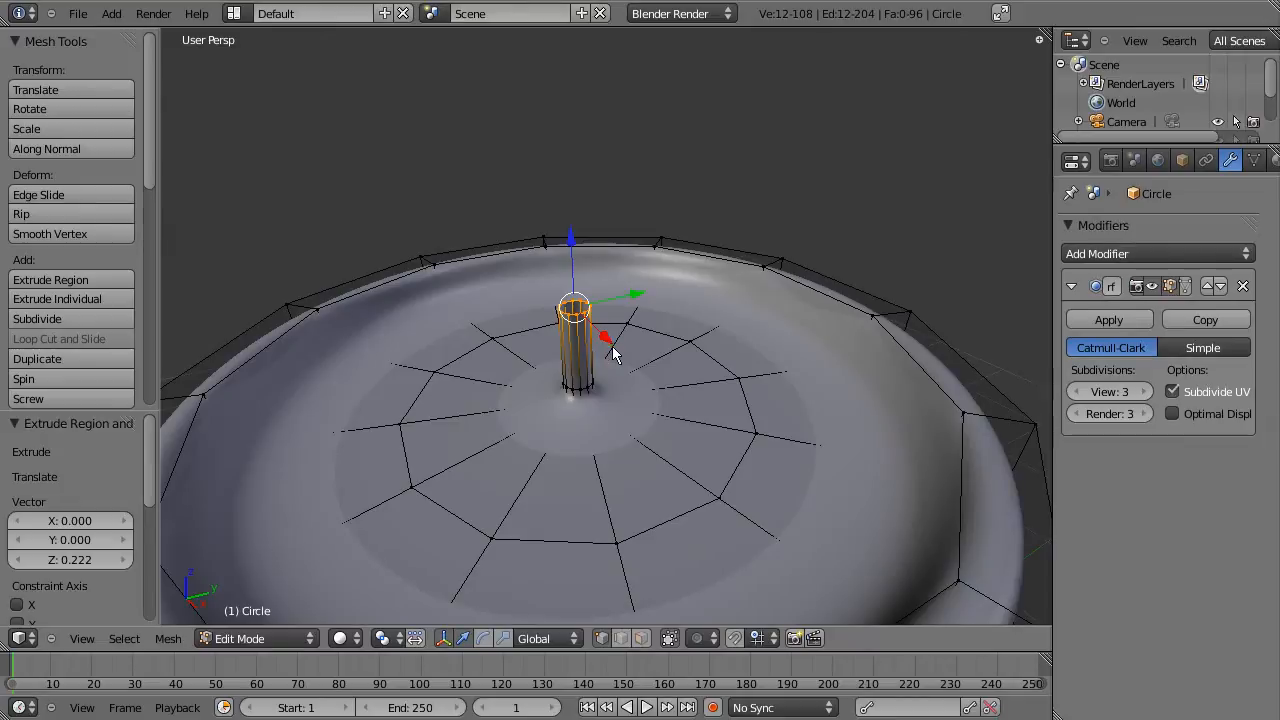
Step: Tilt and shift the wick's top ring, extrude another section and narrow its tip
key(r)
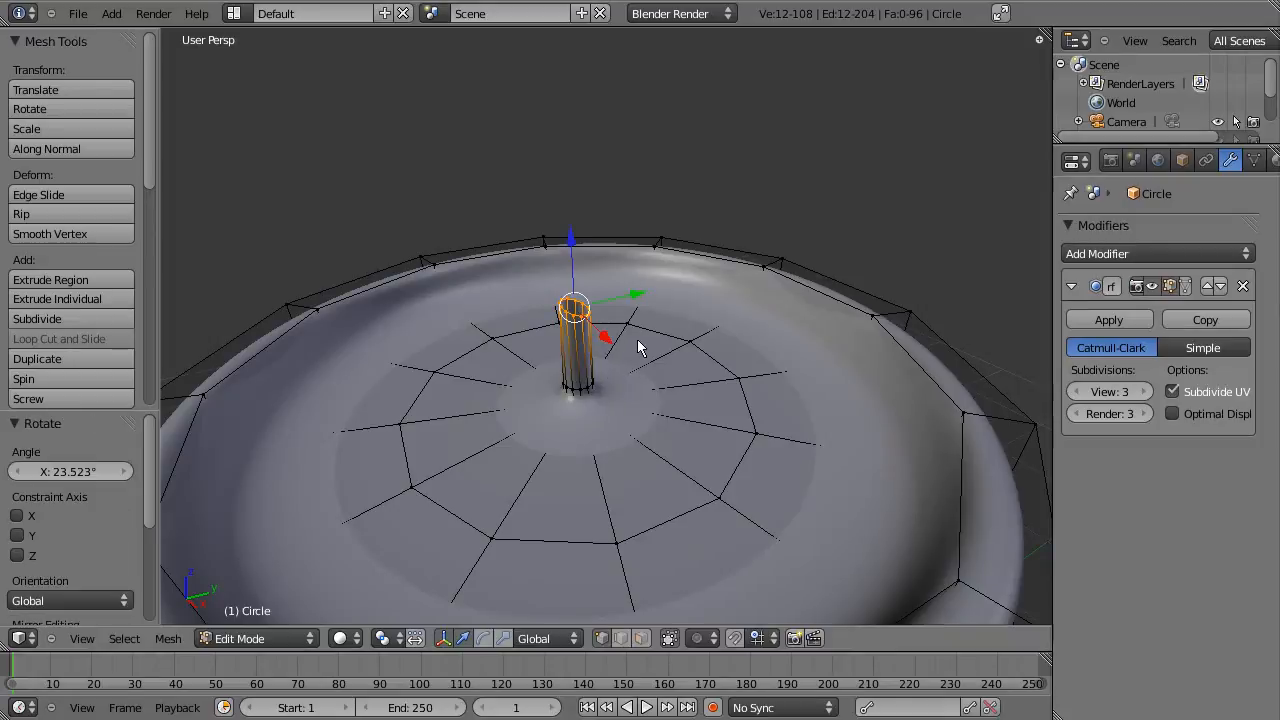
key(g)
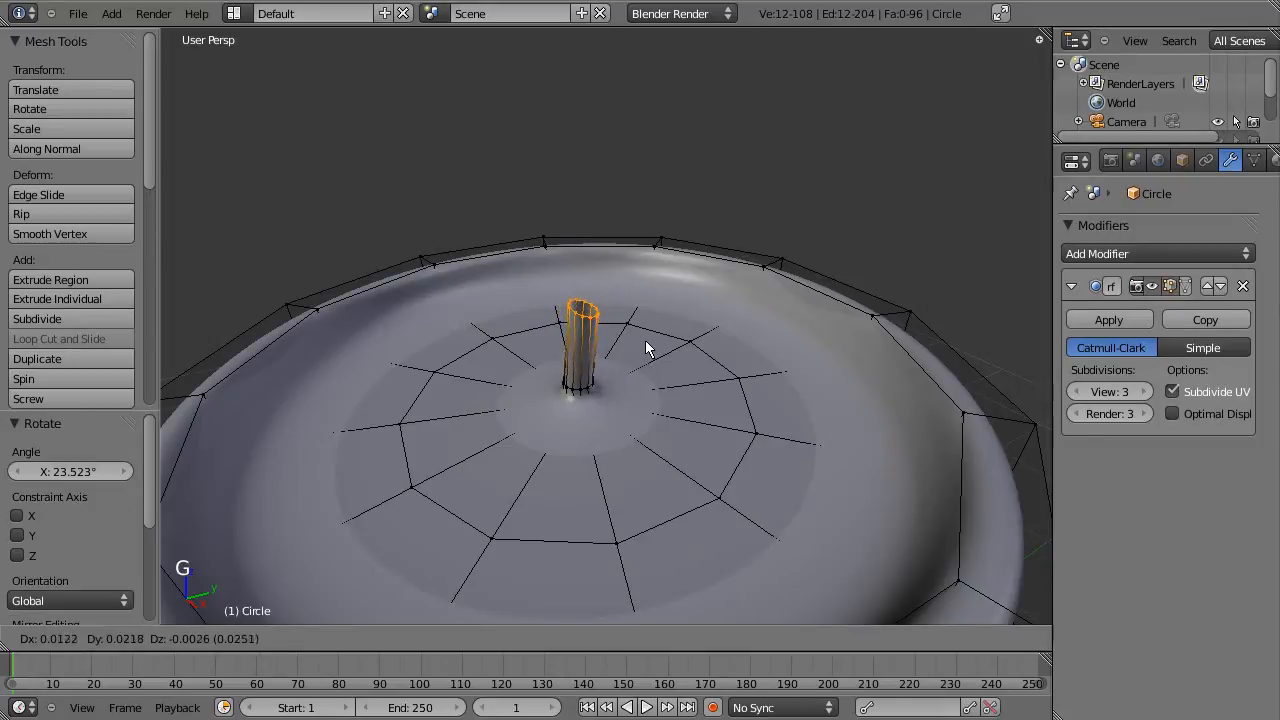
mouse_move(620, 352)
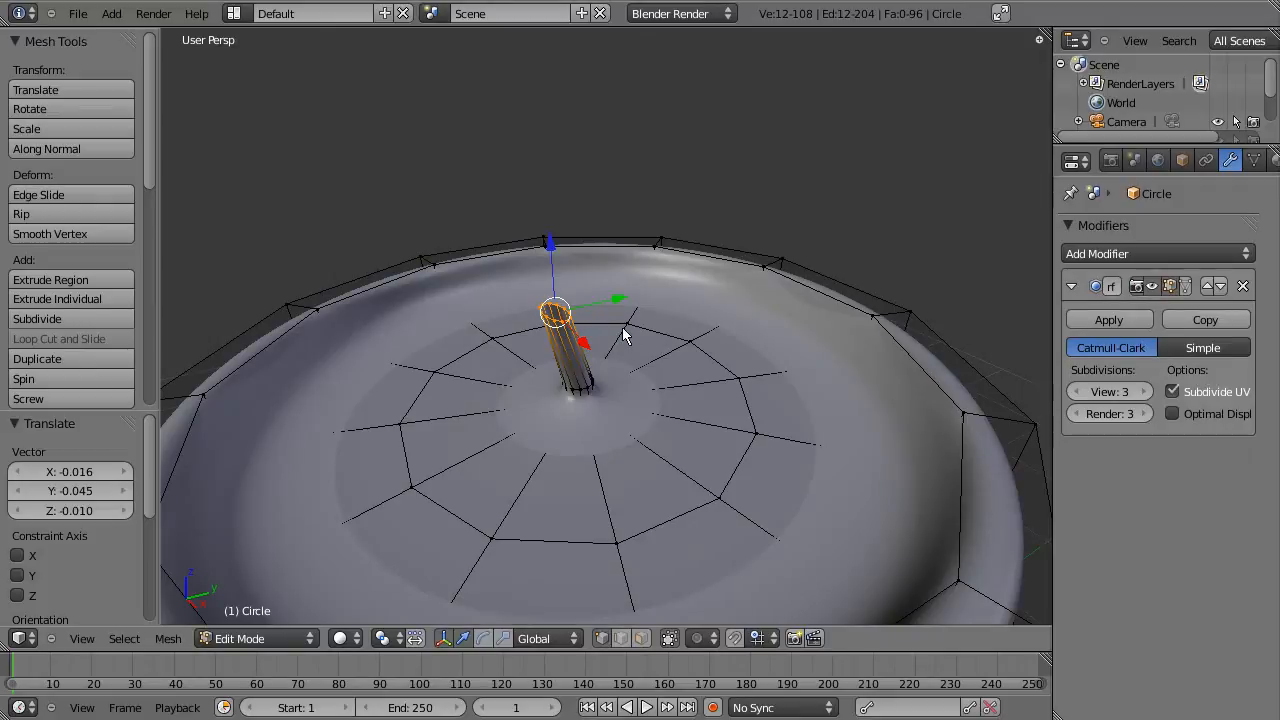
key(e)
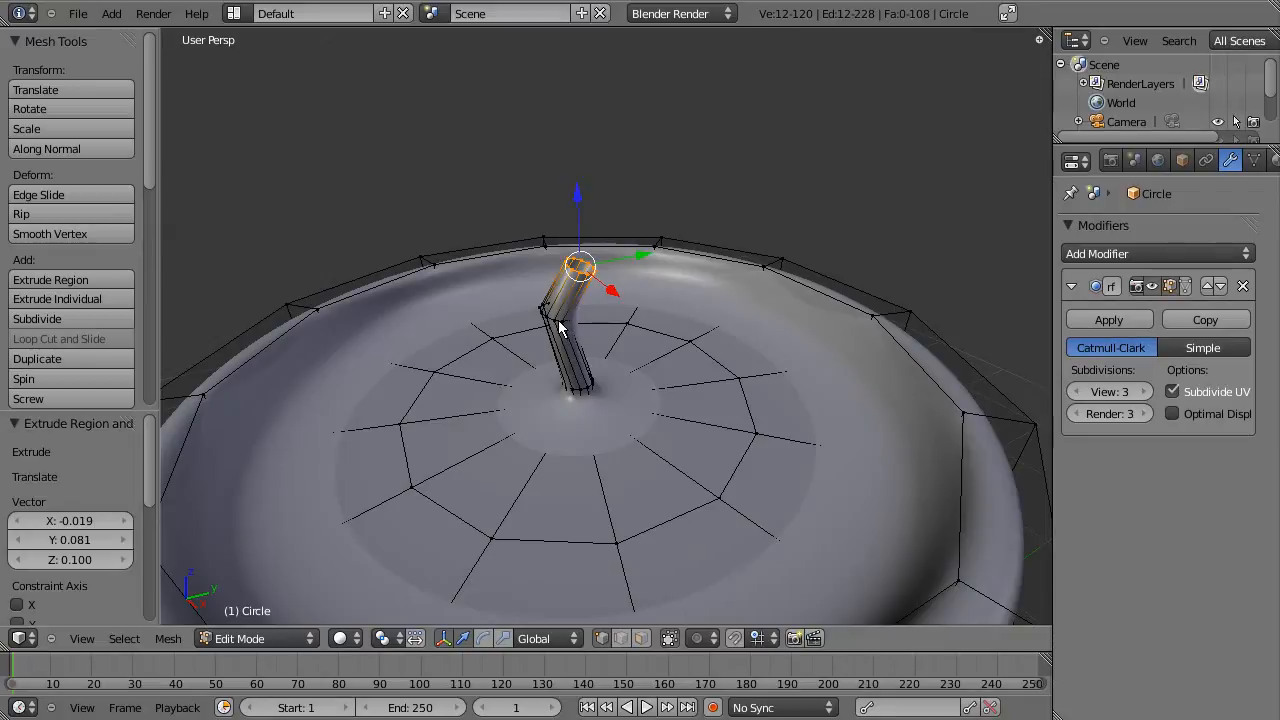
key(s)
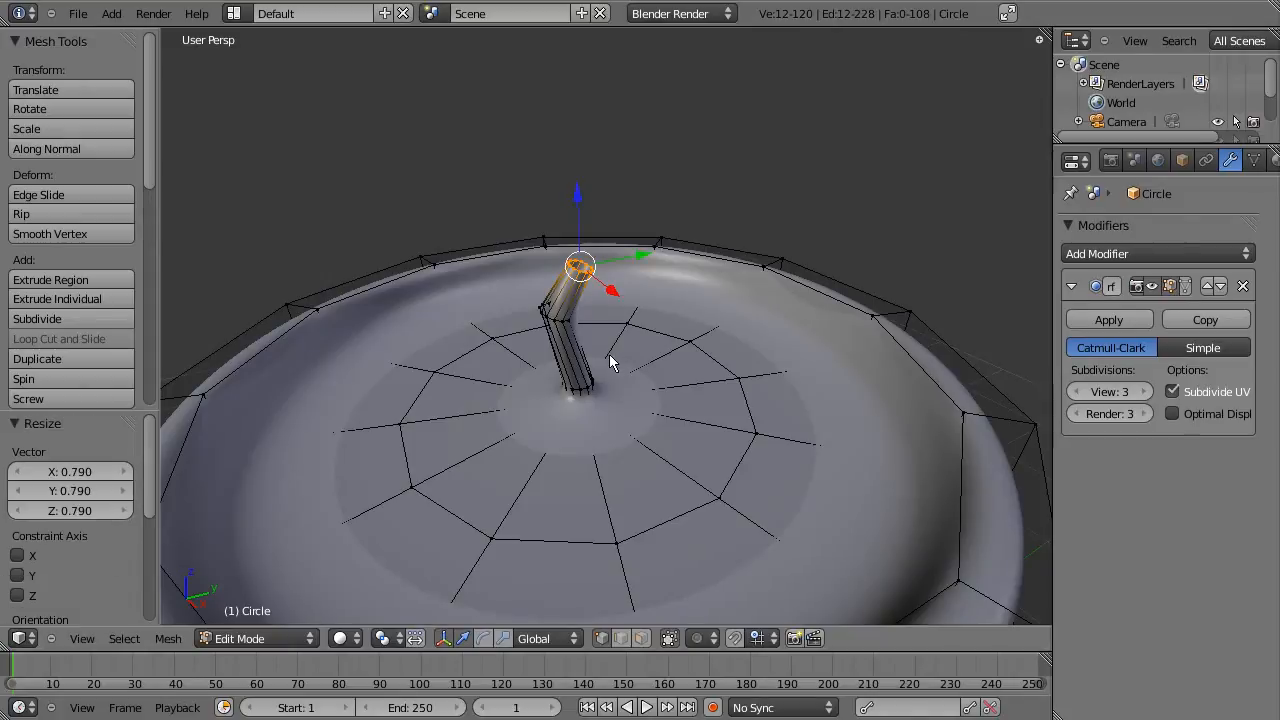
Step: Select the wick's middle ring and scale it up to thicken it
key(a)
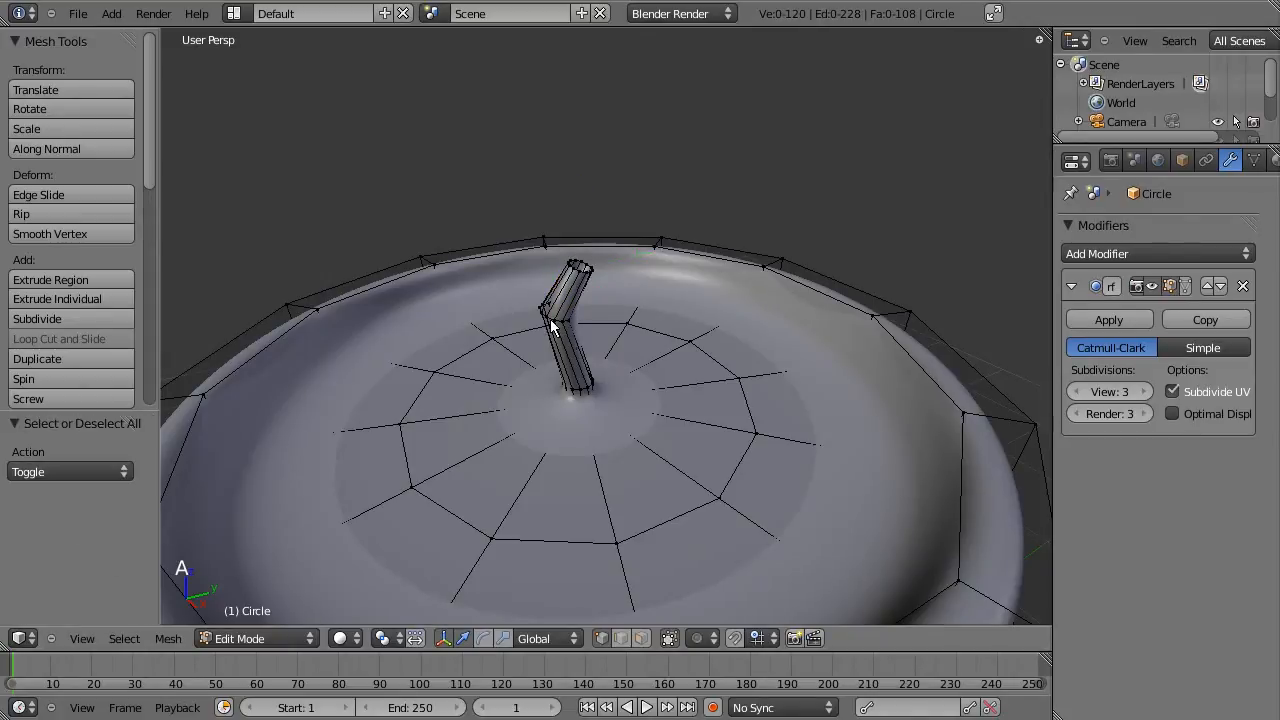
click(555, 320)
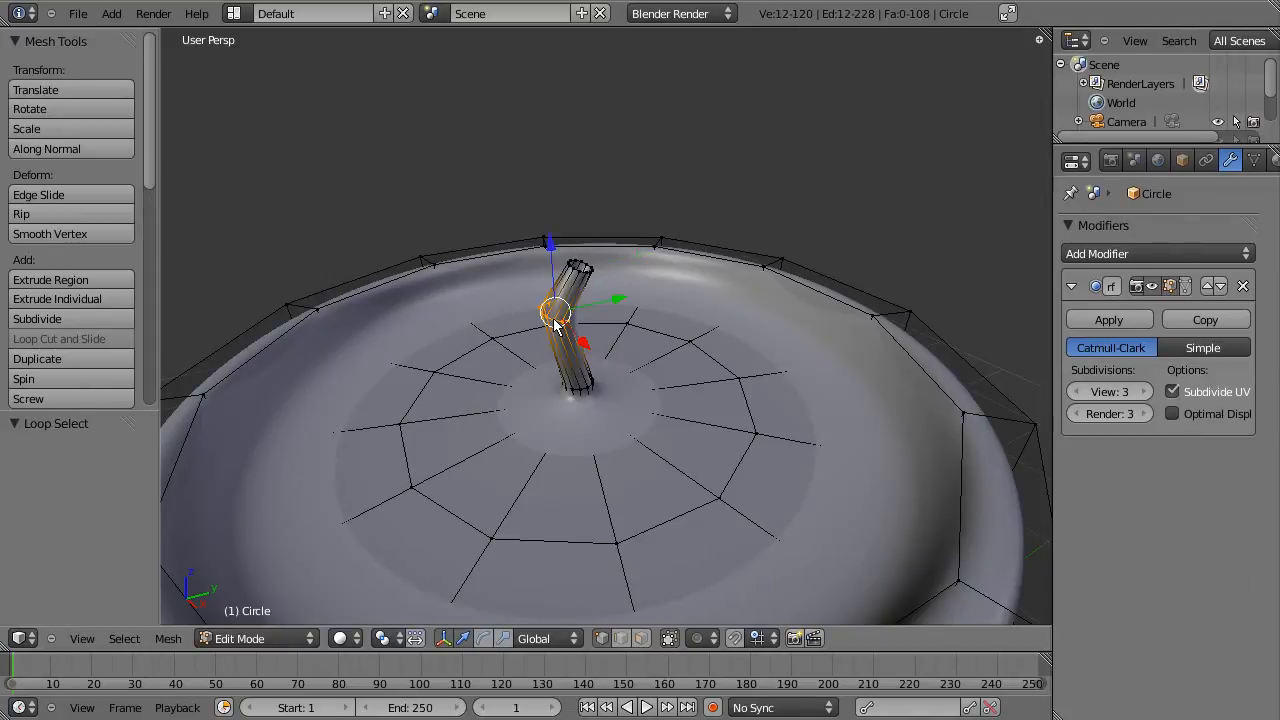
key(s)
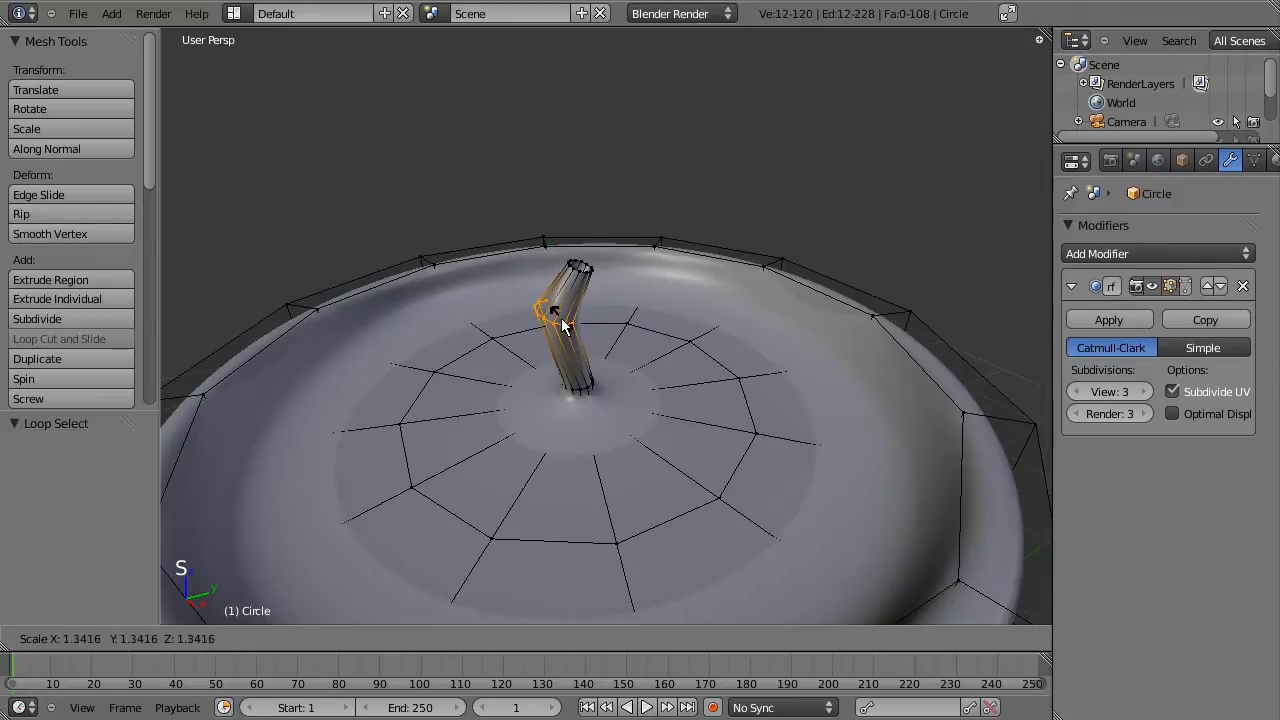
mouse_move(565, 327)
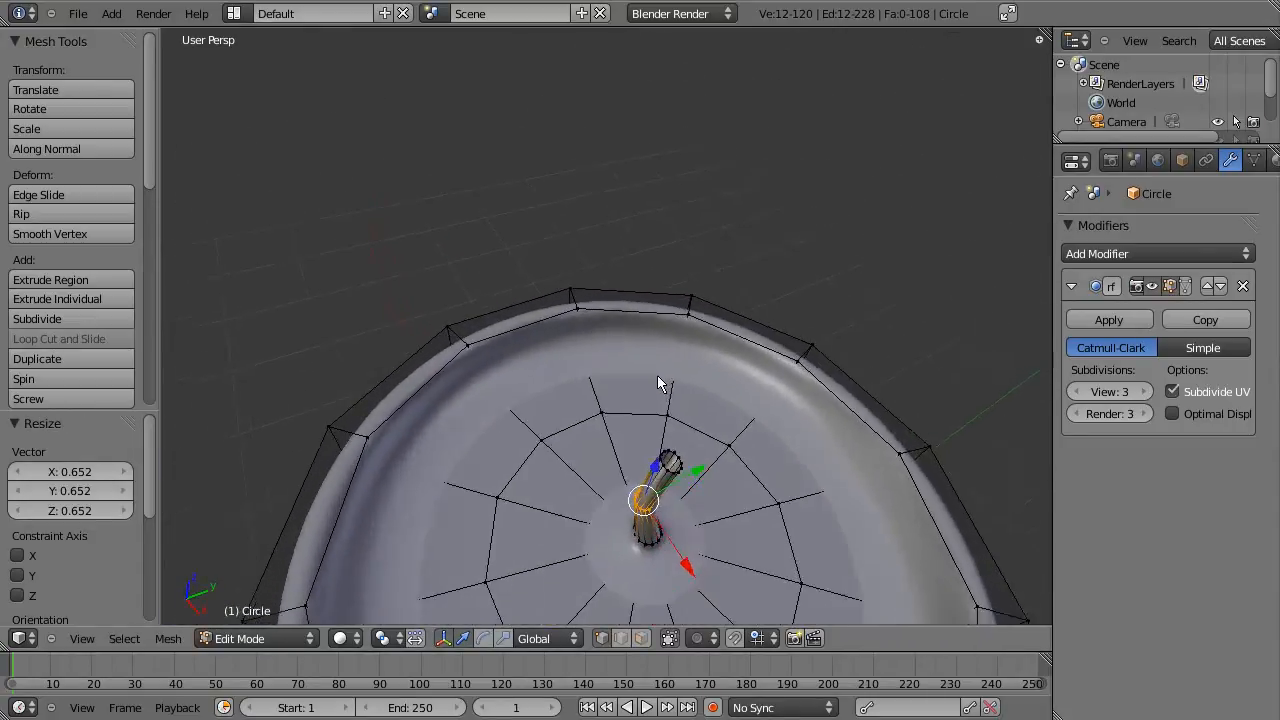
drag(650, 400, 620, 320)
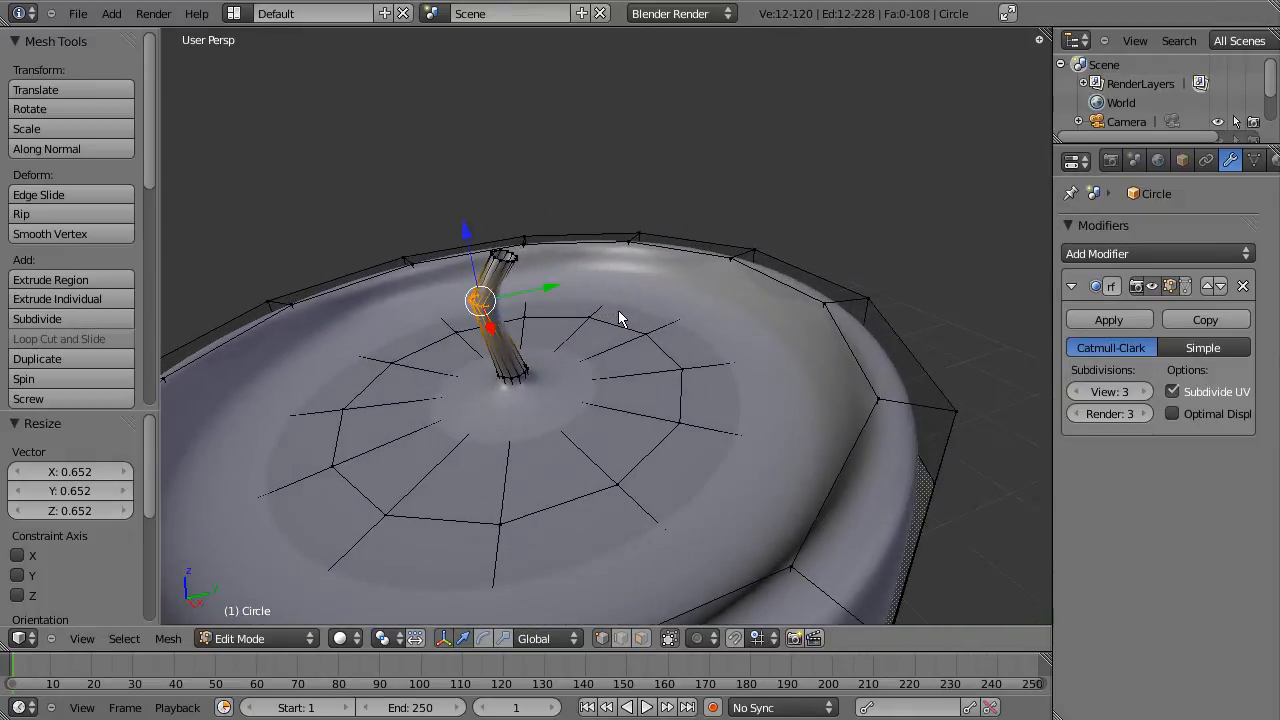
Step: Return to object mode and orbit around to inspect the smooth candle and its curved wick
key(Tab)
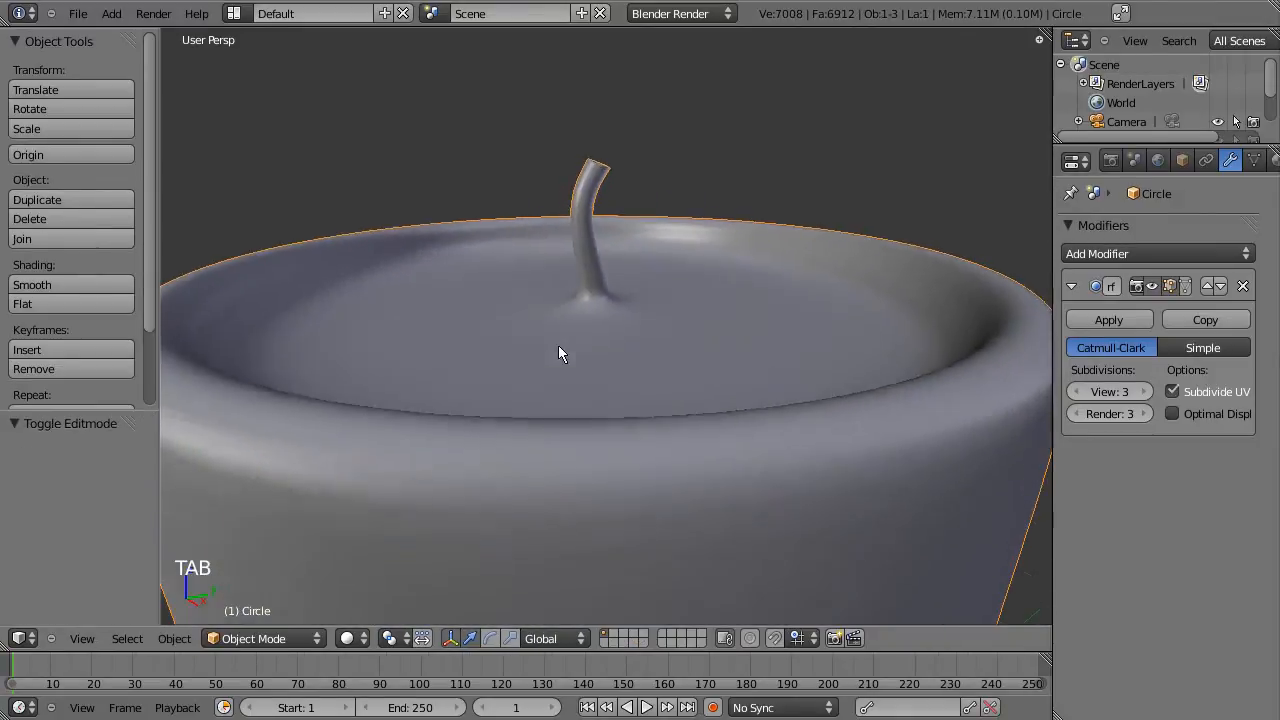
drag(560, 350, 540, 390)
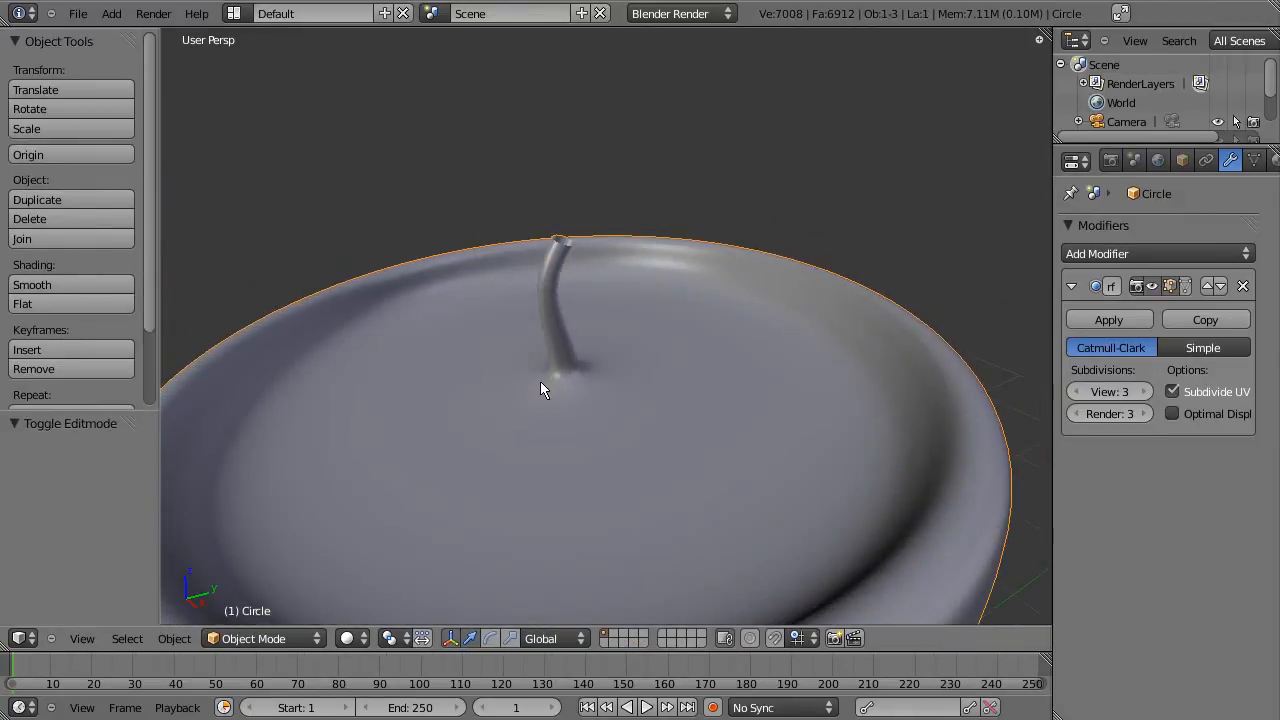
drag(543, 389, 485, 440)
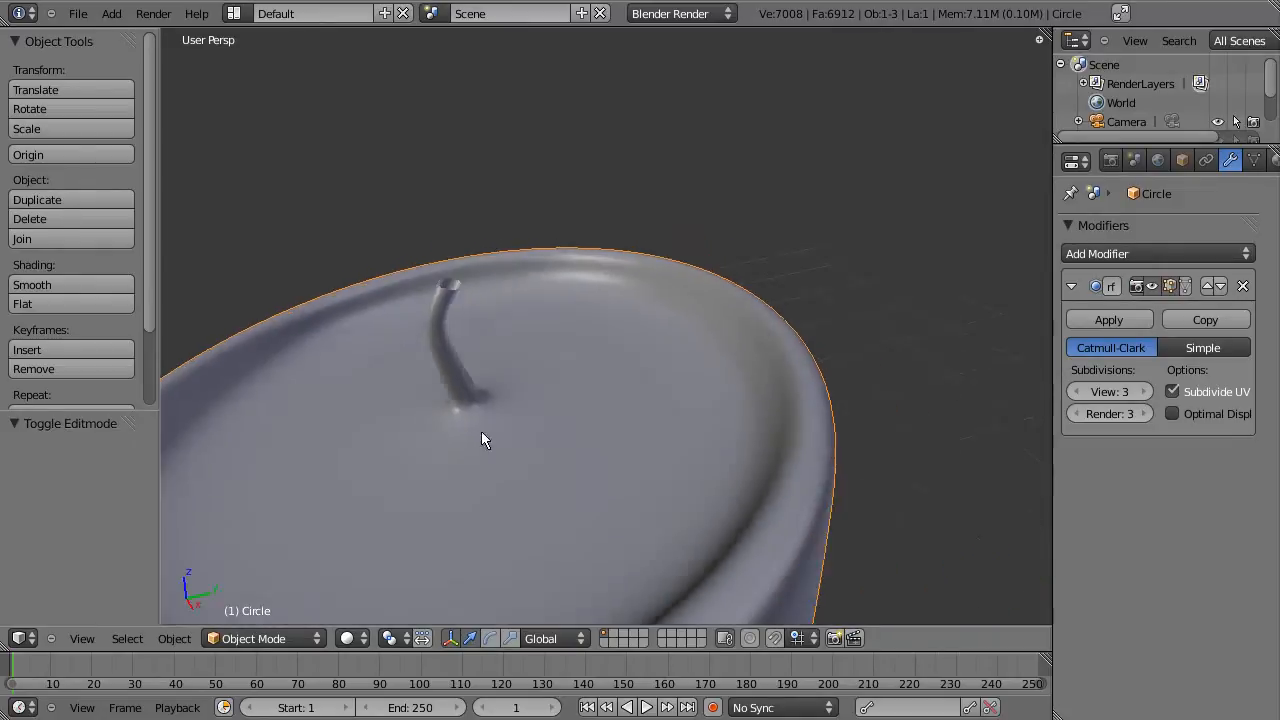
drag(485, 440, 545, 413)
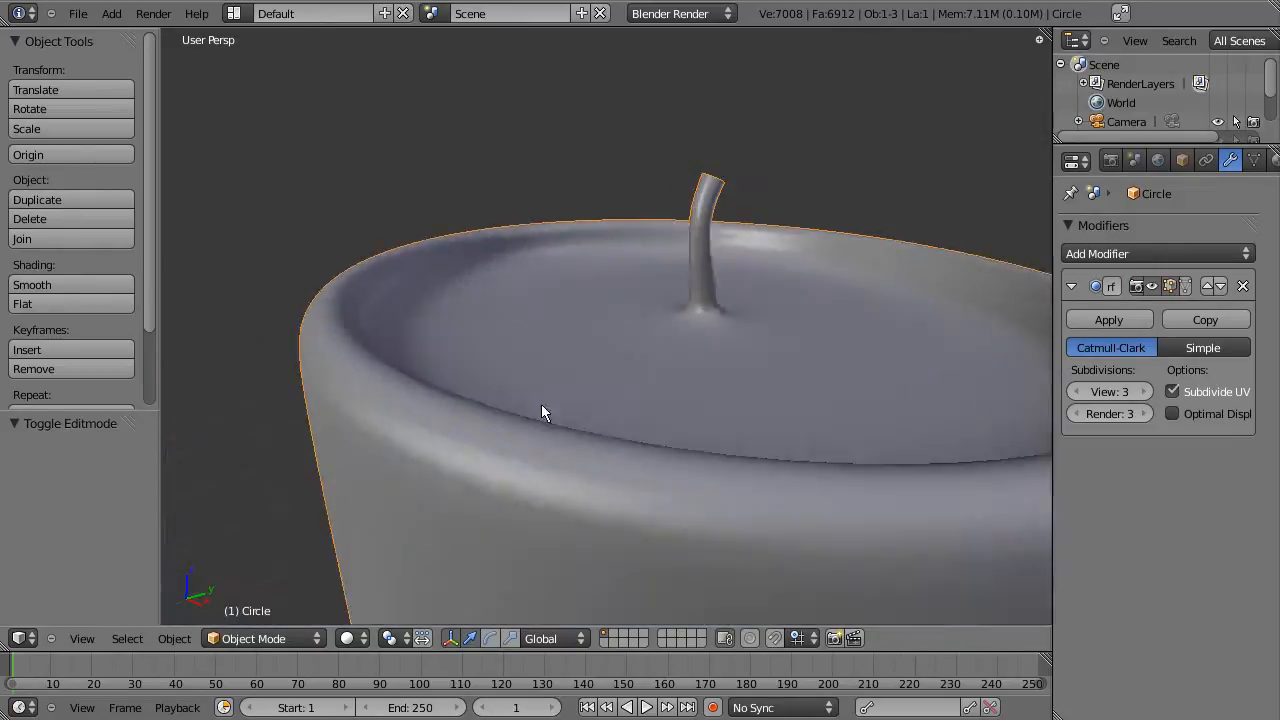
drag(545, 413, 472, 407)
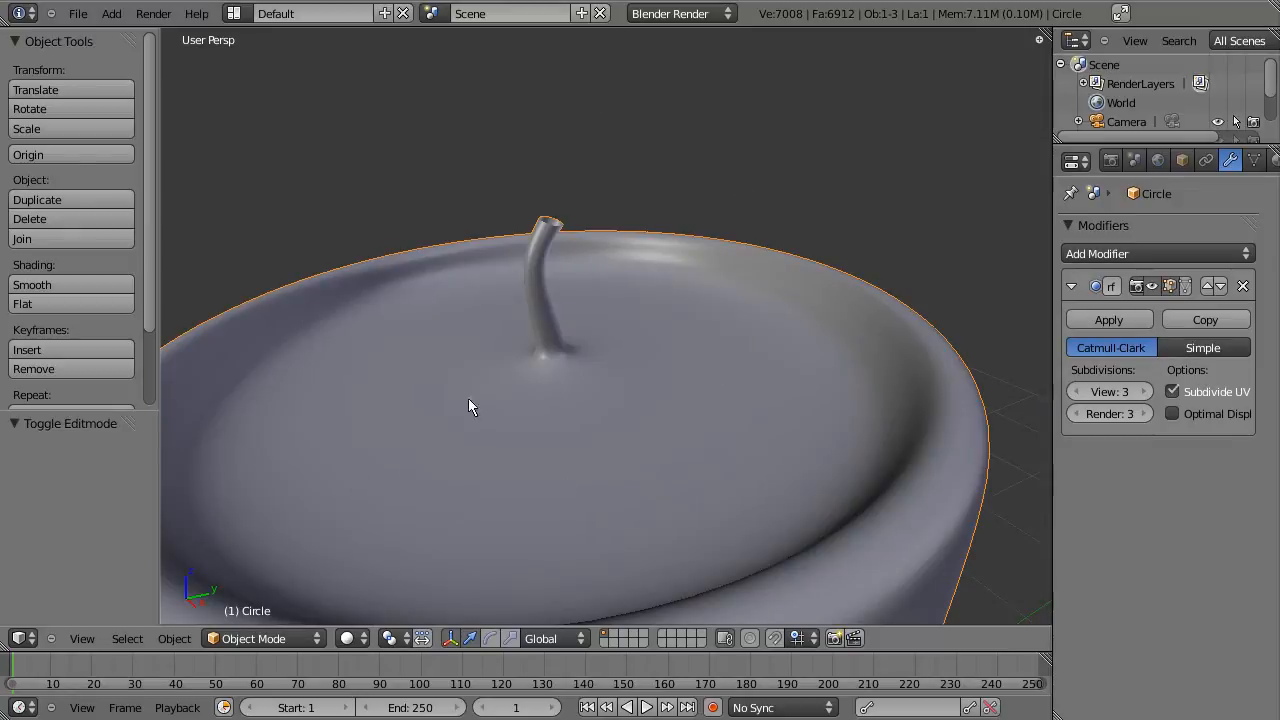
mouse_move(583, 219)
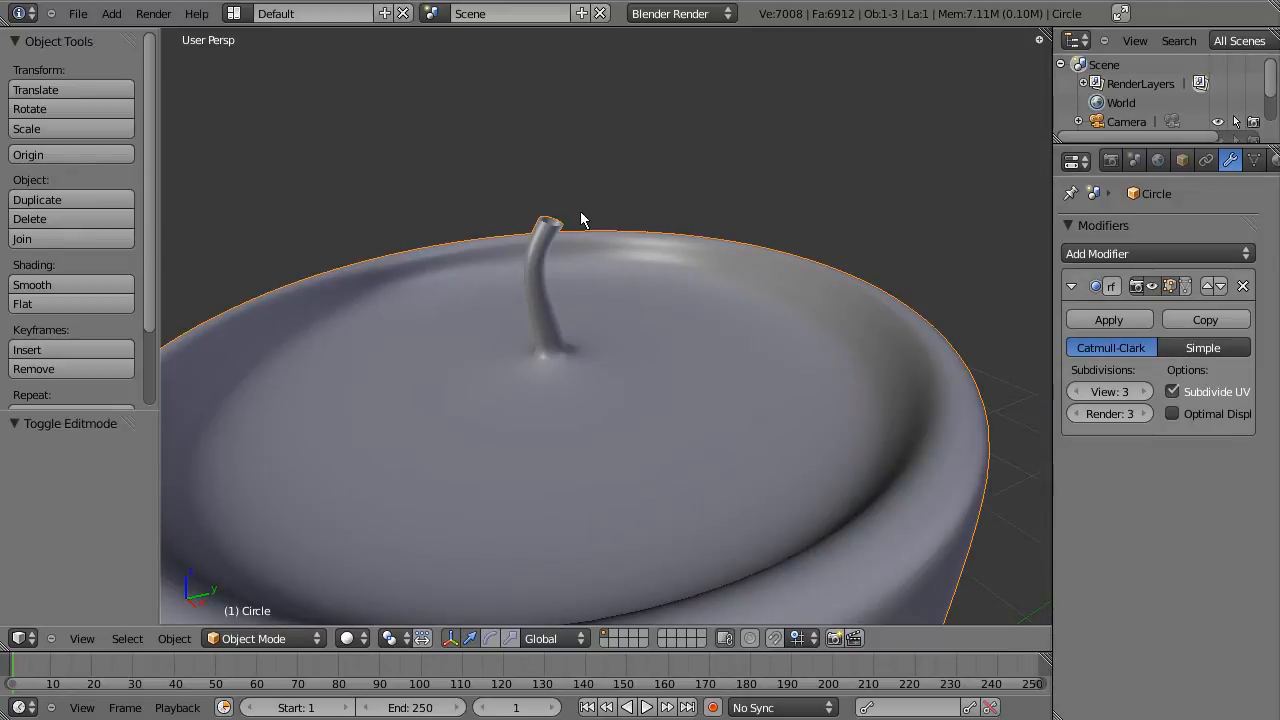
mouse_move(568, 373)
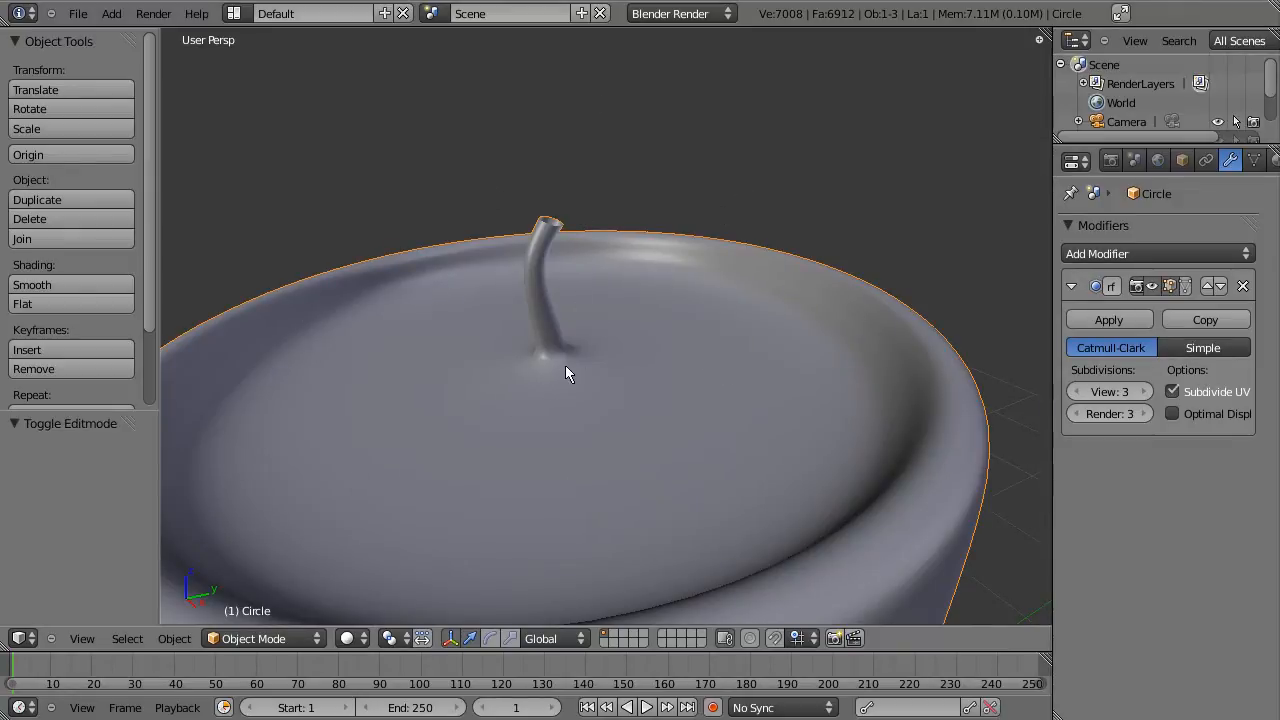
drag(565, 375, 557, 441)
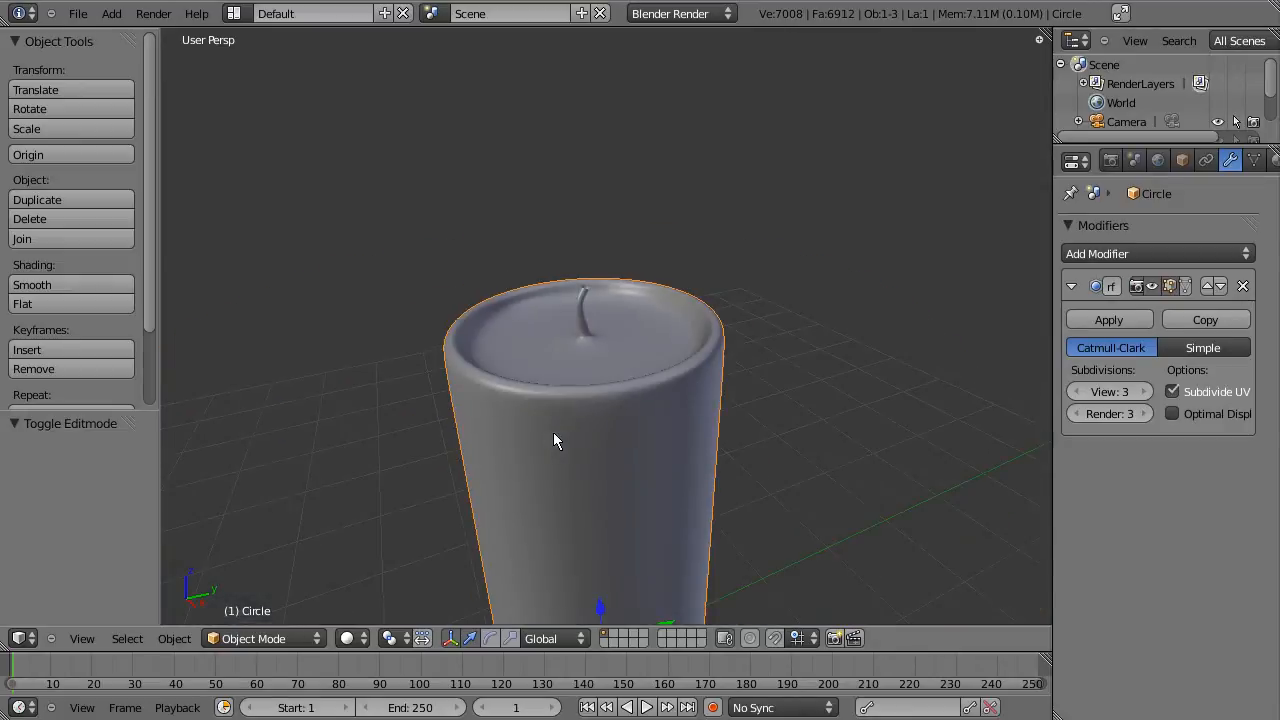
drag(557, 441, 463, 371)
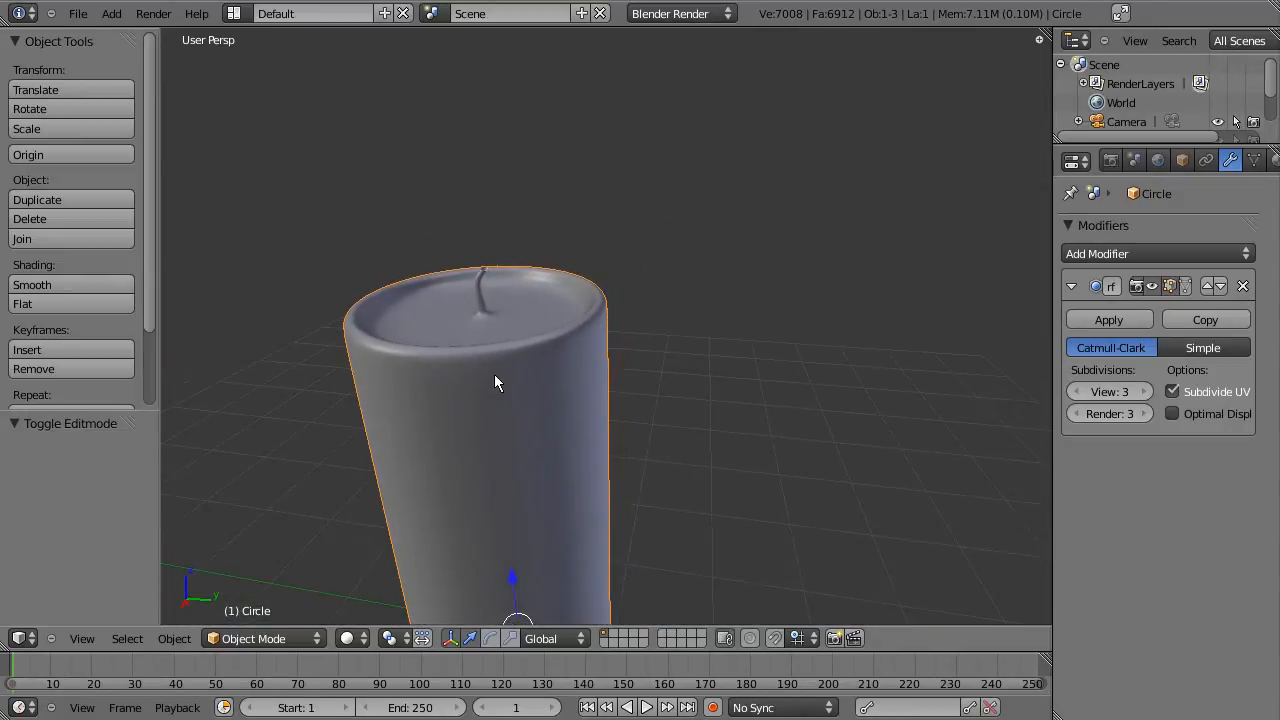
Step: Move the wick's top ring so the tip bends further toward the candle rim
drag(500, 383, 520, 353)
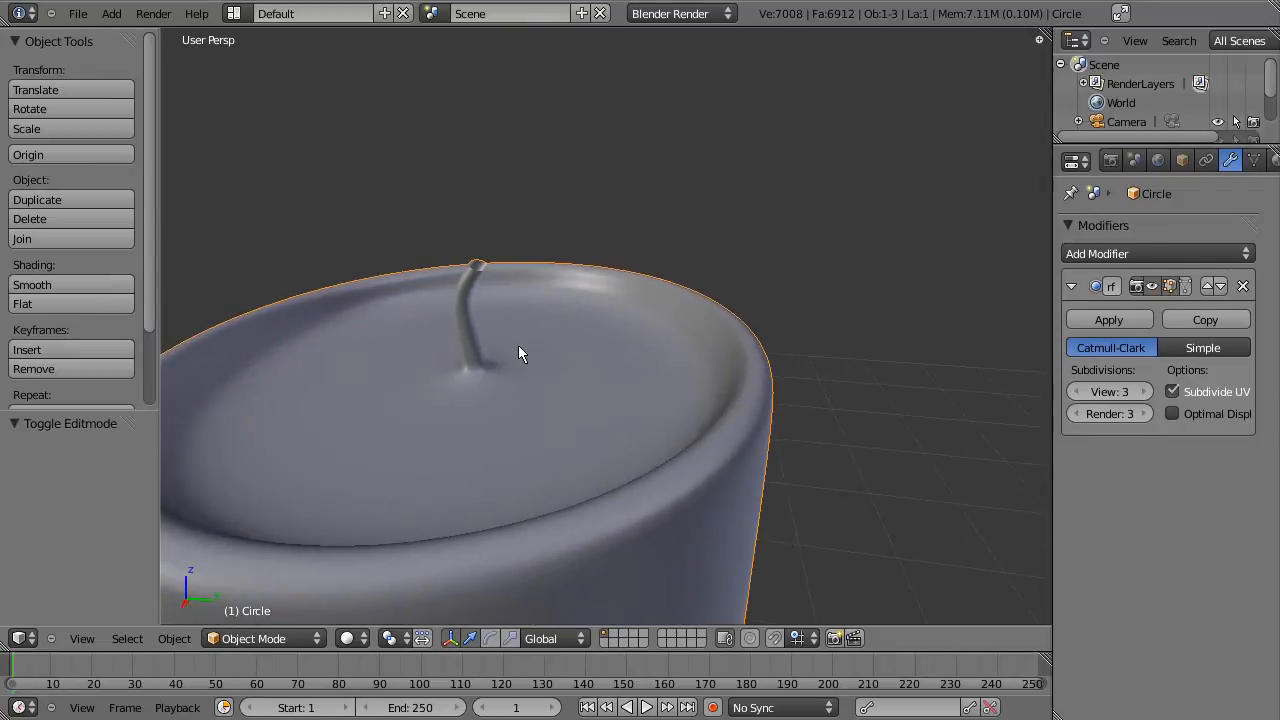
mouse_move(490, 322)
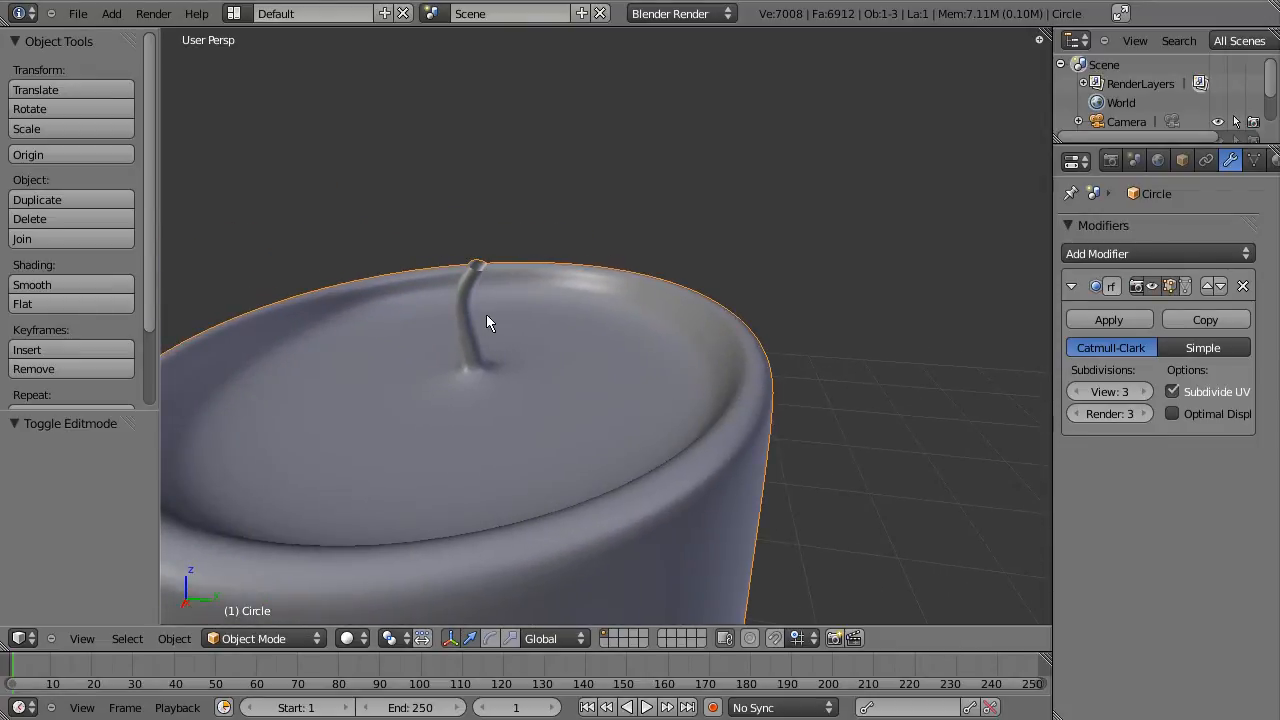
key(Tab)
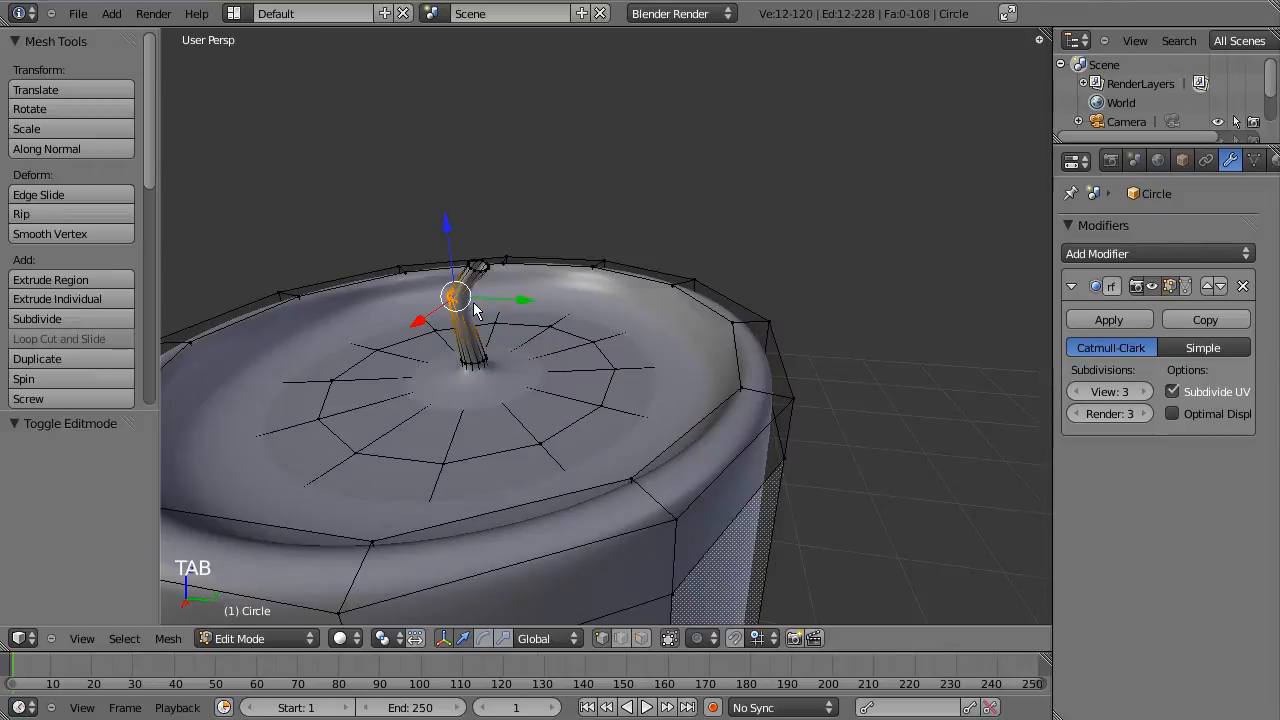
key(g)
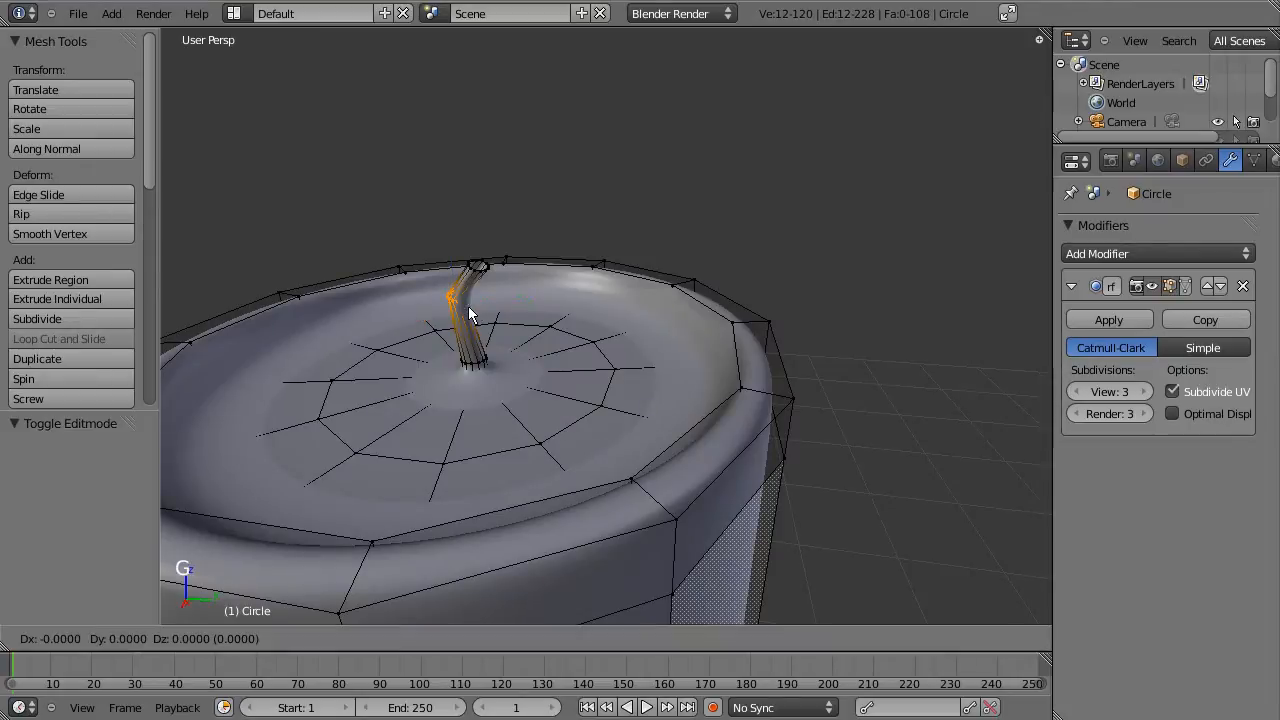
mouse_move(470, 315)
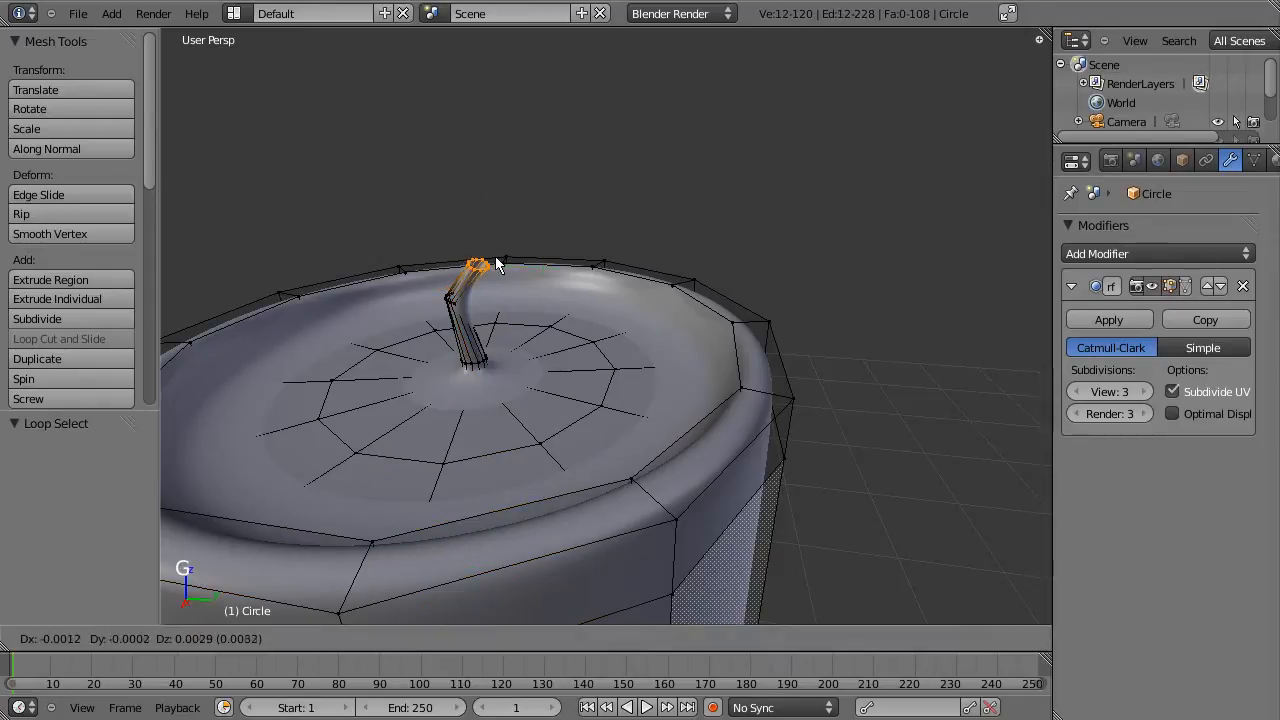
click(500, 265)
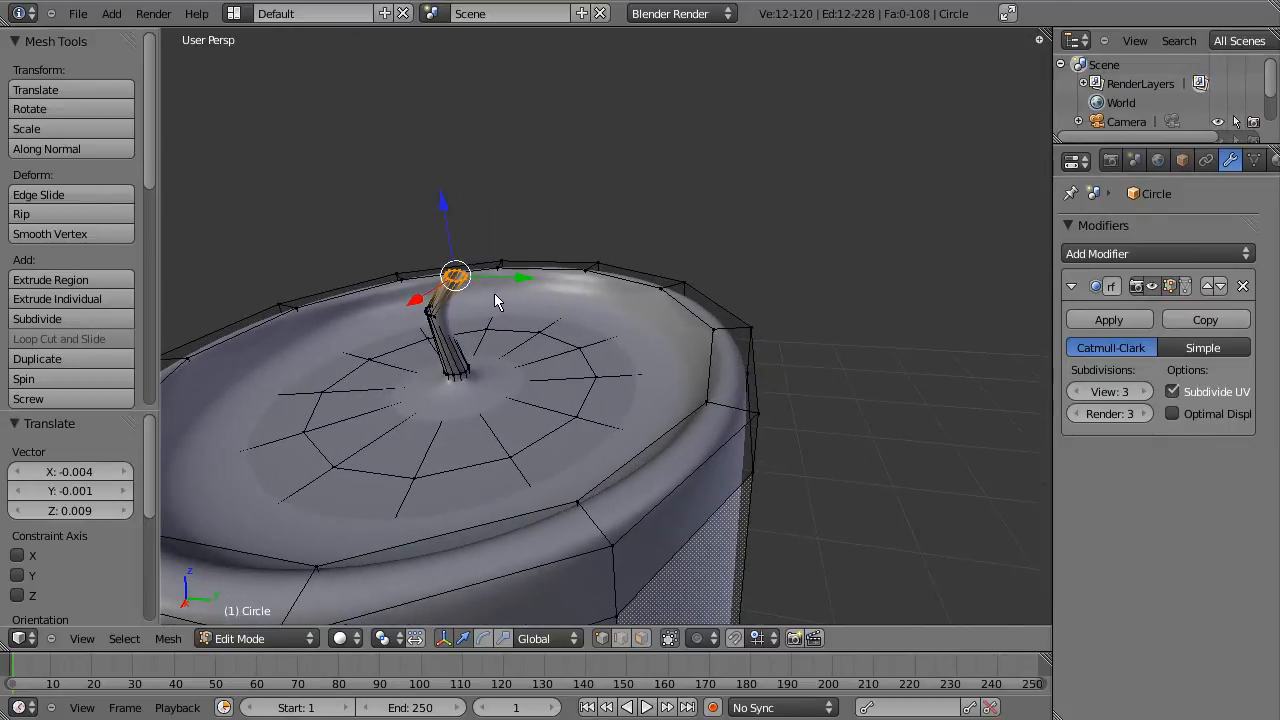
mouse_move(495, 312)
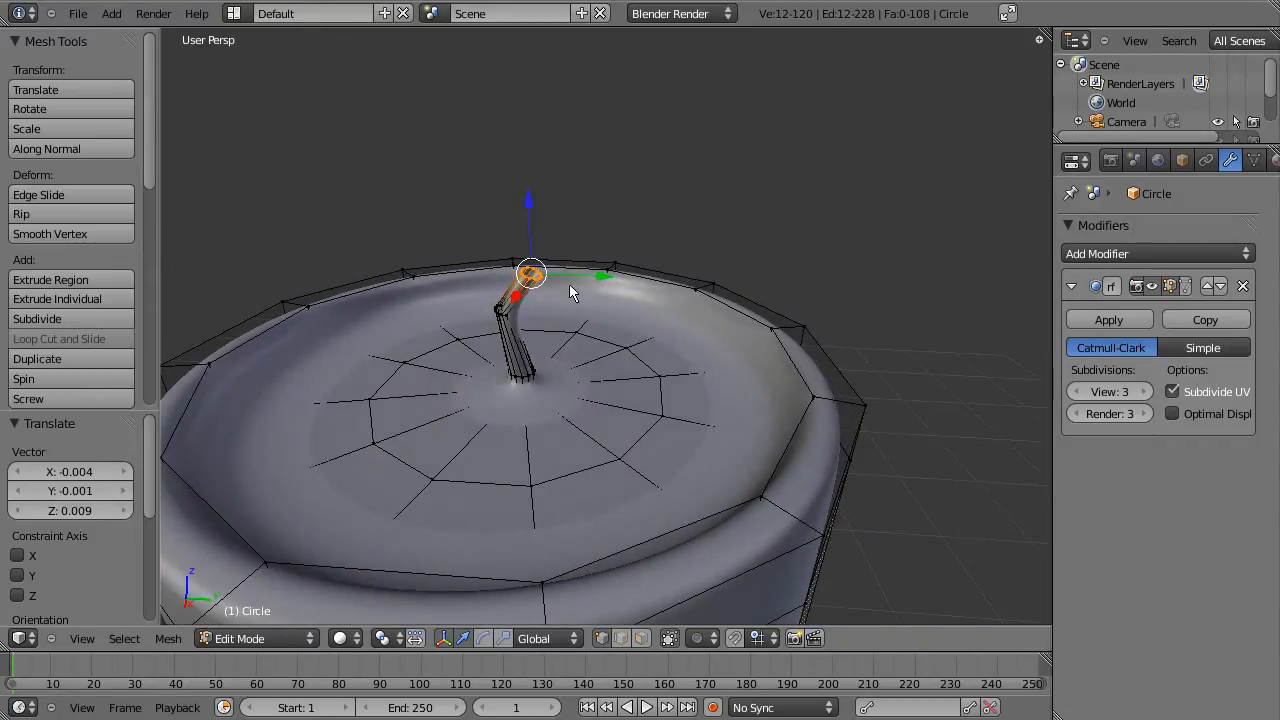
Step: Extrude the wick's top ring once more and merge its vertices at center to close the tip
key(e)
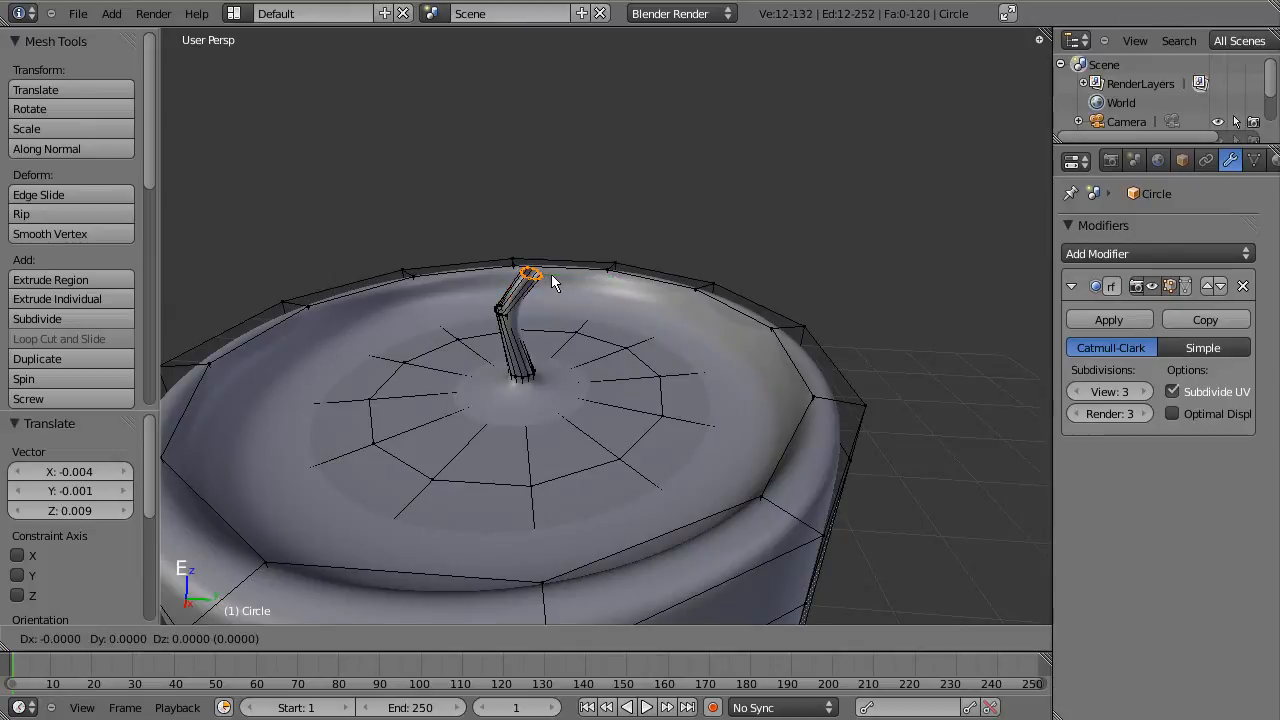
mouse_move(540, 275)
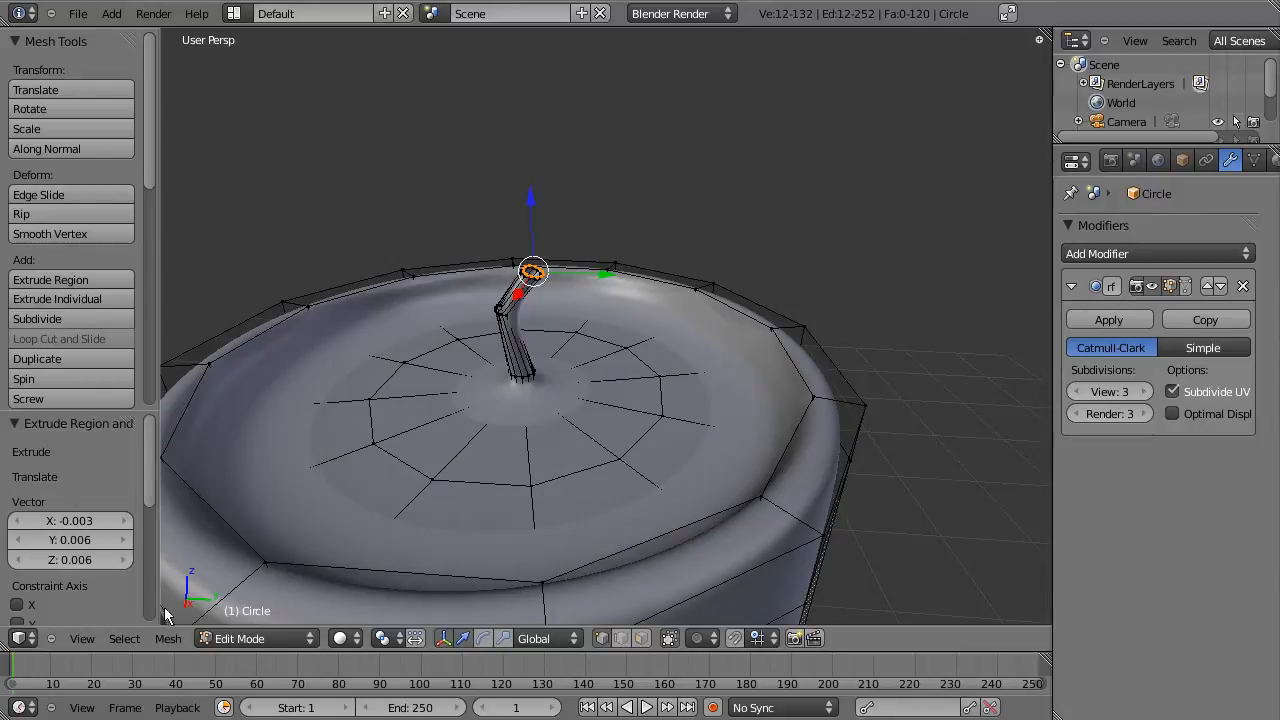
click(168, 638)
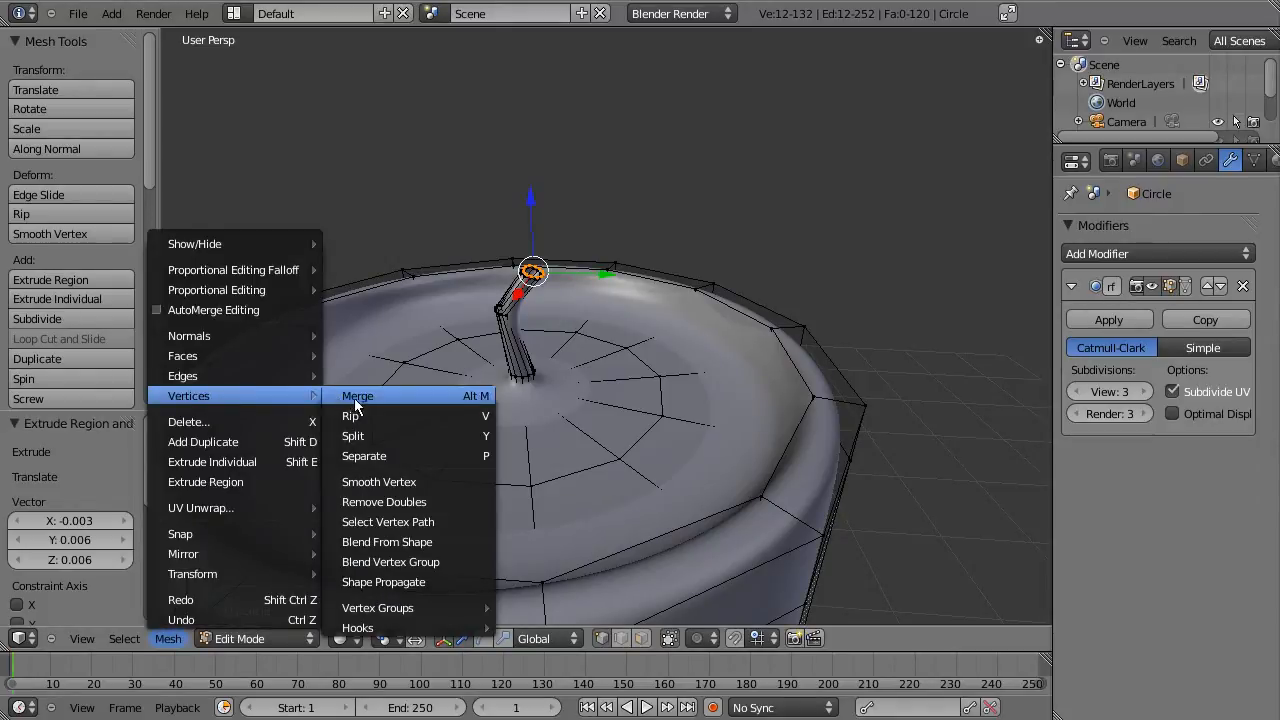
click(357, 395)
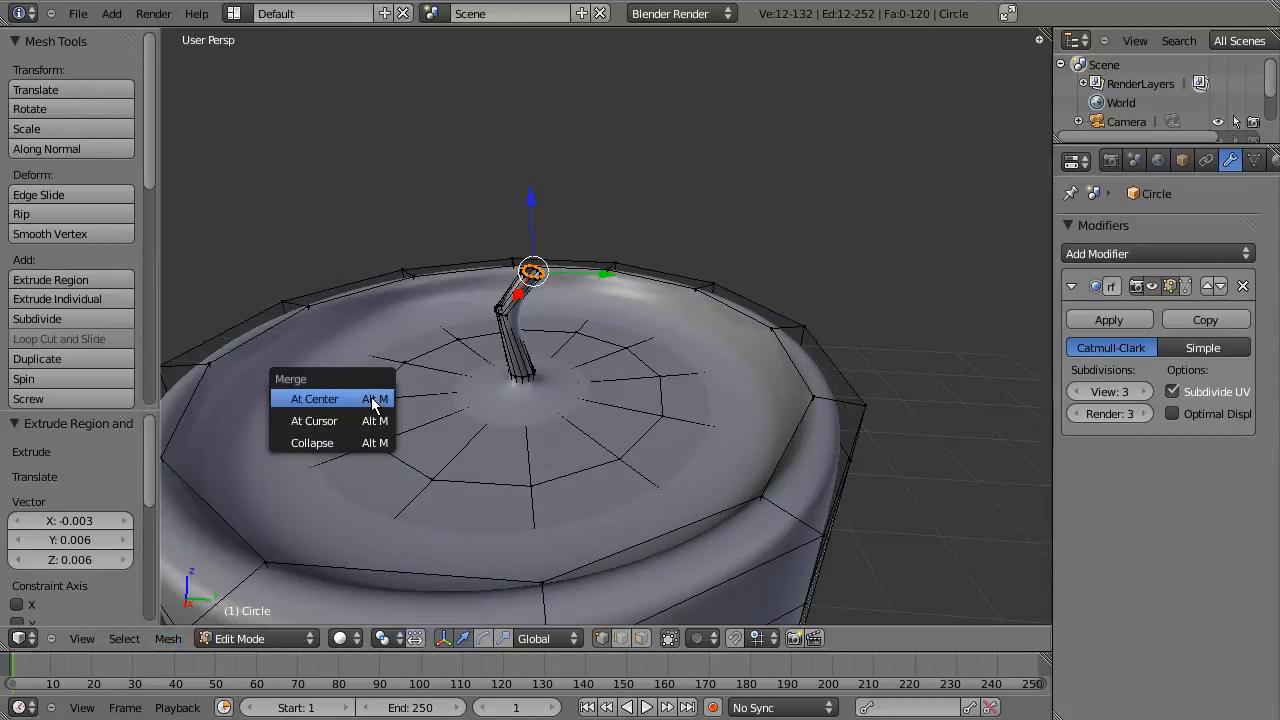
mouse_move(358, 413)
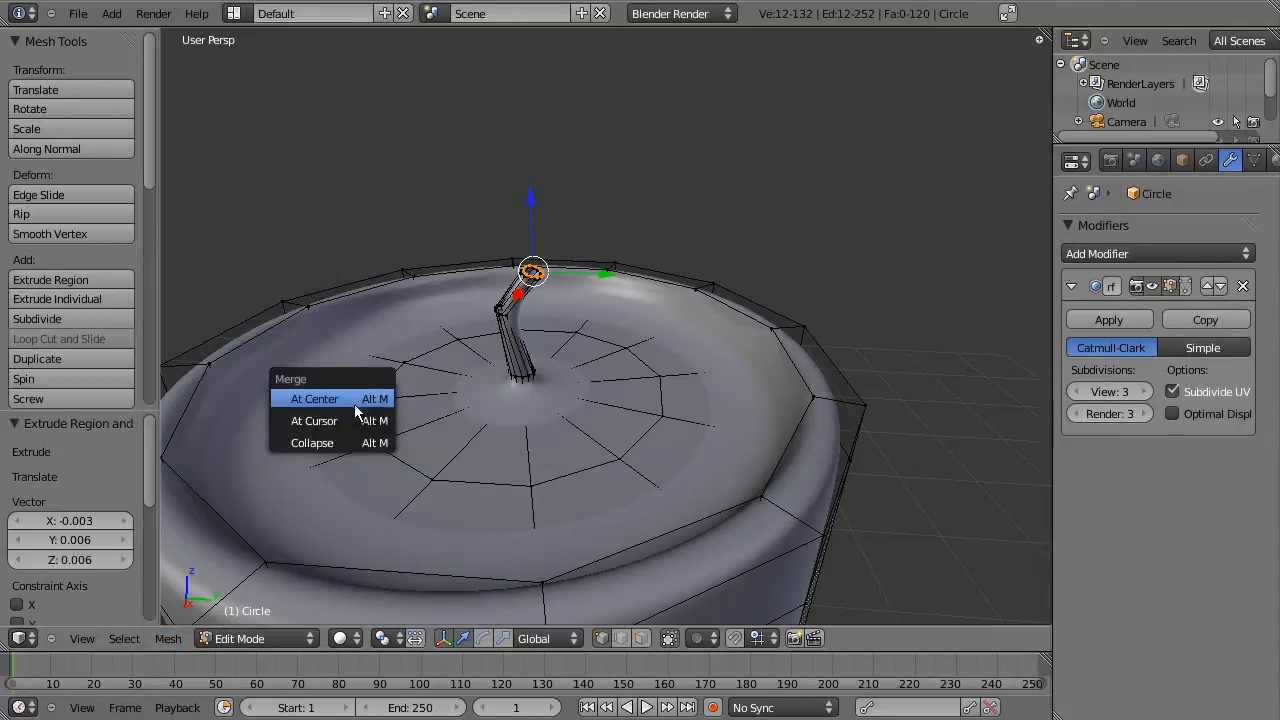
click(315, 398)
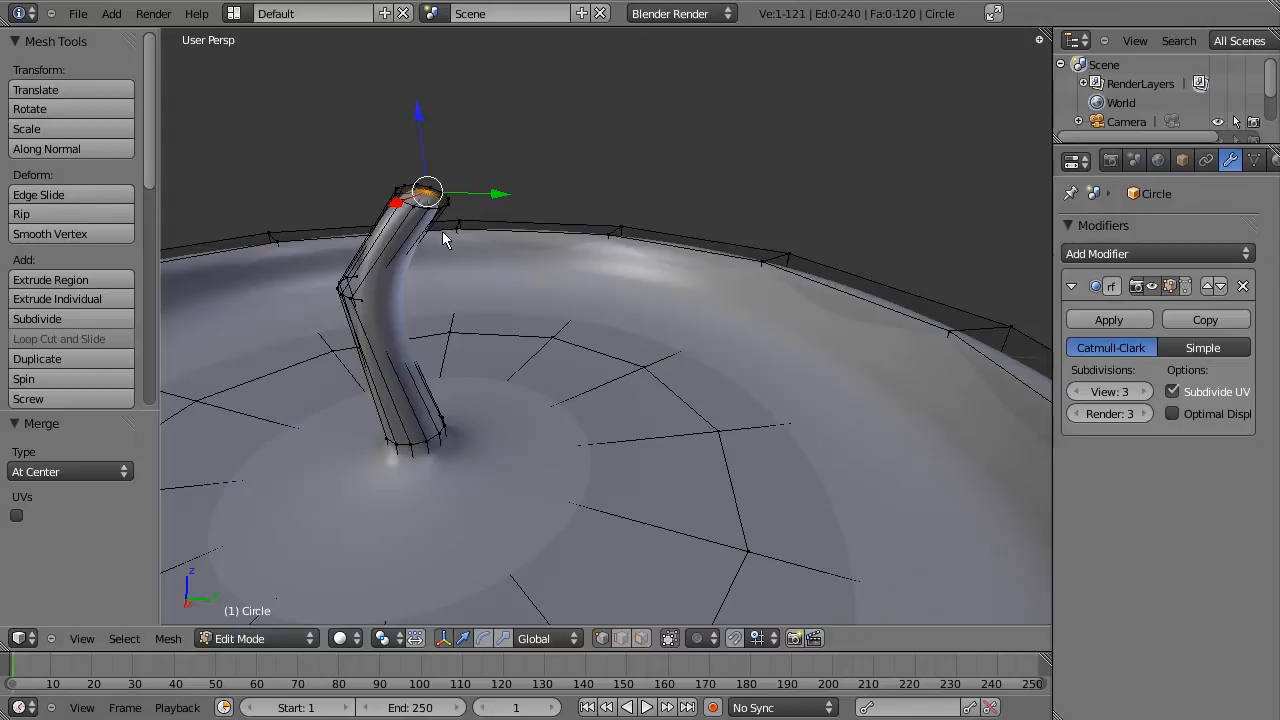
mouse_move(437, 224)
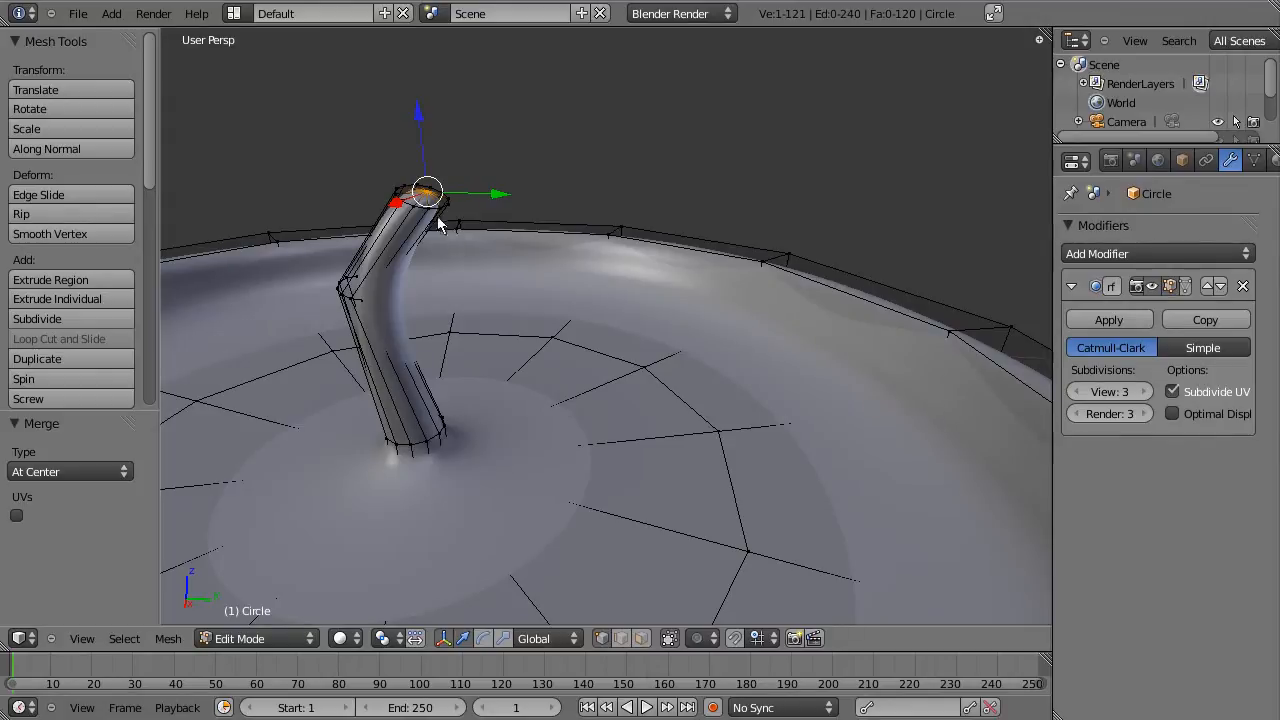
mouse_move(297, 186)
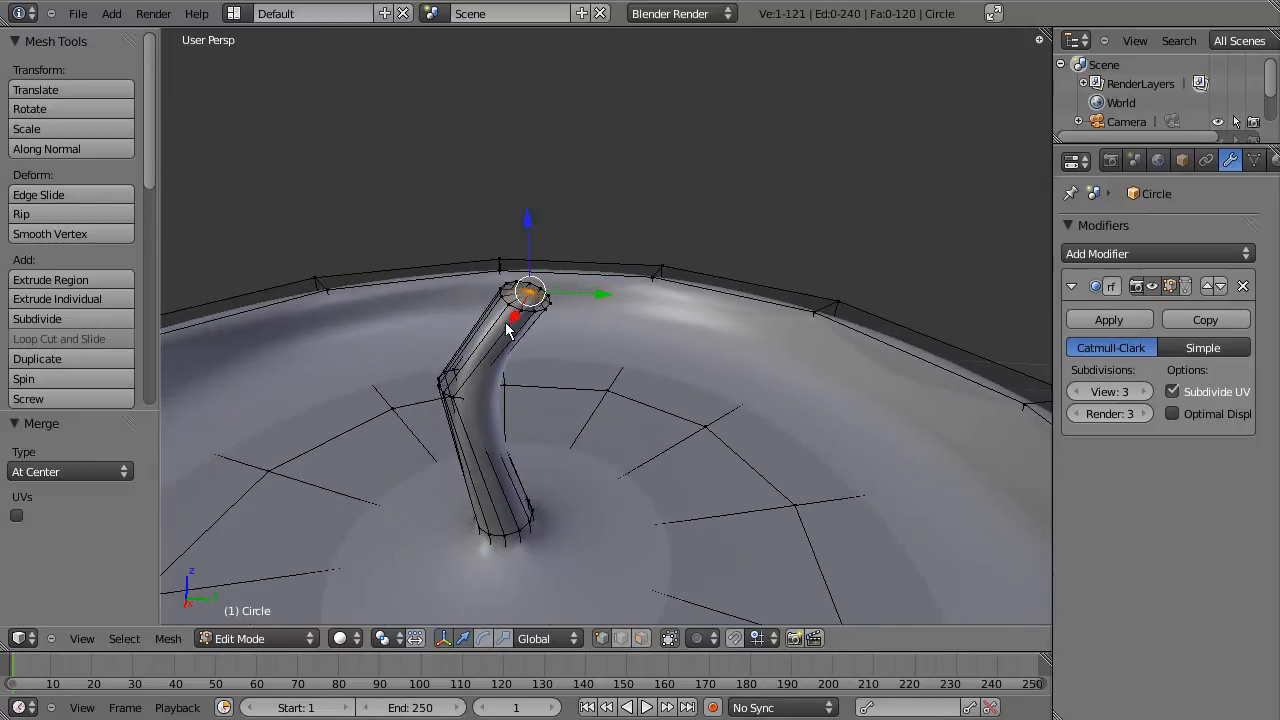
Step: Preview the rounded wick tip in Object Mode, then select the wick's top edge loop
key(Tab)
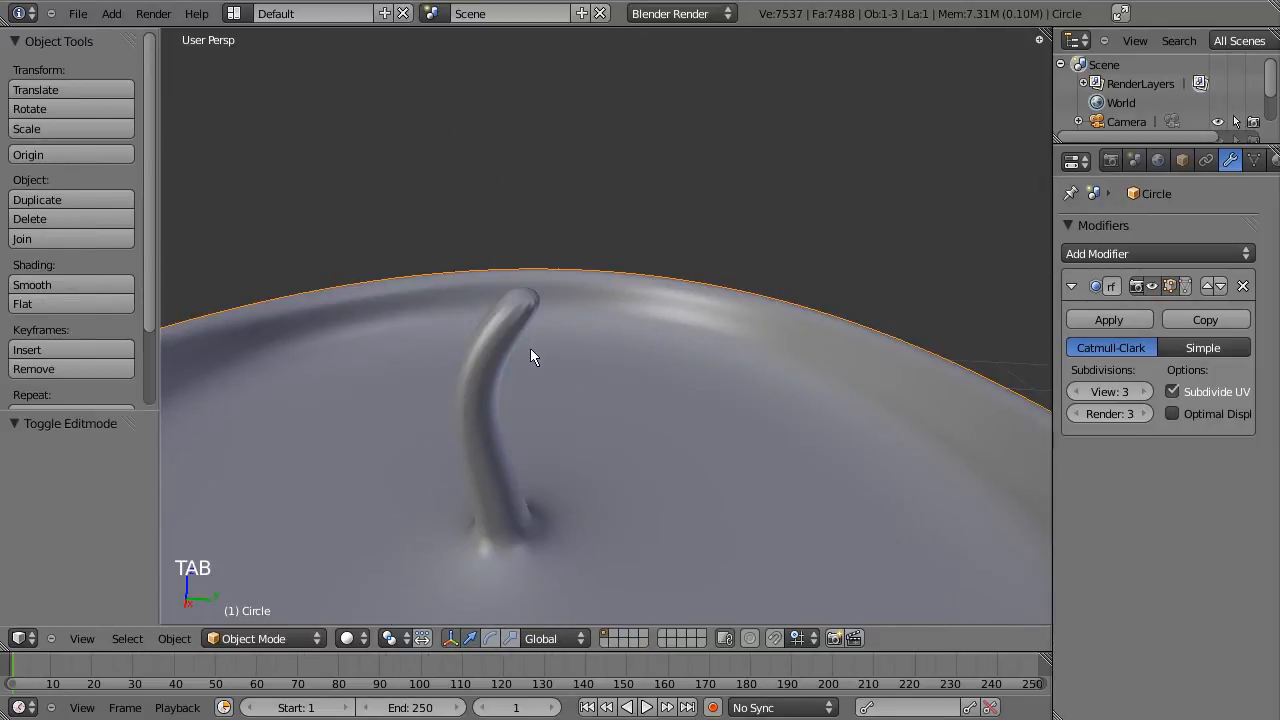
key(Tab)
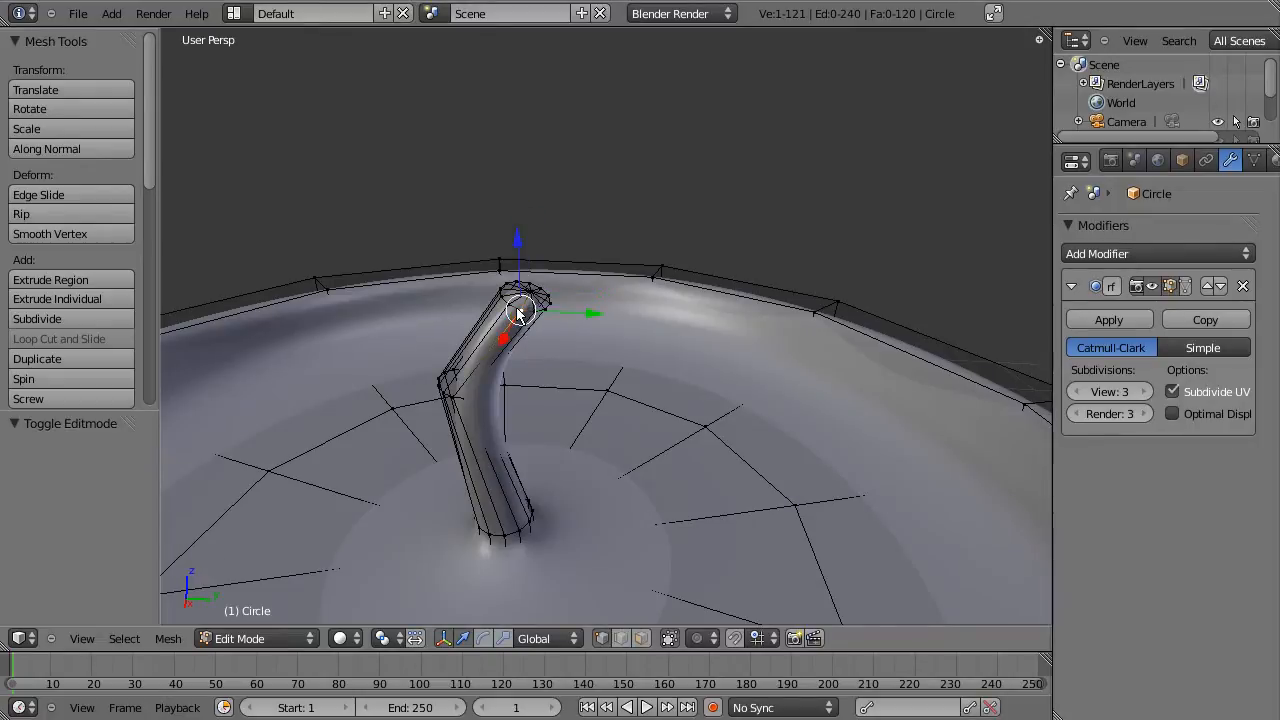
click(520, 300)
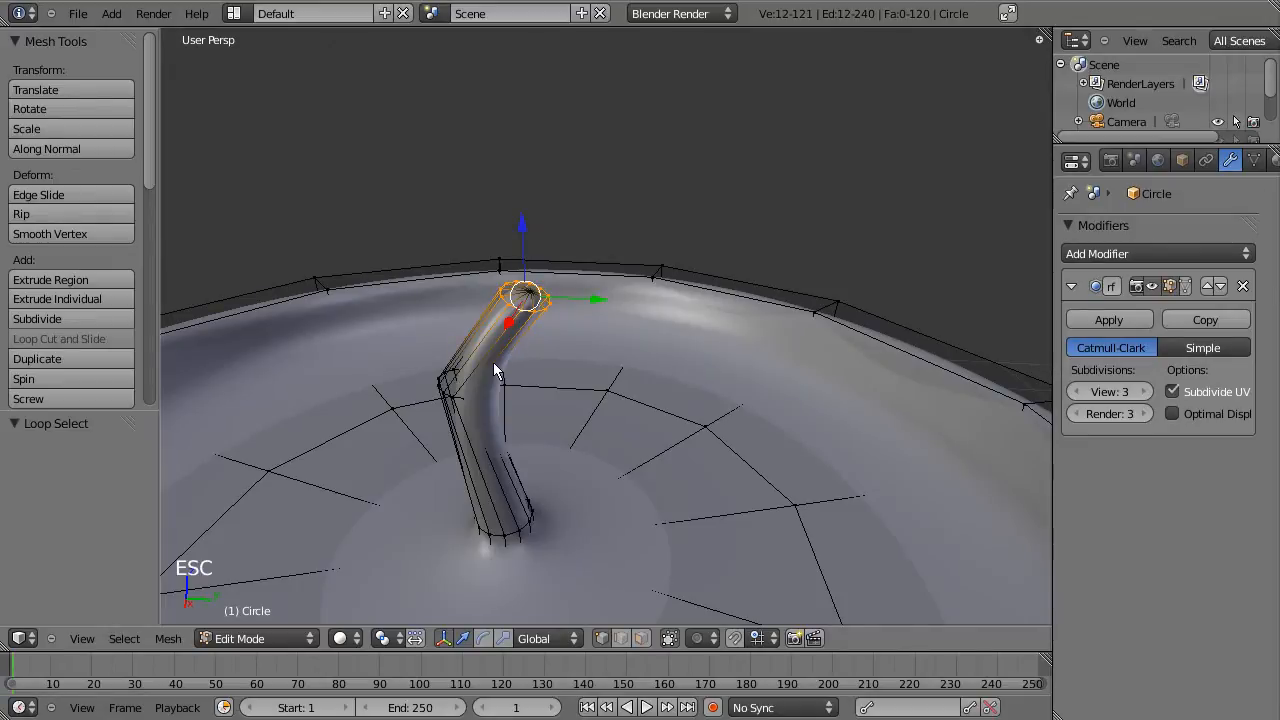
Step: Add an edge loop just below the wick tip, slide it up and scale it to tighten the end
key(a)
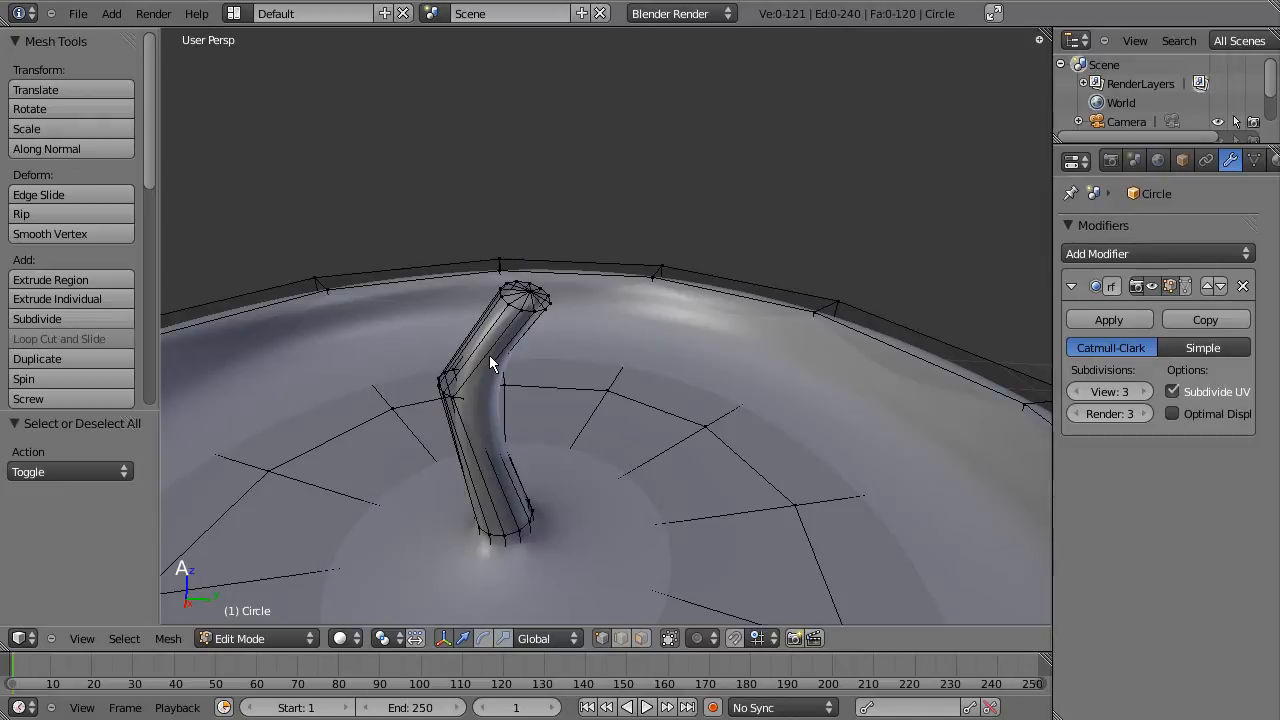
key(ctrl+r)
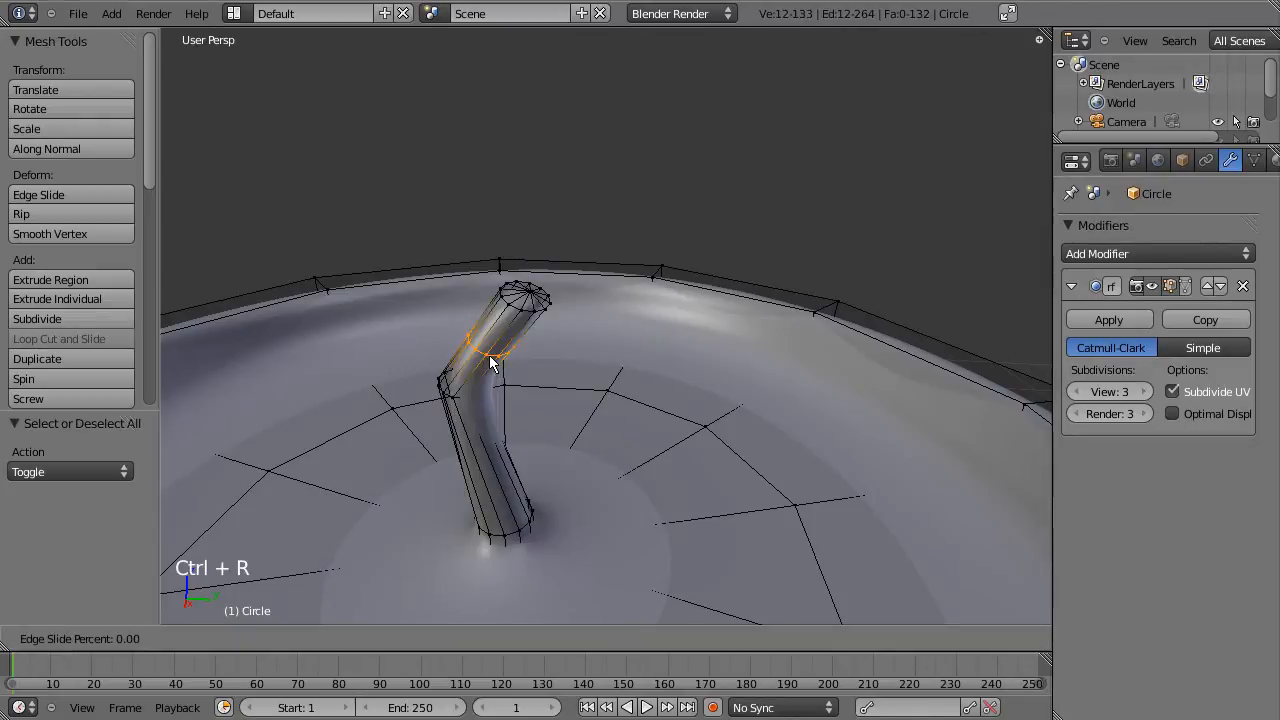
mouse_move(515, 330)
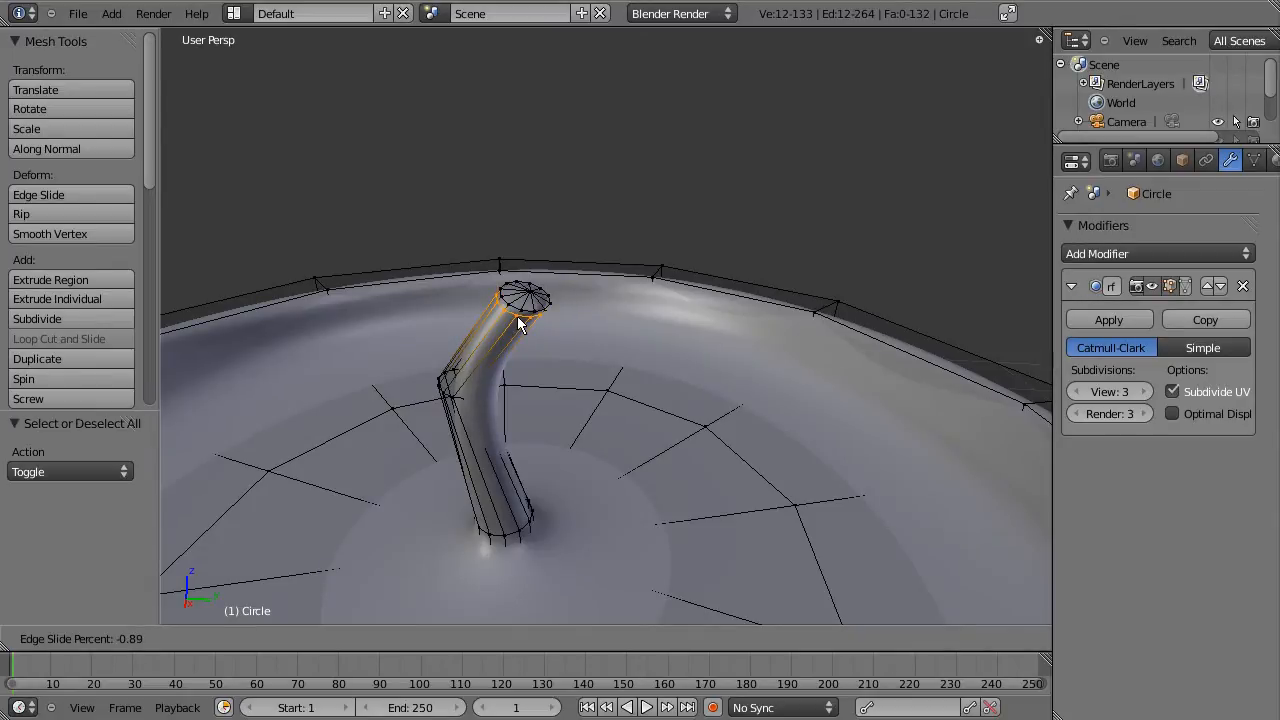
mouse_move(500, 363)
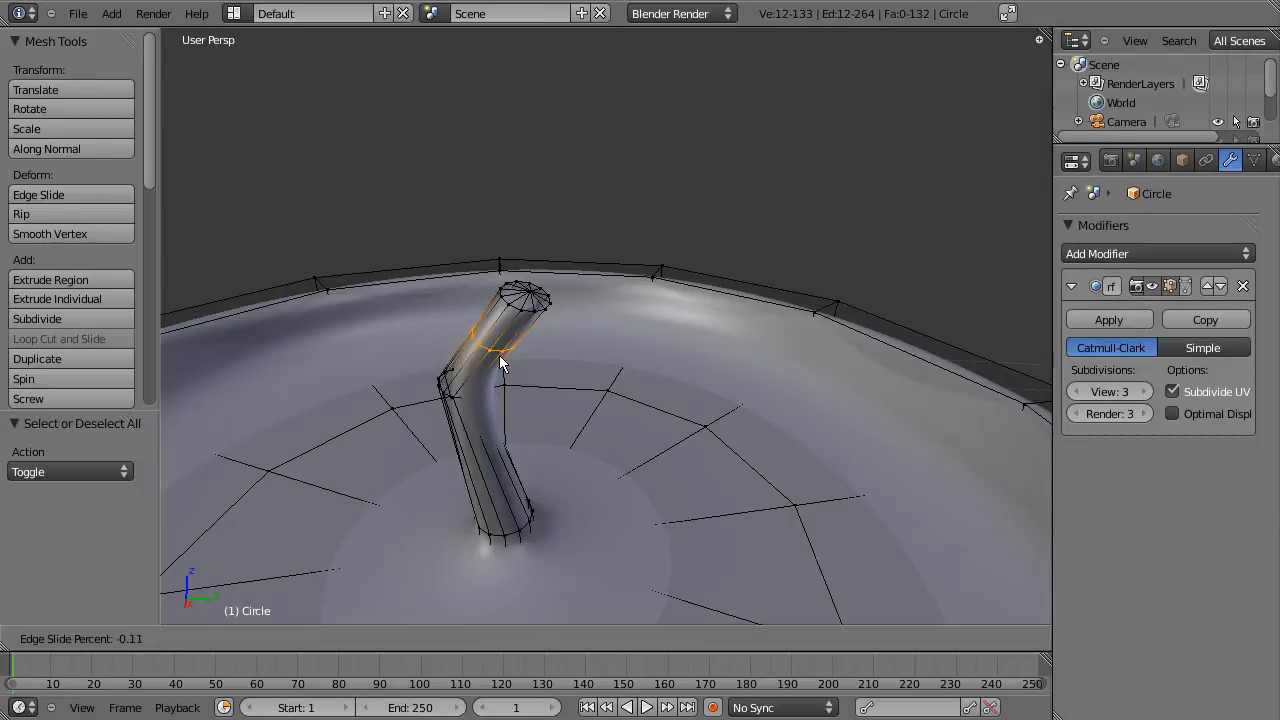
mouse_move(525, 330)
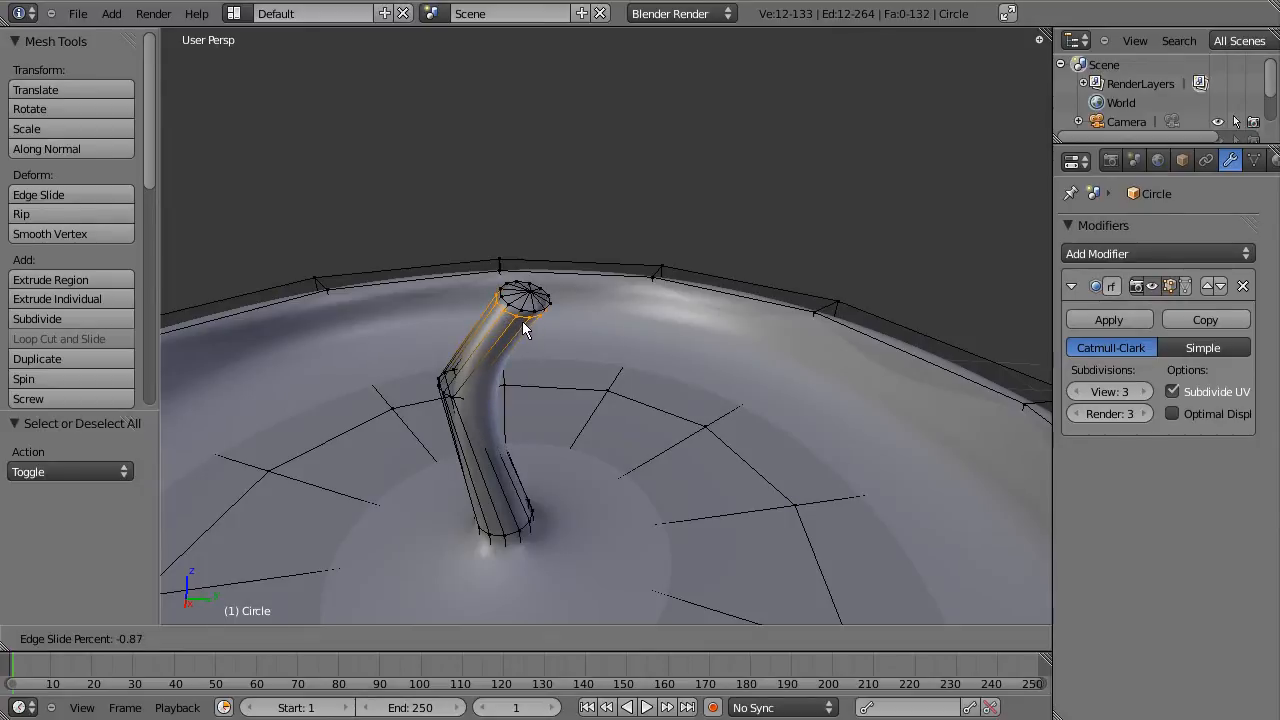
mouse_move(525, 330)
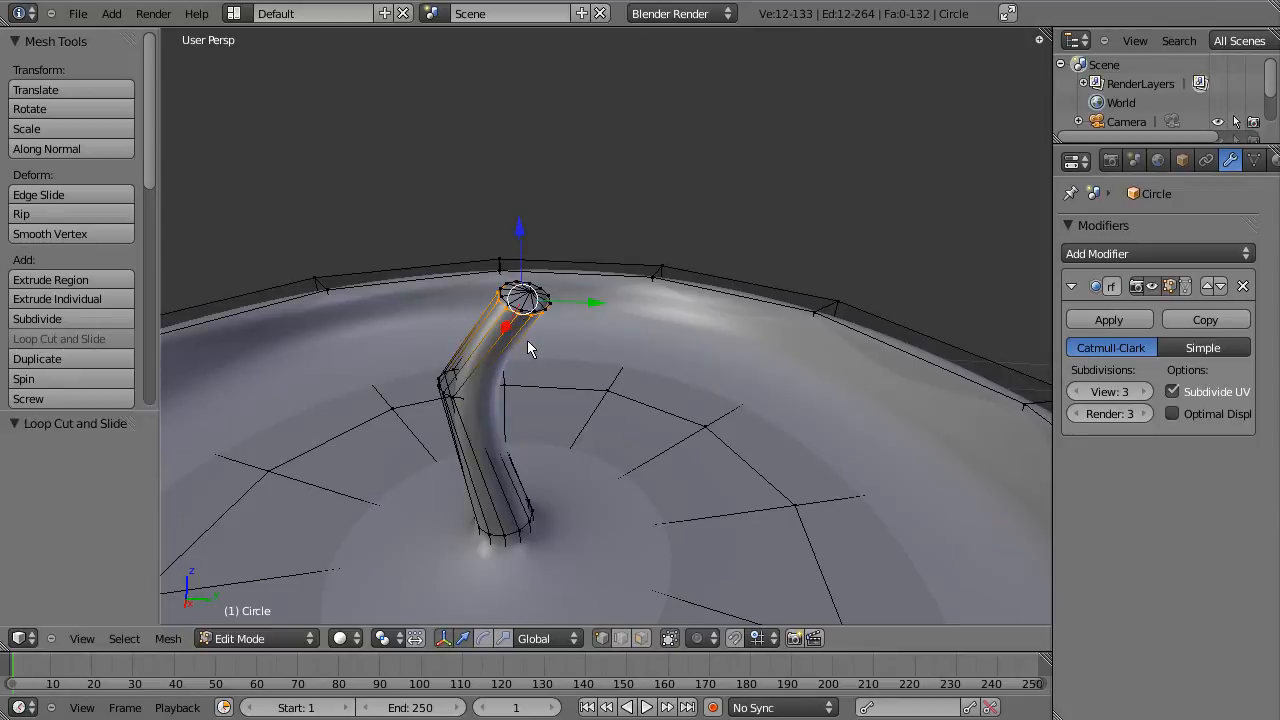
key(s)
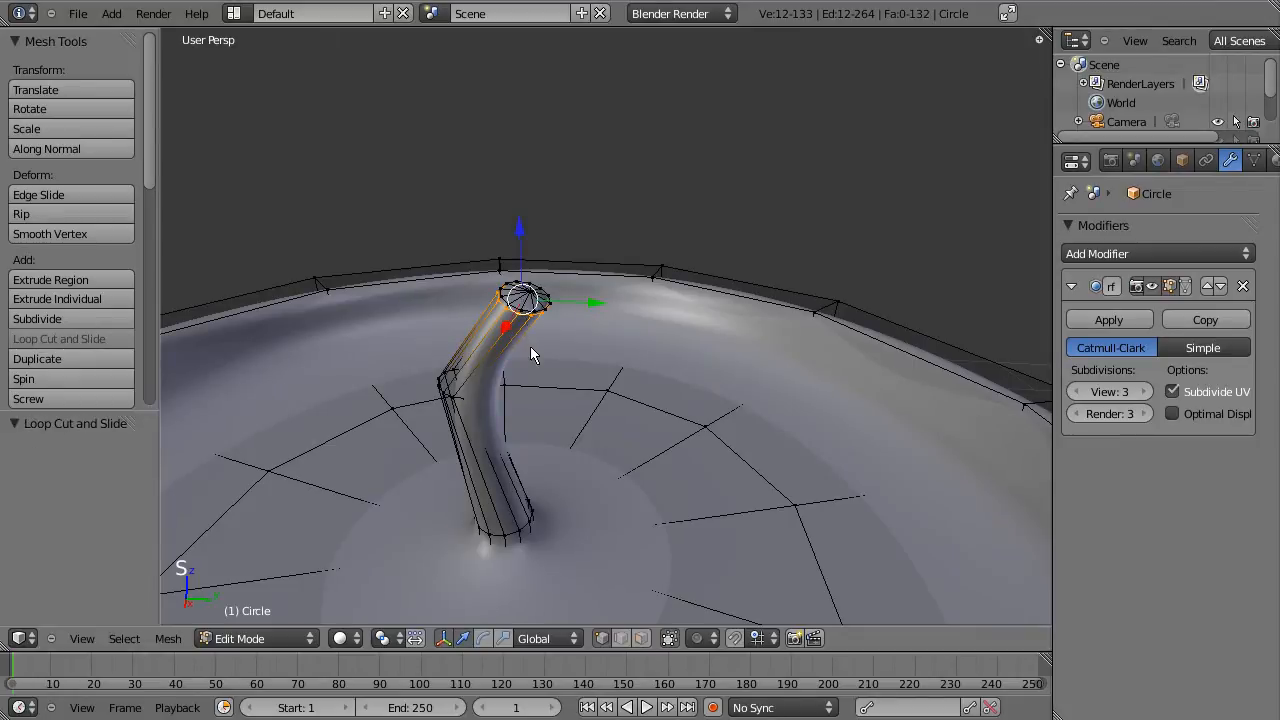
key(a)
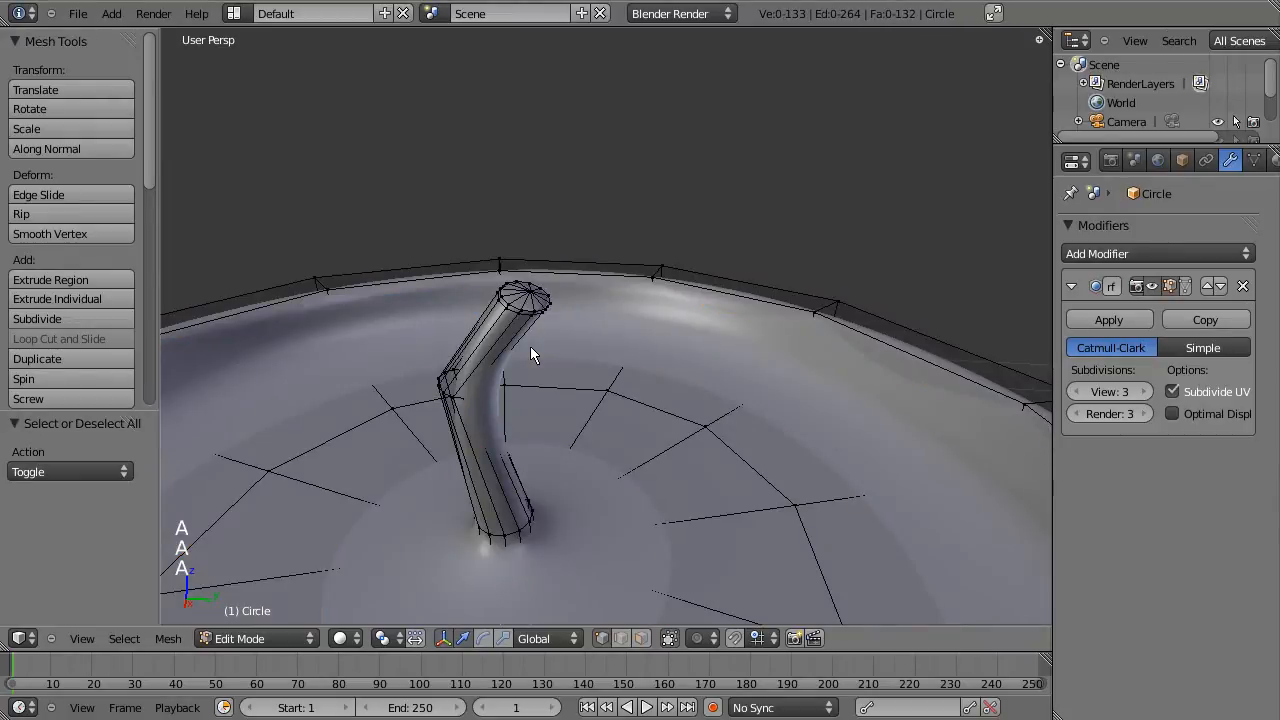
Step: Inspect the smoothed candle and curved wick in Object Mode from several angles
key(Tab)
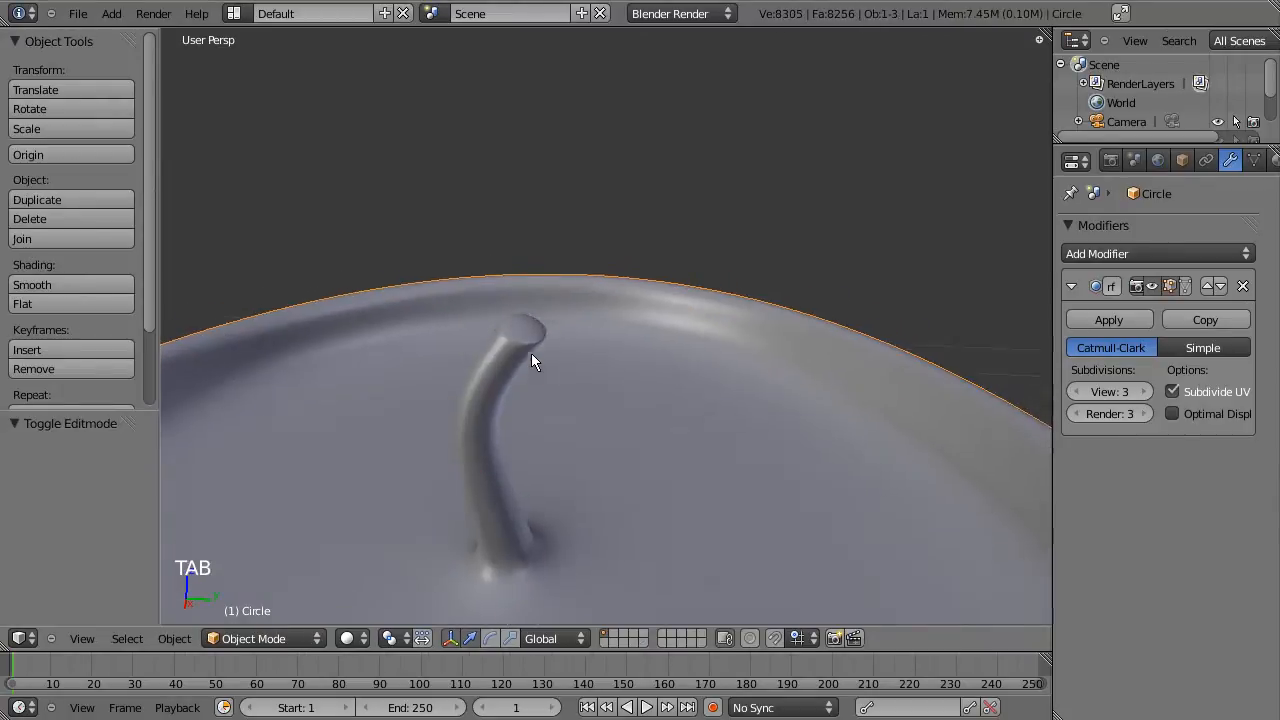
drag(530, 360, 555, 455)
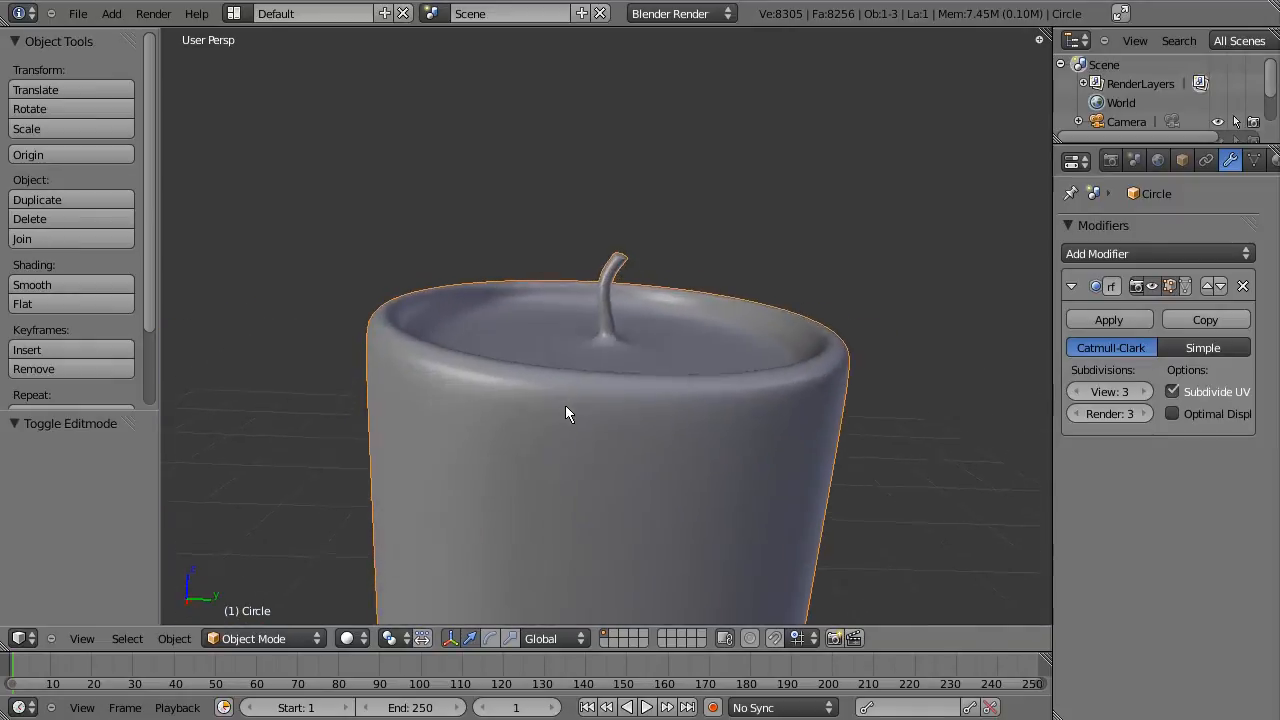
drag(570, 414, 588, 486)
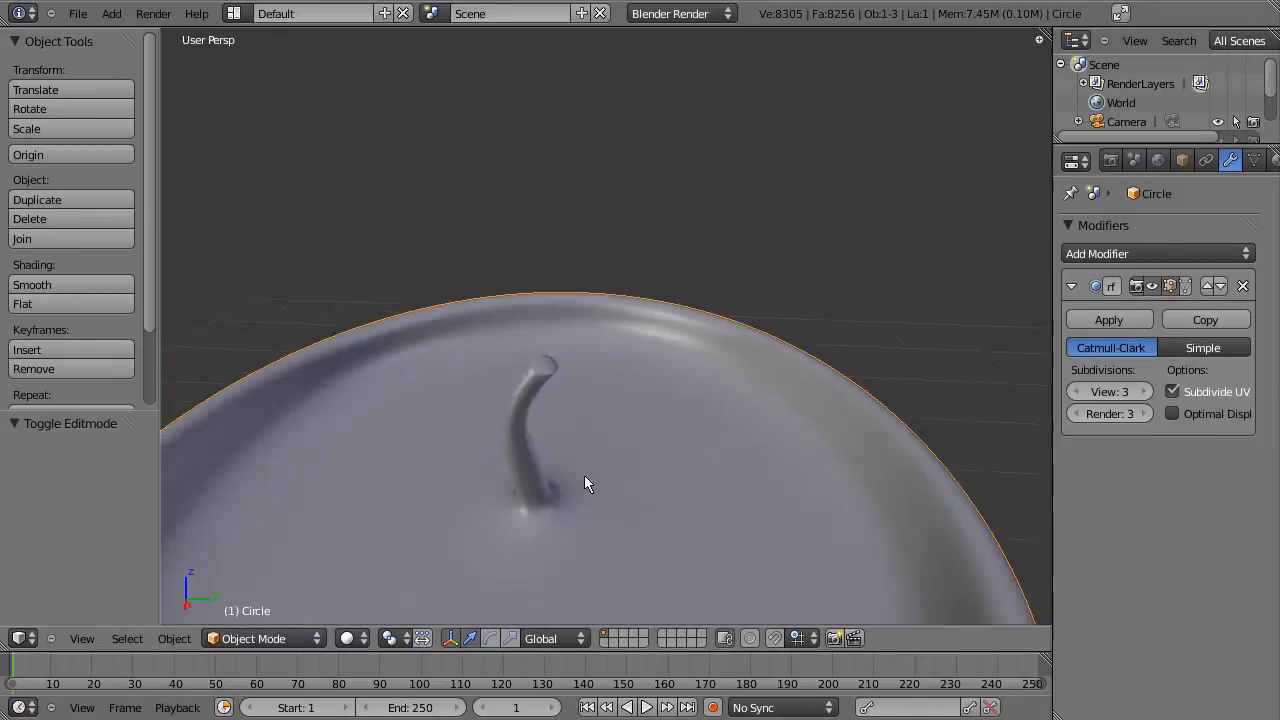
drag(585, 483, 575, 434)
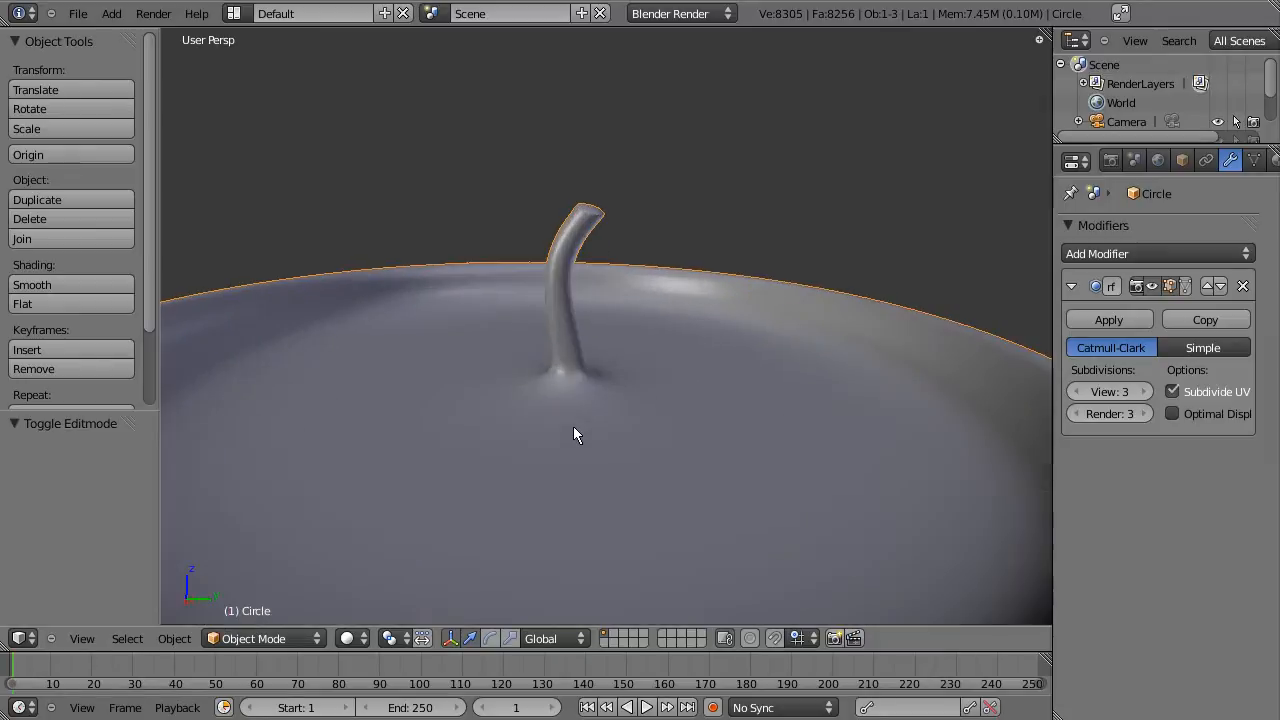
scroll(down, 3)
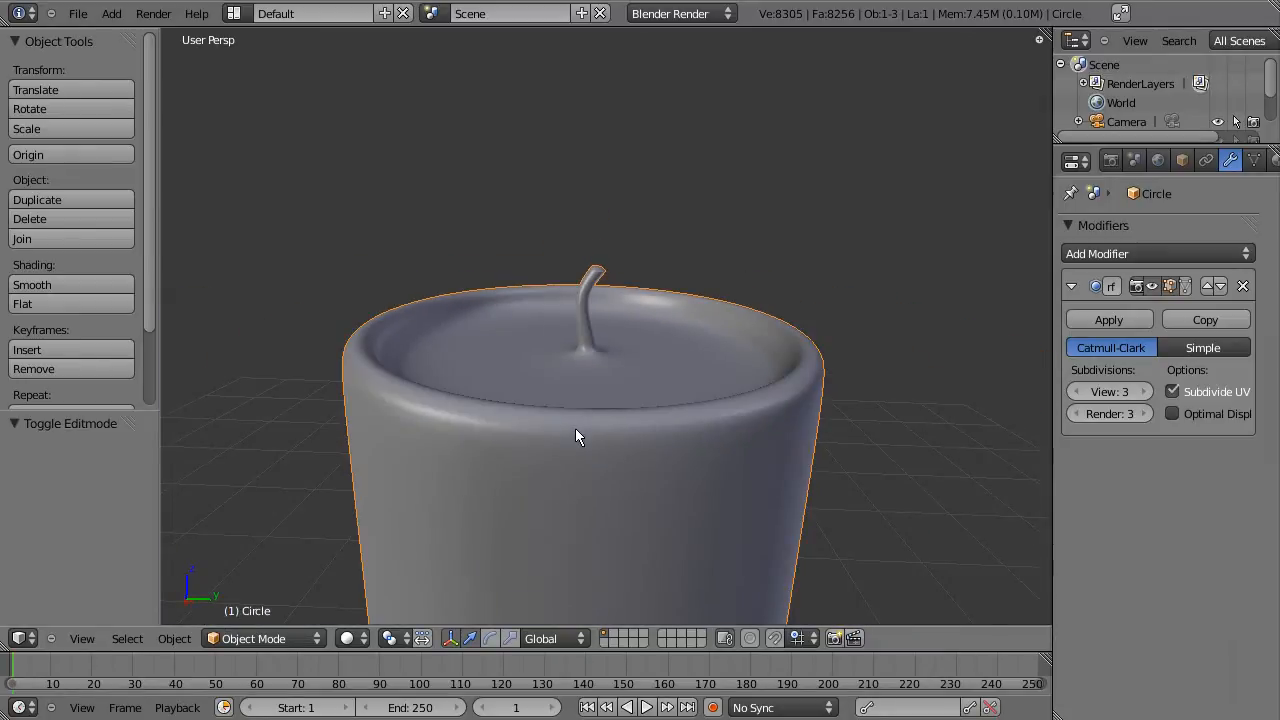
mouse_move(605, 437)
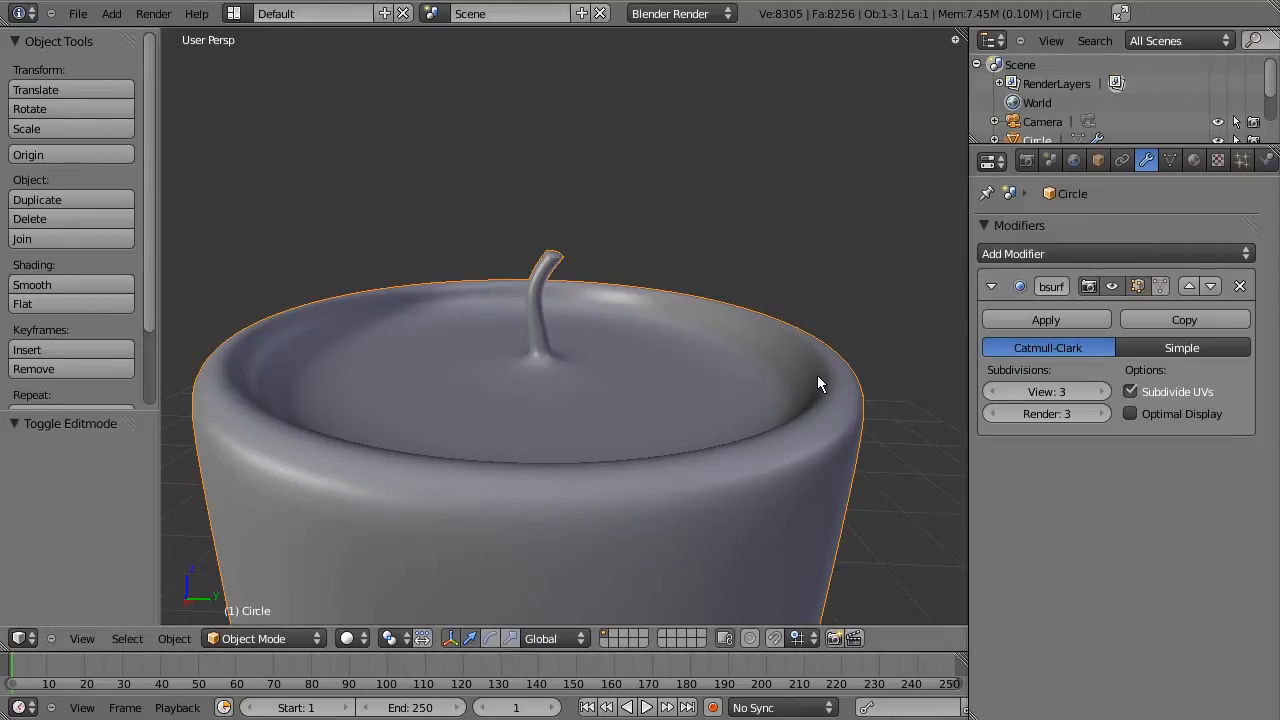
Step: Create a new material for the candle body and name it Wax
key(Tab)
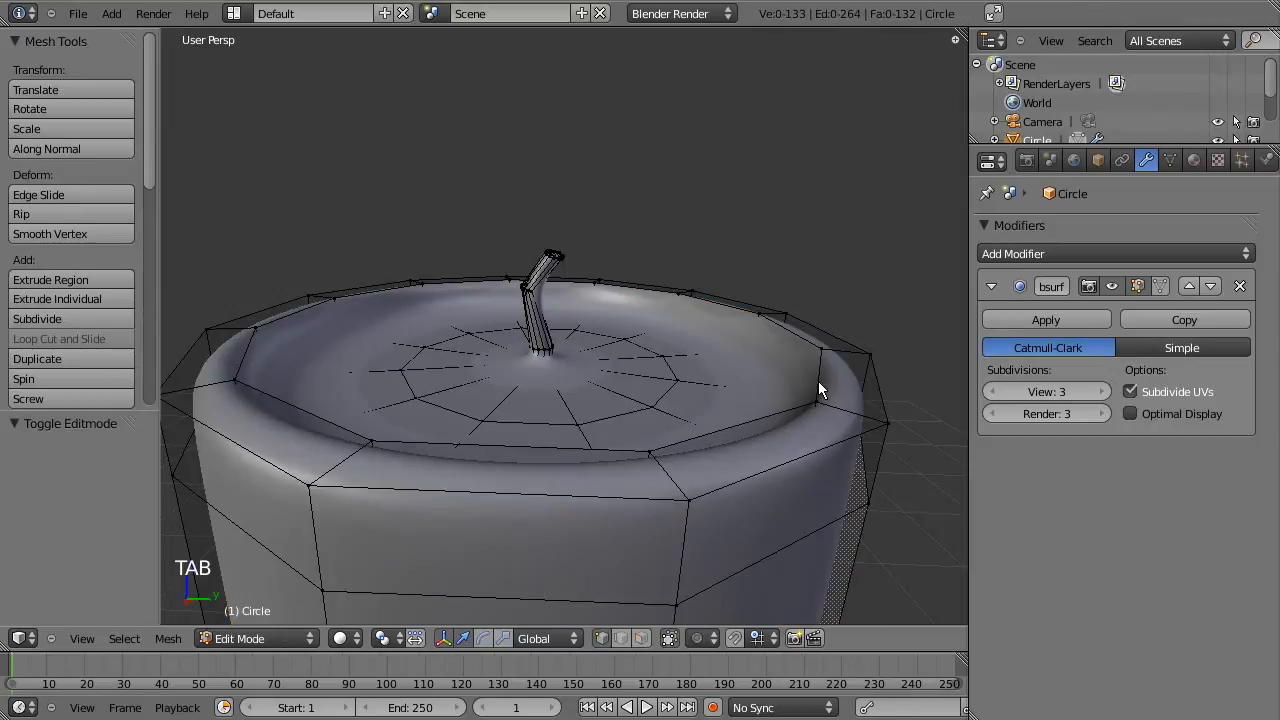
key(Tab)
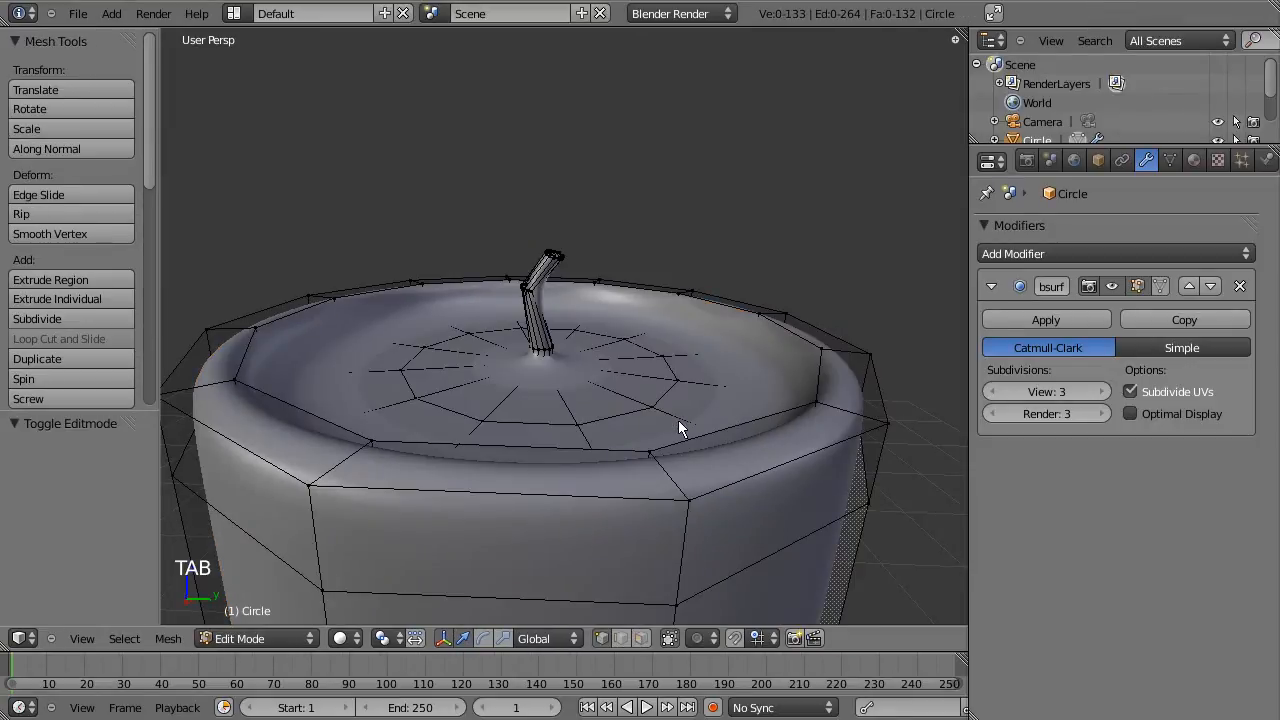
key(Tab)
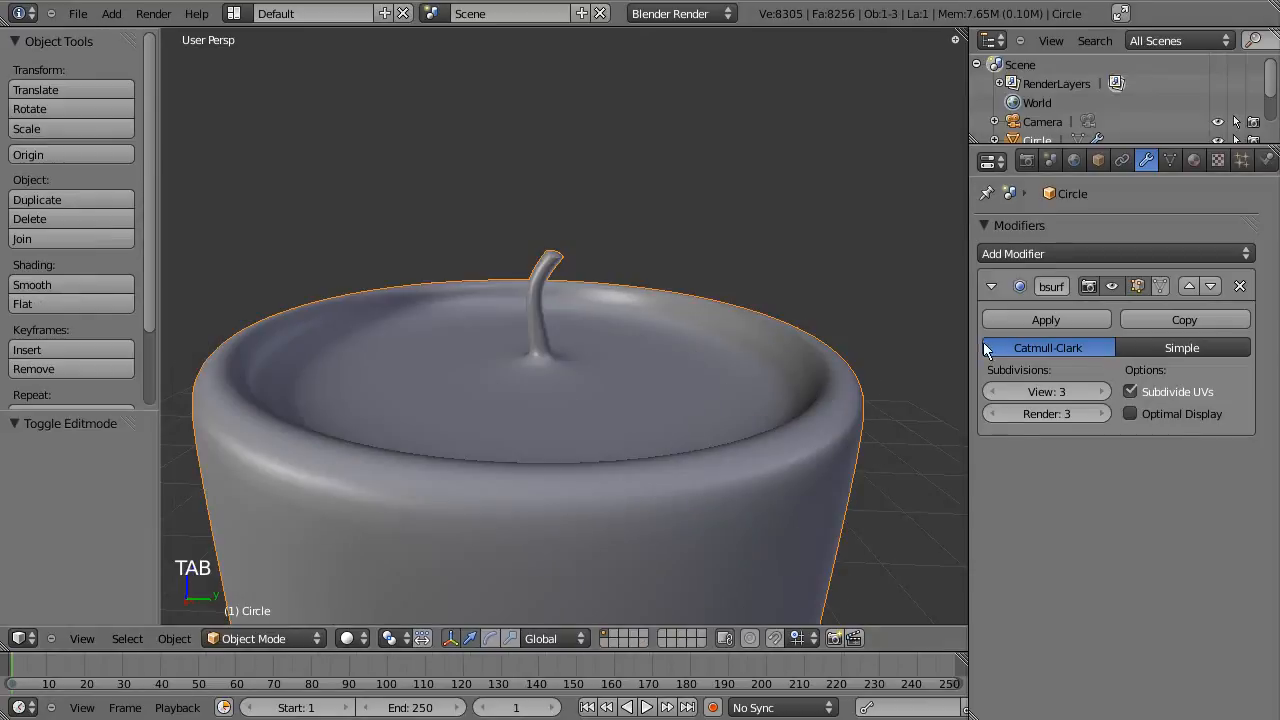
click(1194, 160)
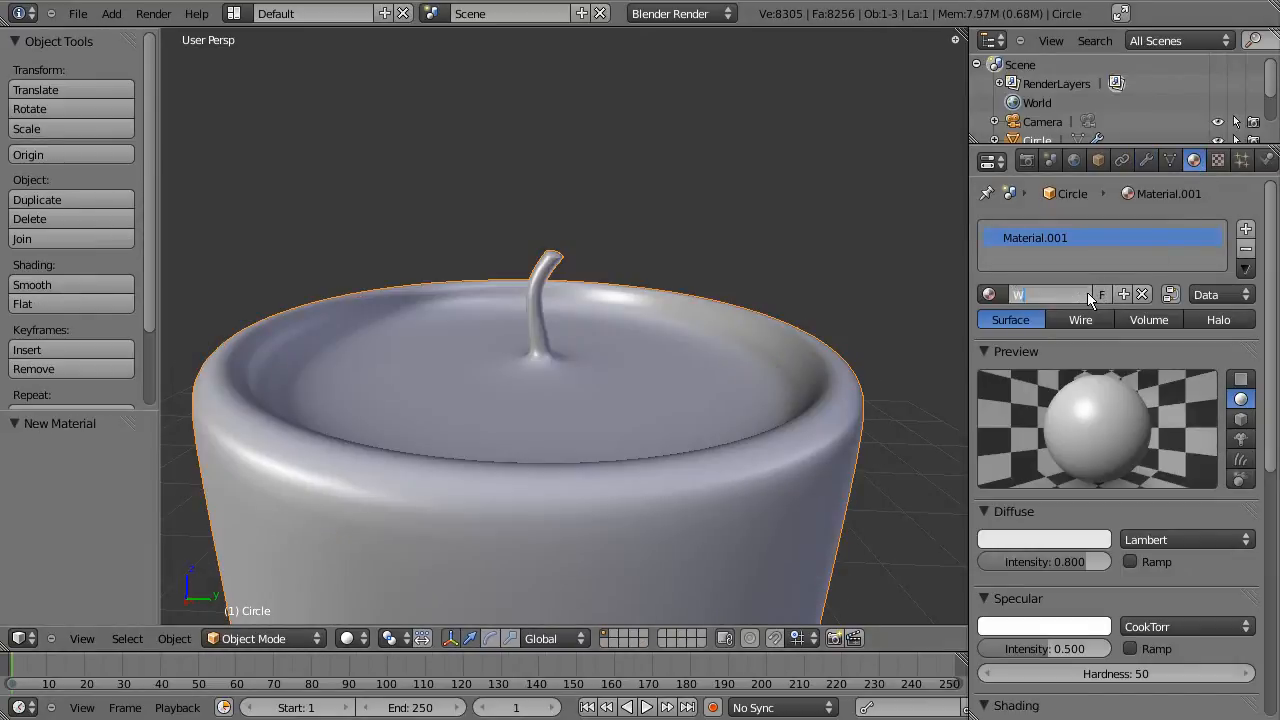
text(Wax)
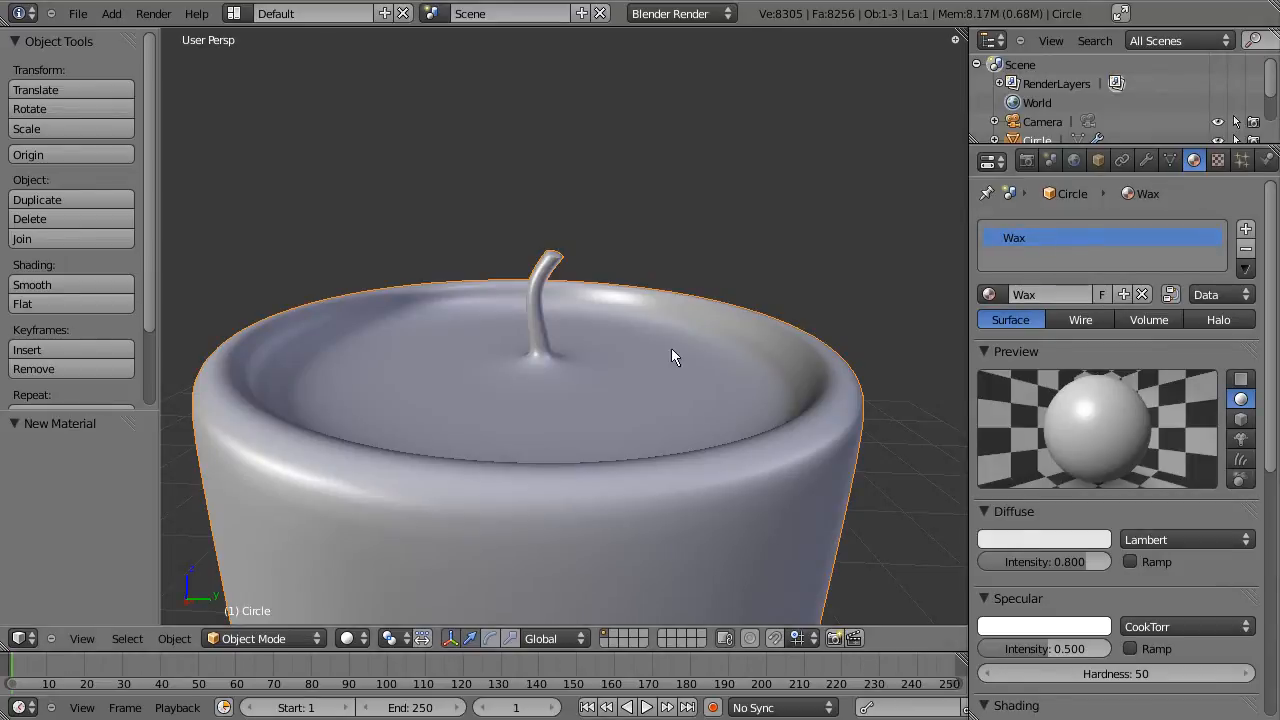
Step: Select the whole wick by growing the selection from its tip ring
key(Tab)
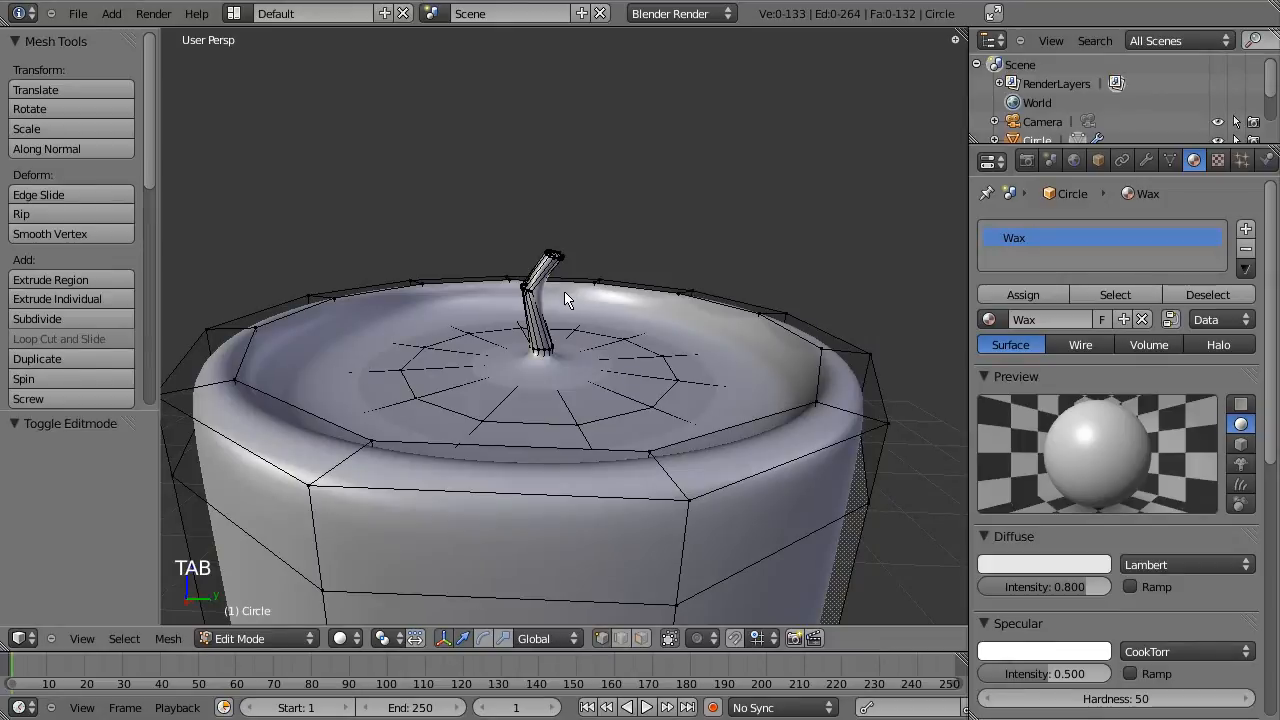
click(535, 295)
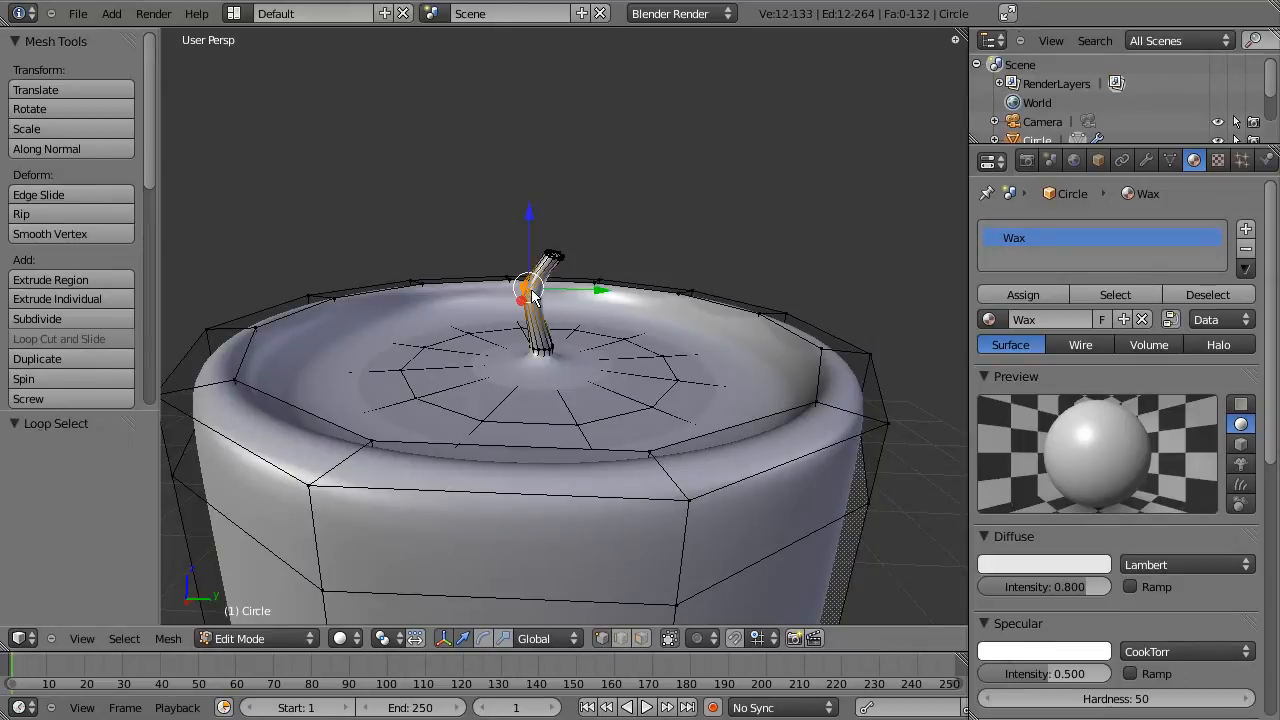
mouse_move(557, 331)
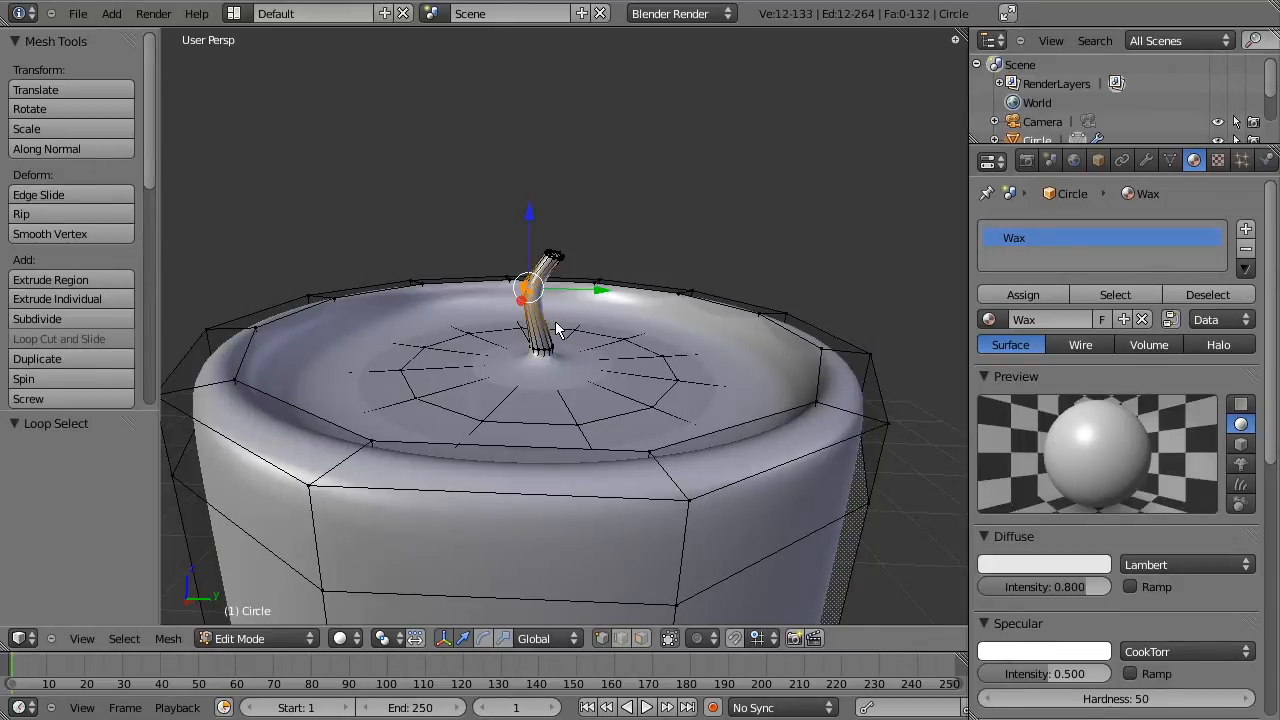
key(ctrl+KP_Plus)
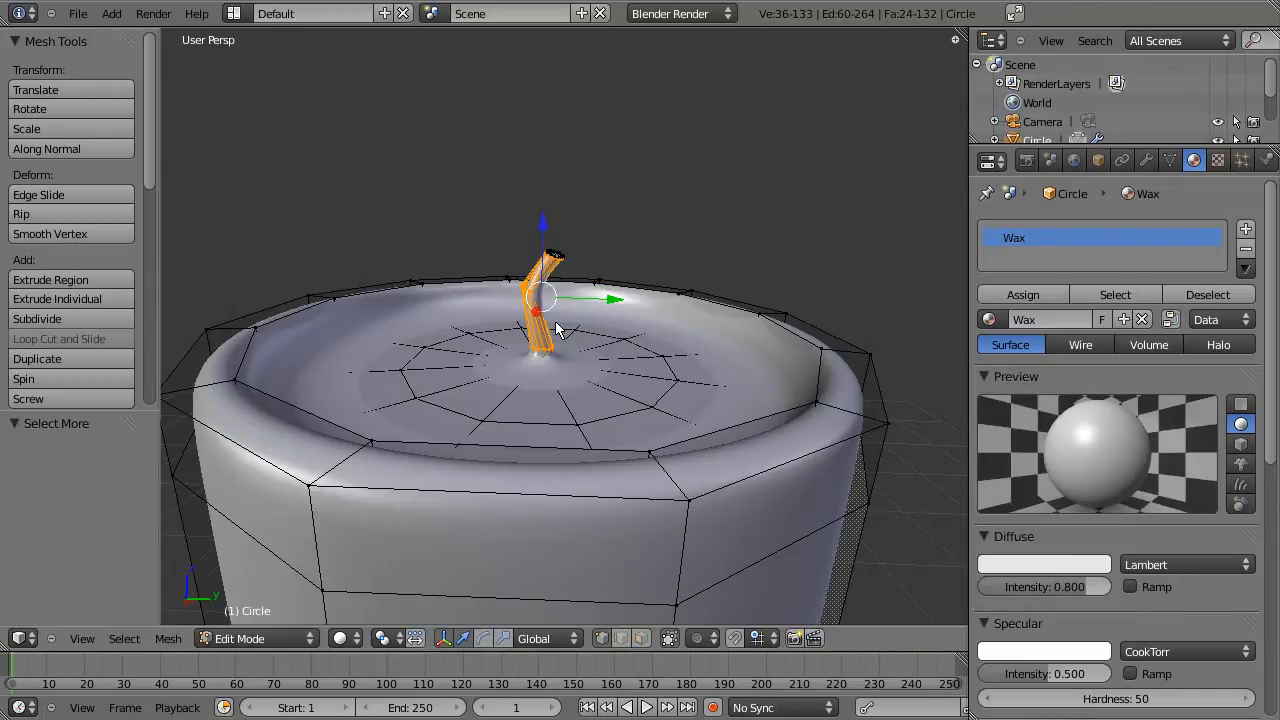
key(a)
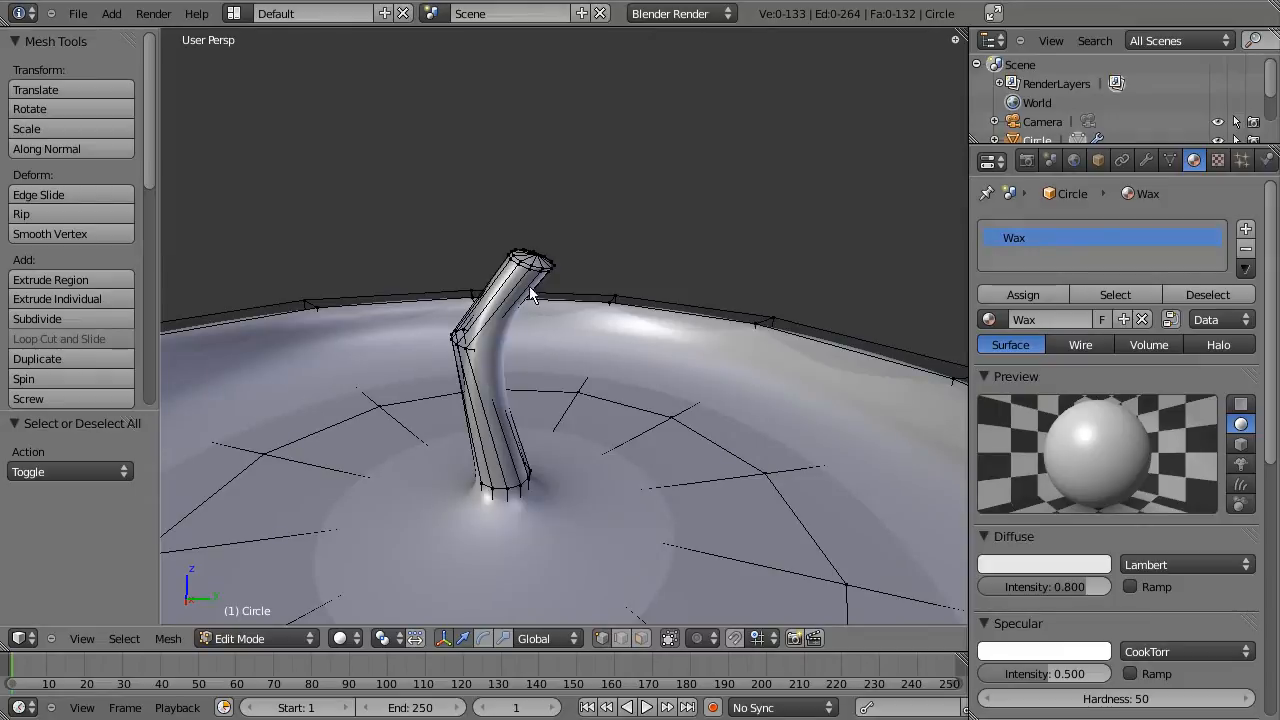
click(530, 280)
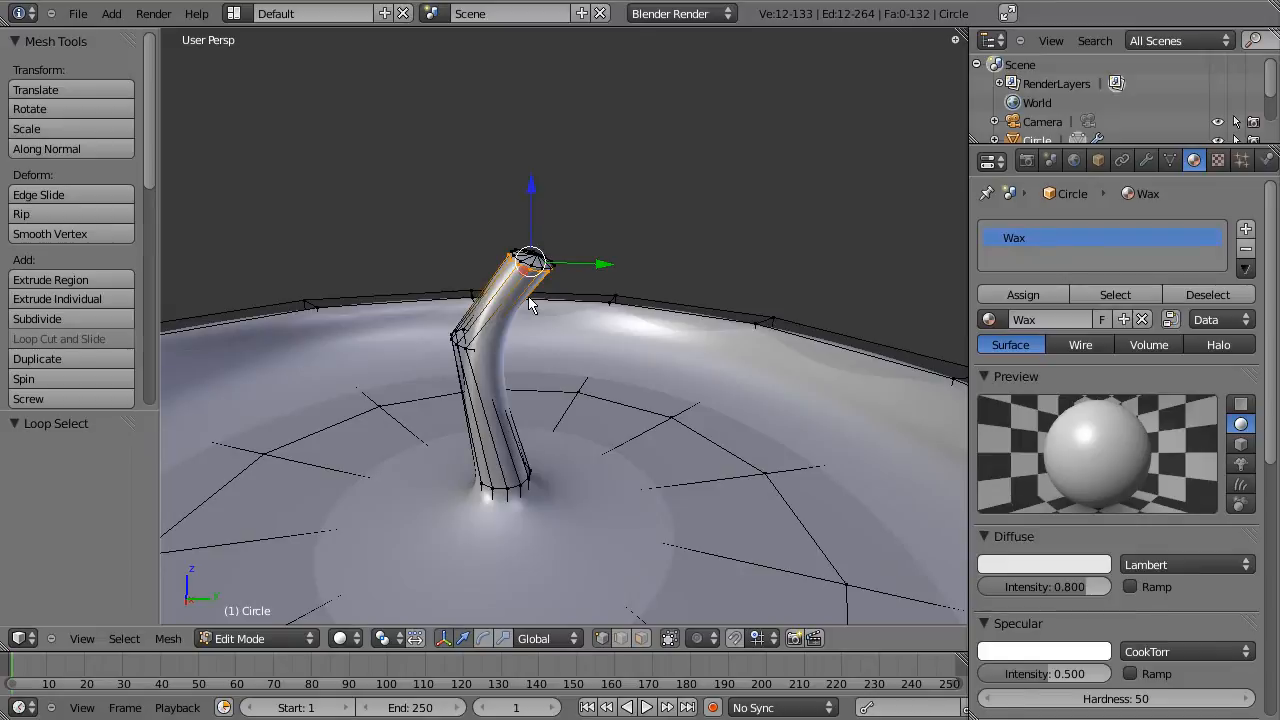
key(ctrl+KP_Plus)
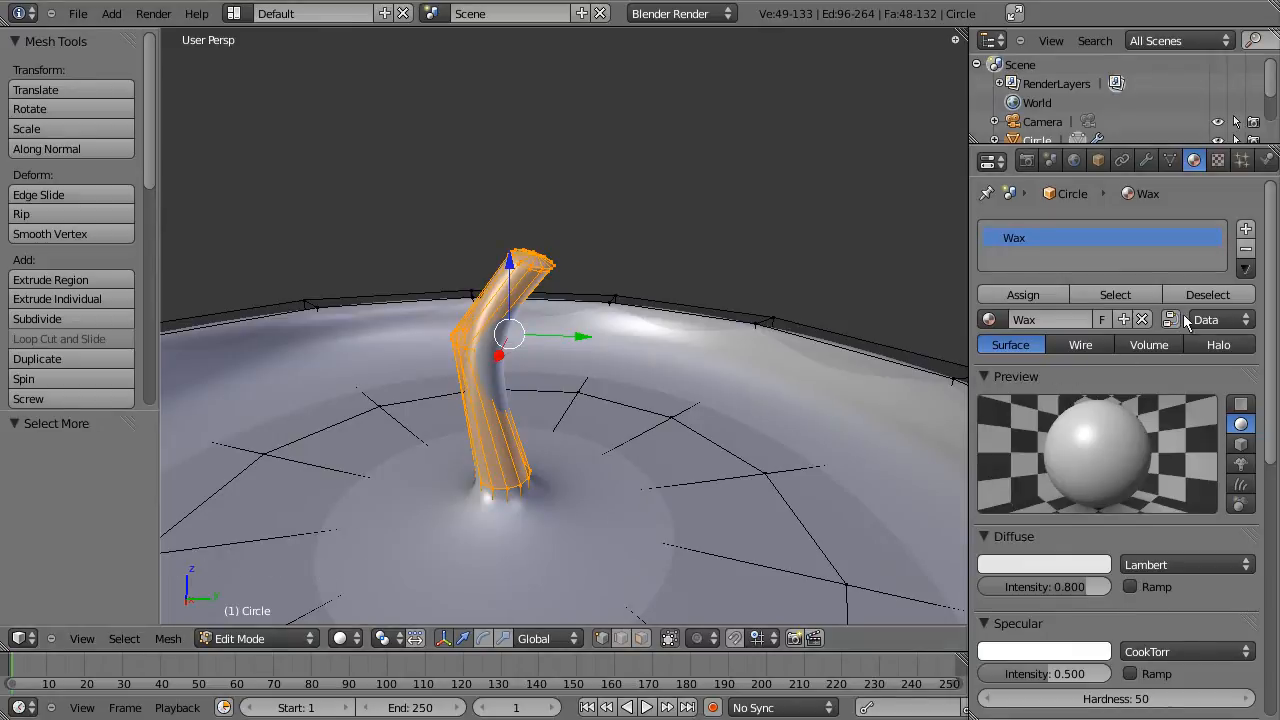
mouse_move(1246, 229)
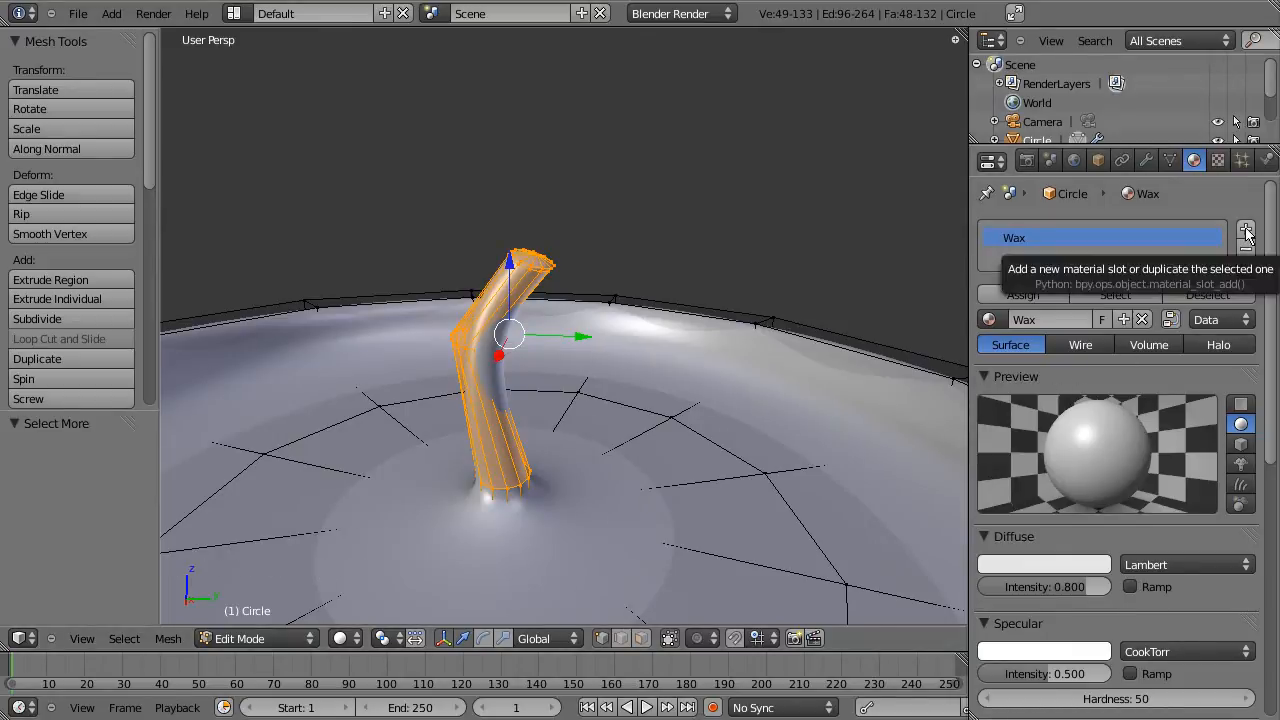
Step: Add a second single-user material slot, make its diffuse black and assign it to the wick
click(1245, 229)
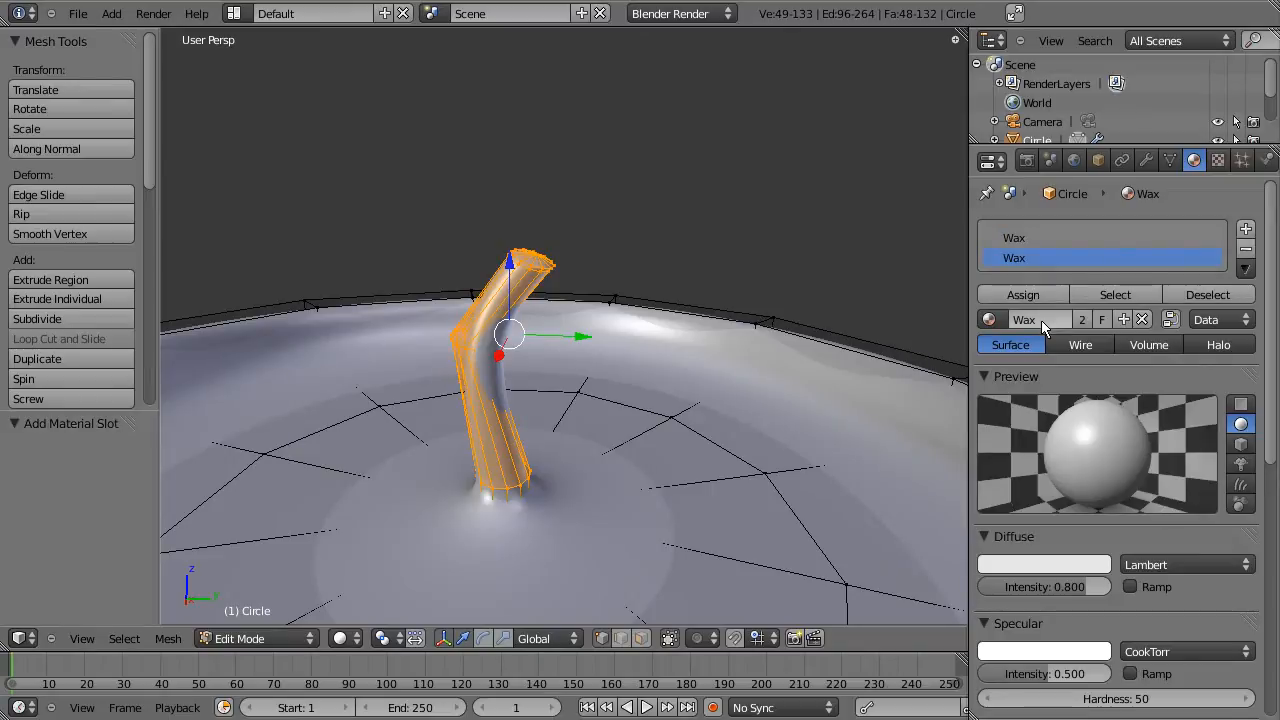
mouse_move(1083, 319)
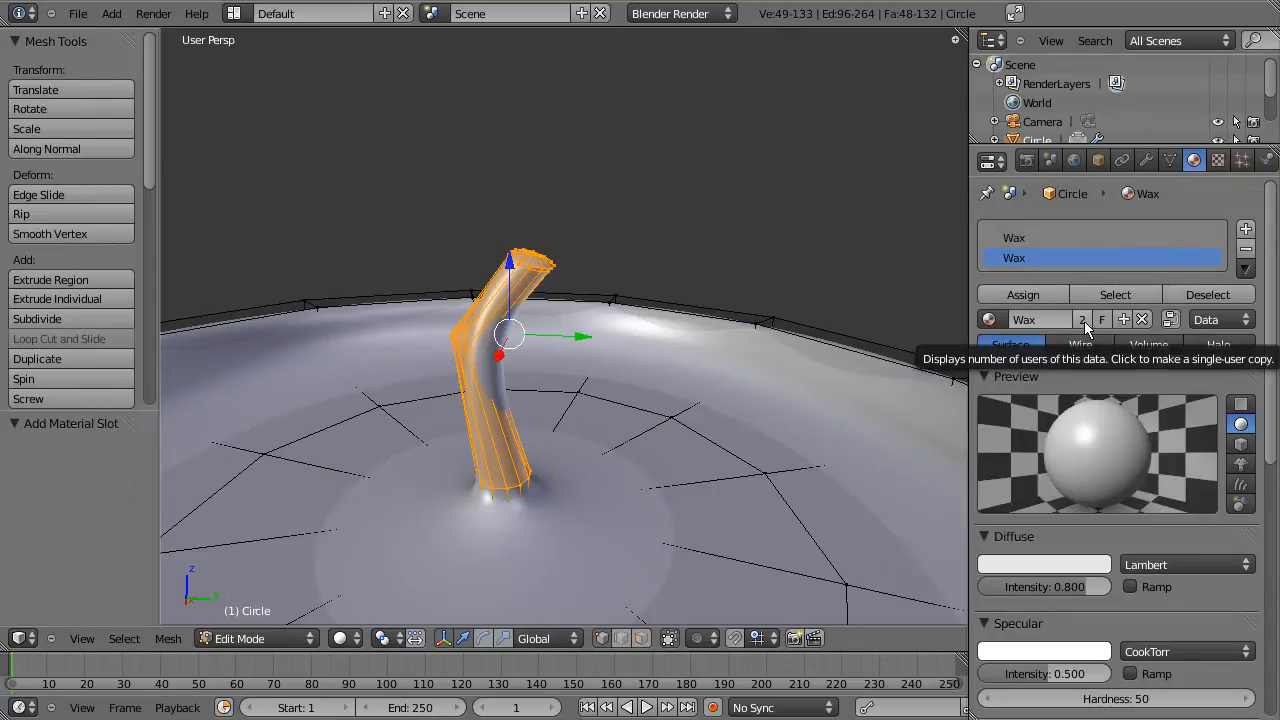
click(1081, 319)
text(Wick)
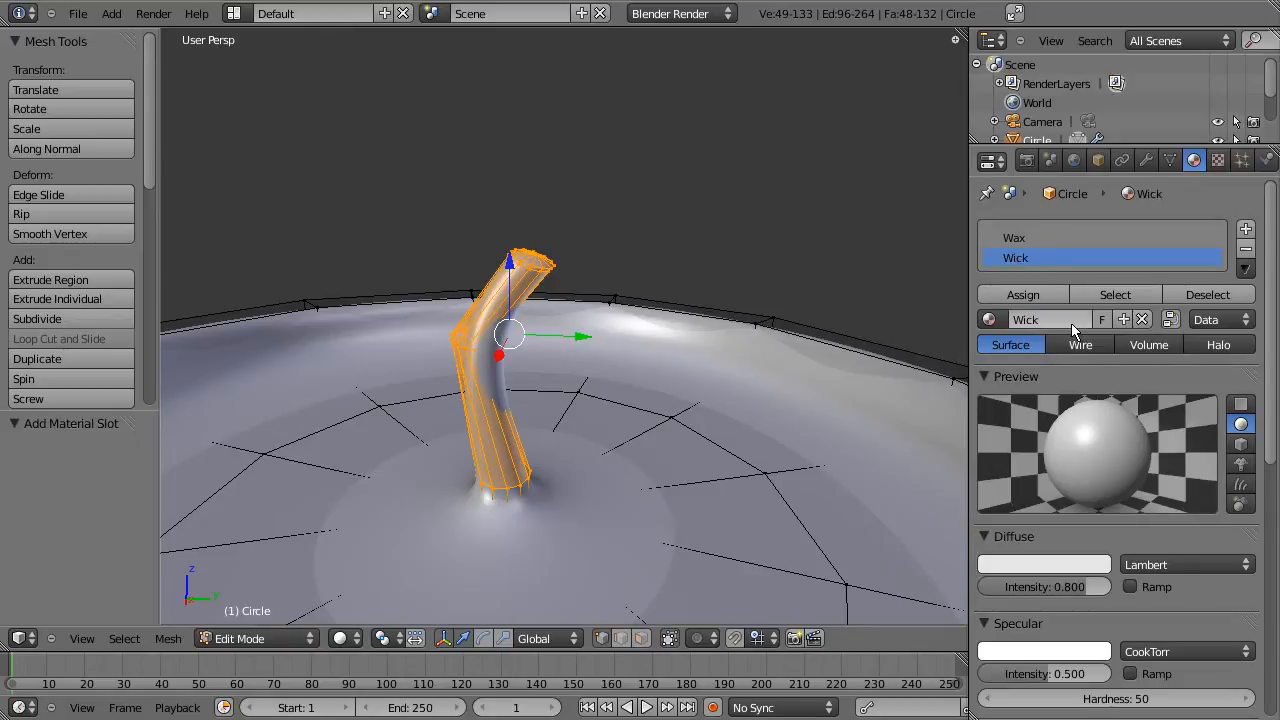
click(1043, 564)
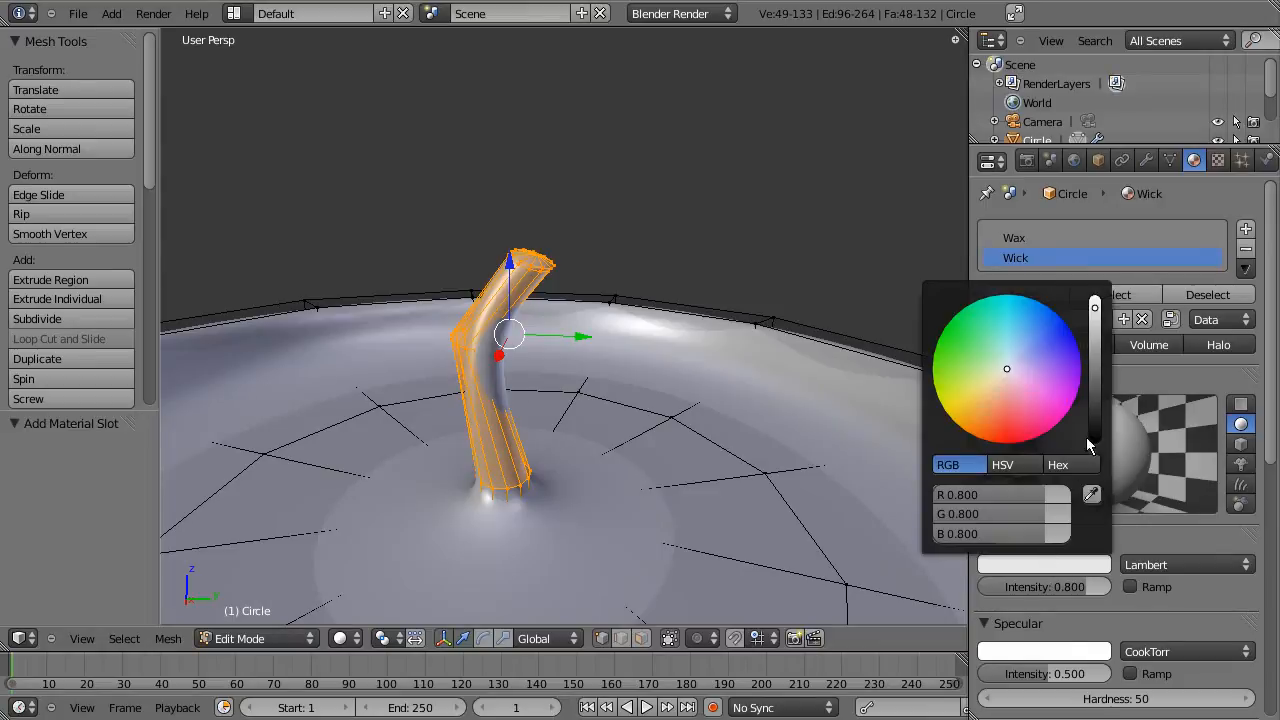
drag(1095, 307, 1095, 440)
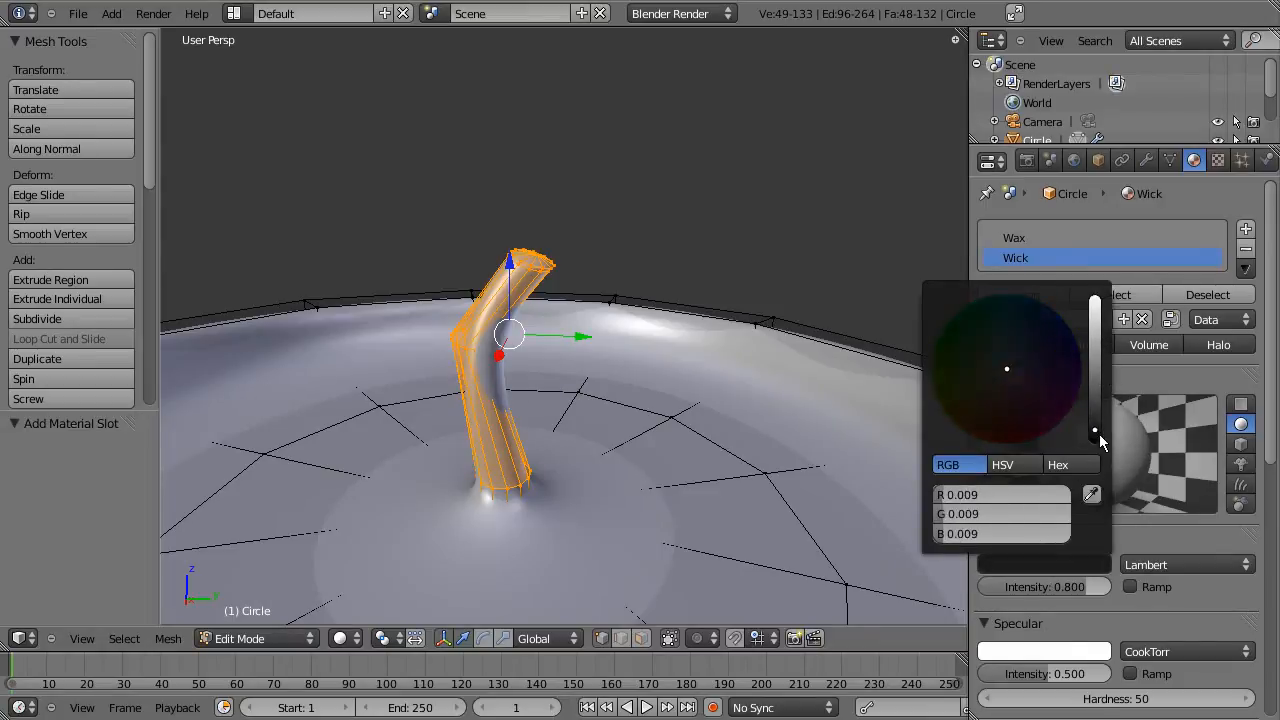
drag(1094, 430, 1094, 440)
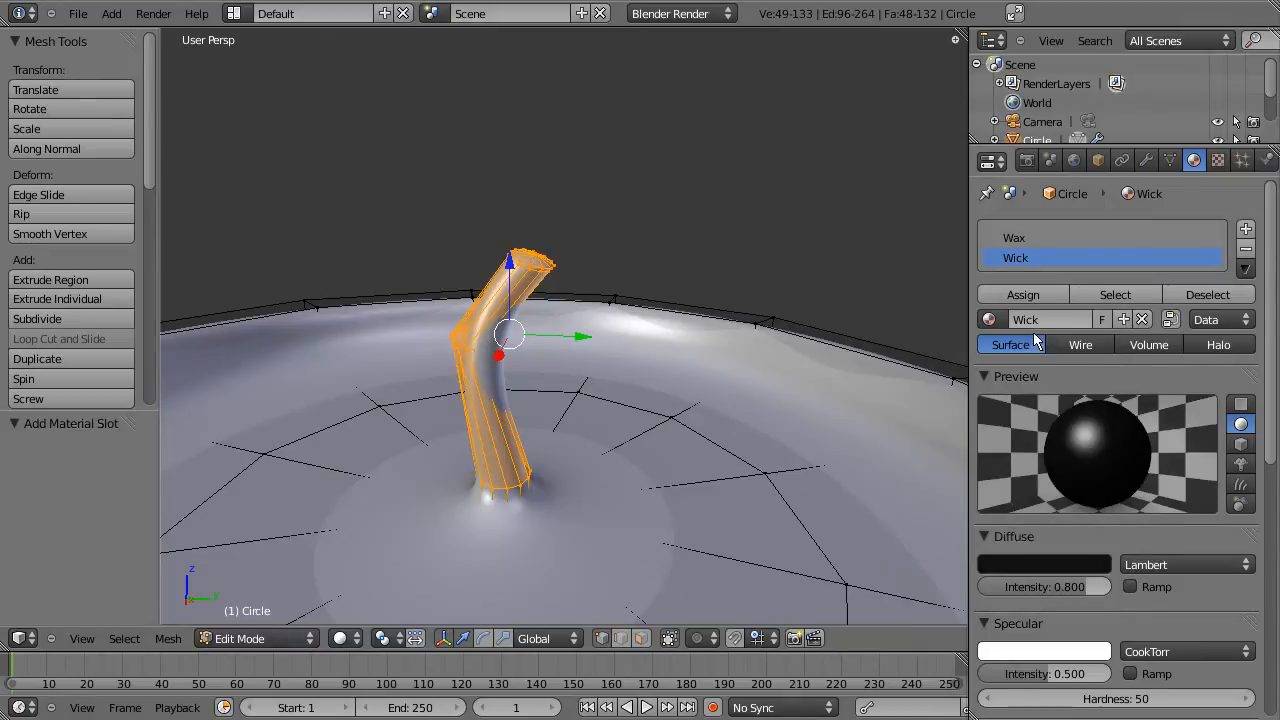
click(1022, 294)
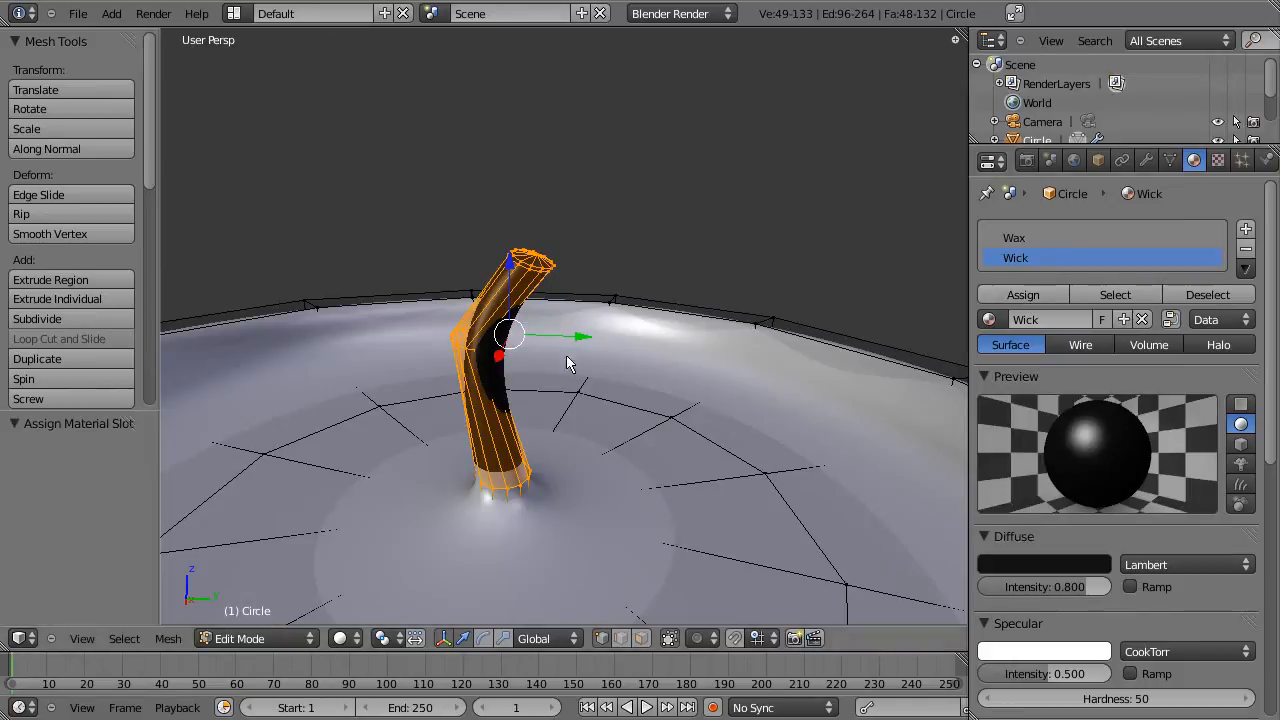
mouse_move(527, 505)
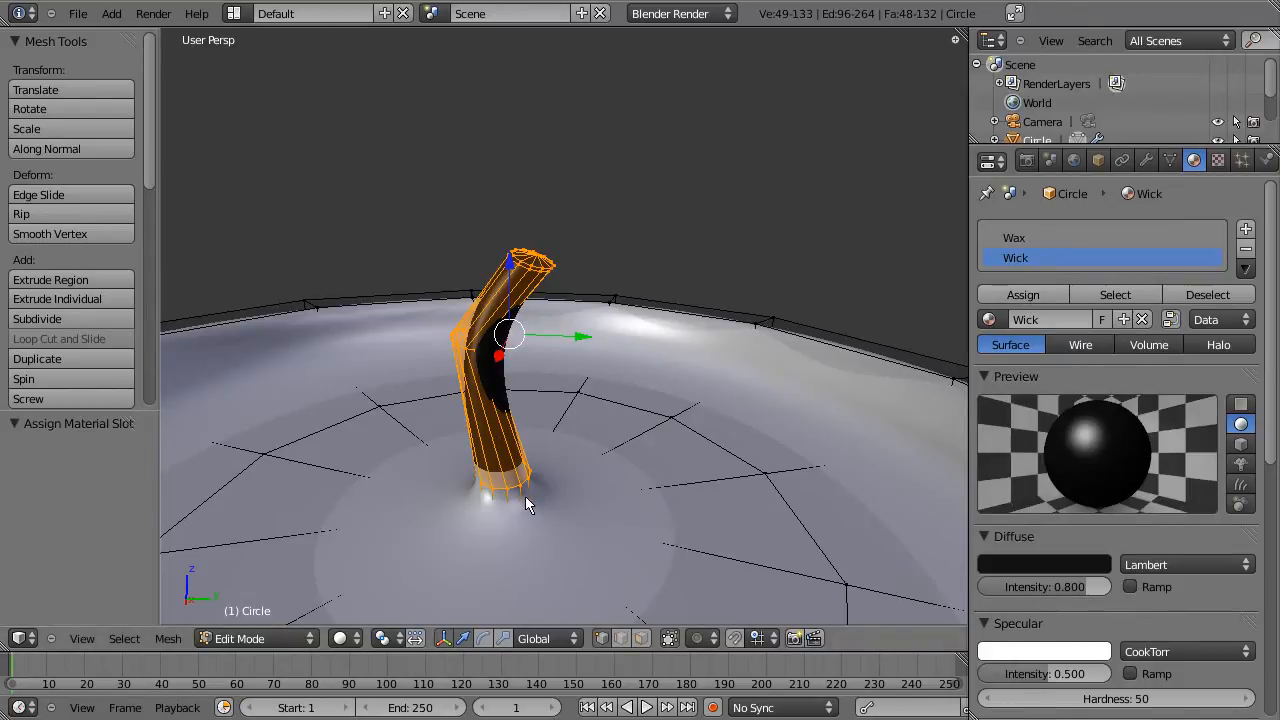
key(Tab)
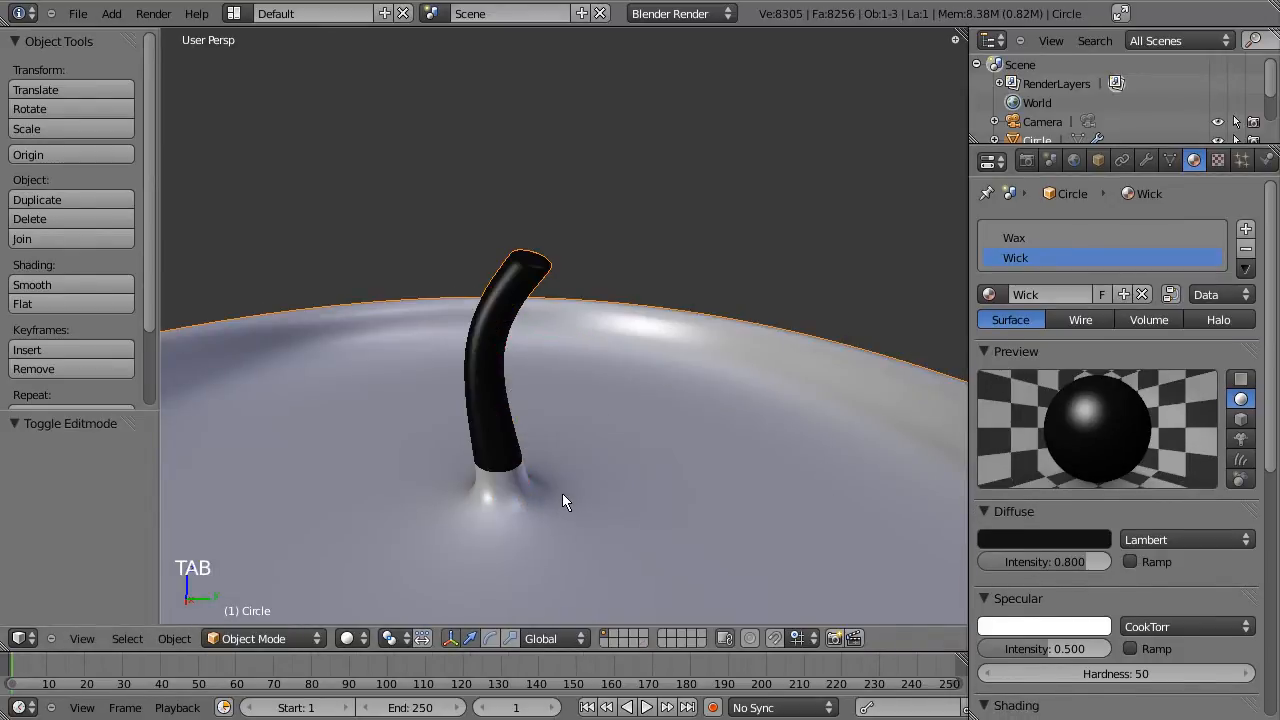
Step: Cut an extra edge loop near the wick base and nudge it slightly downward
key(Tab)
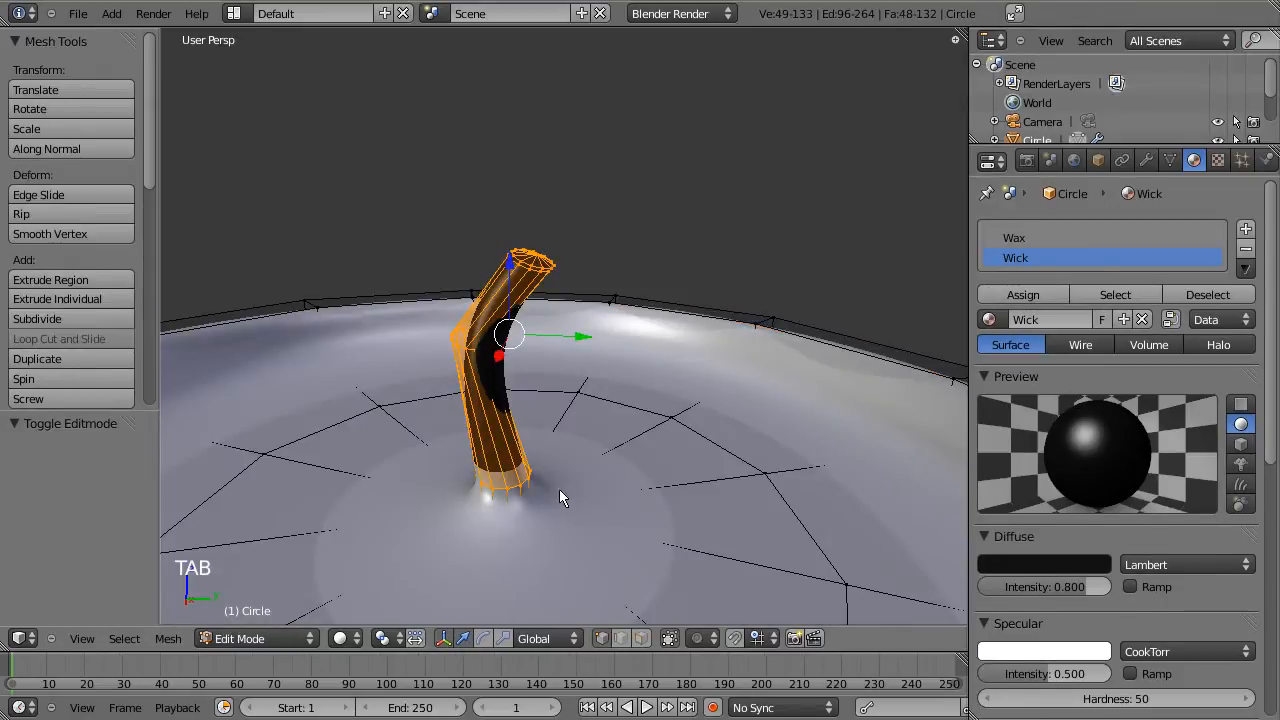
key(Tab)
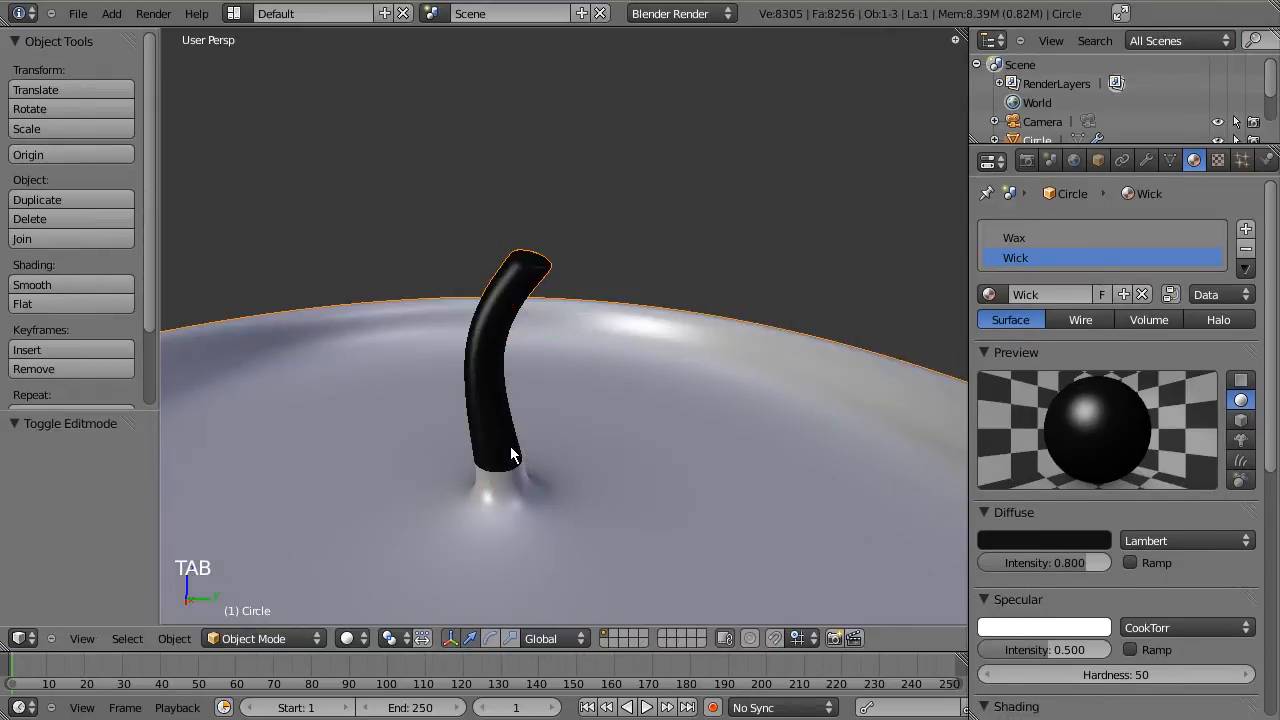
key(Tab)
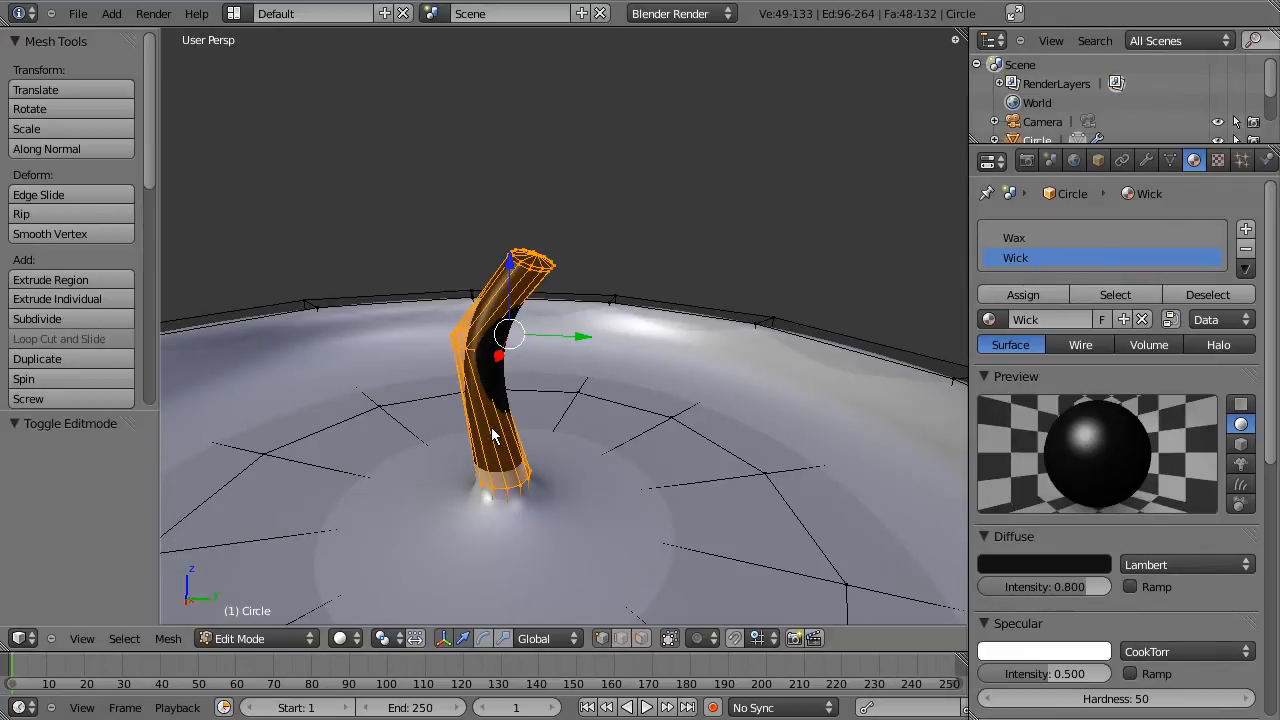
key(a)
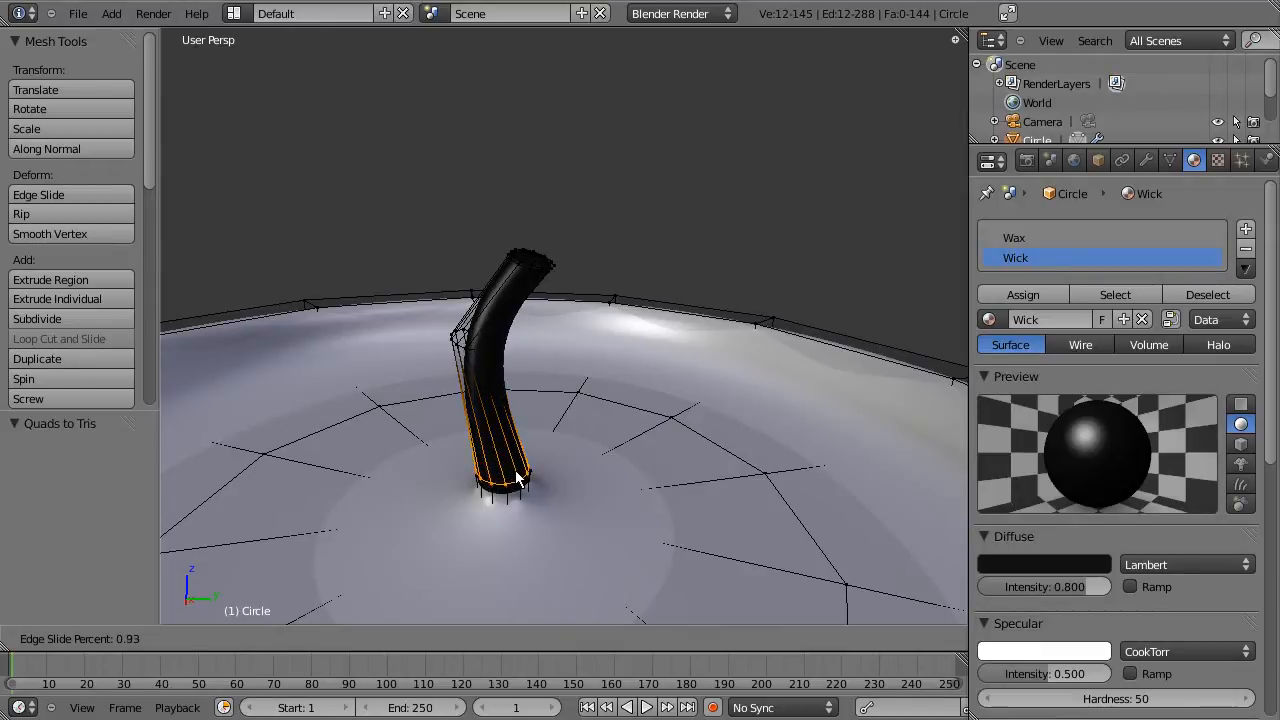
mouse_move(510, 450)
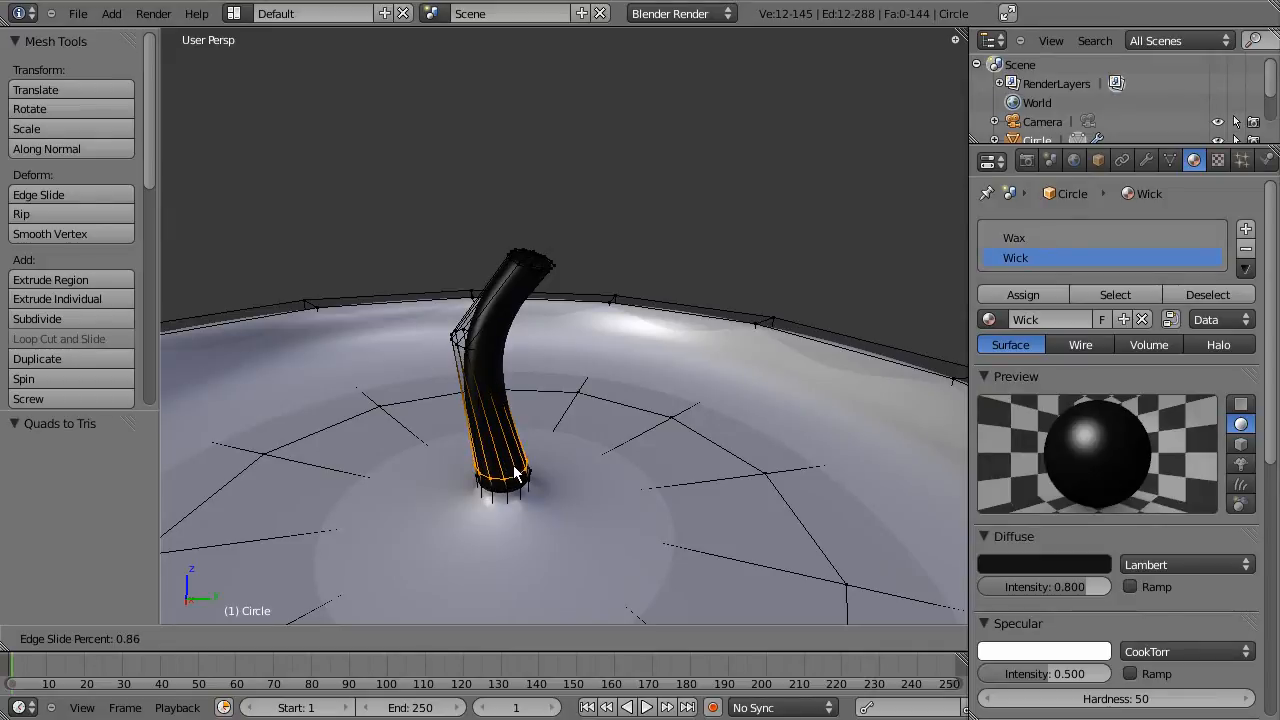
mouse_move(510, 465)
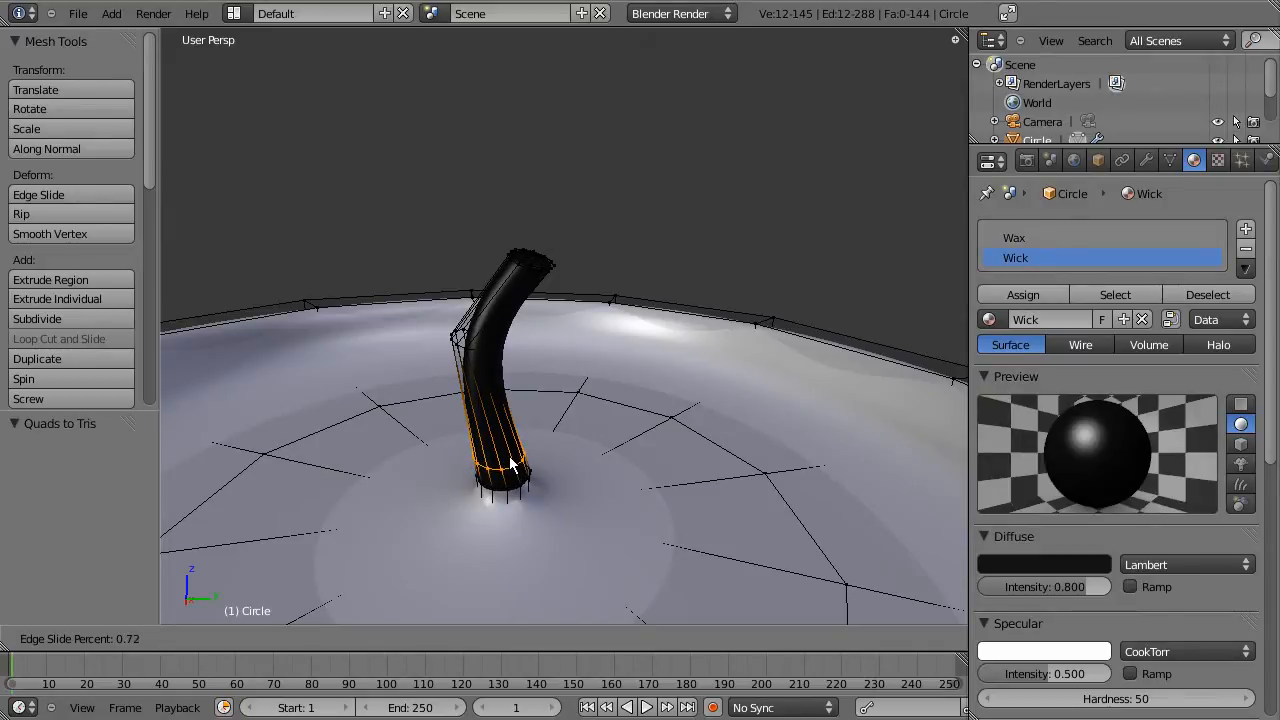
mouse_move(508, 460)
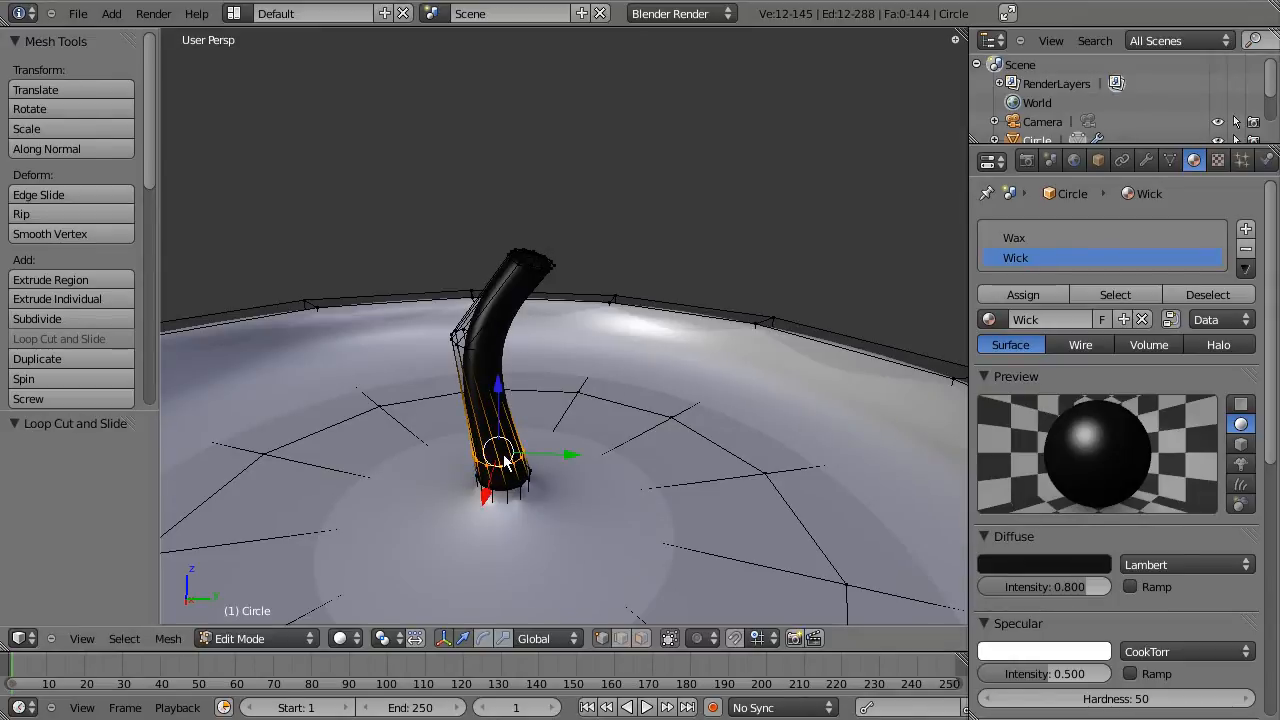
key(Tab)
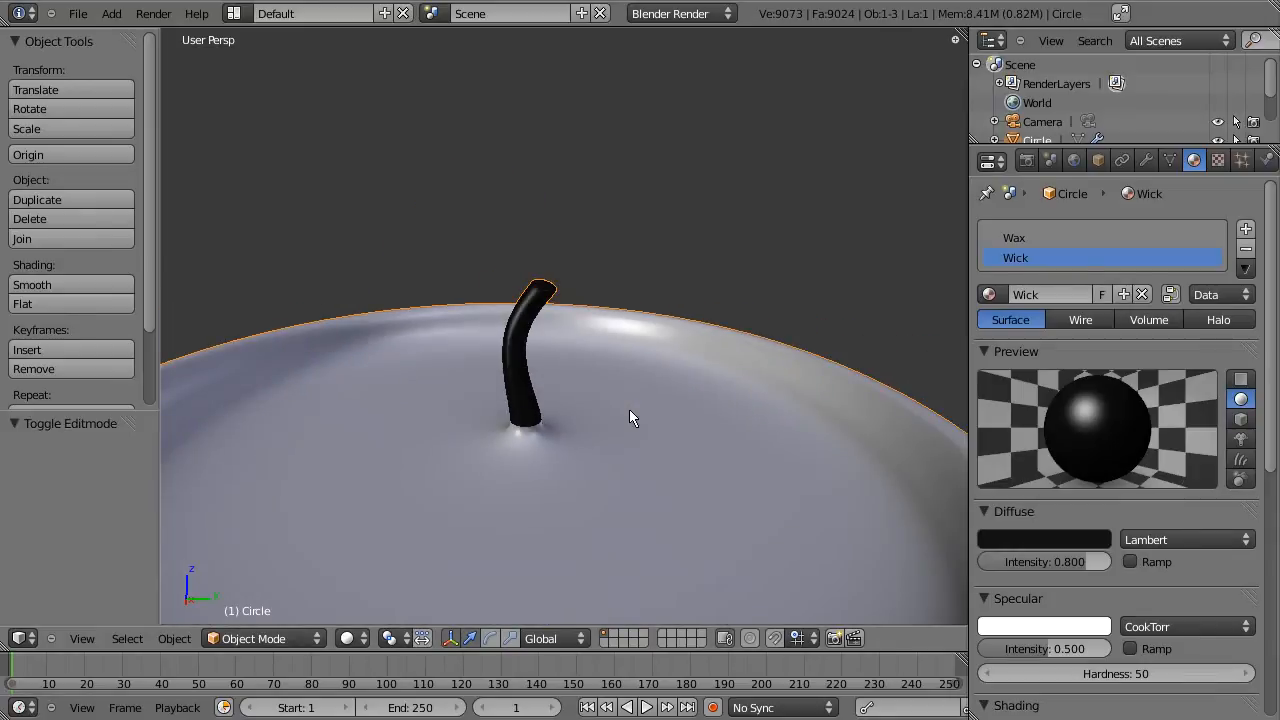
mouse_move(528, 405)
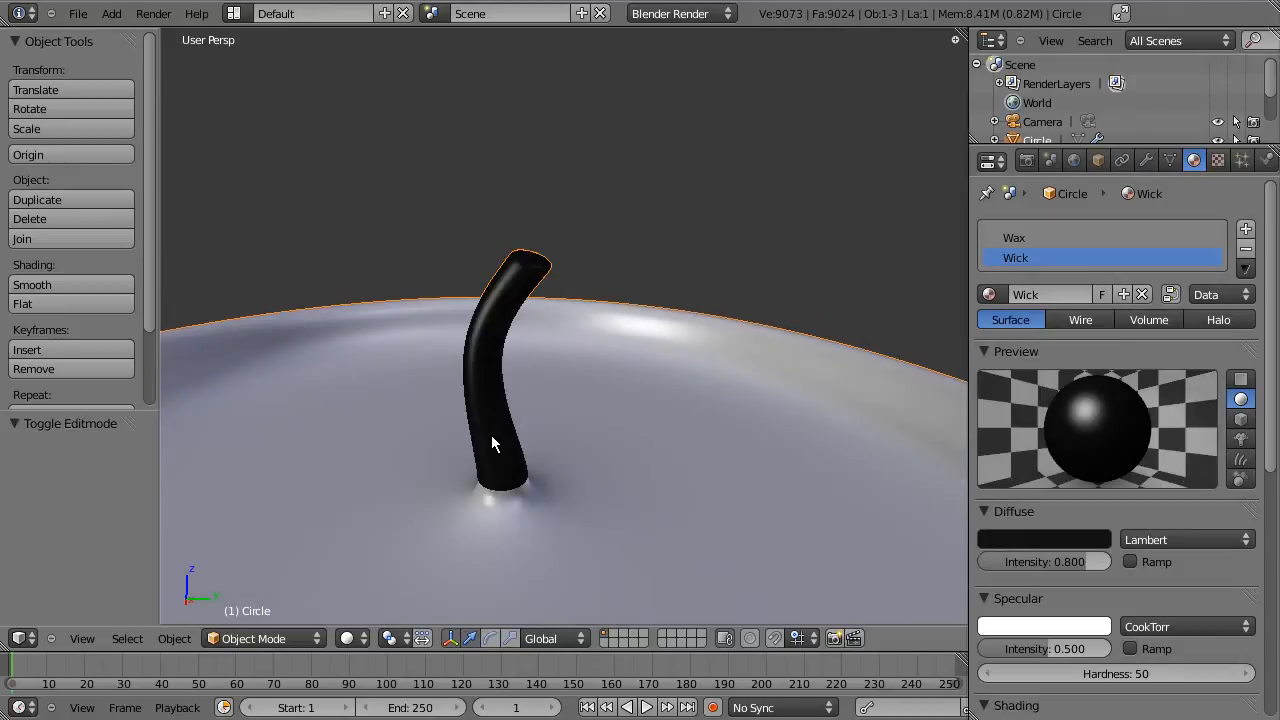
key(Tab)
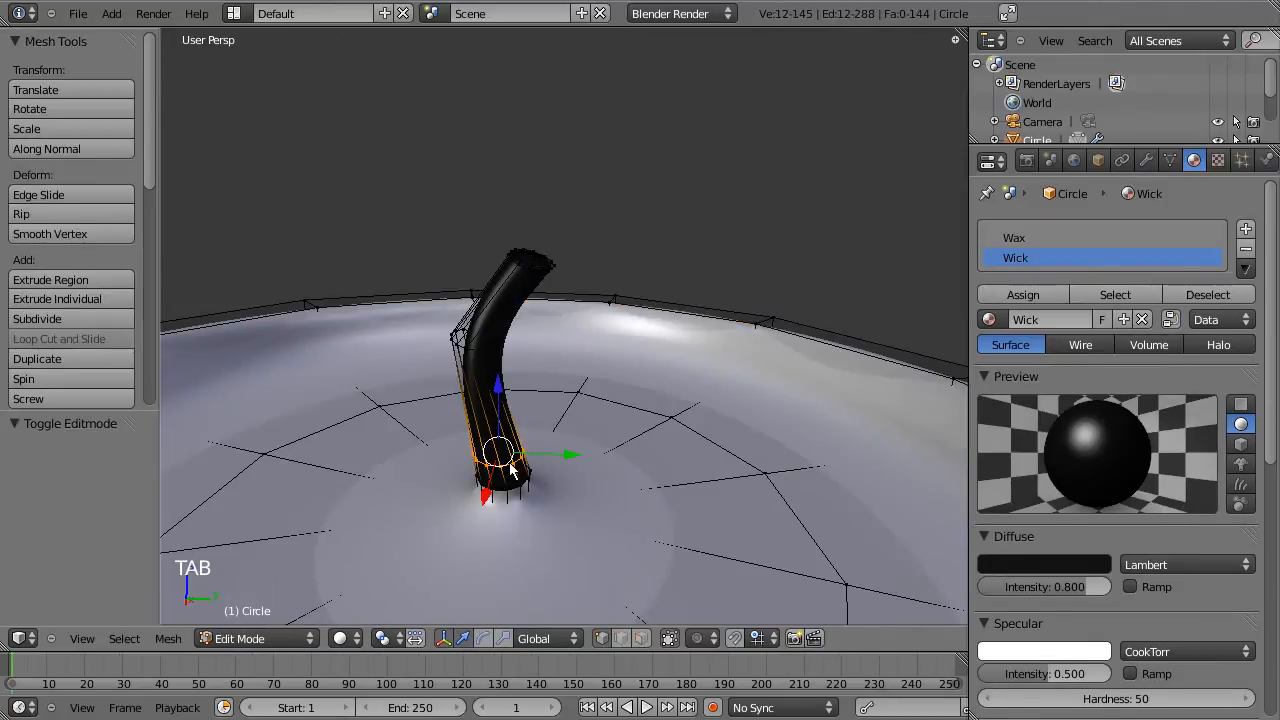
key(g)
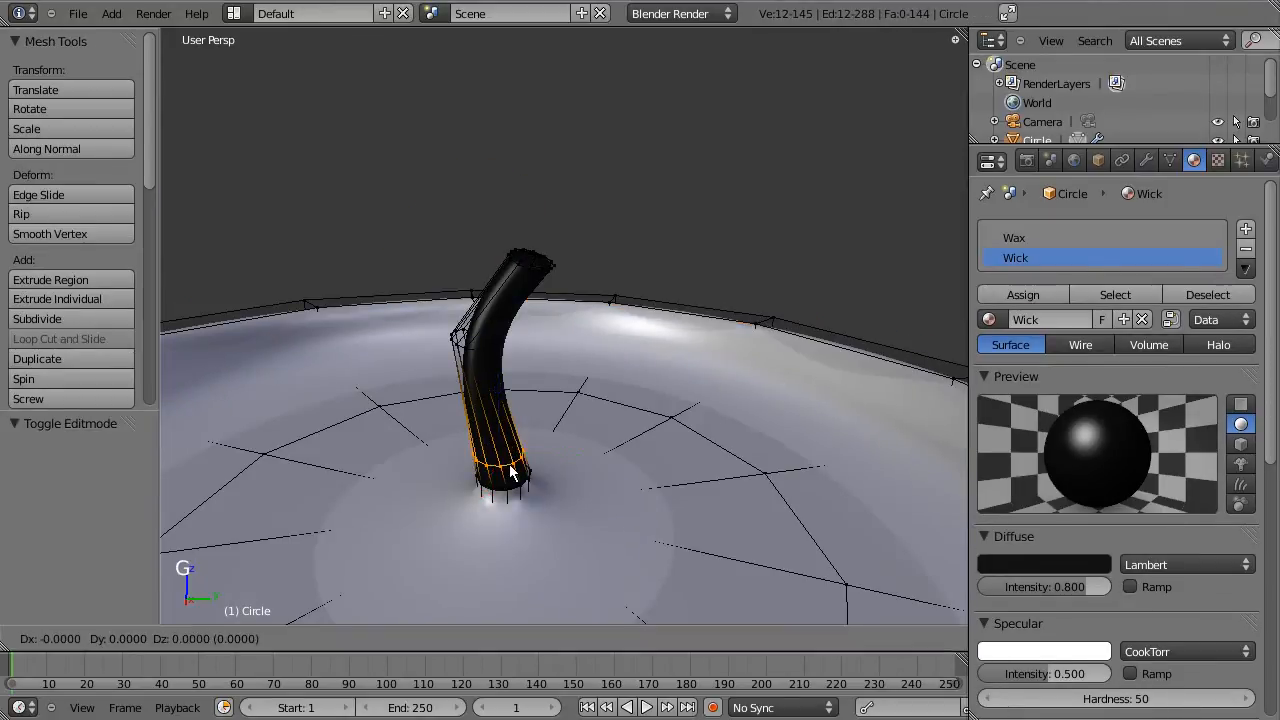
mouse_move(510, 485)
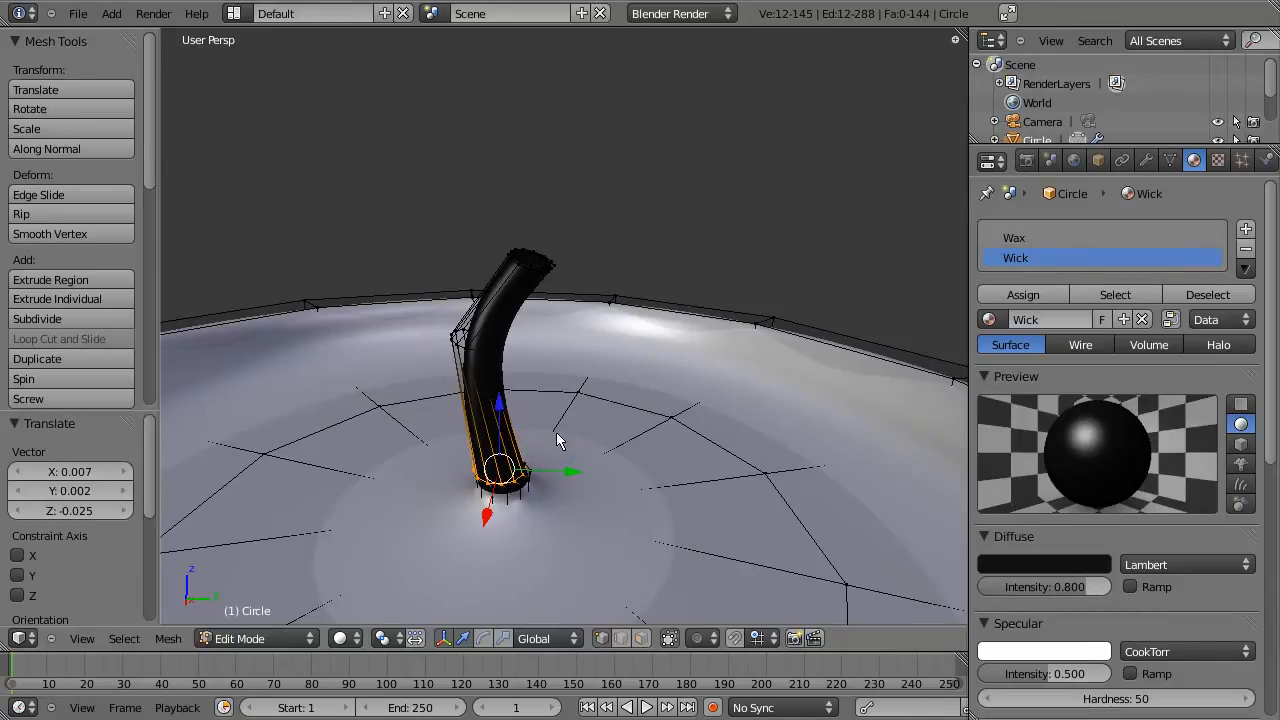
key(Tab)
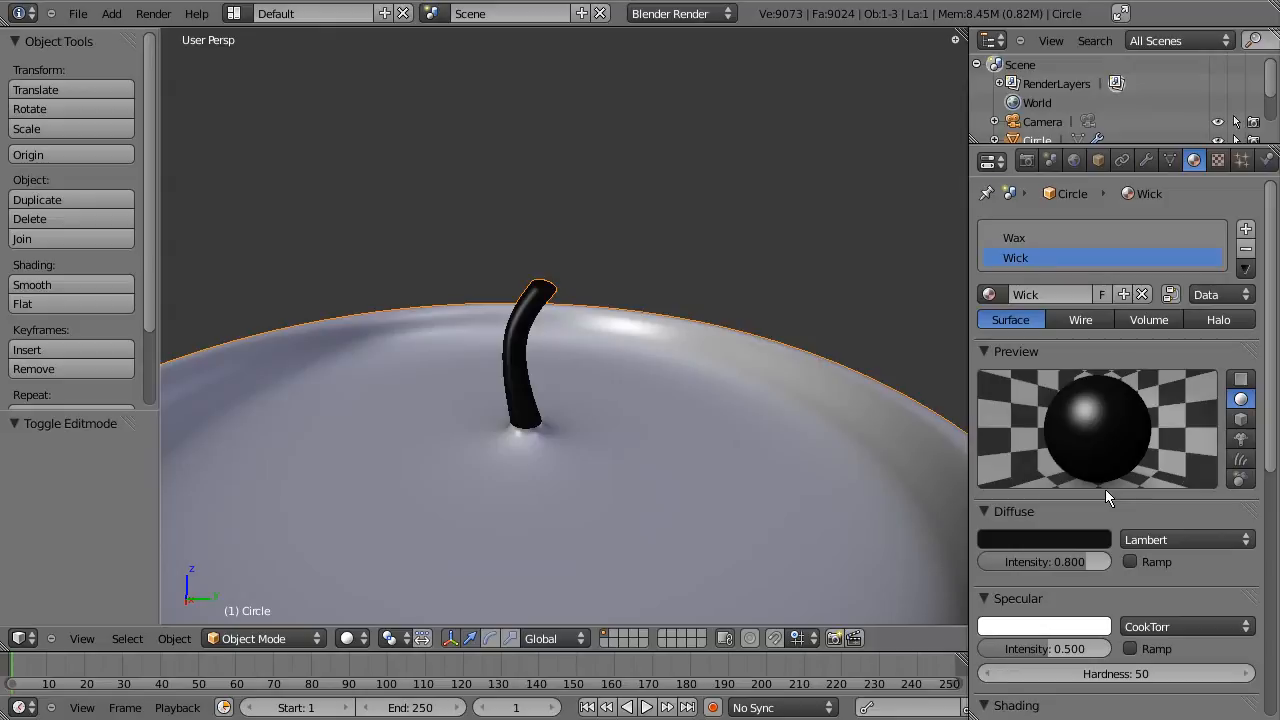
mouse_move(1095, 648)
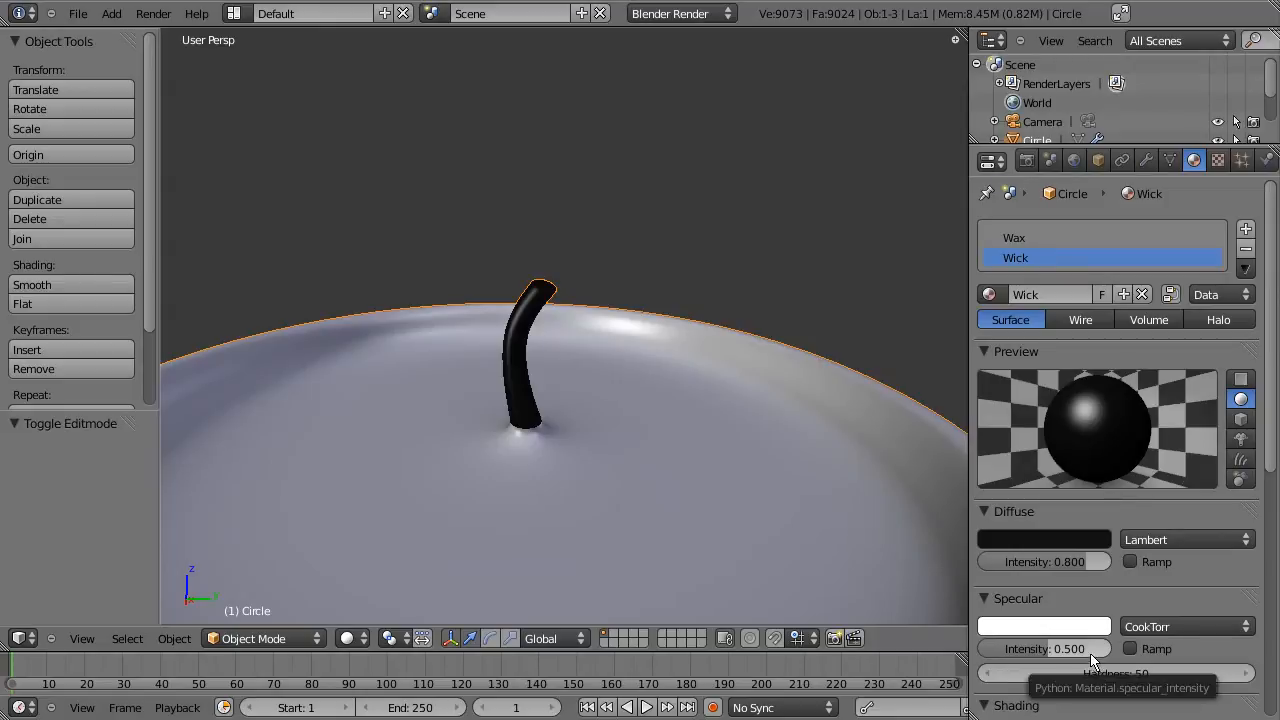
Step: Lower the Wick material's specular intensity to 0.092 with hardness 223, reviewing its shading panels
drag(1080, 648, 1045, 648)
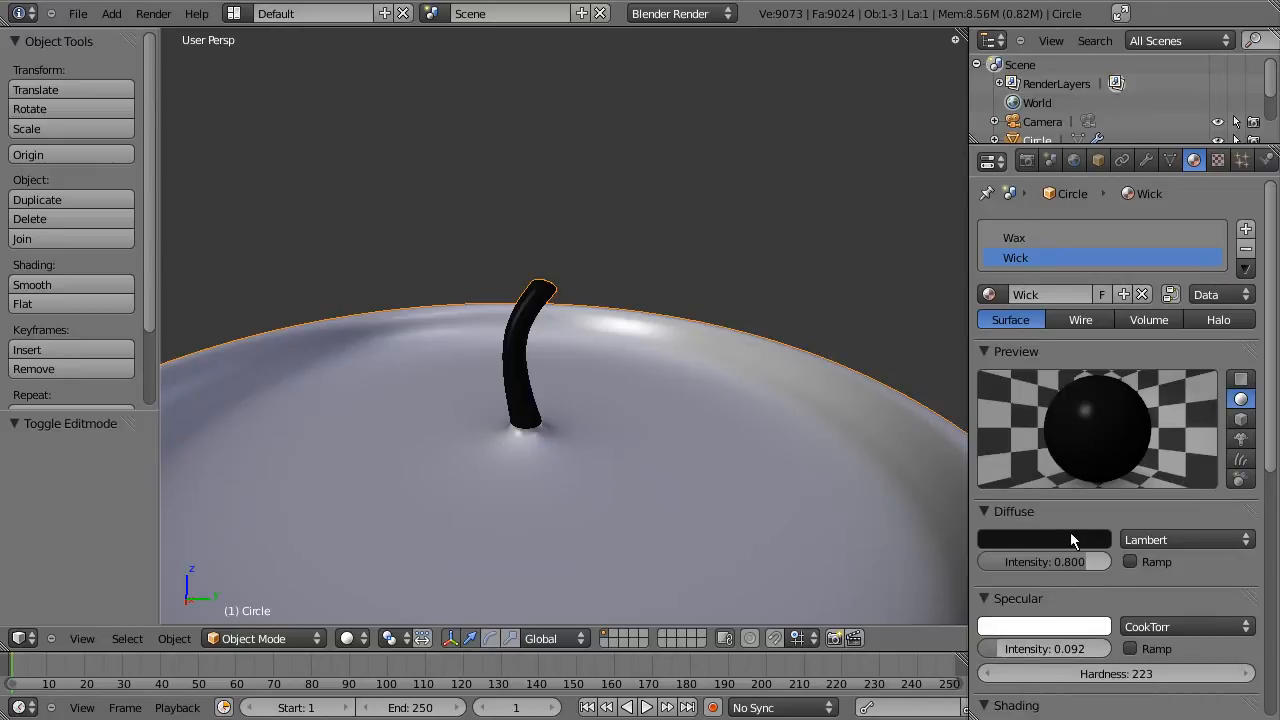
scroll(down, 3)
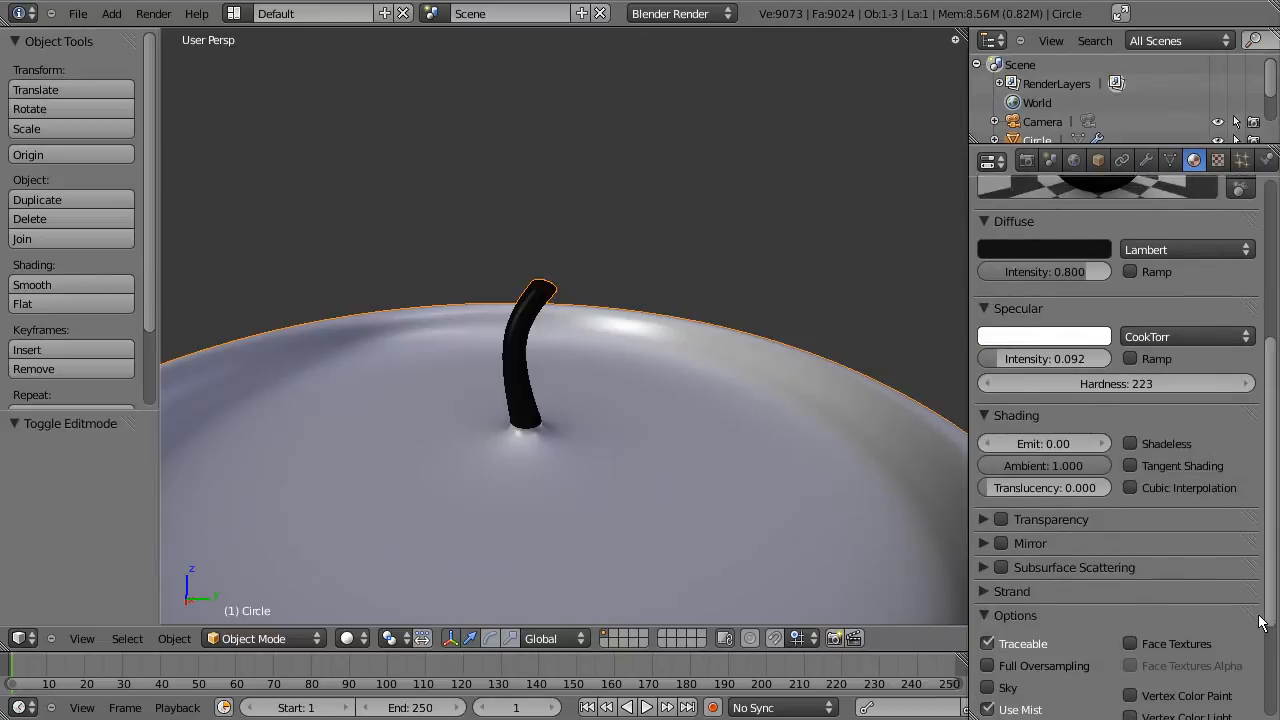
scroll(down, 3)
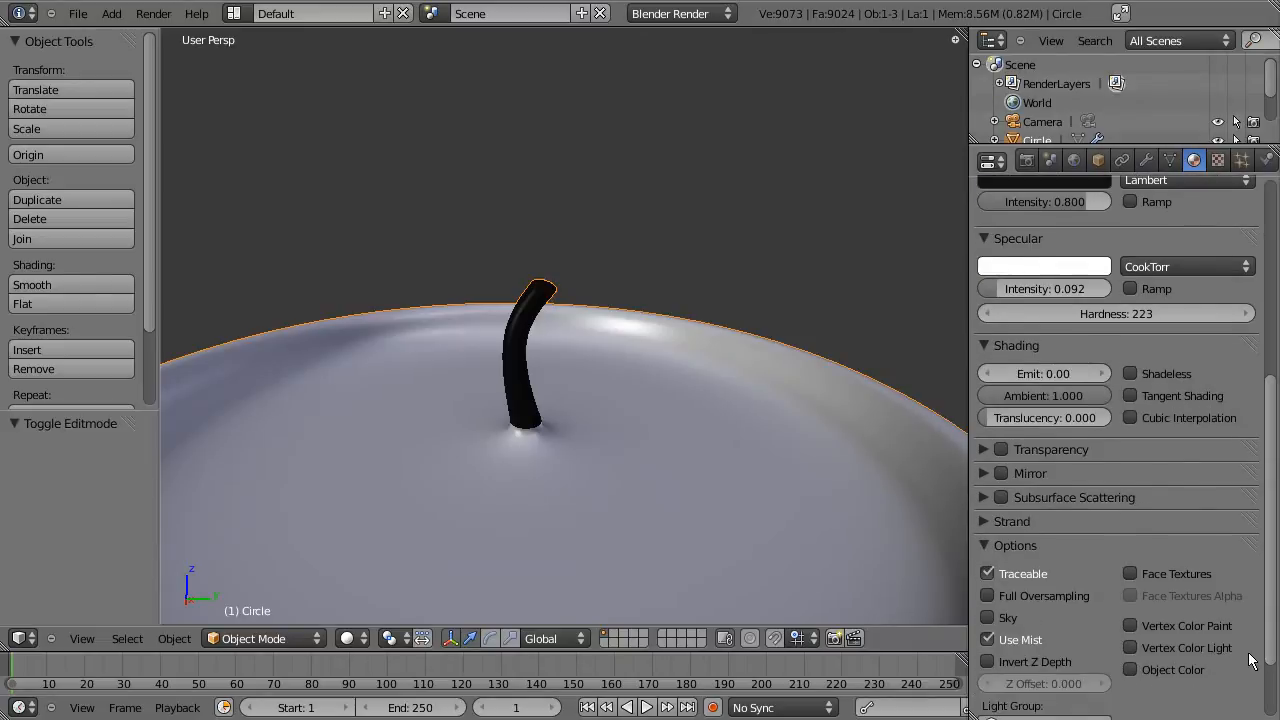
scroll(down, 3)
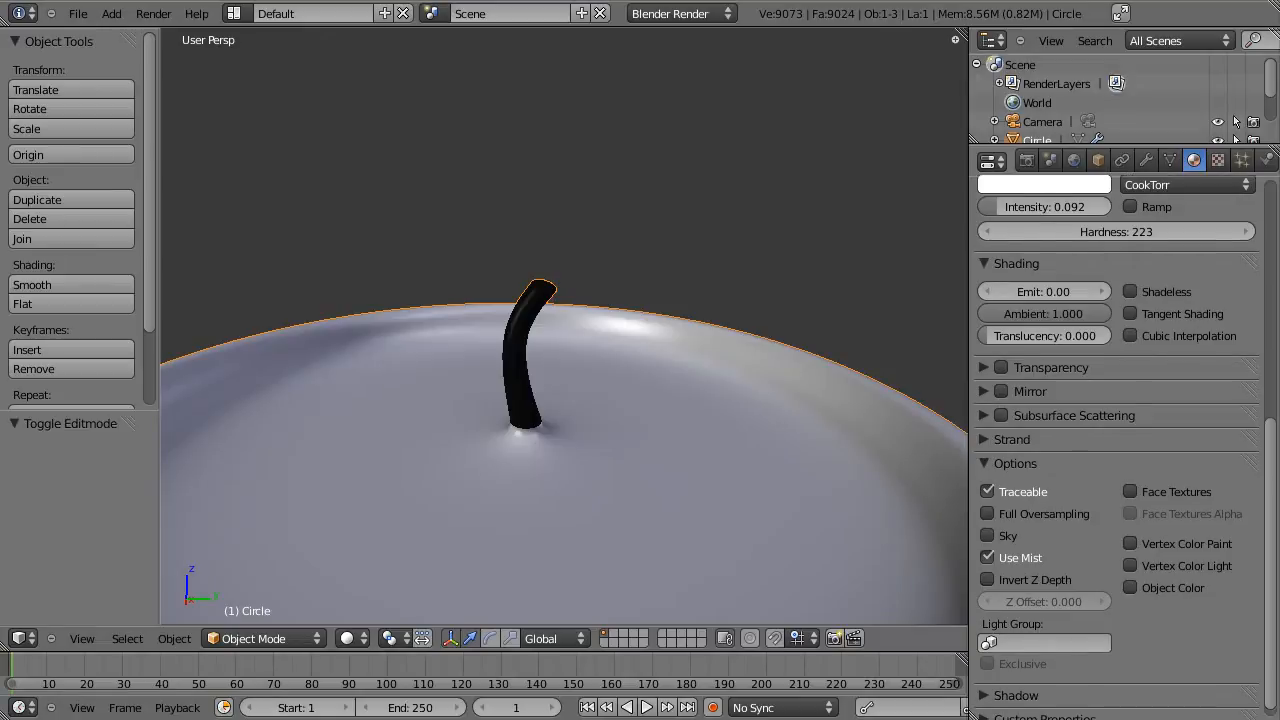
scroll(down, 3)
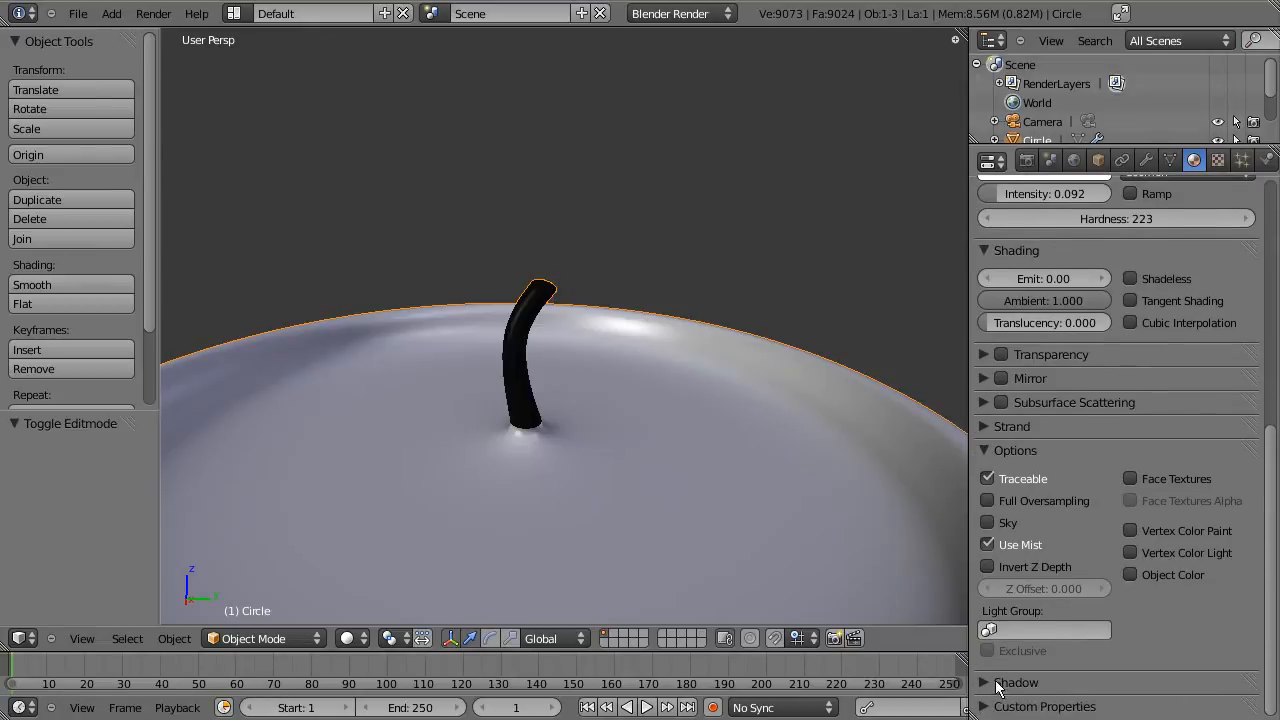
scroll(up, 3)
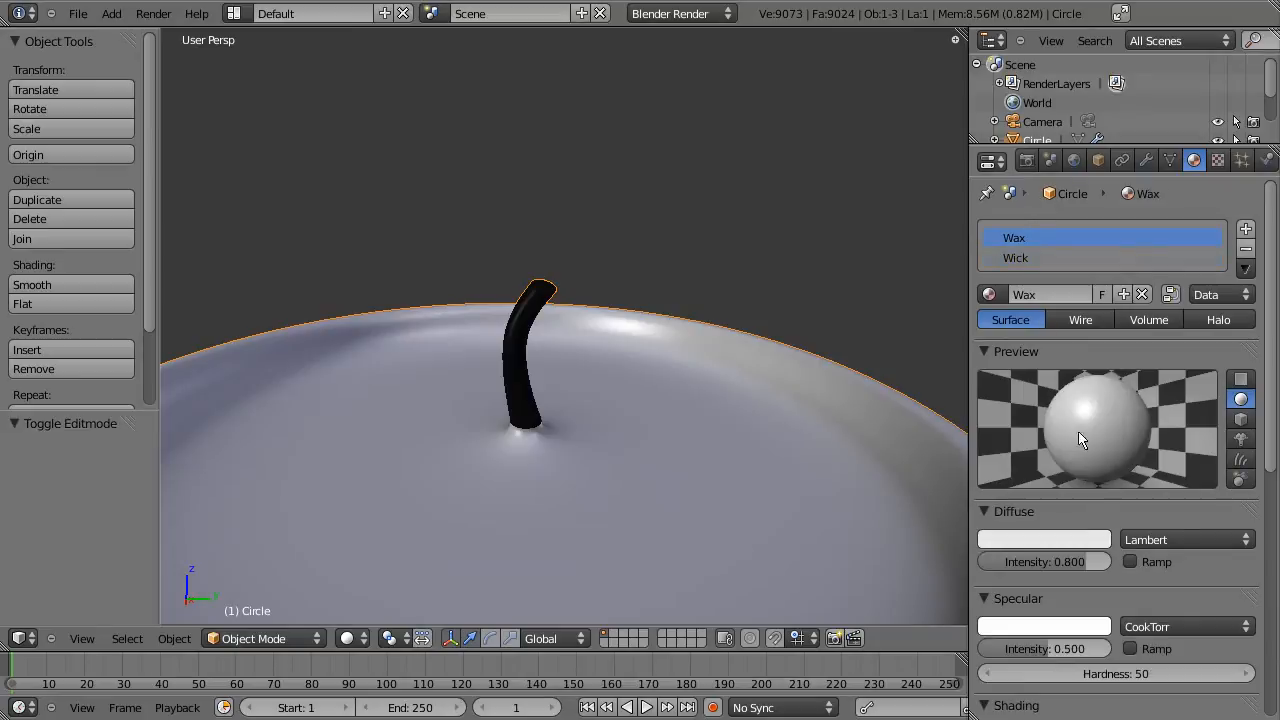
Step: Reposition the camera in fly mode to frame the candle top and wick, then view from above
scroll(down, 3)
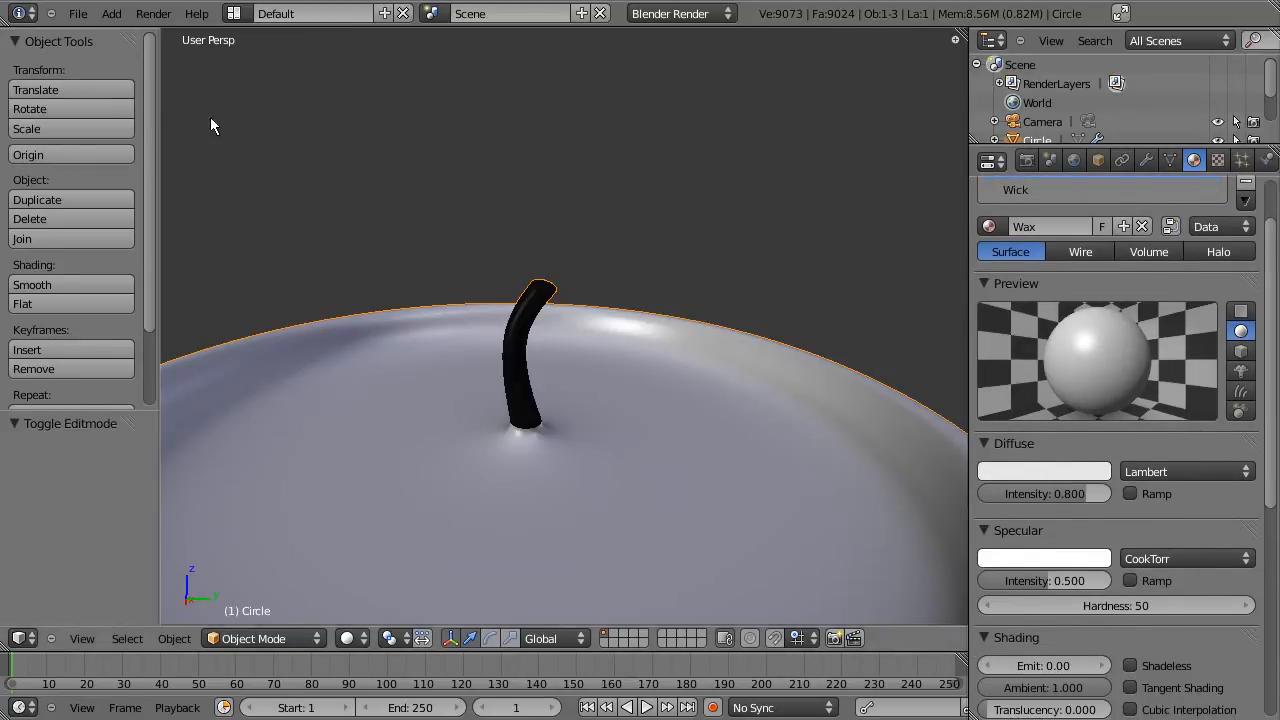
key(NUMPAD_0)
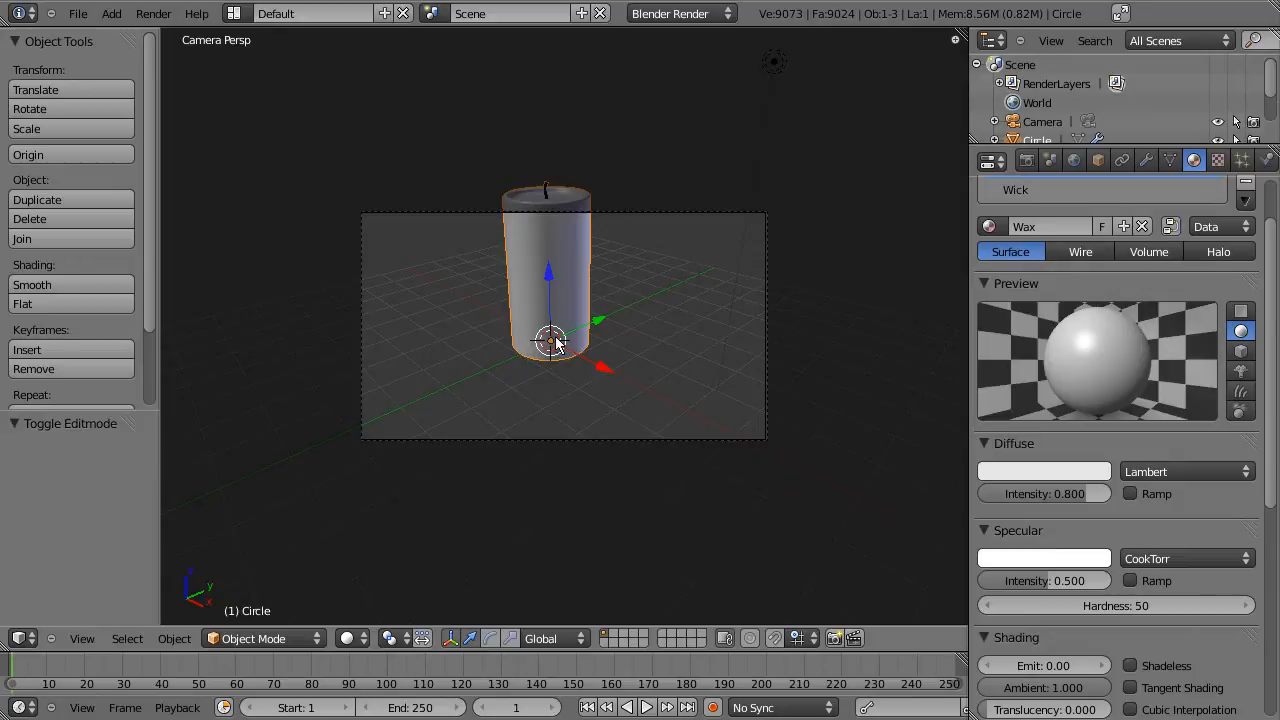
key(shift+f)
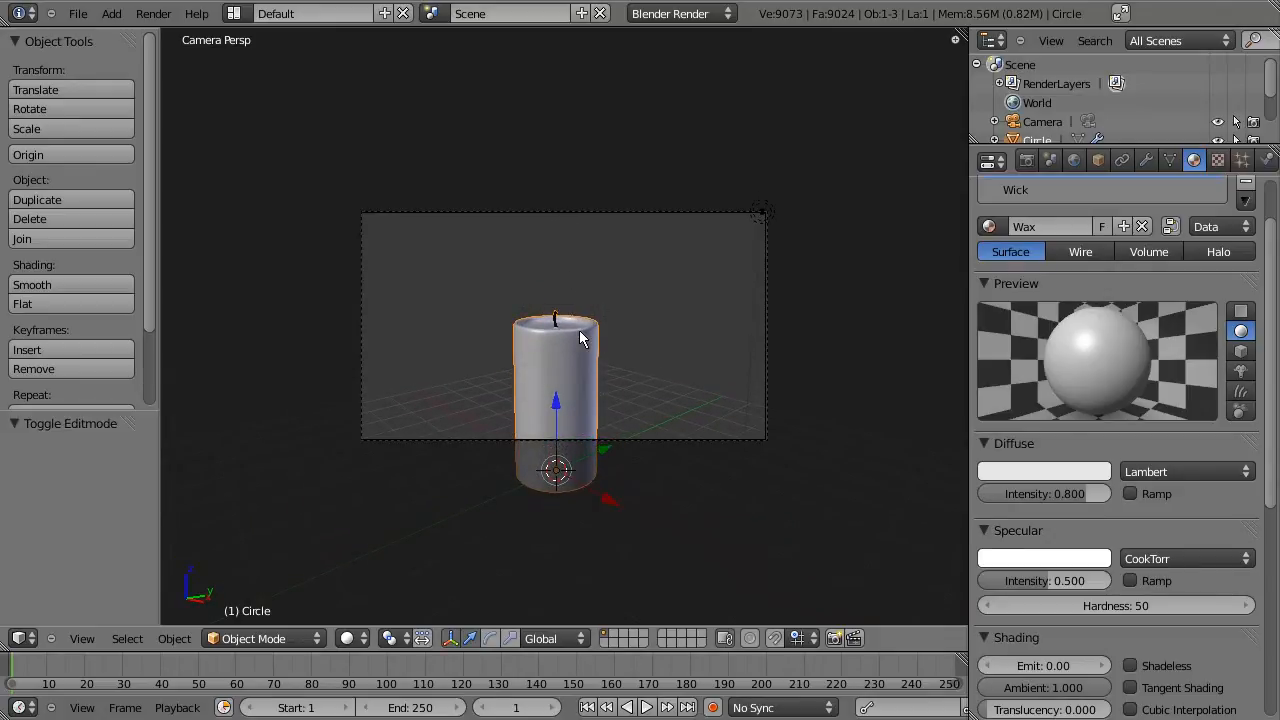
key(shift+f)
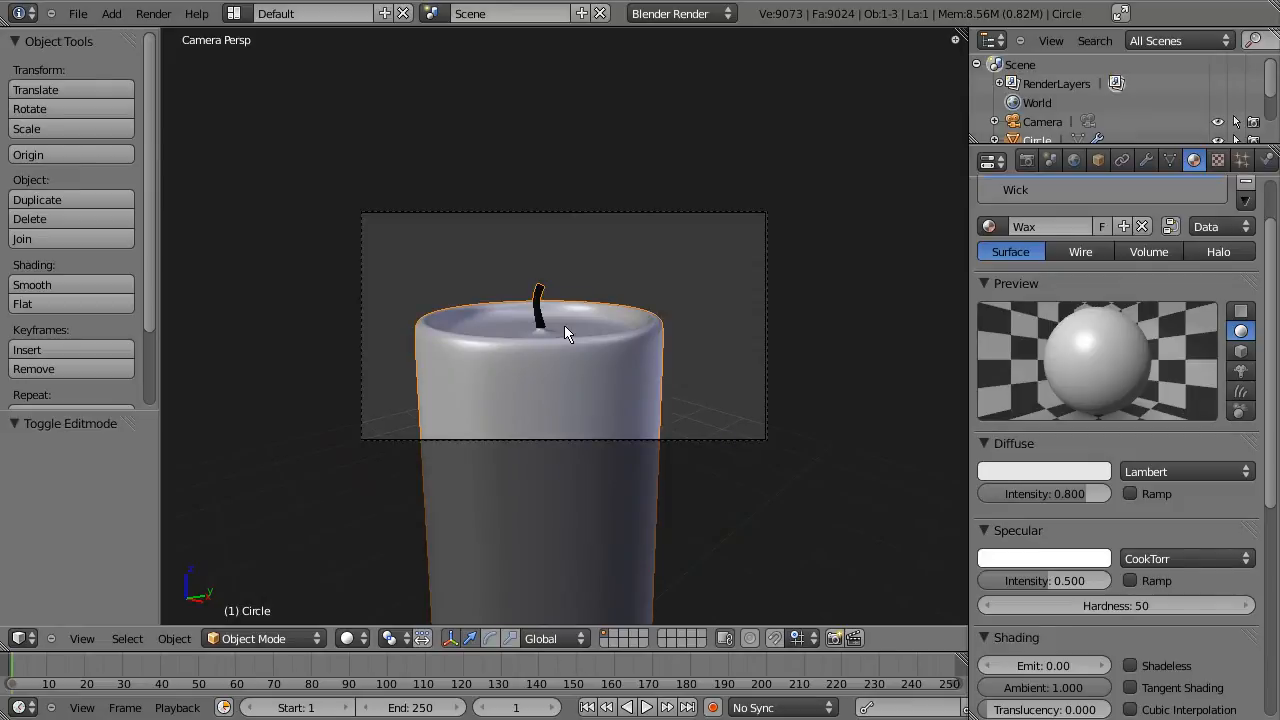
key(shift+f)
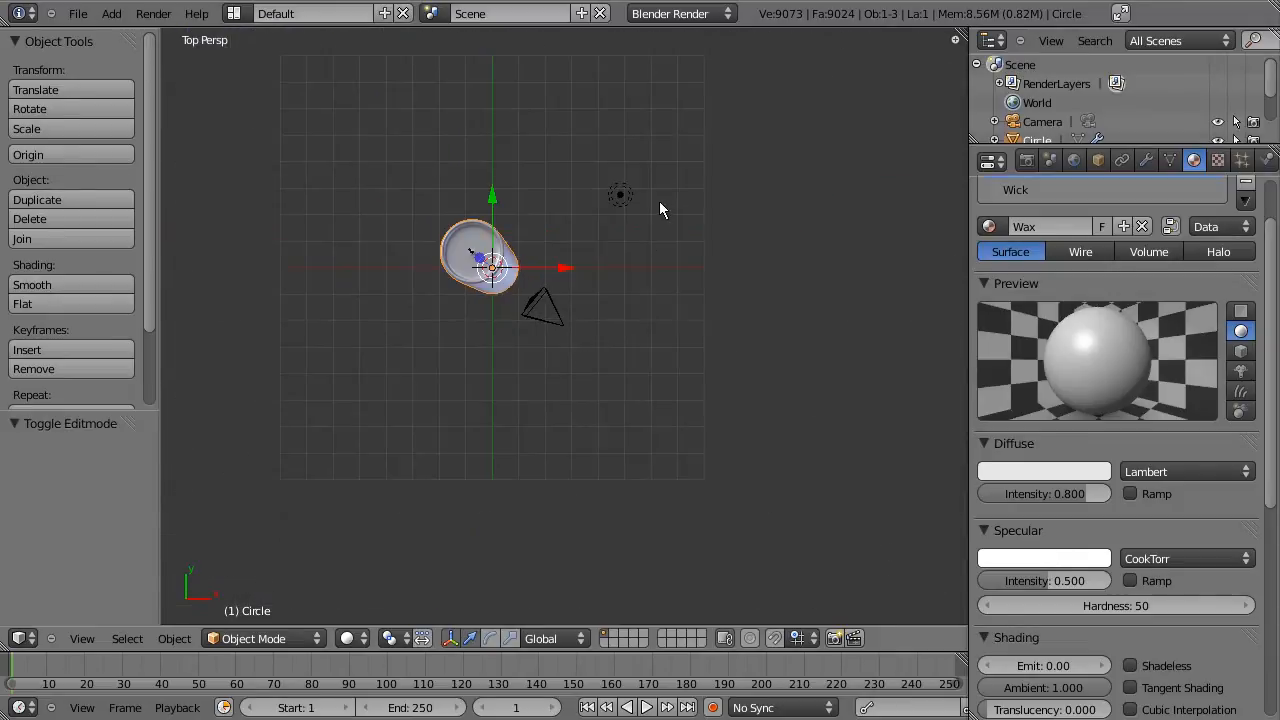
Step: Select the lamp and reposition it beside the candle in a top orthographic view
click(620, 194)
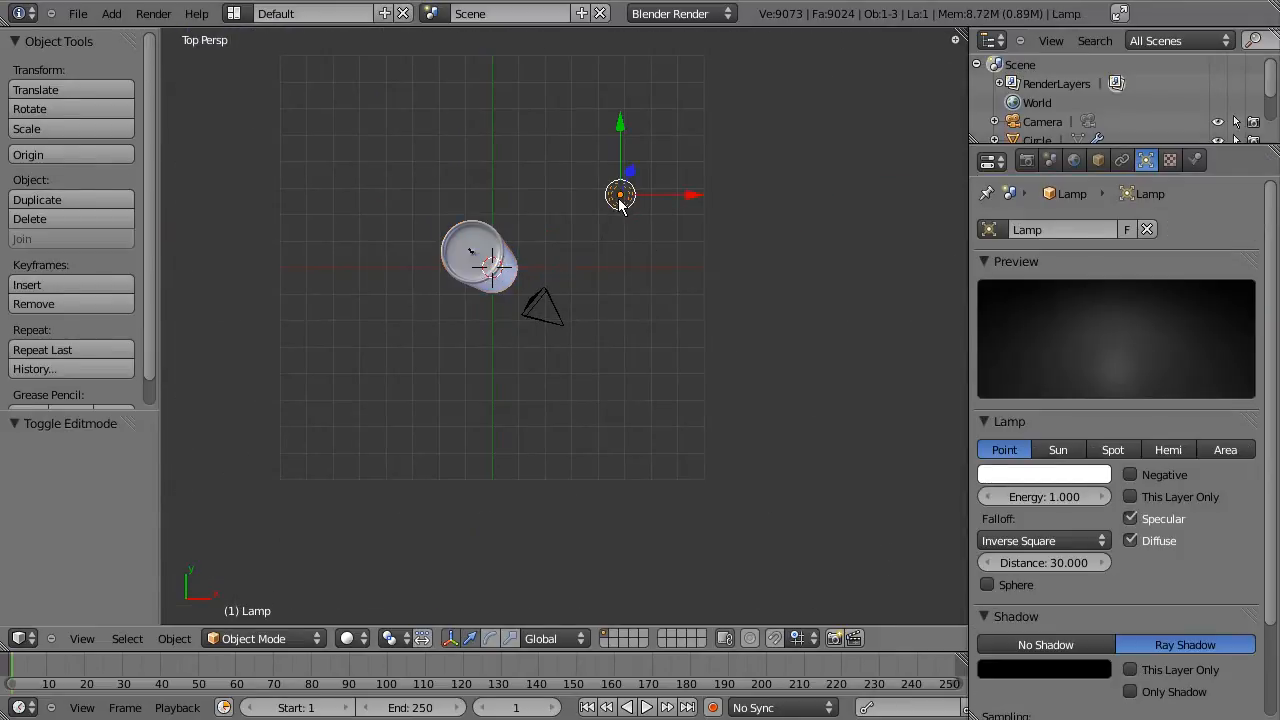
key(g)
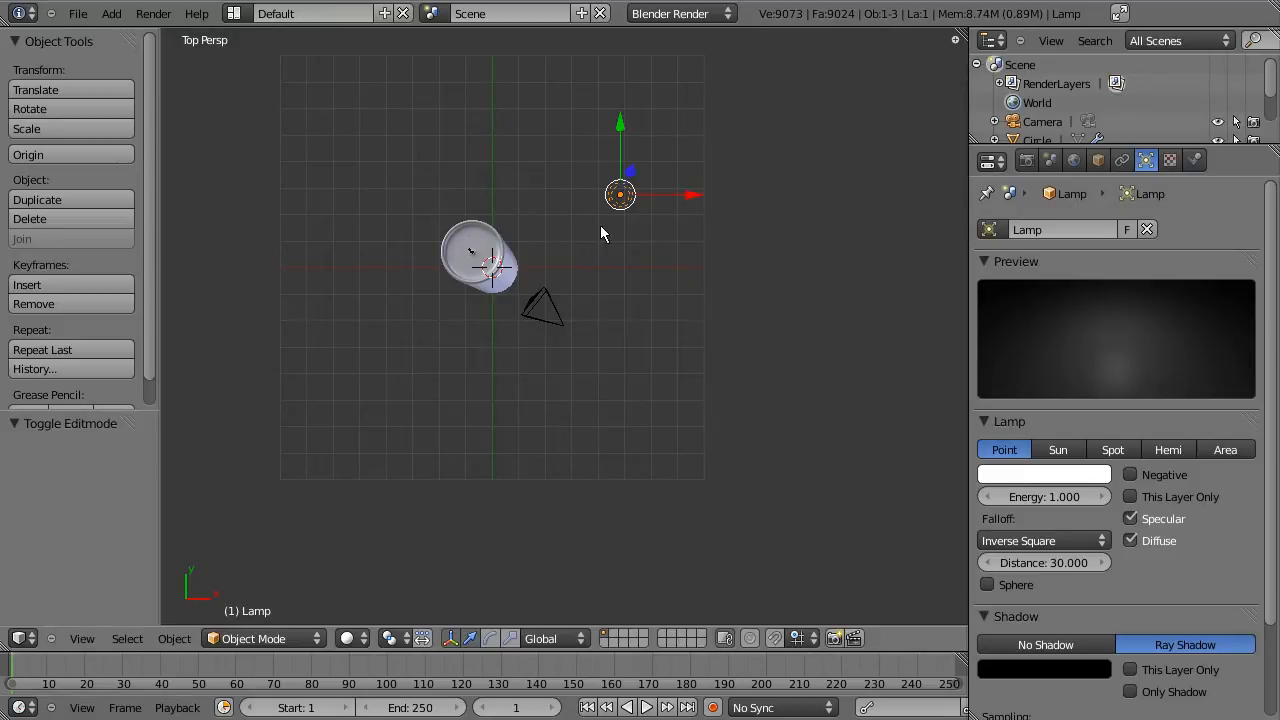
key(NUMPAD_5)
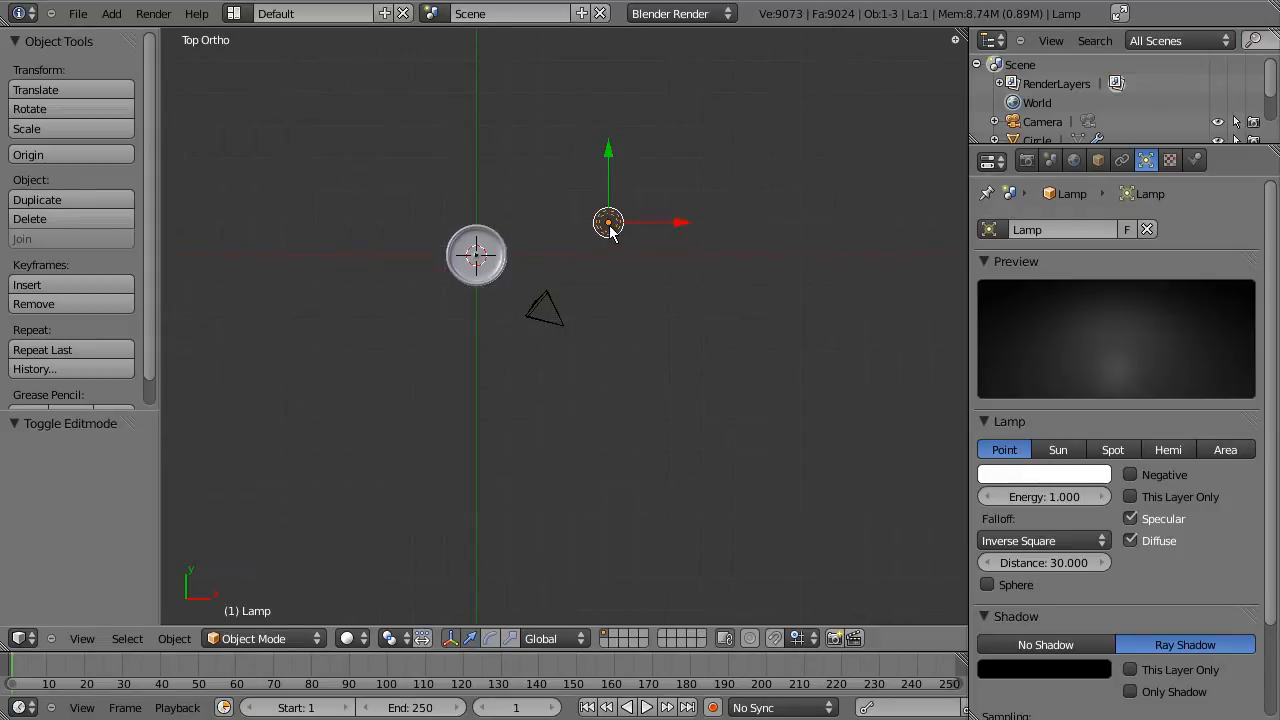
key(g)
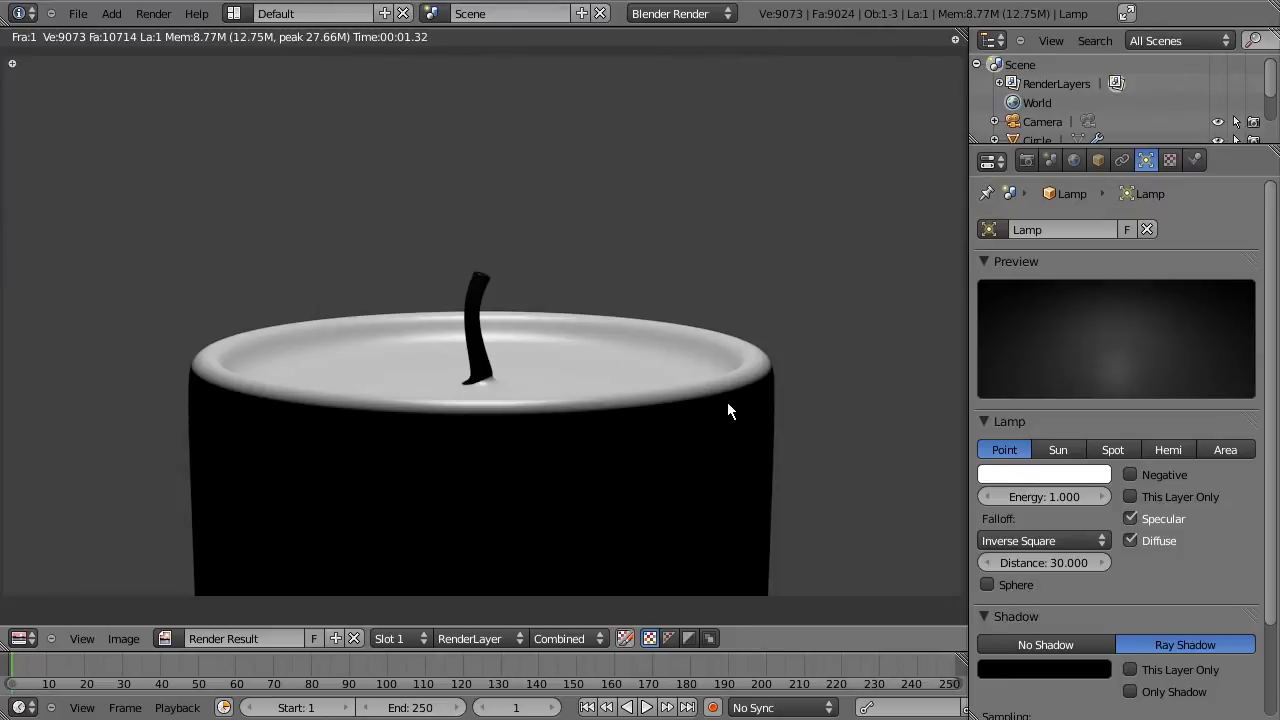
mouse_move(687, 403)
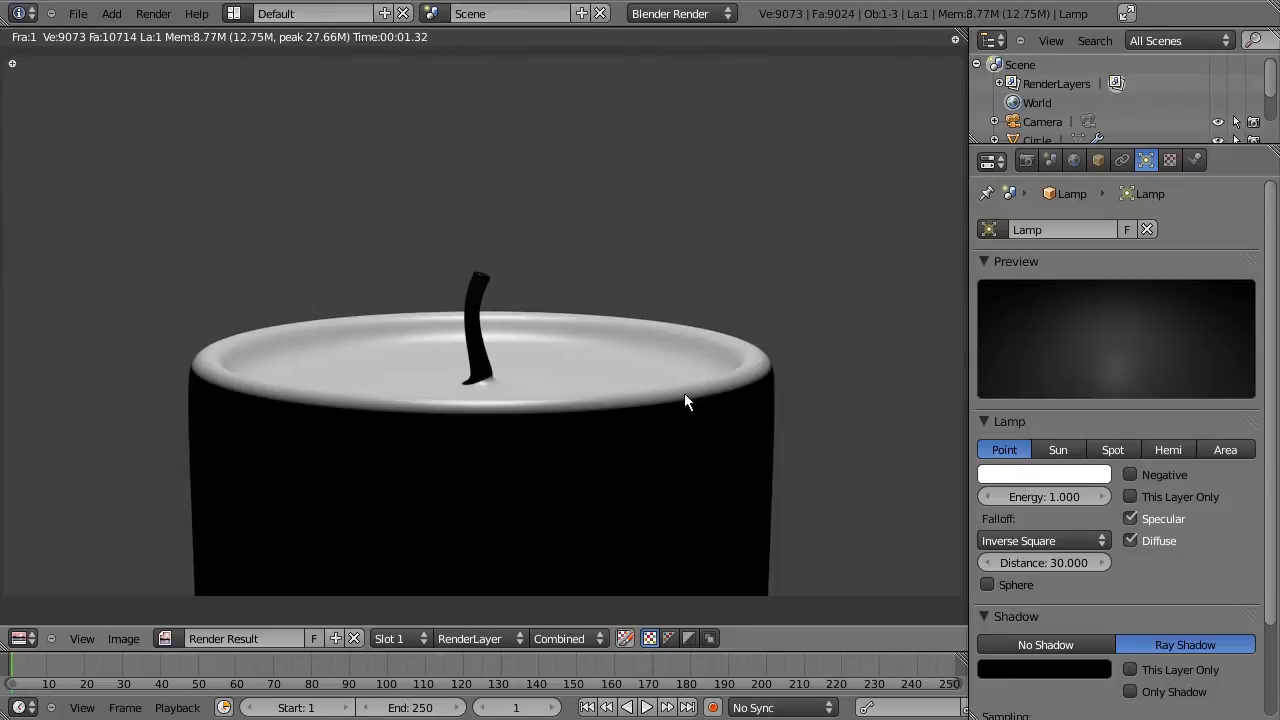
mouse_move(706, 393)
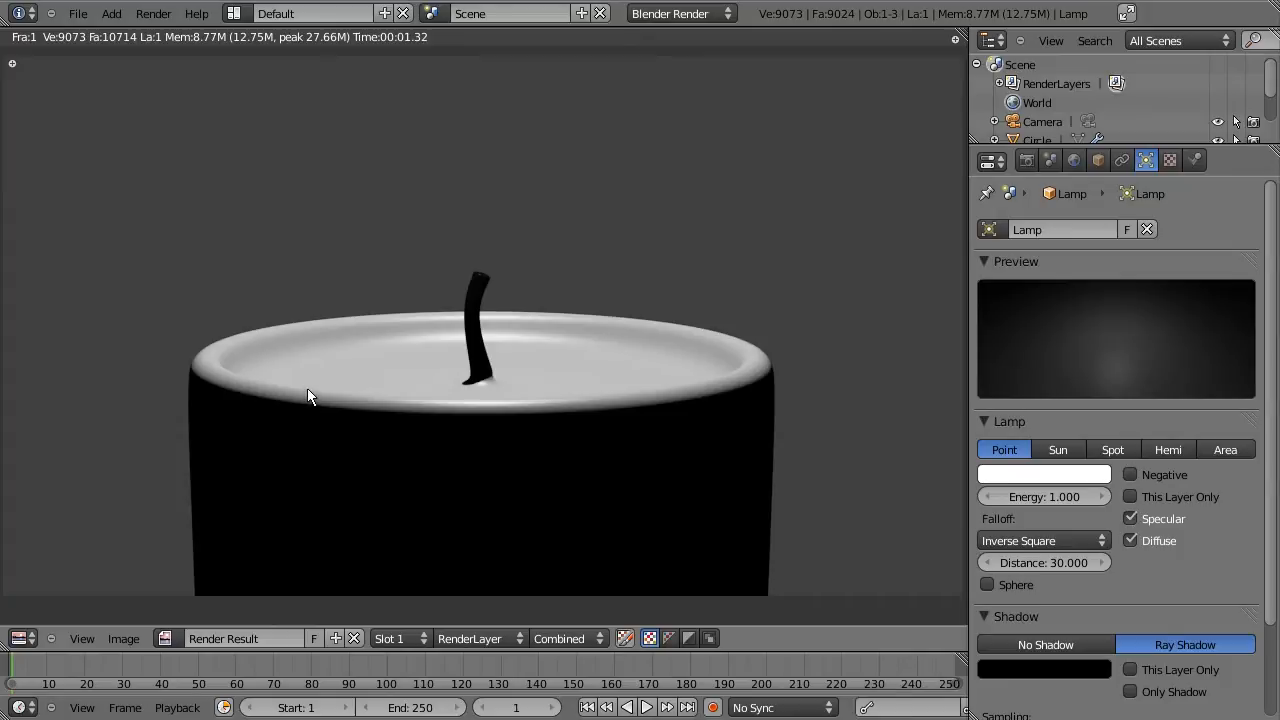
mouse_move(331, 409)
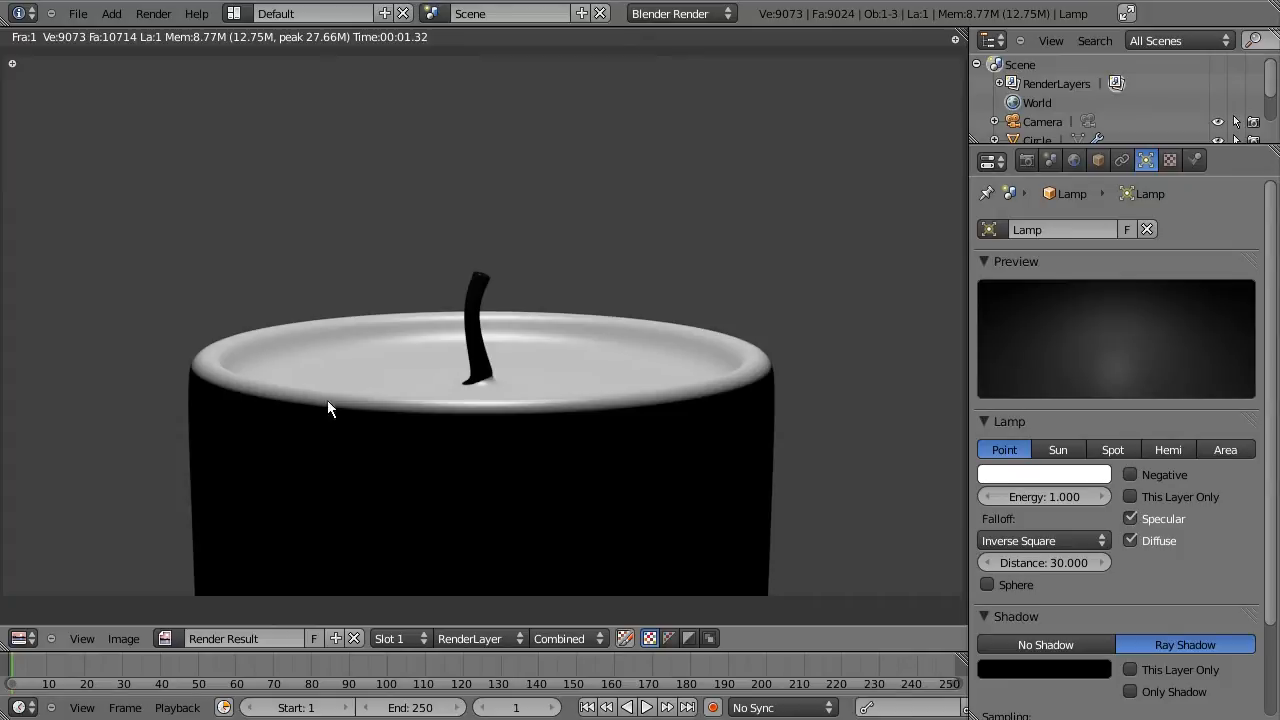
mouse_move(345, 390)
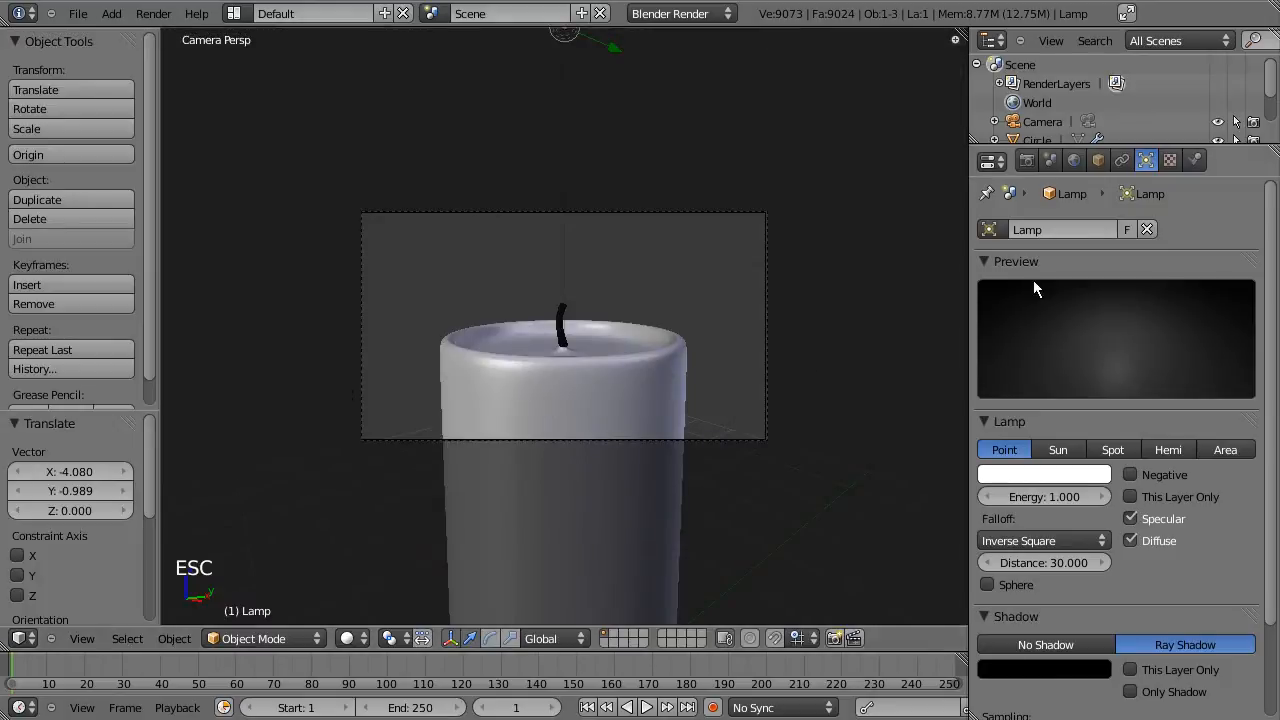
Step: Set the world horizon colour to black in the World settings
click(1073, 160)
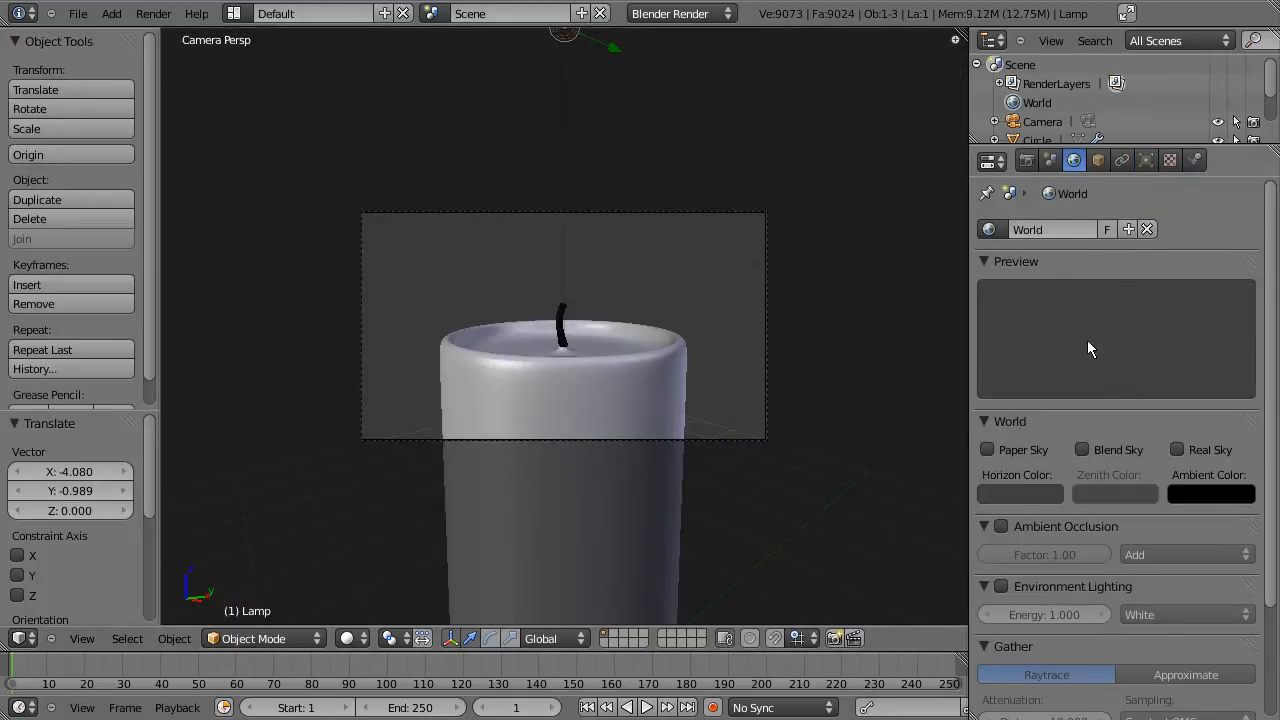
click(1020, 493)
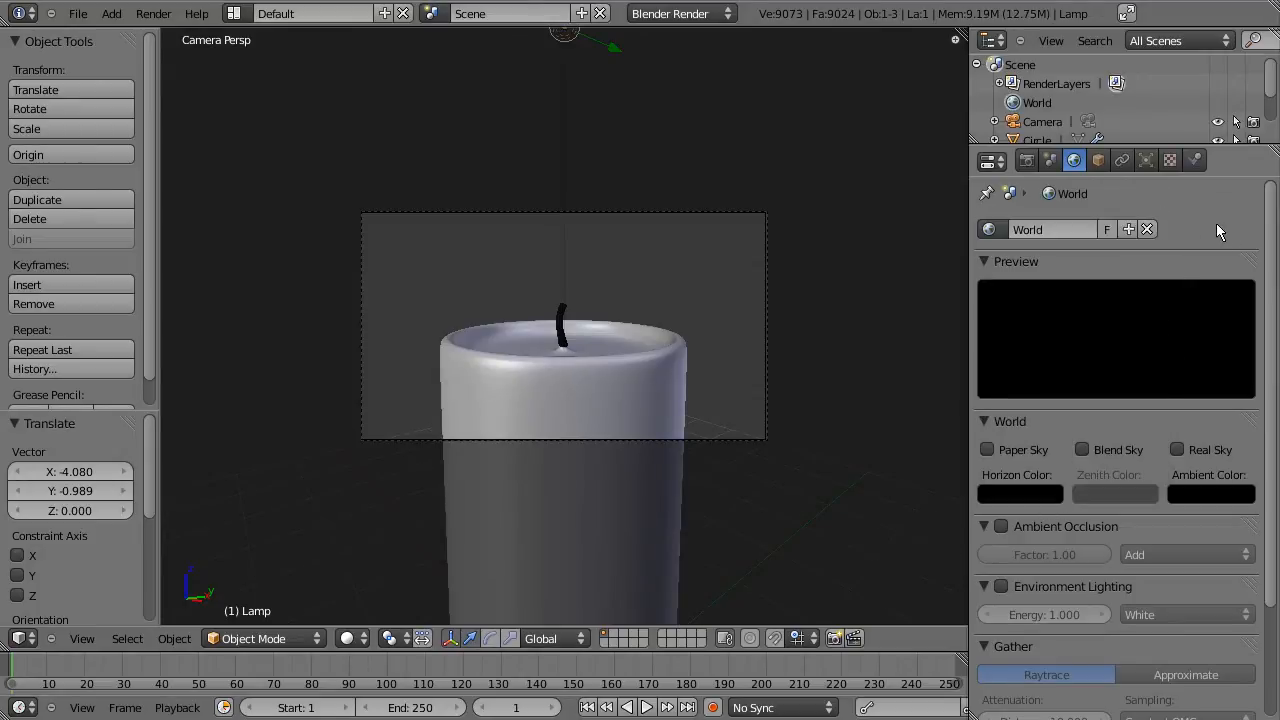
scroll(down, 3)
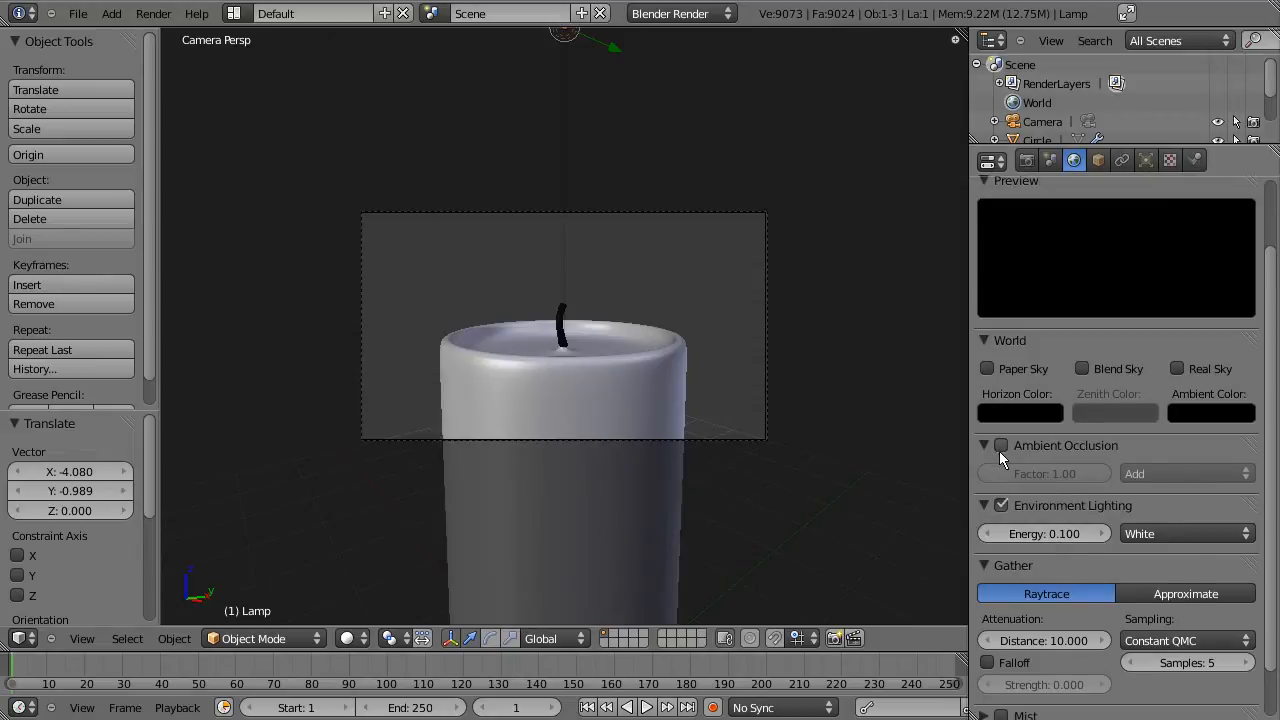
Step: Enable Multiply ambient occlusion with 0.1 environment lighting and save over Candle.blend
click(1185, 473)
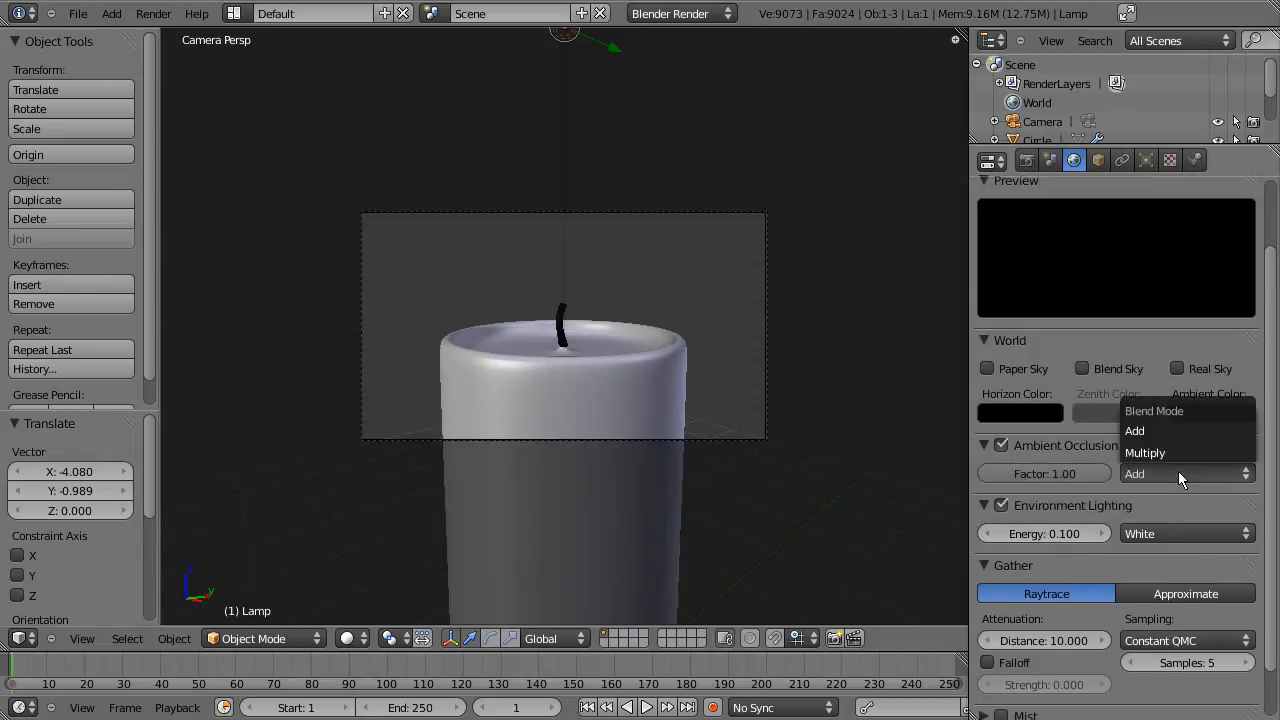
click(1144, 452)
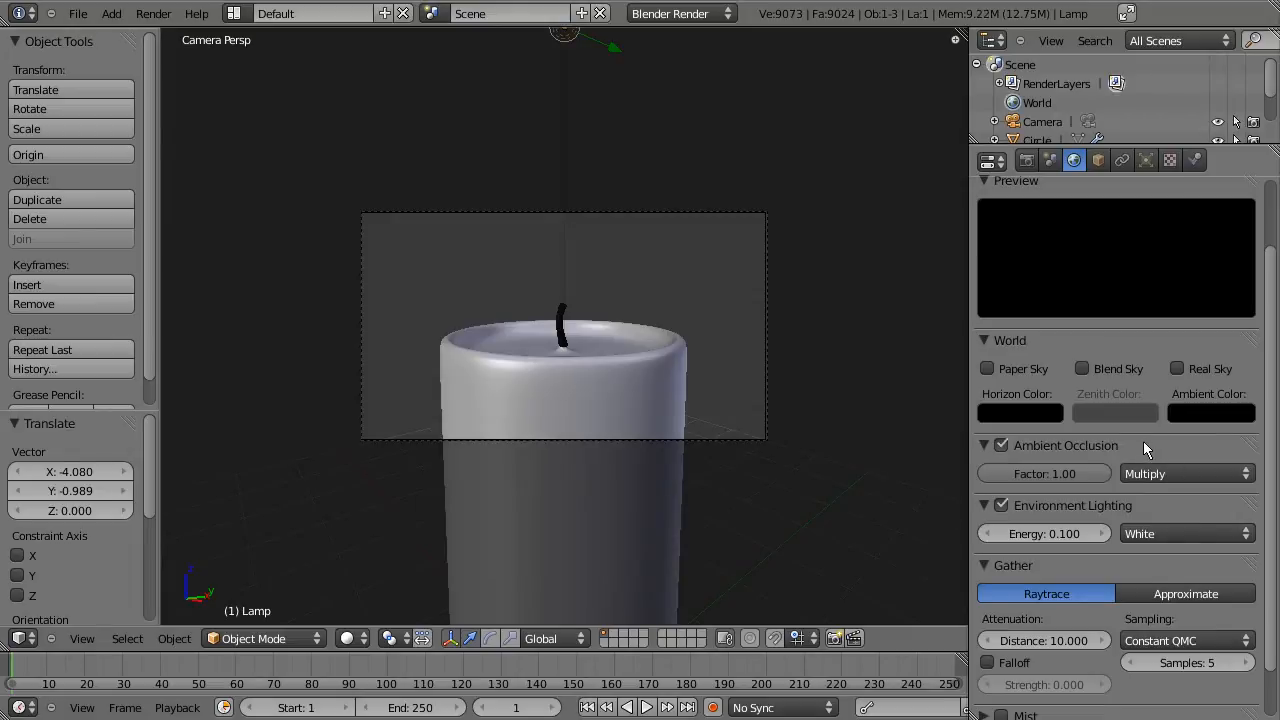
mouse_move(660, 210)
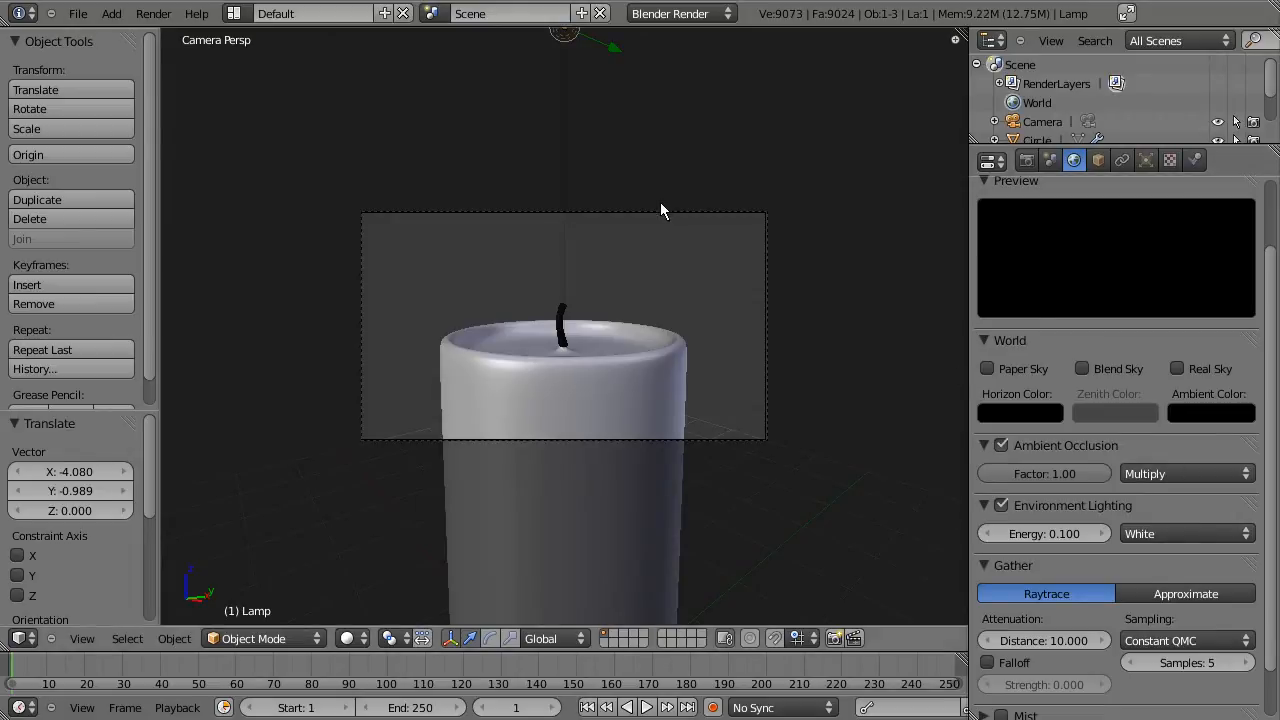
mouse_move(220, 133)
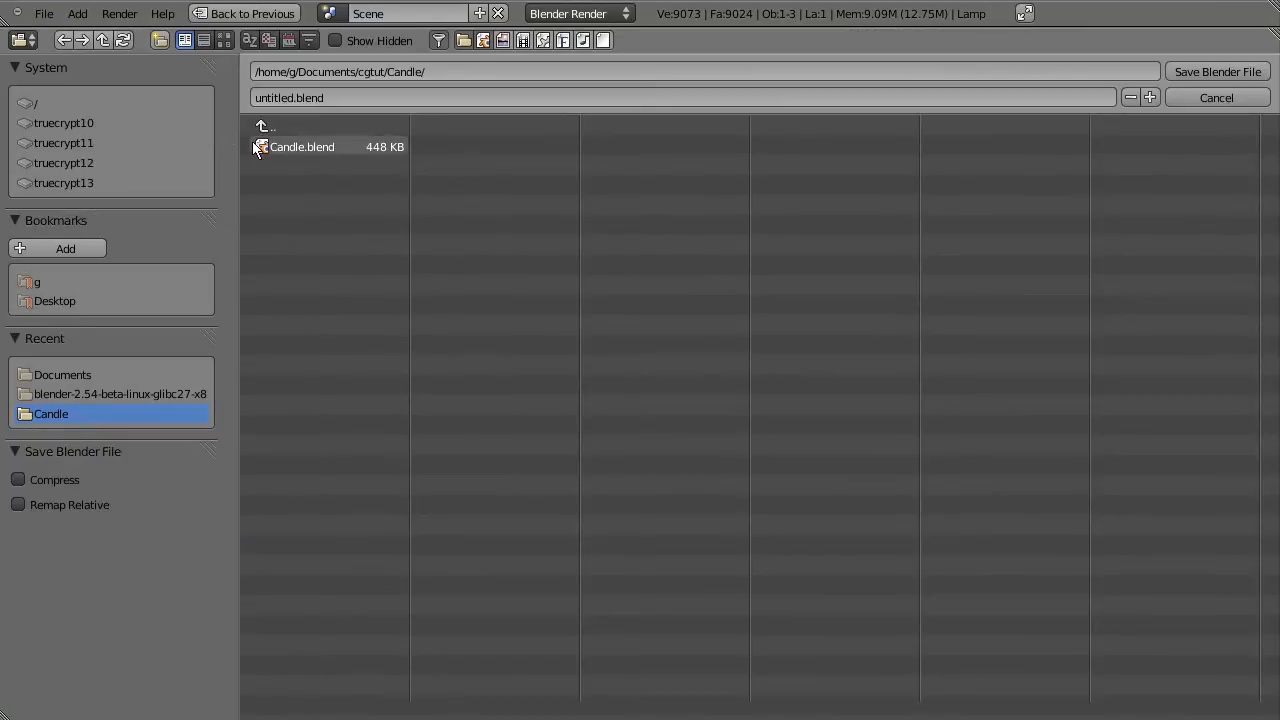
double_click(301, 147)
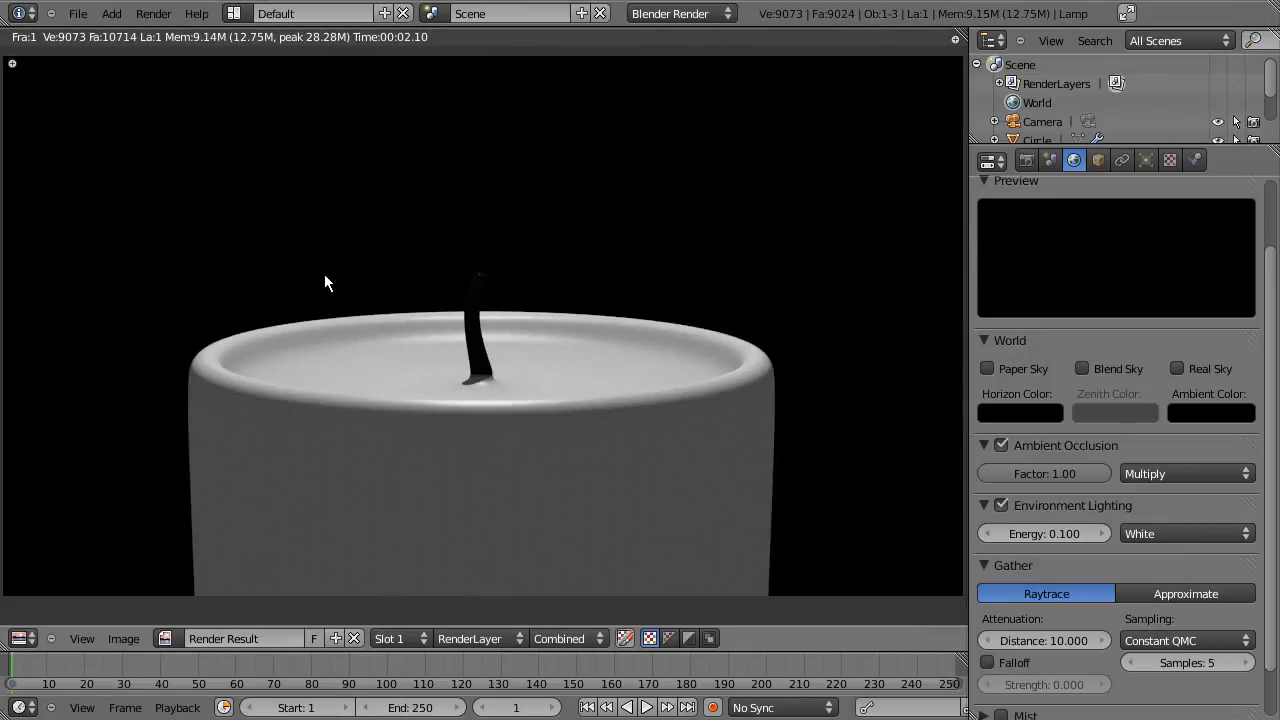
mouse_move(528, 373)
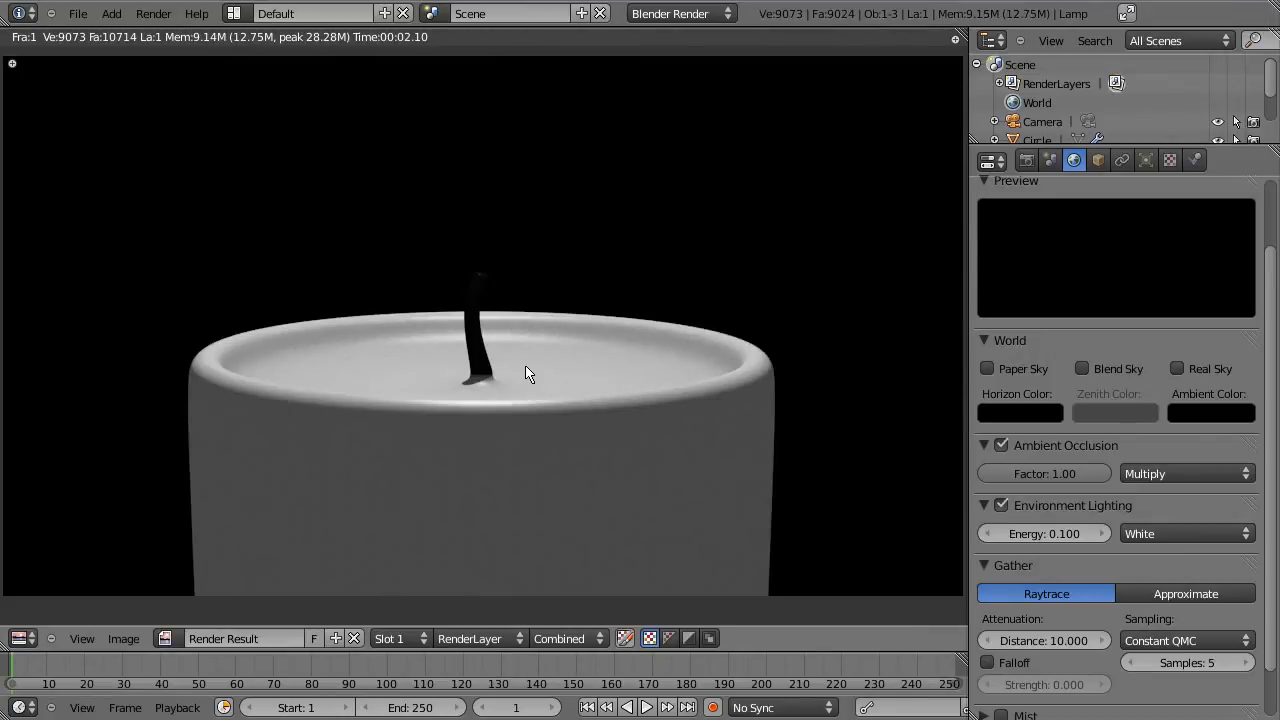
mouse_move(365, 345)
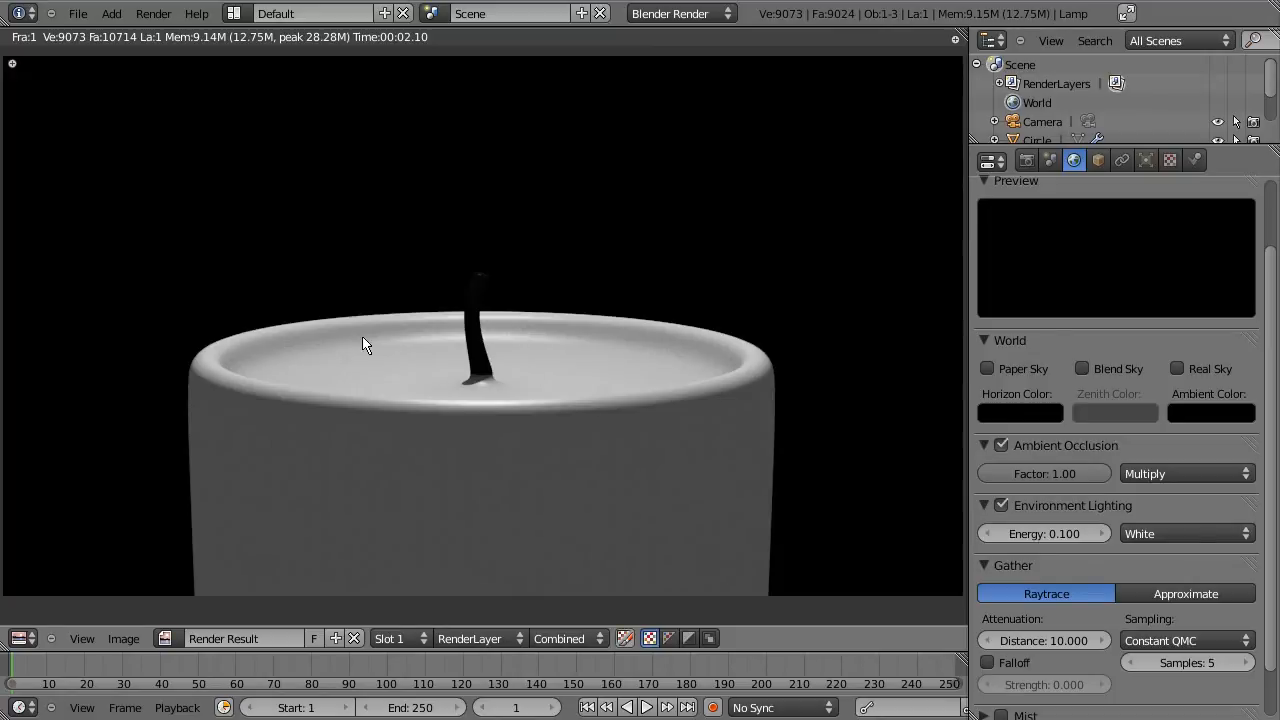
mouse_move(771, 381)
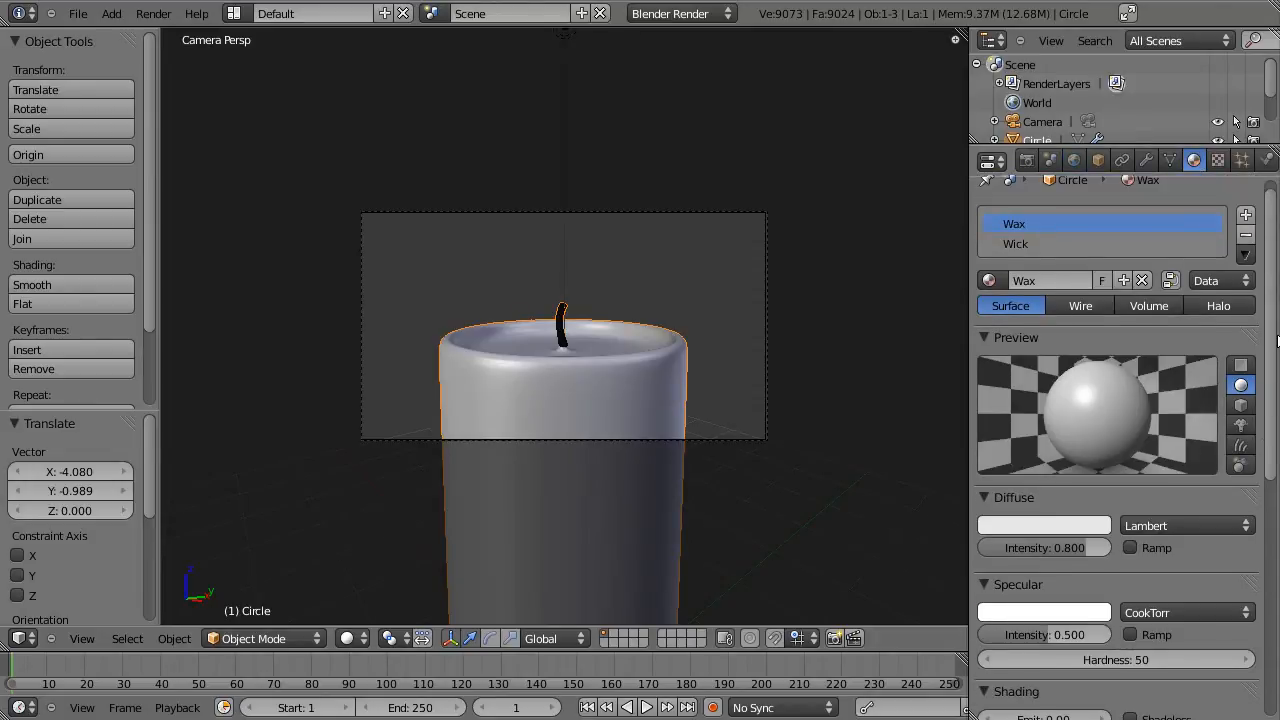
Step: Enable subsurface scattering on the Wax material with the Skim Milk preset
scroll(down, 3)
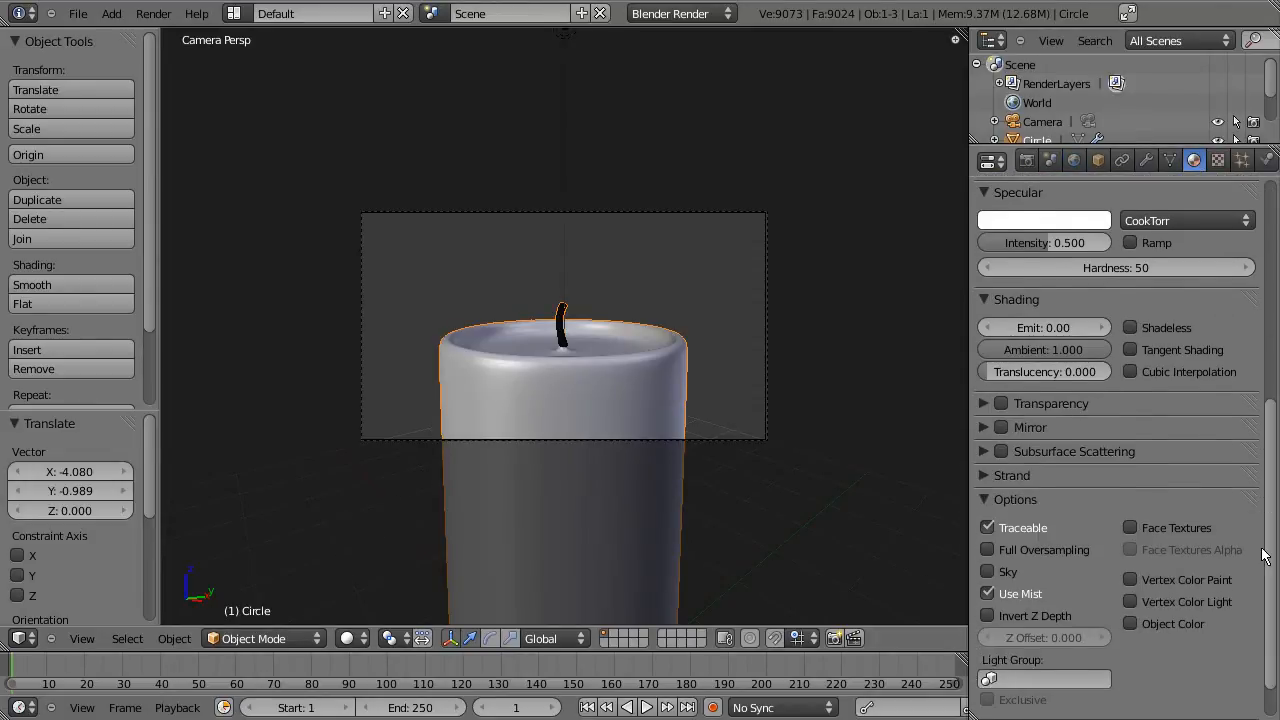
click(983, 451)
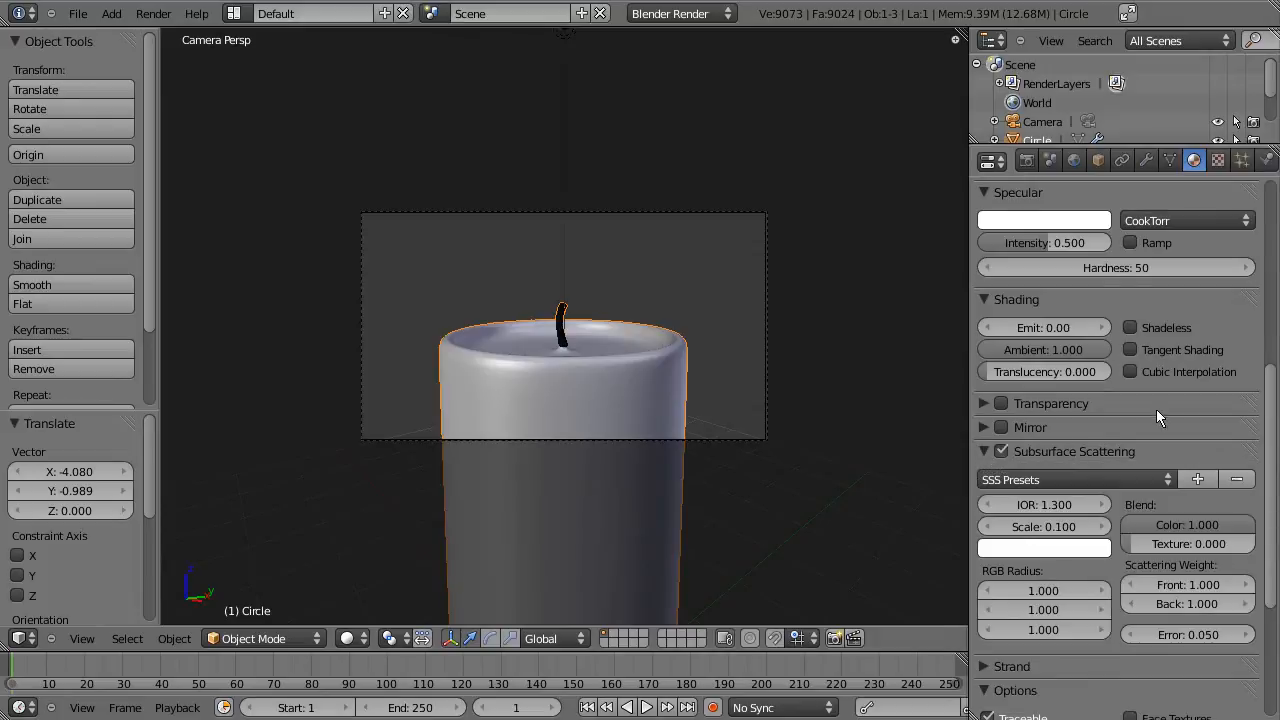
click(1070, 399)
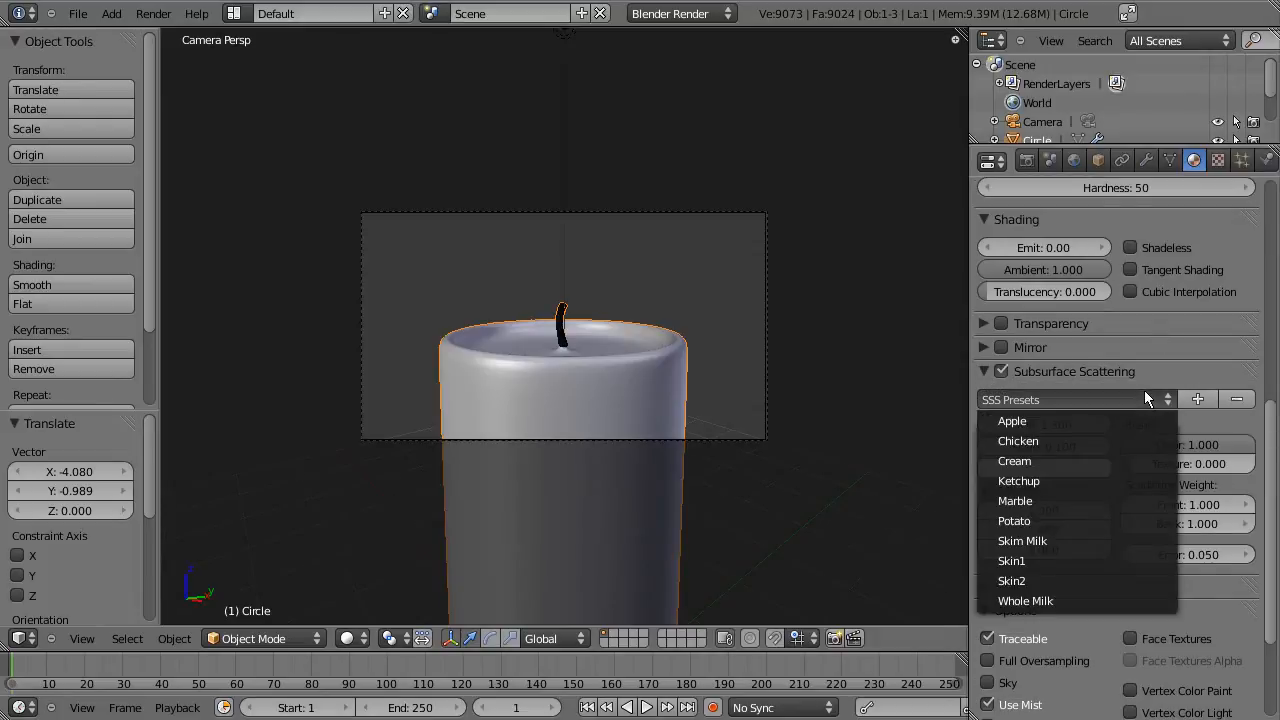
click(1022, 540)
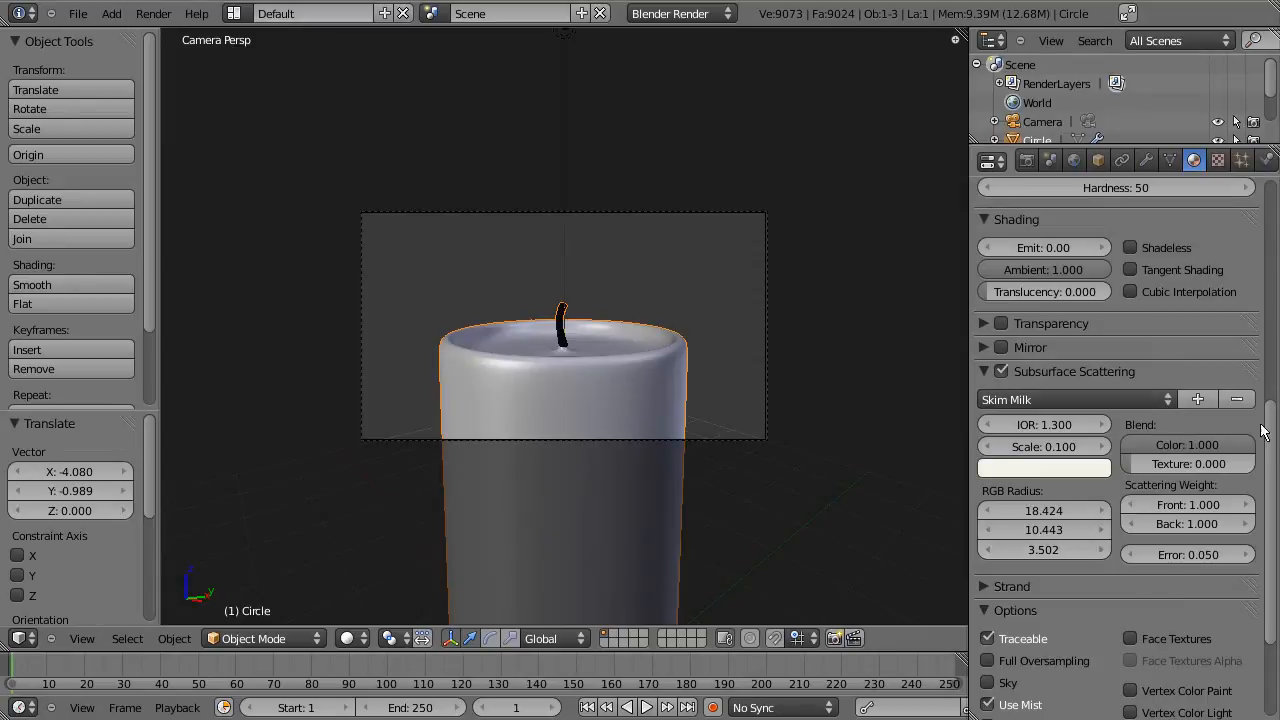
scroll(up, 3)
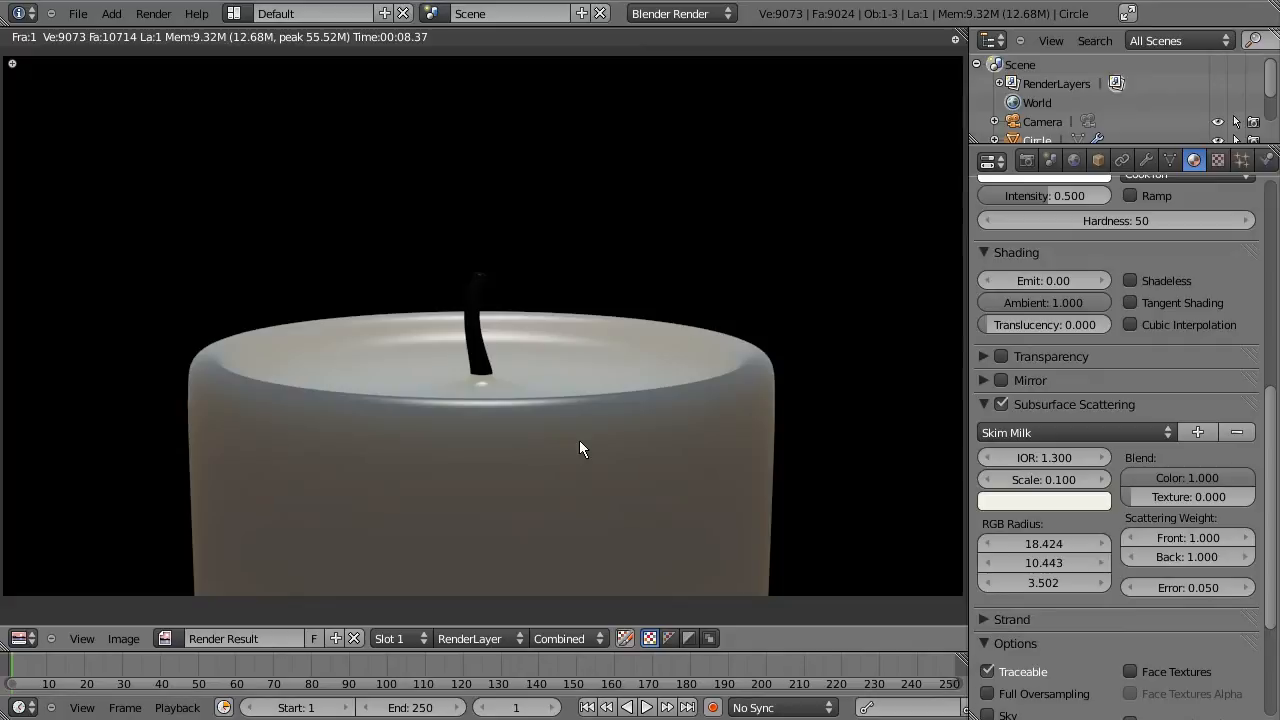
mouse_move(595, 451)
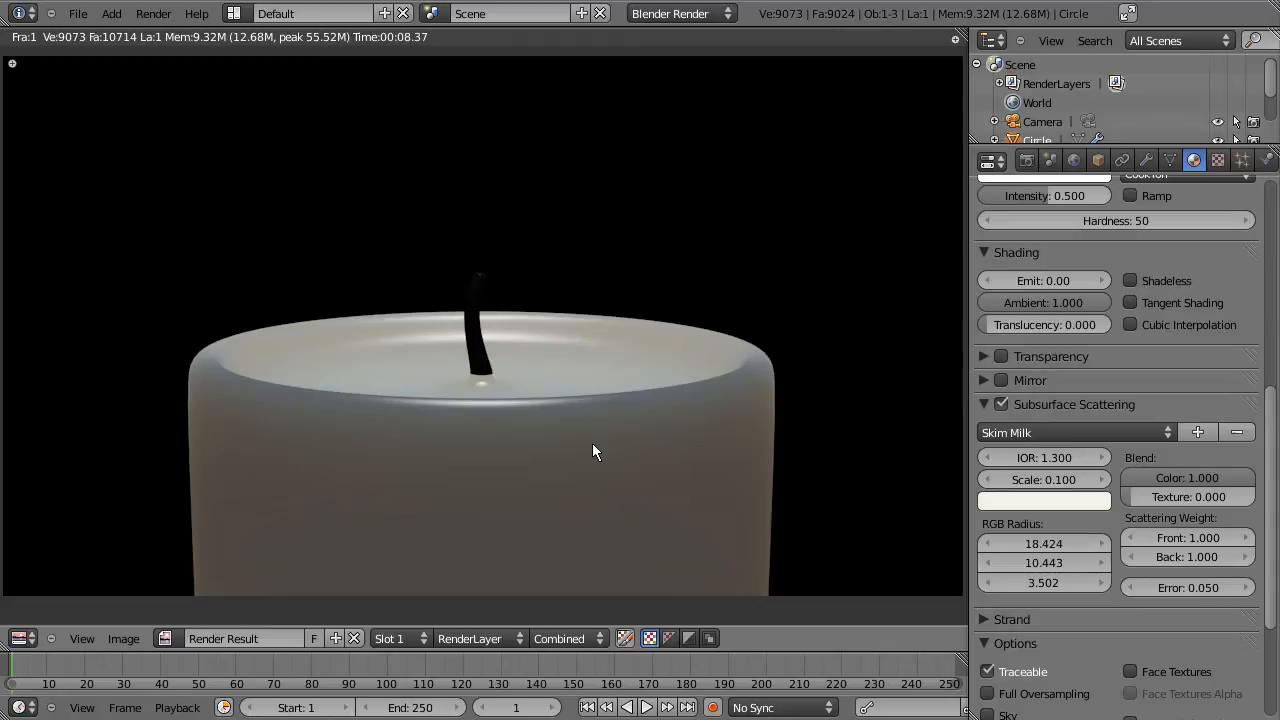
mouse_move(840, 554)
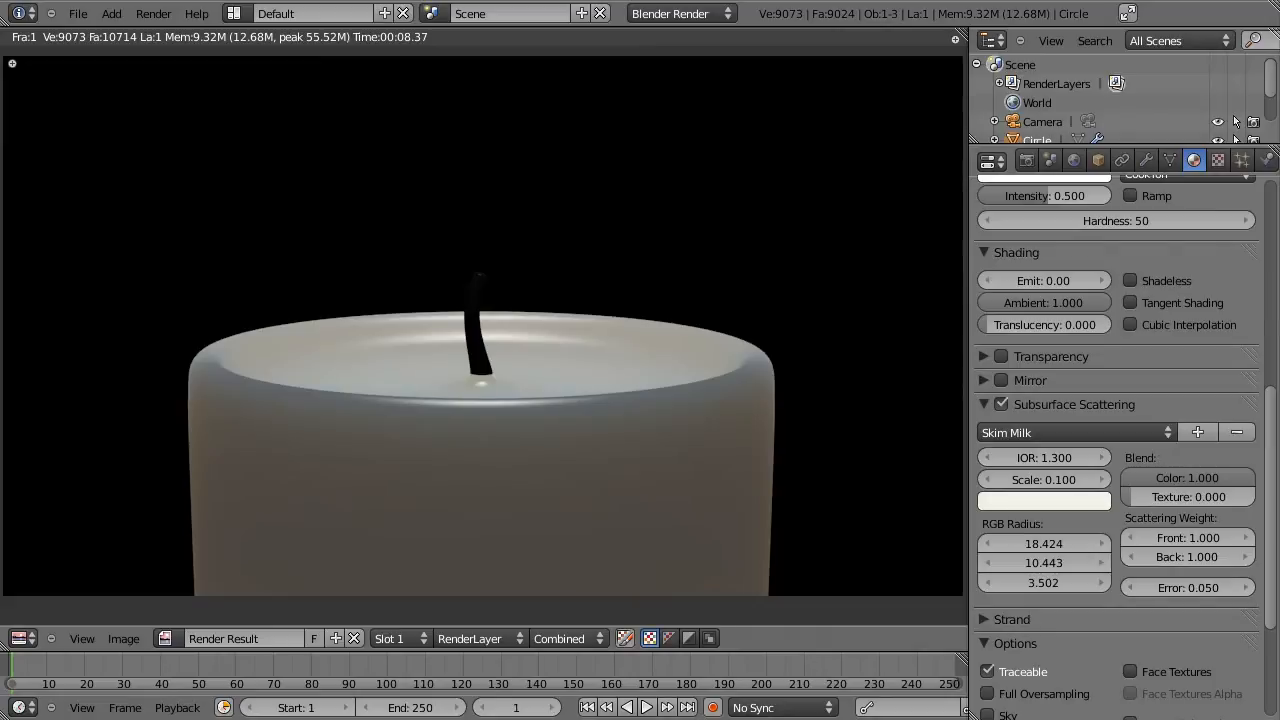
Step: Scroll back up through the Wax material settings after reviewing scattering
scroll(up, 3)
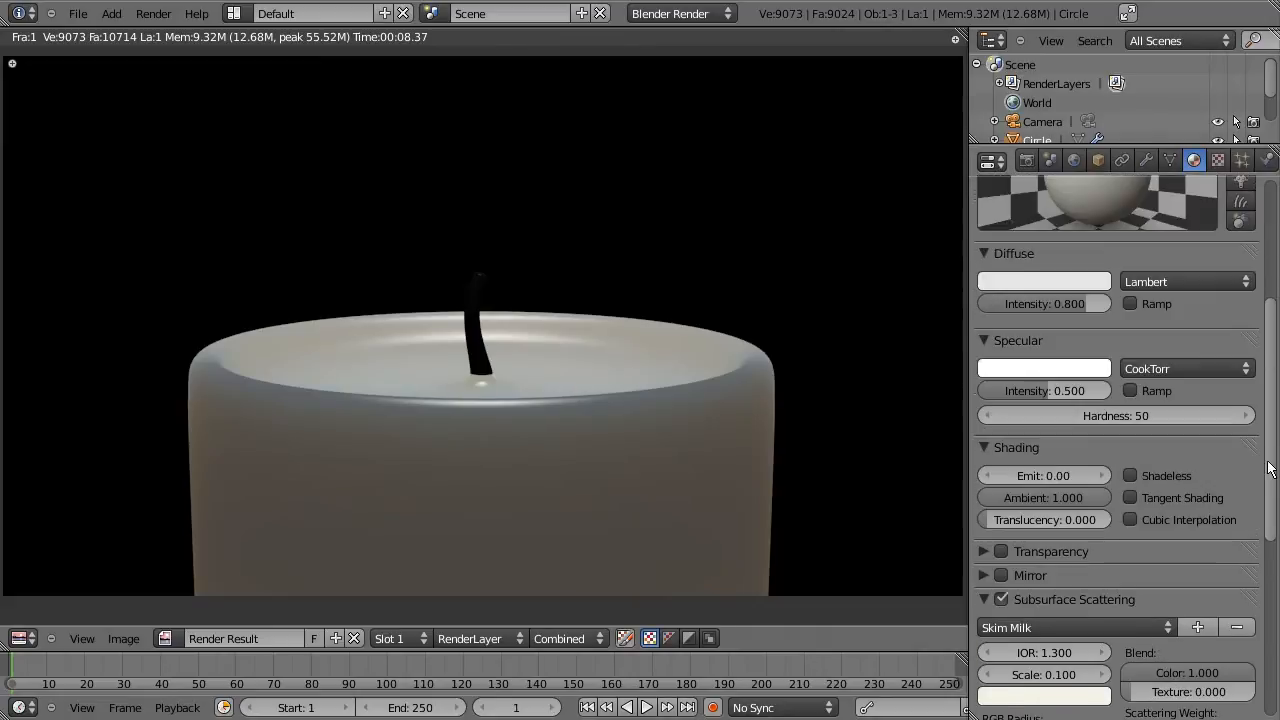
mouse_move(477, 440)
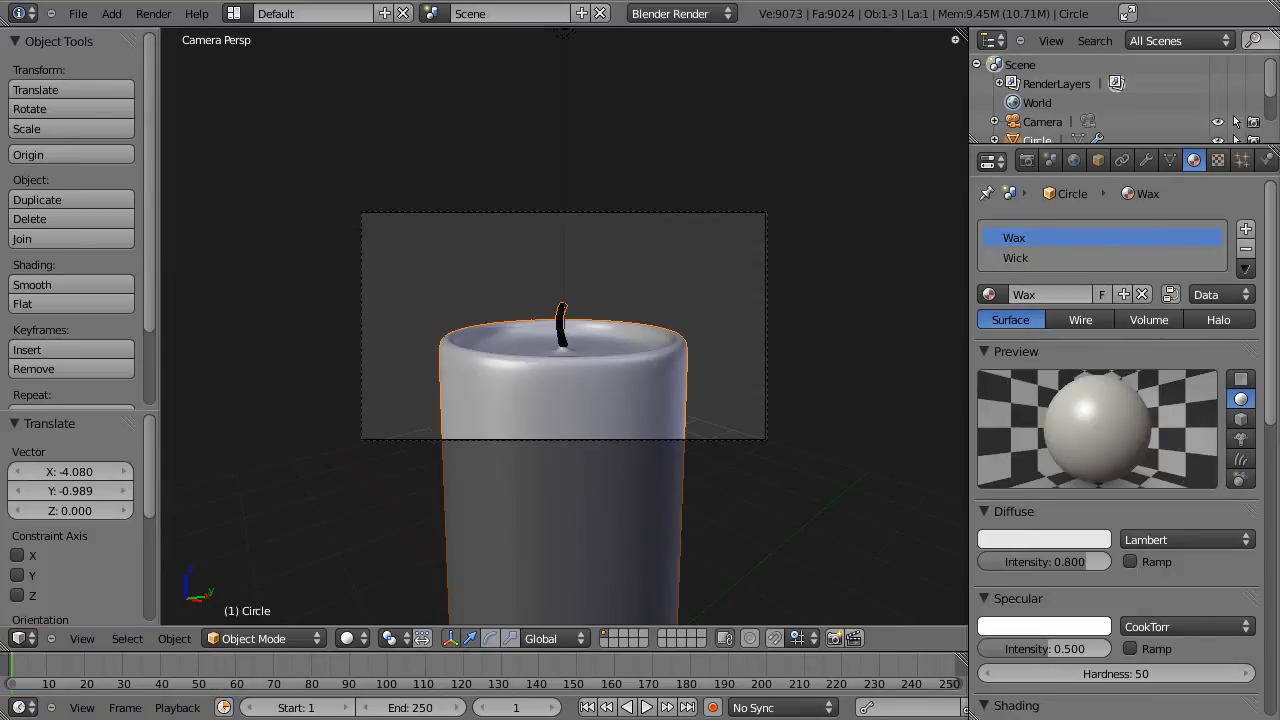
mouse_move(643, 324)
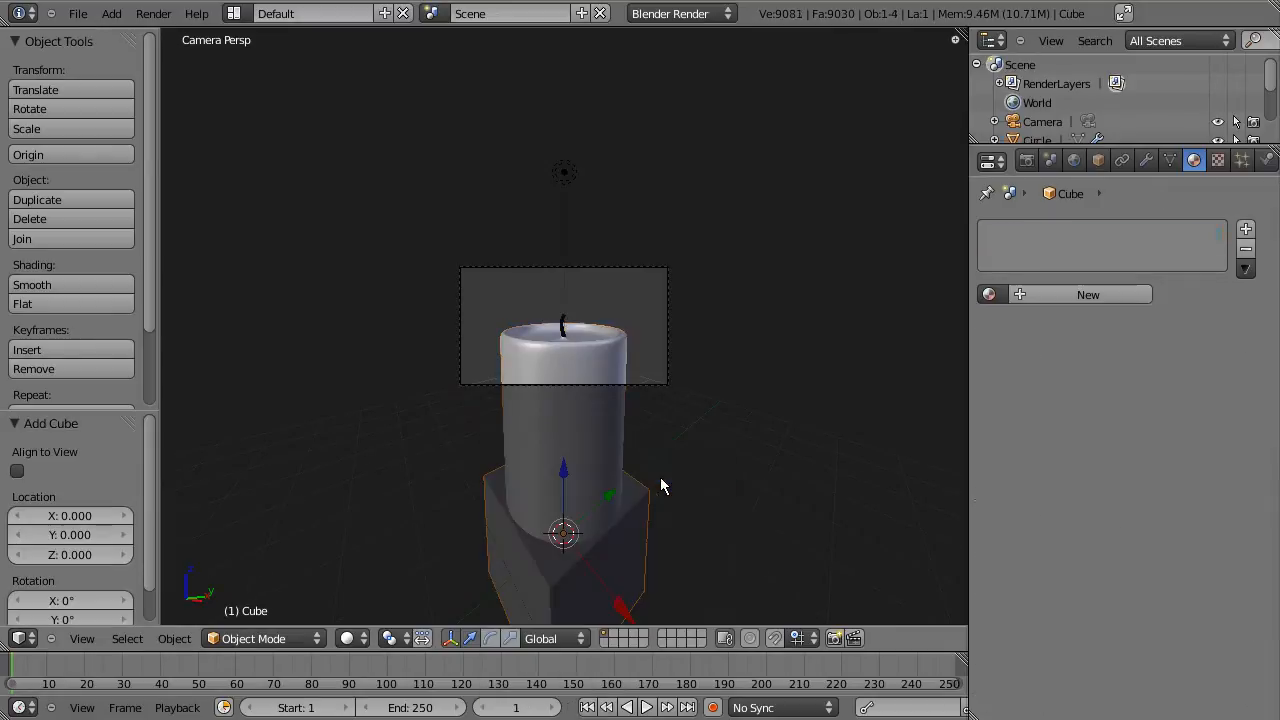
mouse_move(637, 517)
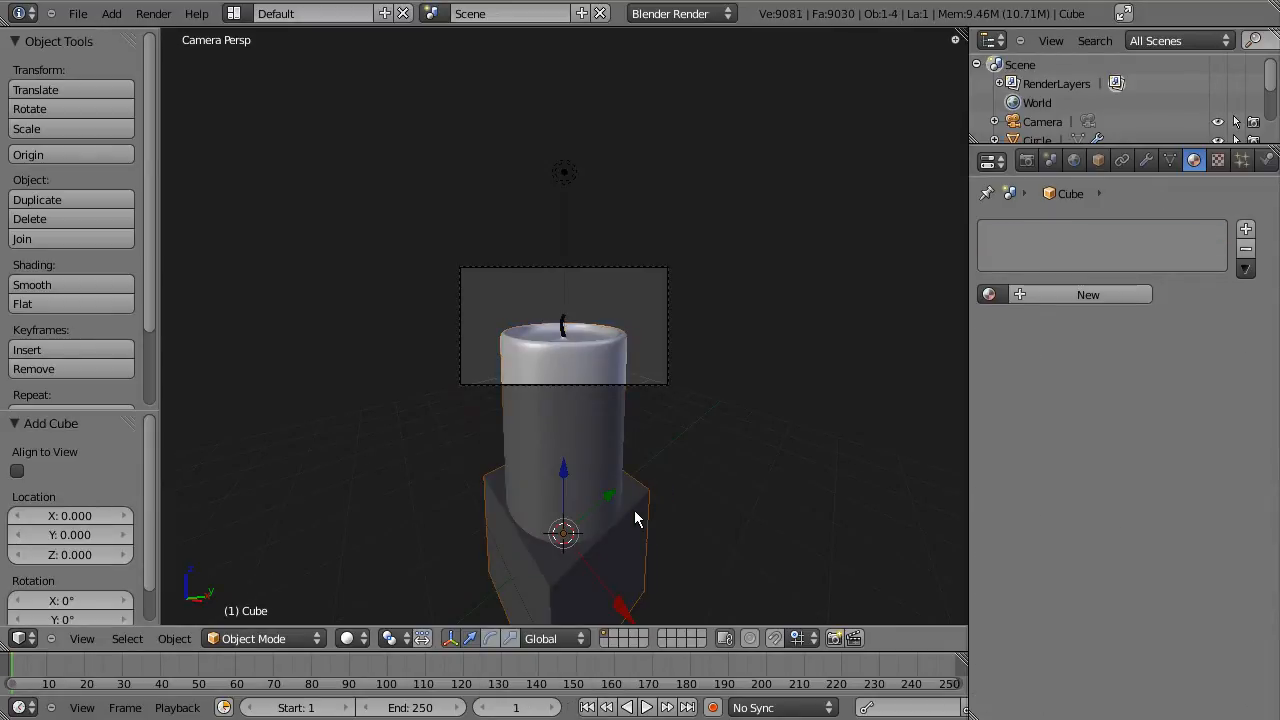
Step: Move the new cube up along Z to 4.168 above the candle
key(g)
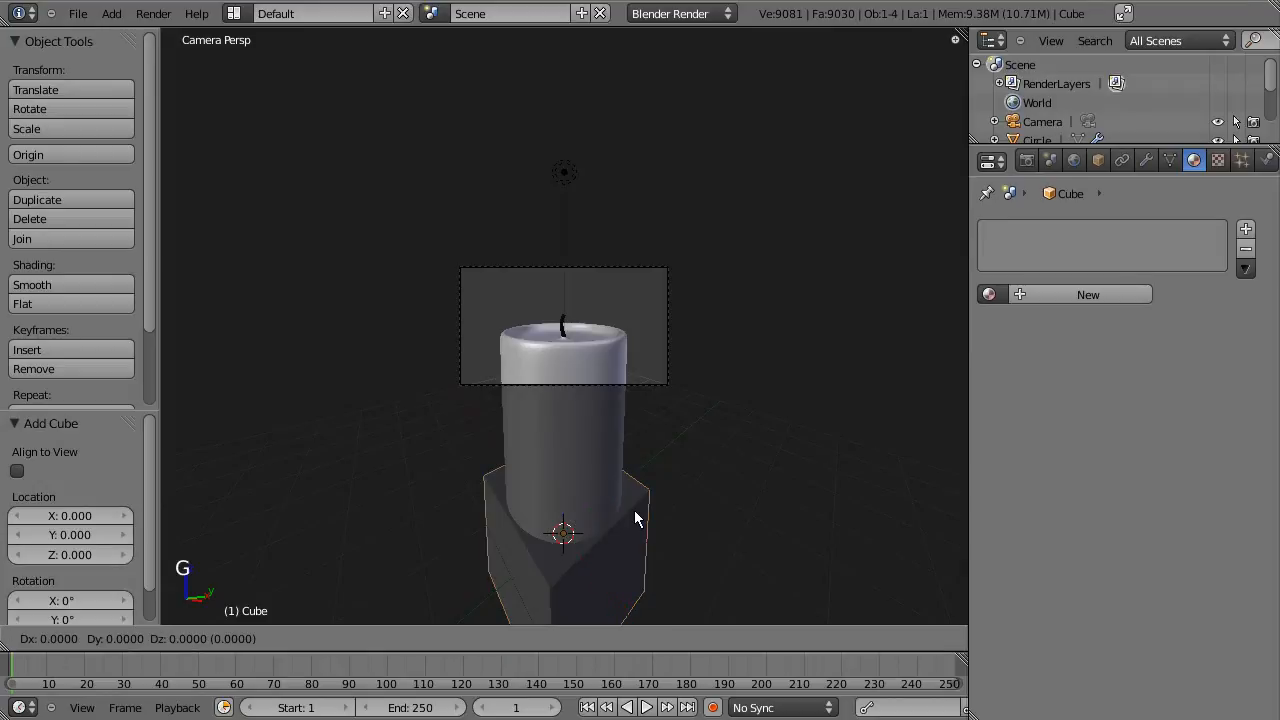
mouse_move(640, 433)
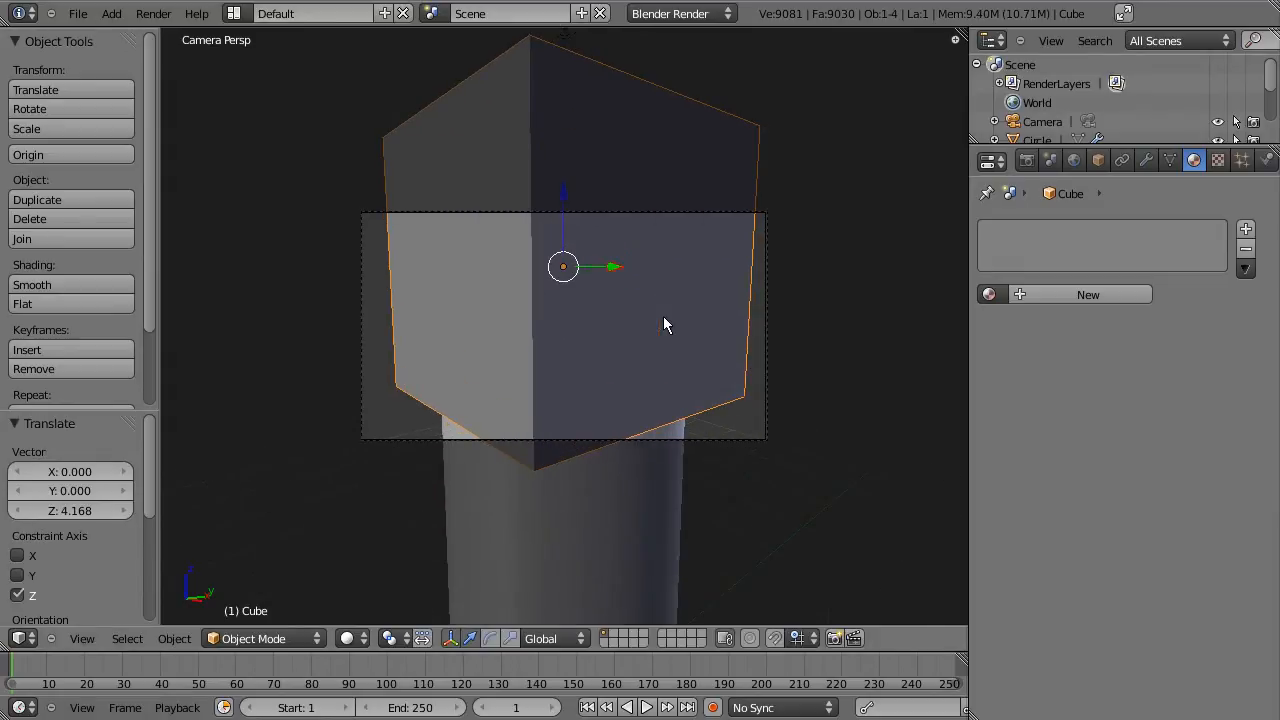
mouse_move(300, 638)
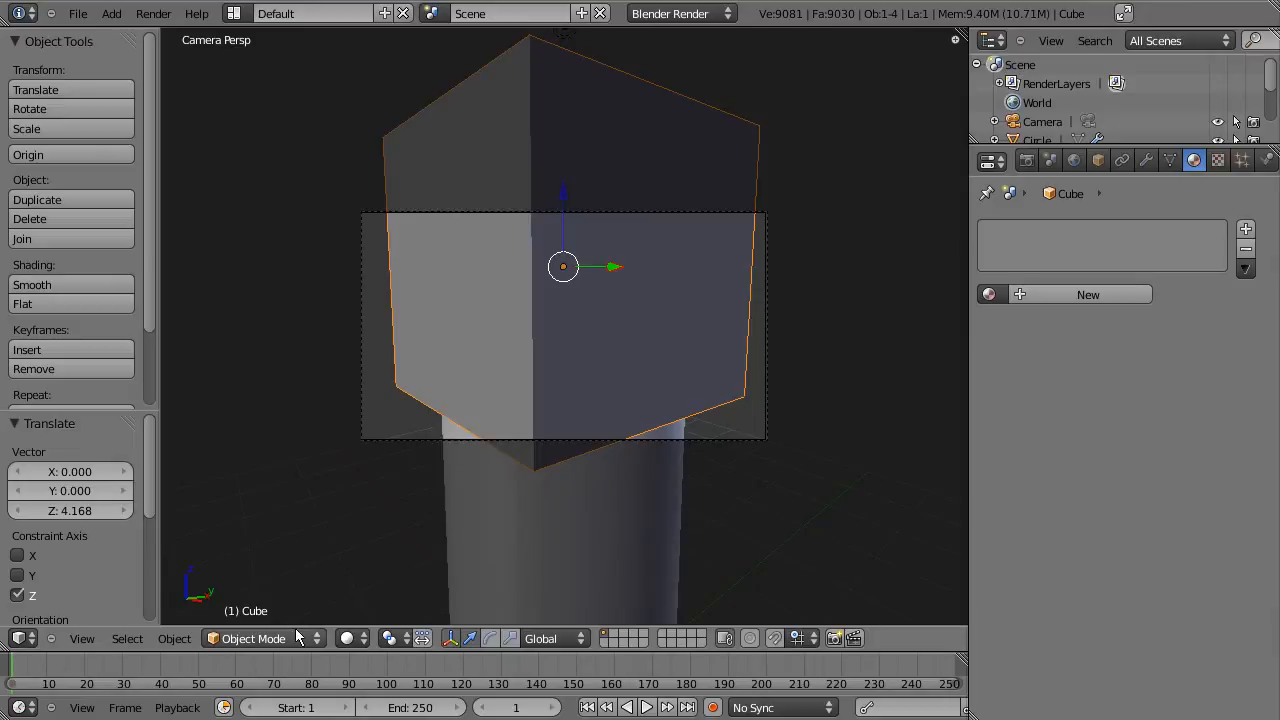
mouse_move(295, 645)
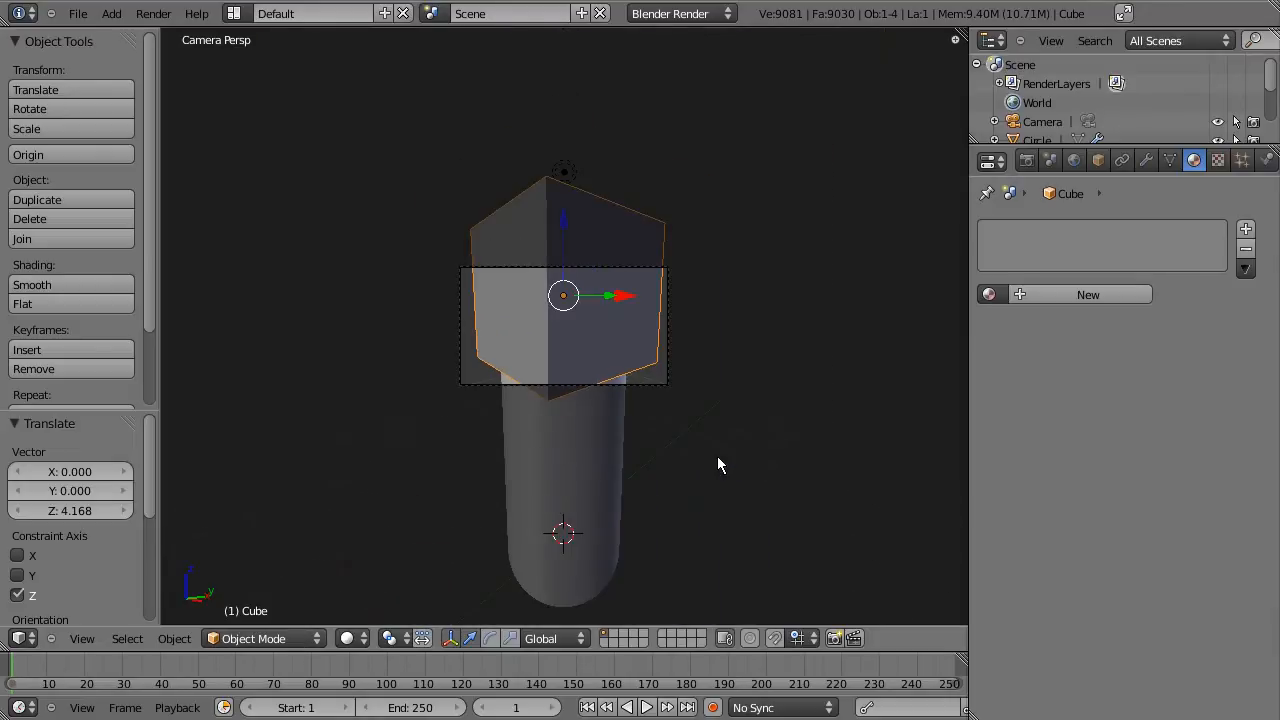
mouse_move(703, 416)
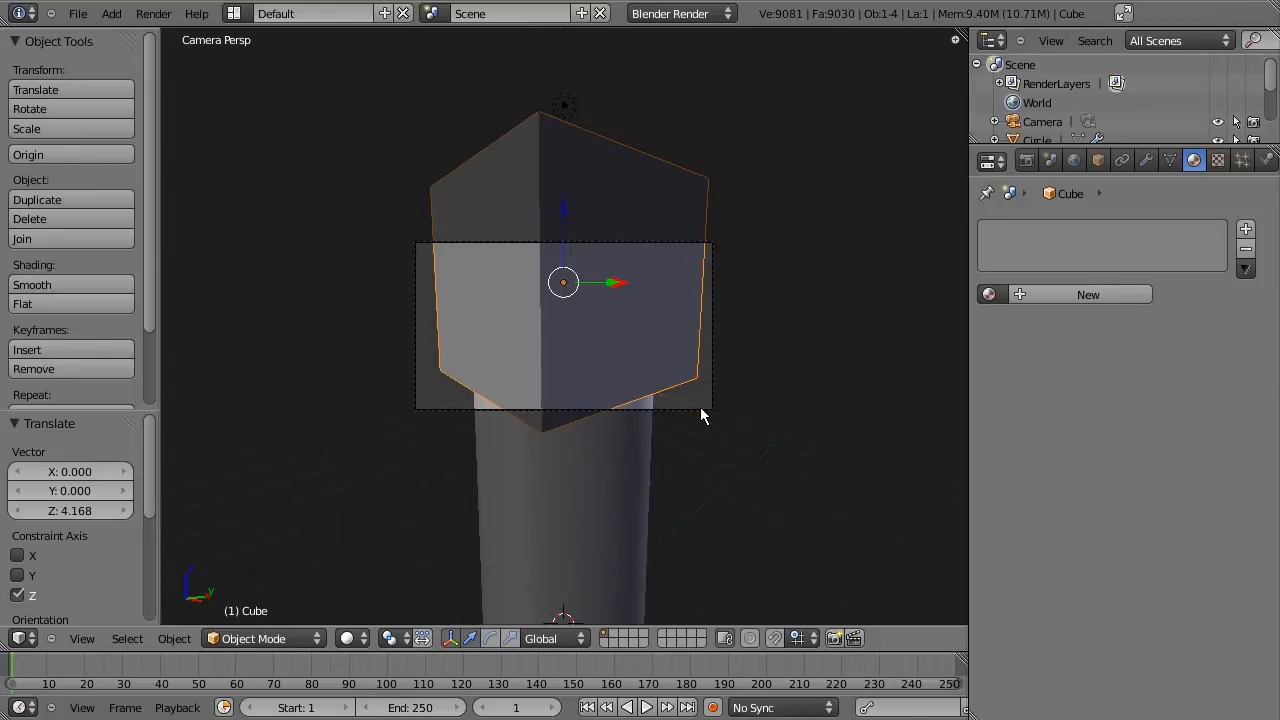
mouse_move(540, 318)
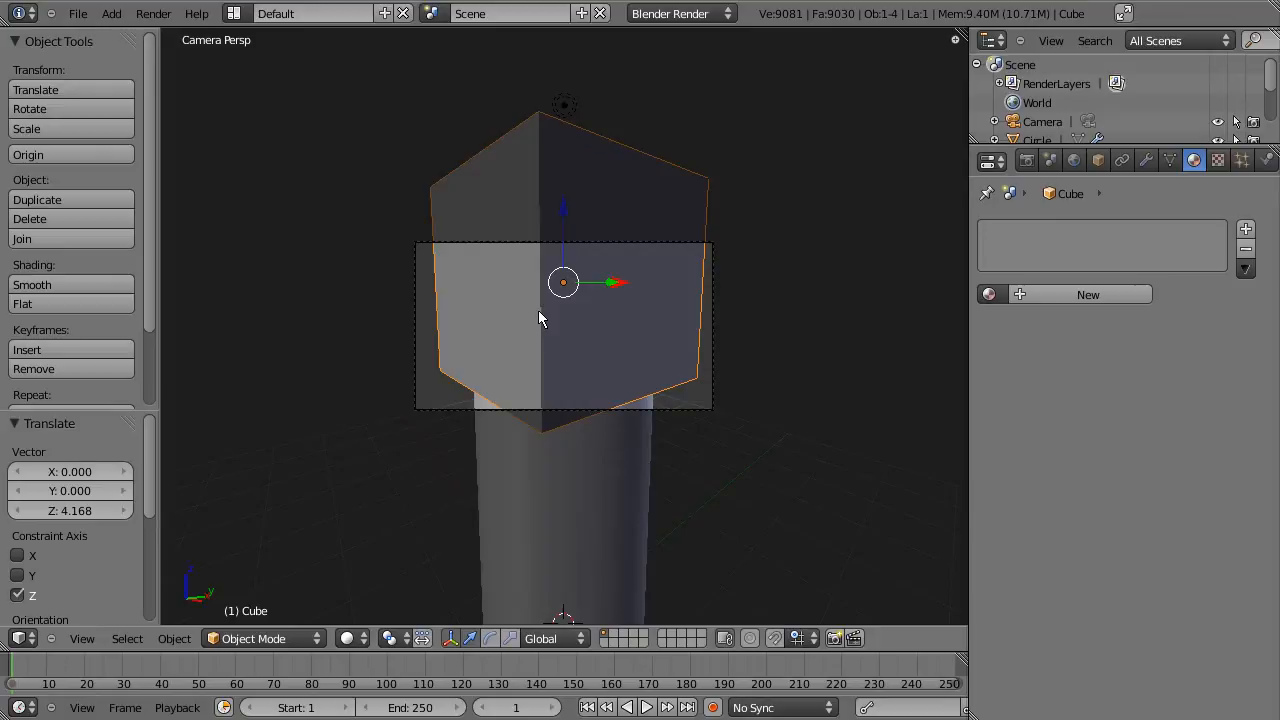
Step: Scale the cube to 0.466 in X and Y only, checking the fit in wireframe
key(s)
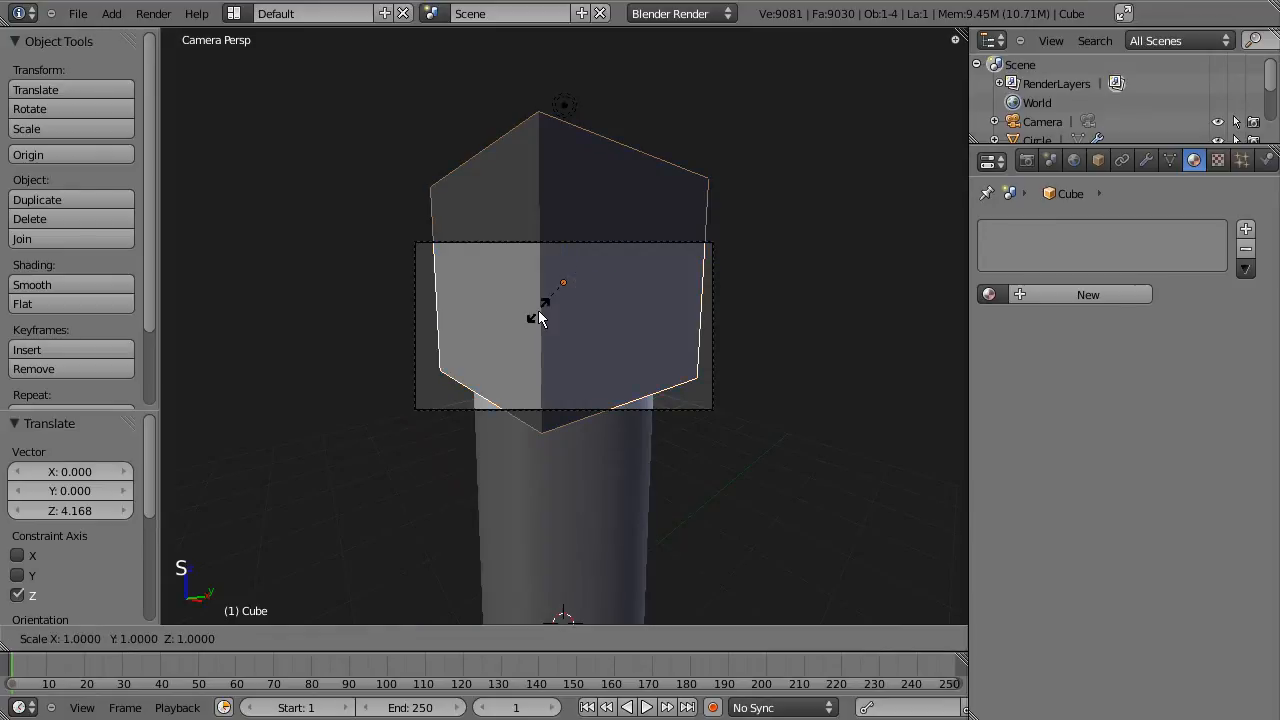
key(z)
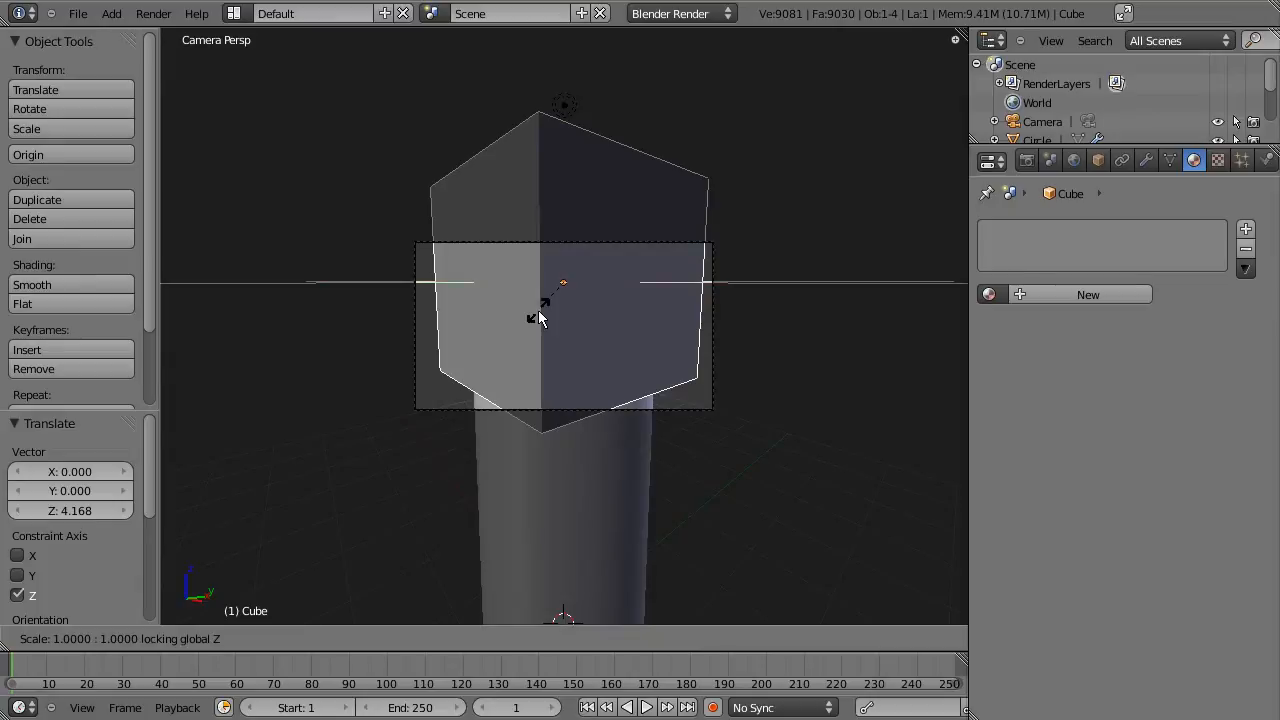
mouse_move(540, 300)
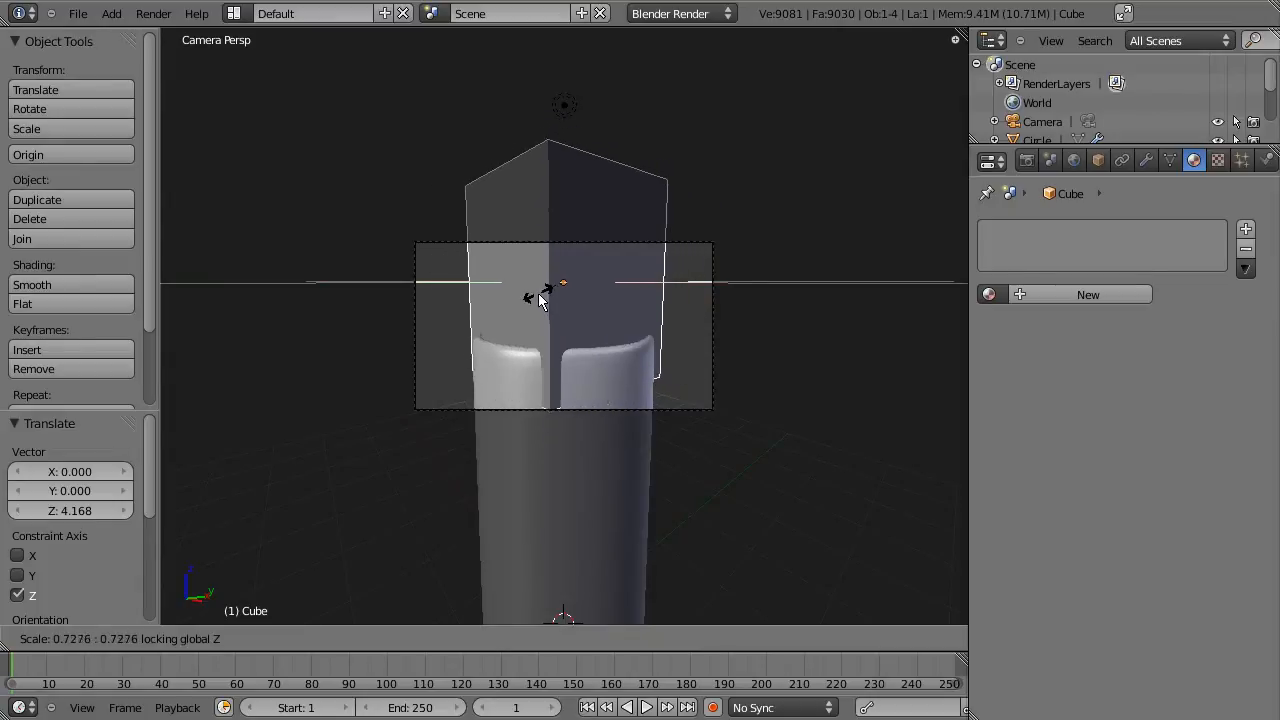
mouse_move(545, 290)
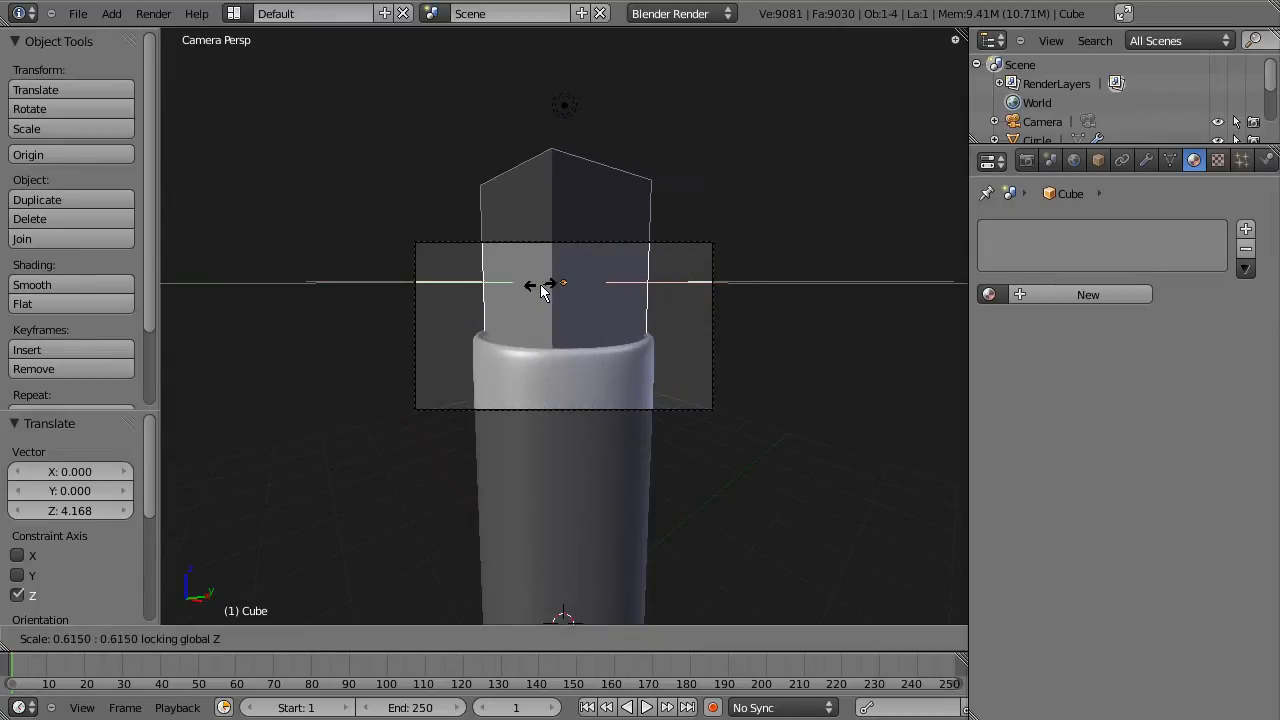
mouse_move(548, 298)
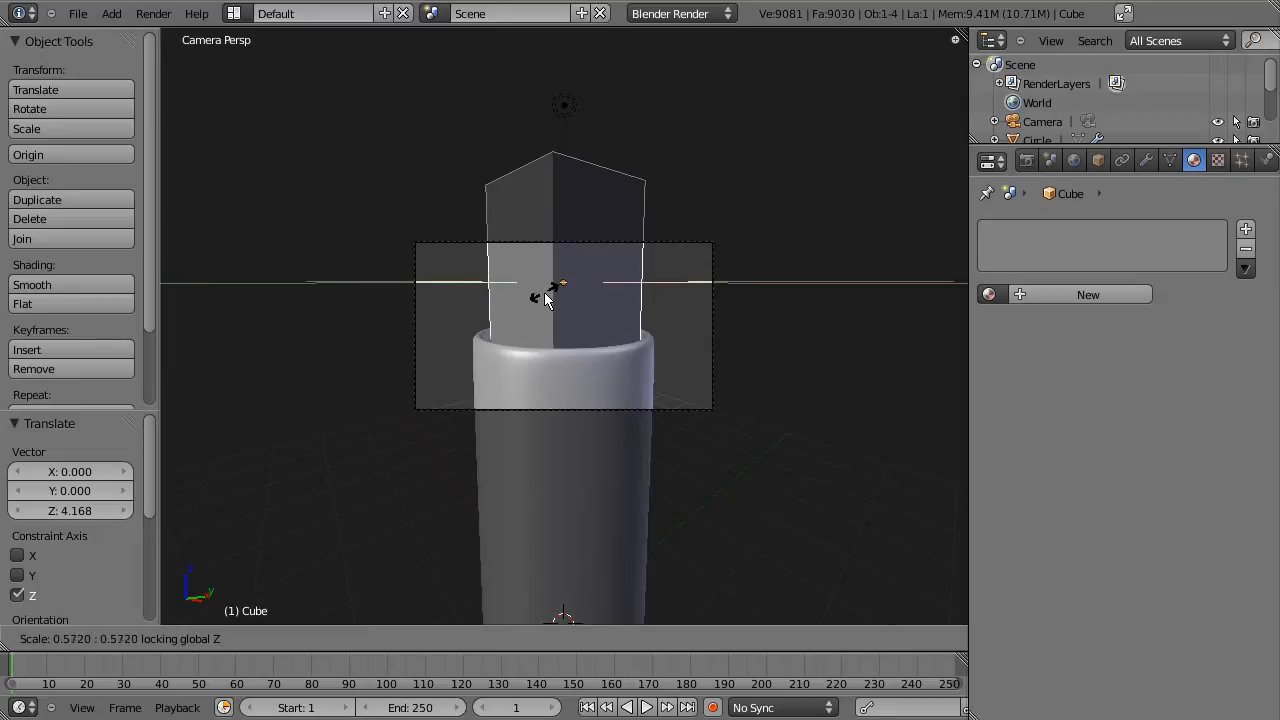
mouse_move(548, 295)
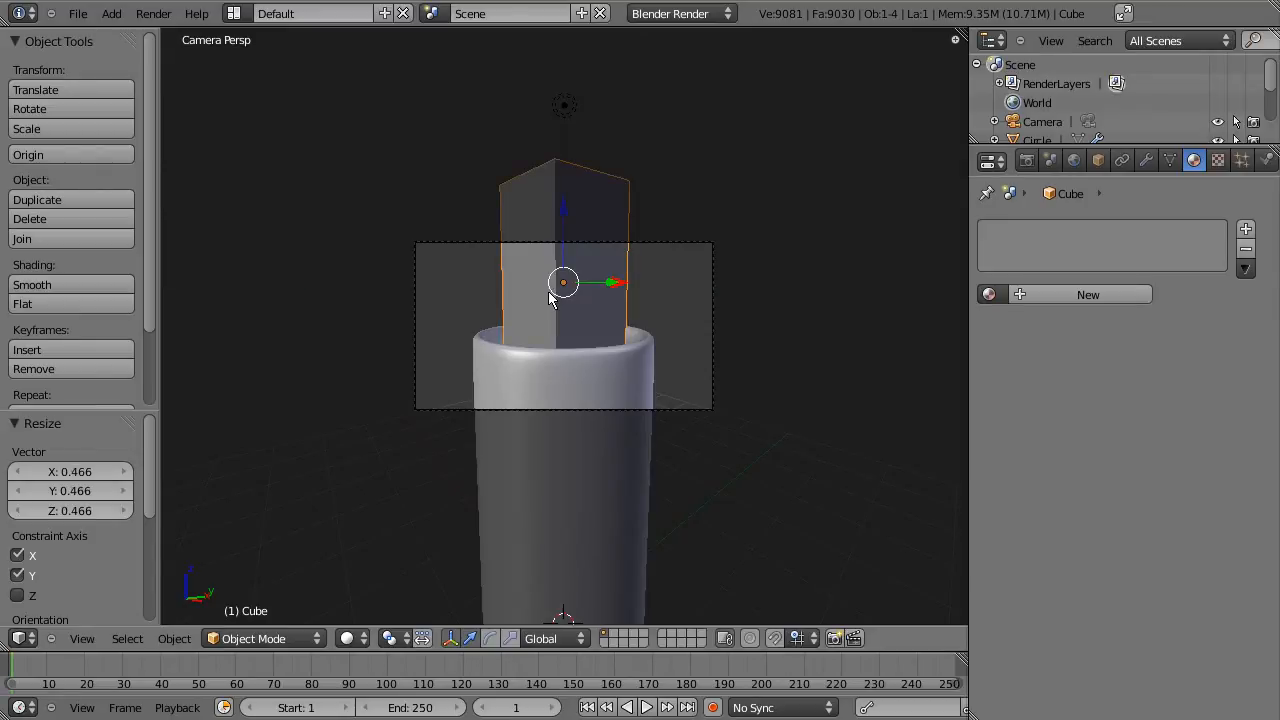
mouse_move(565, 270)
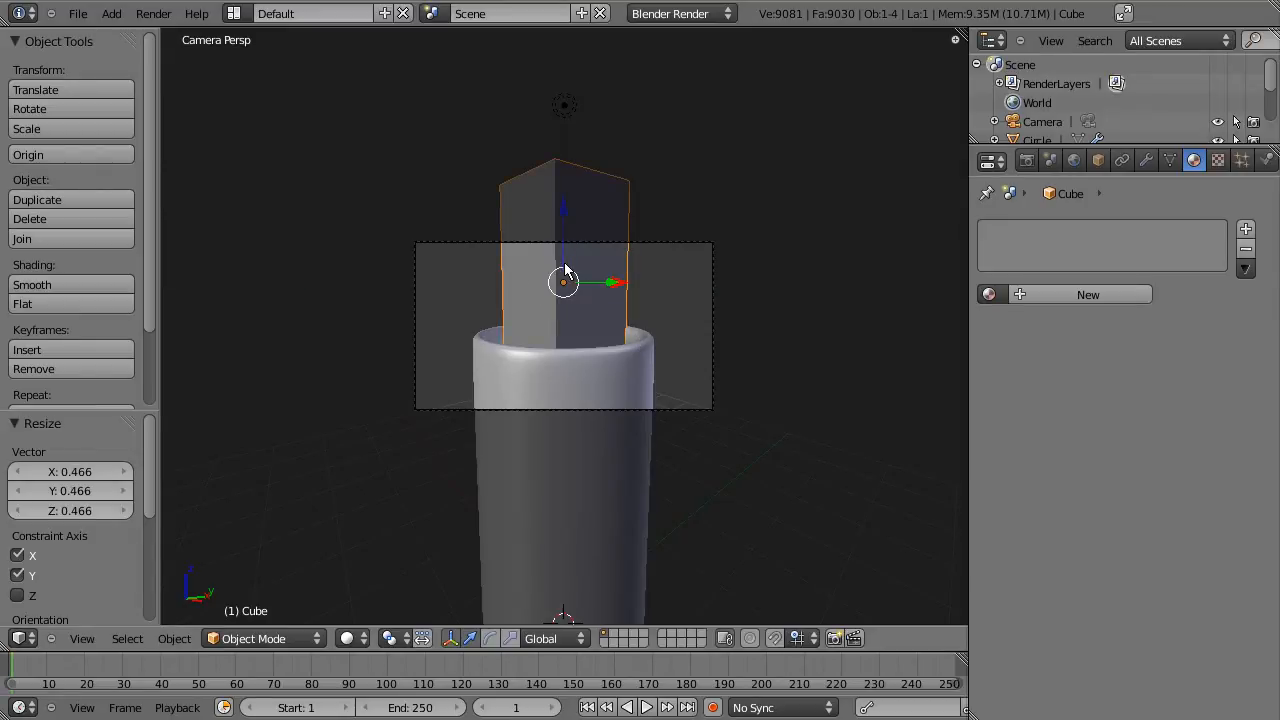
mouse_move(655, 355)
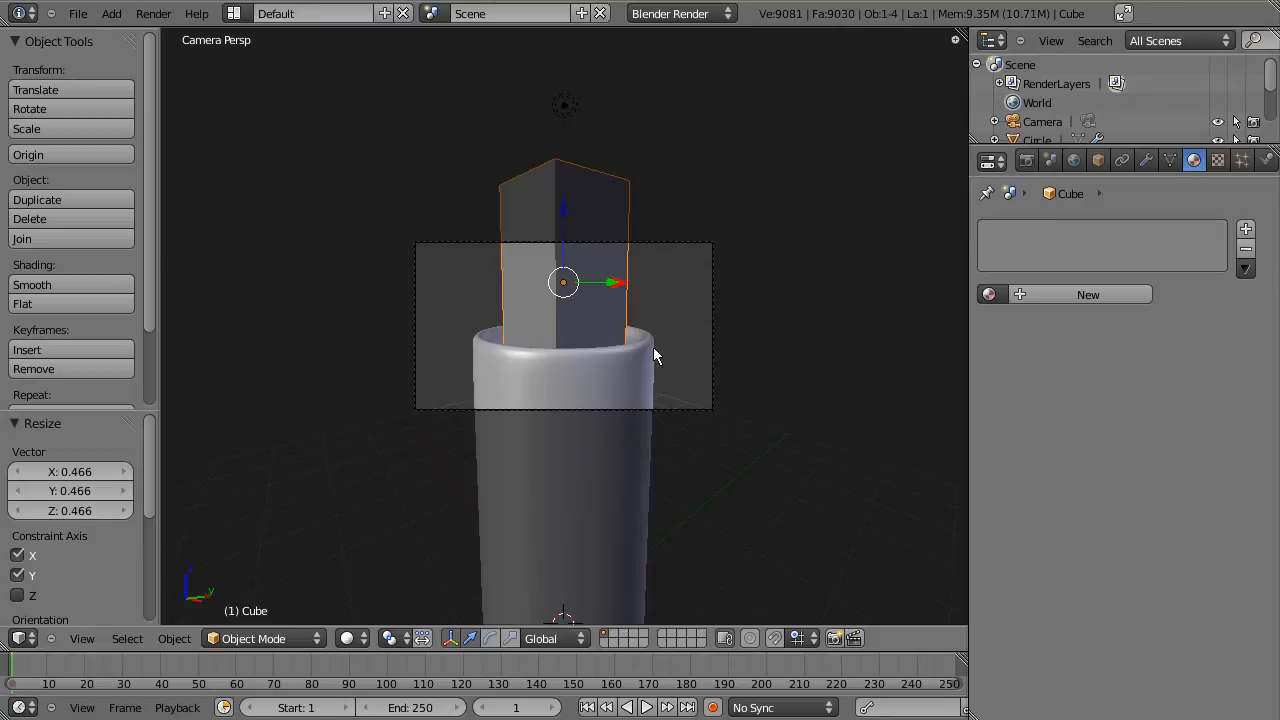
key(z)
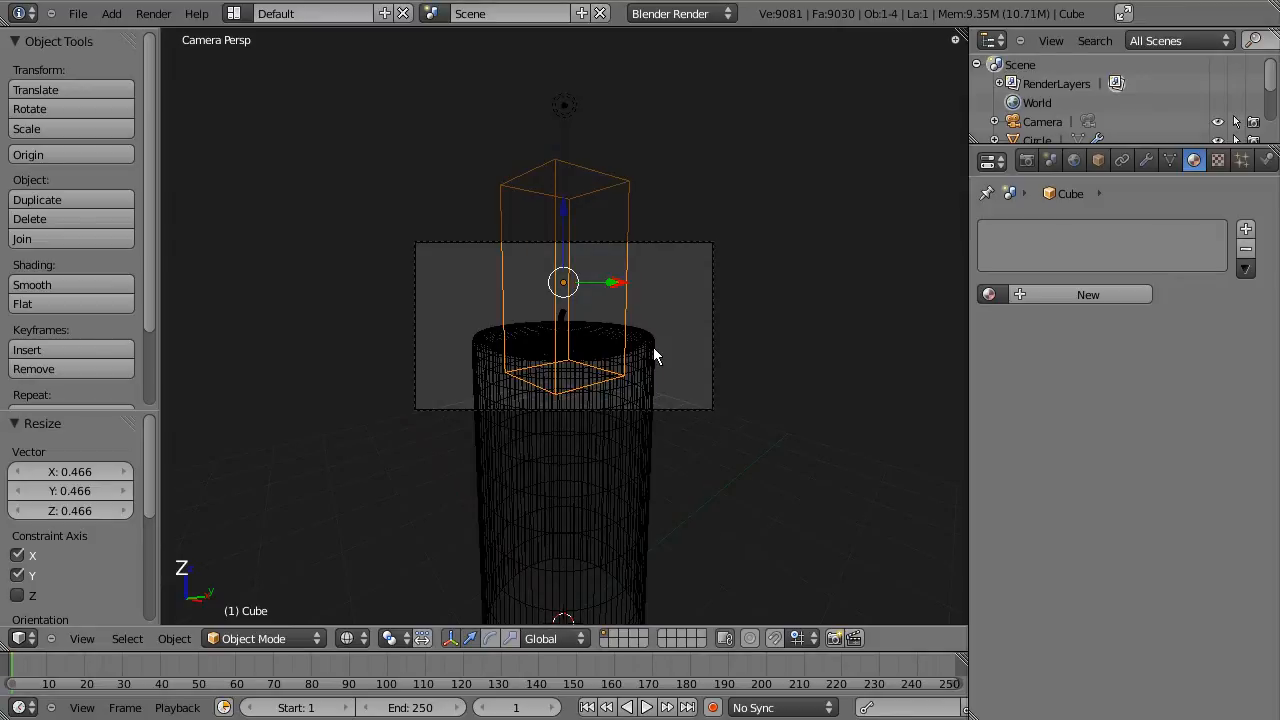
mouse_move(563, 376)
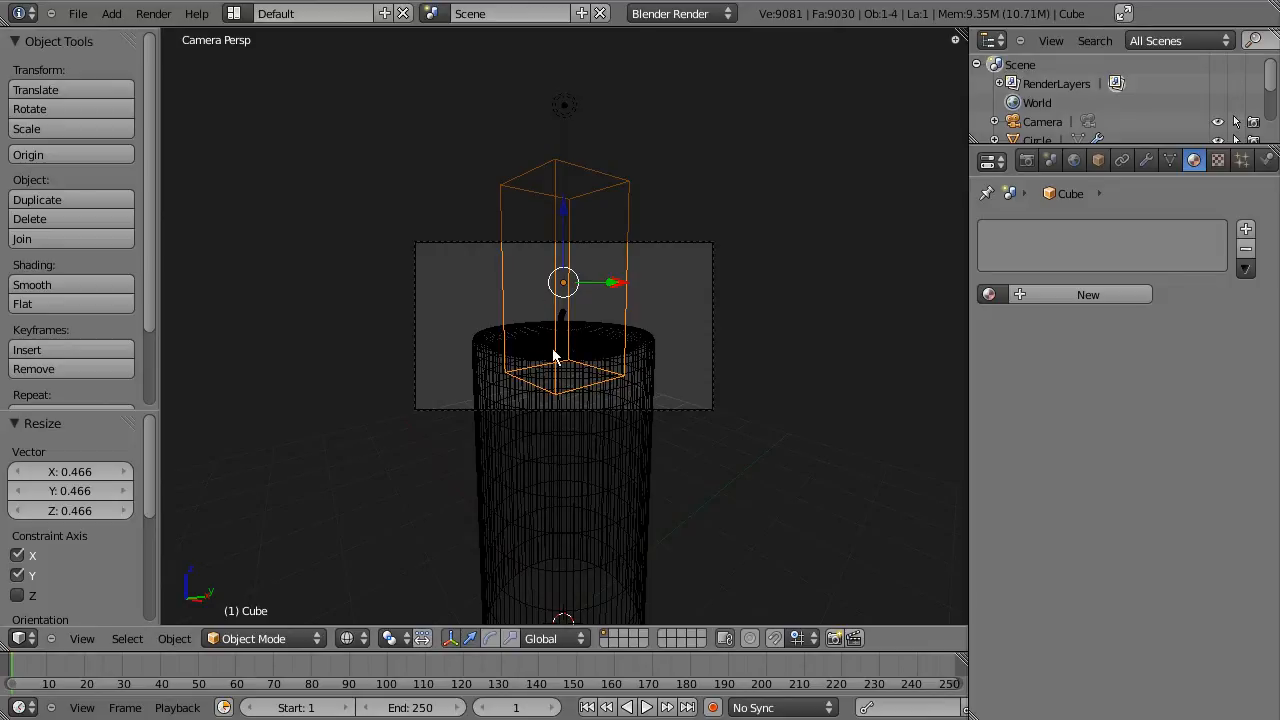
mouse_move(600, 352)
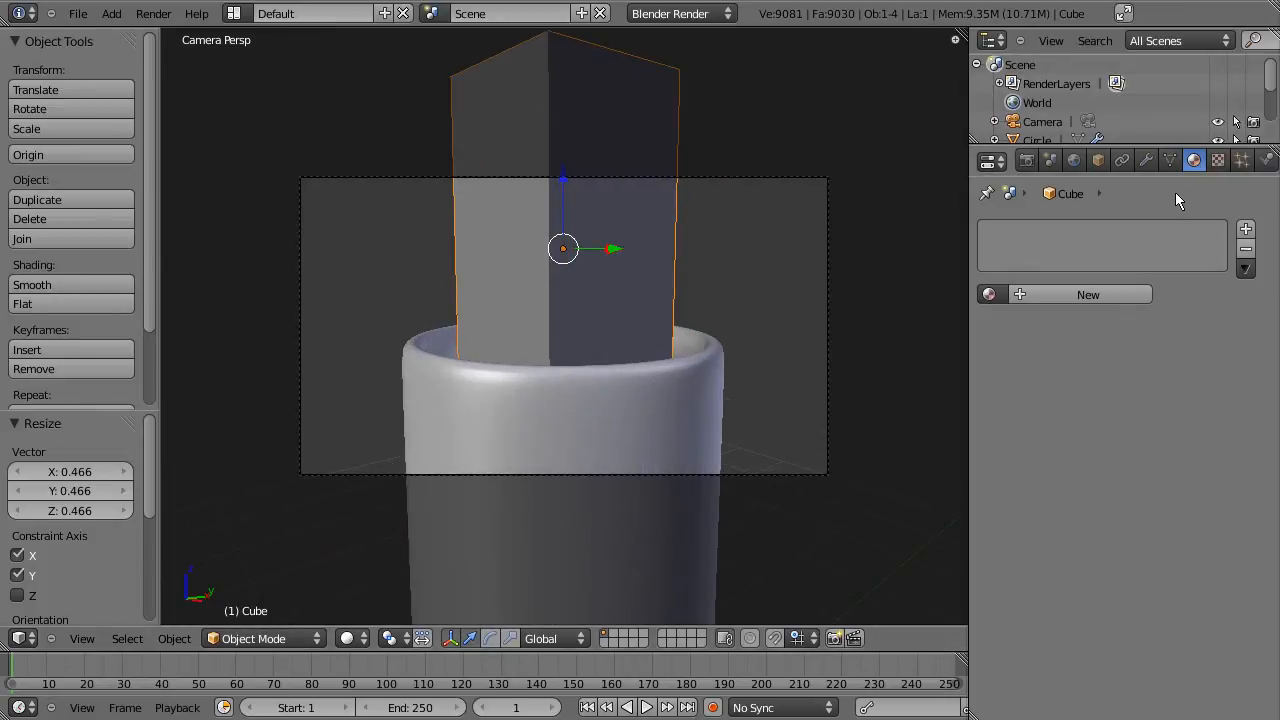
Step: Add a smoke simulation to the narrow cube and set it as the Domain
click(1266, 160)
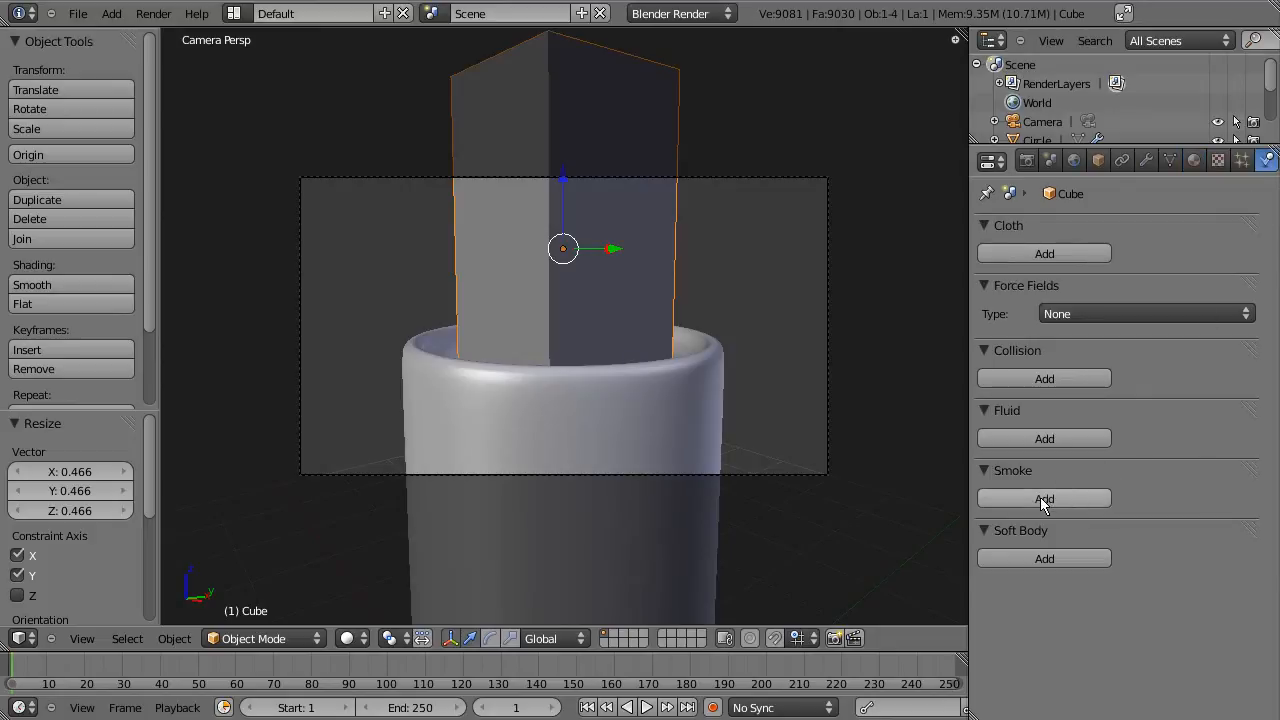
click(1044, 499)
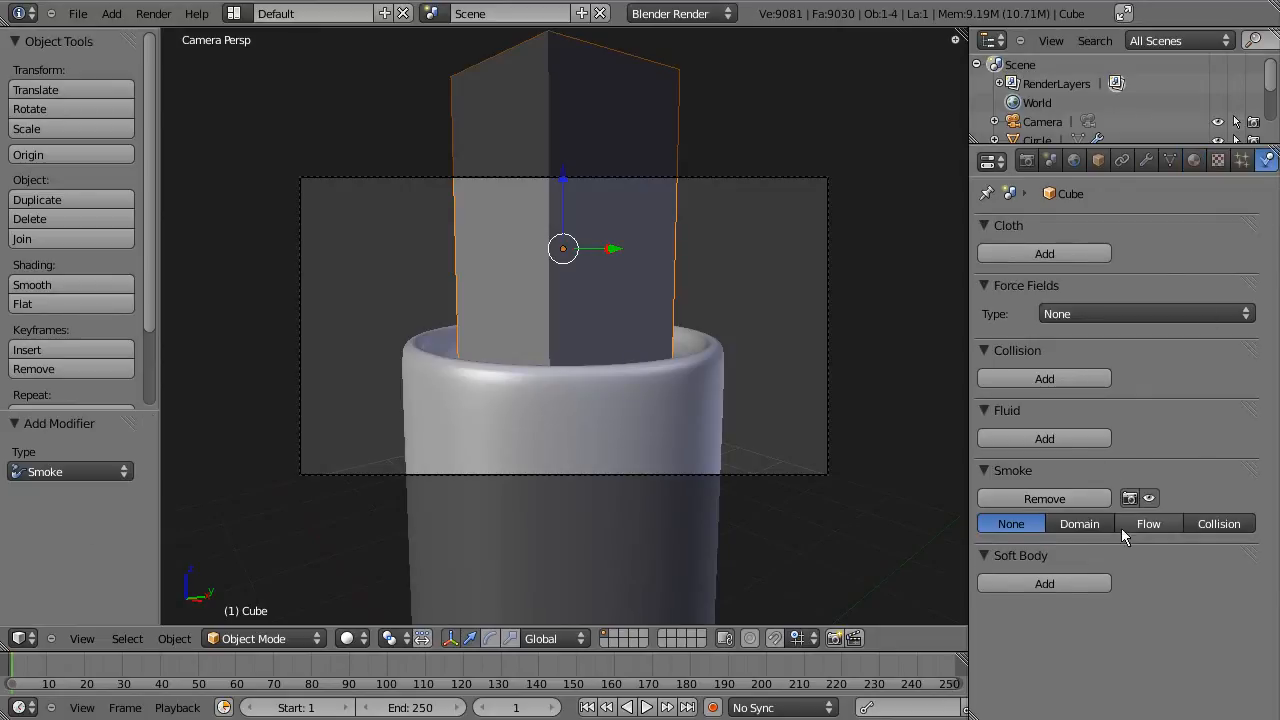
click(1079, 523)
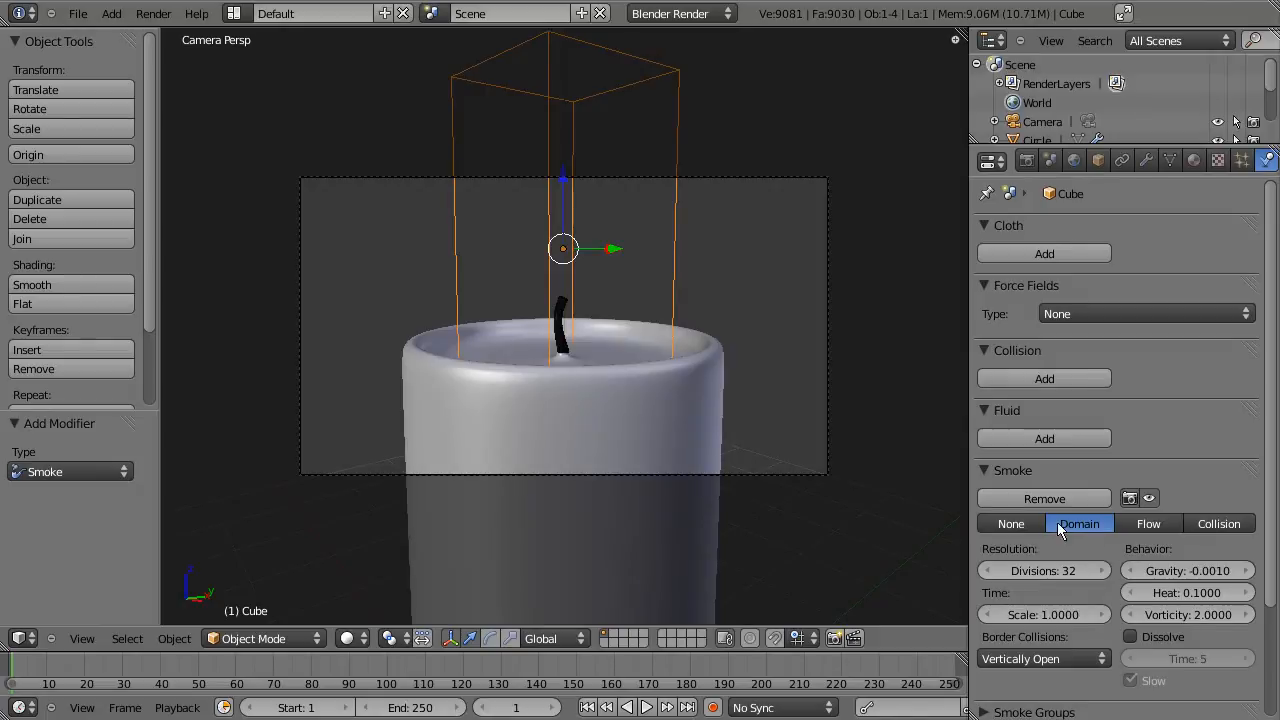
mouse_move(647, 143)
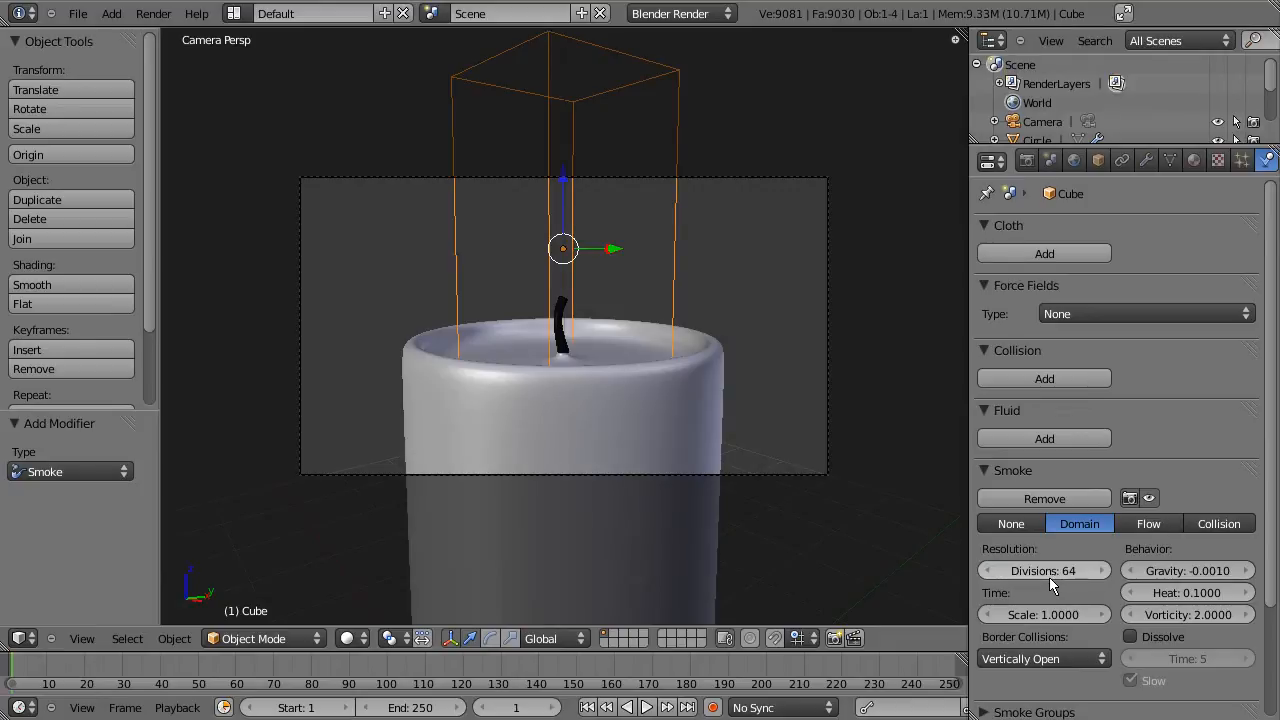
mouse_move(1043, 570)
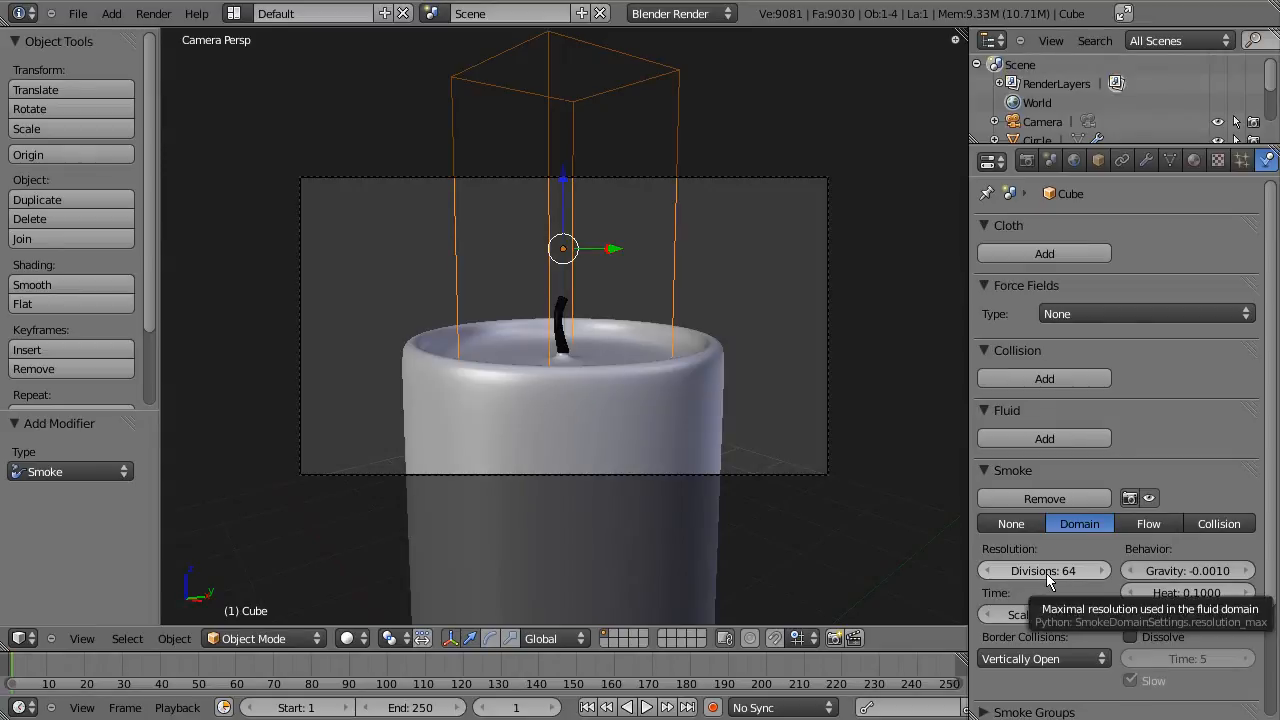
mouse_move(1043, 614)
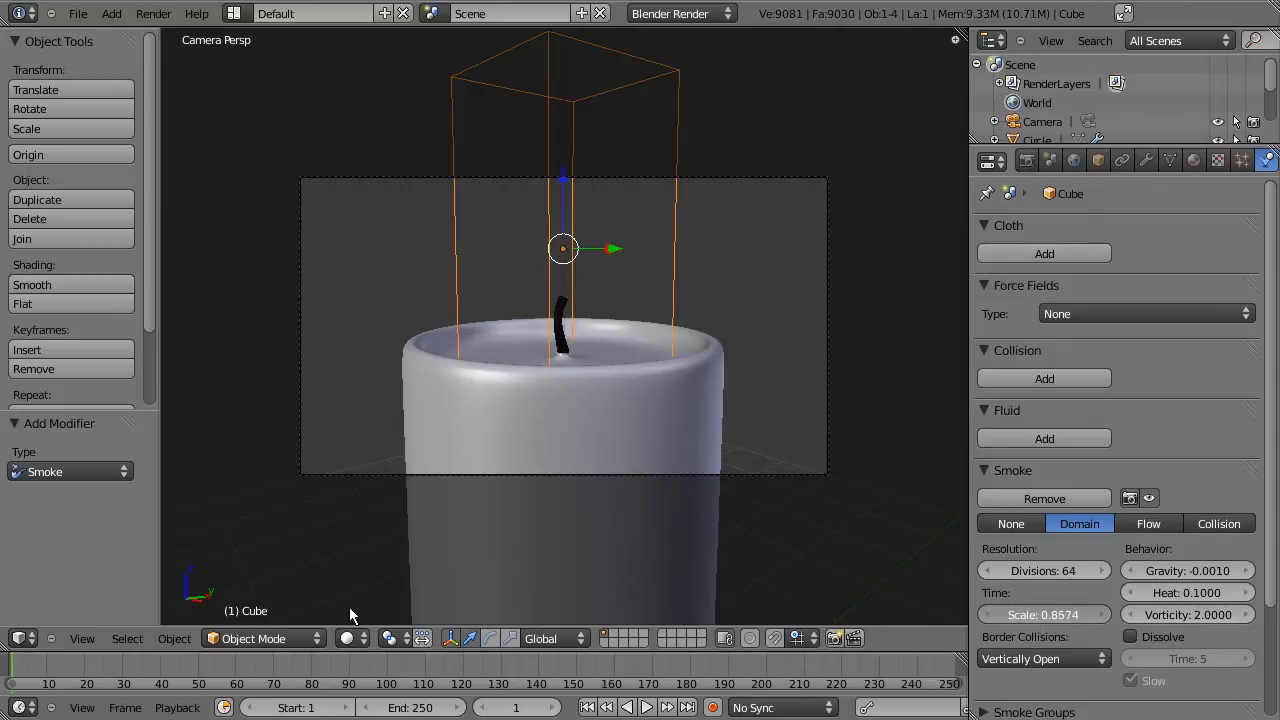
Step: Set the smoke domain's Time Scale to 1.5
drag(1020, 614, 1070, 614)
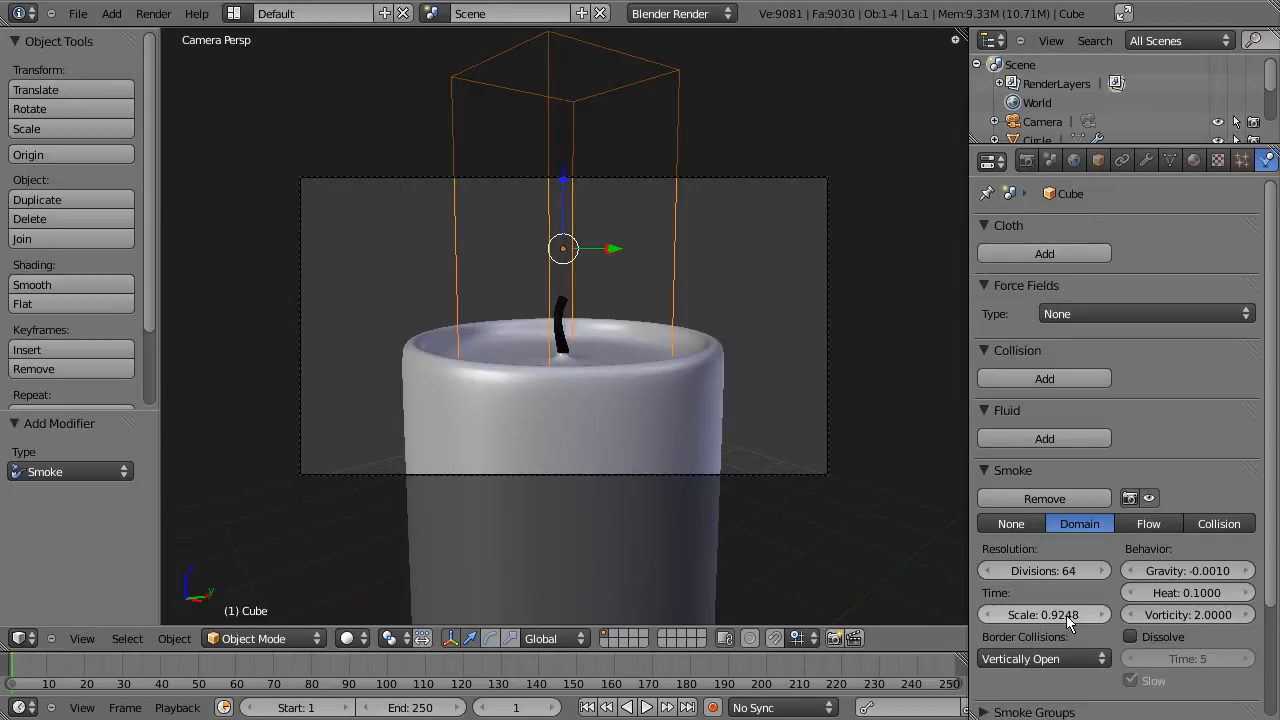
click(1043, 614)
text(1.0000)
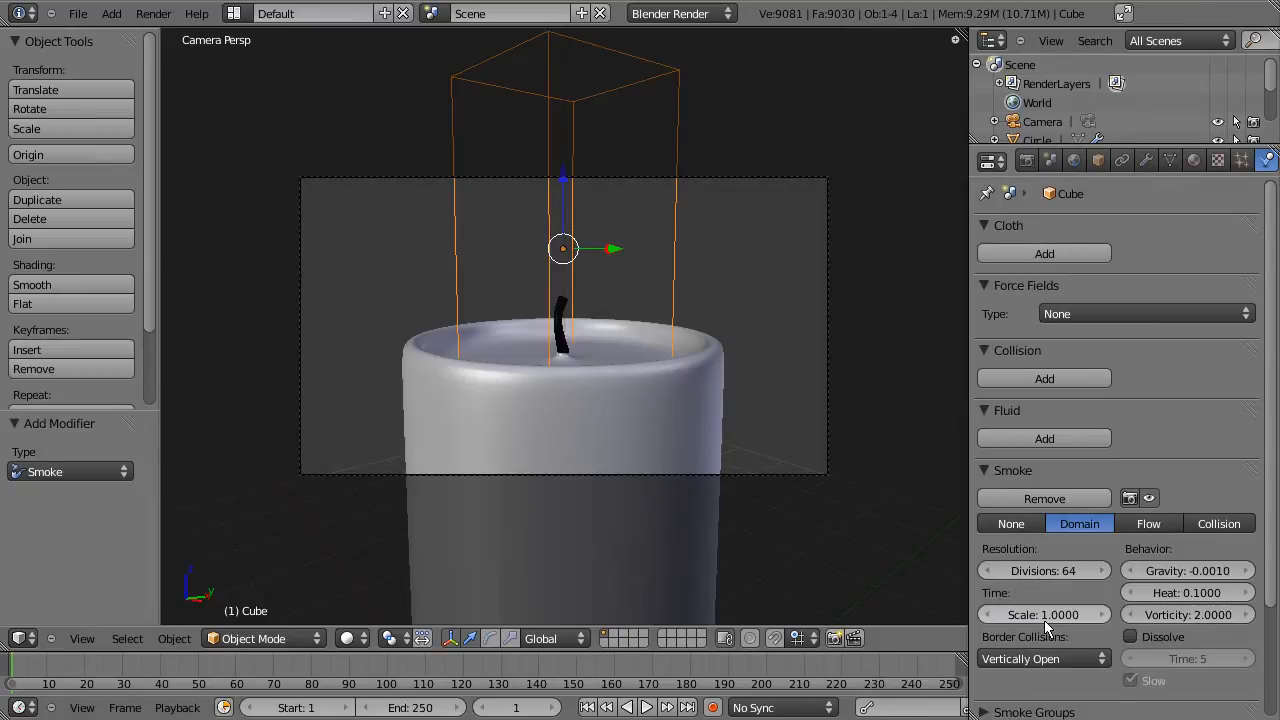
mouse_move(1043, 614)
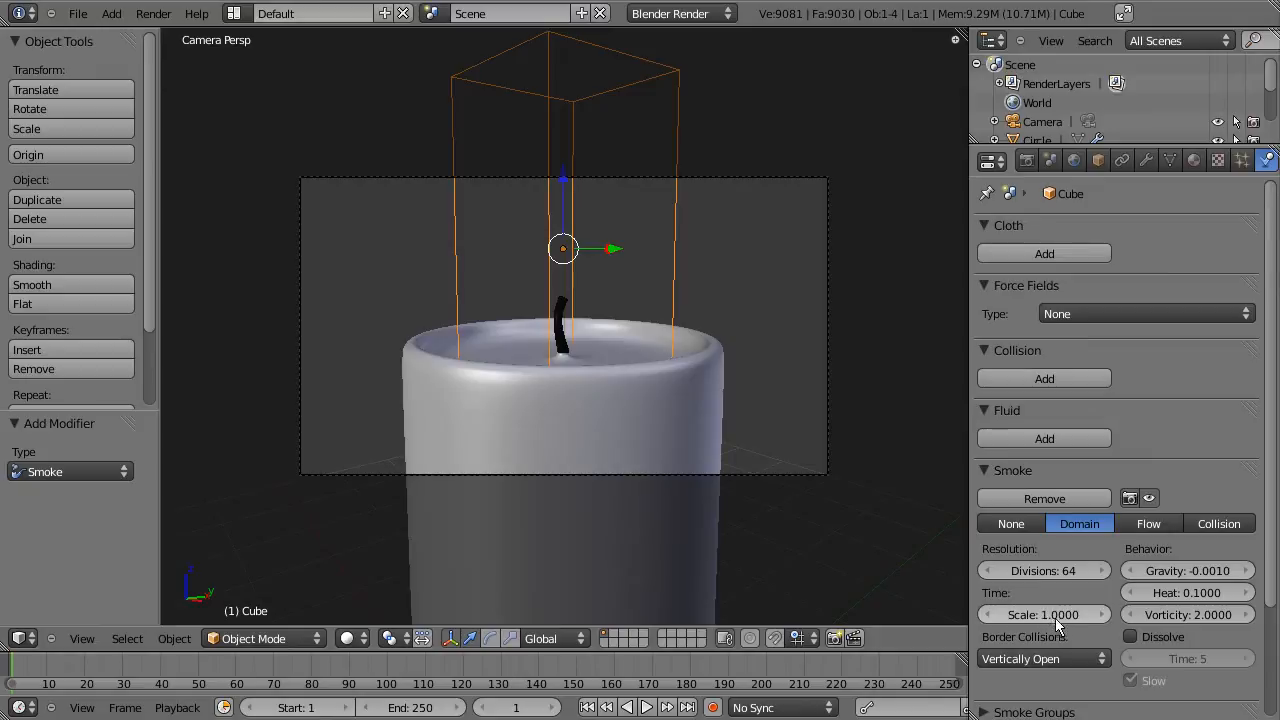
mouse_move(1043, 614)
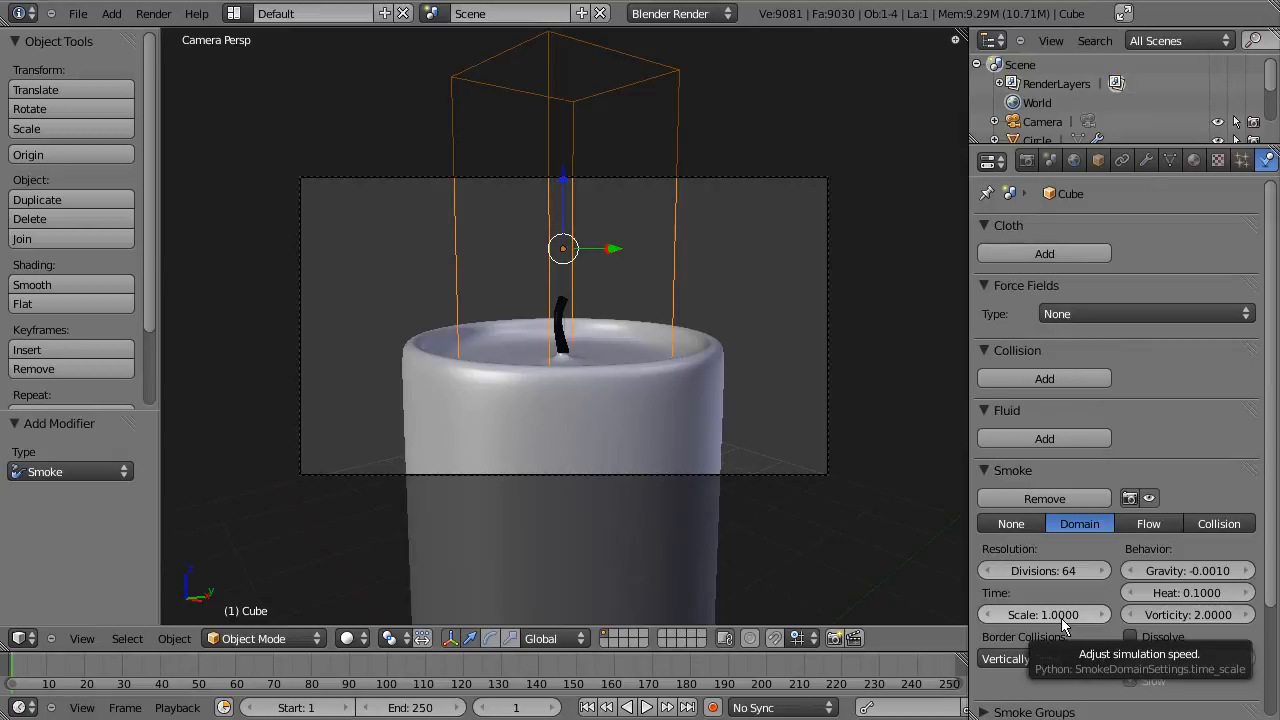
mouse_move(1053, 600)
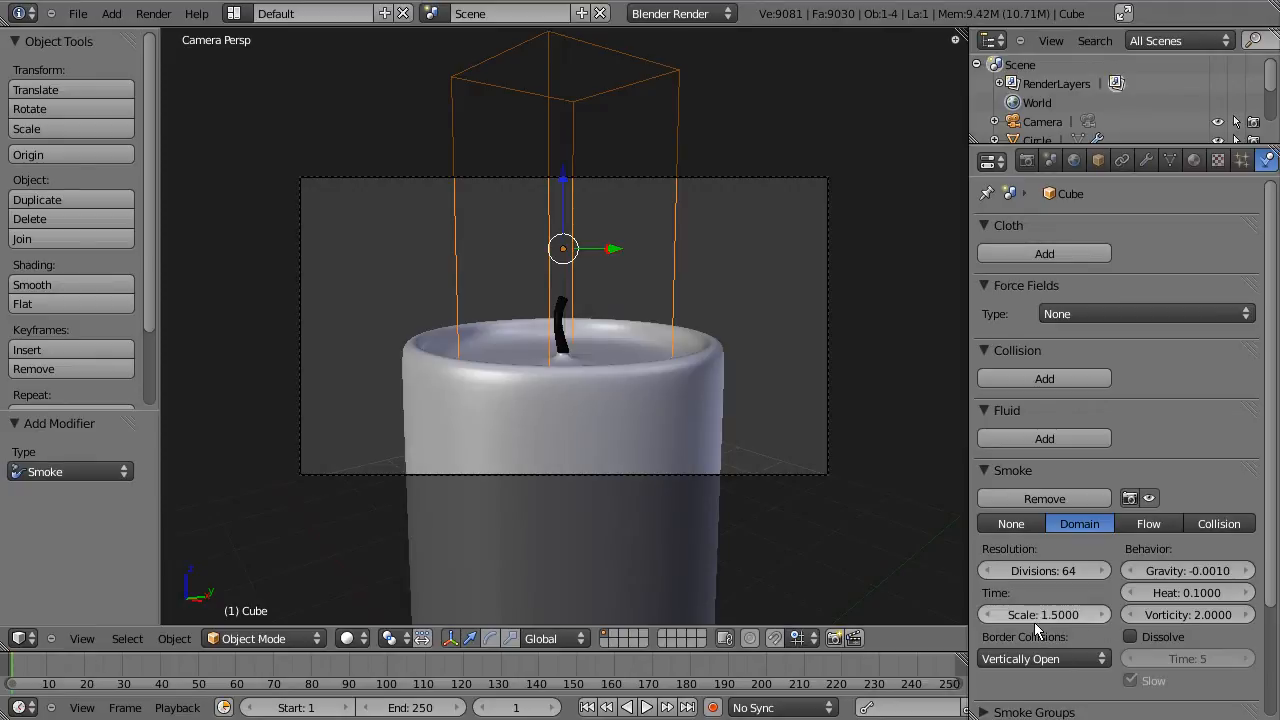
click(1043, 614)
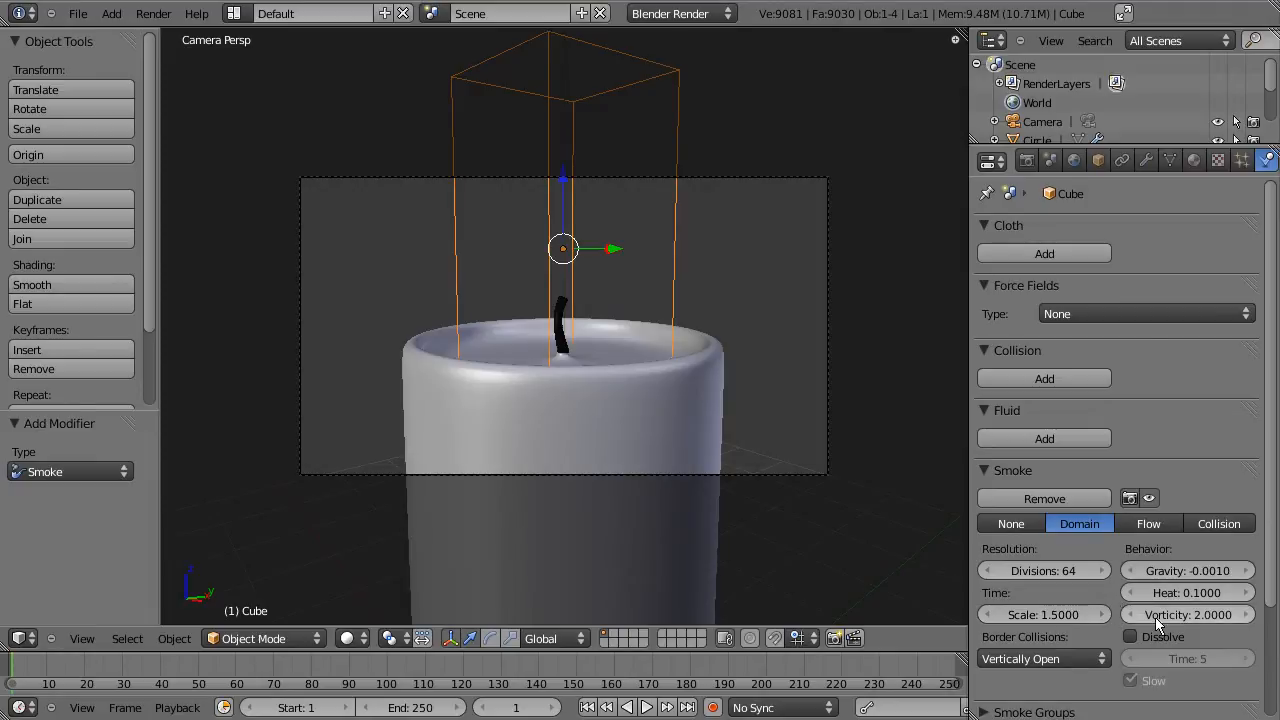
mouse_move(1188, 614)
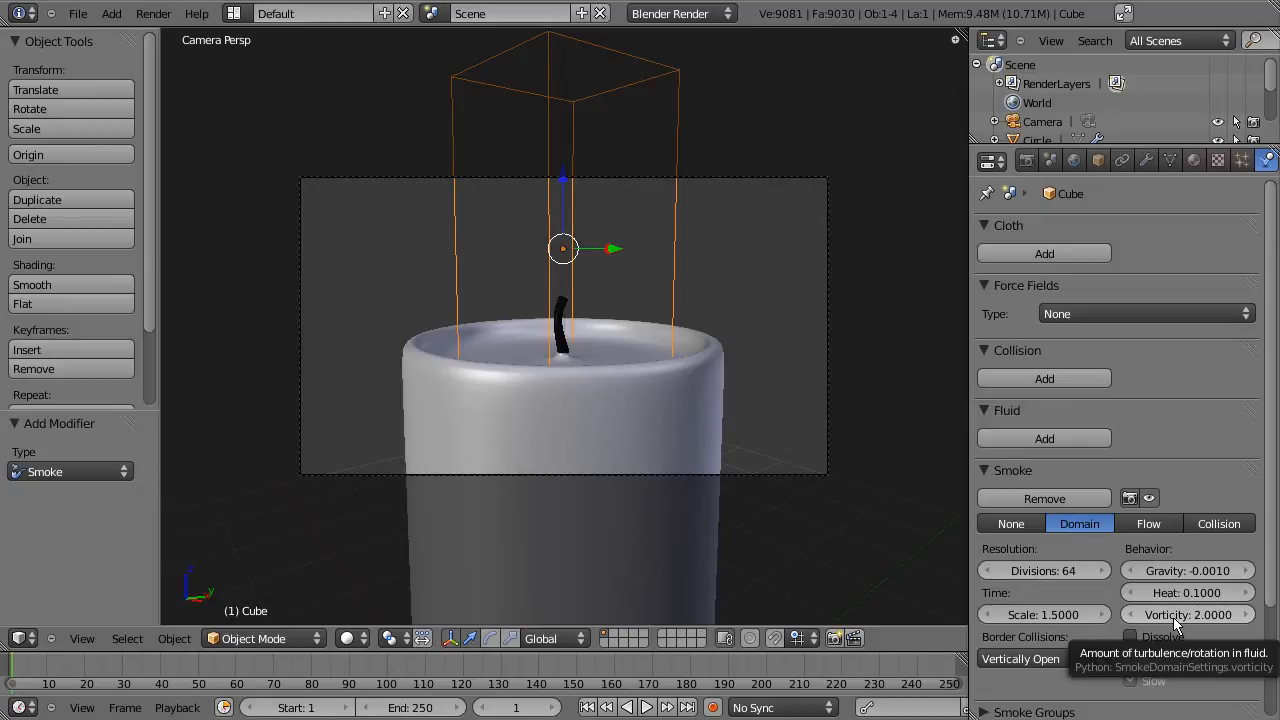
Step: Set the smoke domain's Vorticity to 0.01
click(1188, 614)
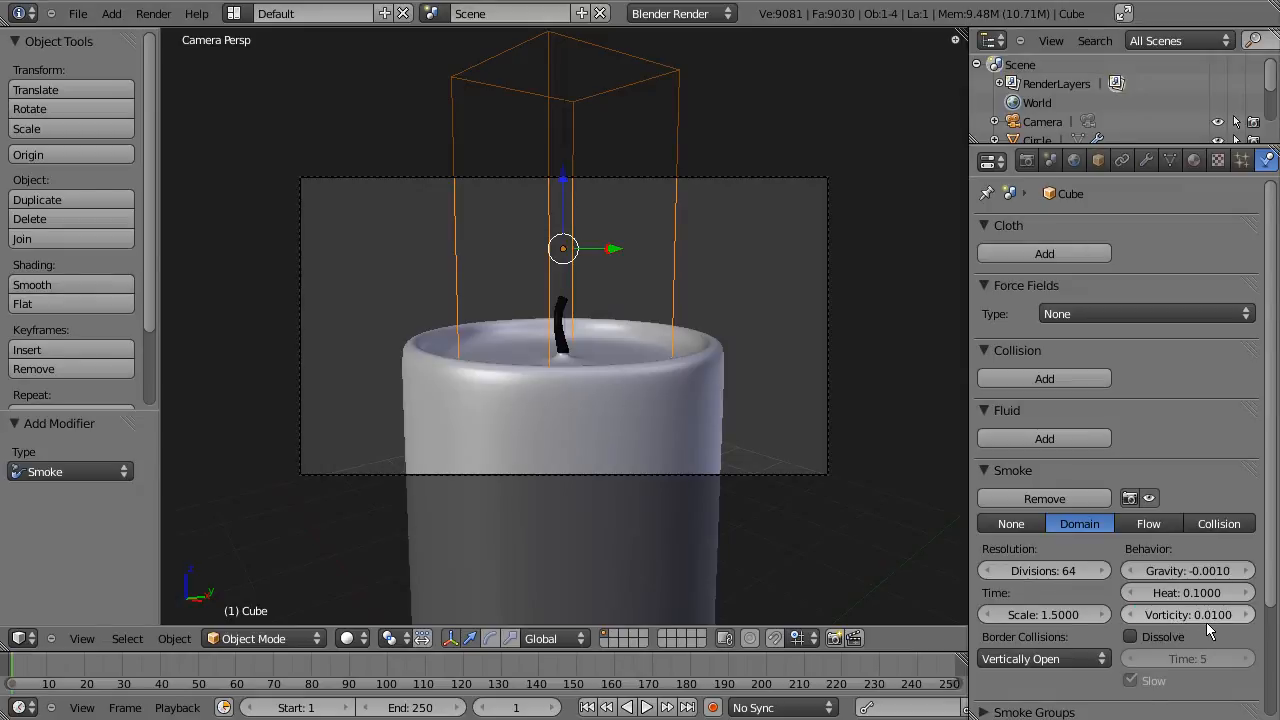
mouse_move(1188, 614)
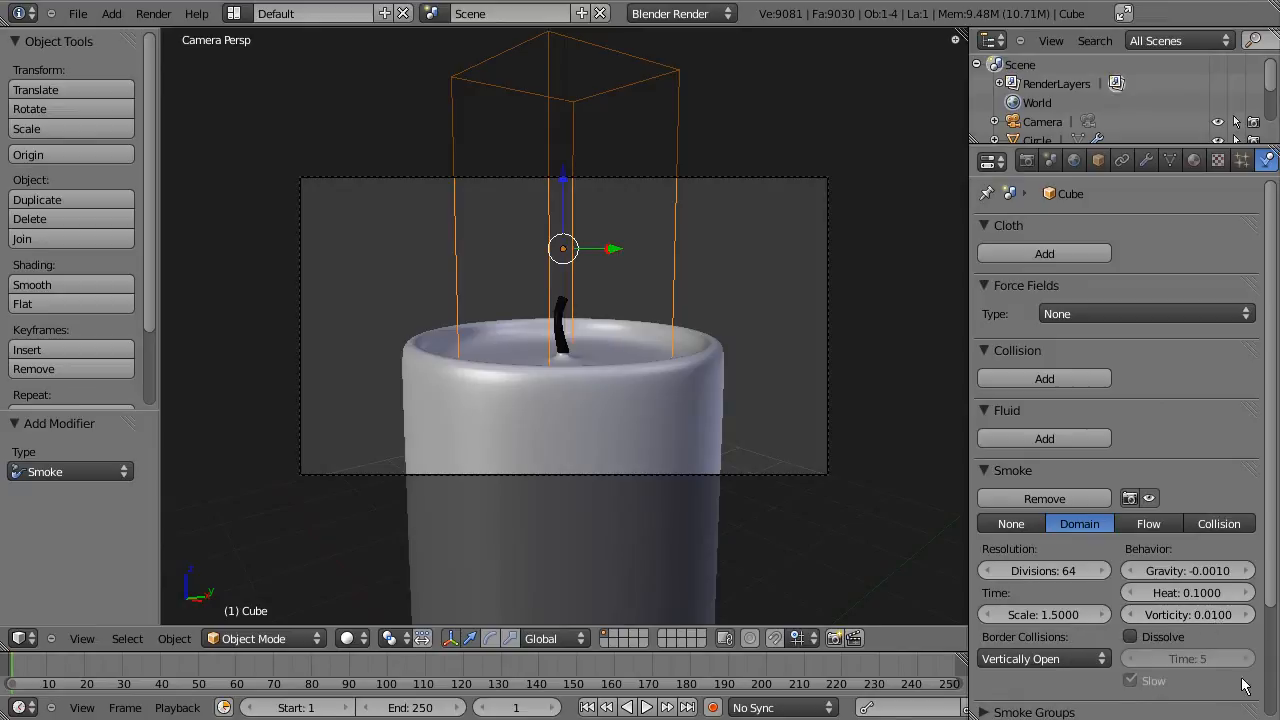
Step: Enable Dissolve on the smoke domain with Slow dissolve and time 8
scroll(down, 3)
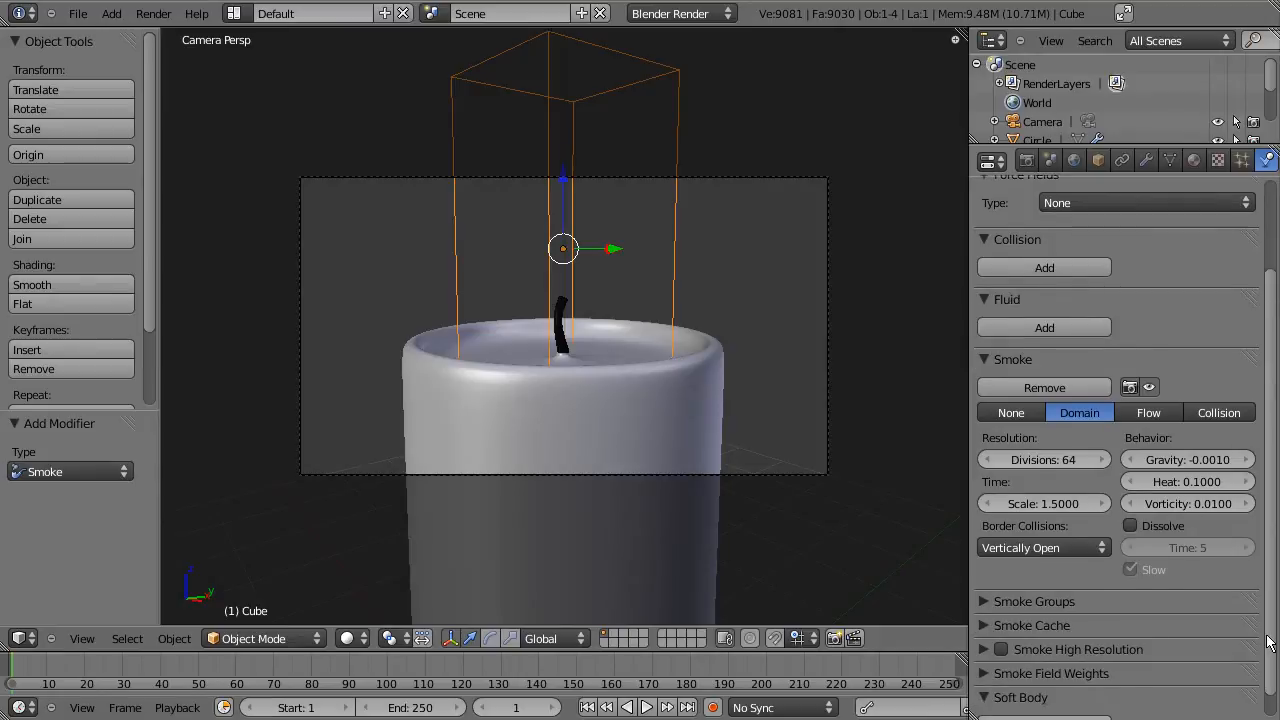
mouse_move(1158, 598)
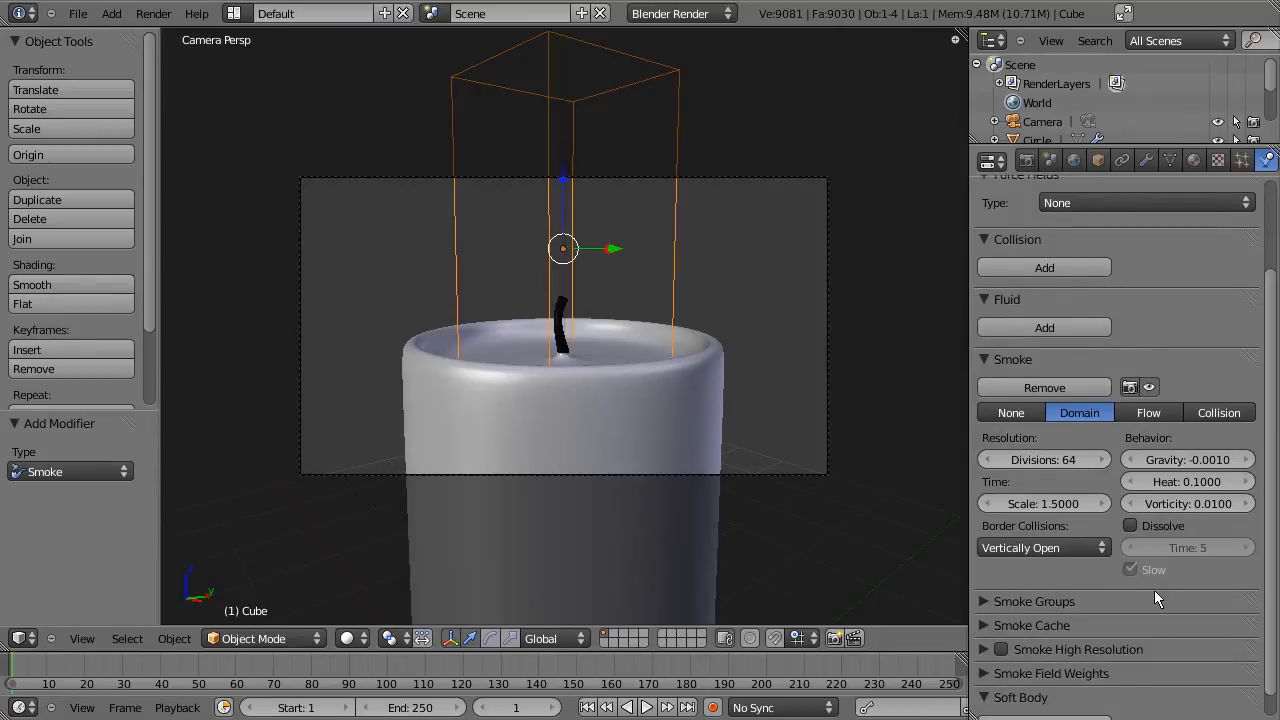
mouse_move(1160, 595)
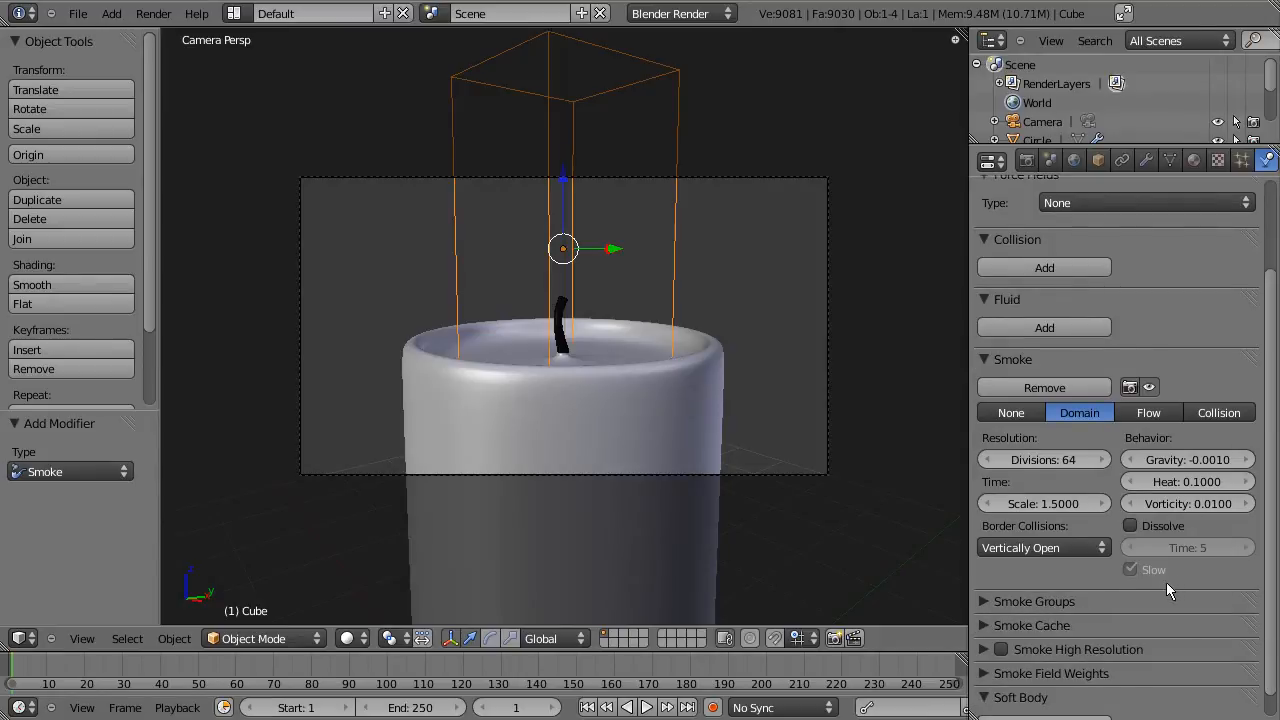
click(1131, 525)
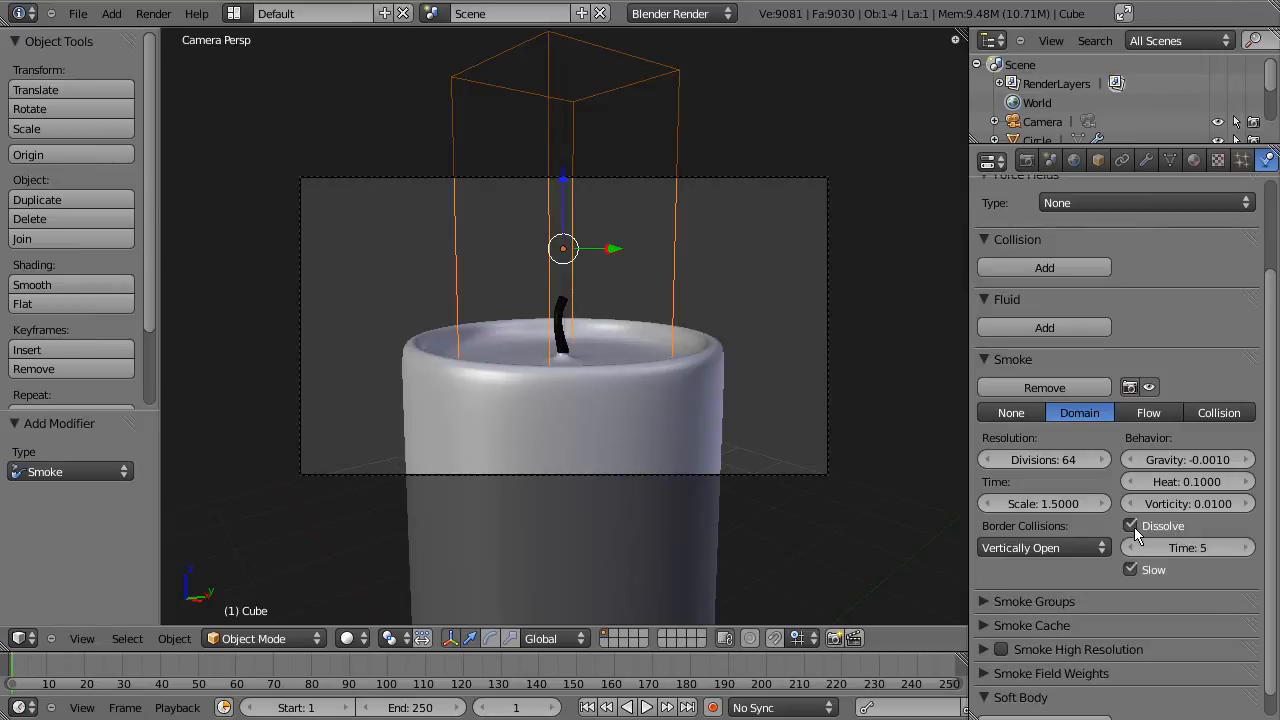
mouse_move(1100, 573)
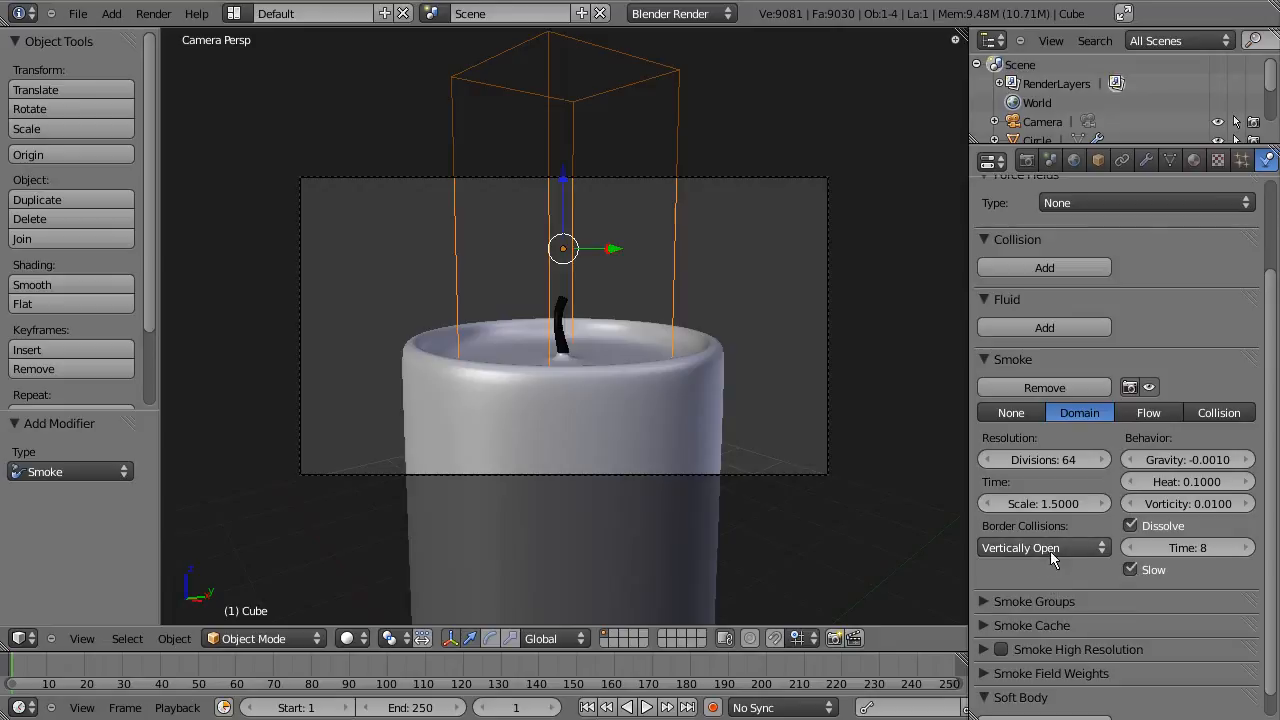
Step: Set the smoke domain's border collisions to Open instead of Vertically Open
click(1043, 547)
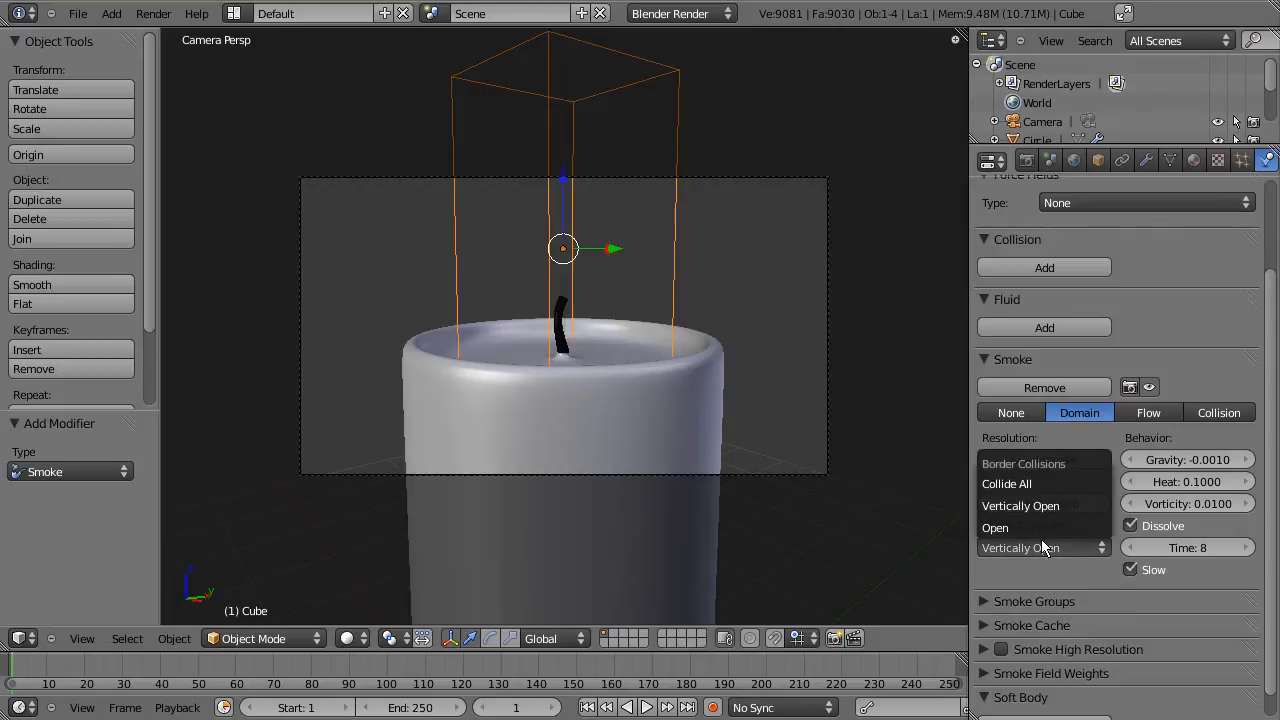
mouse_move(1043, 505)
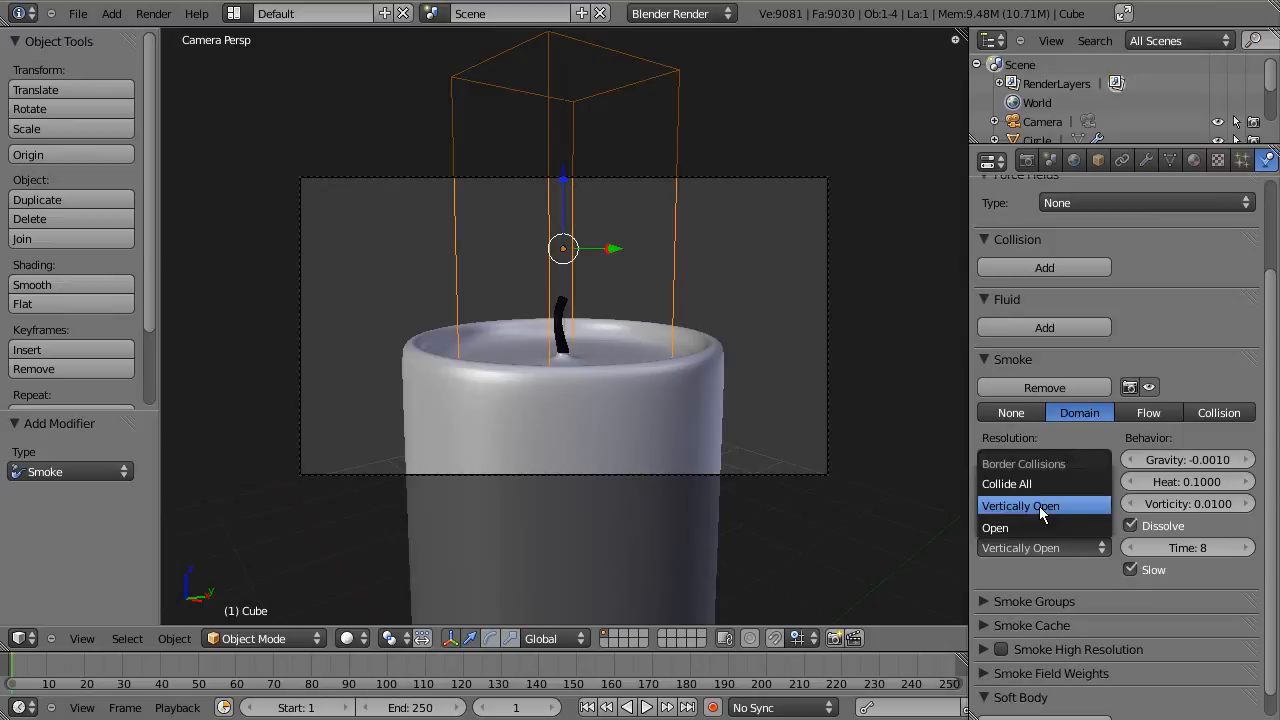
mouse_move(1030, 528)
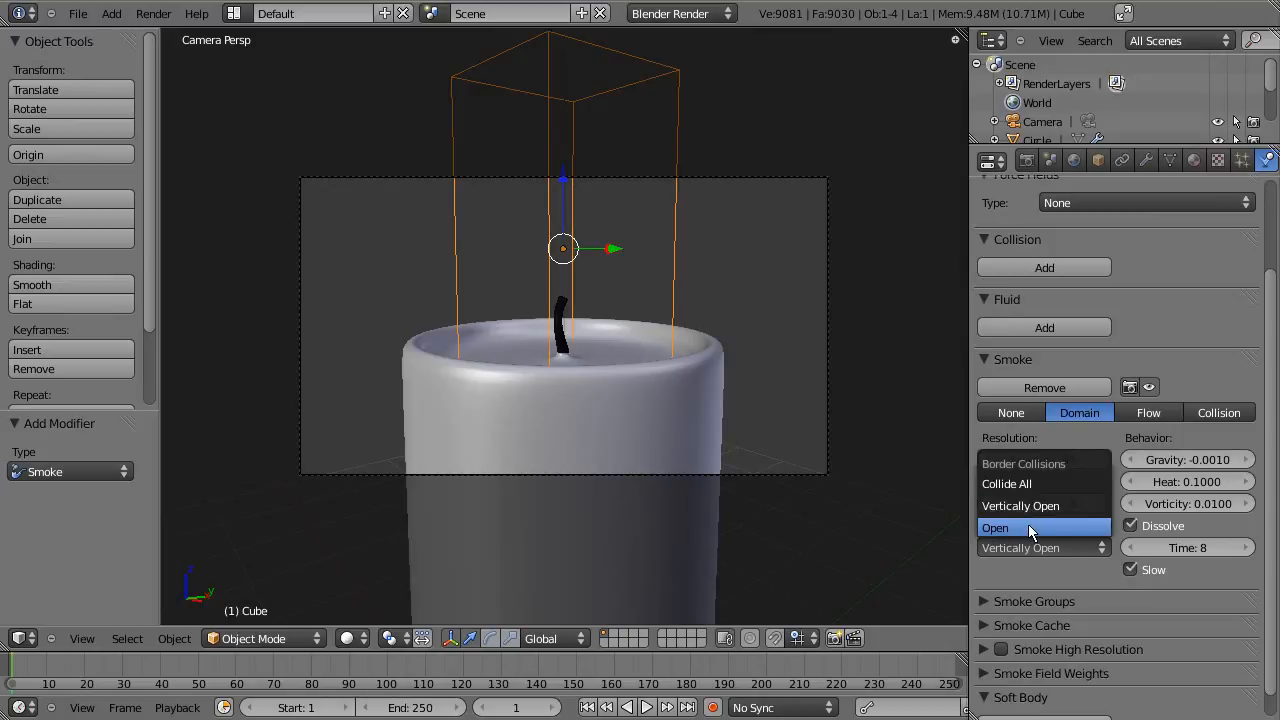
click(994, 528)
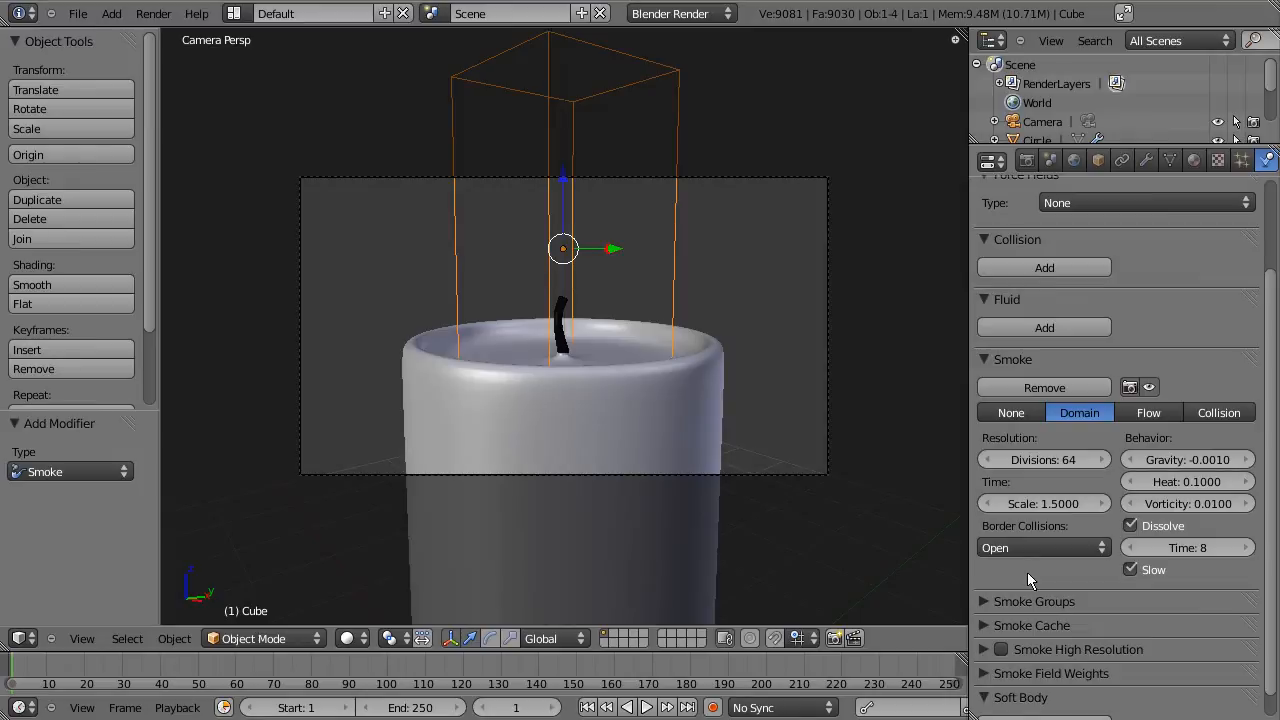
mouse_move(1217, 535)
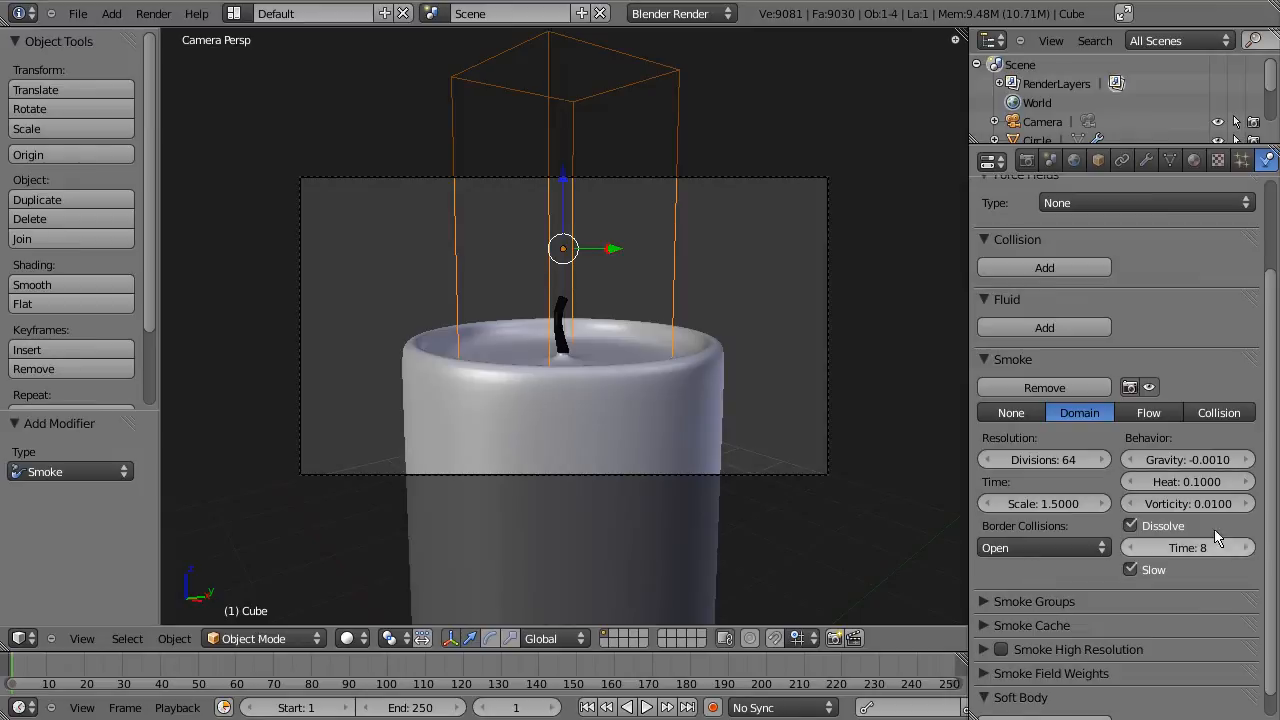
scroll(down, 3)
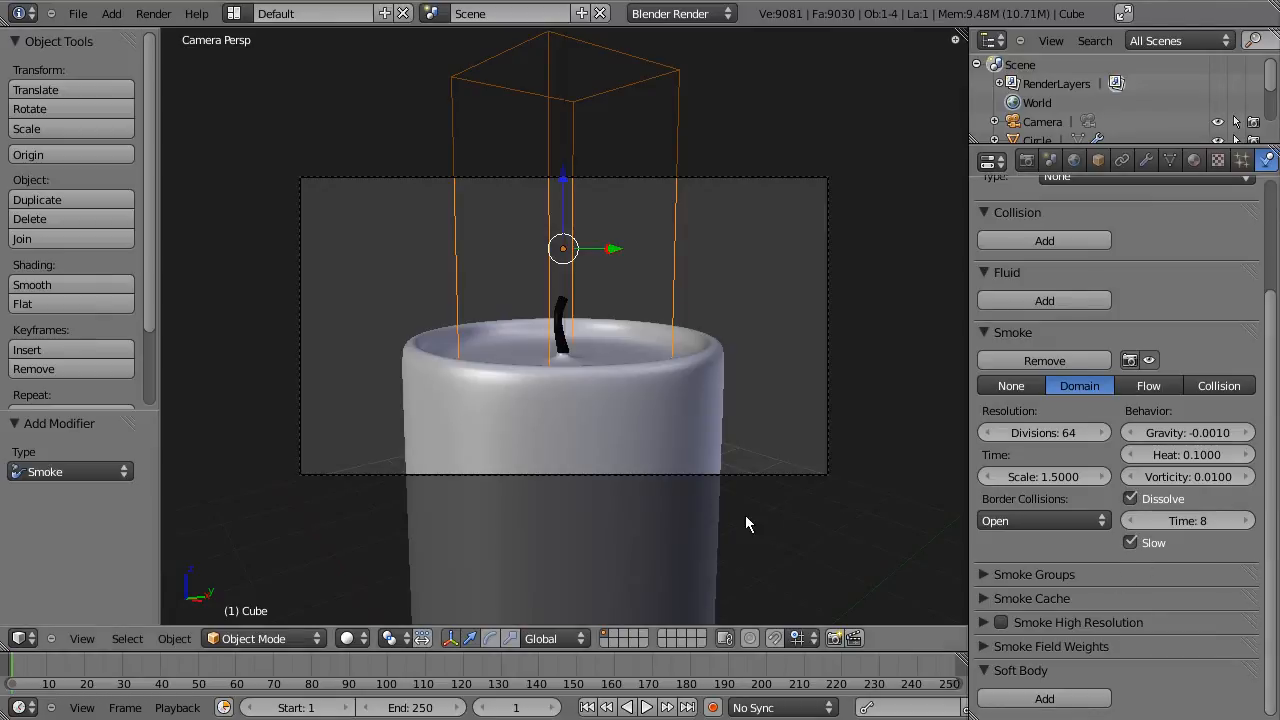
mouse_move(615, 346)
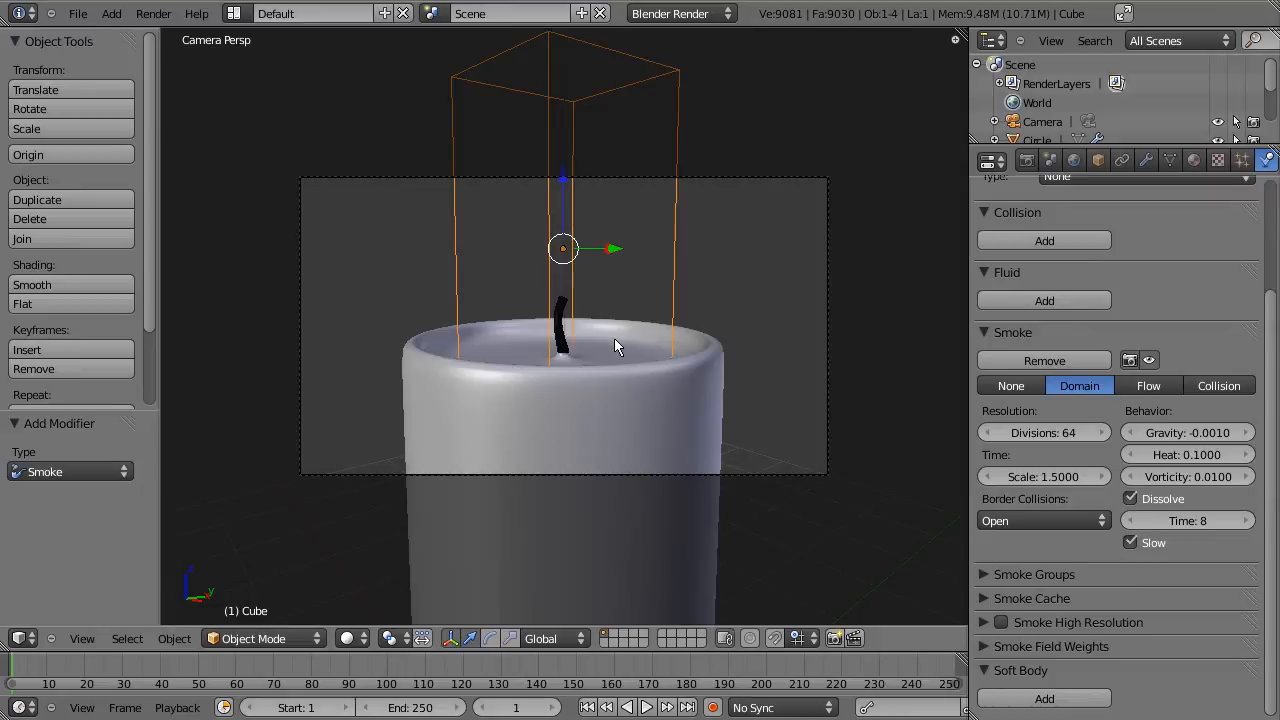
mouse_move(588, 351)
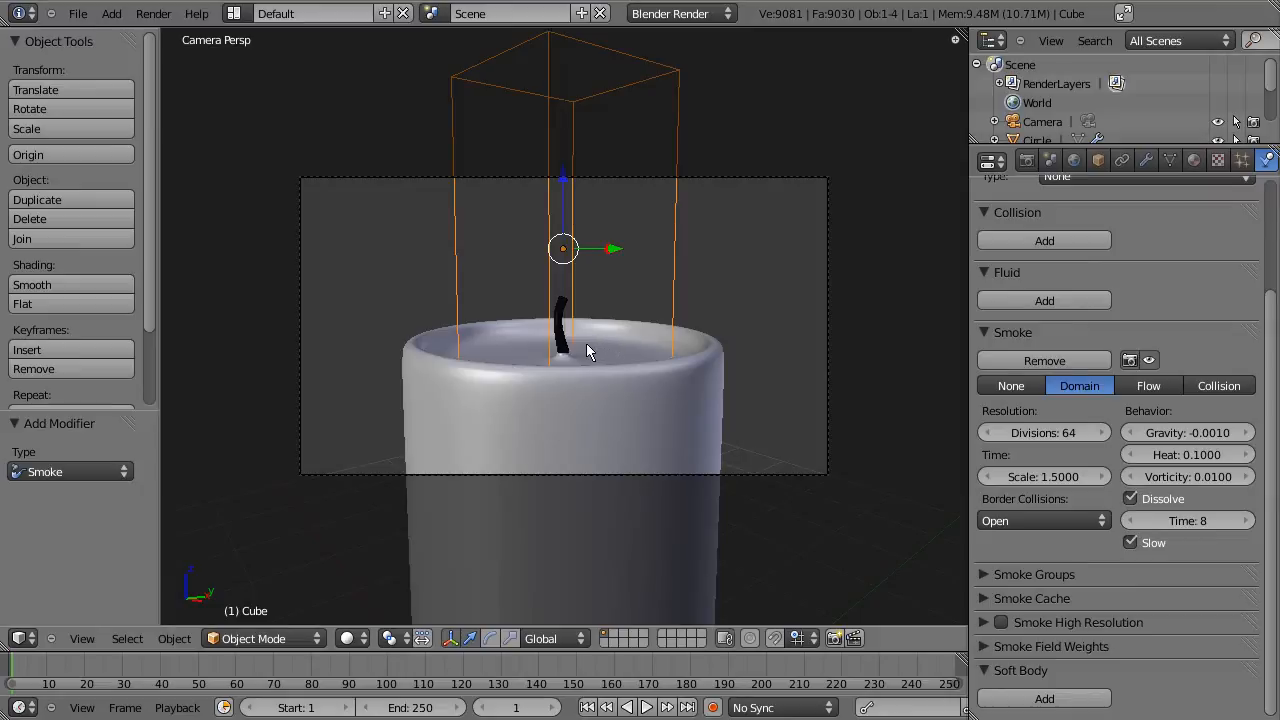
mouse_move(585, 418)
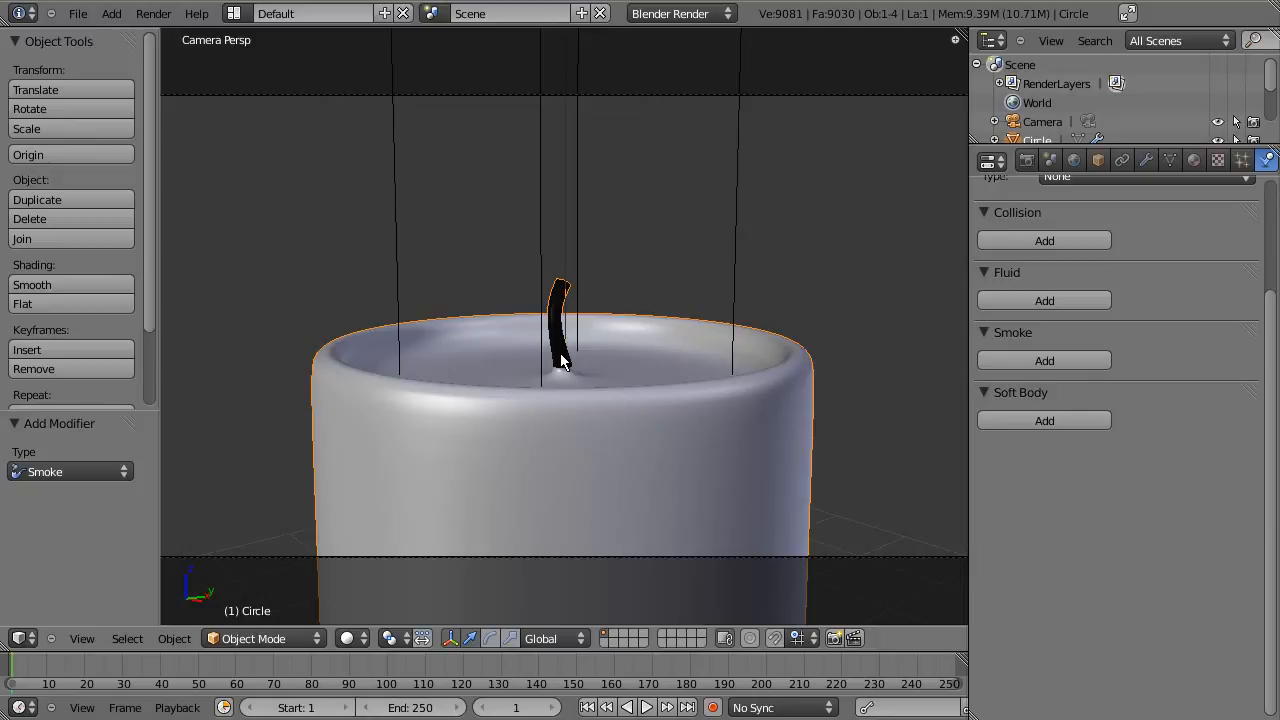
Step: Zoom the viewport out to bring the whole candle into view
scroll(down, 3)
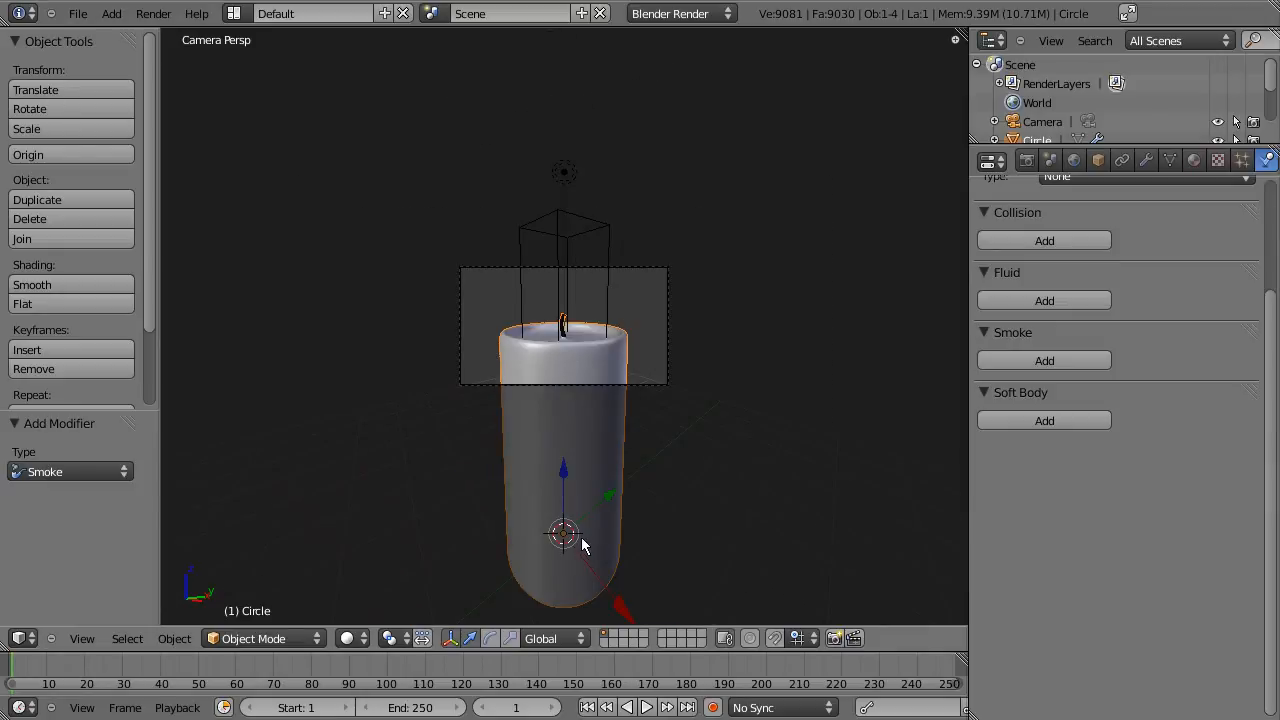
Step: Add a mesh plane and raise it along Z to 3.504, level with the candle top
key(shift+a)
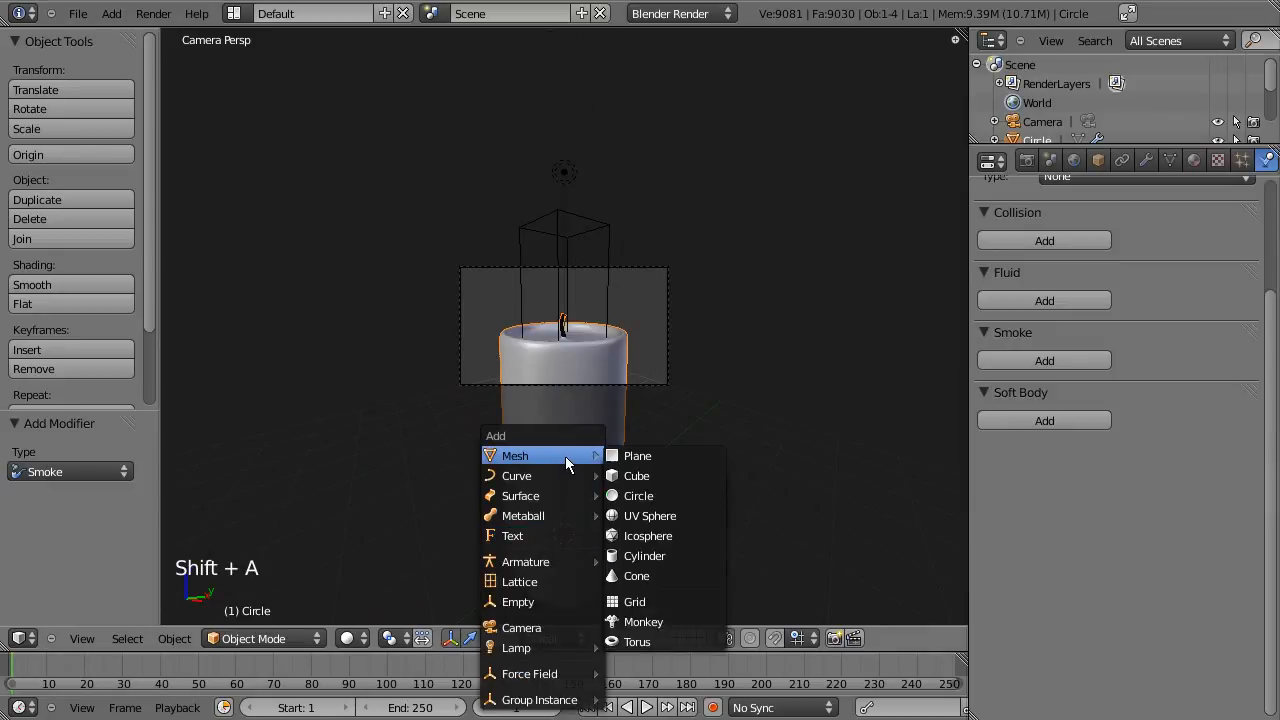
click(637, 455)
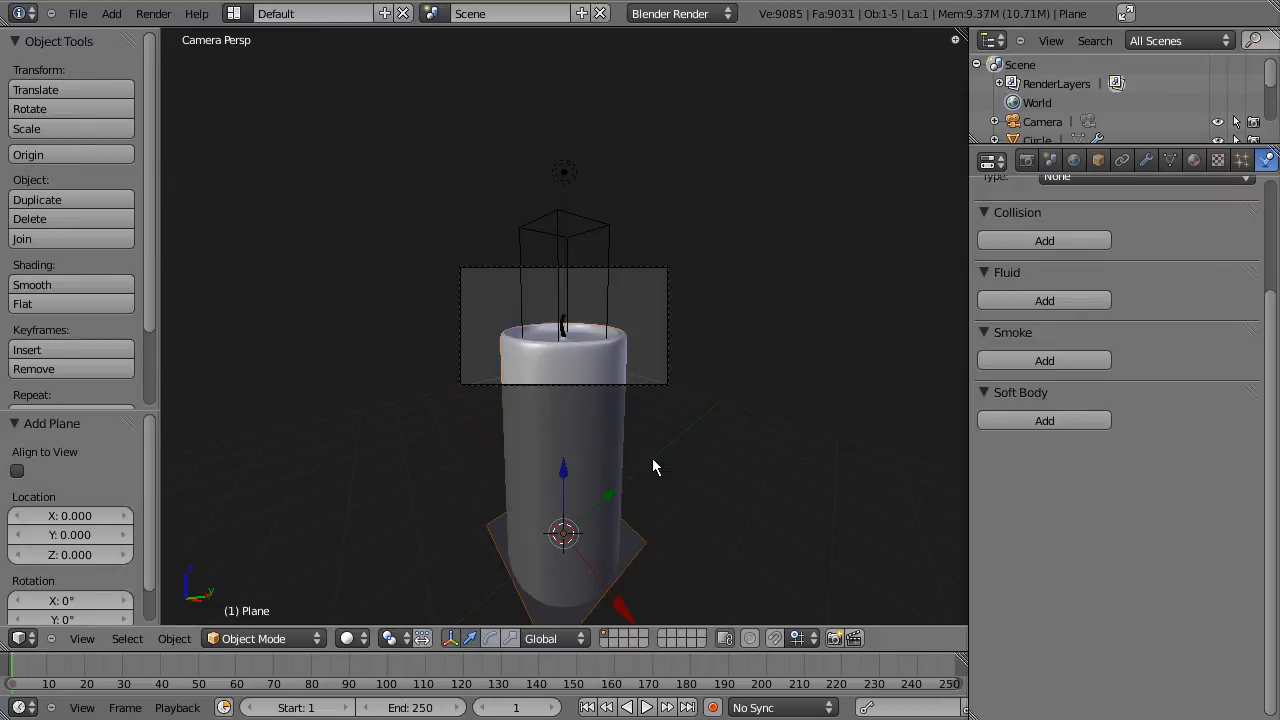
mouse_move(705, 522)
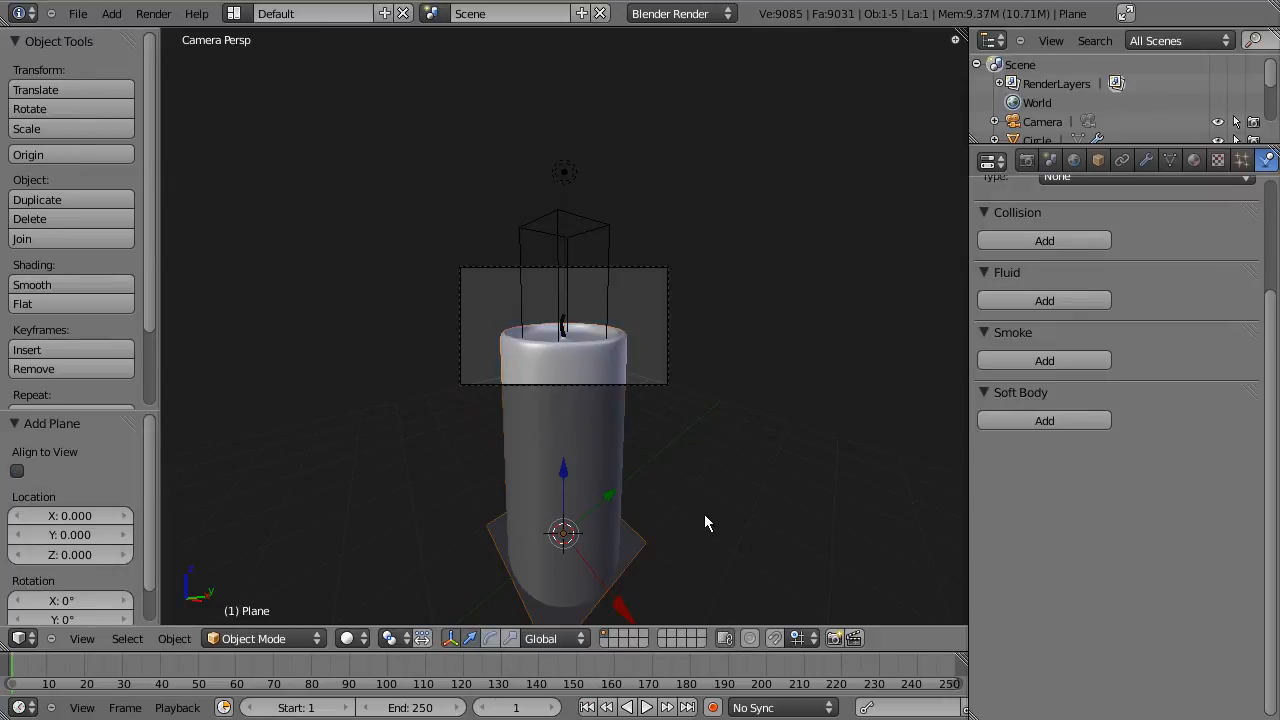
key(g)
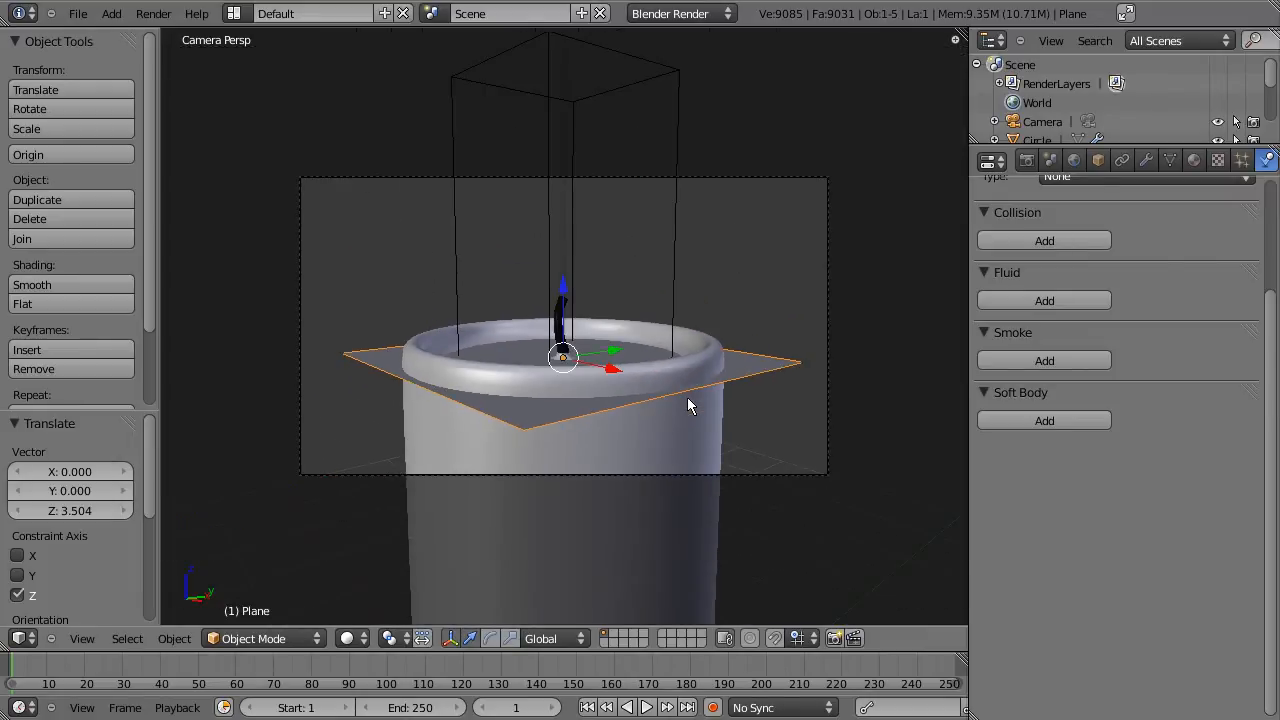
mouse_move(680, 332)
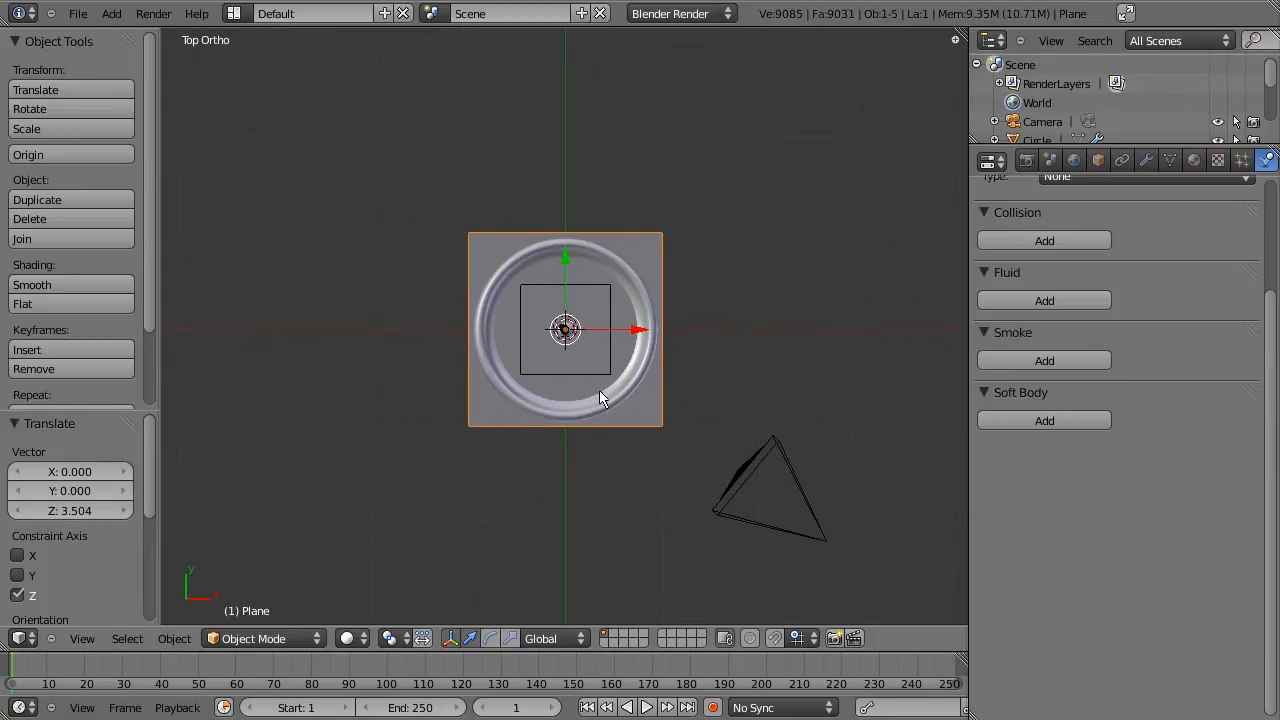
Step: Scale the plane down to 0.919 around the wick and add a level 2 subdivision surface
key(s)
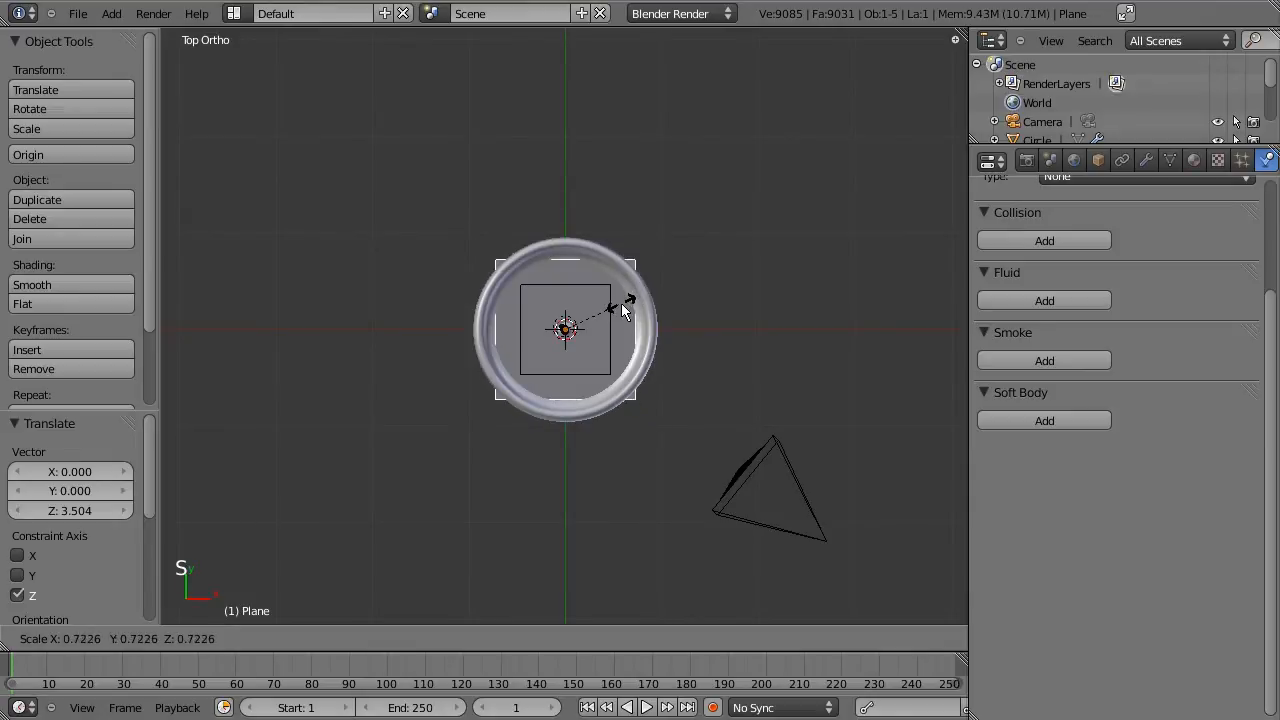
mouse_move(605, 325)
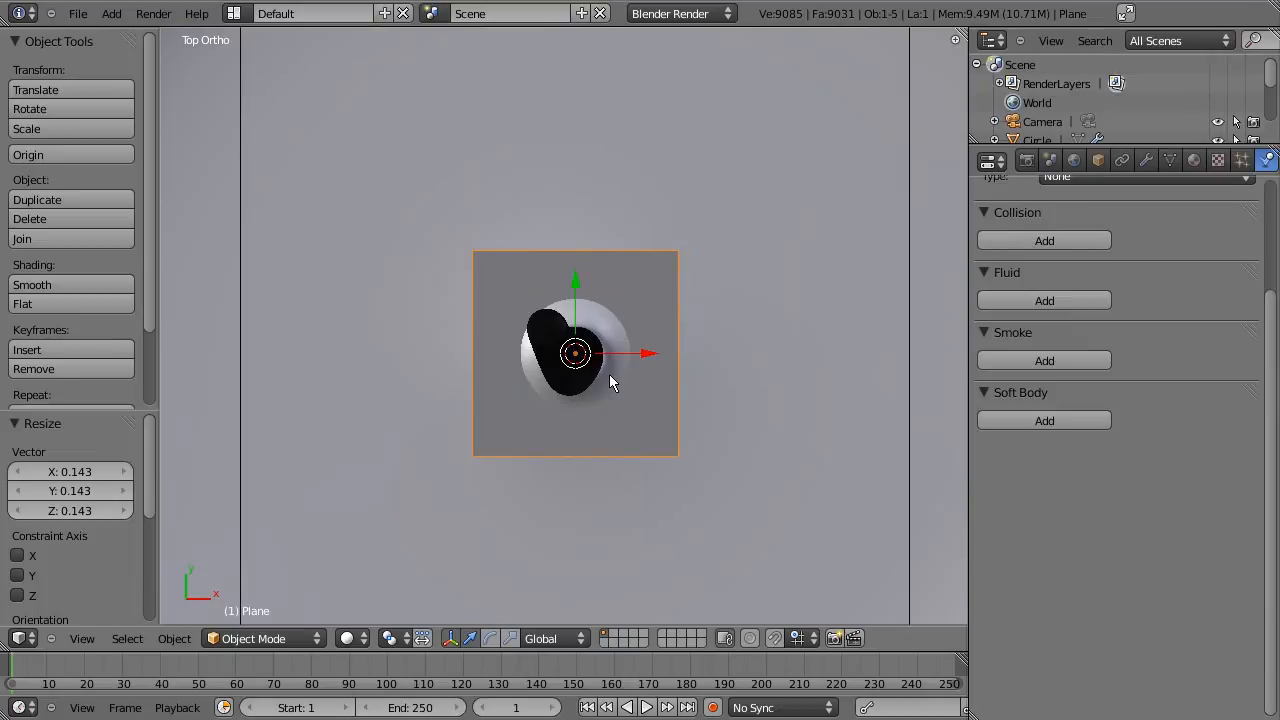
mouse_move(630, 328)
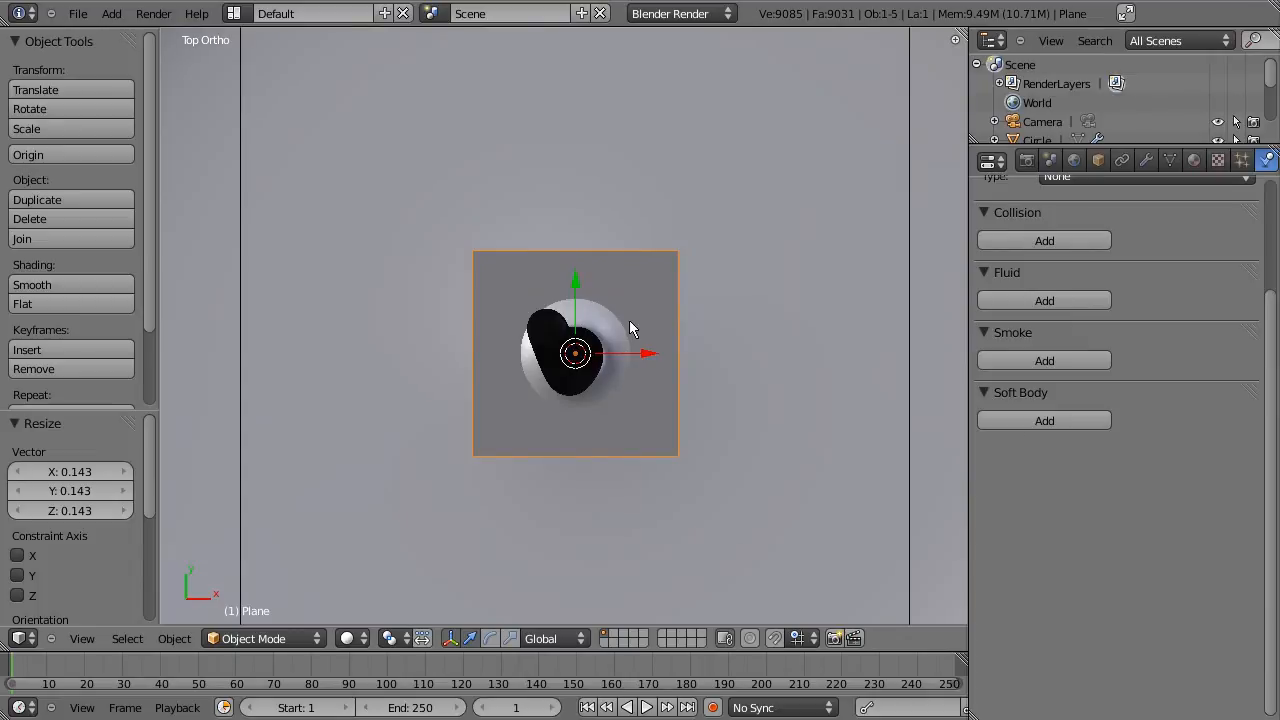
key(s)
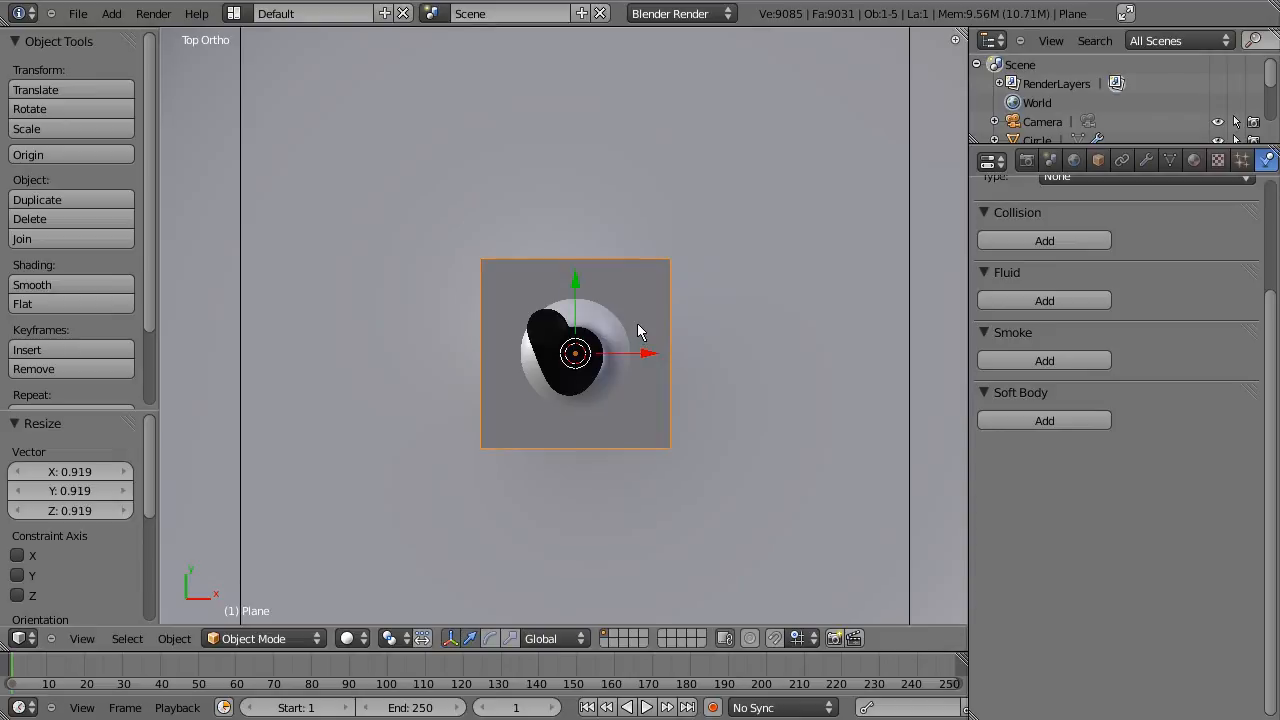
mouse_move(640, 336)
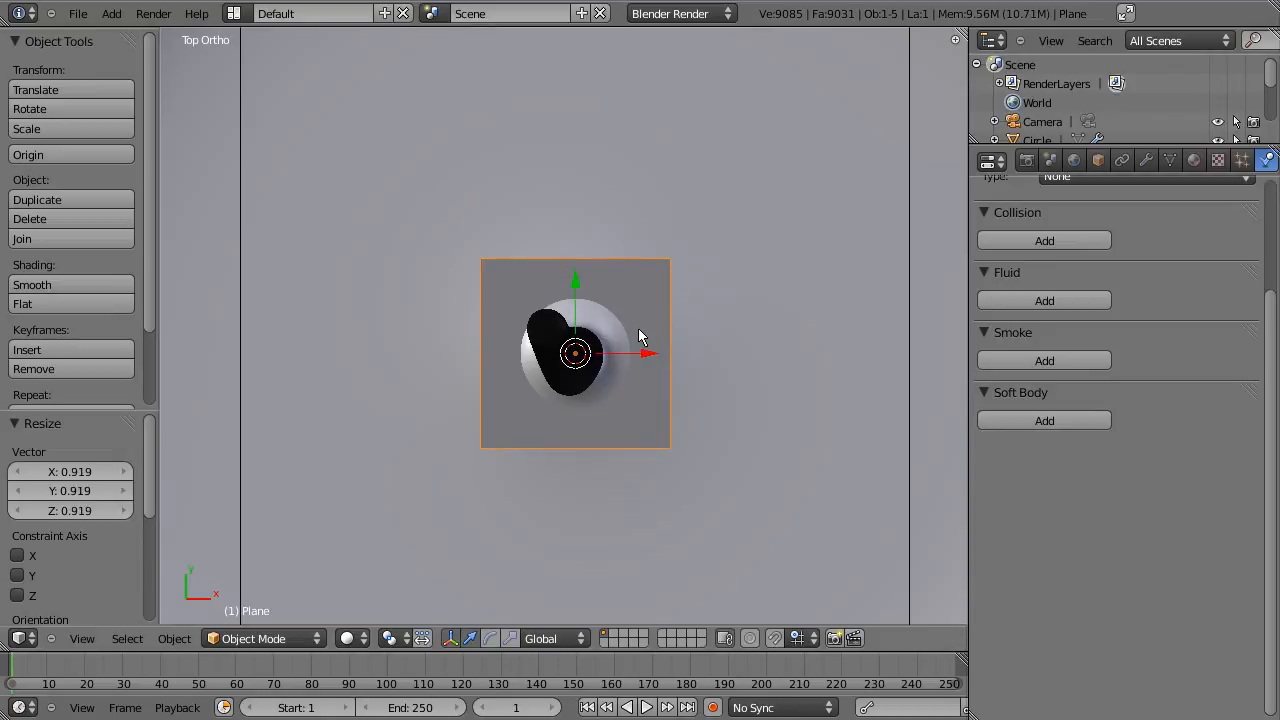
key(ctrl+2)
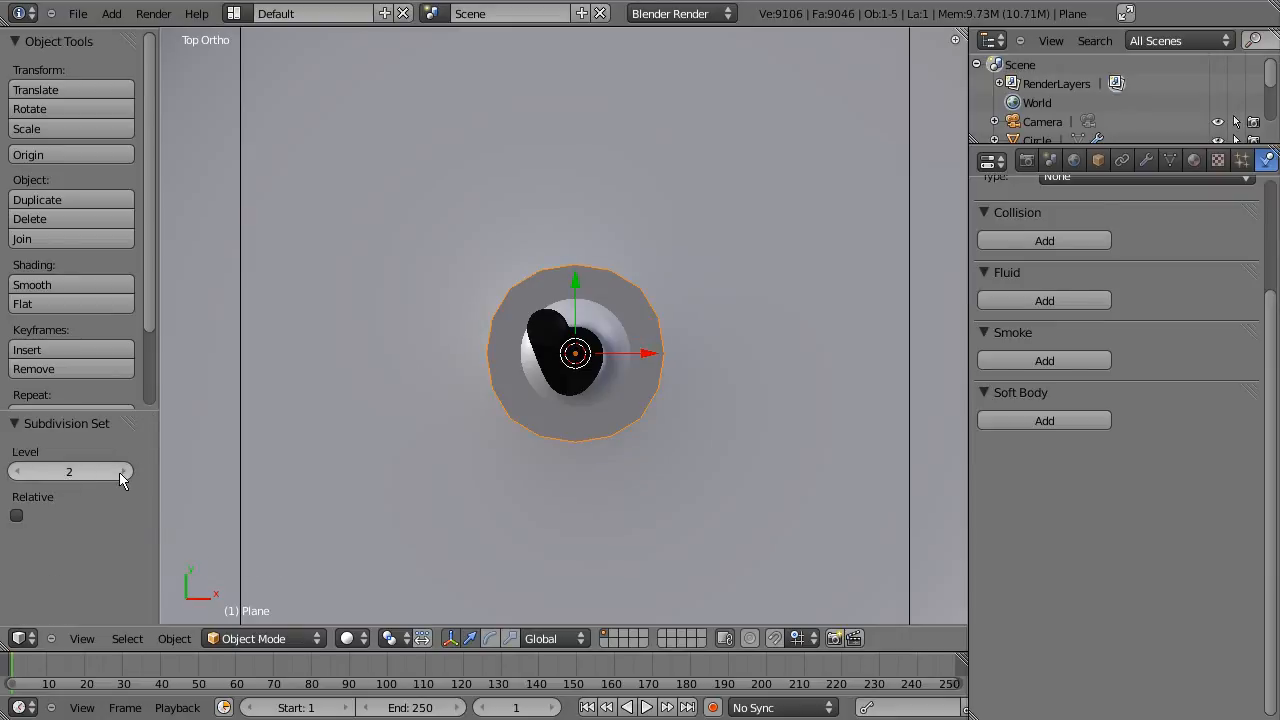
Step: Raise the subdivision to level 3 and apply it permanently into the plane's mesh
click(122, 471)
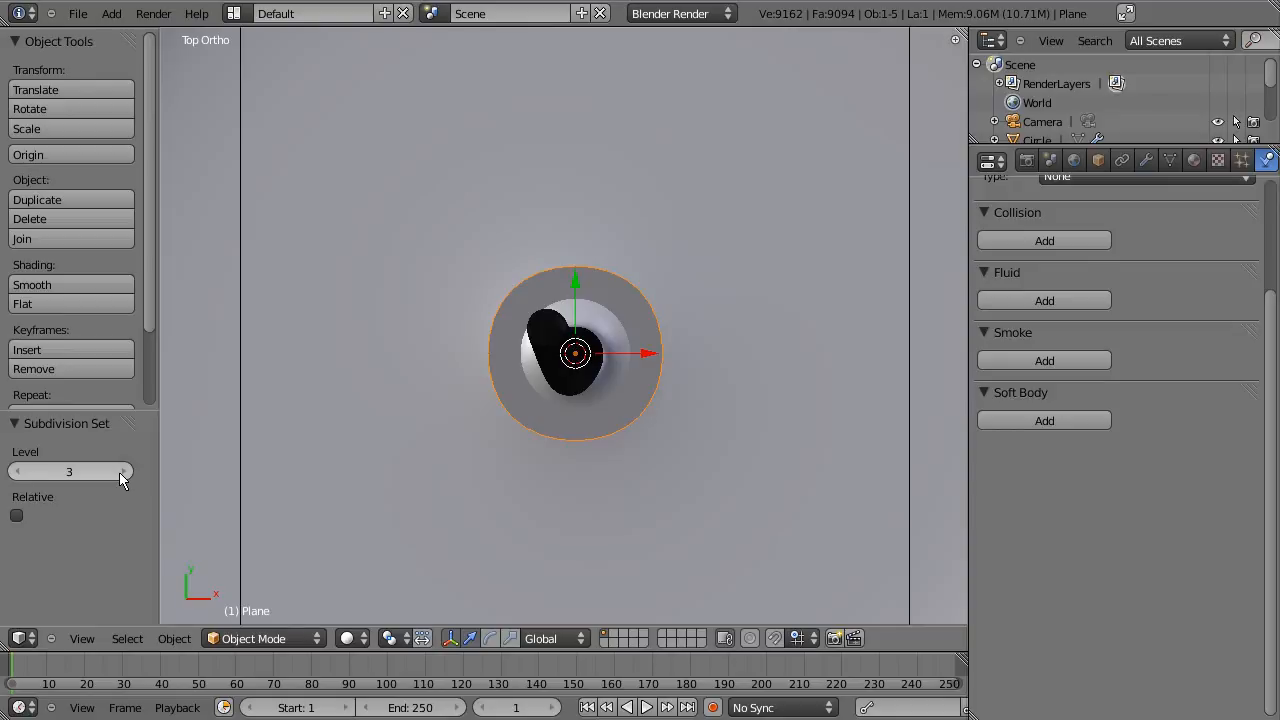
mouse_move(1160, 170)
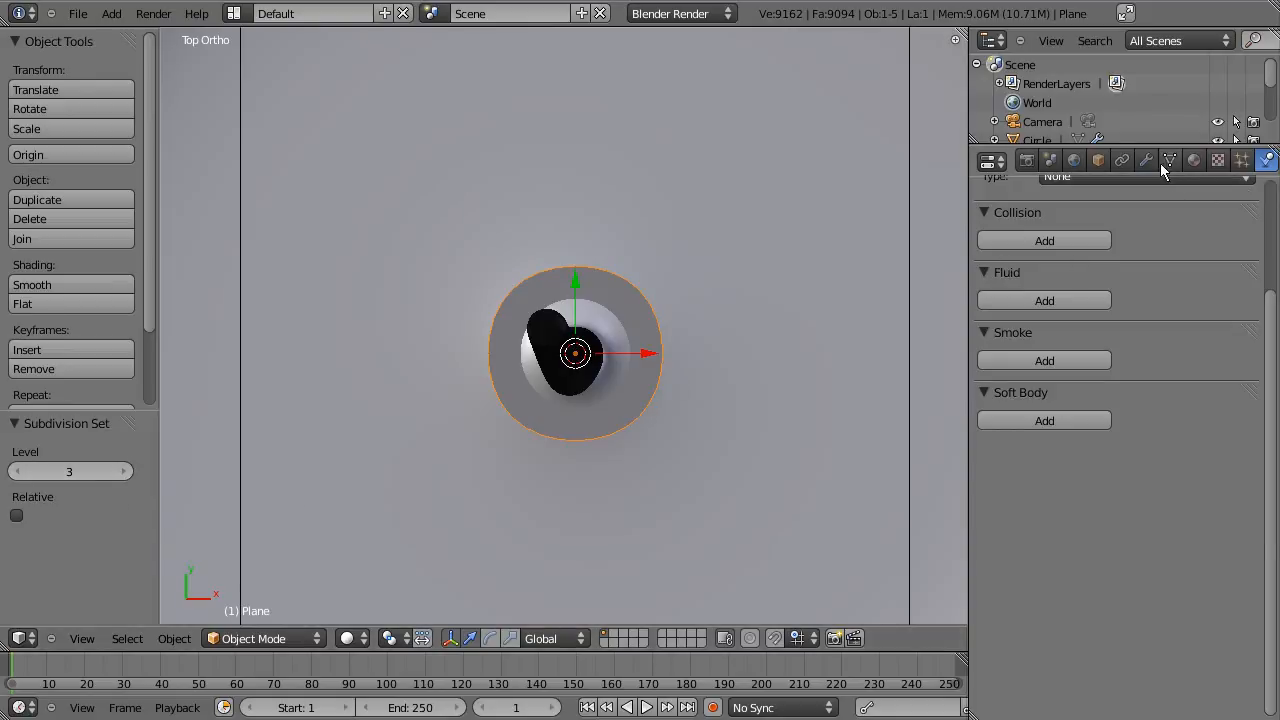
click(1146, 160)
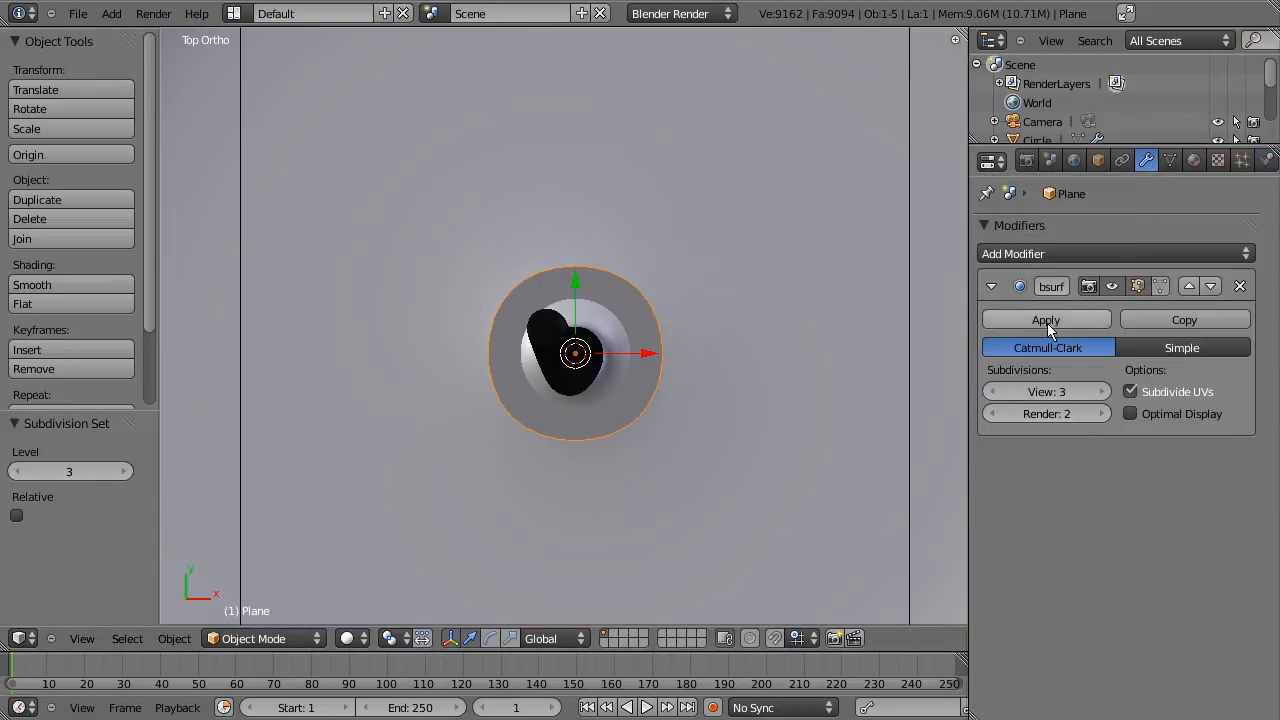
click(1045, 319)
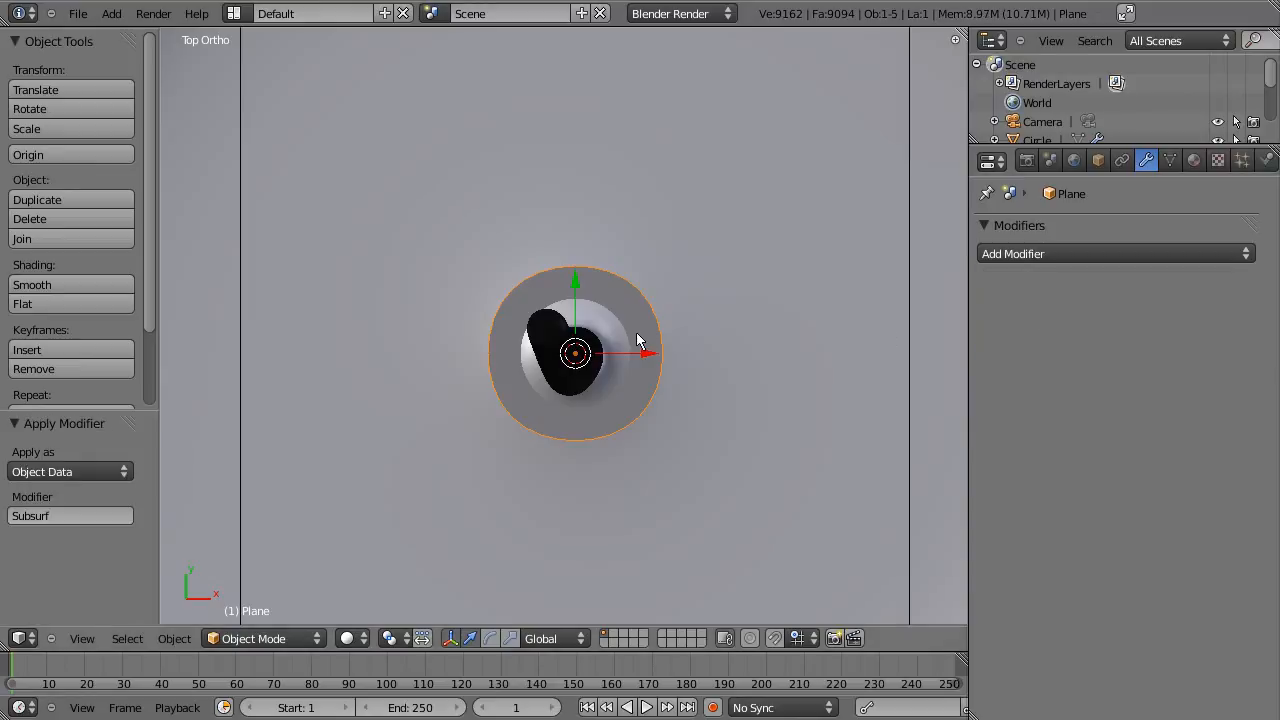
key(Tab)
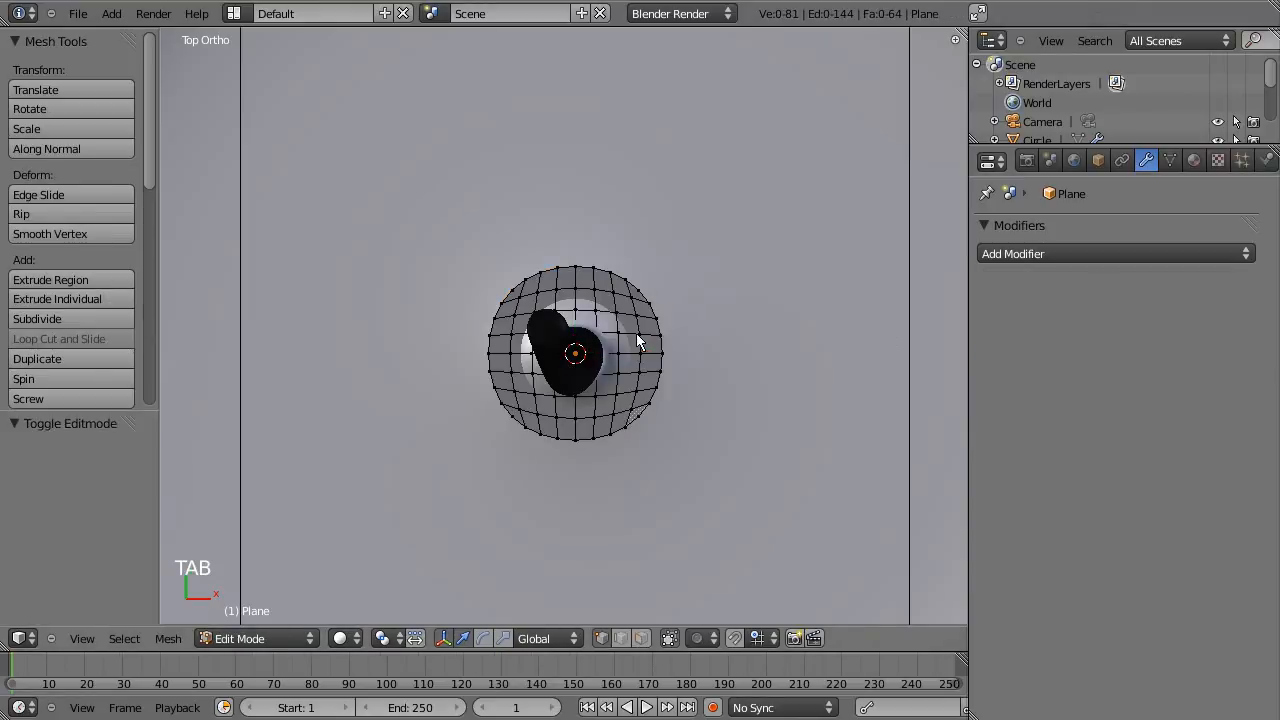
key(Tab)
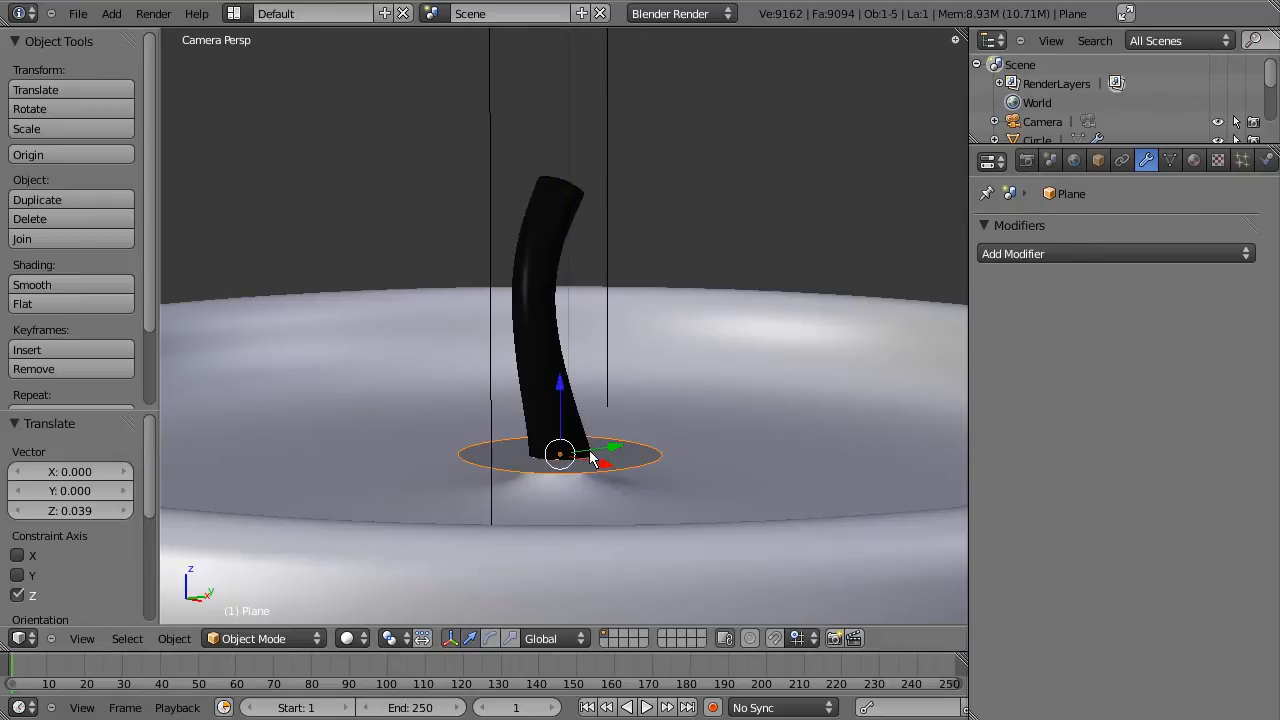
Step: Add a particle system to the plane, emitter not rendered, particles displayed as points
click(1242, 160)
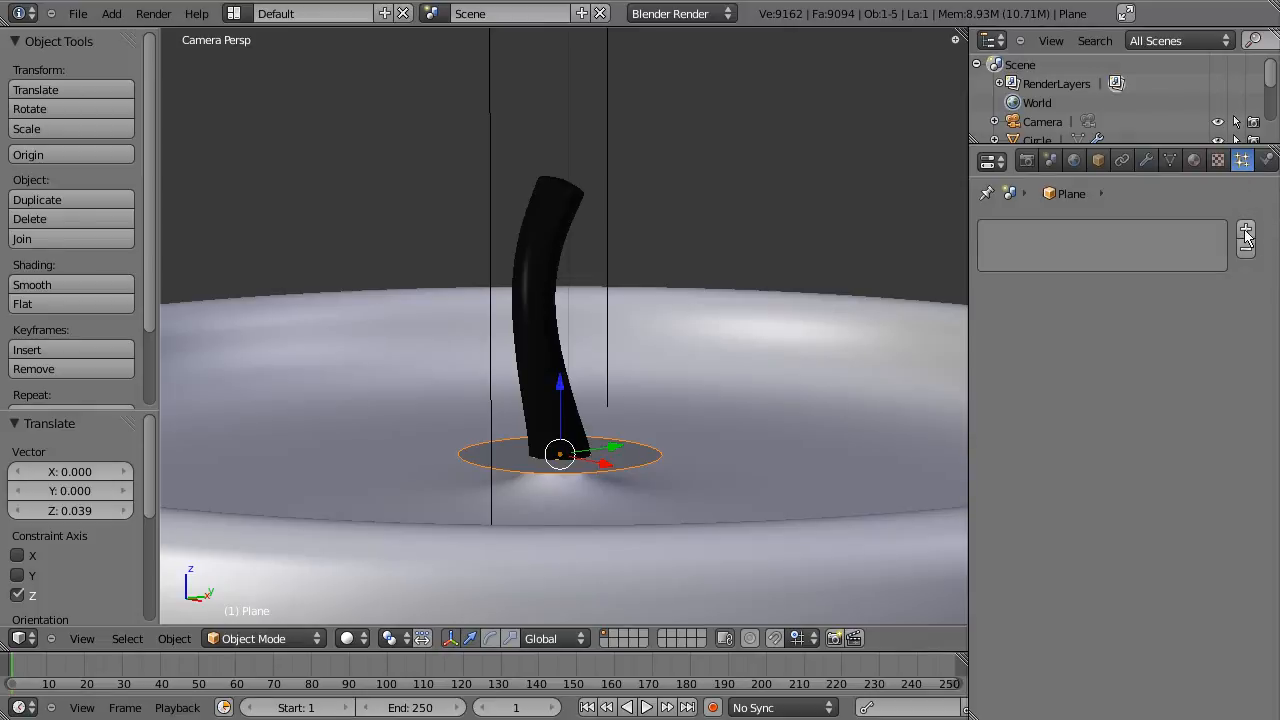
click(1245, 228)
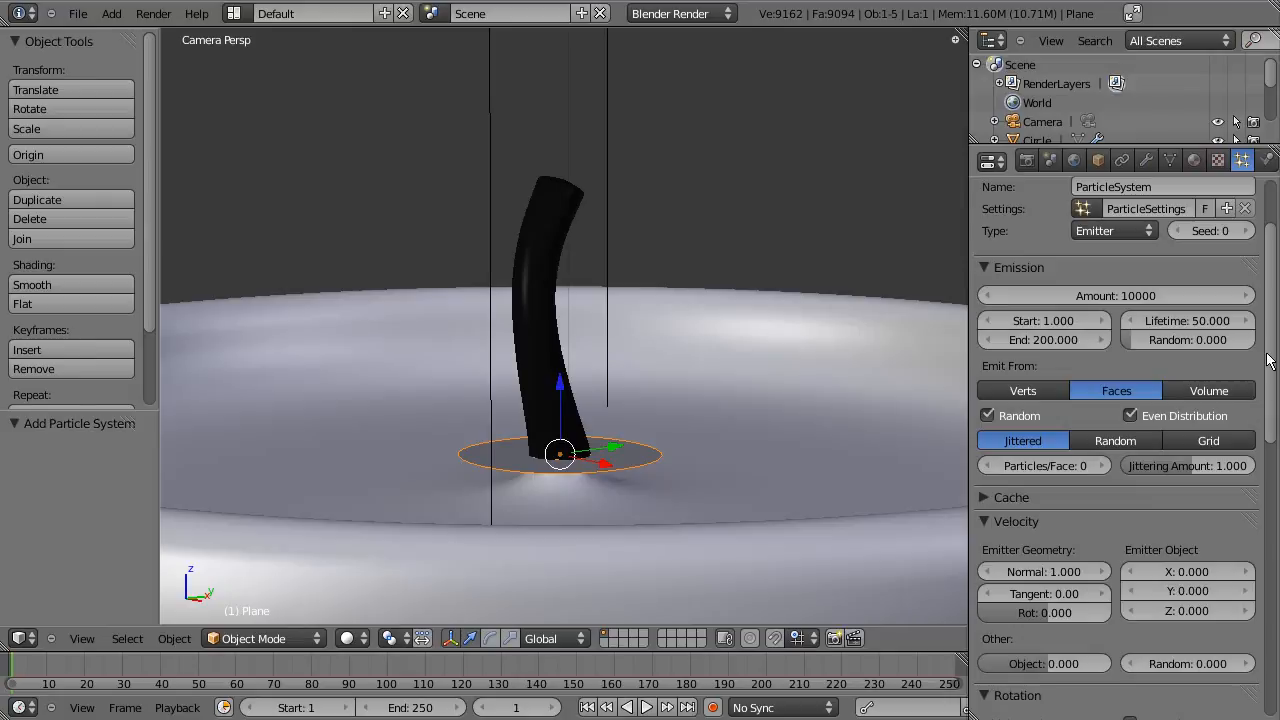
scroll(down, 3)
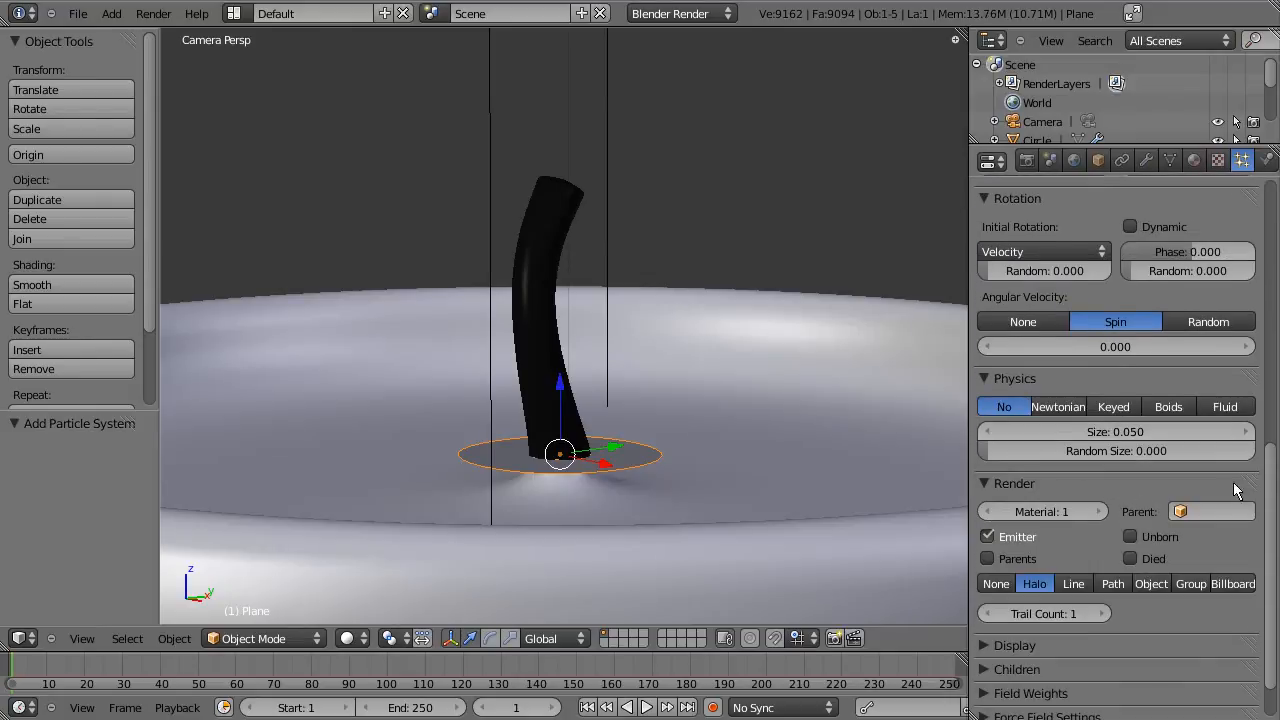
scroll(down, 3)
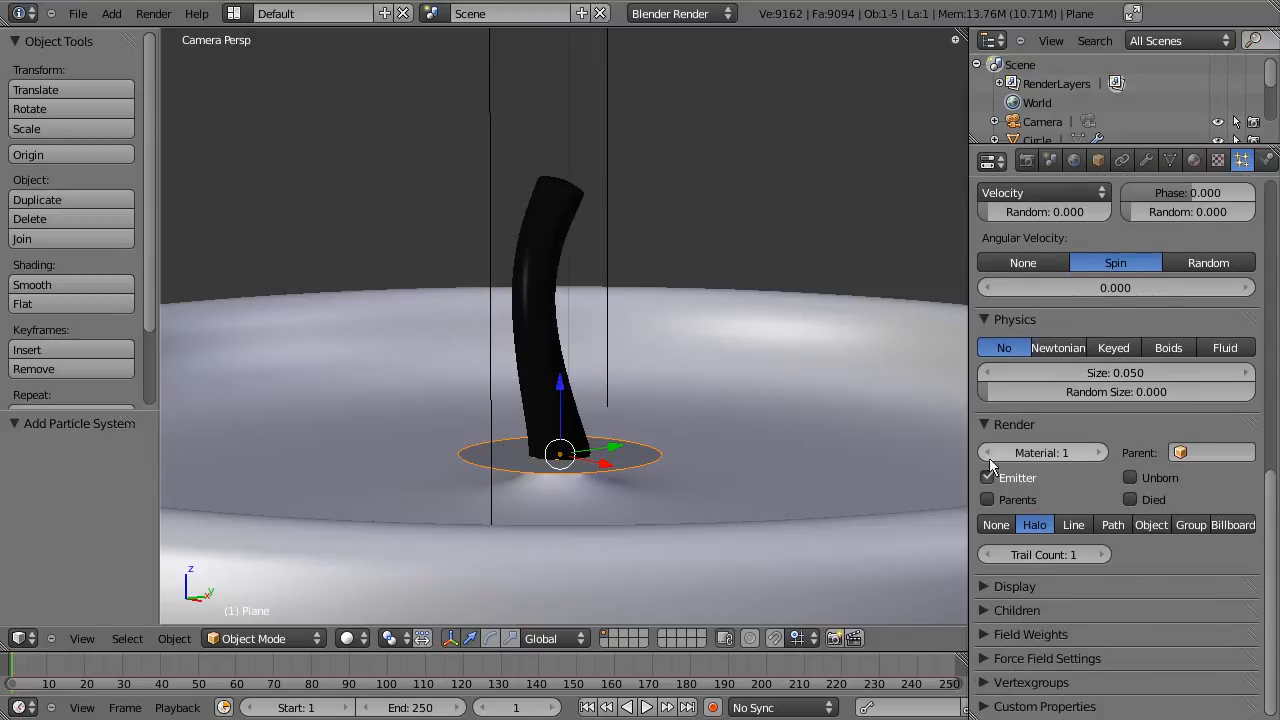
click(988, 477)
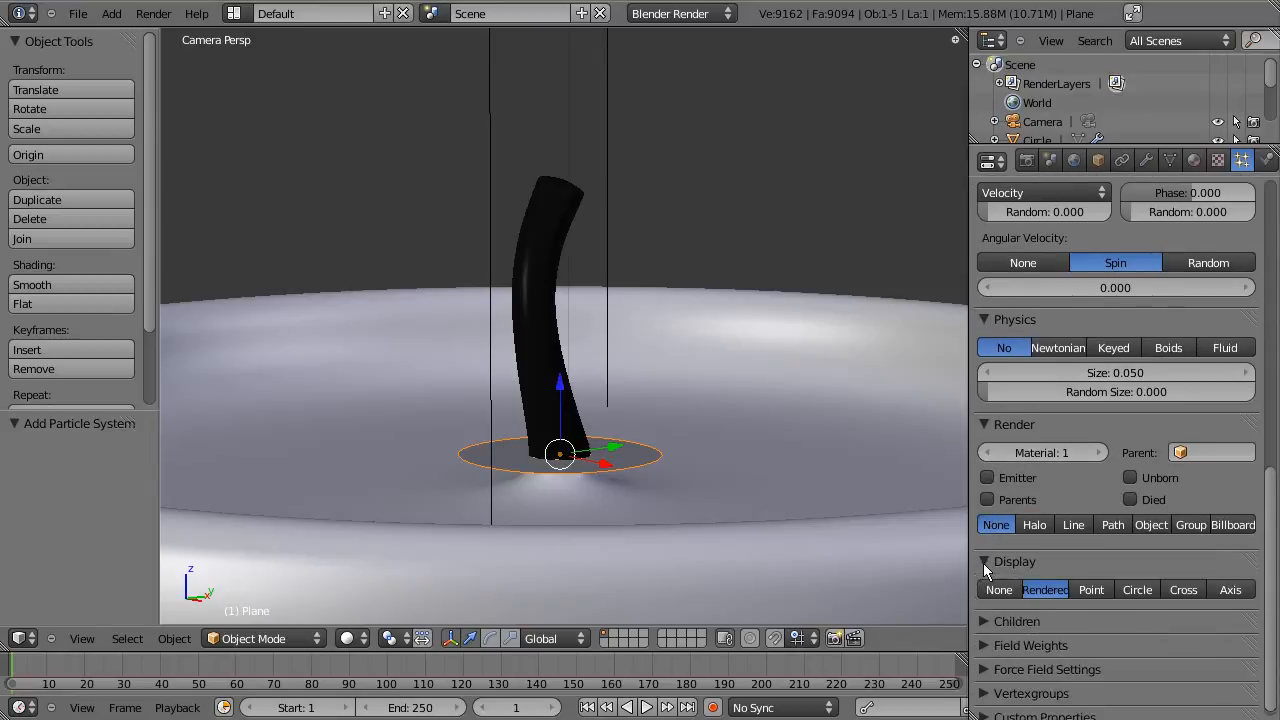
click(1091, 589)
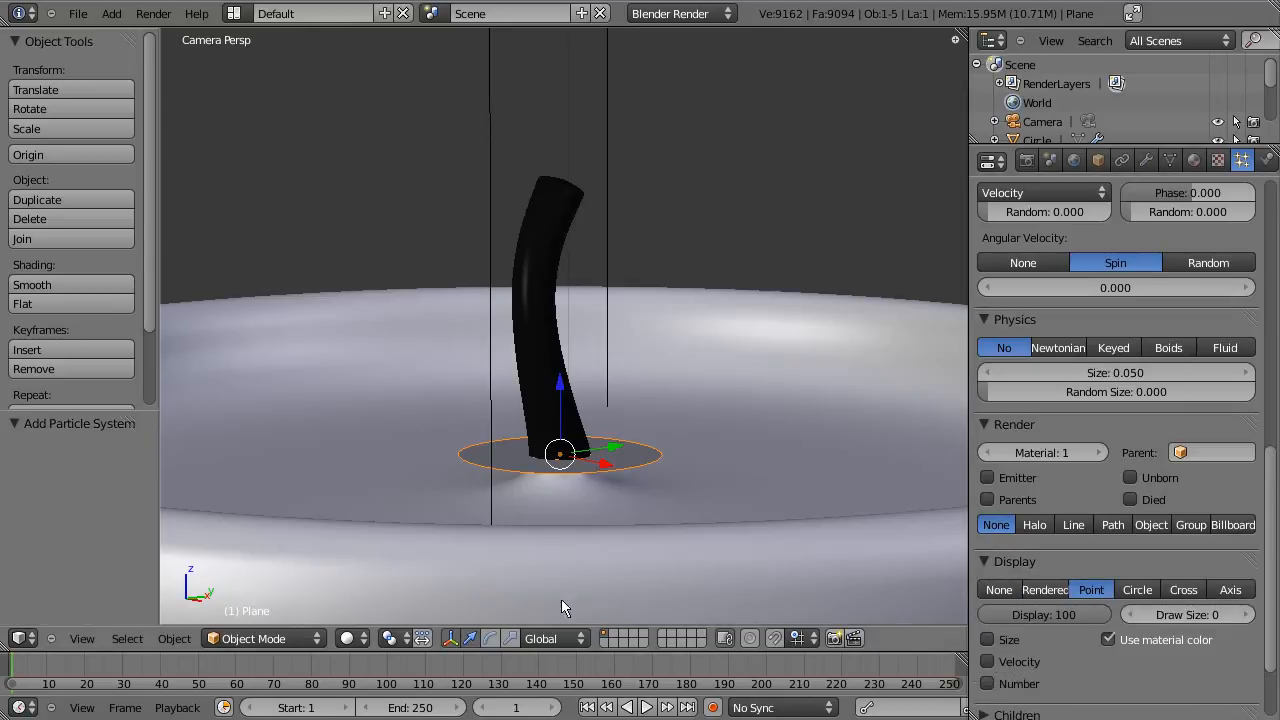
Step: Extend particle emission to end at frame 250 and scrub the timeline to preview the particles
click(160, 670)
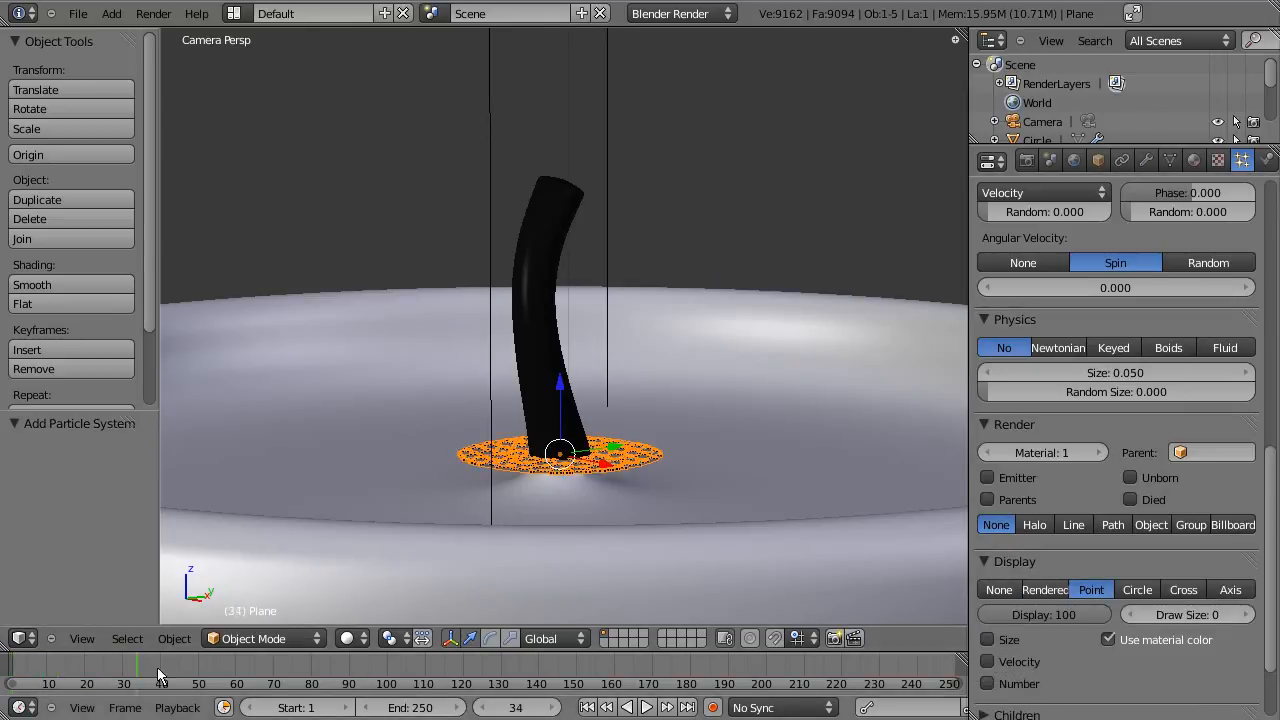
click(800, 670)
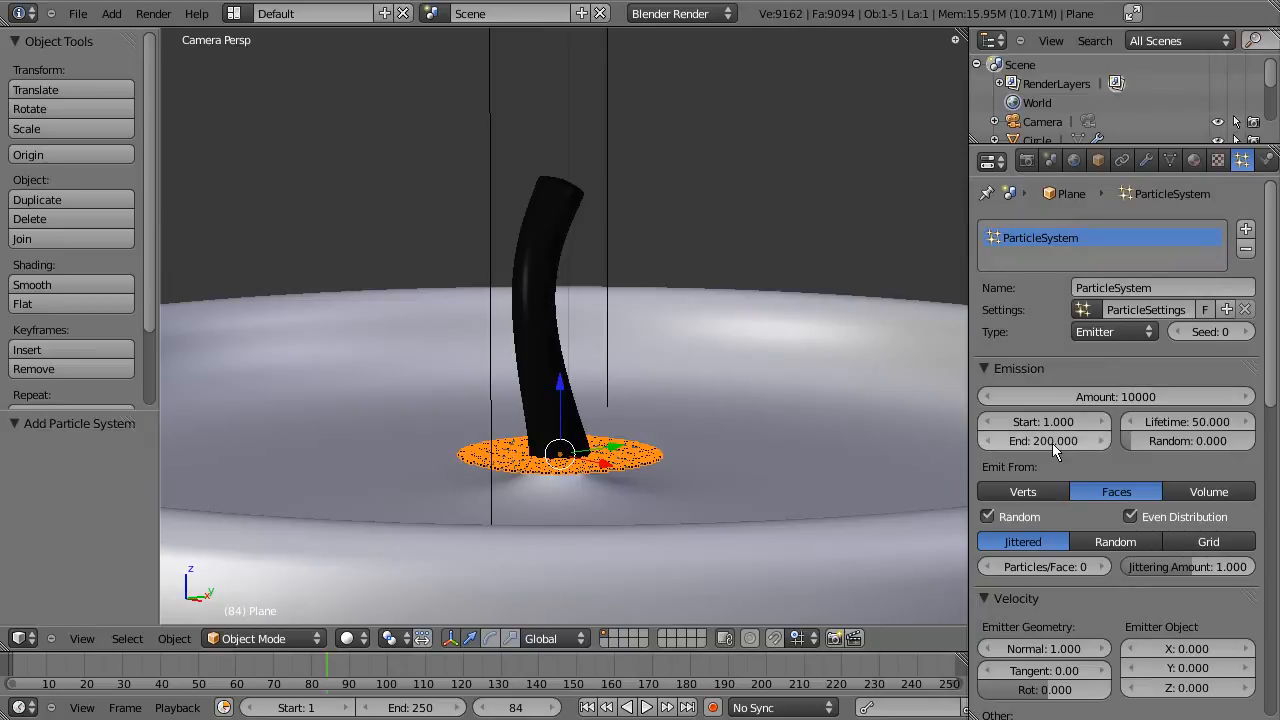
click(1043, 441)
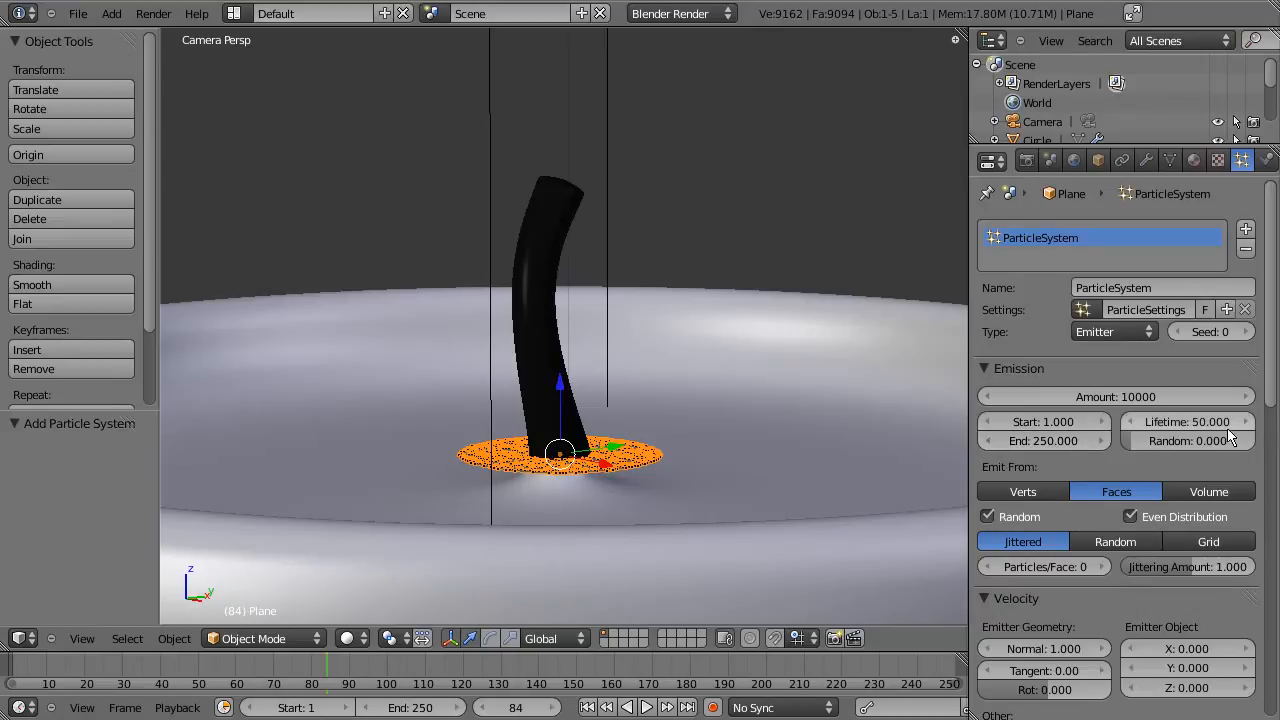
mouse_move(1210, 421)
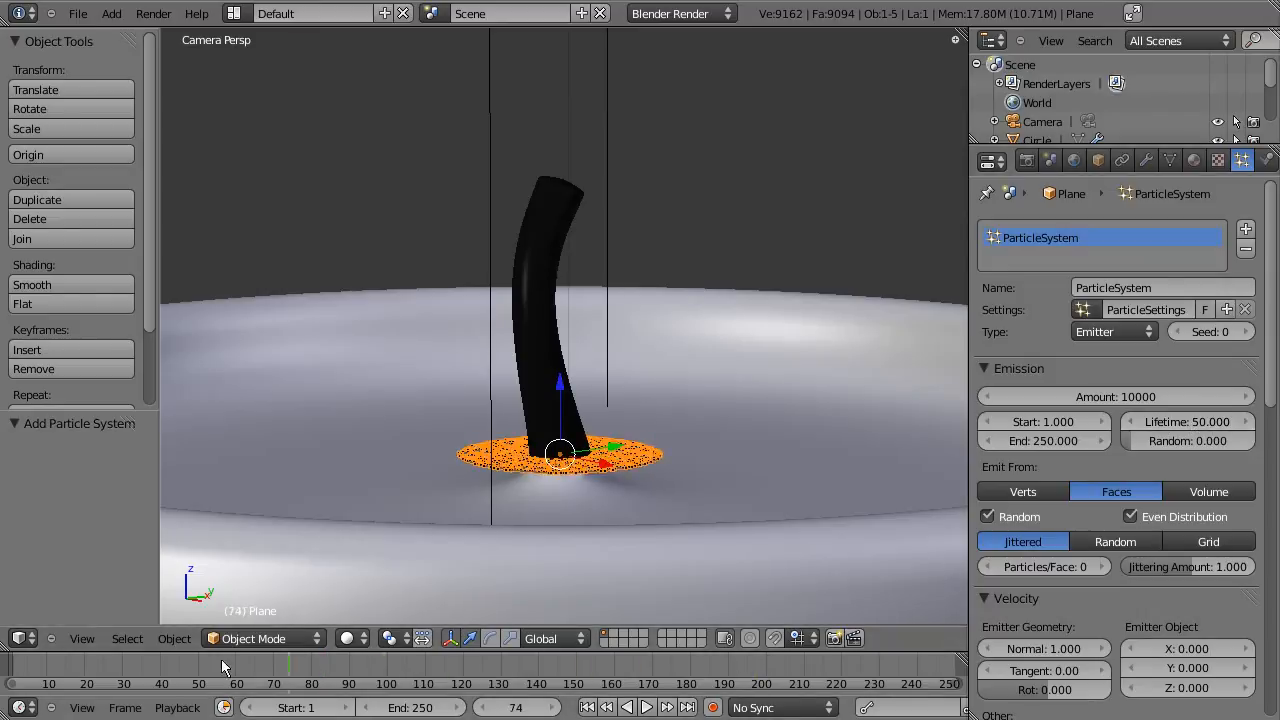
click(238, 683)
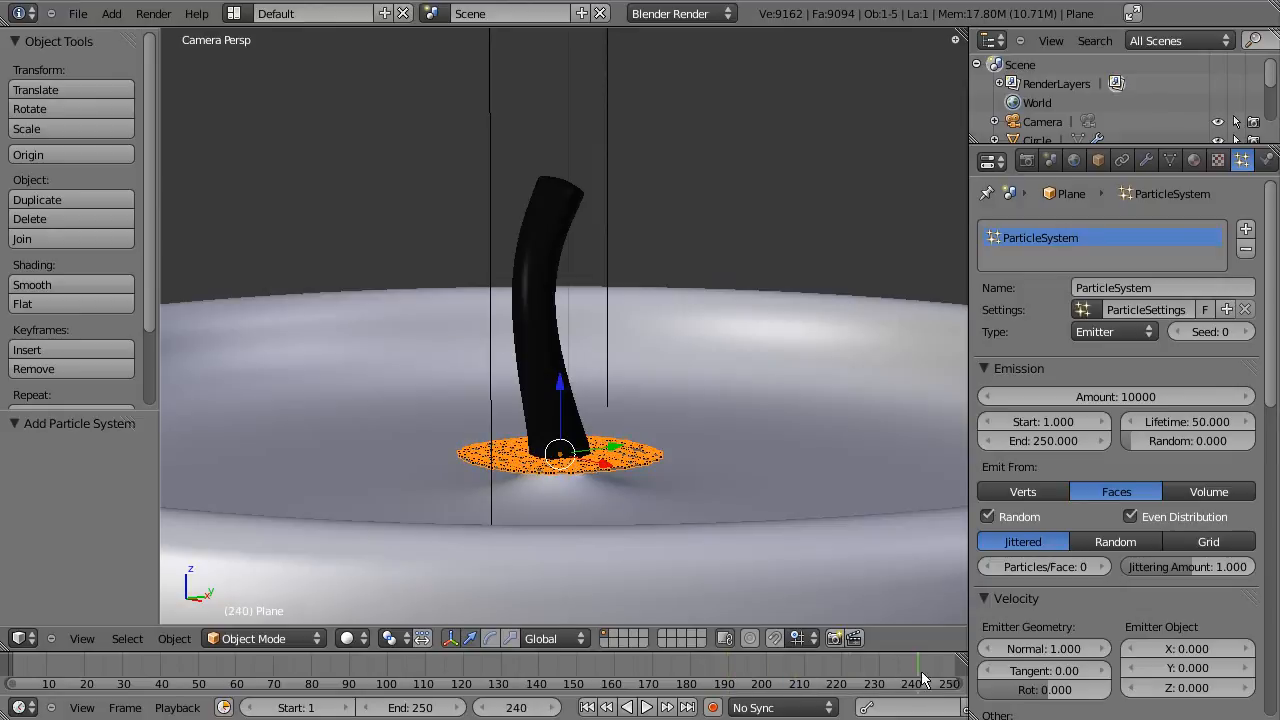
click(490, 683)
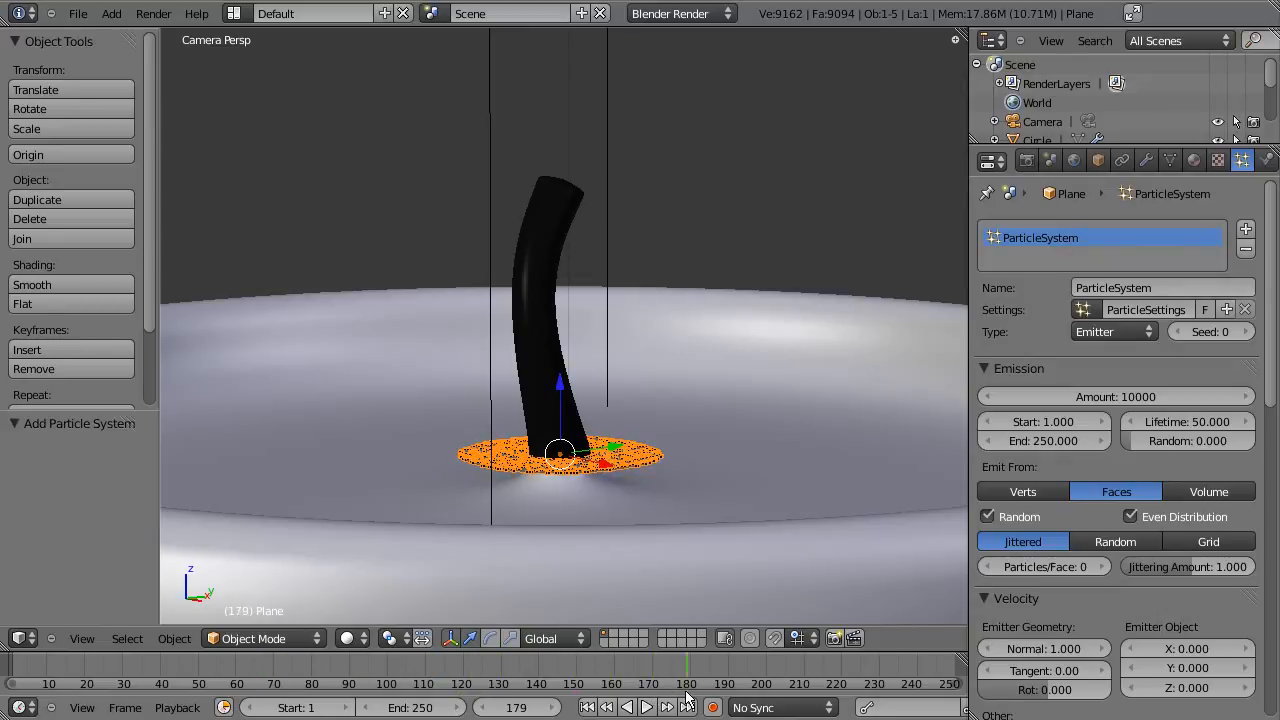
drag(688, 663, 875, 663)
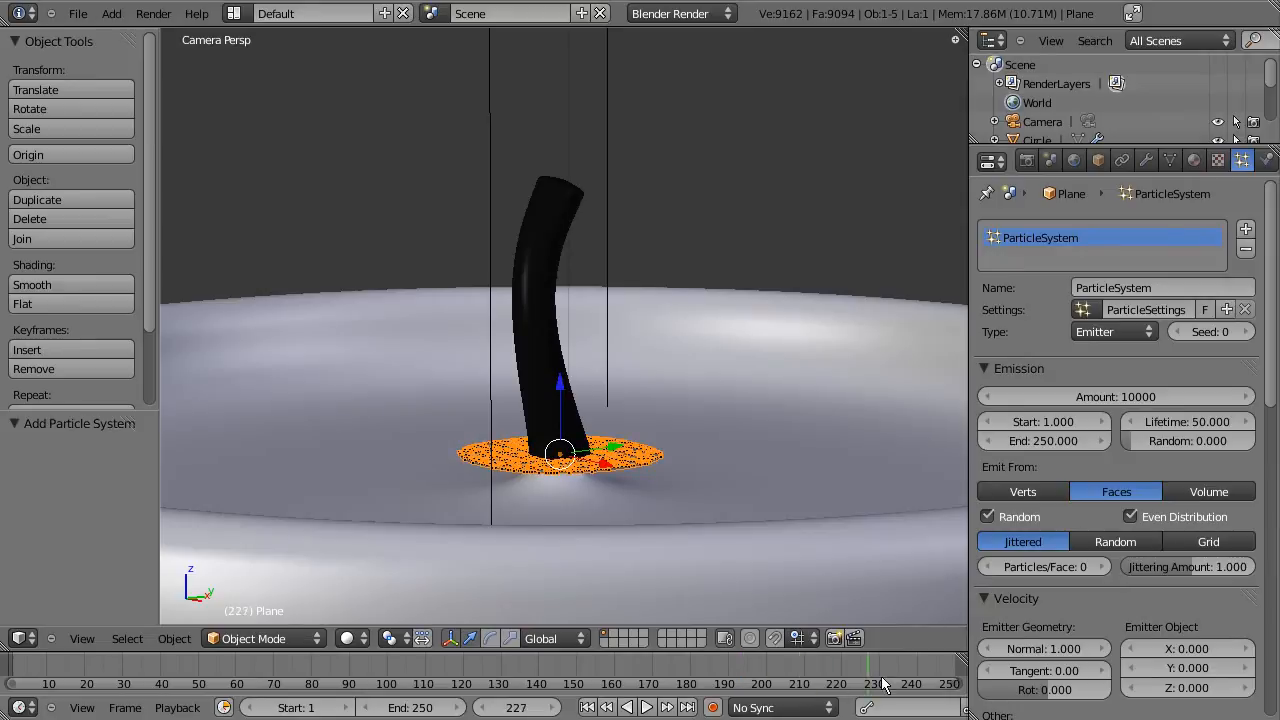
drag(880, 665, 520, 665)
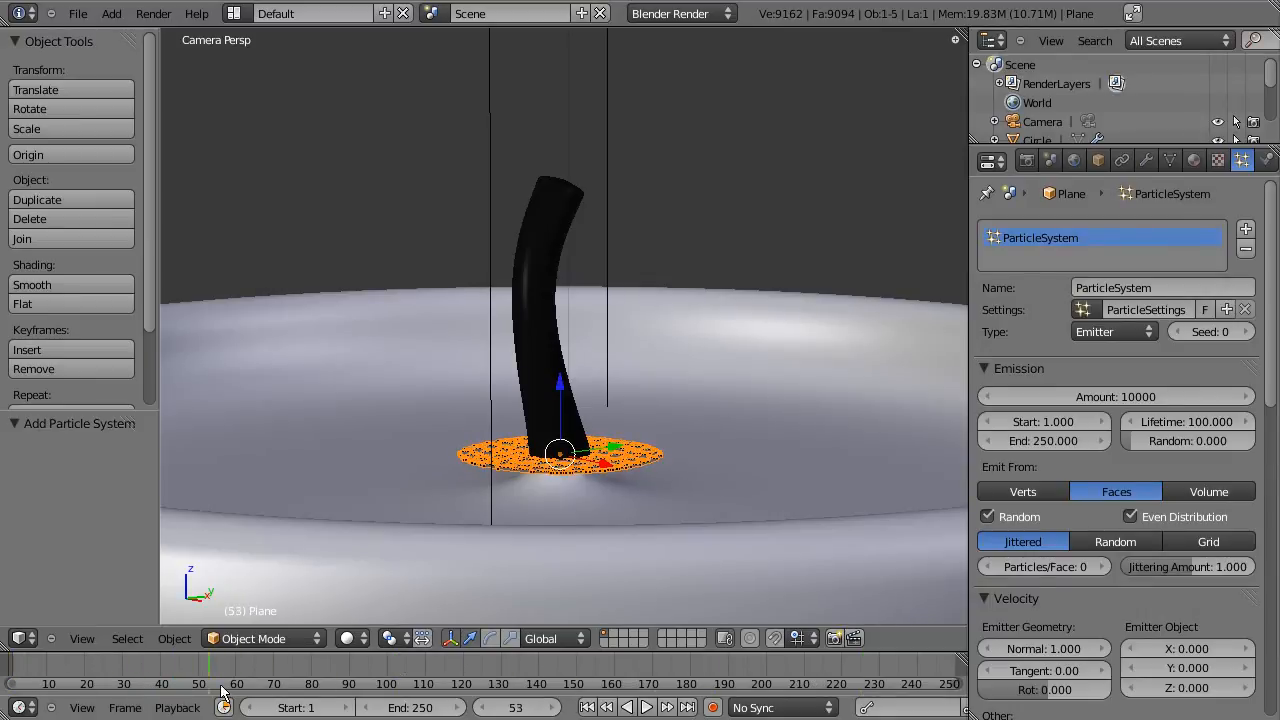
click(470, 665)
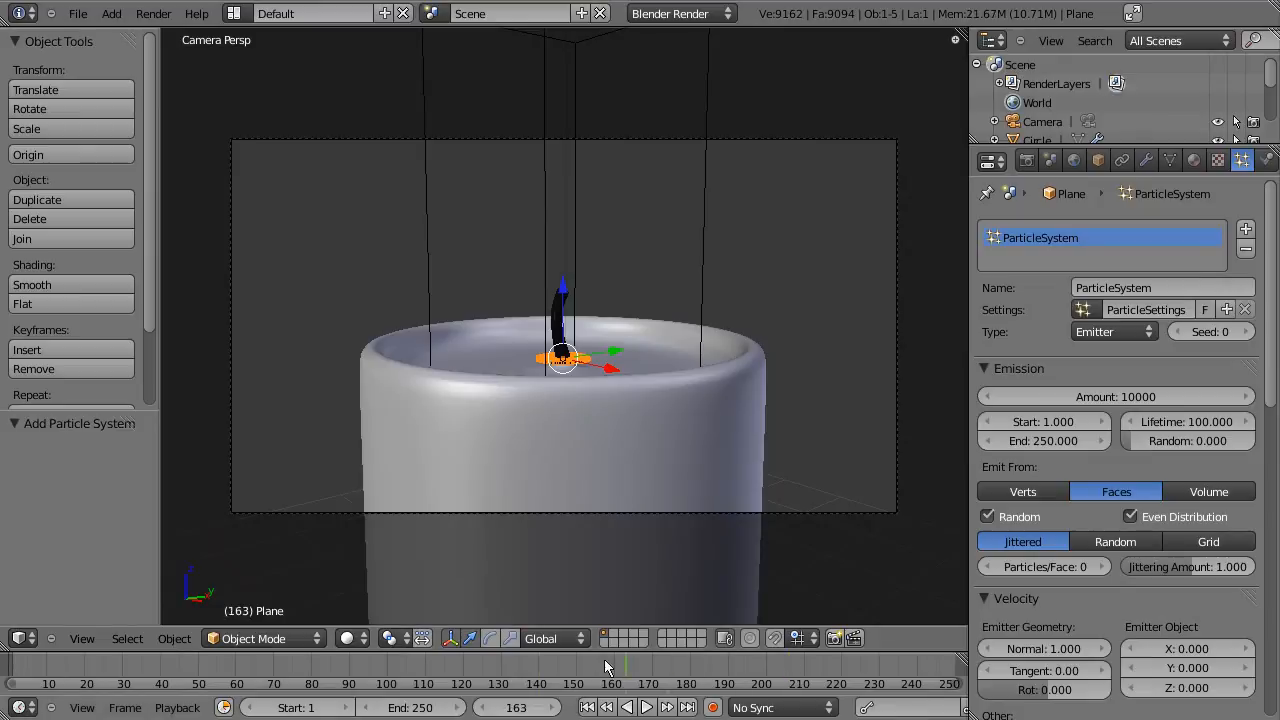
click(420, 665)
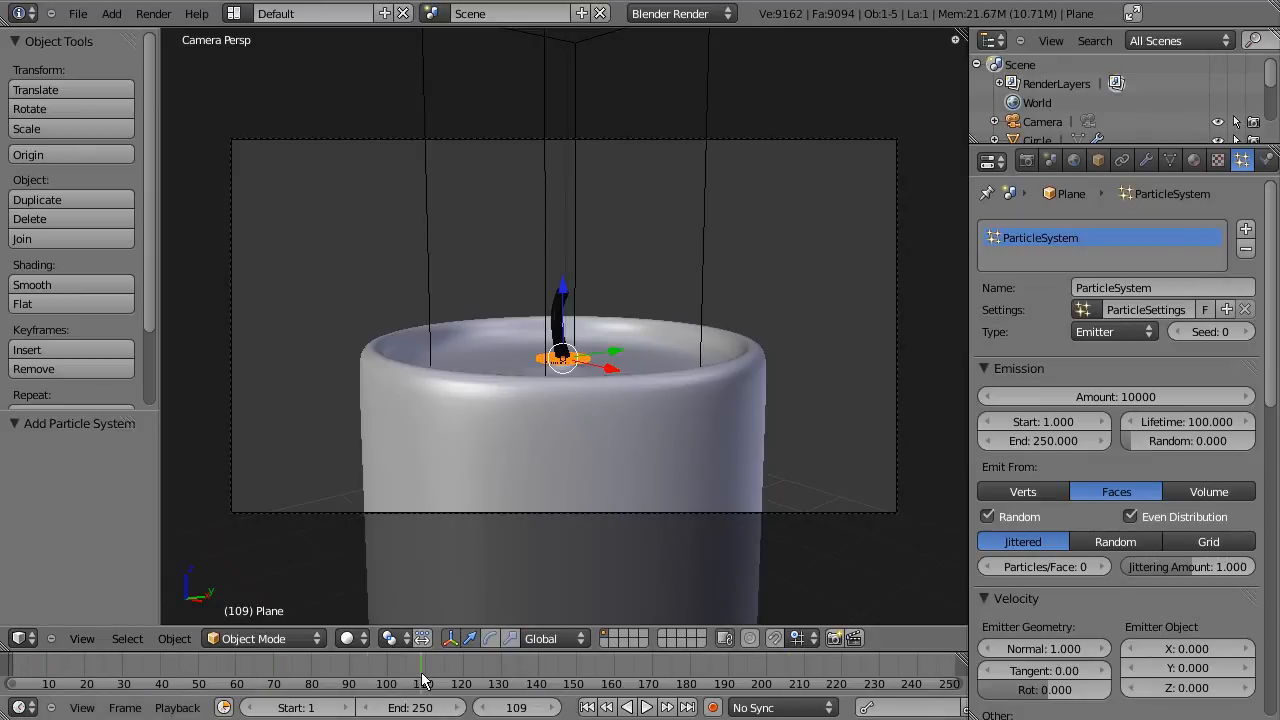
click(278, 683)
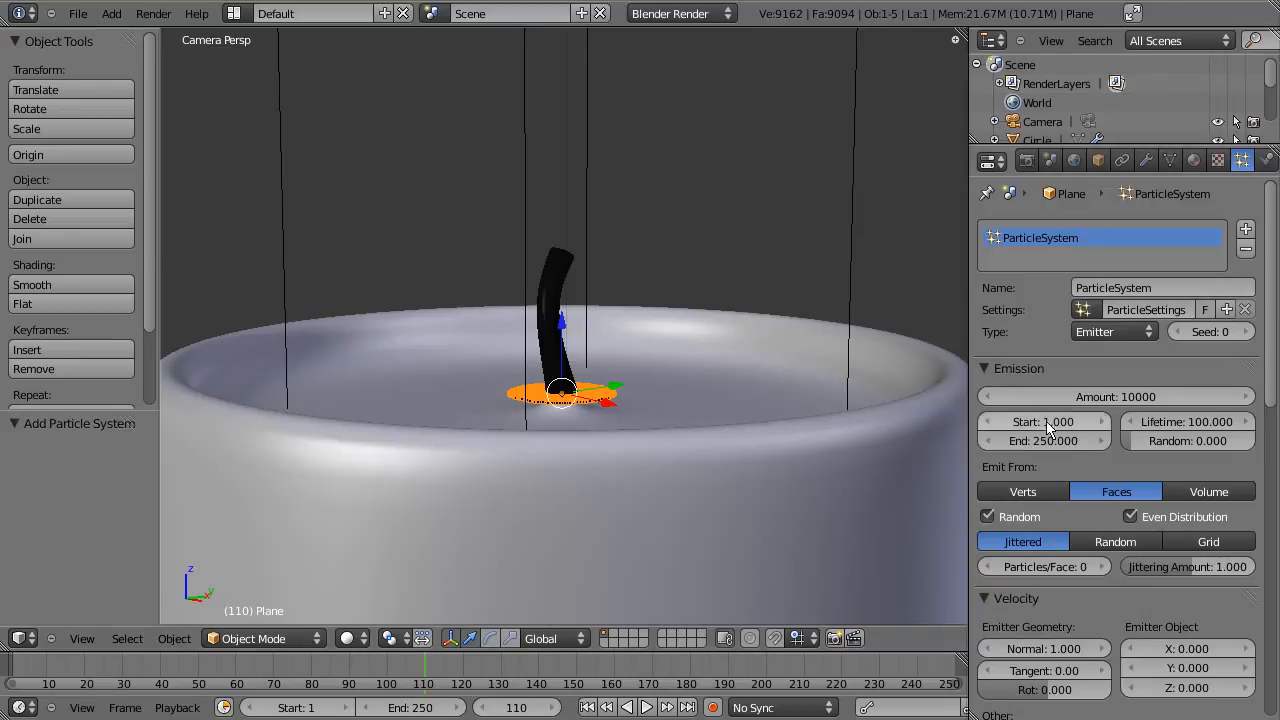
click(1044, 421)
text(-100)
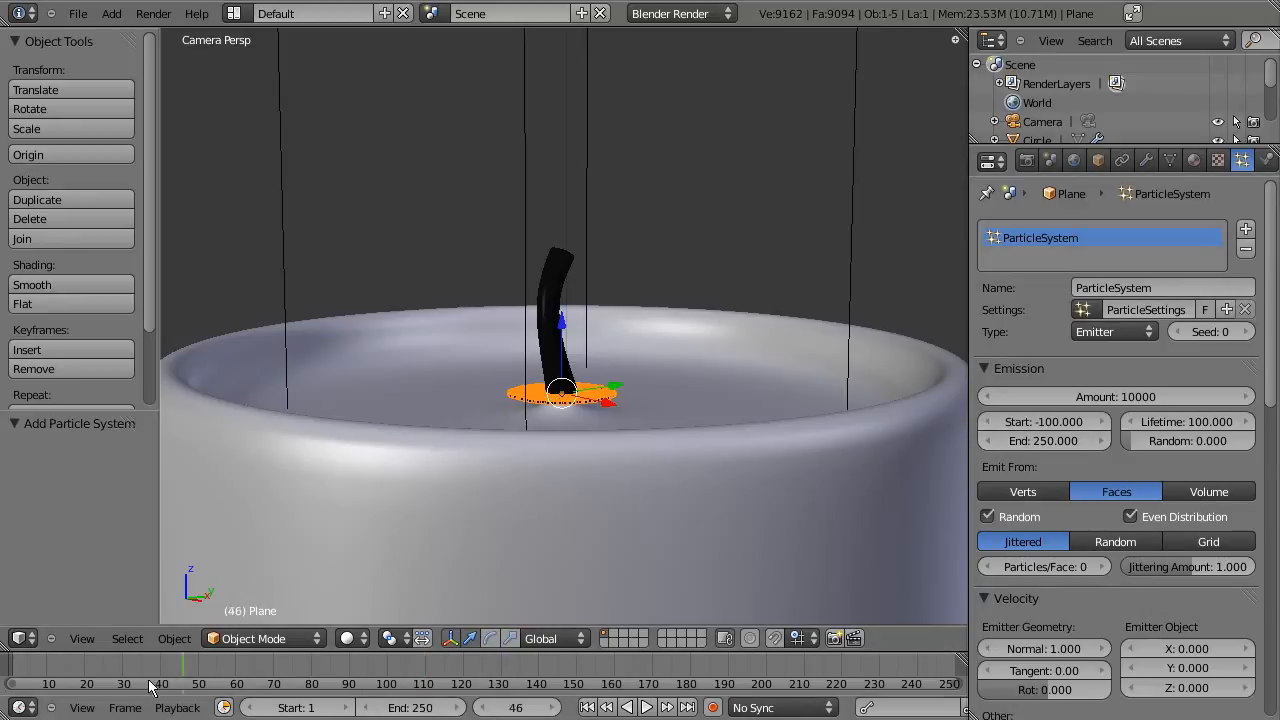
click(68, 665)
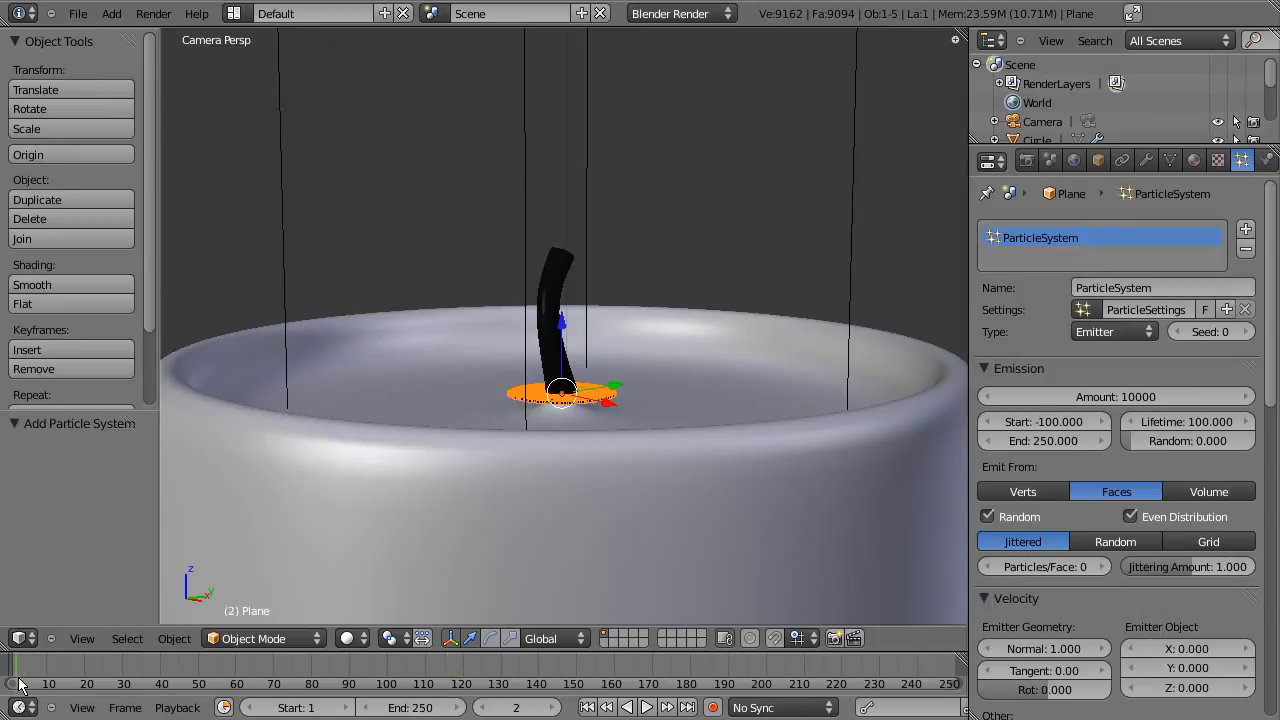
click(455, 665)
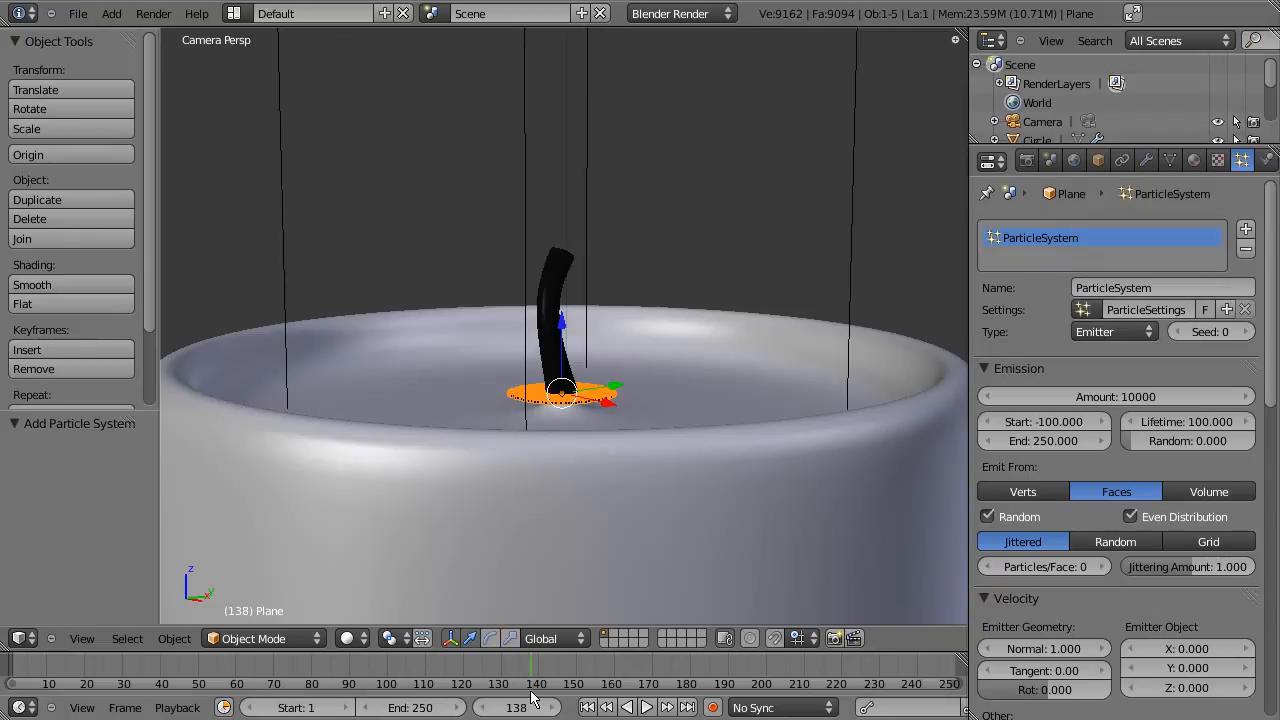
drag(527, 665, 703, 665)
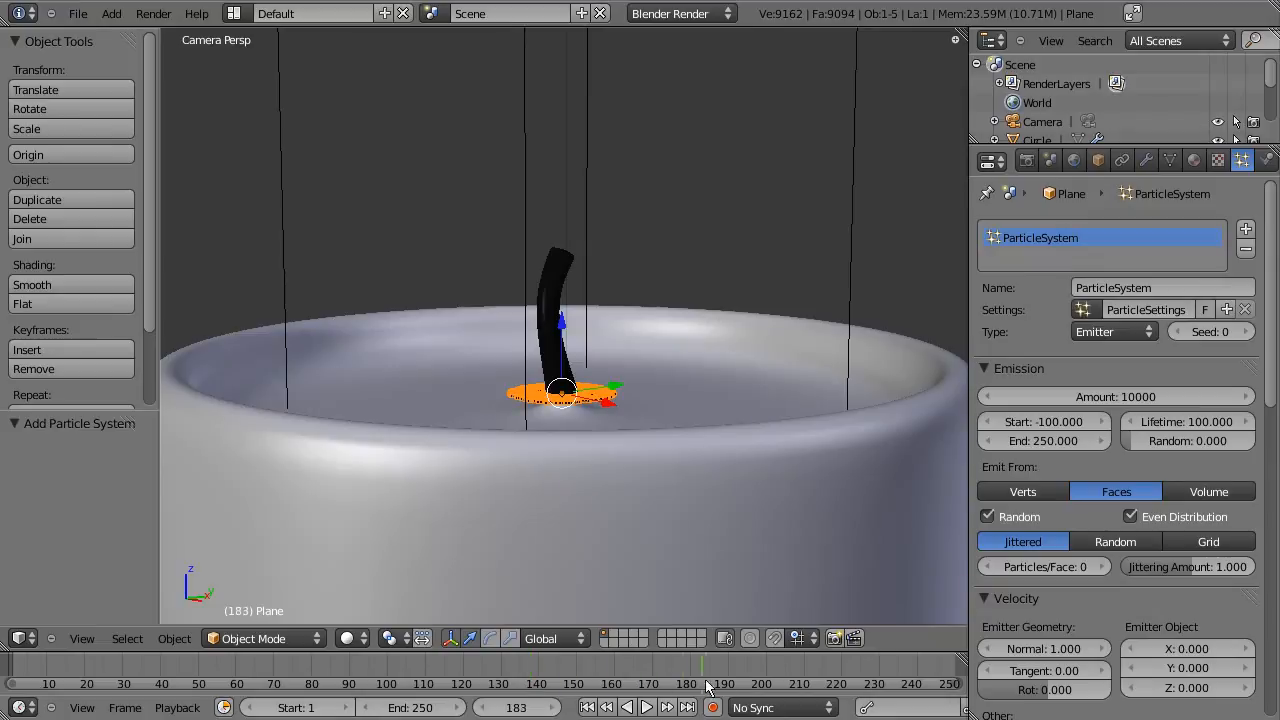
drag(705, 665, 835, 665)
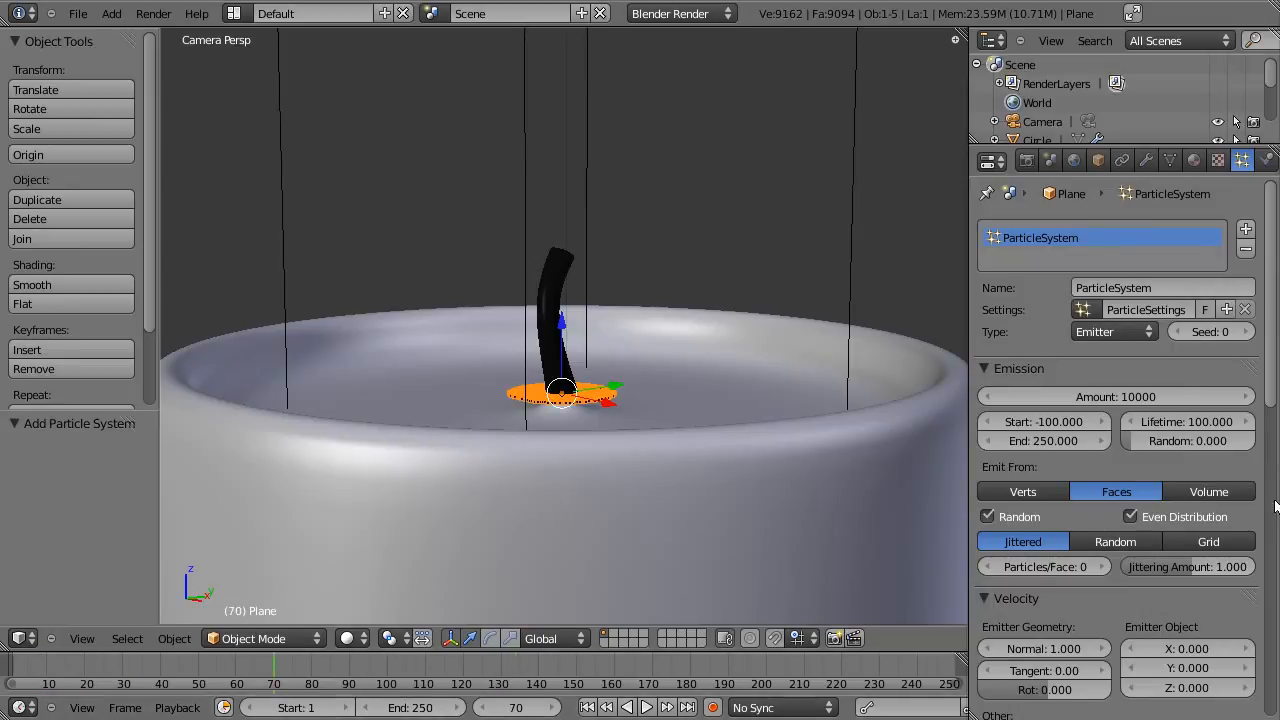
click(1043, 421)
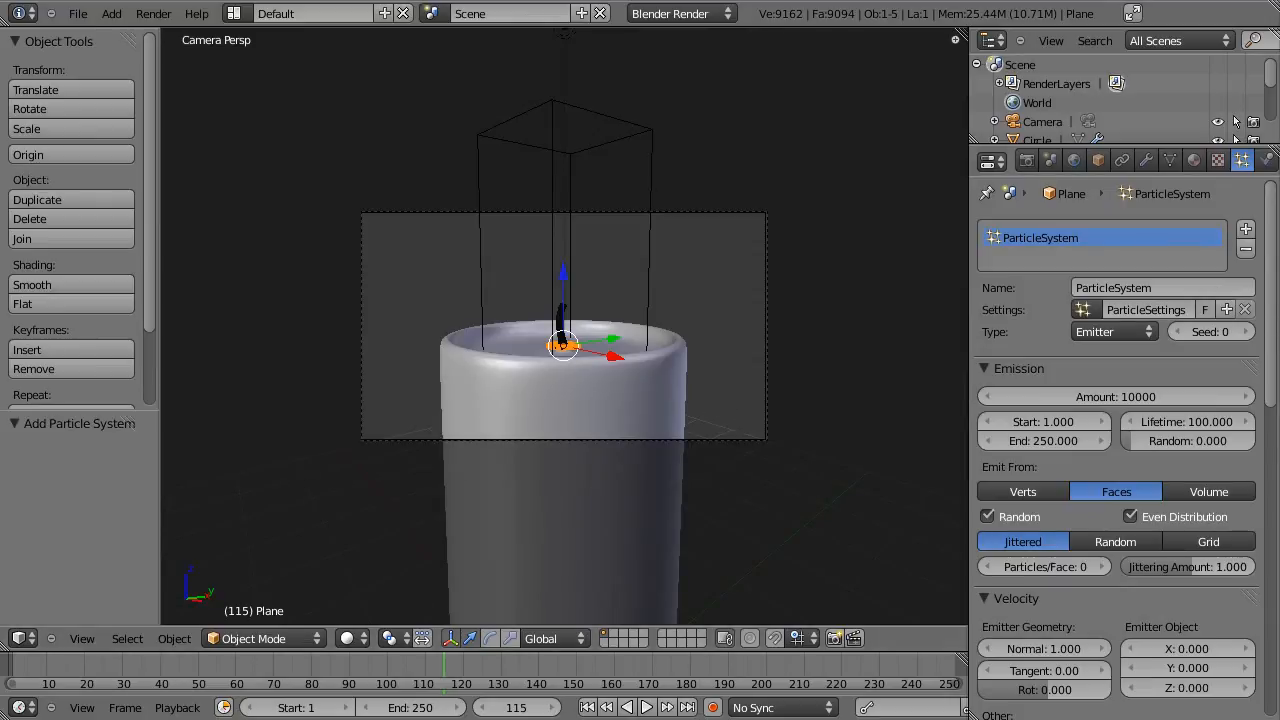
mouse_move(1268, 160)
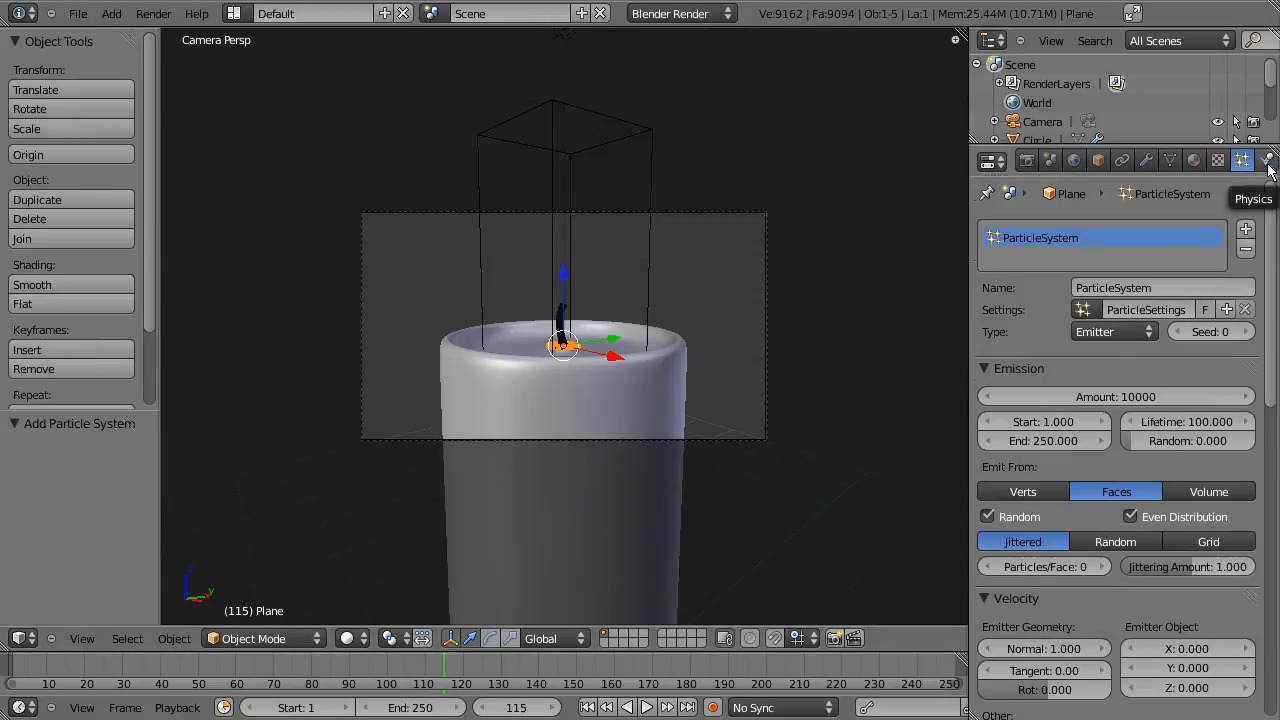
Step: Enable Smoke physics on the Plane as a Flow source using its ParticleSystem
click(1266, 160)
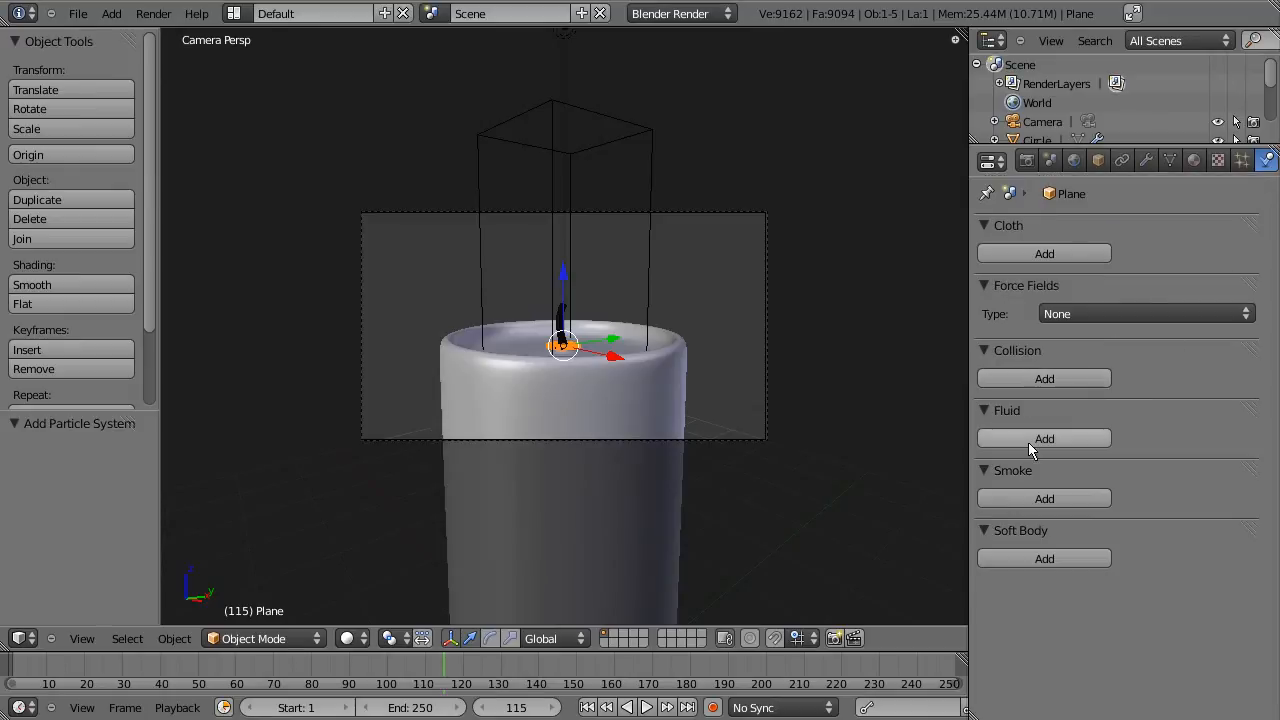
click(1044, 498)
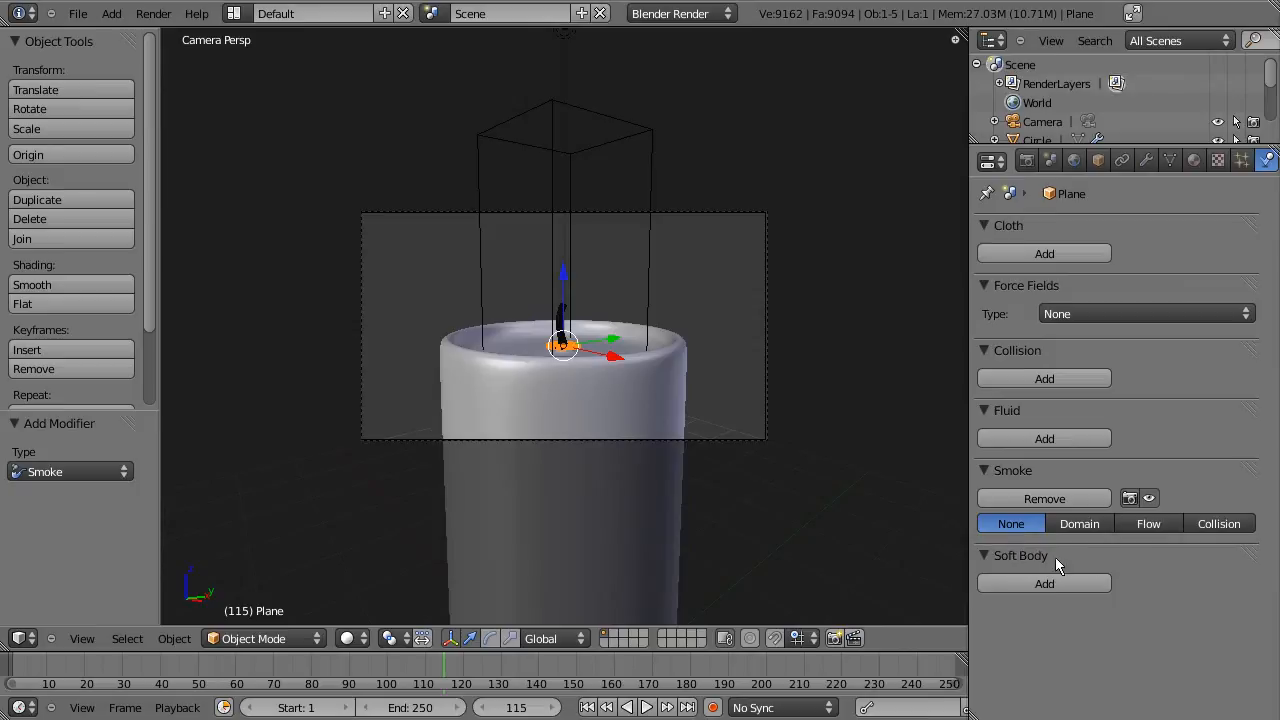
click(1148, 523)
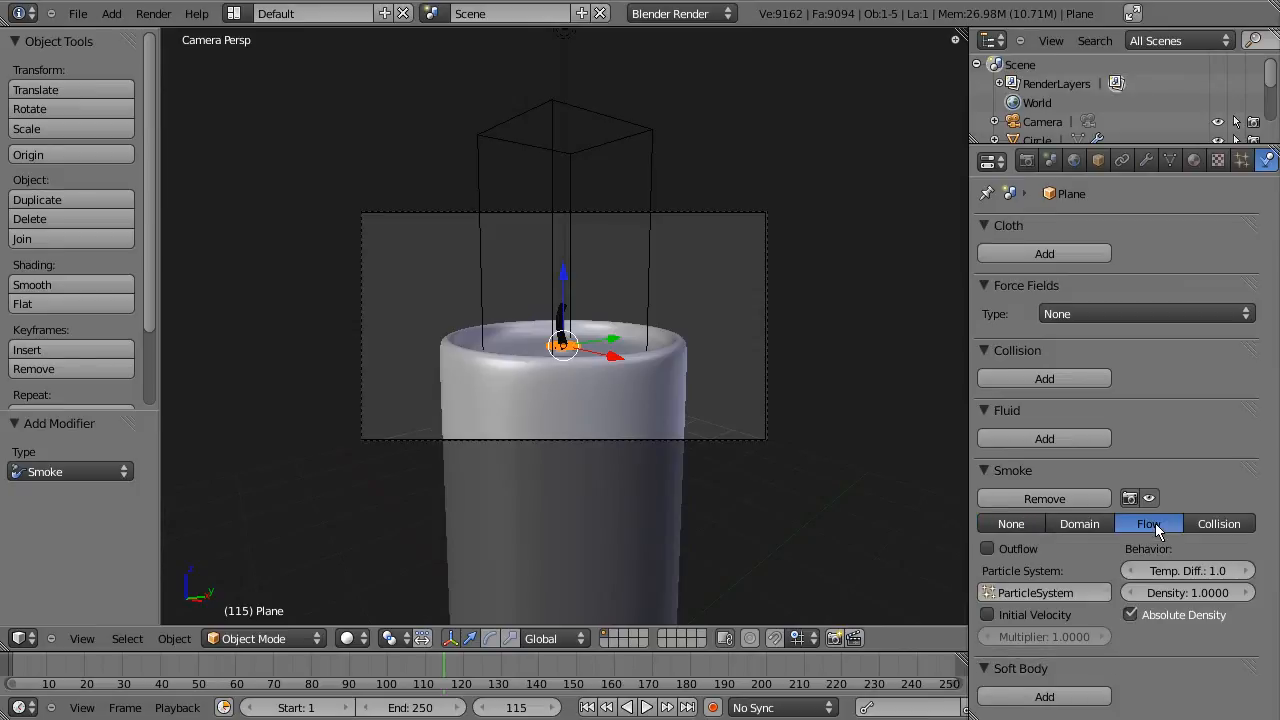
mouse_move(1035, 592)
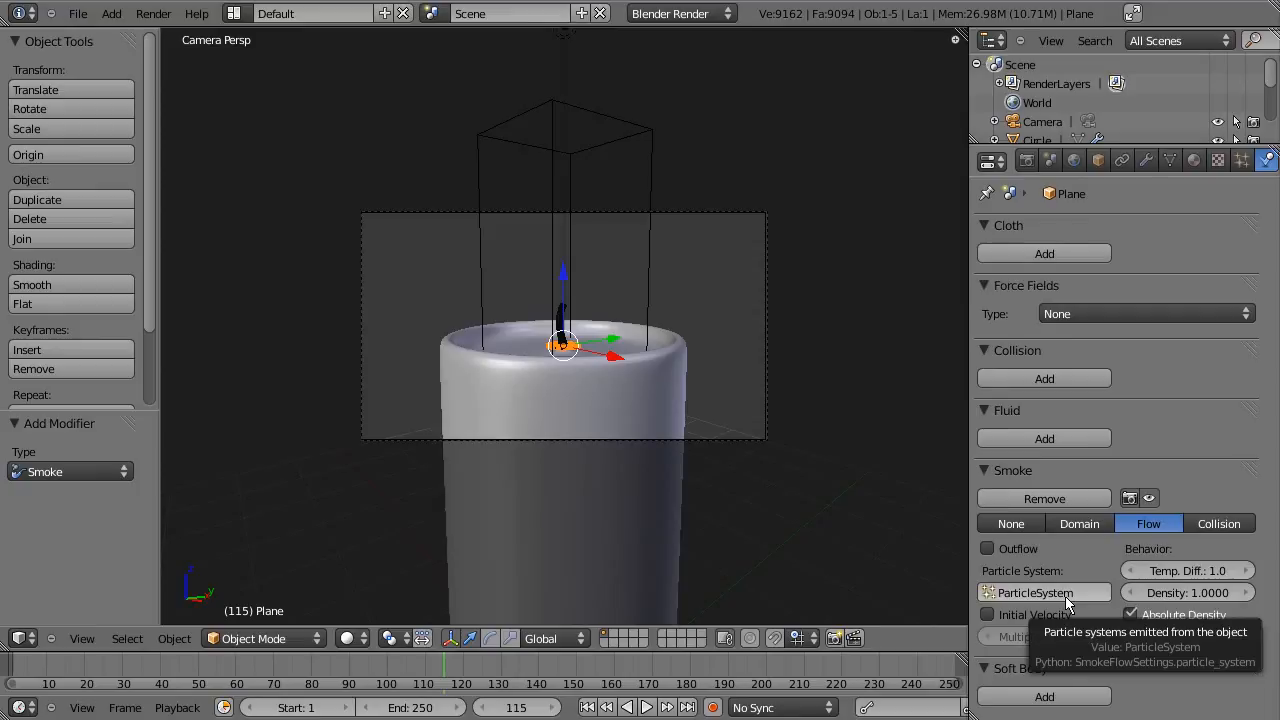
mouse_move(1159, 450)
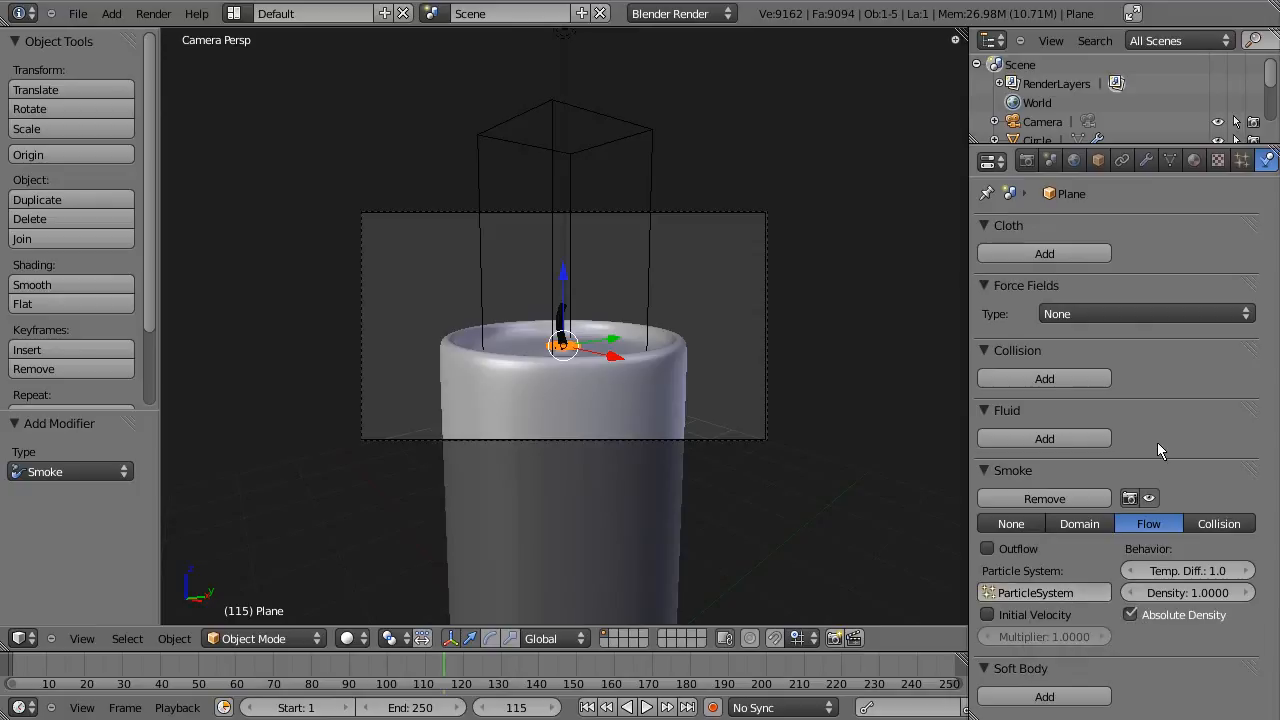
mouse_move(1160, 447)
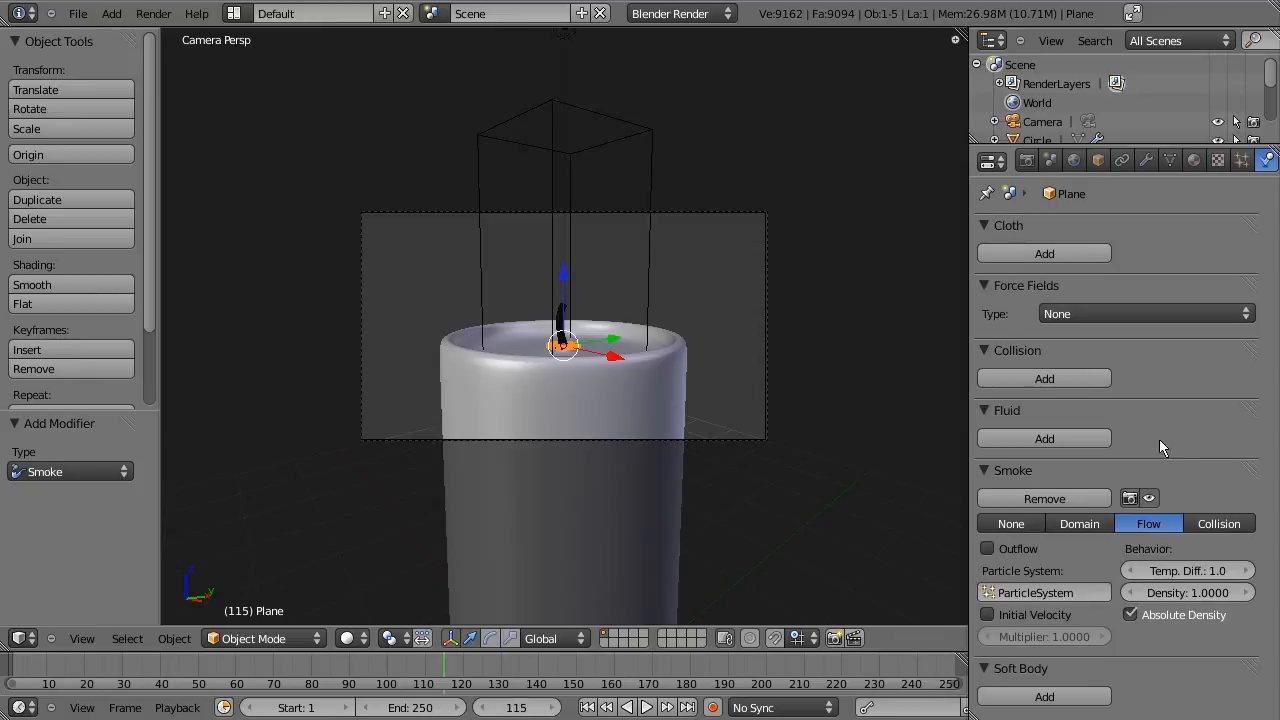
mouse_move(1150, 445)
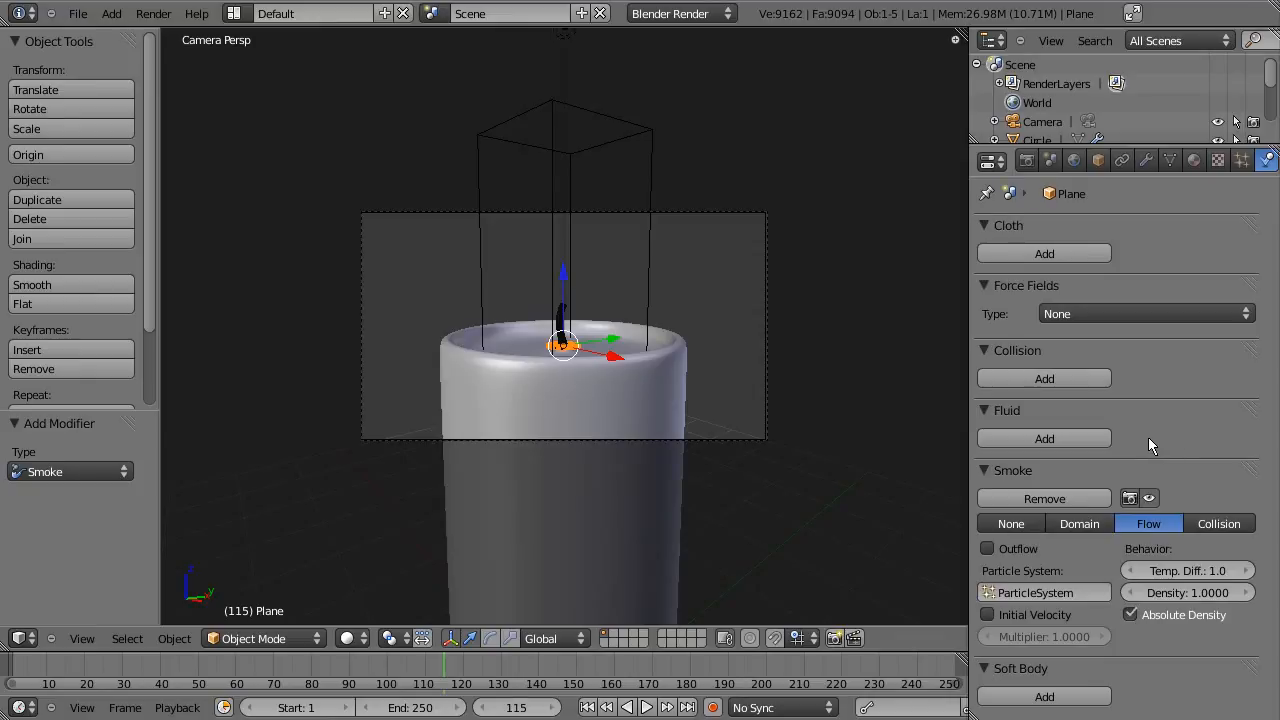
mouse_move(1093, 558)
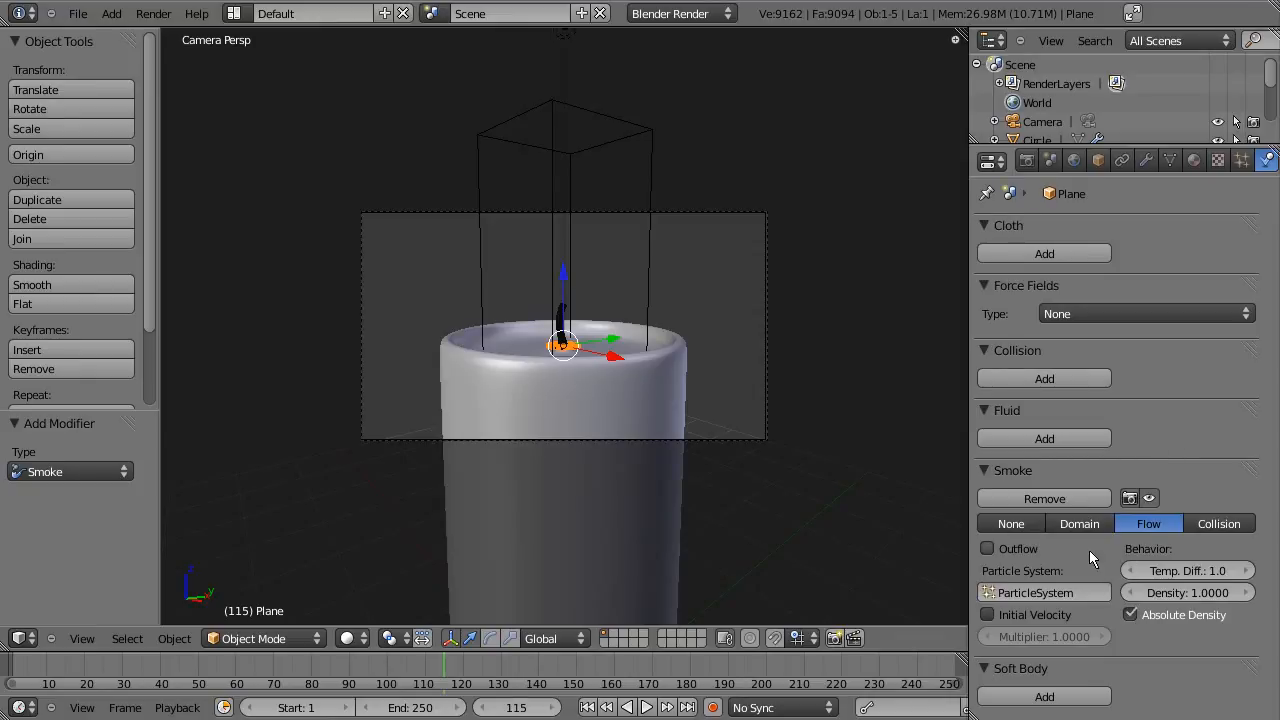
mouse_move(1020, 628)
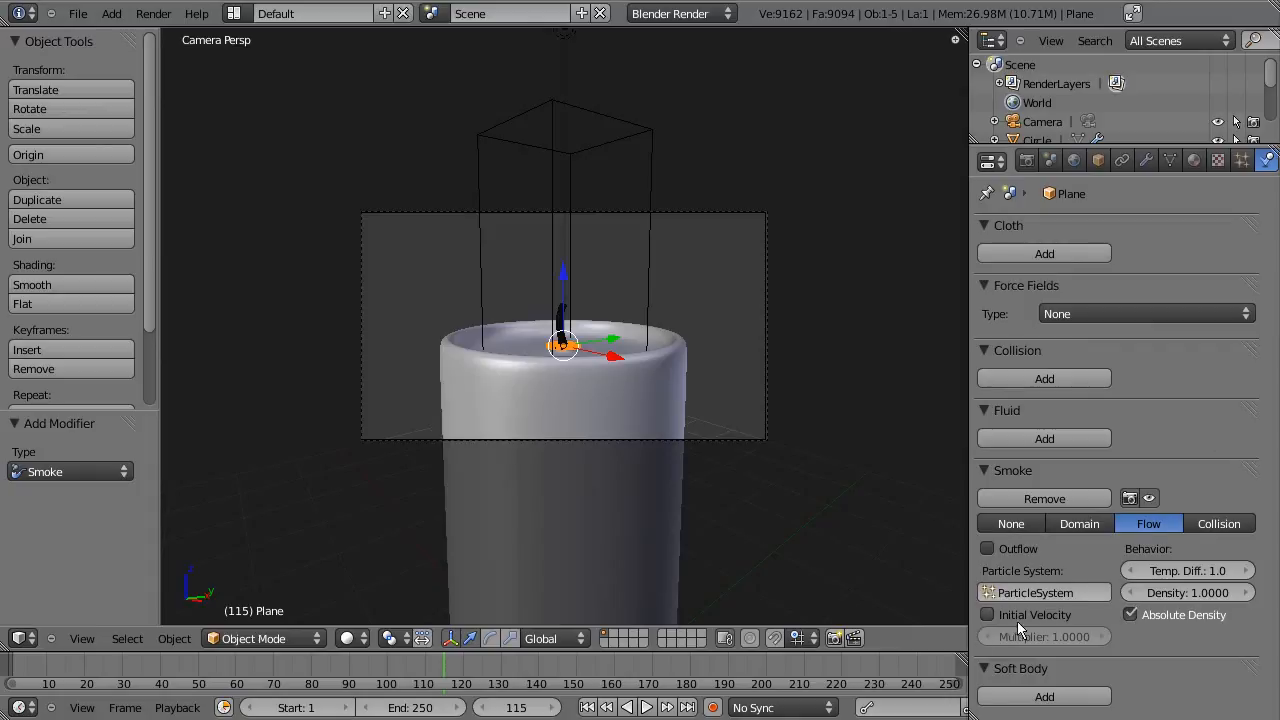
click(987, 614)
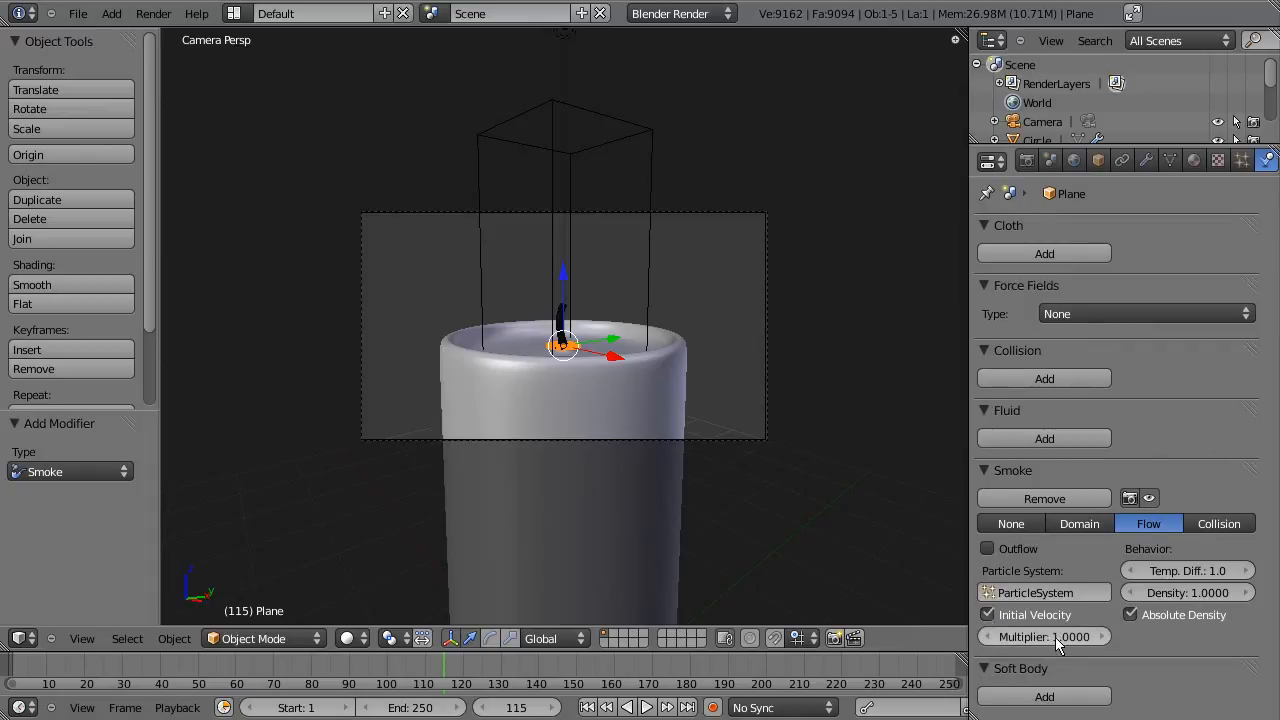
mouse_move(1044, 637)
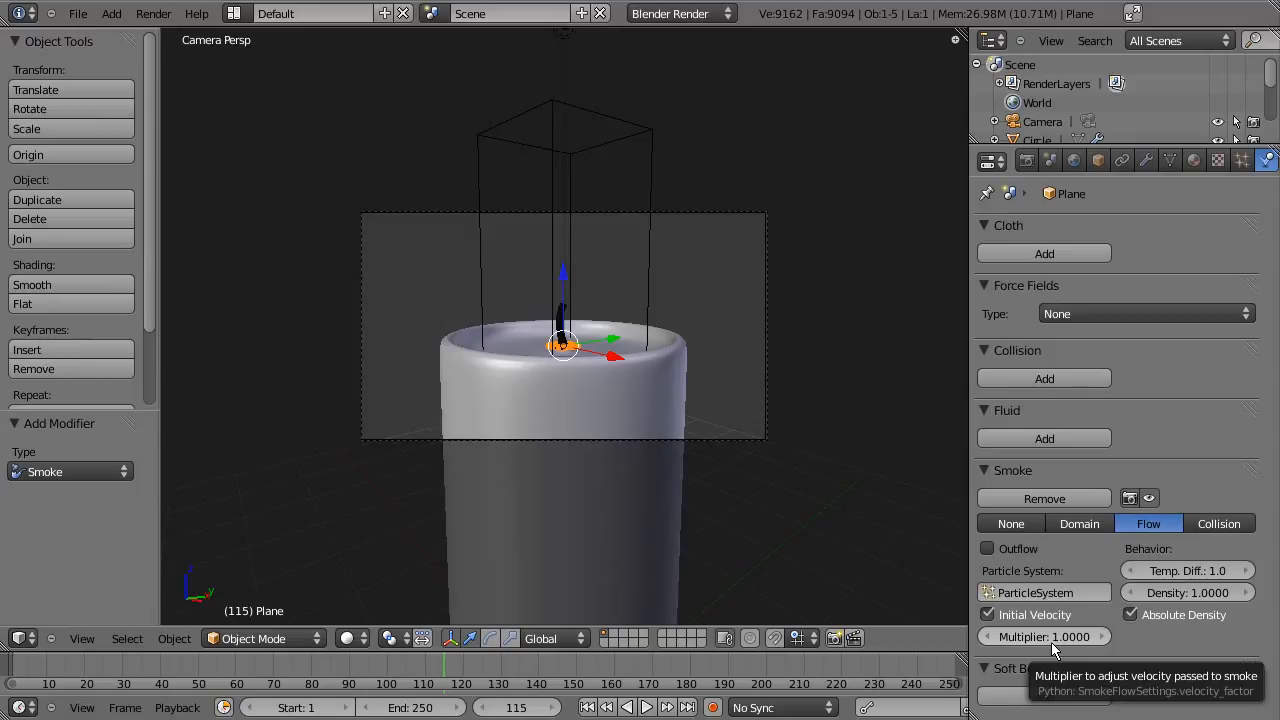
mouse_move(1056, 645)
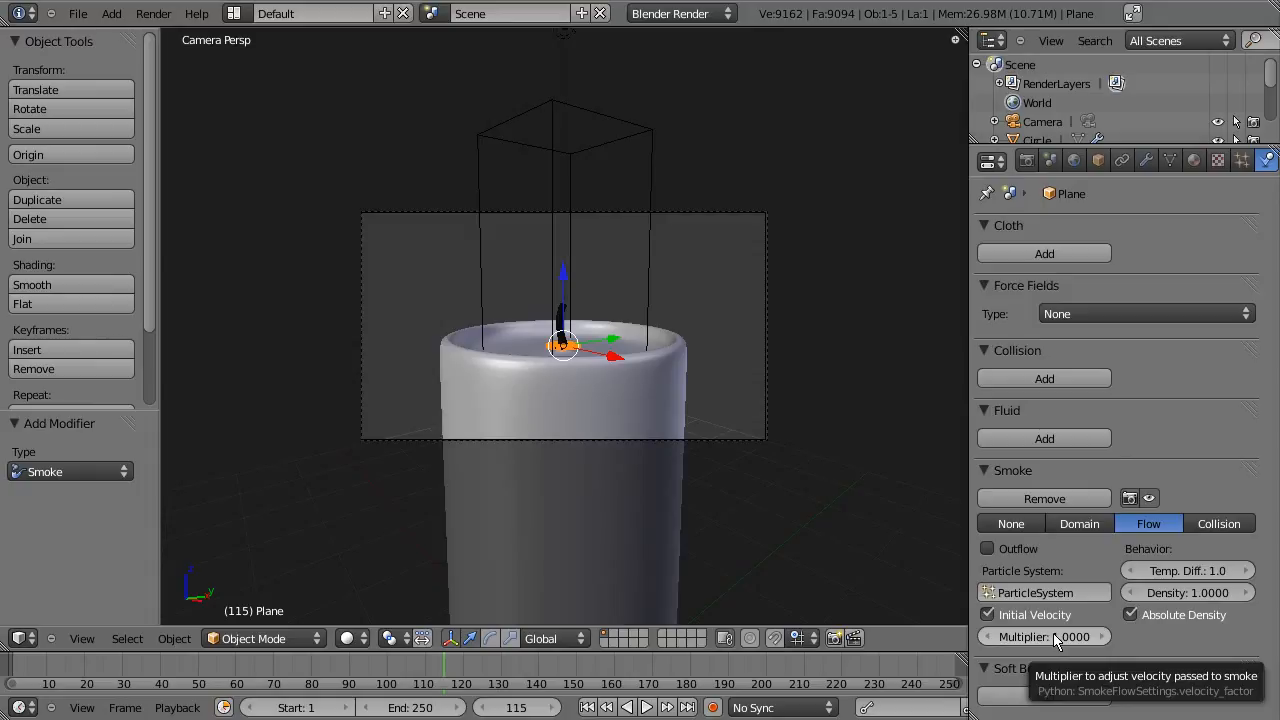
mouse_move(1145, 650)
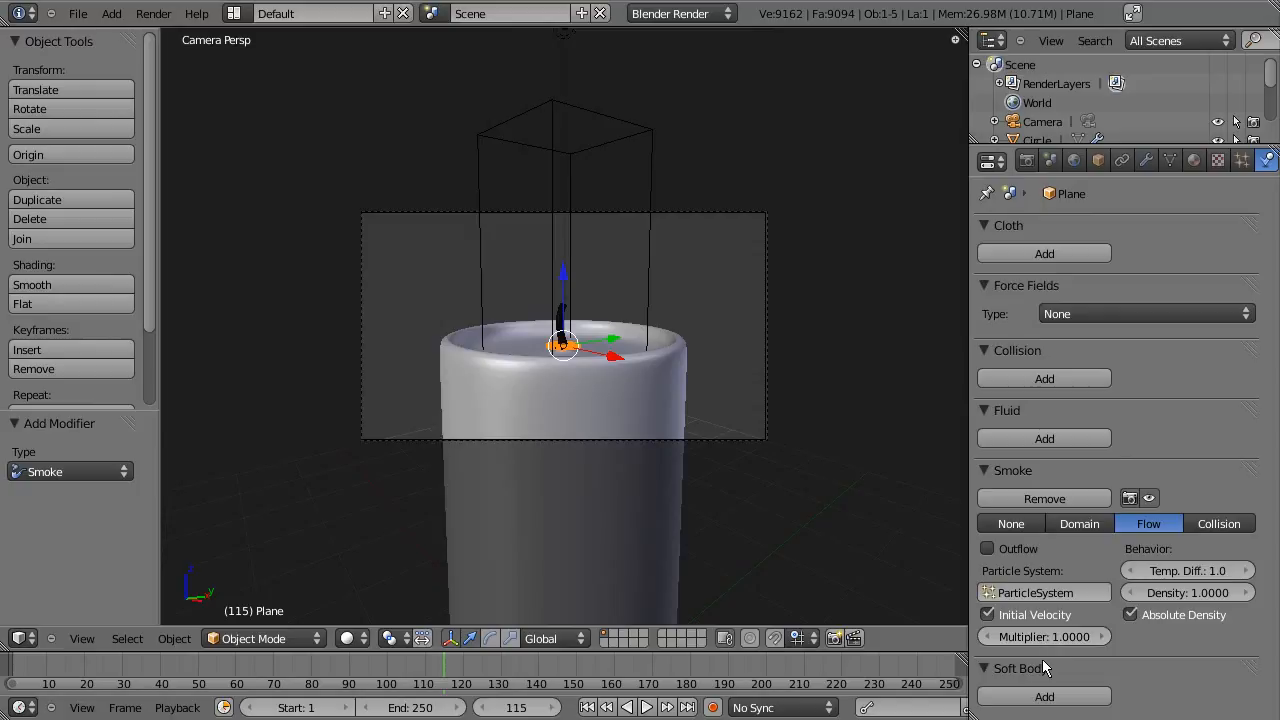
click(988, 614)
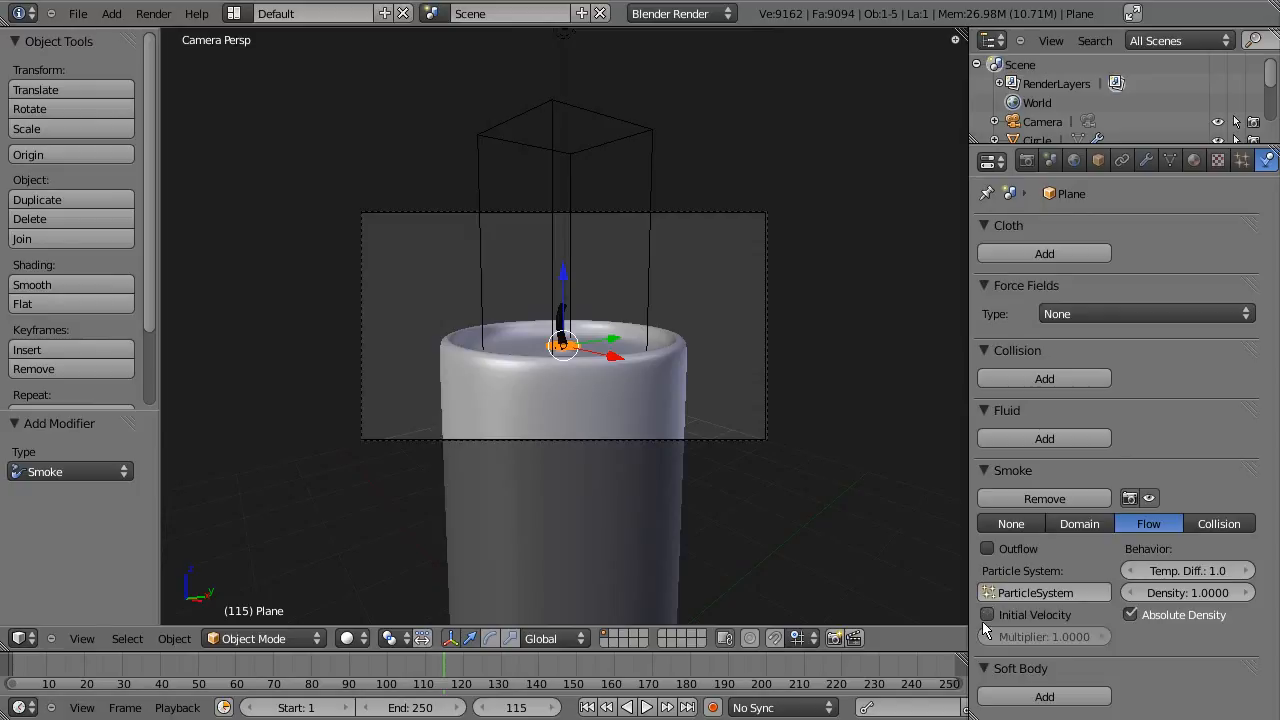
mouse_move(1242, 669)
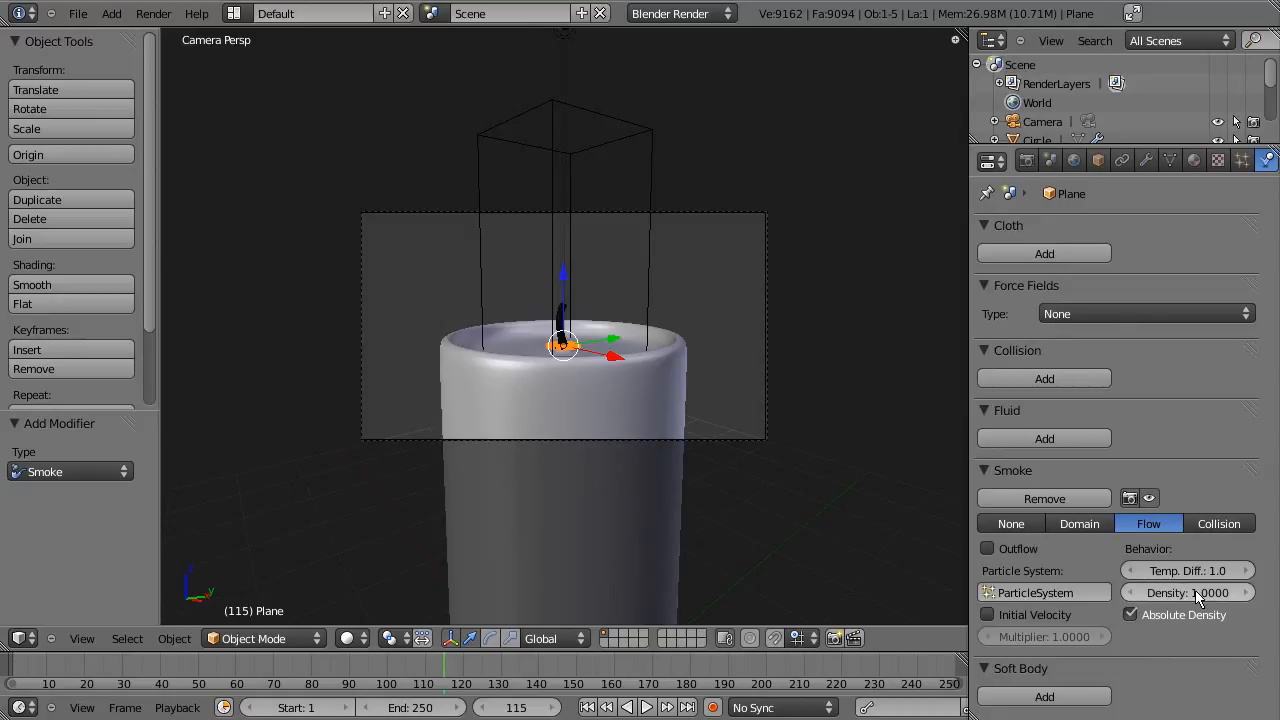
mouse_move(1131, 614)
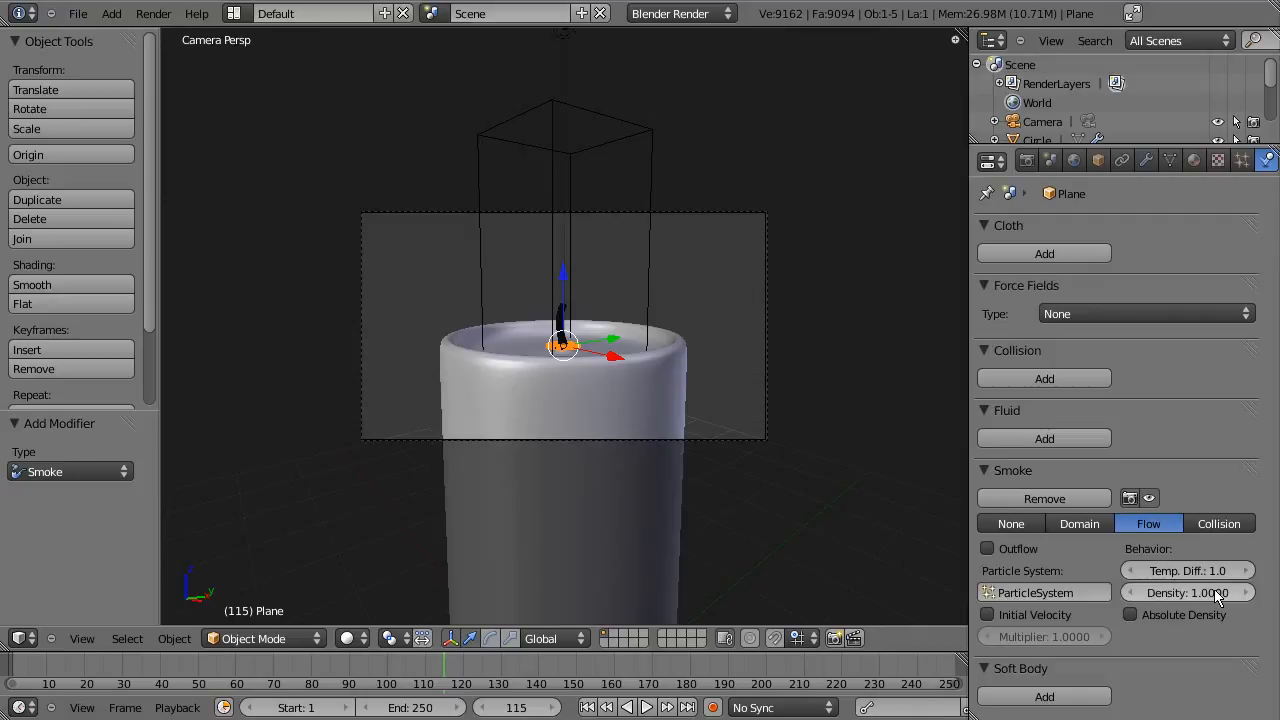
mouse_move(1190, 592)
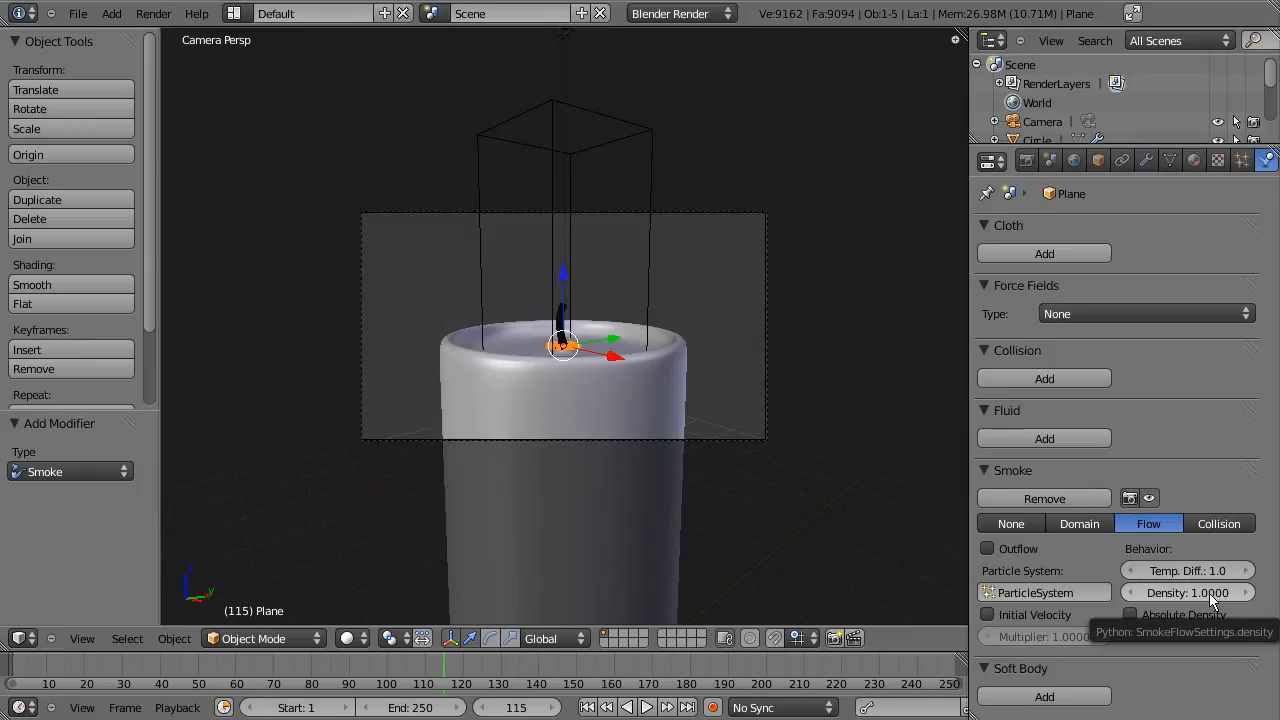
mouse_move(1137, 625)
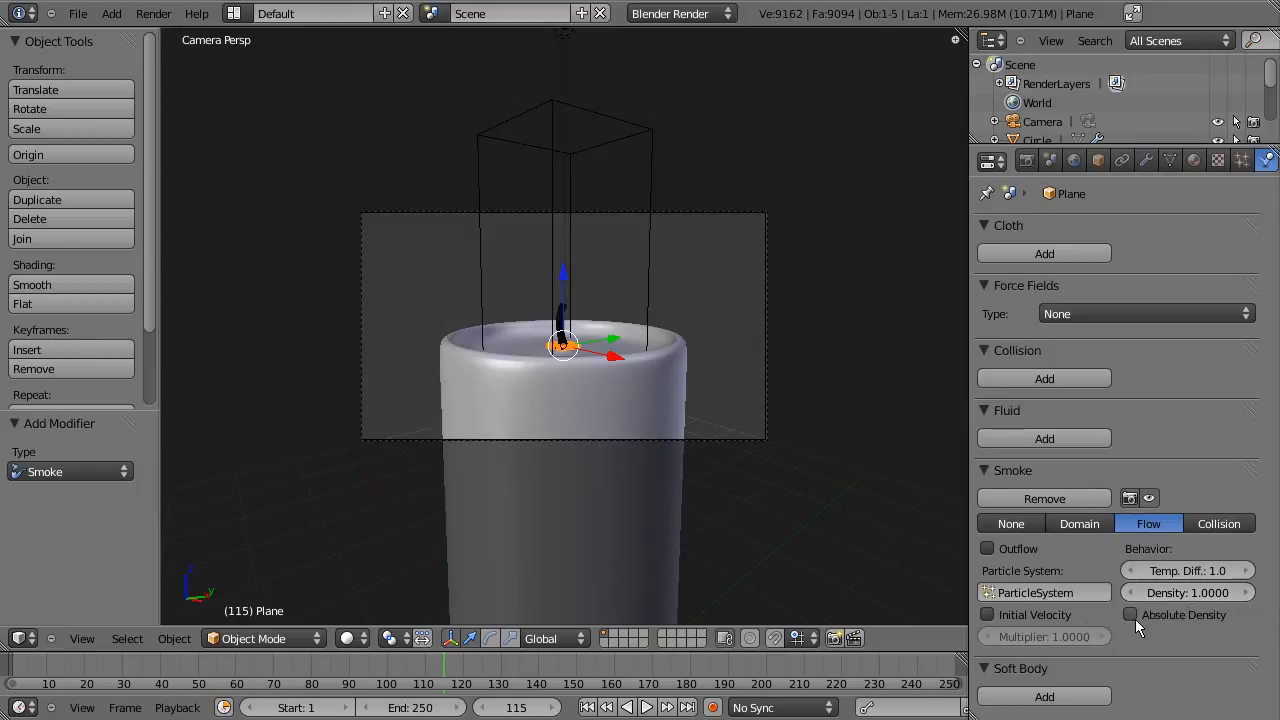
Step: Re-enable Absolute Density and set the plane's smoke flow density to 0.2
click(1131, 614)
text(0.2)
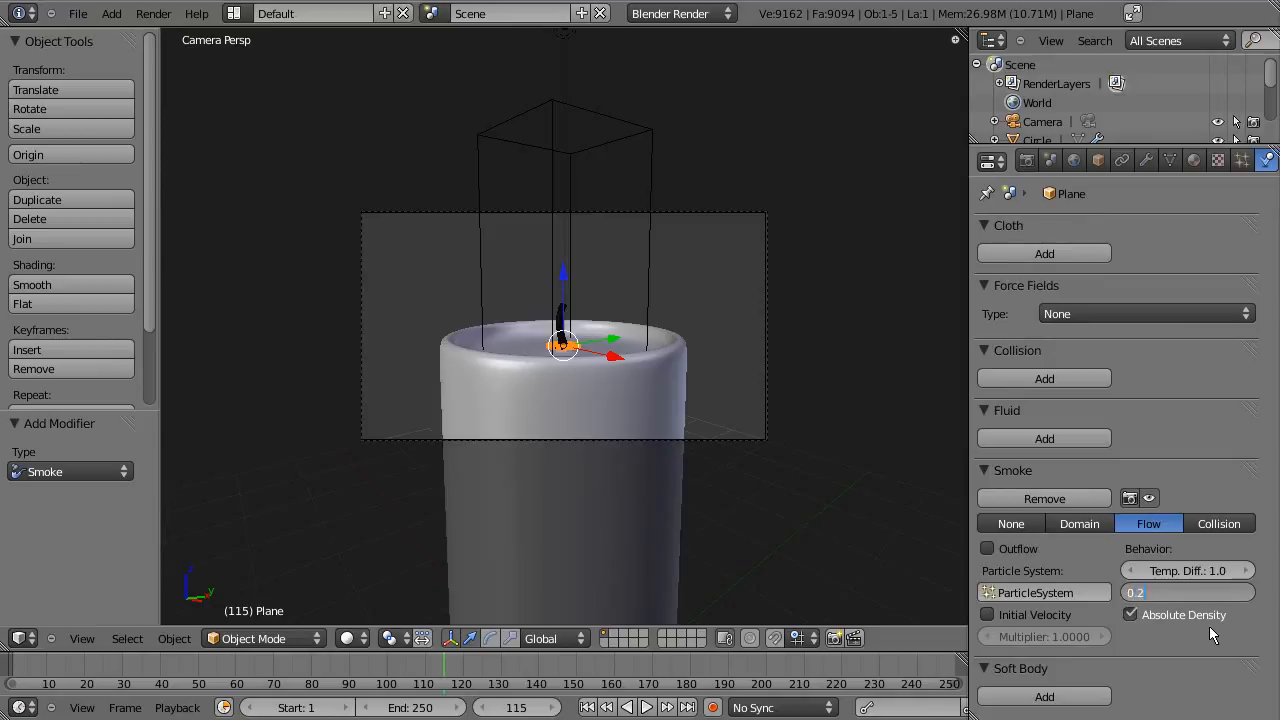
click(1188, 592)
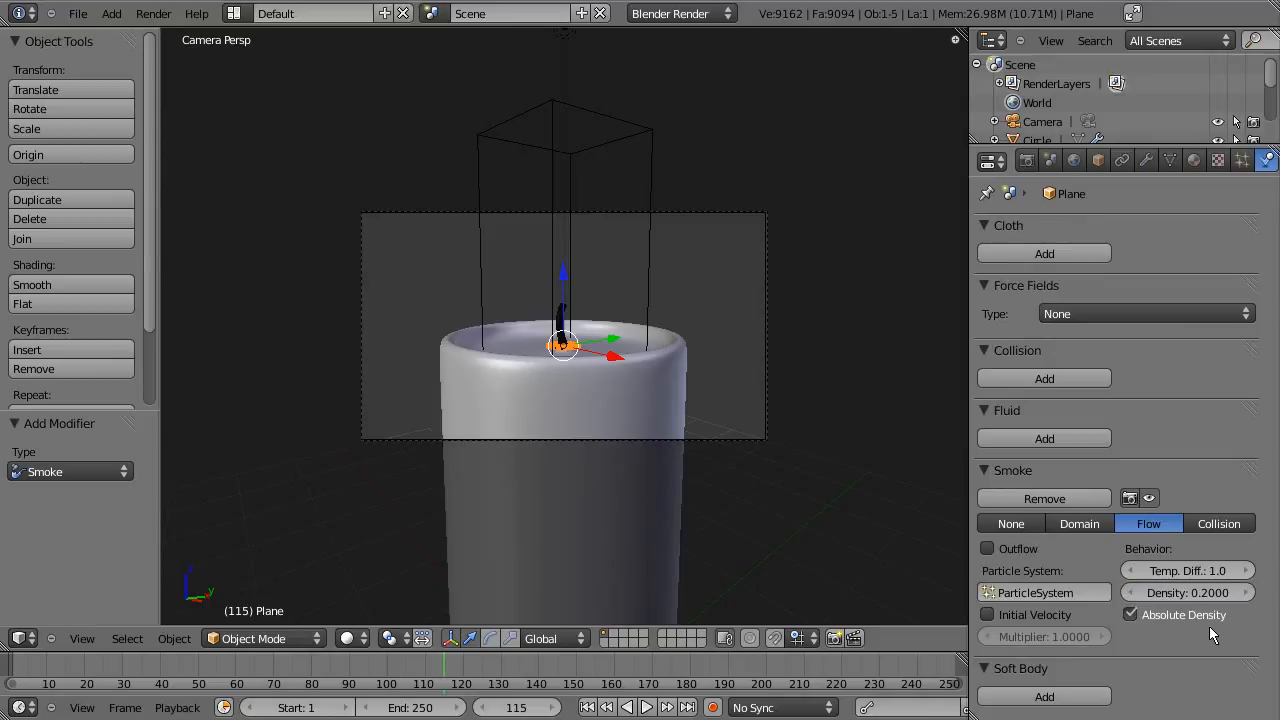
mouse_move(1275, 455)
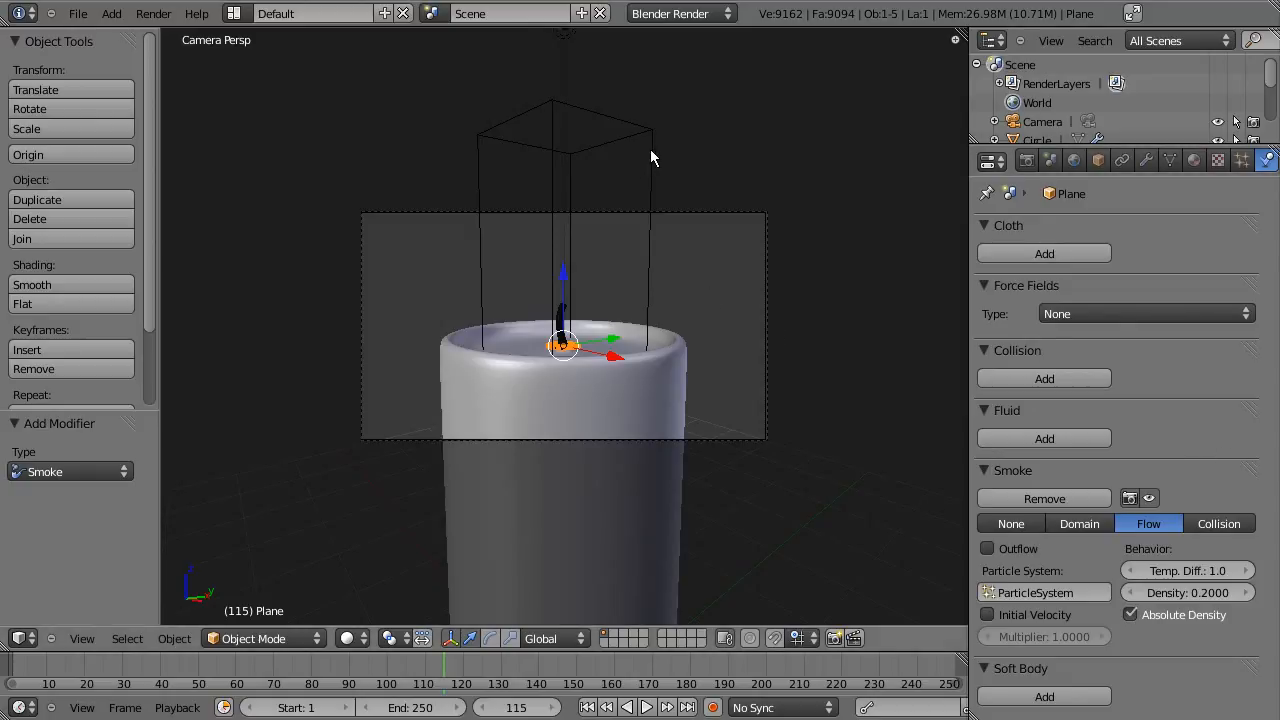
Step: Name the Cube domain's smoke cache 'Low' spanning frames 1–150, with the scene ending at 150
click(1079, 523)
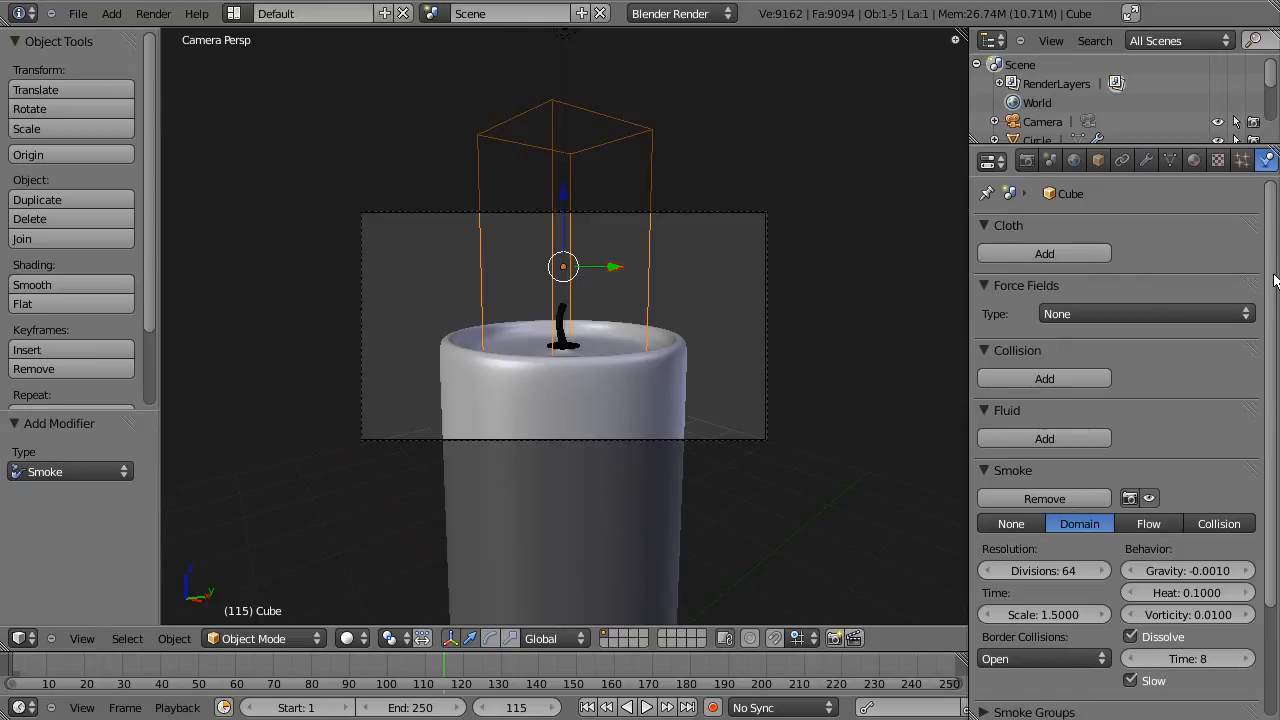
scroll(down, 3)
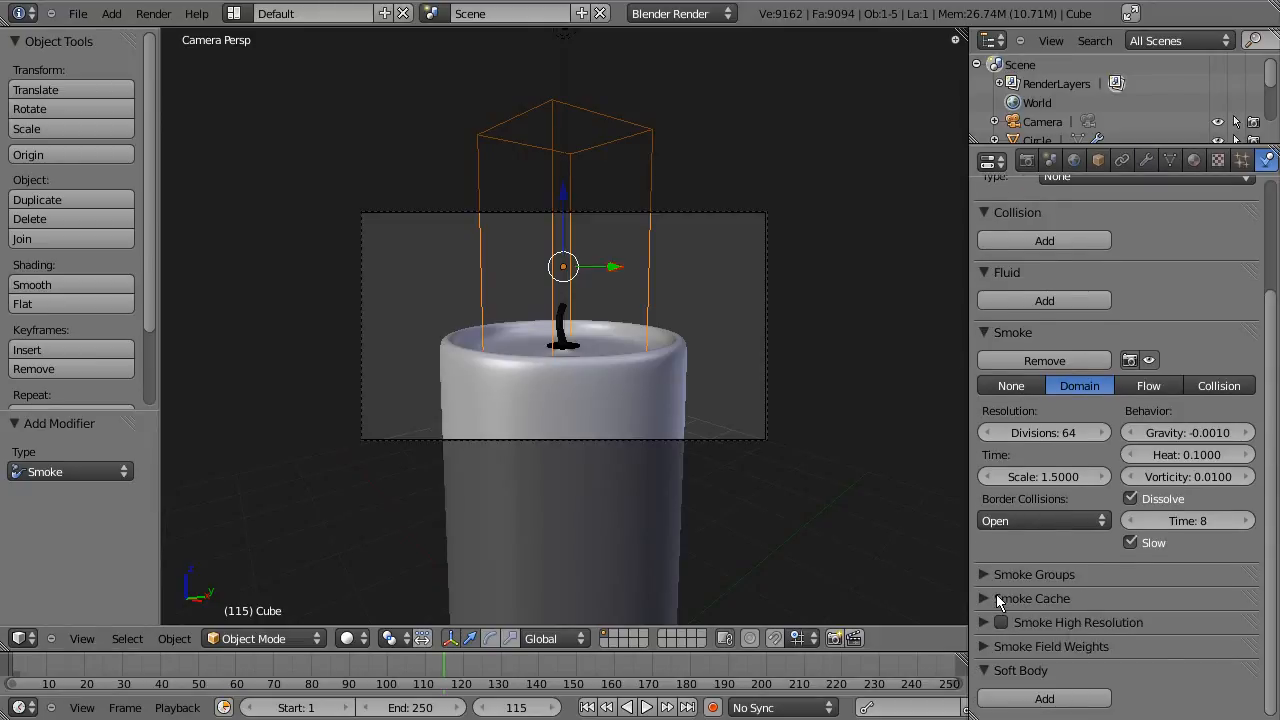
click(1032, 598)
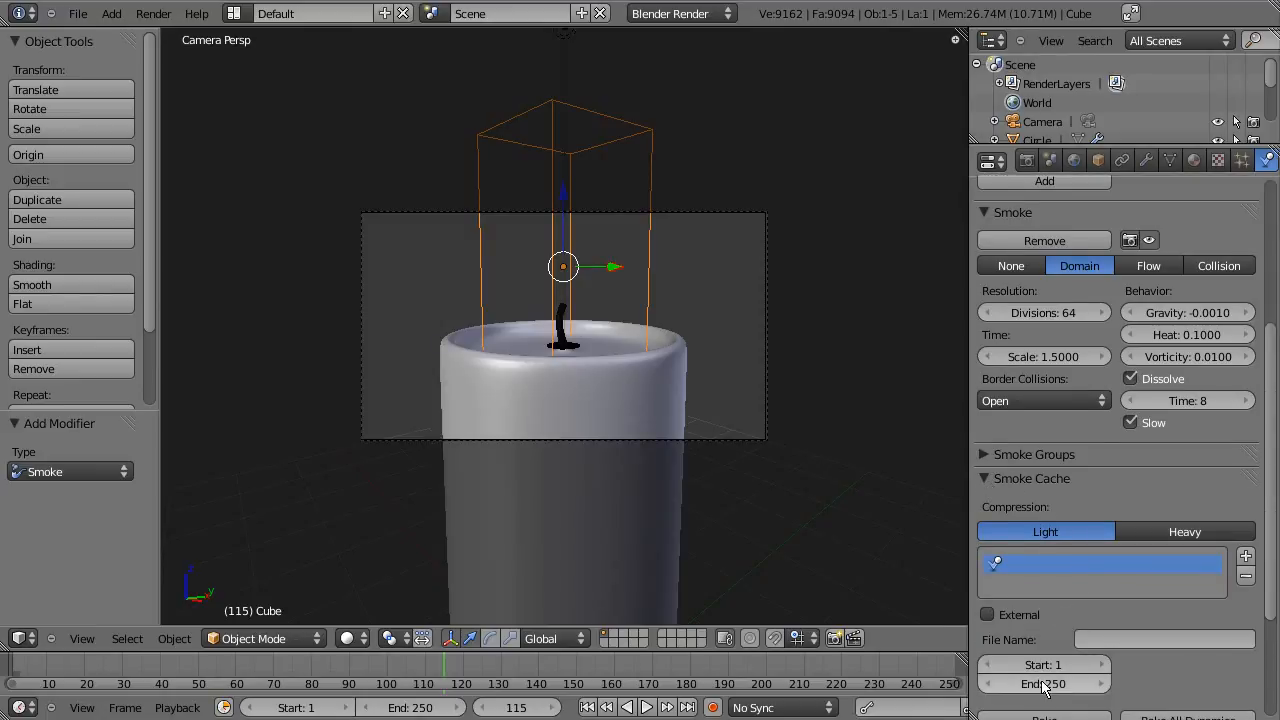
scroll(down, 3)
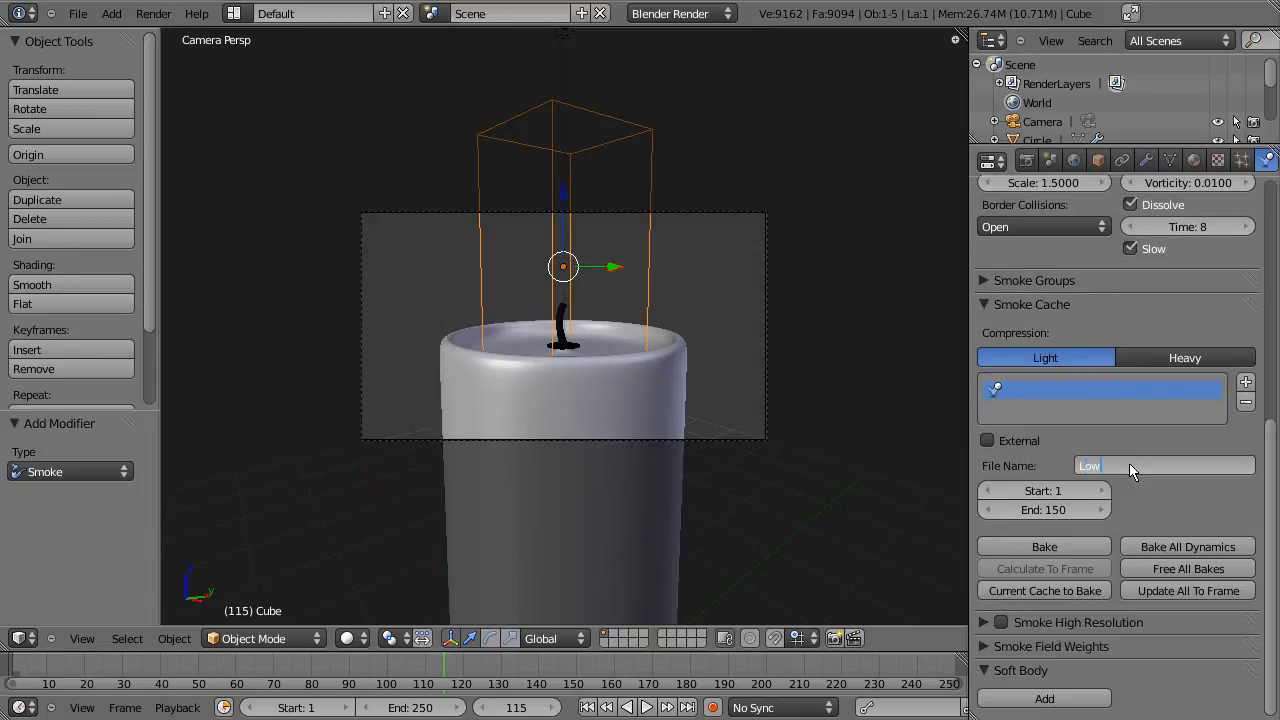
text(Low)
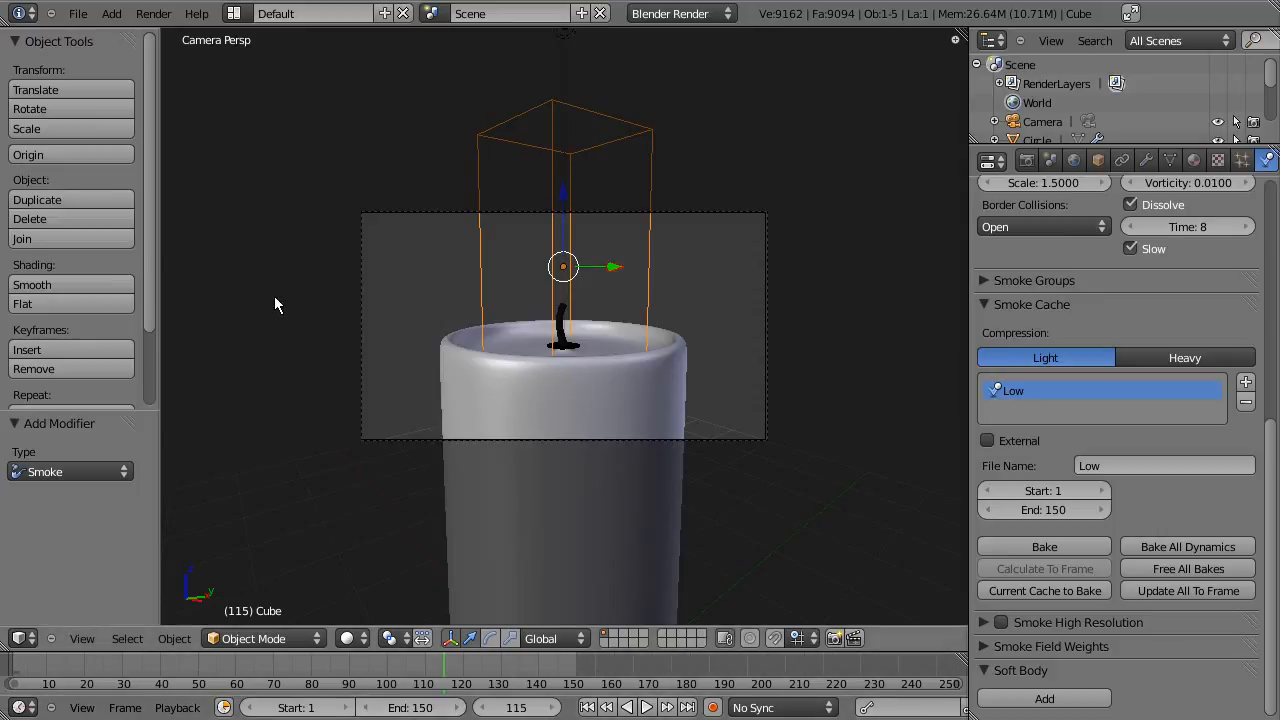
click(77, 13)
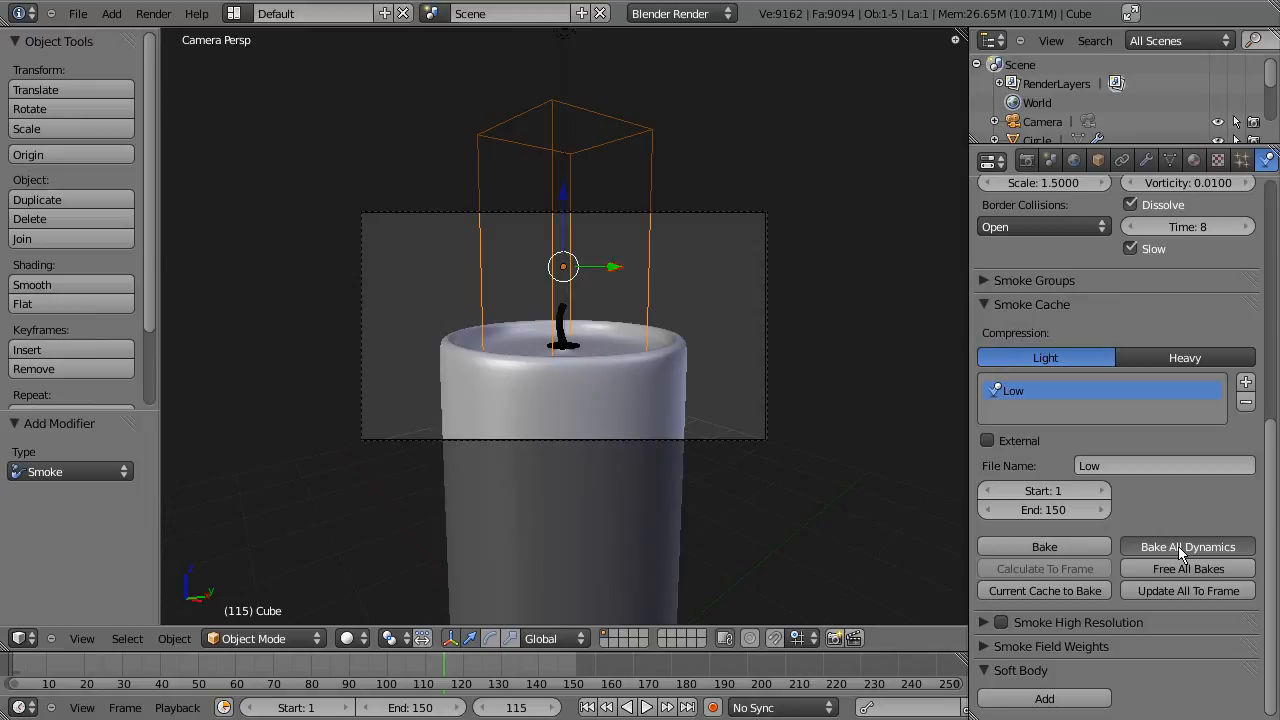
mouse_move(900, 544)
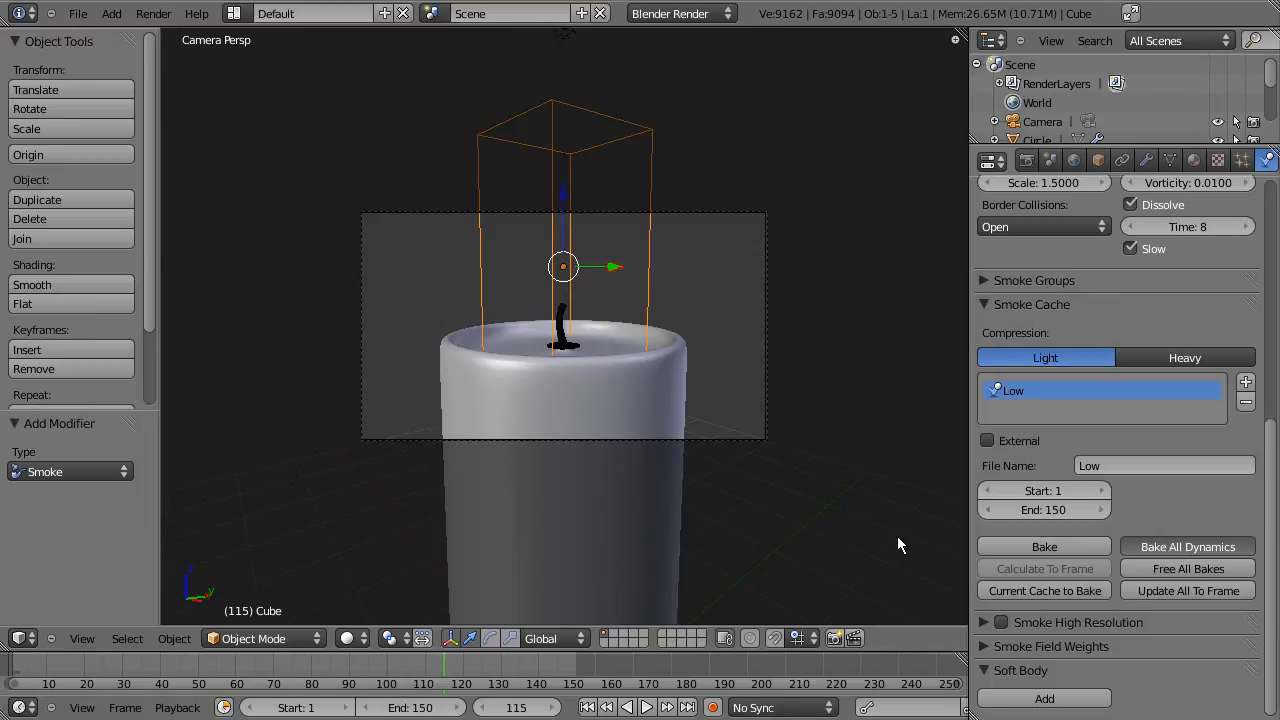